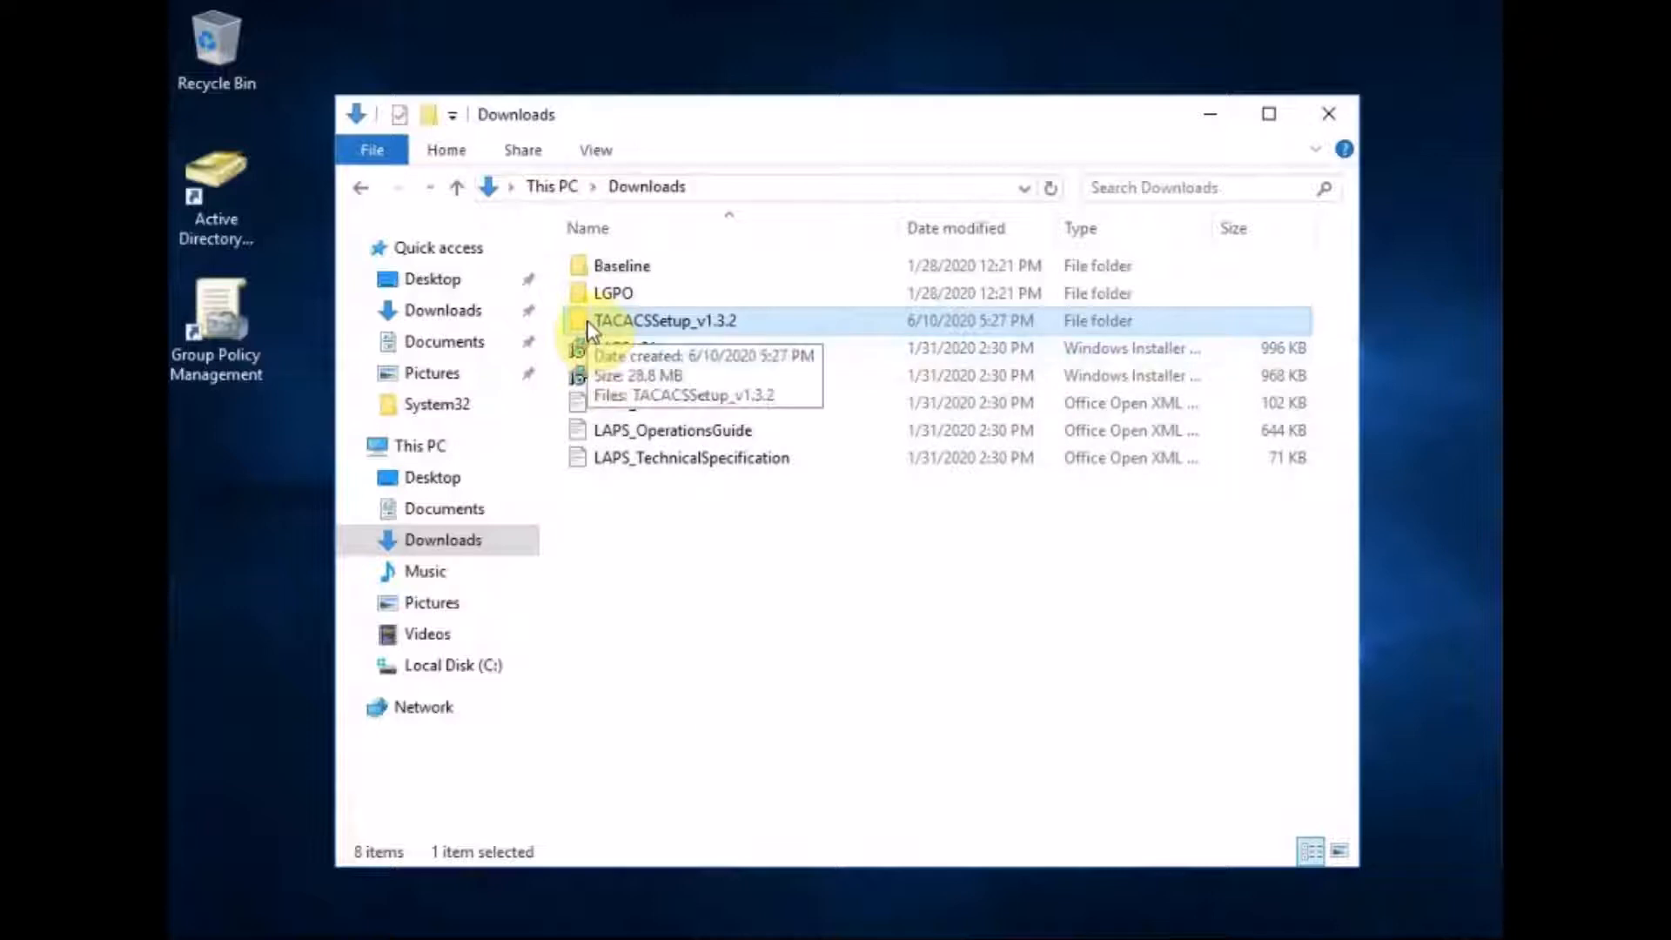
# - Enter the TACACSSetup_v1.3.2 folder in Downloads and select the setup application
pyautogui.click(589, 320)
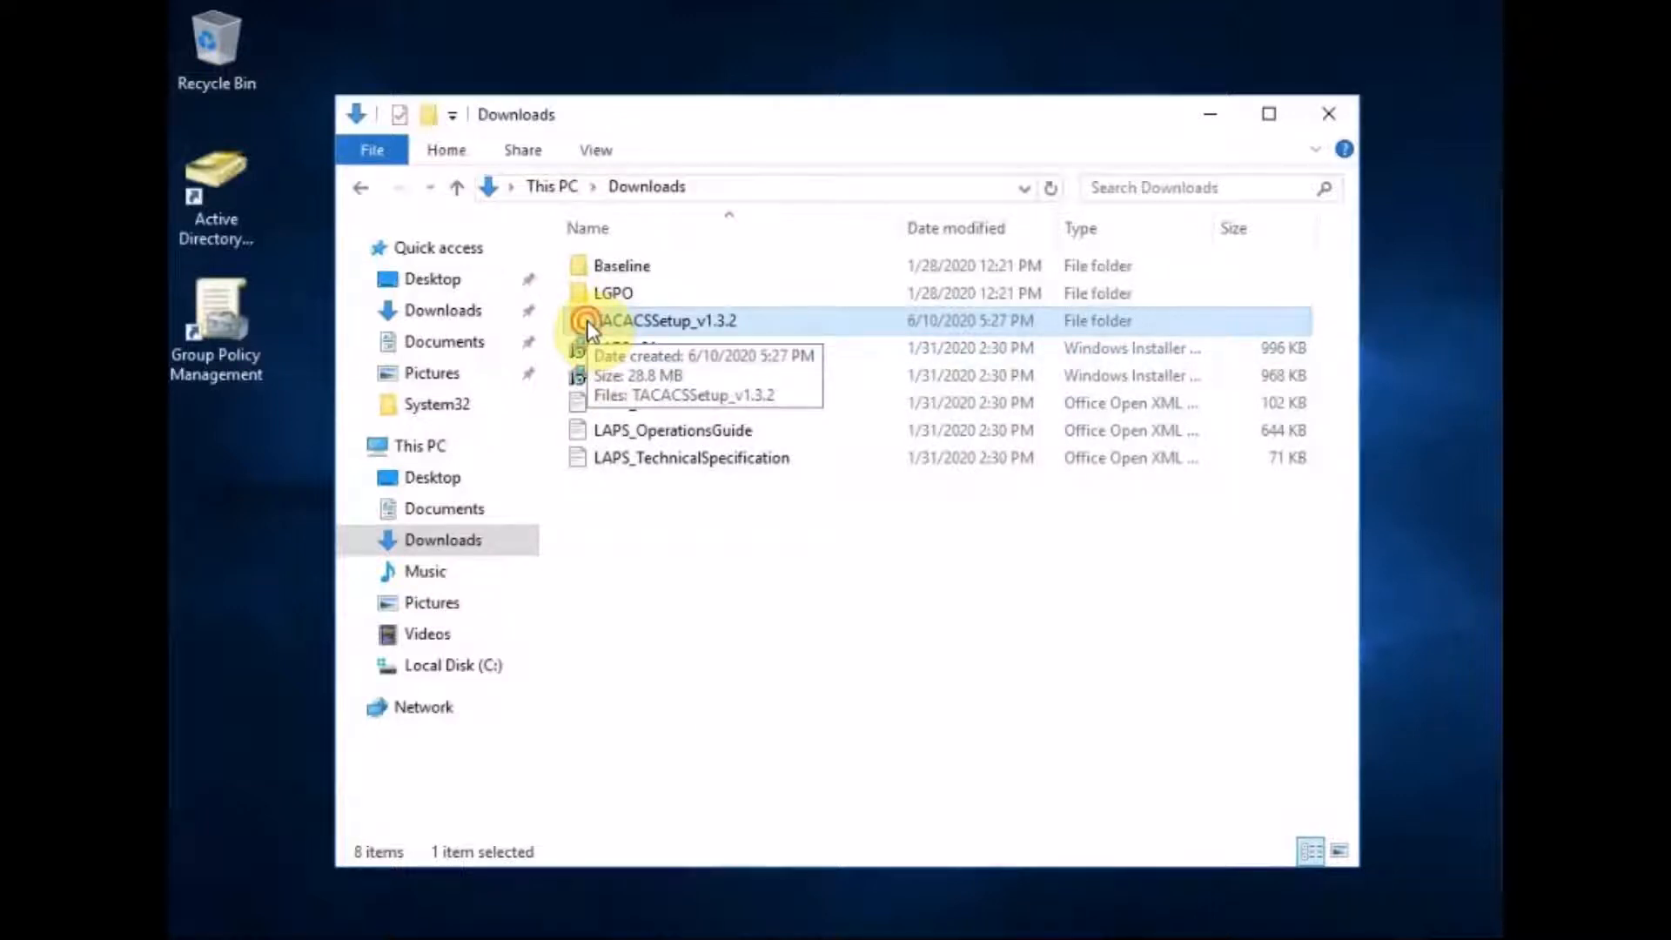
pyautogui.doubleClick(669, 321)
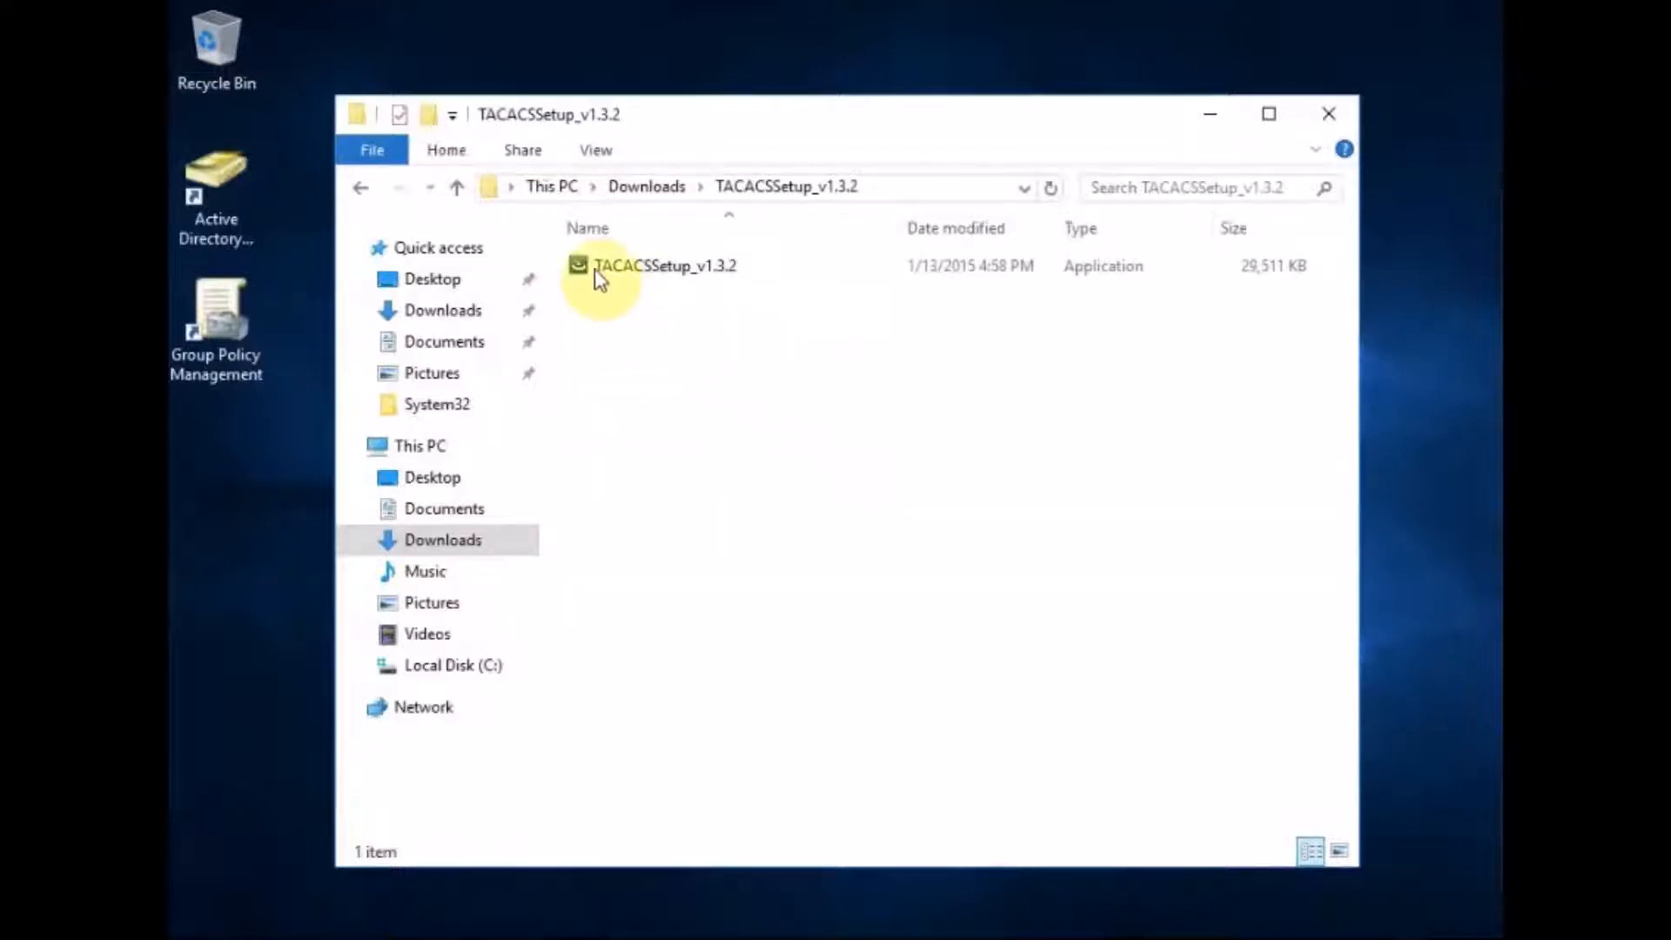
pyautogui.click(663, 265)
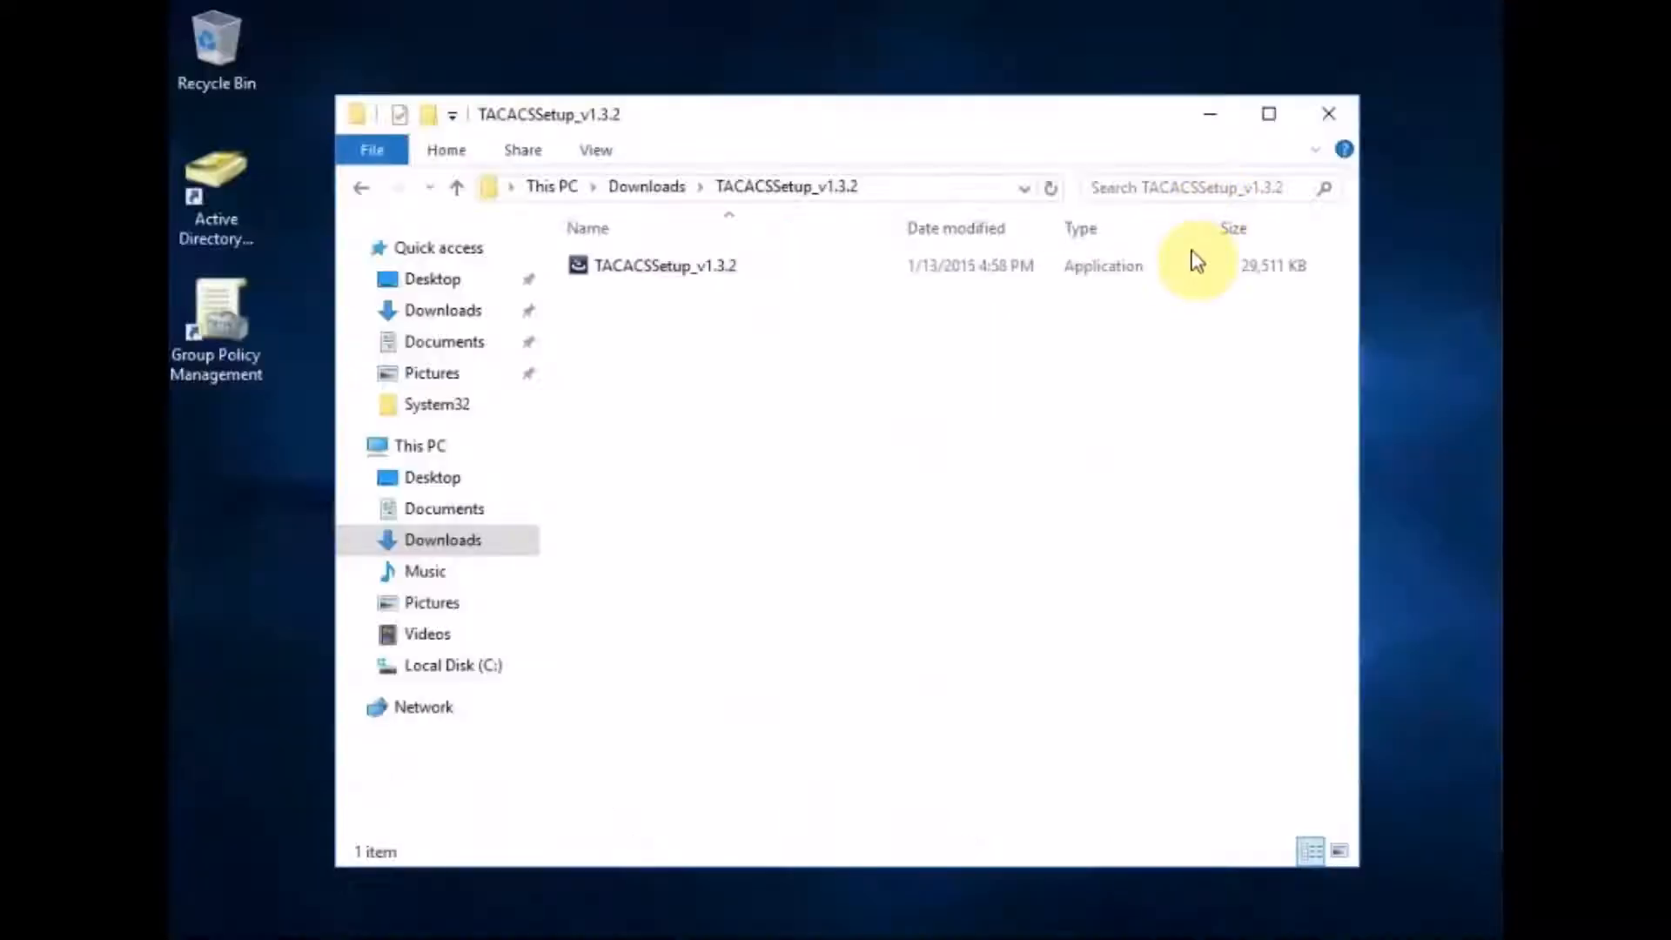
# - Run TACACSSetup_v1.3.2 as administrator and acknowledge the .NET Framework 2.0 requirement notice
pyautogui.click(663, 264)
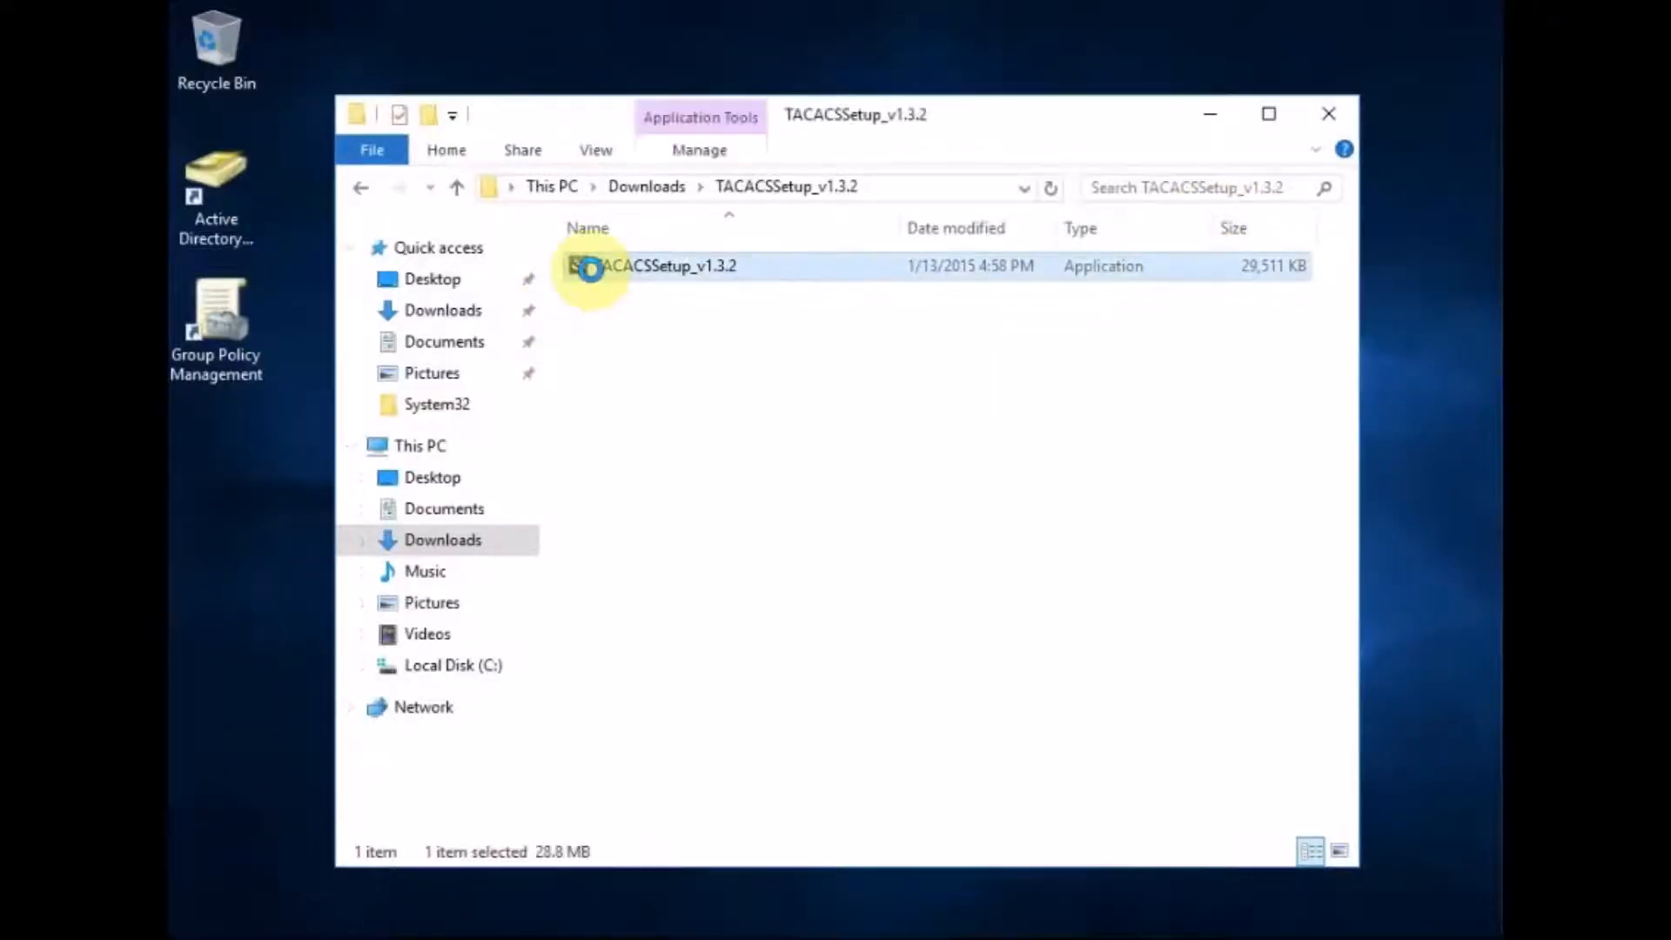
pyautogui.rightClick(651, 264)
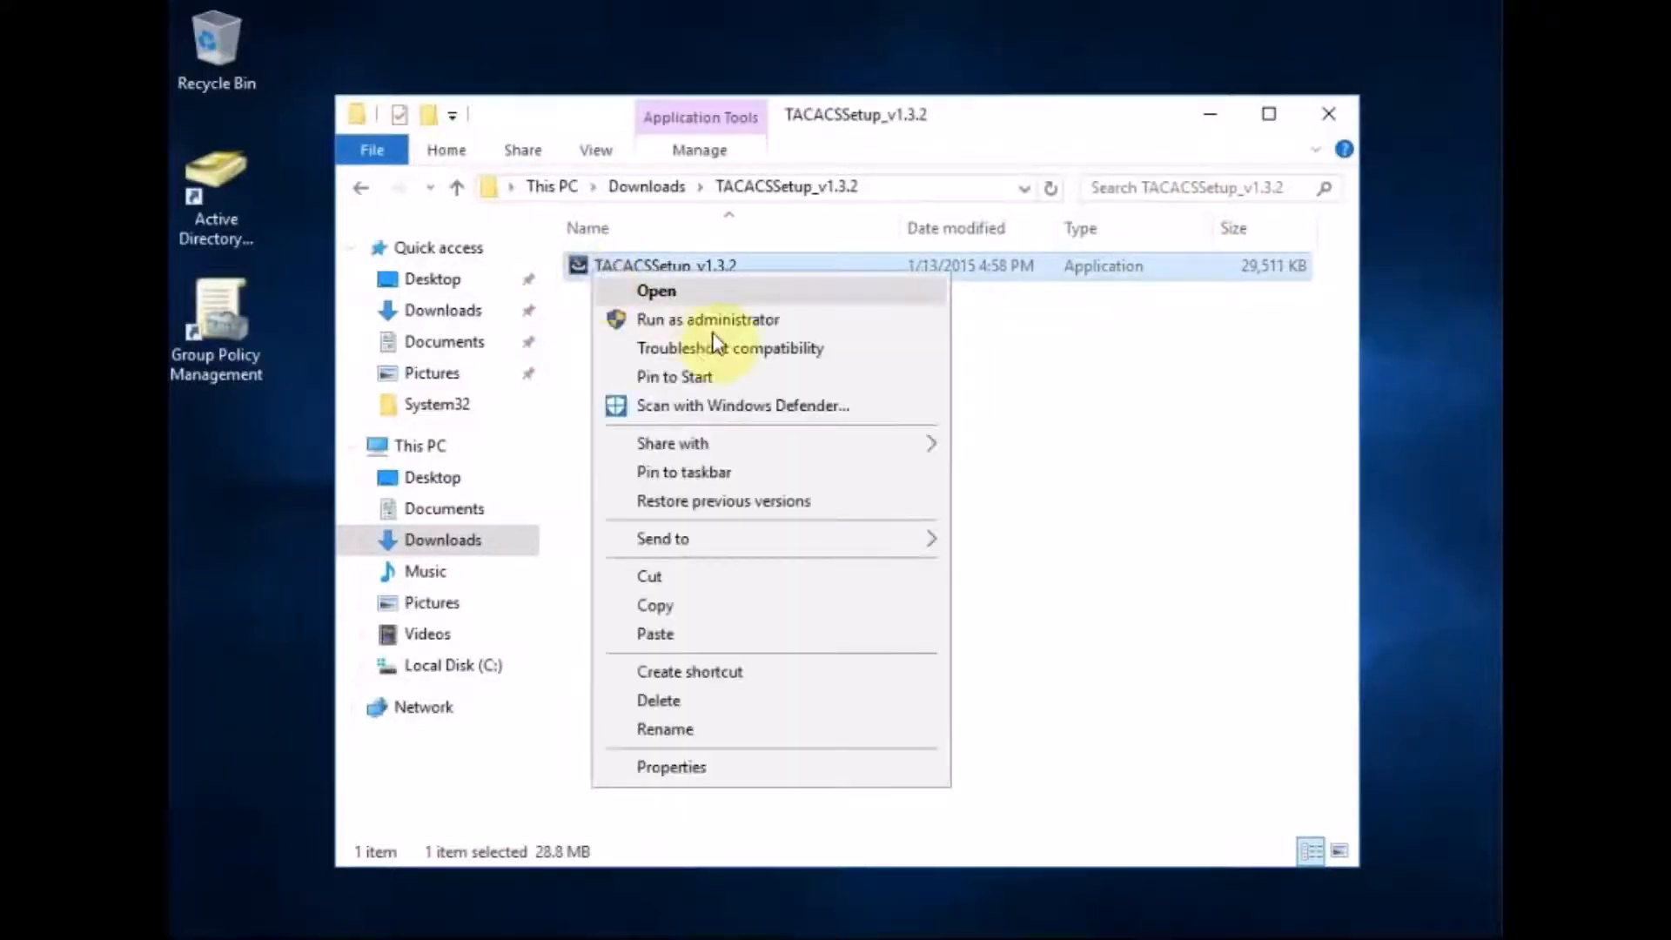
pyautogui.click(709, 318)
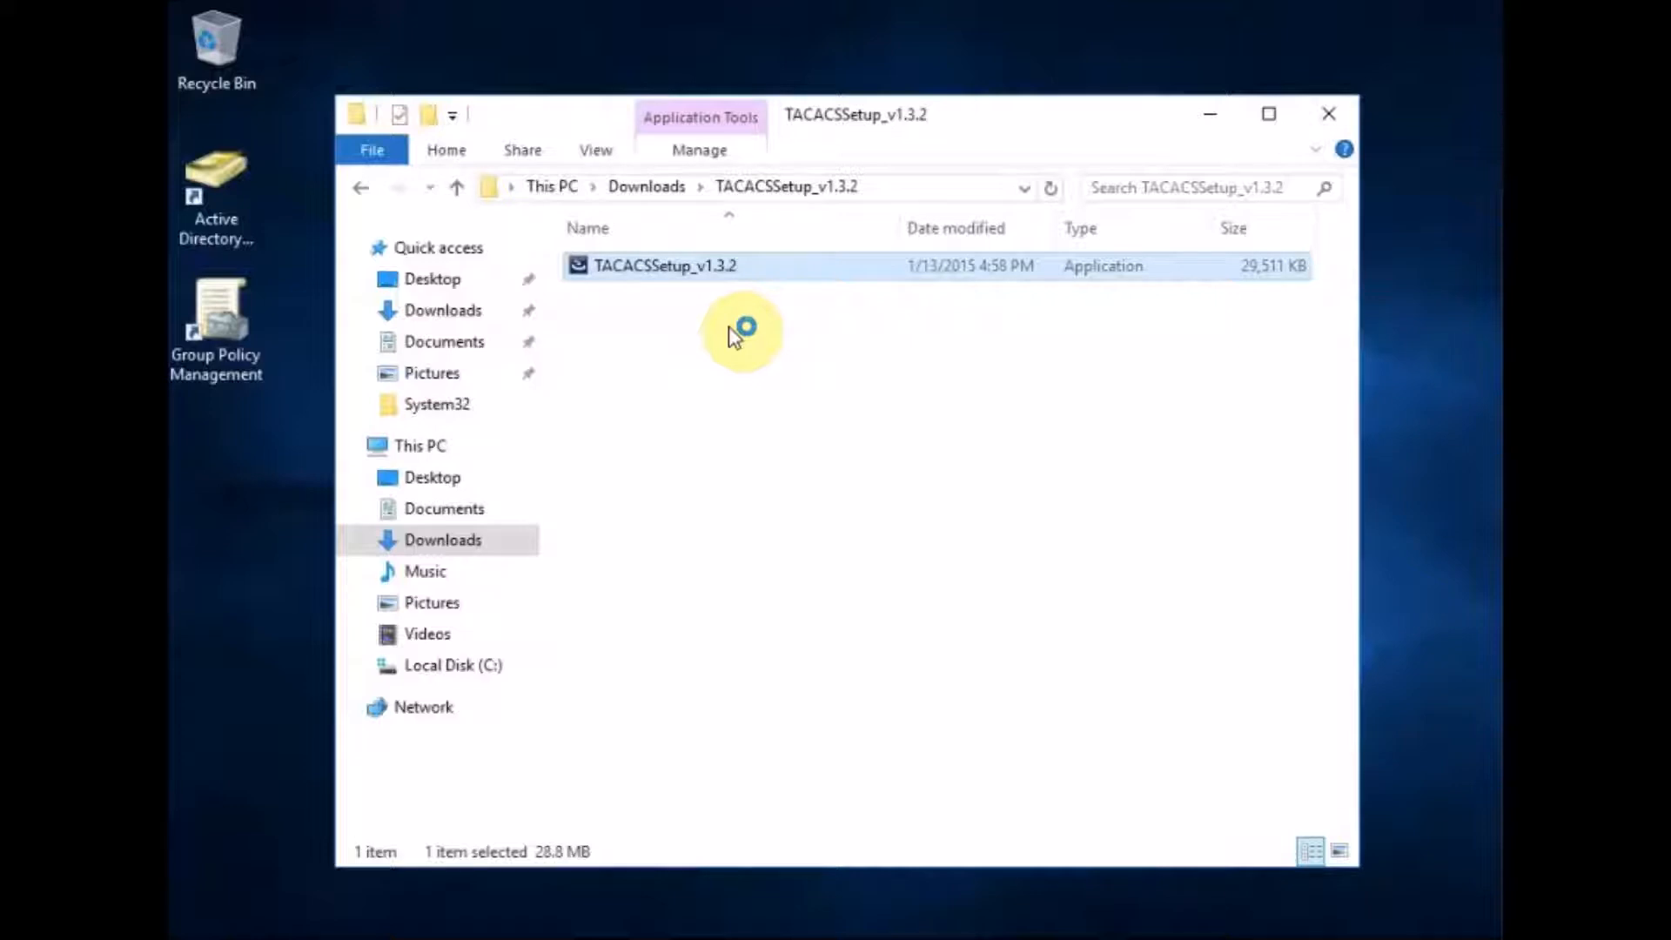
pyautogui.moveTo(985, 382)
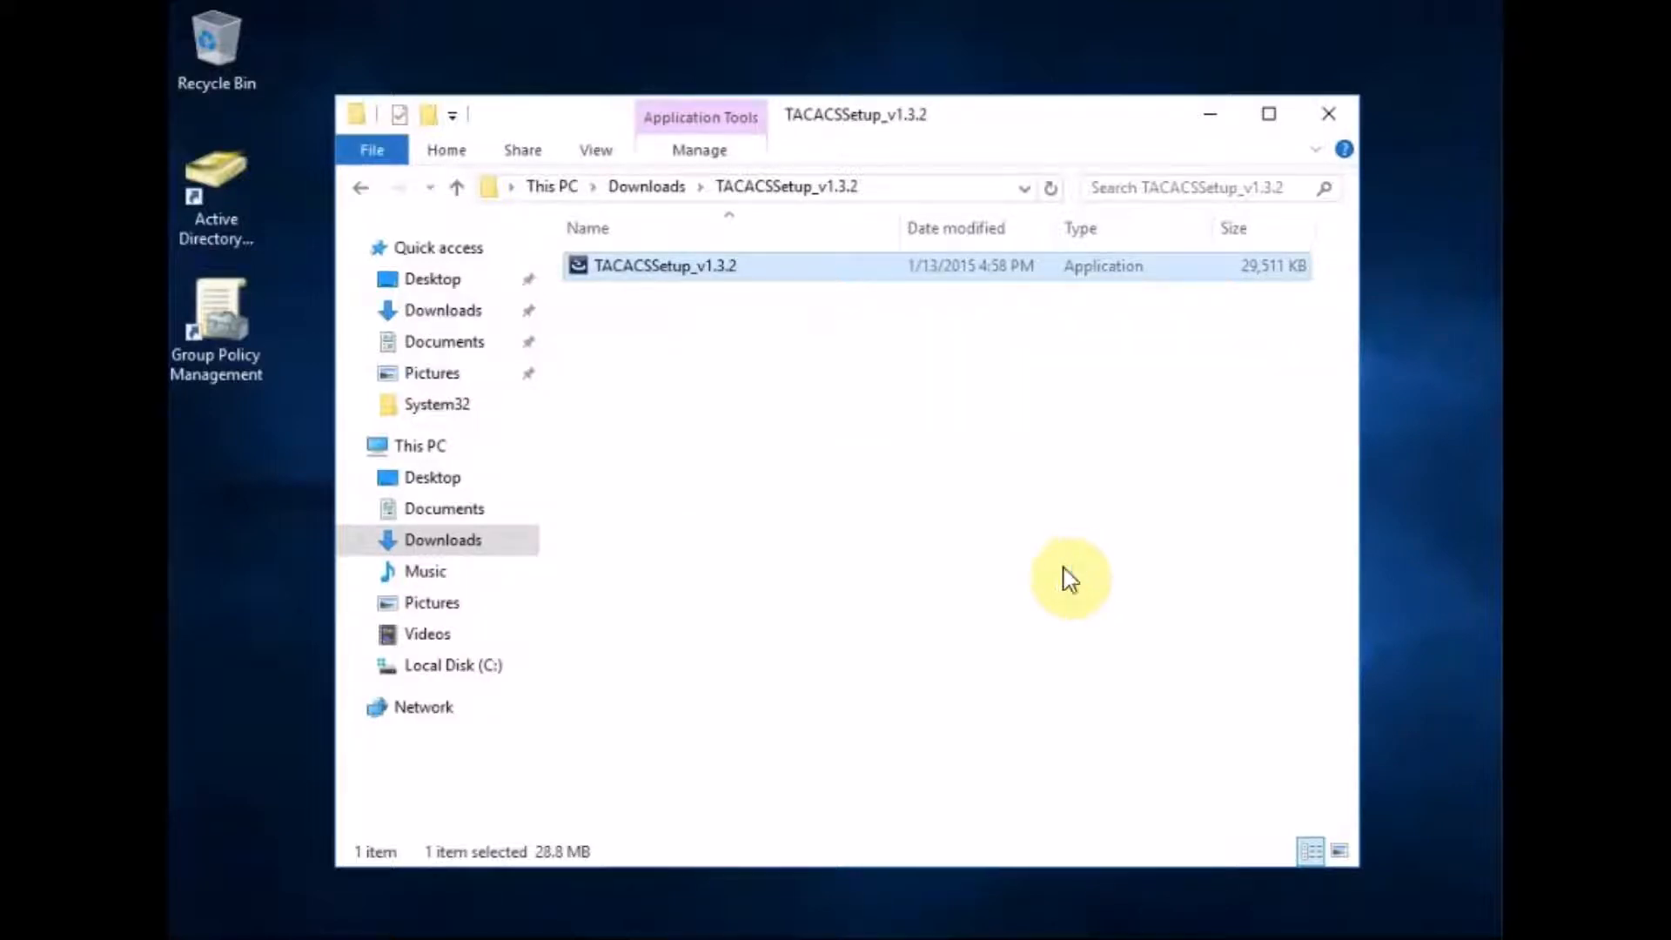
pyautogui.doubleClick(663, 264)
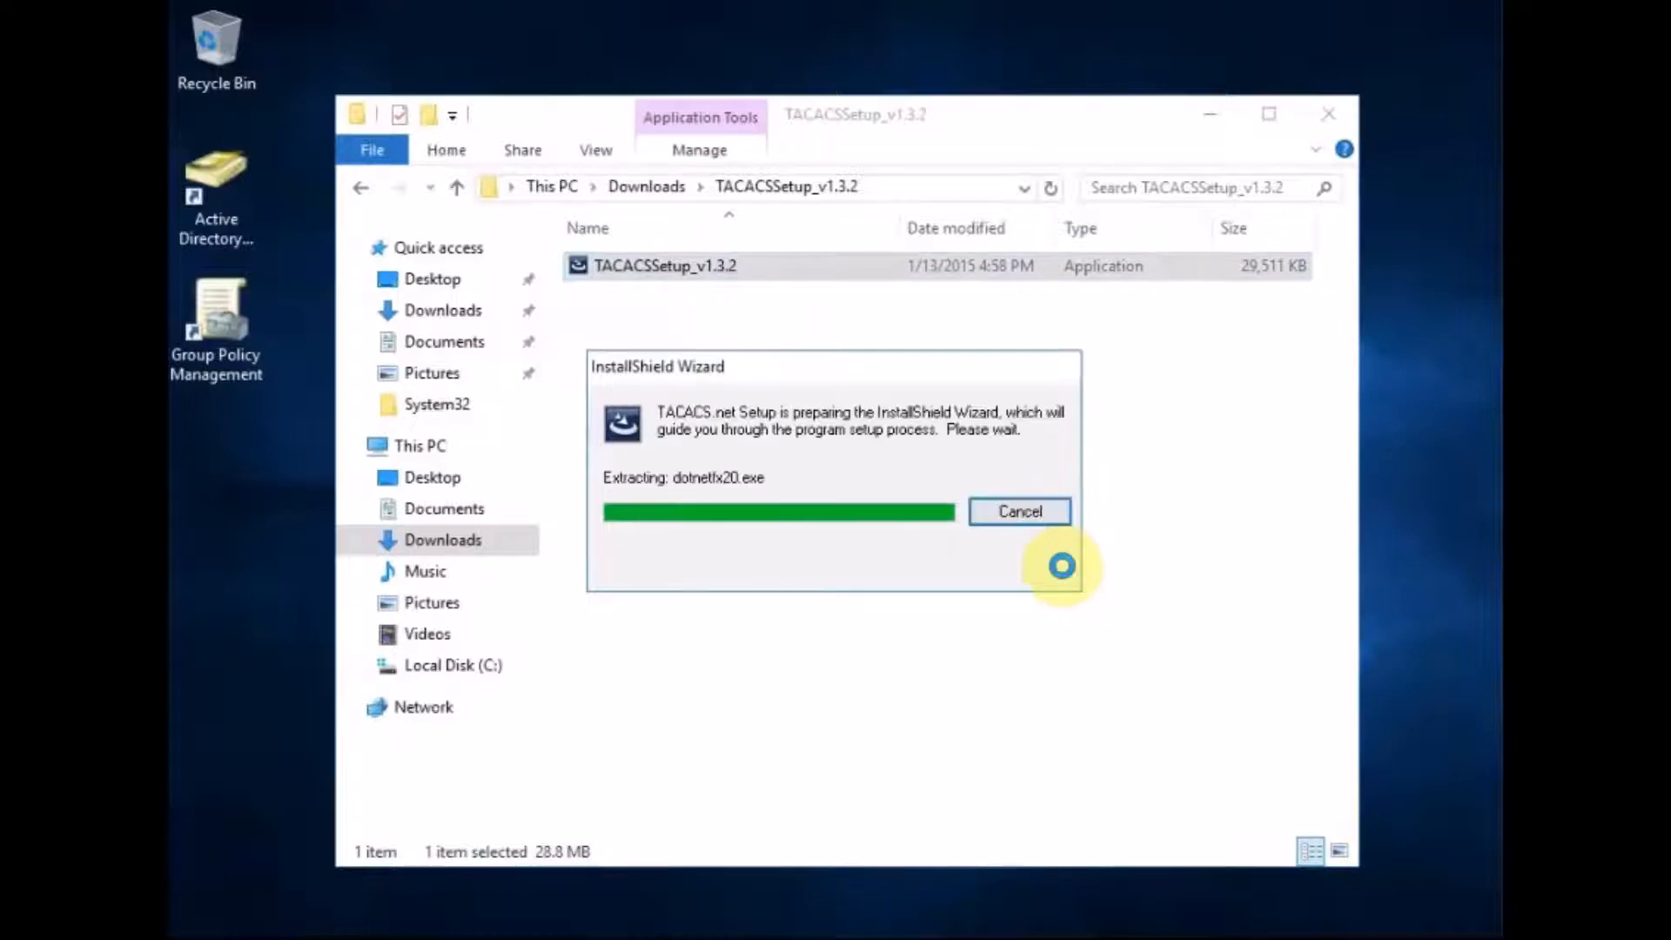
pyautogui.moveTo(1210, 578)
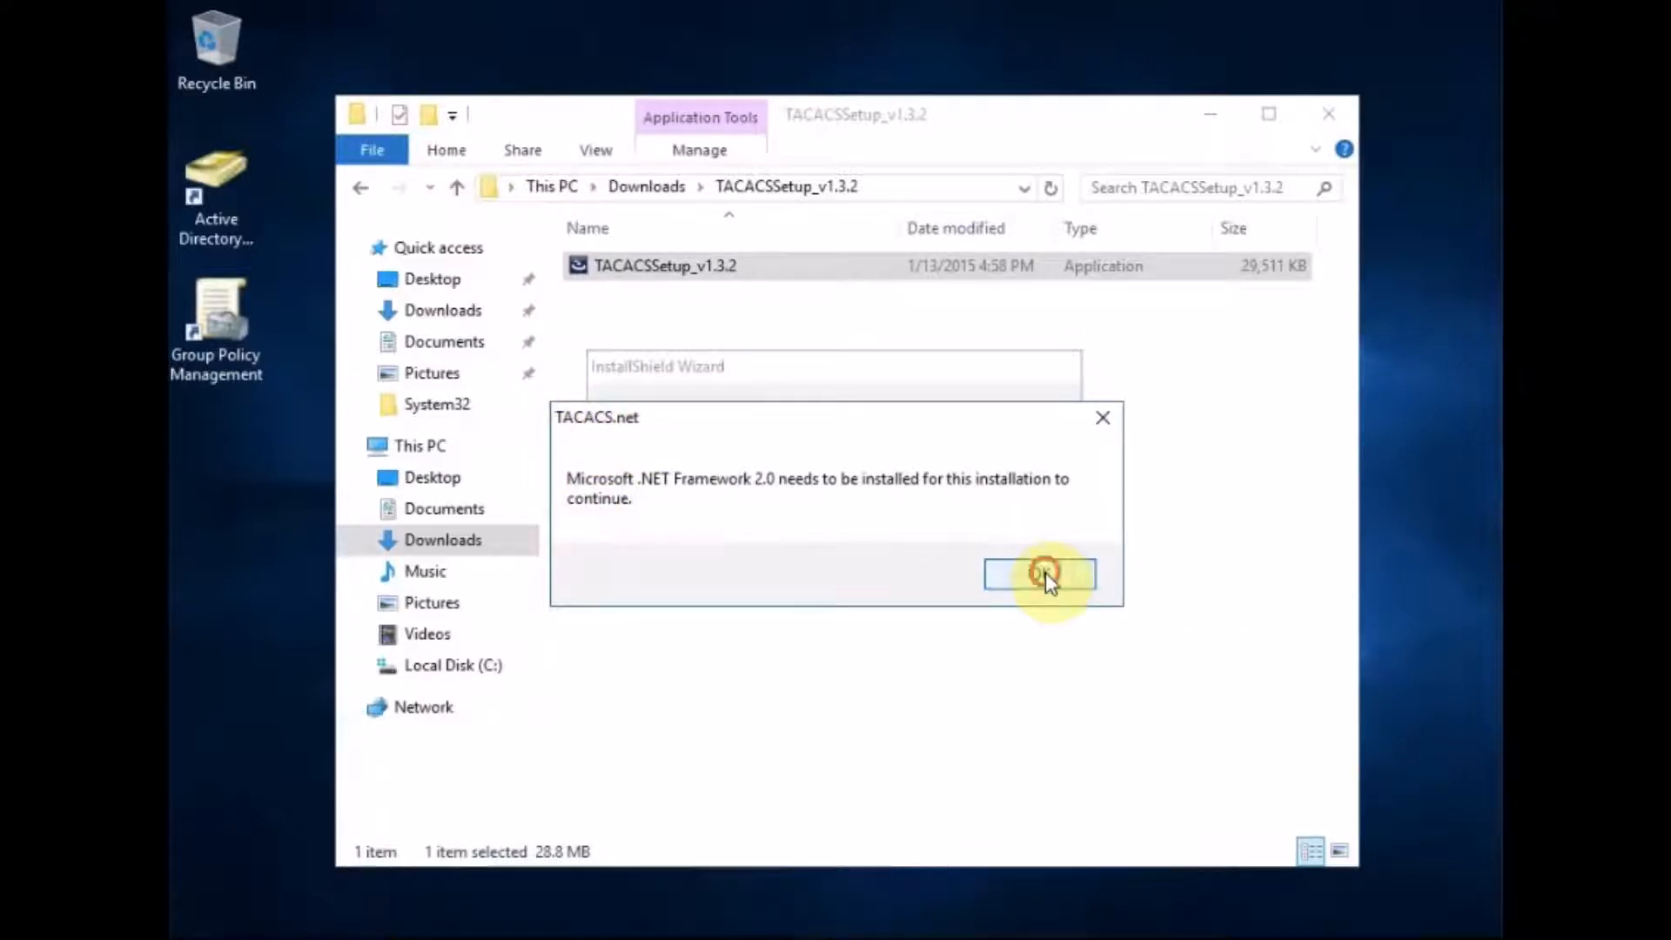
pyautogui.click(1039, 576)
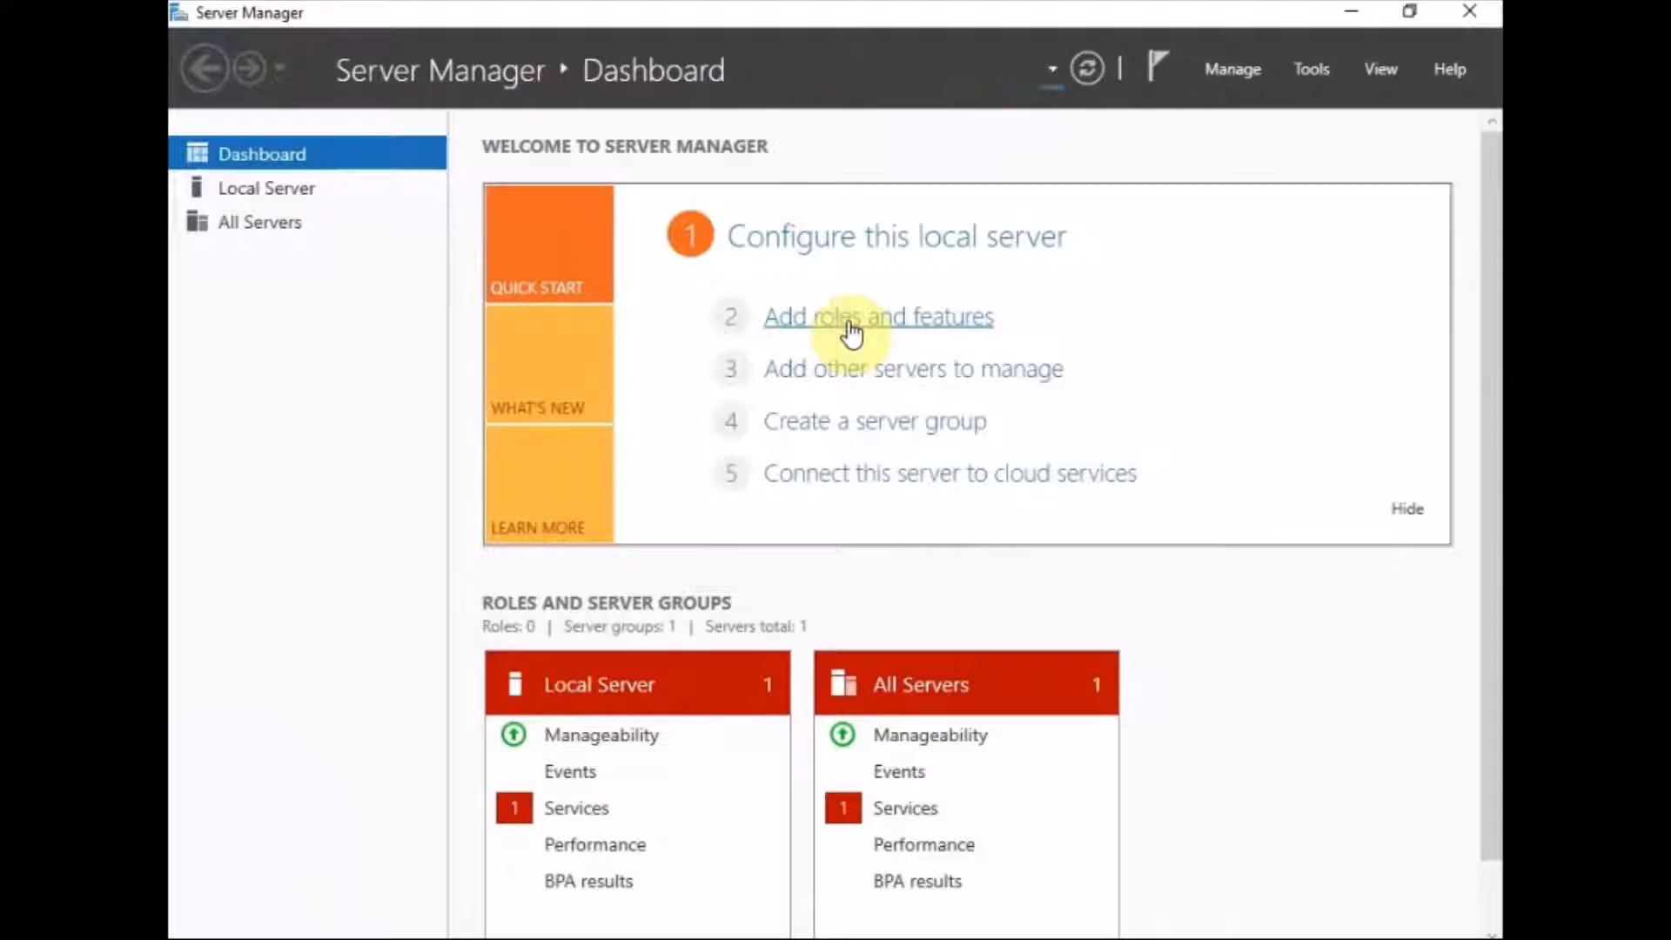
# - Start the Add Roles and Features wizard and advance through to the Features page for the local server
pyautogui.click(878, 317)
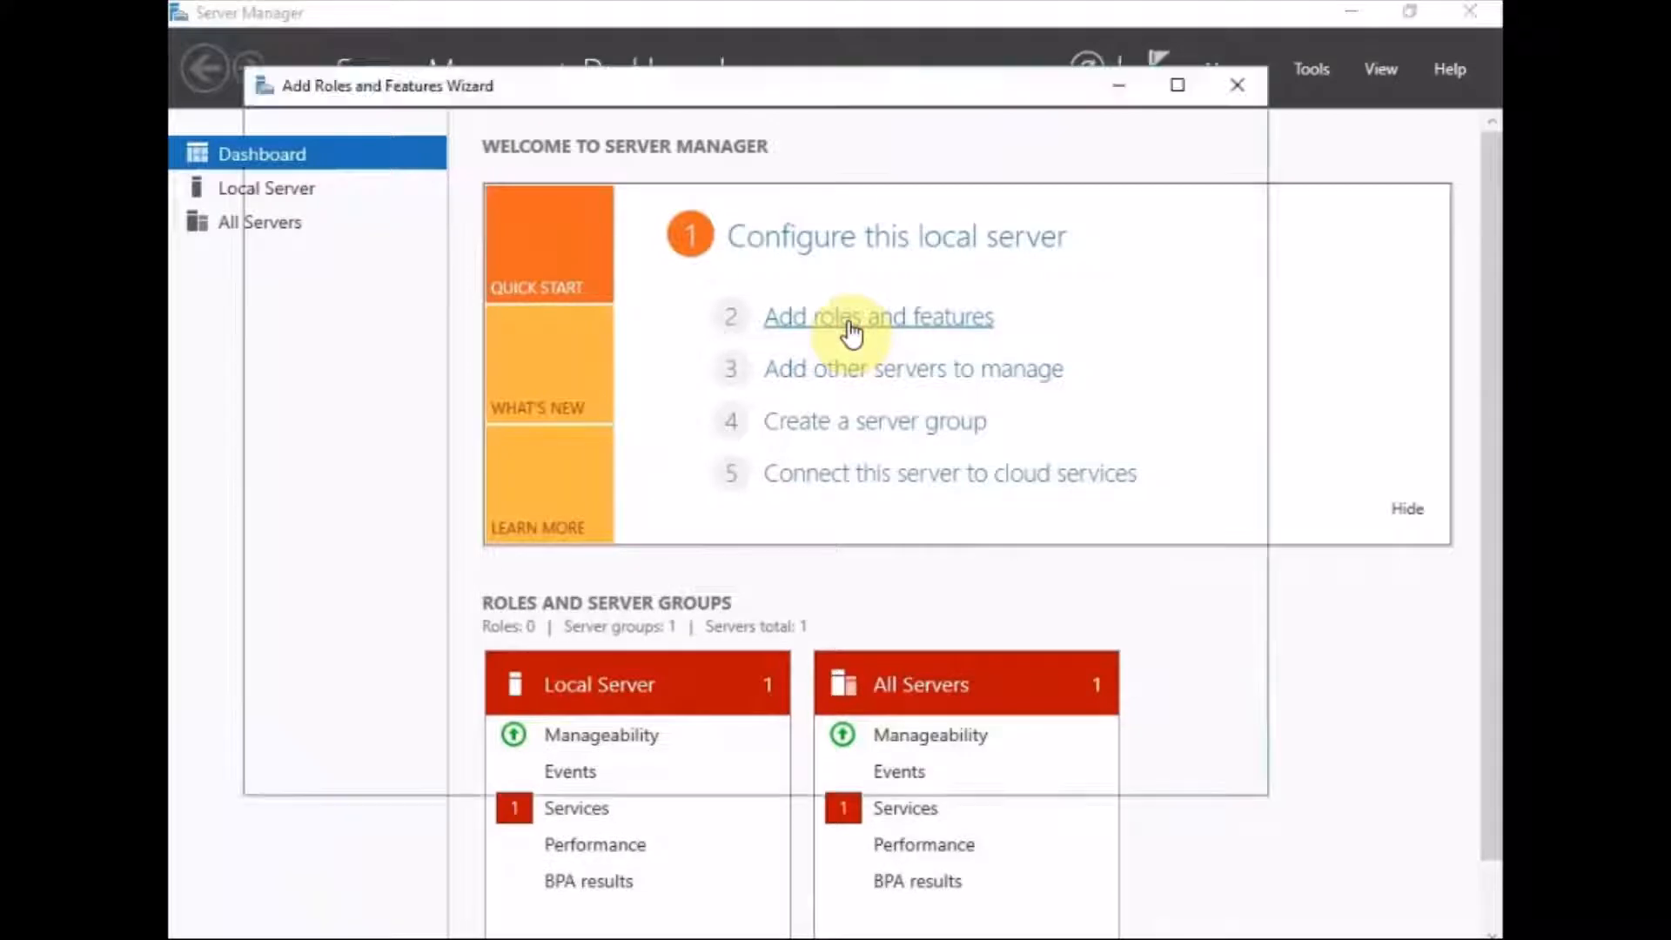
pyautogui.click(877, 316)
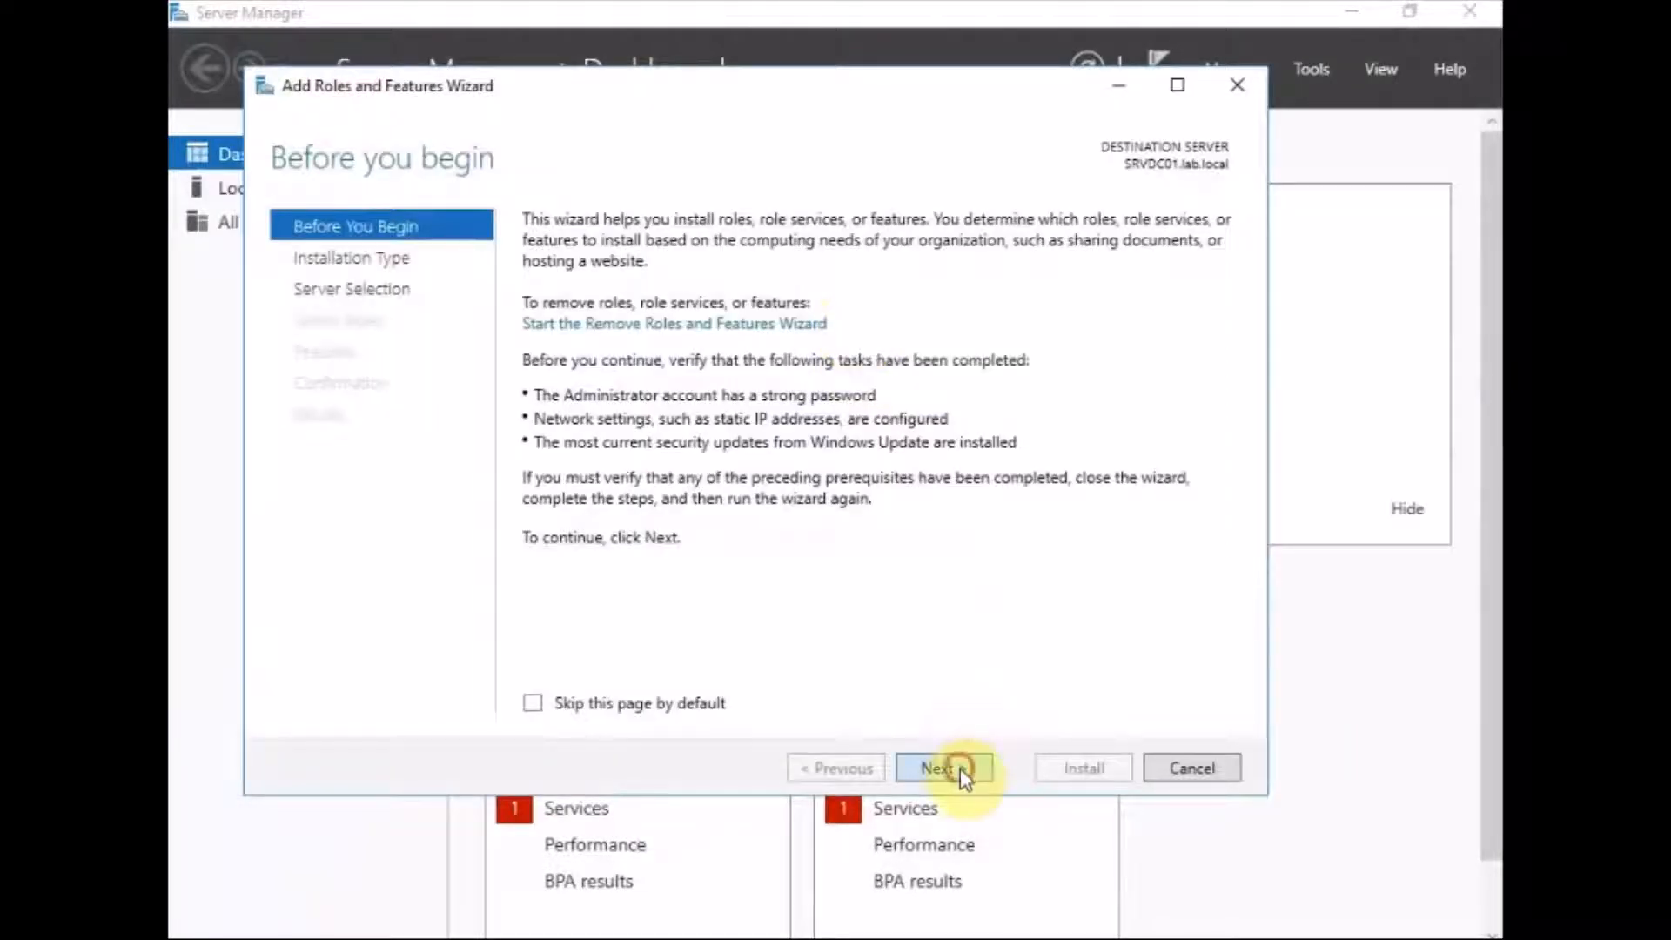
pyautogui.click(942, 767)
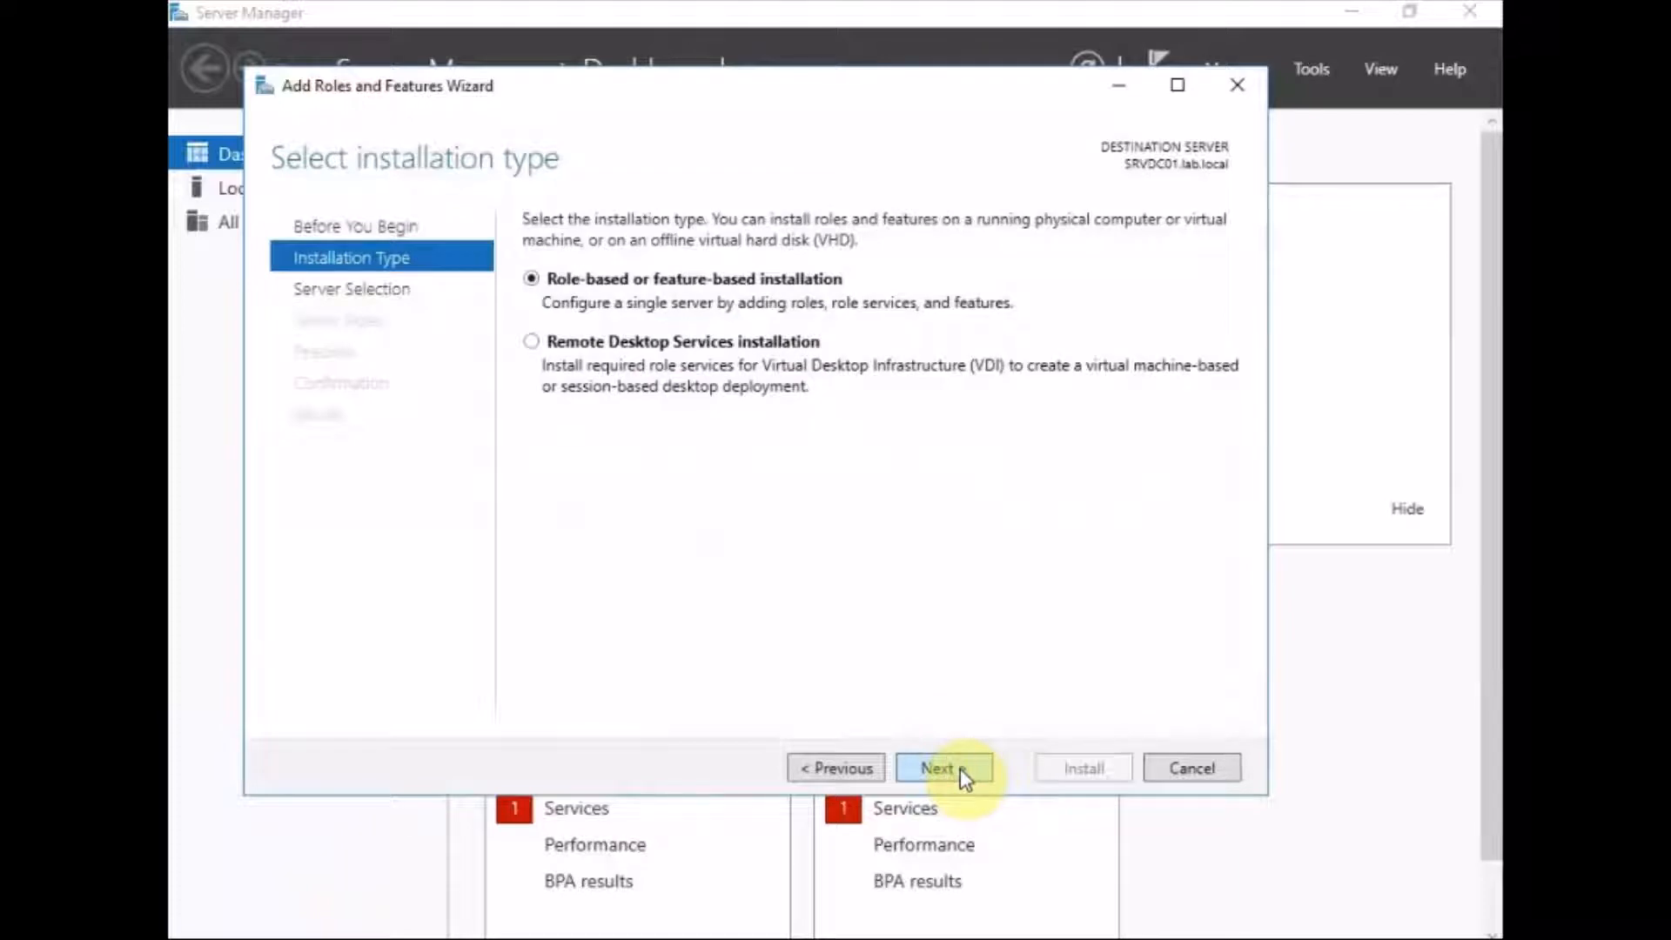
pyautogui.click(942, 768)
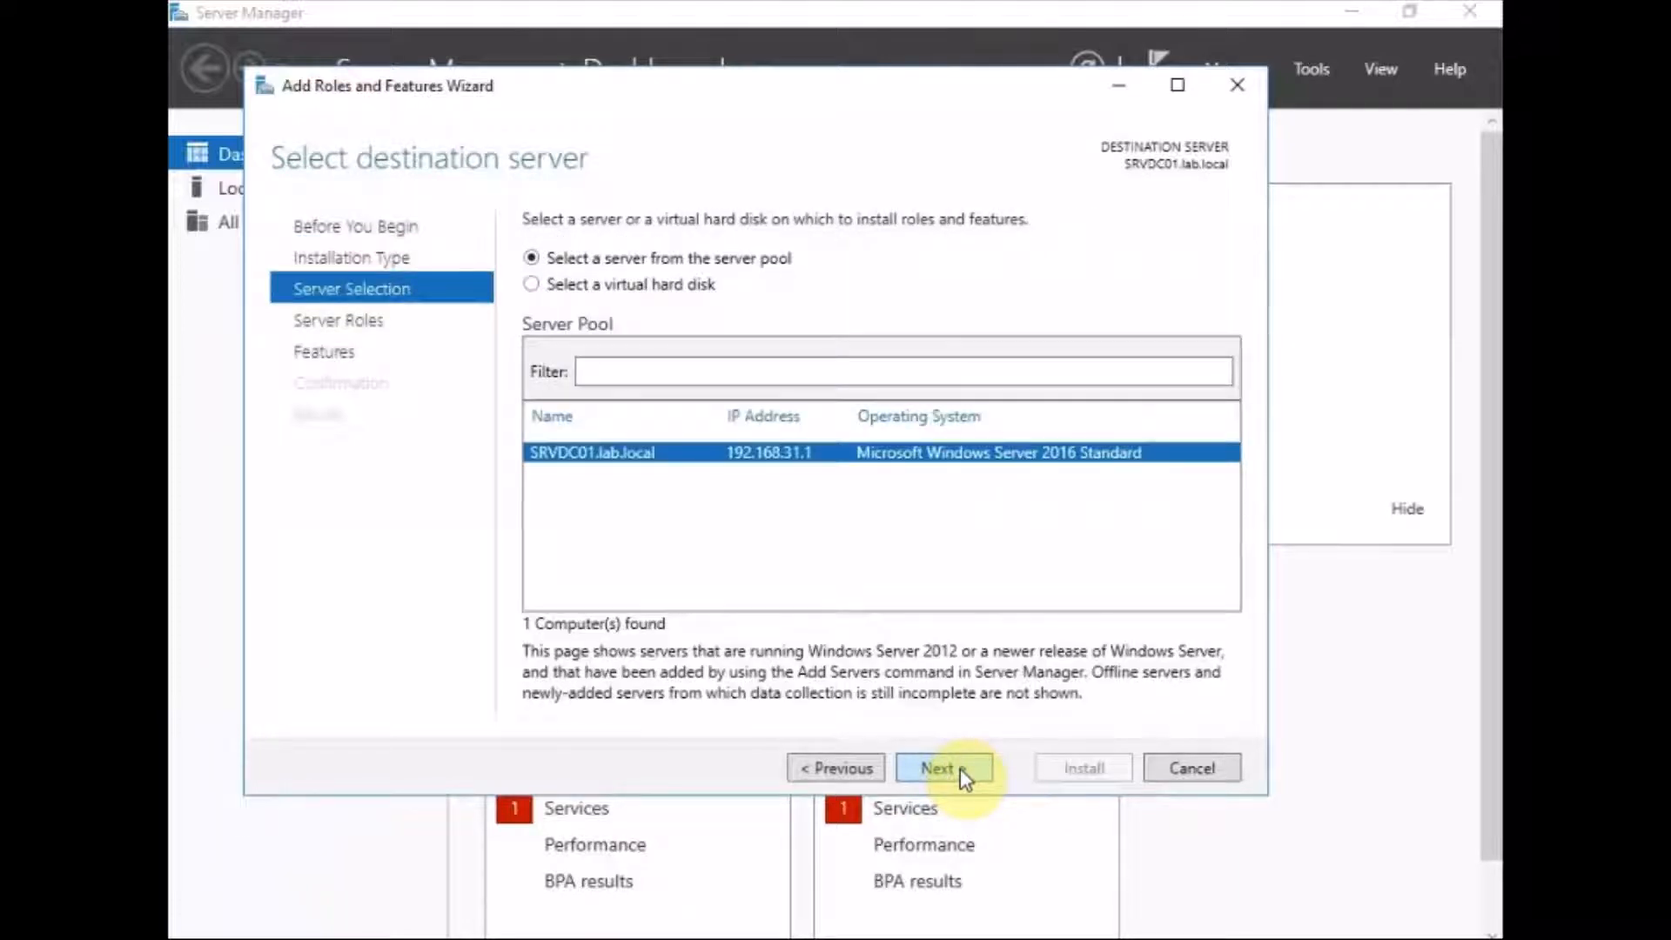
pyautogui.click(942, 768)
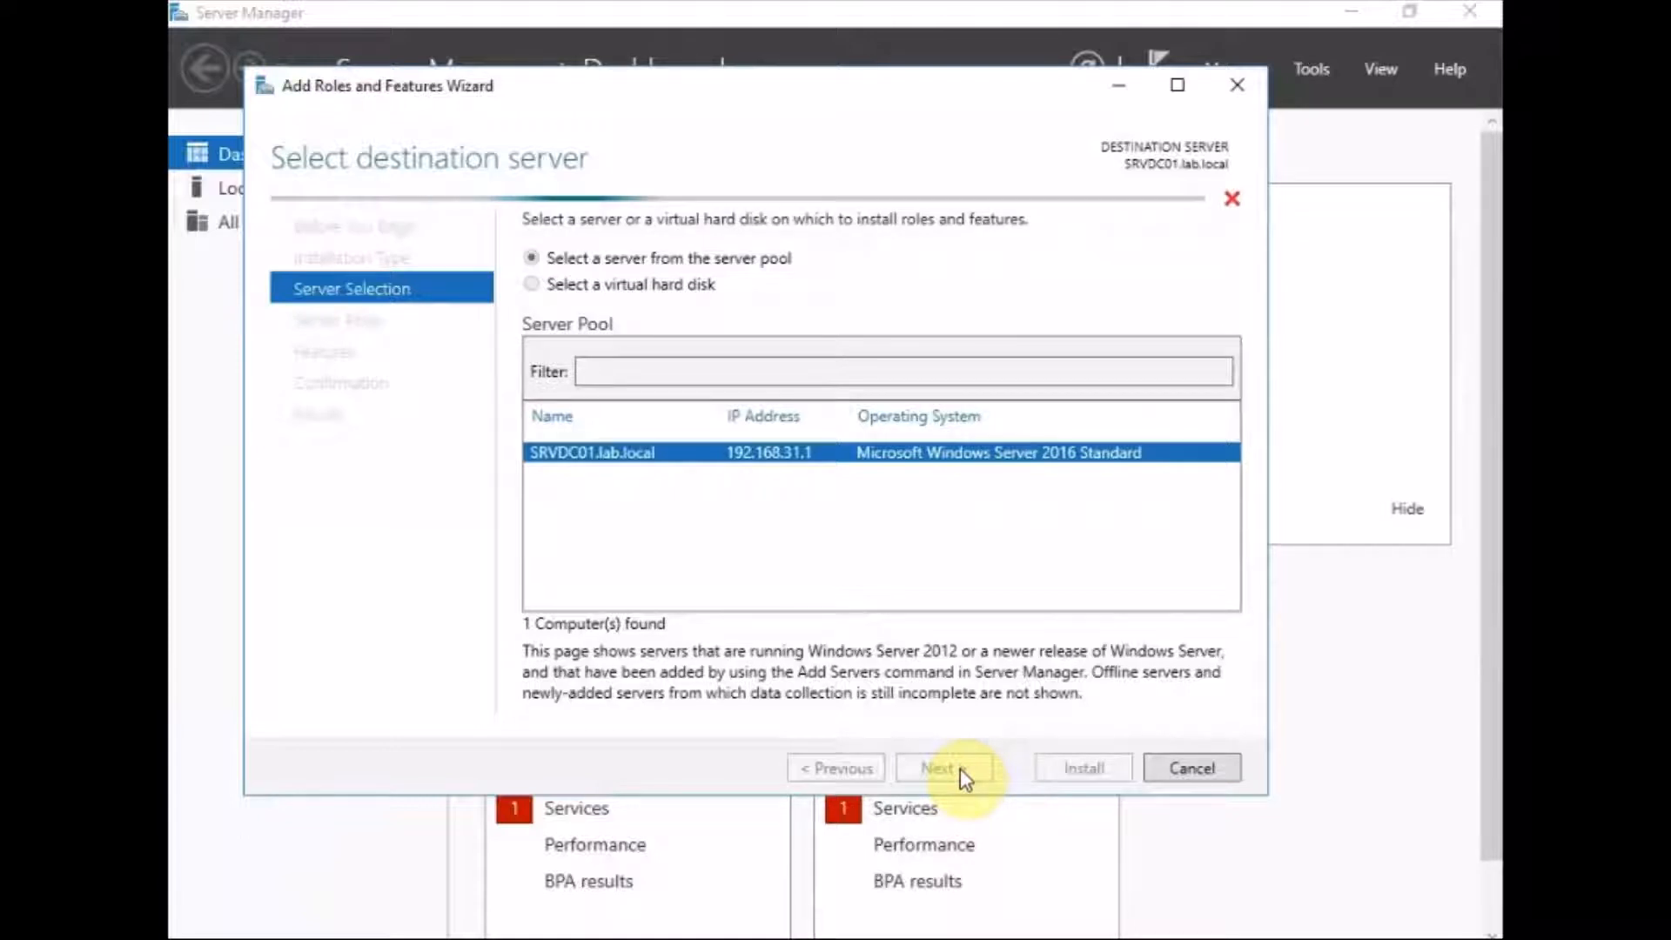
pyautogui.click(941, 767)
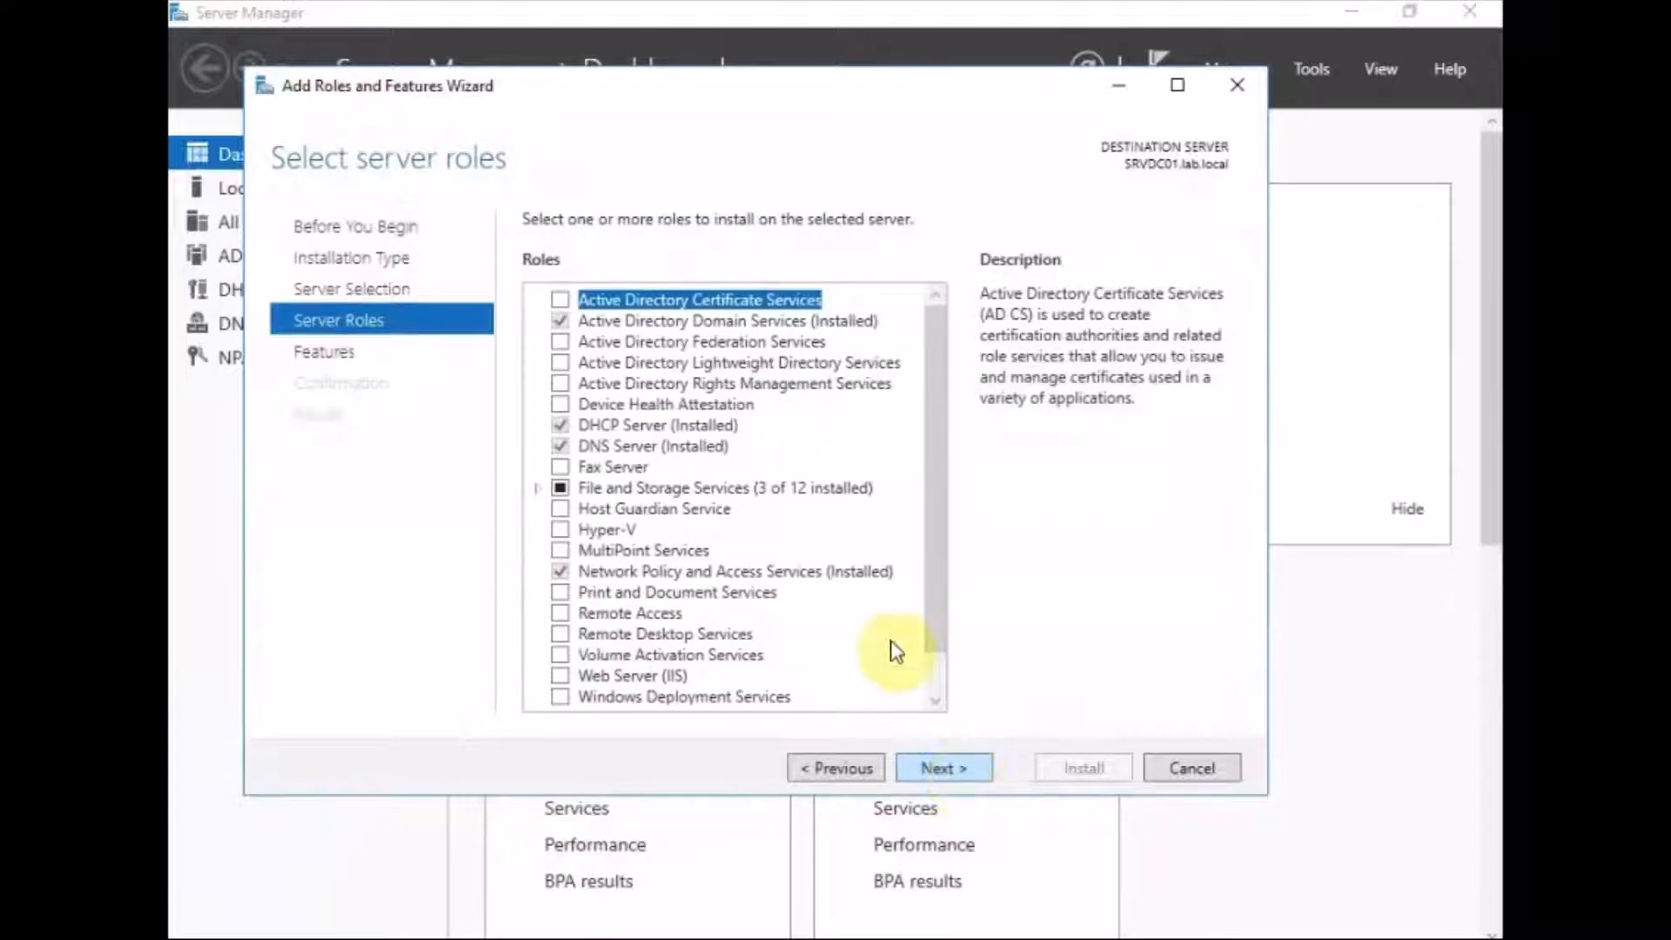
pyautogui.click(941, 767)
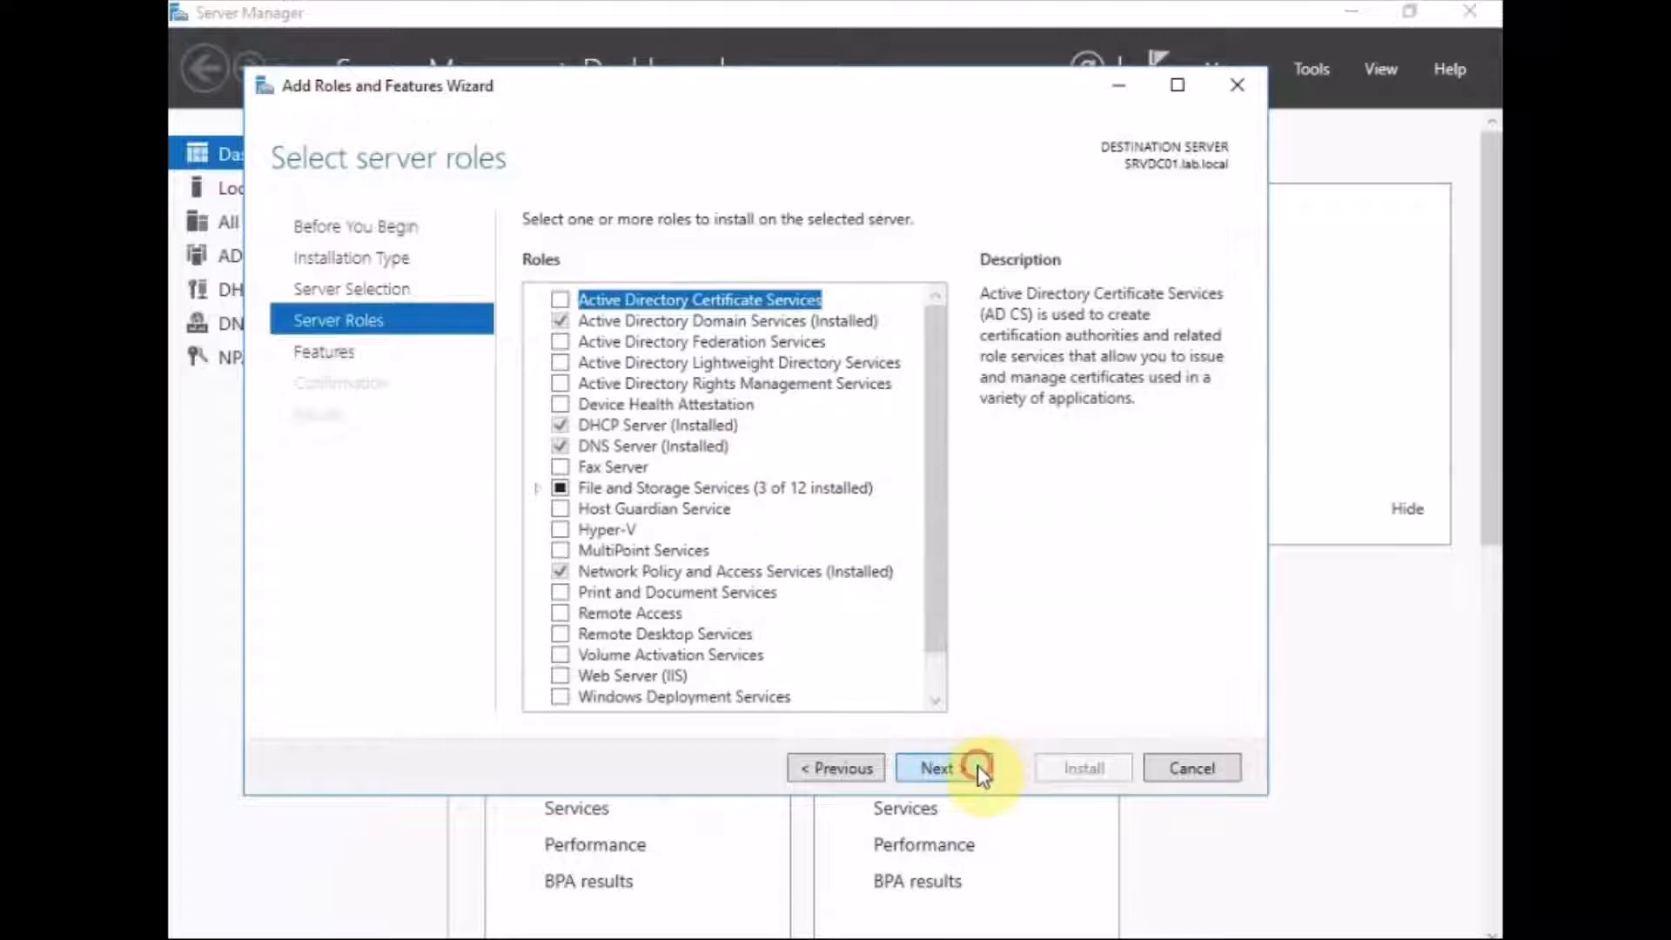
pyautogui.click(936, 768)
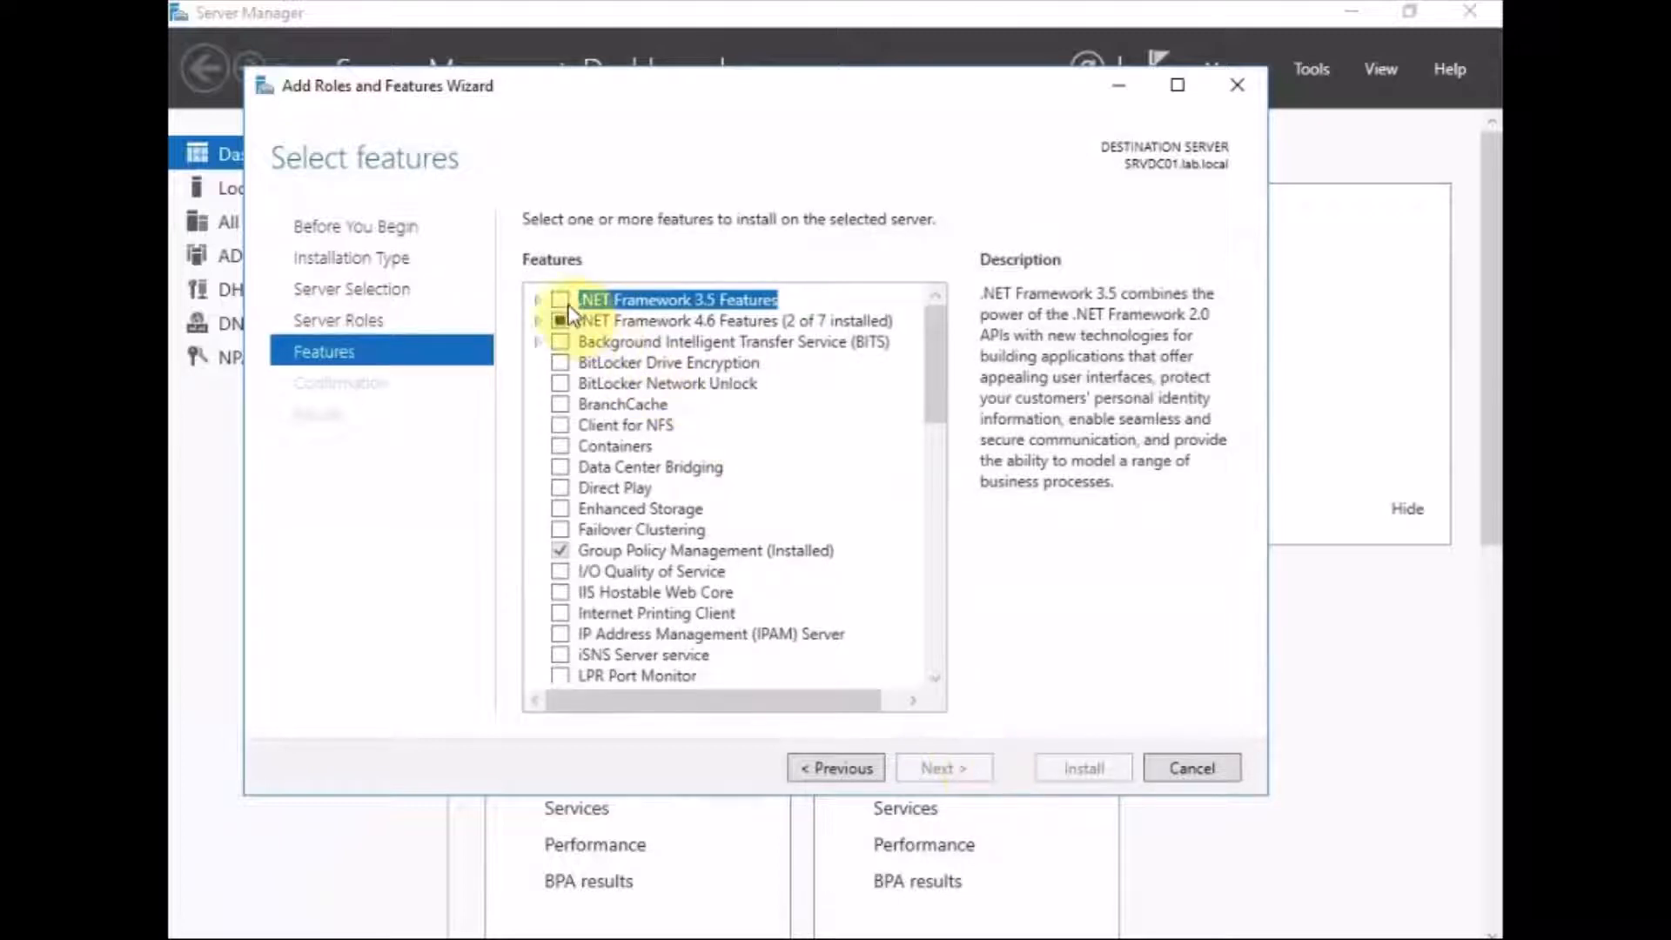
# - Select .NET Framework 3.5 Features, allow automatic restart, and begin the installation
pyautogui.click(560, 299)
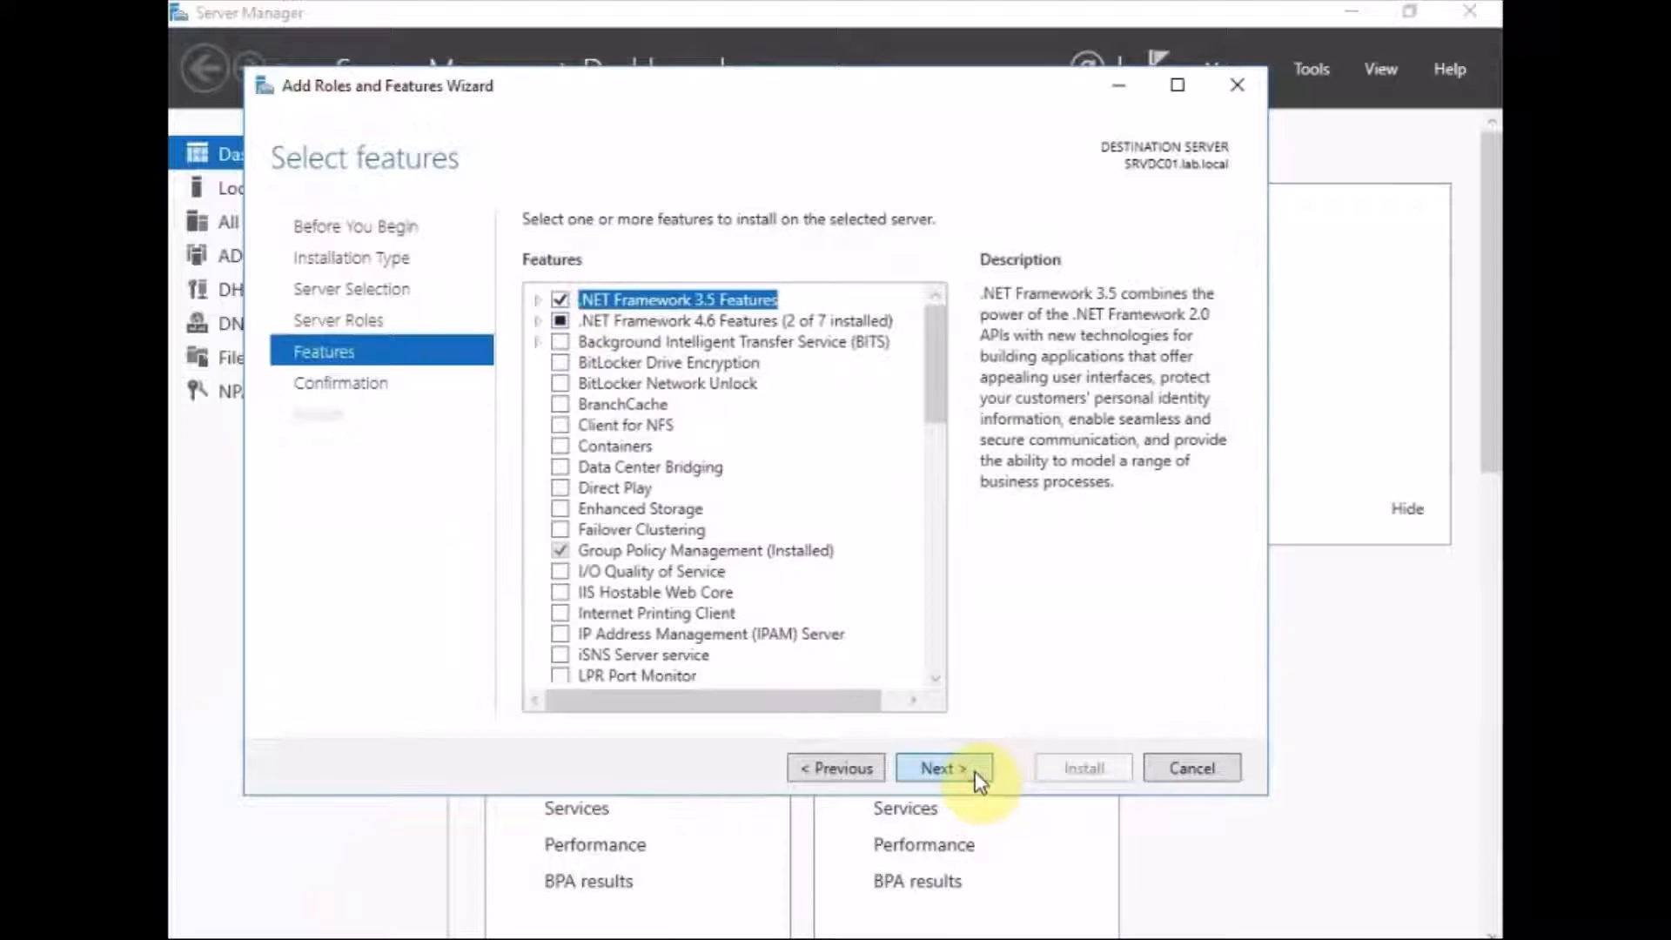
pyautogui.click(942, 768)
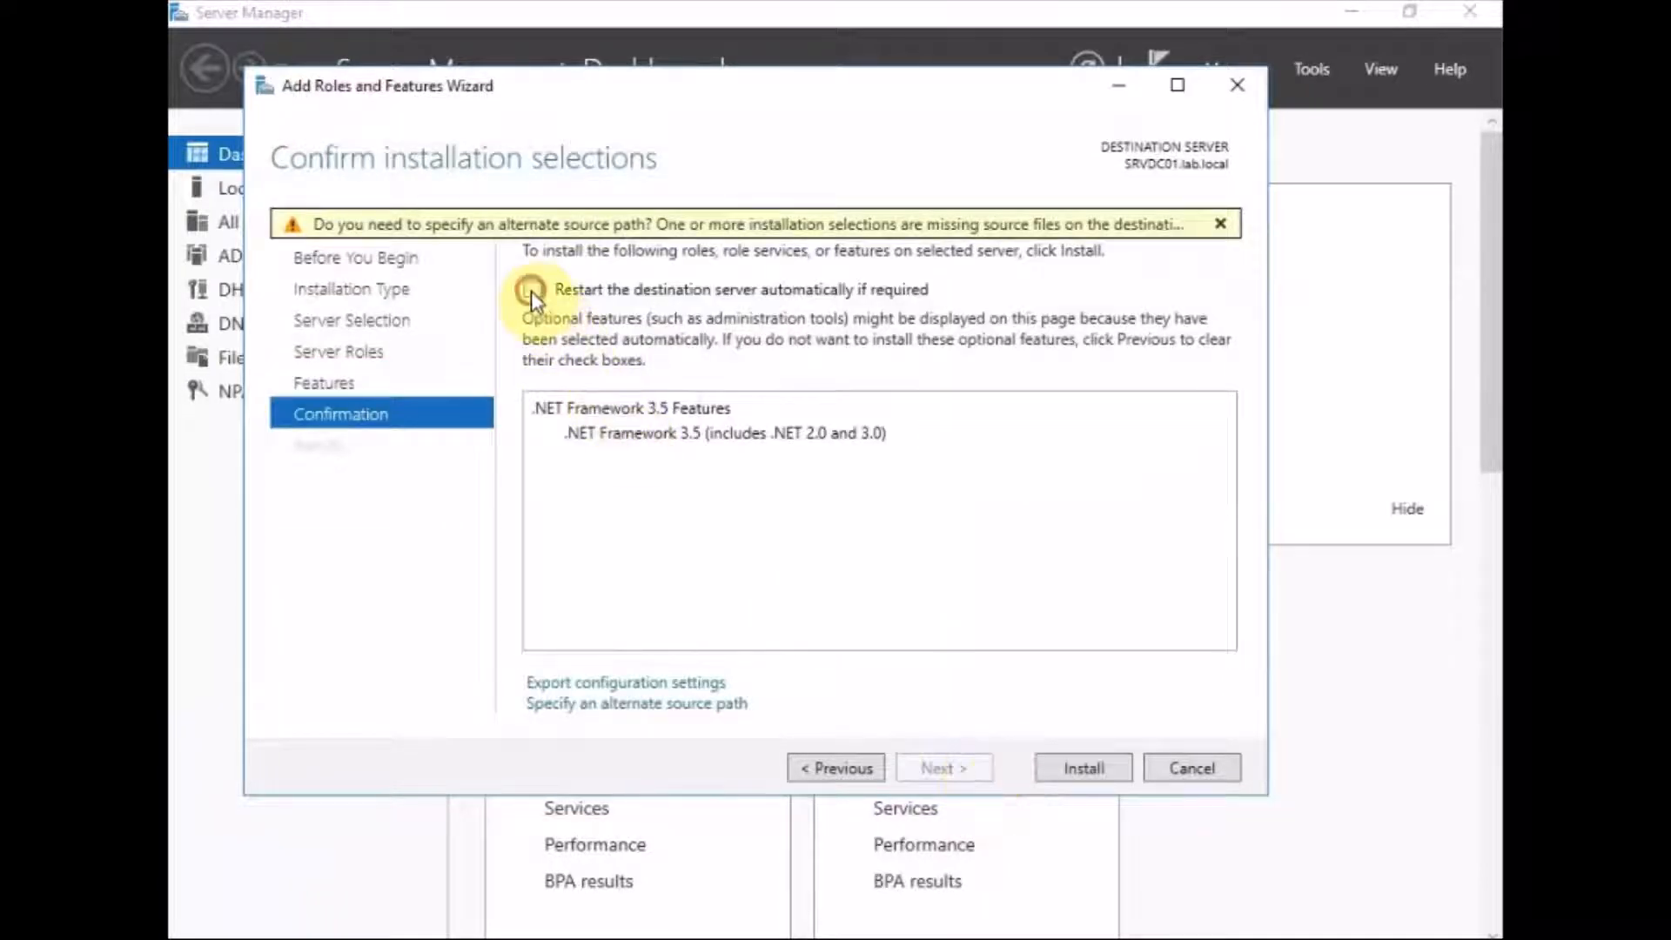
pyautogui.click(532, 289)
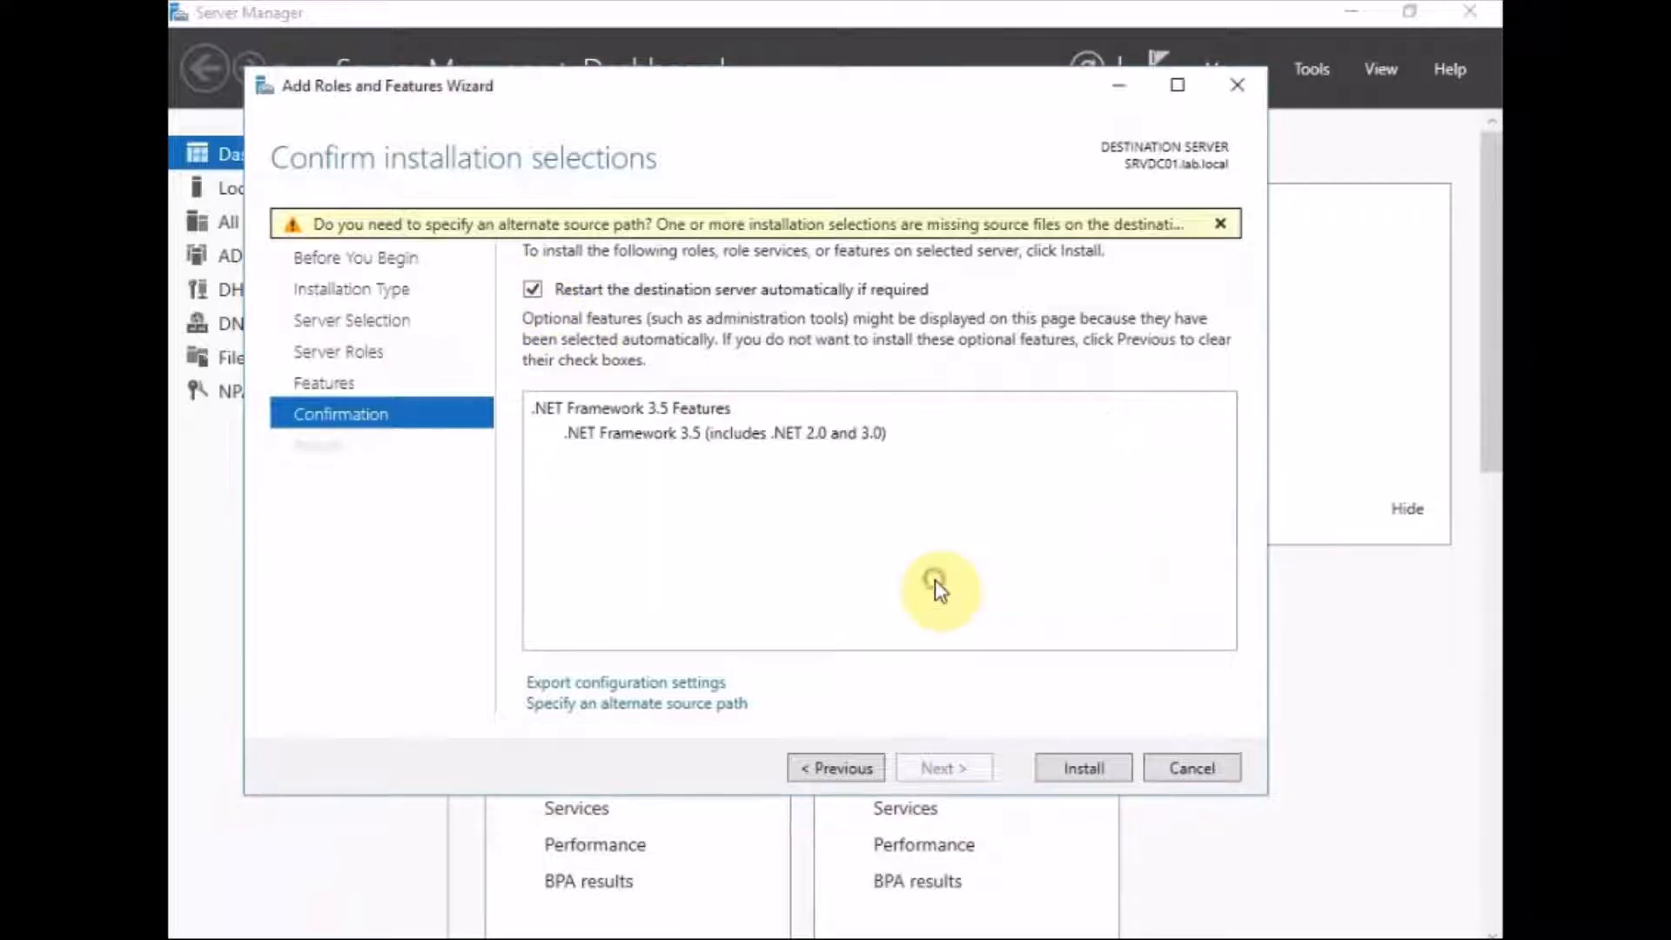
pyautogui.click(1081, 768)
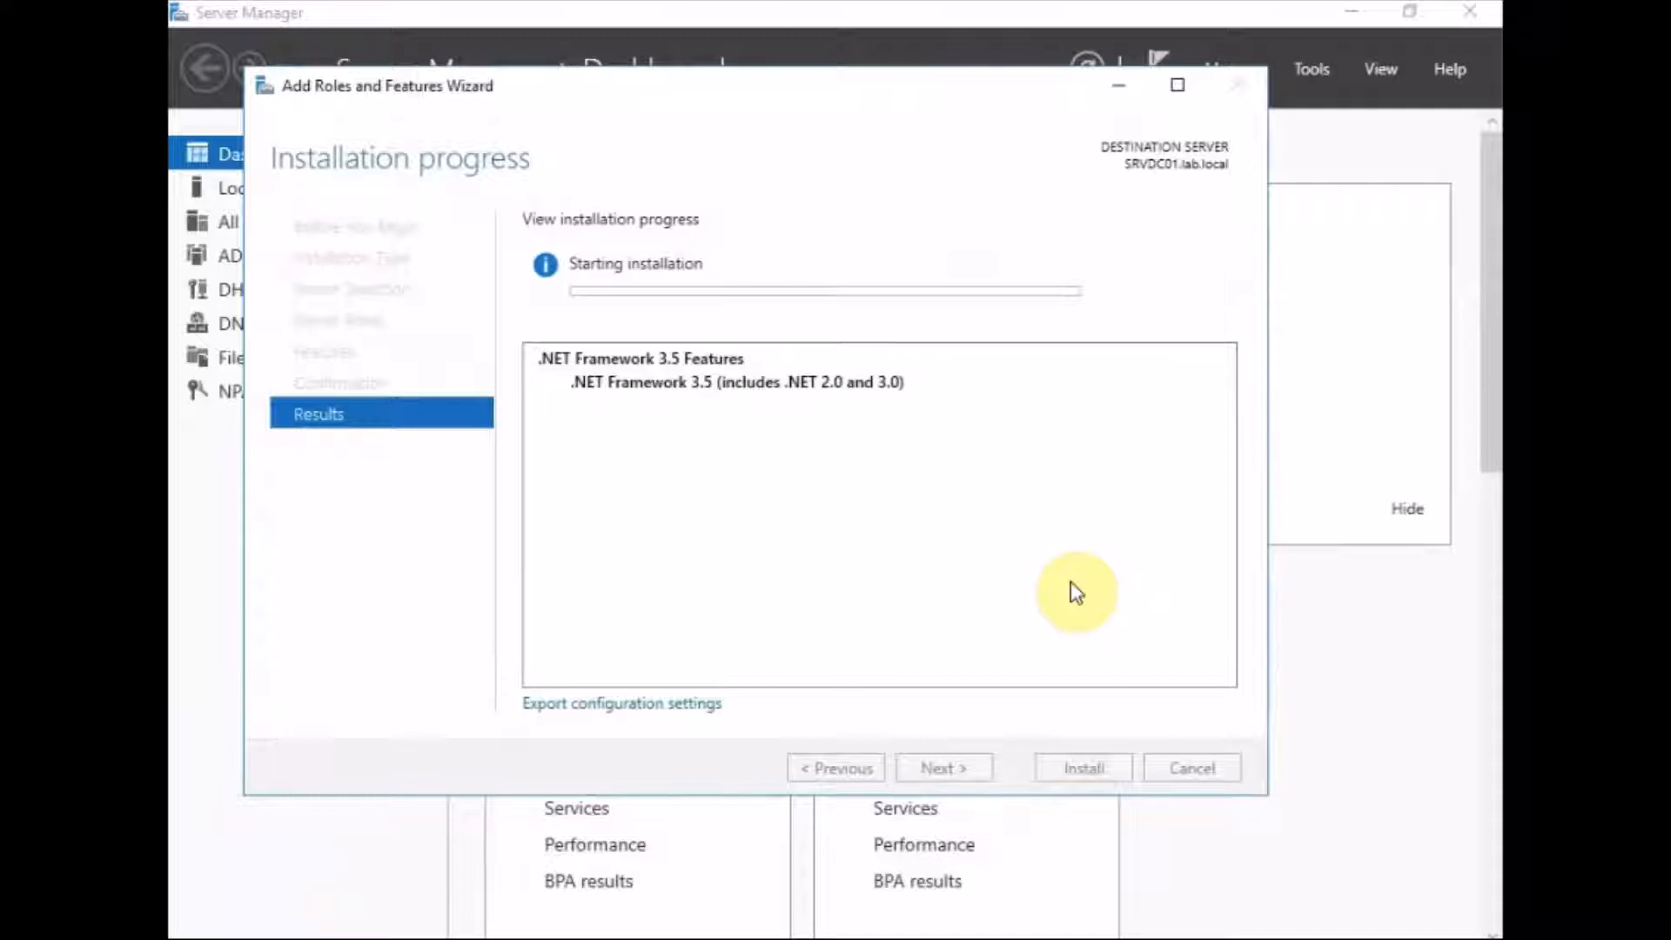
pyautogui.moveTo(971, 511)
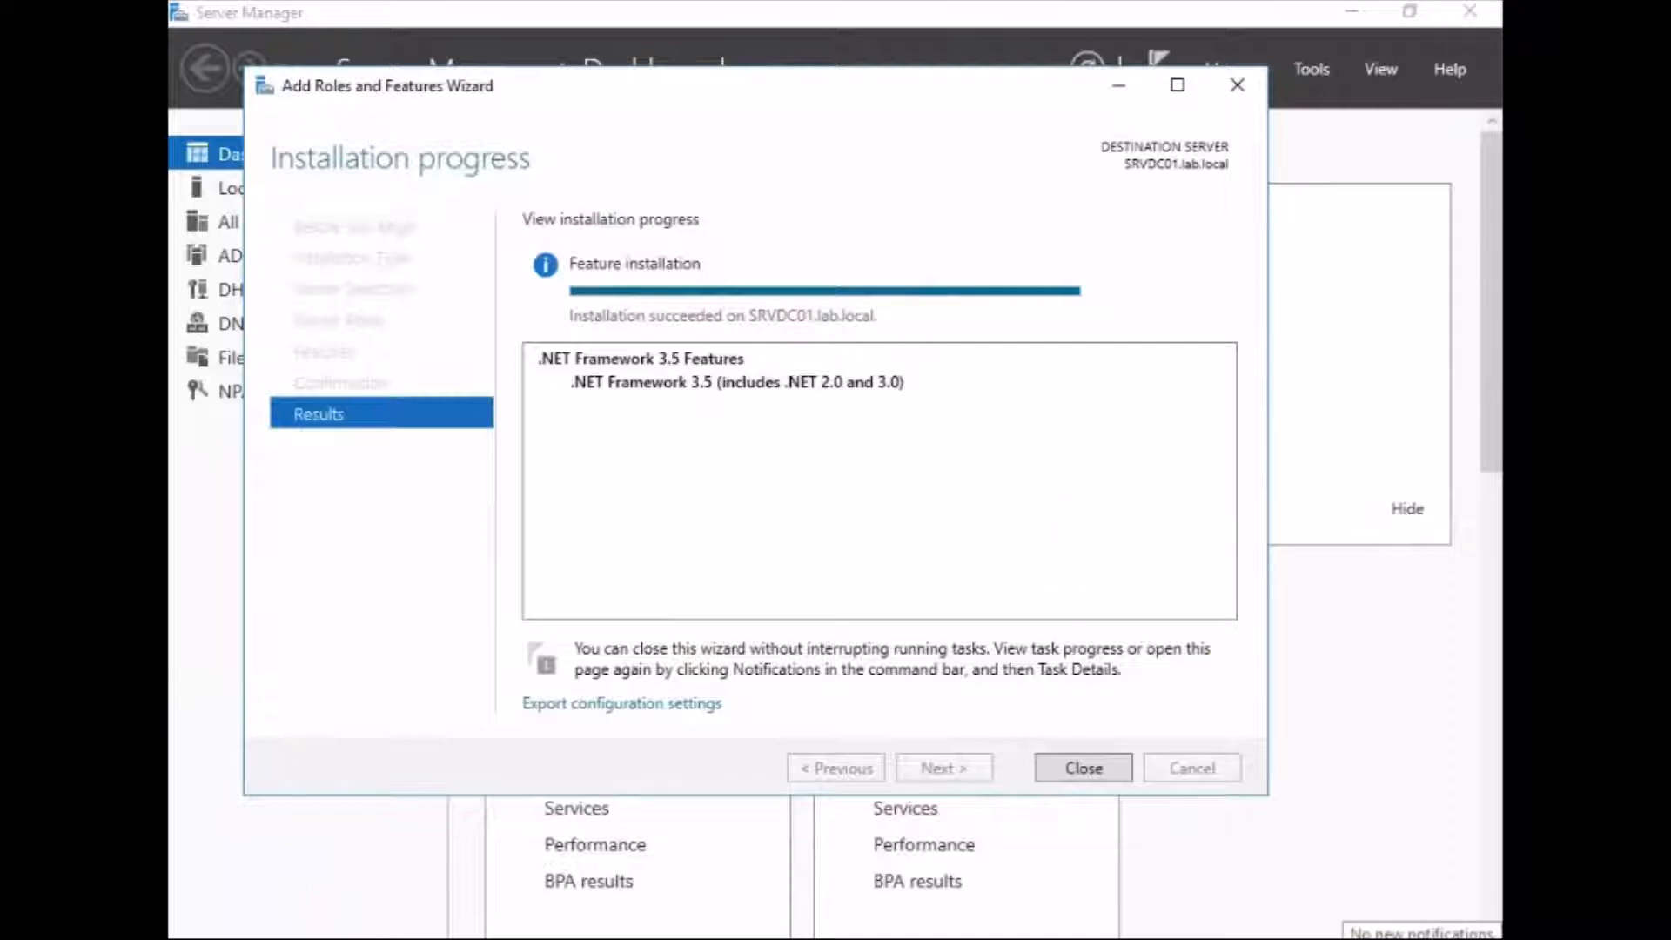
# - Close the wizard once the .NET Framework 3.5 installation has succeeded
pyautogui.click(1081, 768)
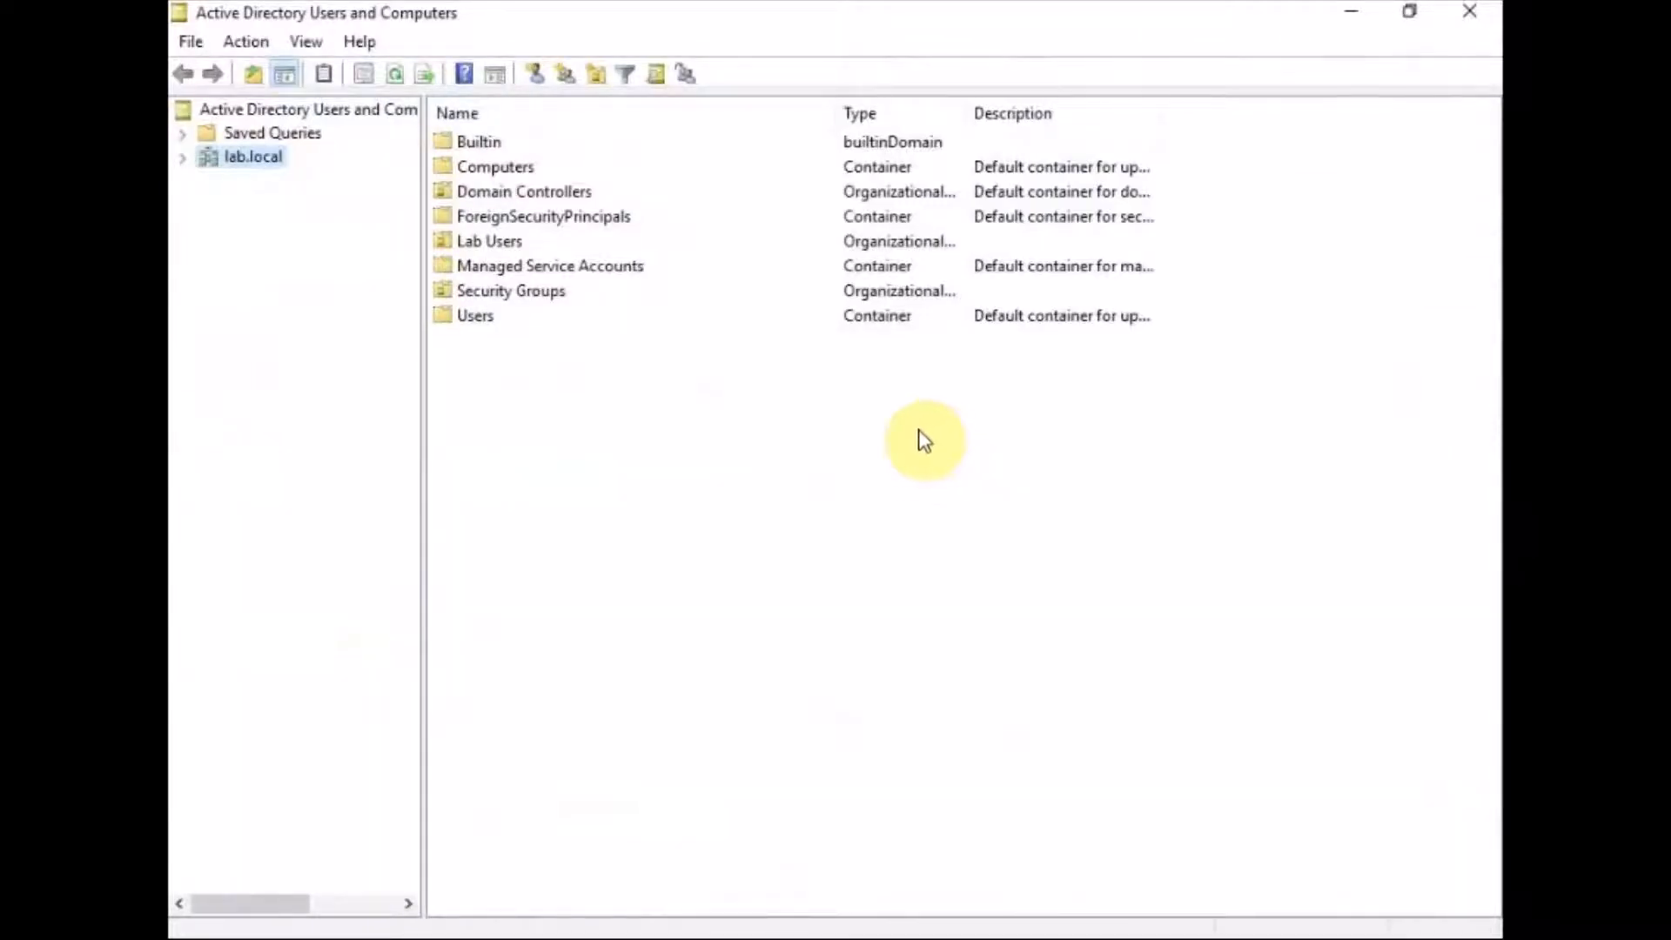
# - Begin creating a new group in the Security Groups container of lab.local
pyautogui.click(183, 156)
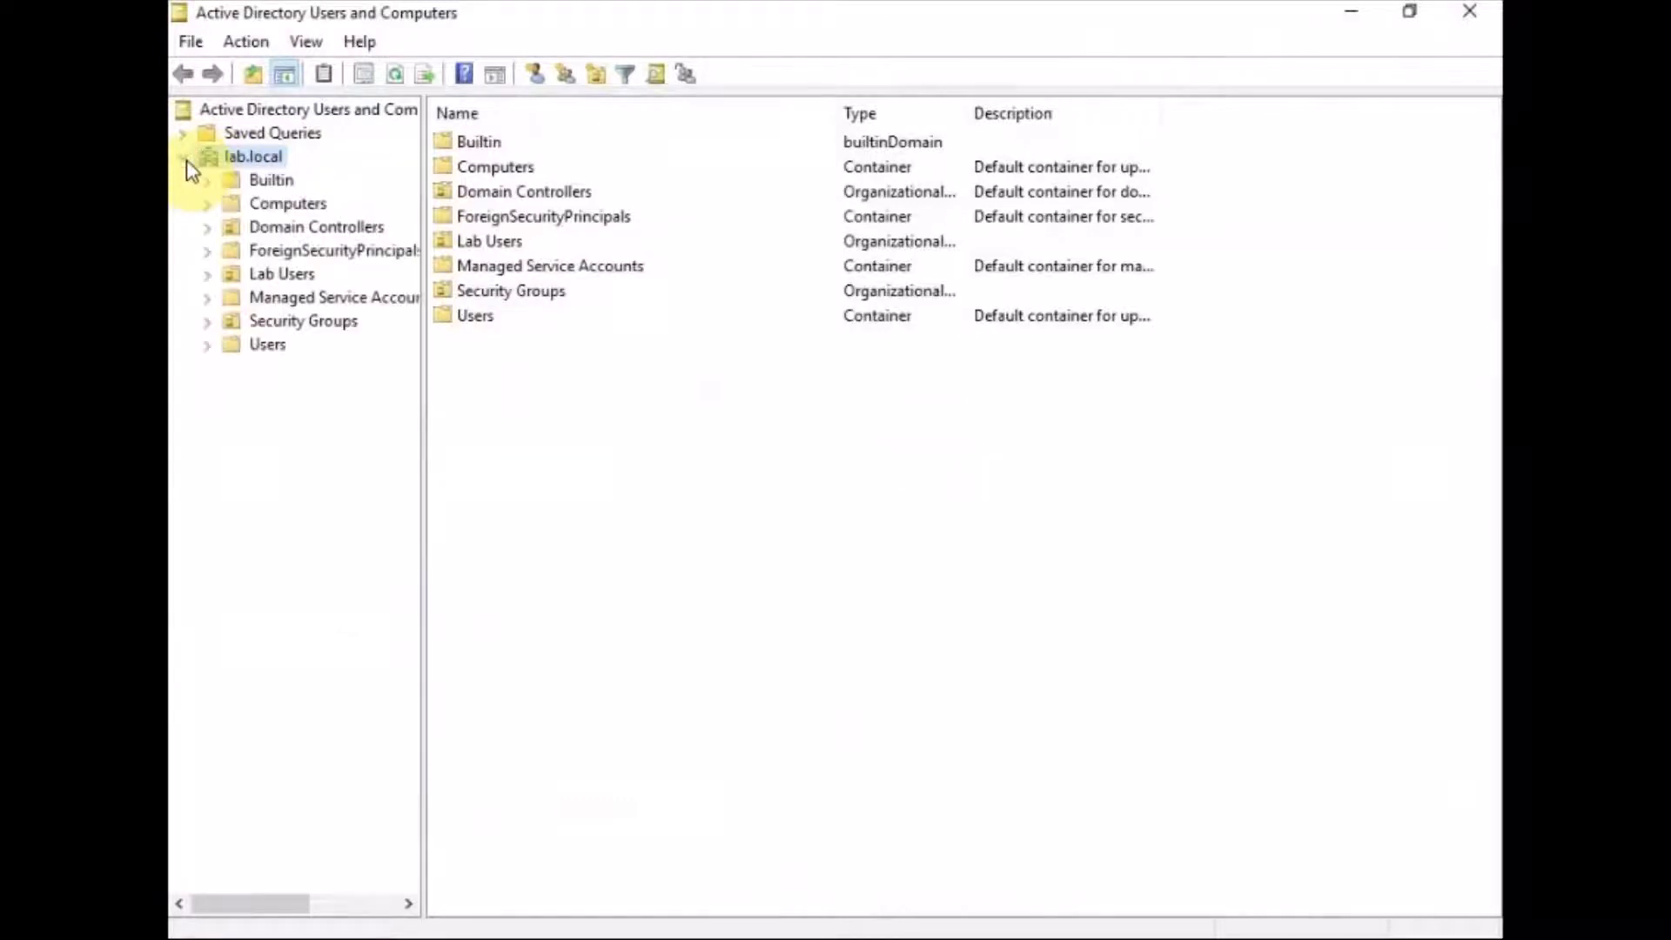
pyautogui.click(183, 157)
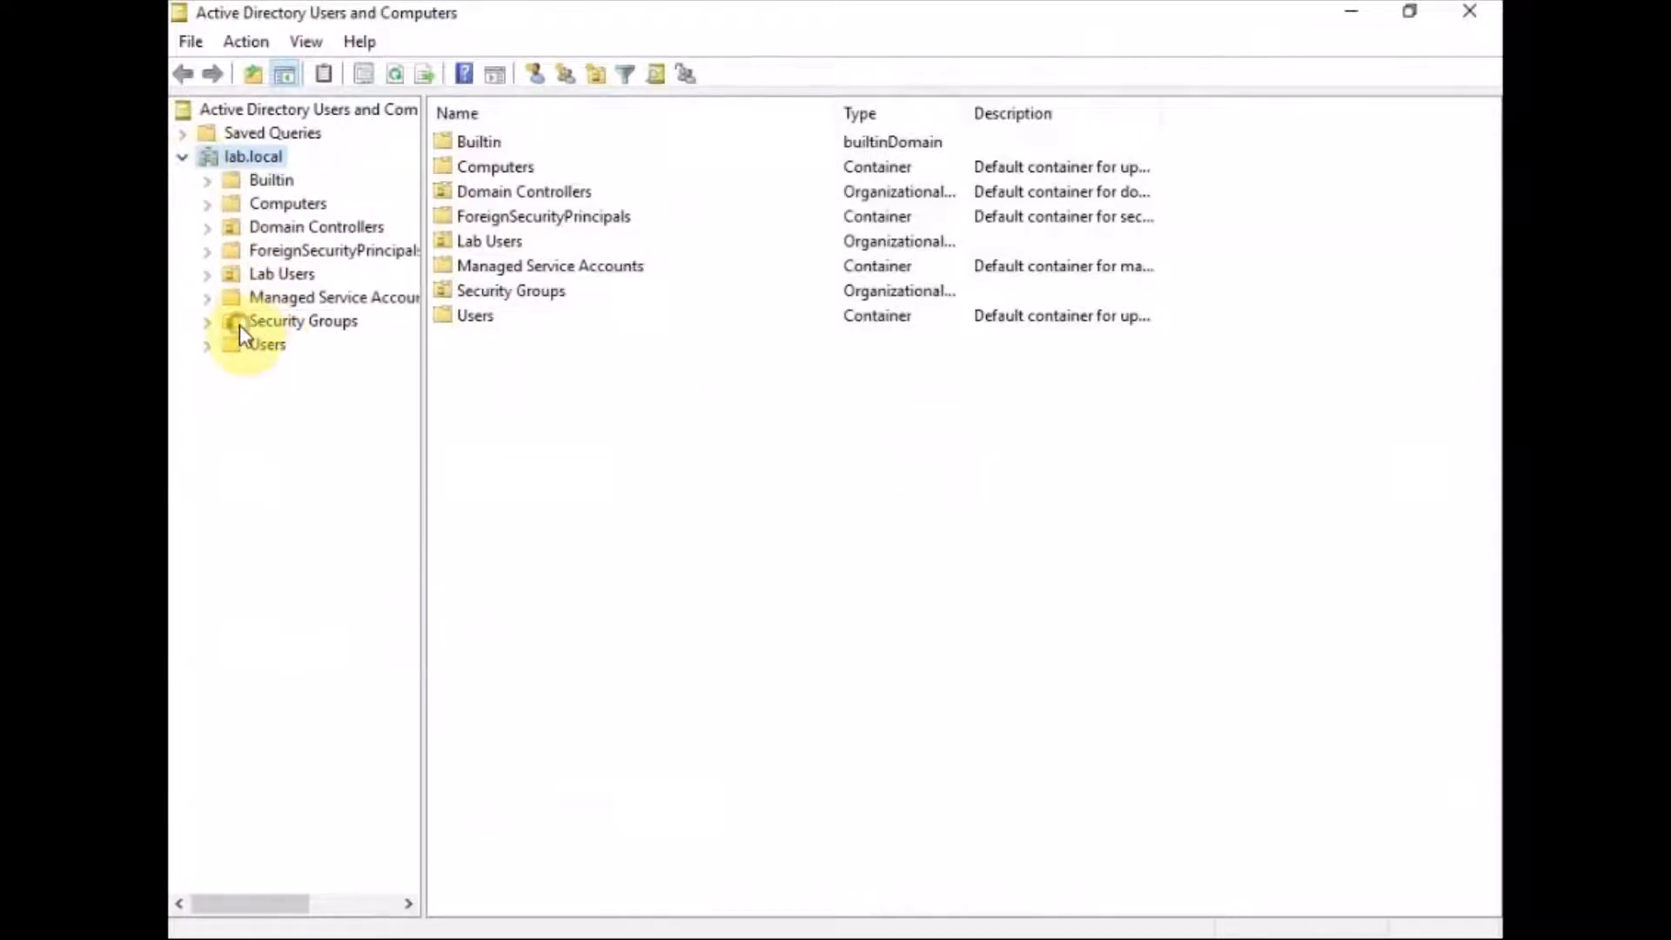
pyautogui.click(302, 320)
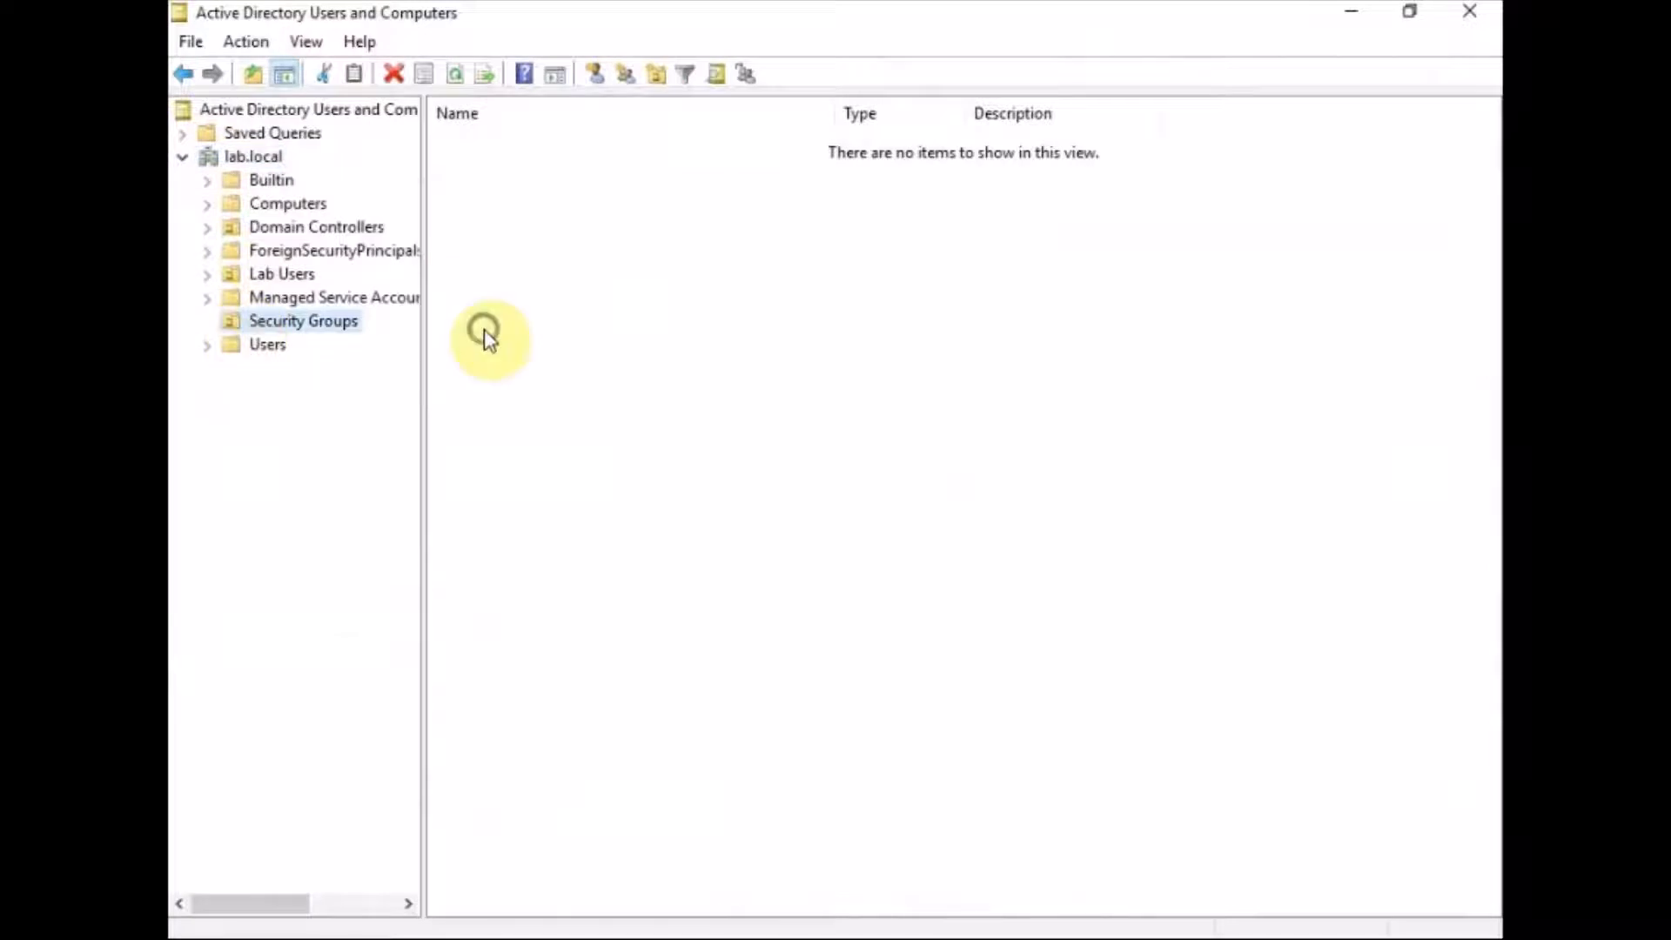
pyautogui.rightClick(485, 336)
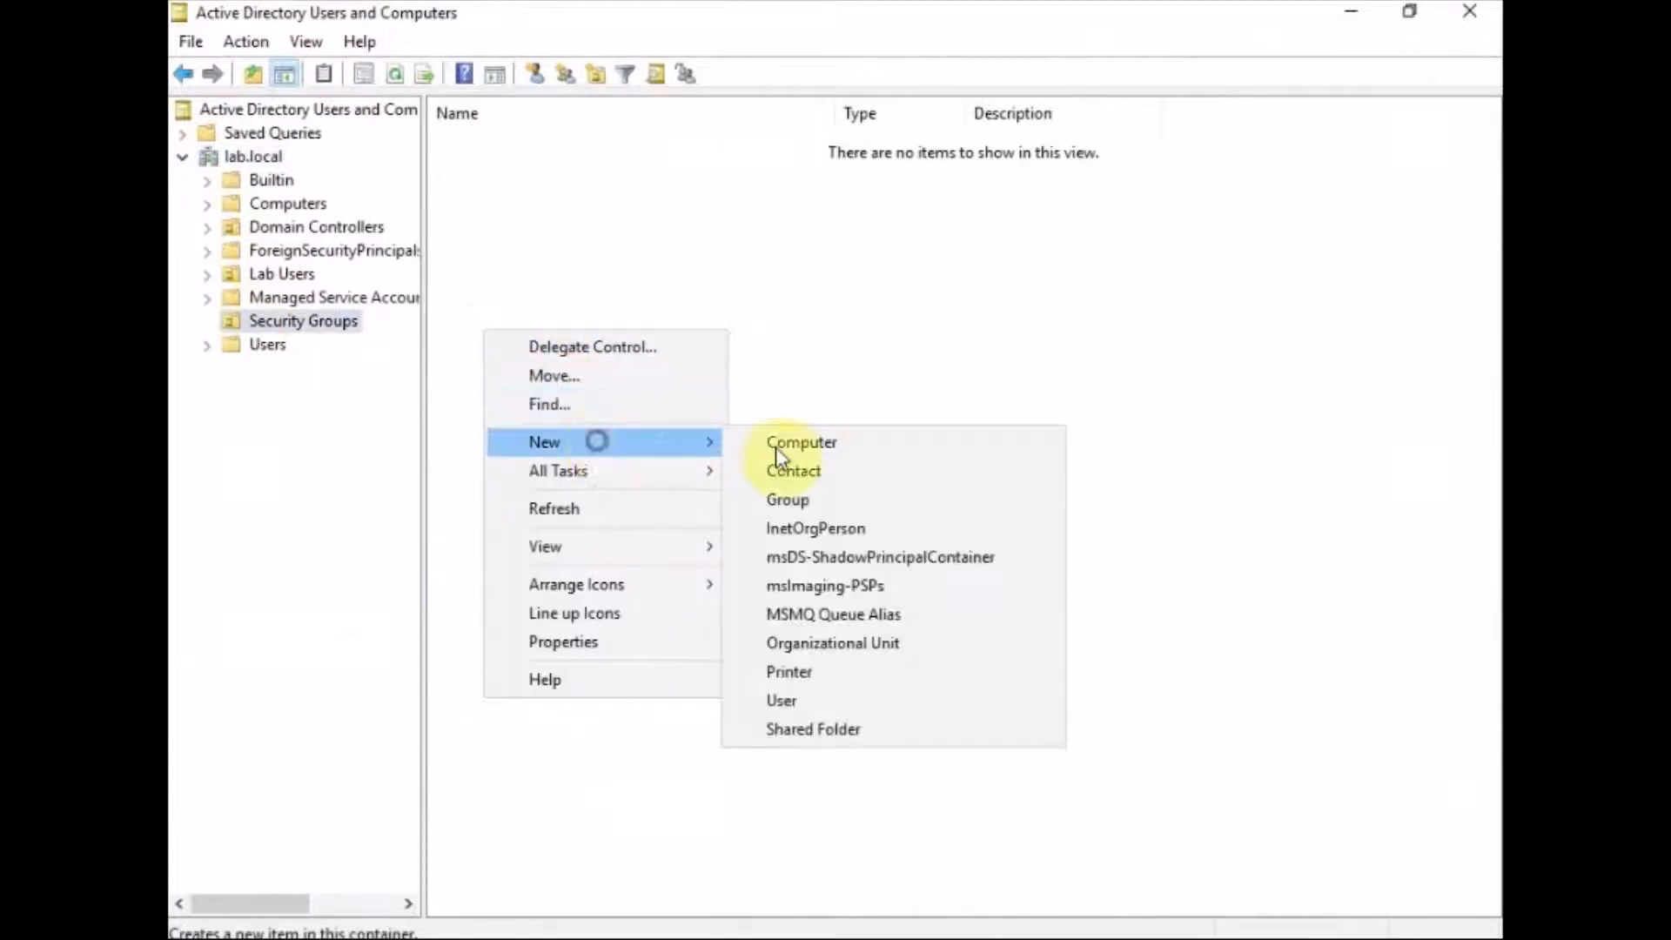
pyautogui.click(787, 500)
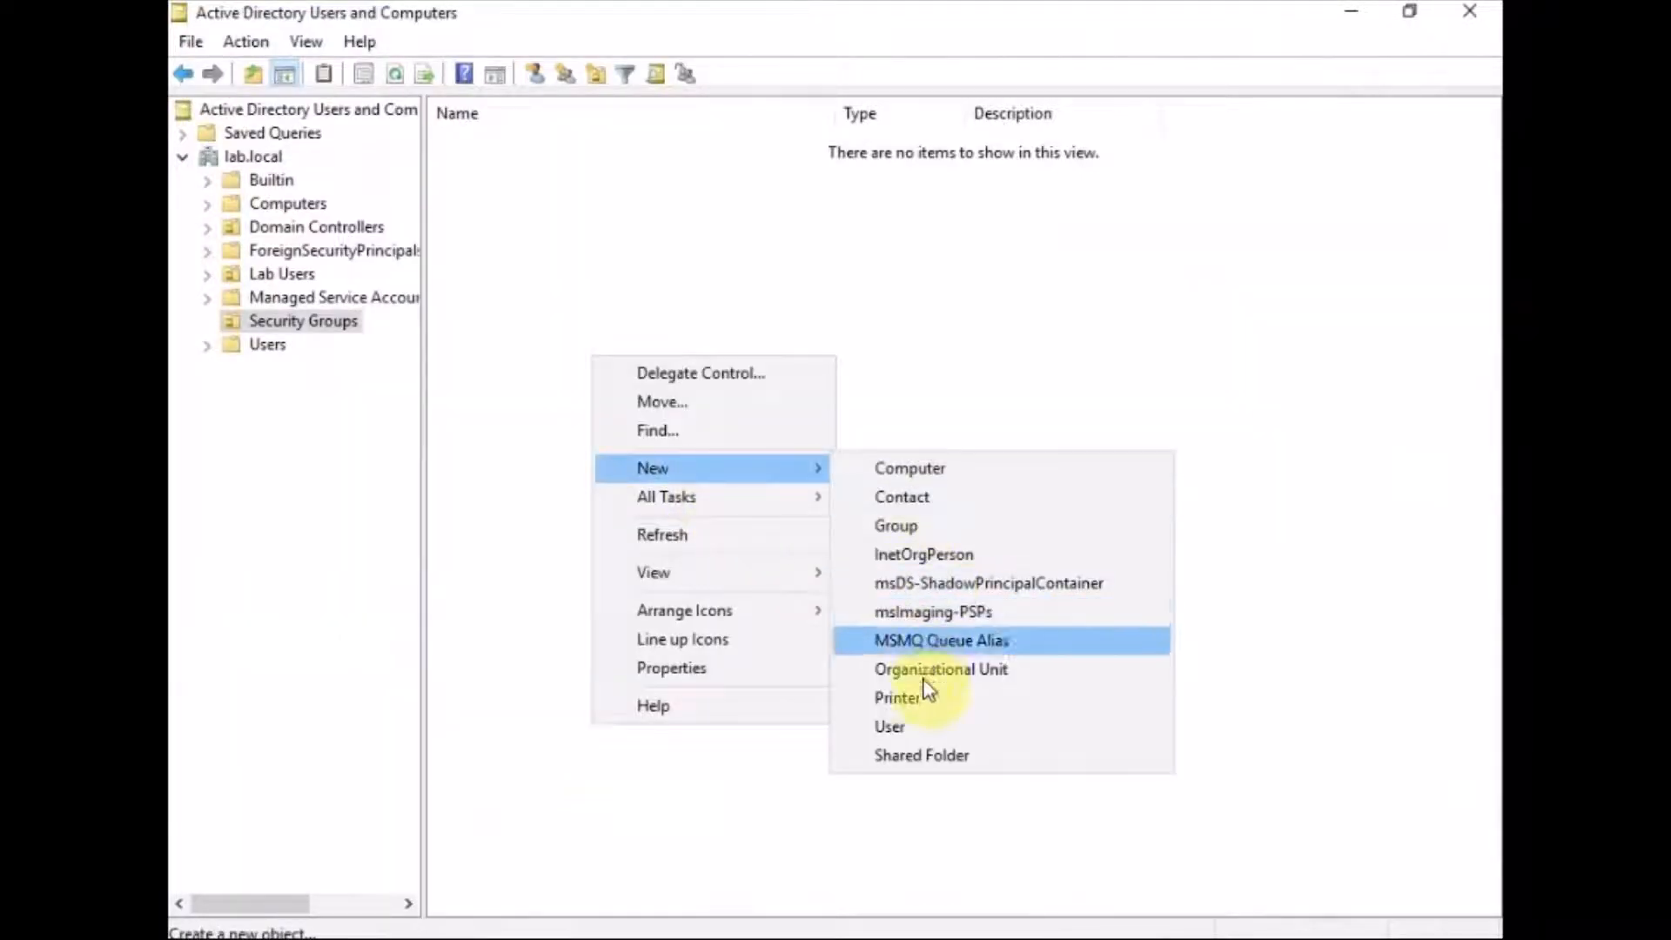
pyautogui.click(895, 526)
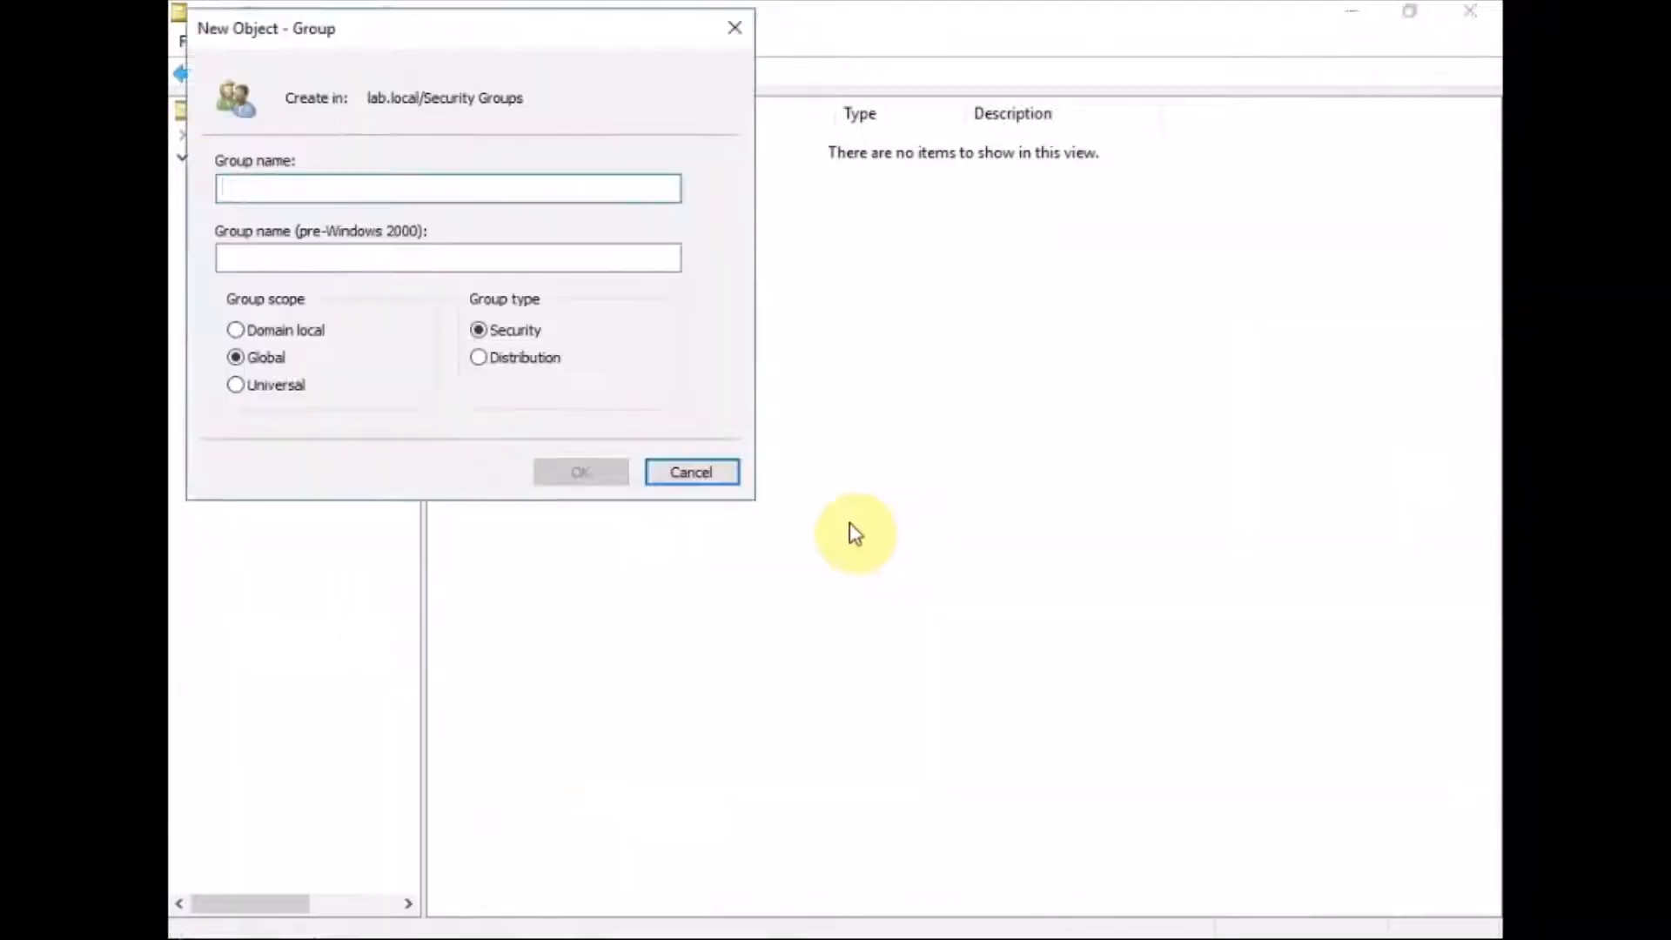
# - Name the group VPNUSERS, keeping Global scope and Security type, and create it
pyautogui.click(447, 188)
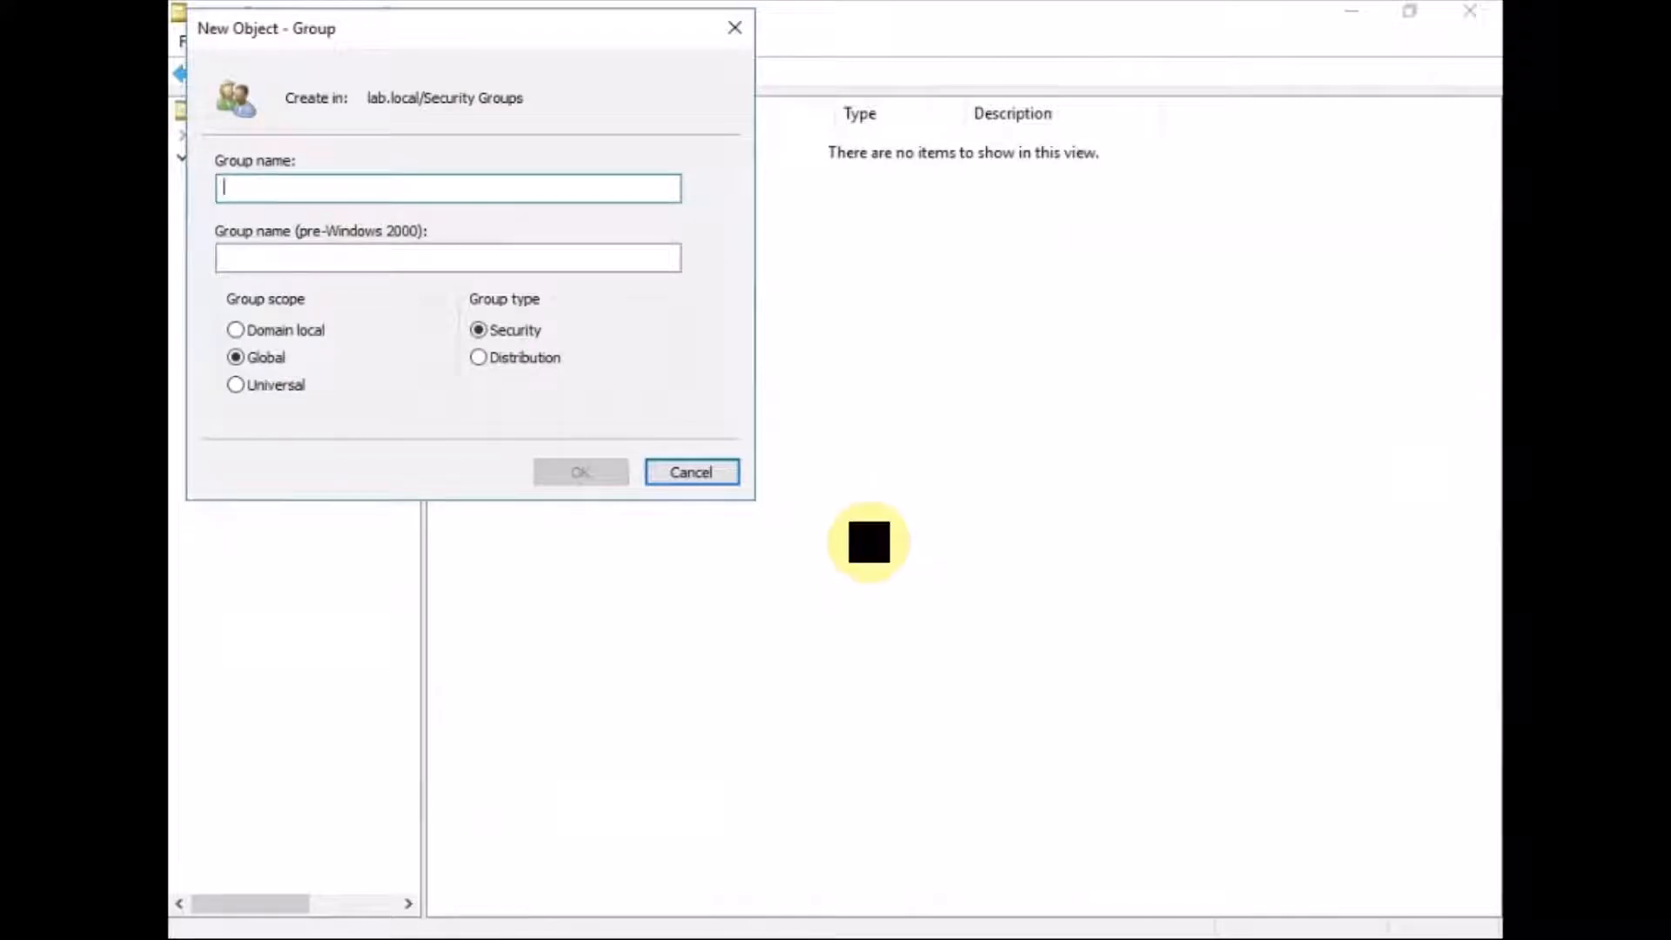
pyautogui.write('VPNUSERS')
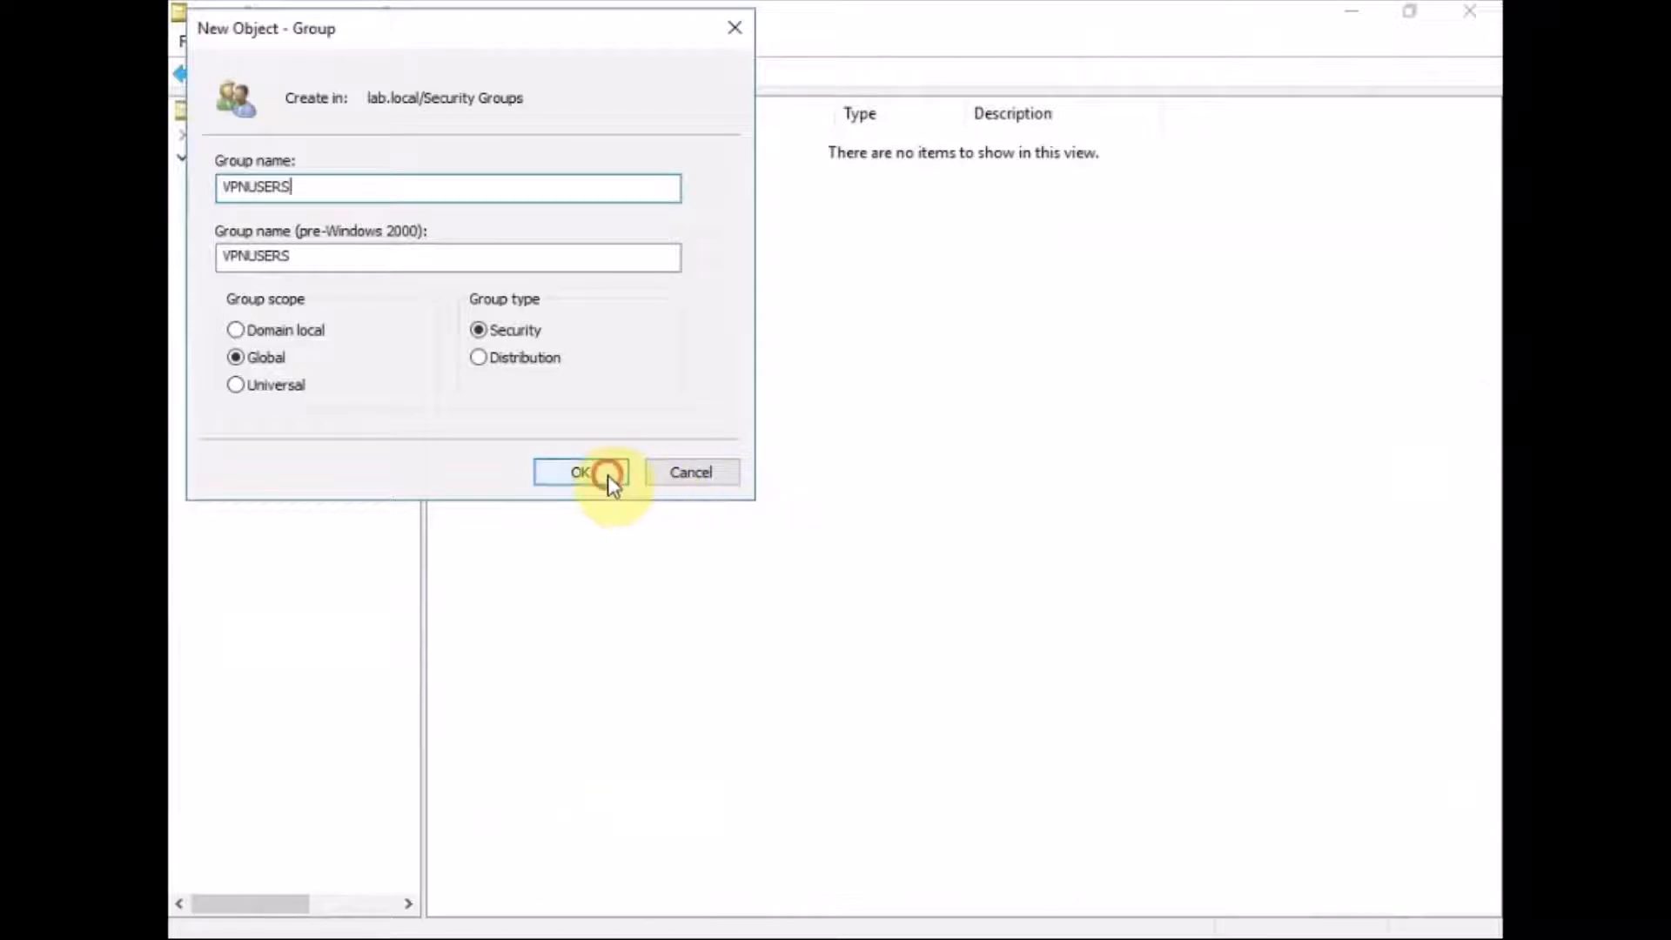
pyautogui.click(581, 472)
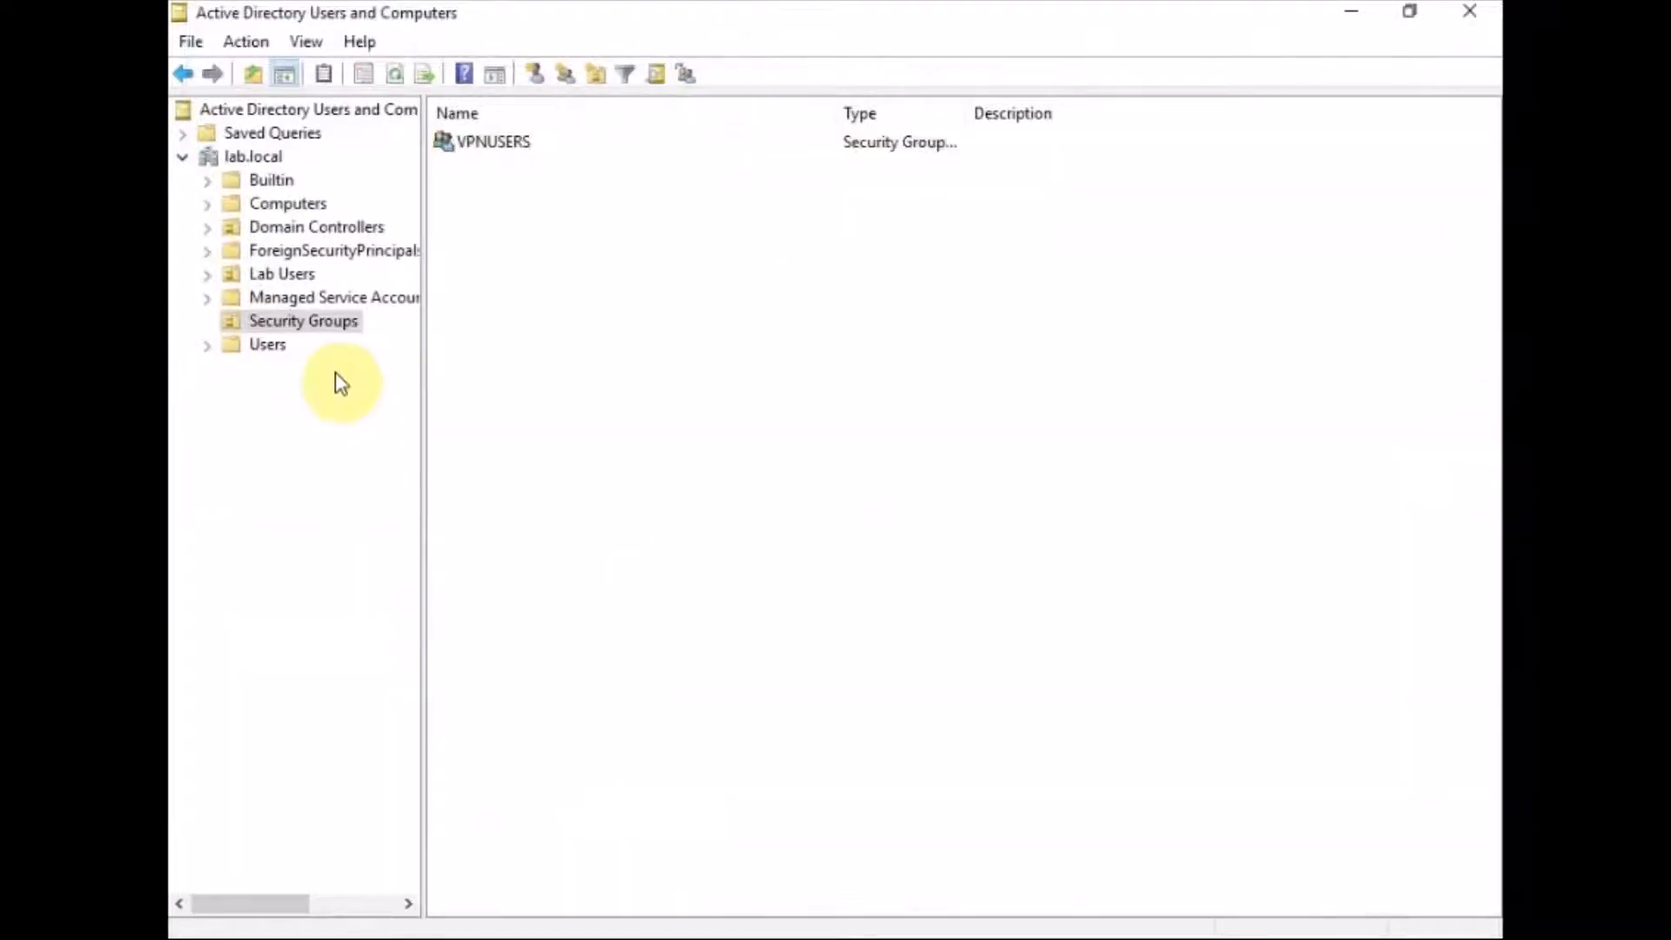
# - Create a new user in Lab Users with first and logon name tacacs
pyautogui.click(282, 274)
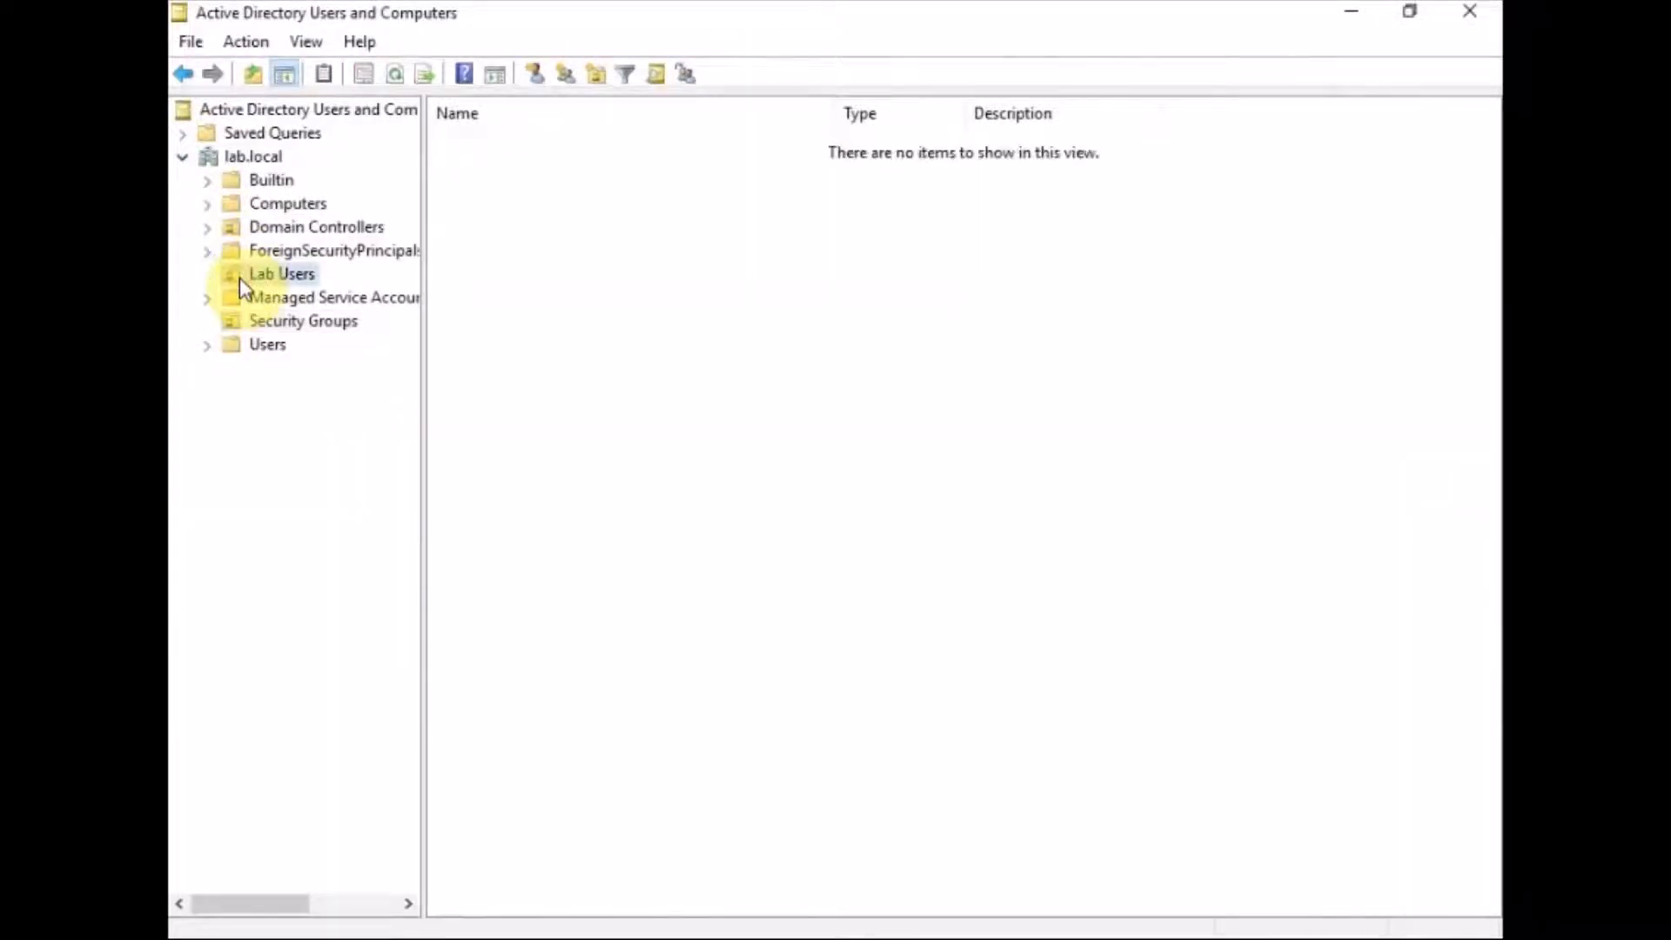
pyautogui.rightClick(282, 273)
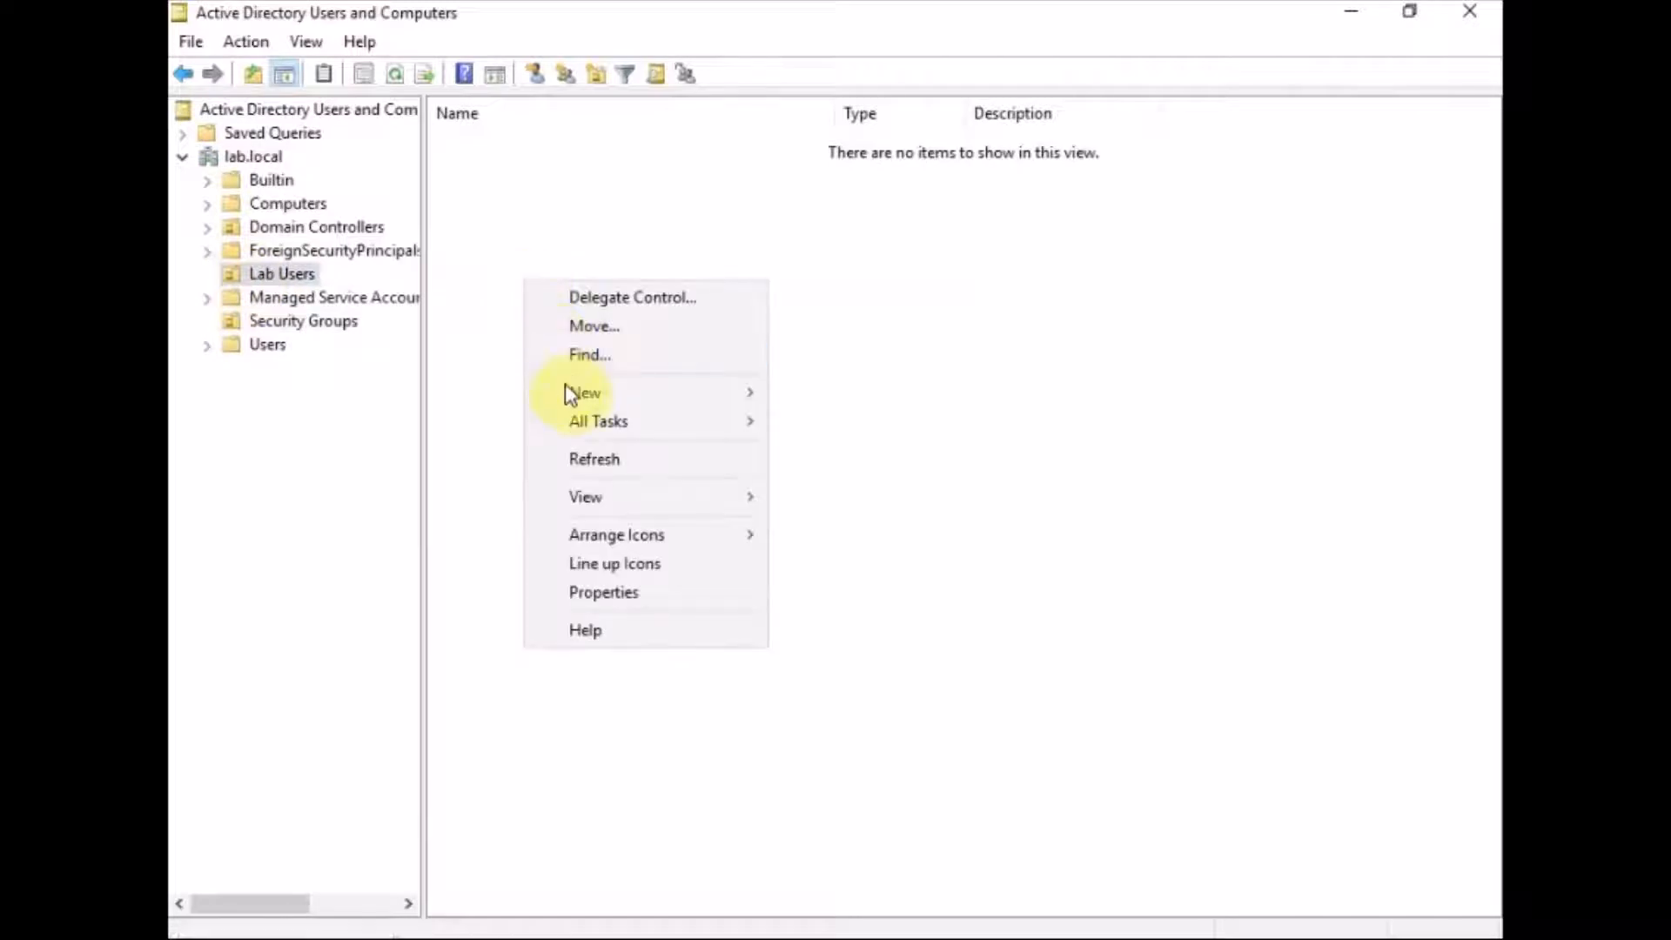
pyautogui.moveTo(585, 391)
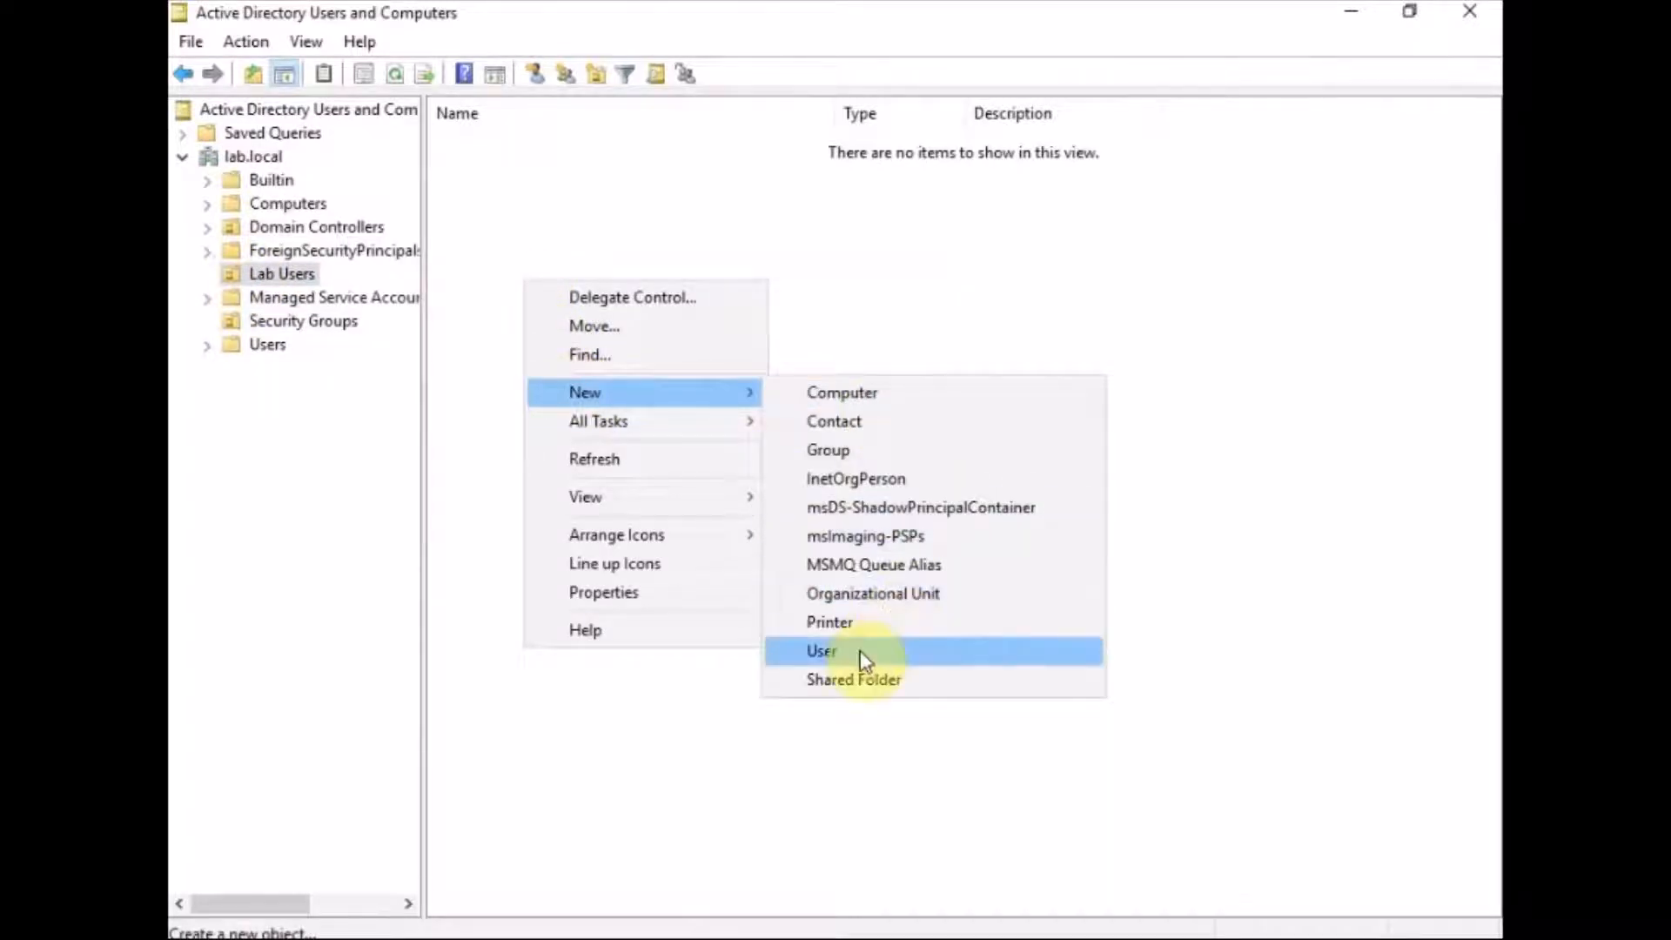
pyautogui.click(822, 649)
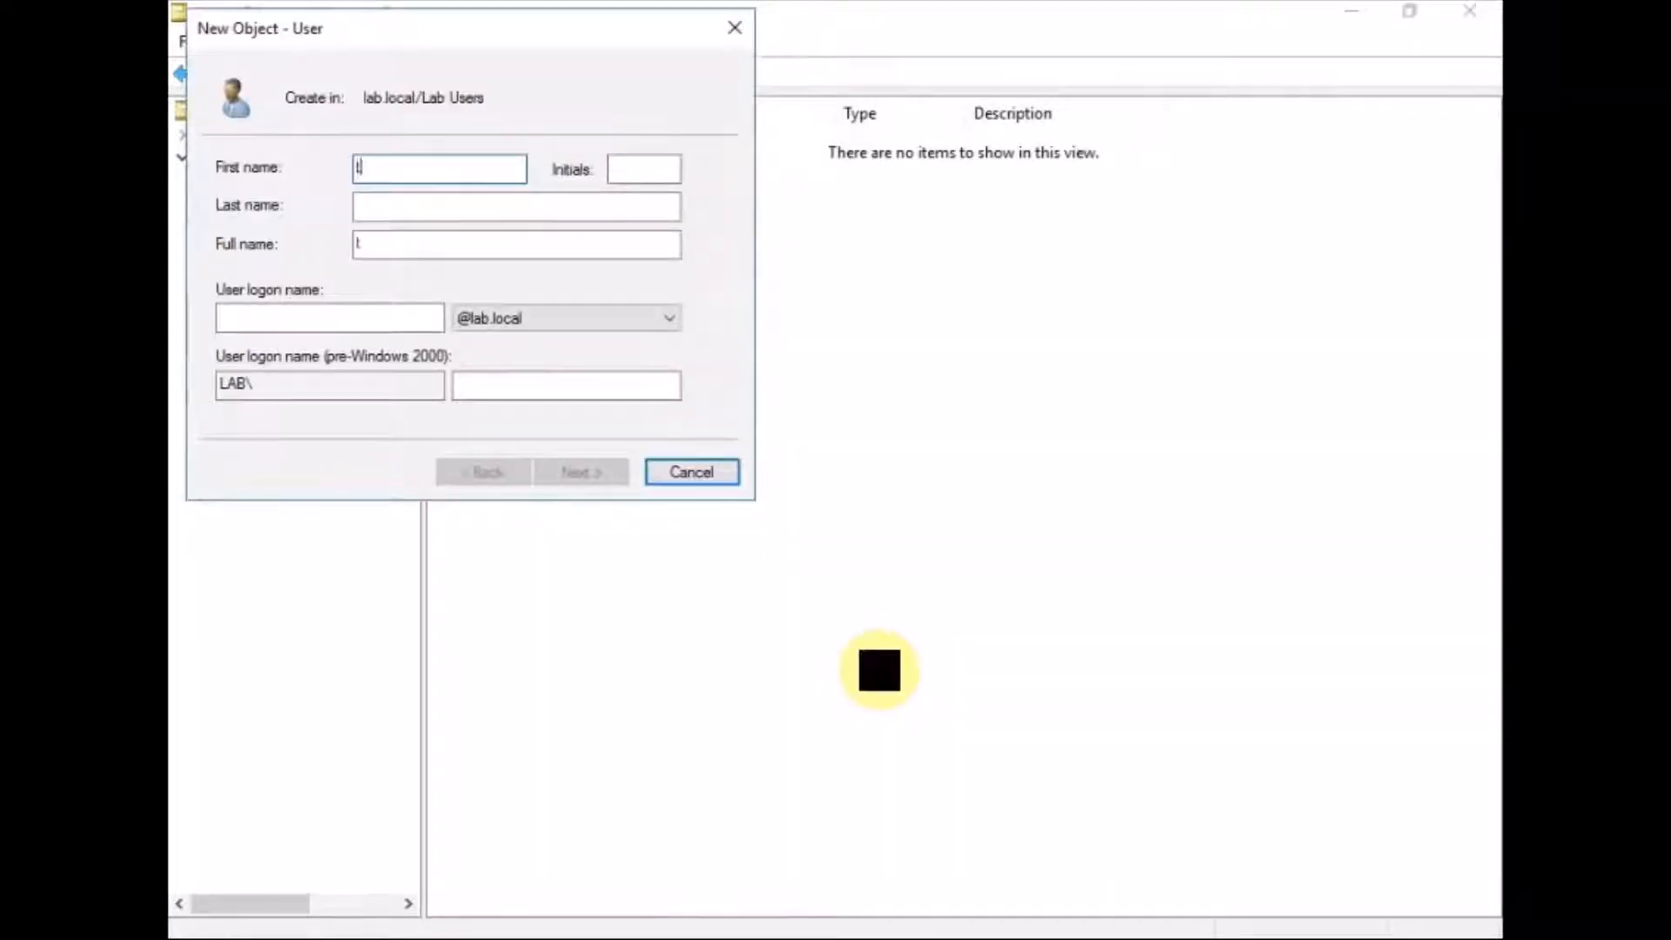
pyautogui.write('acac')
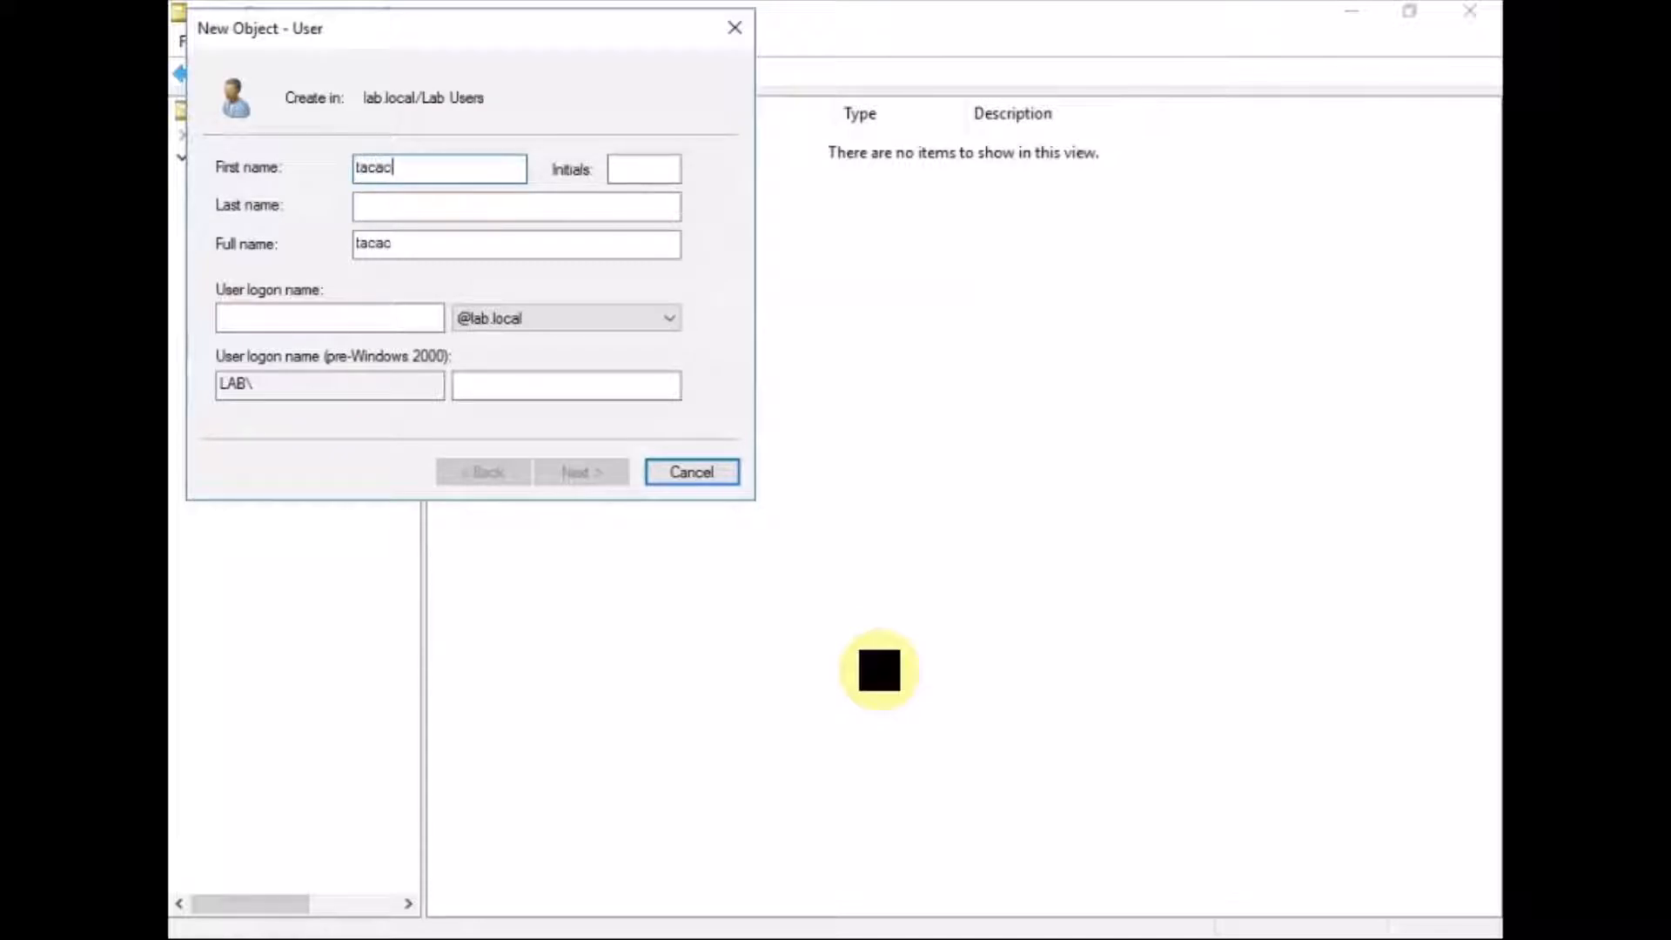
pyautogui.write('s')
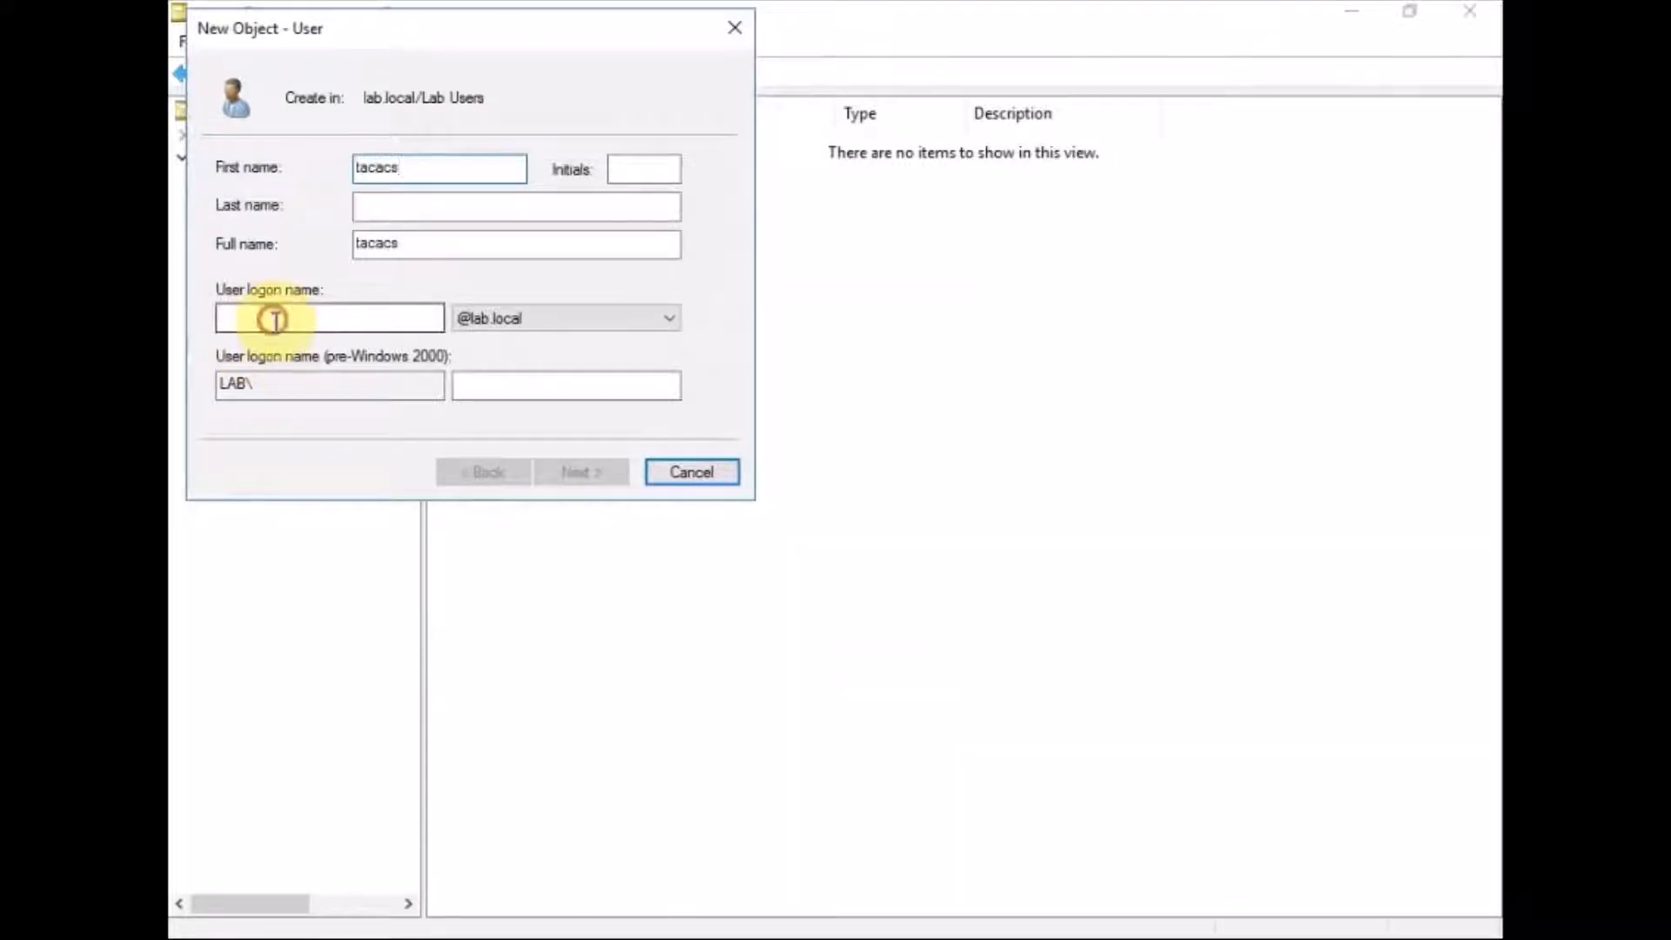
pyautogui.write('tacacs')
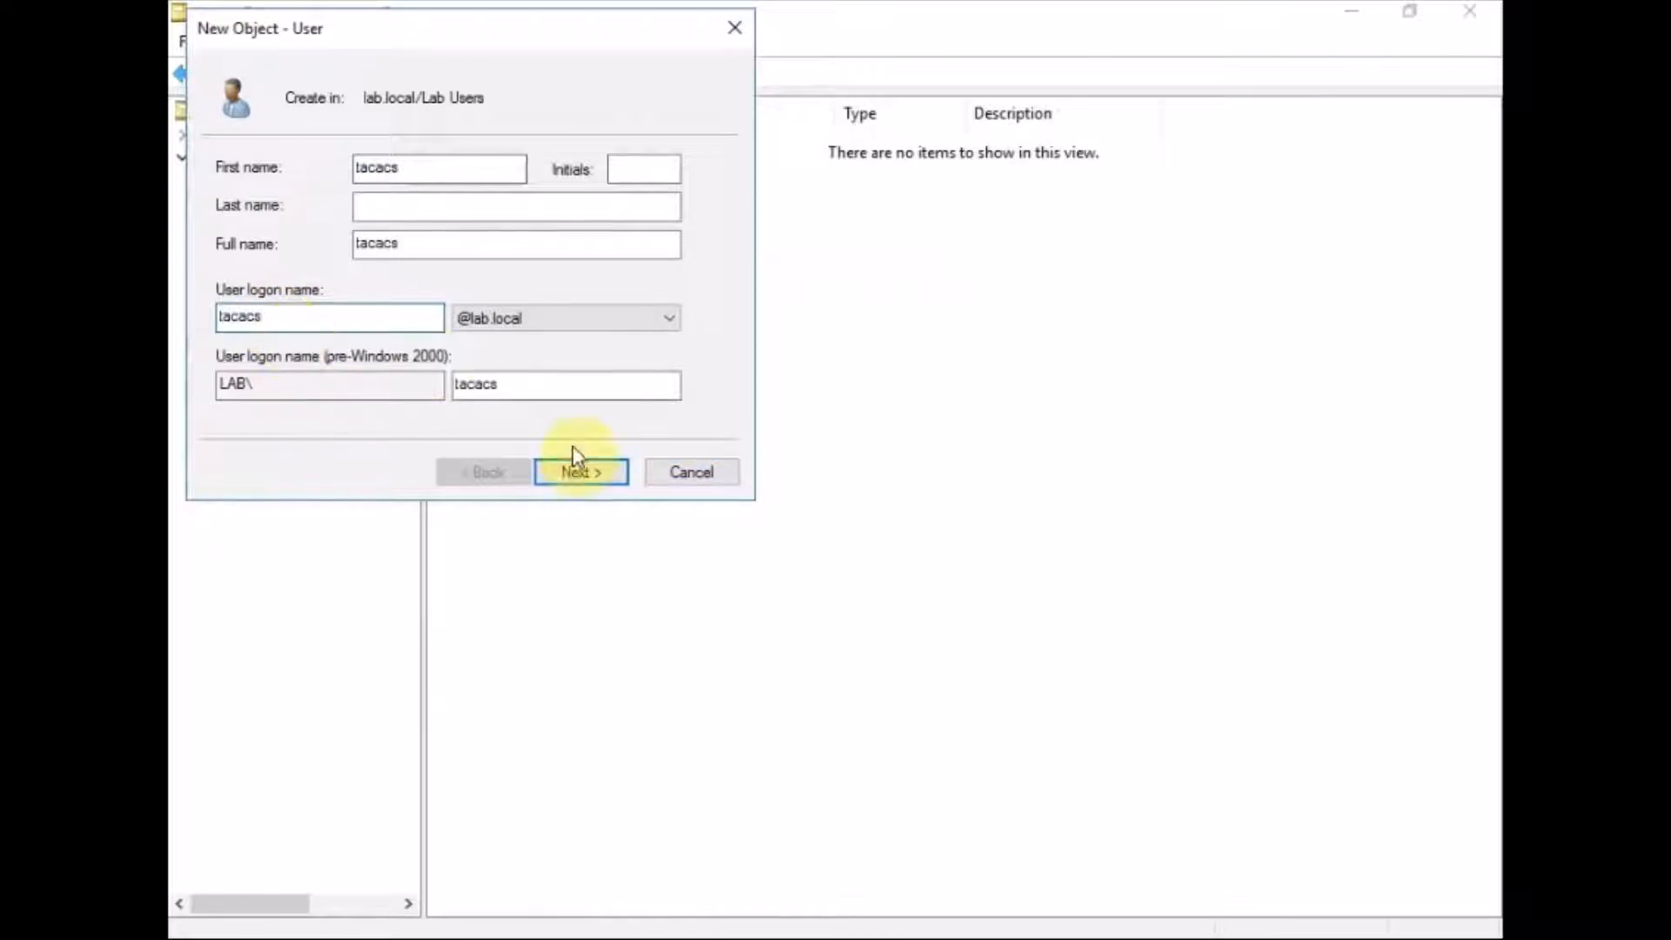
pyautogui.click(581, 472)
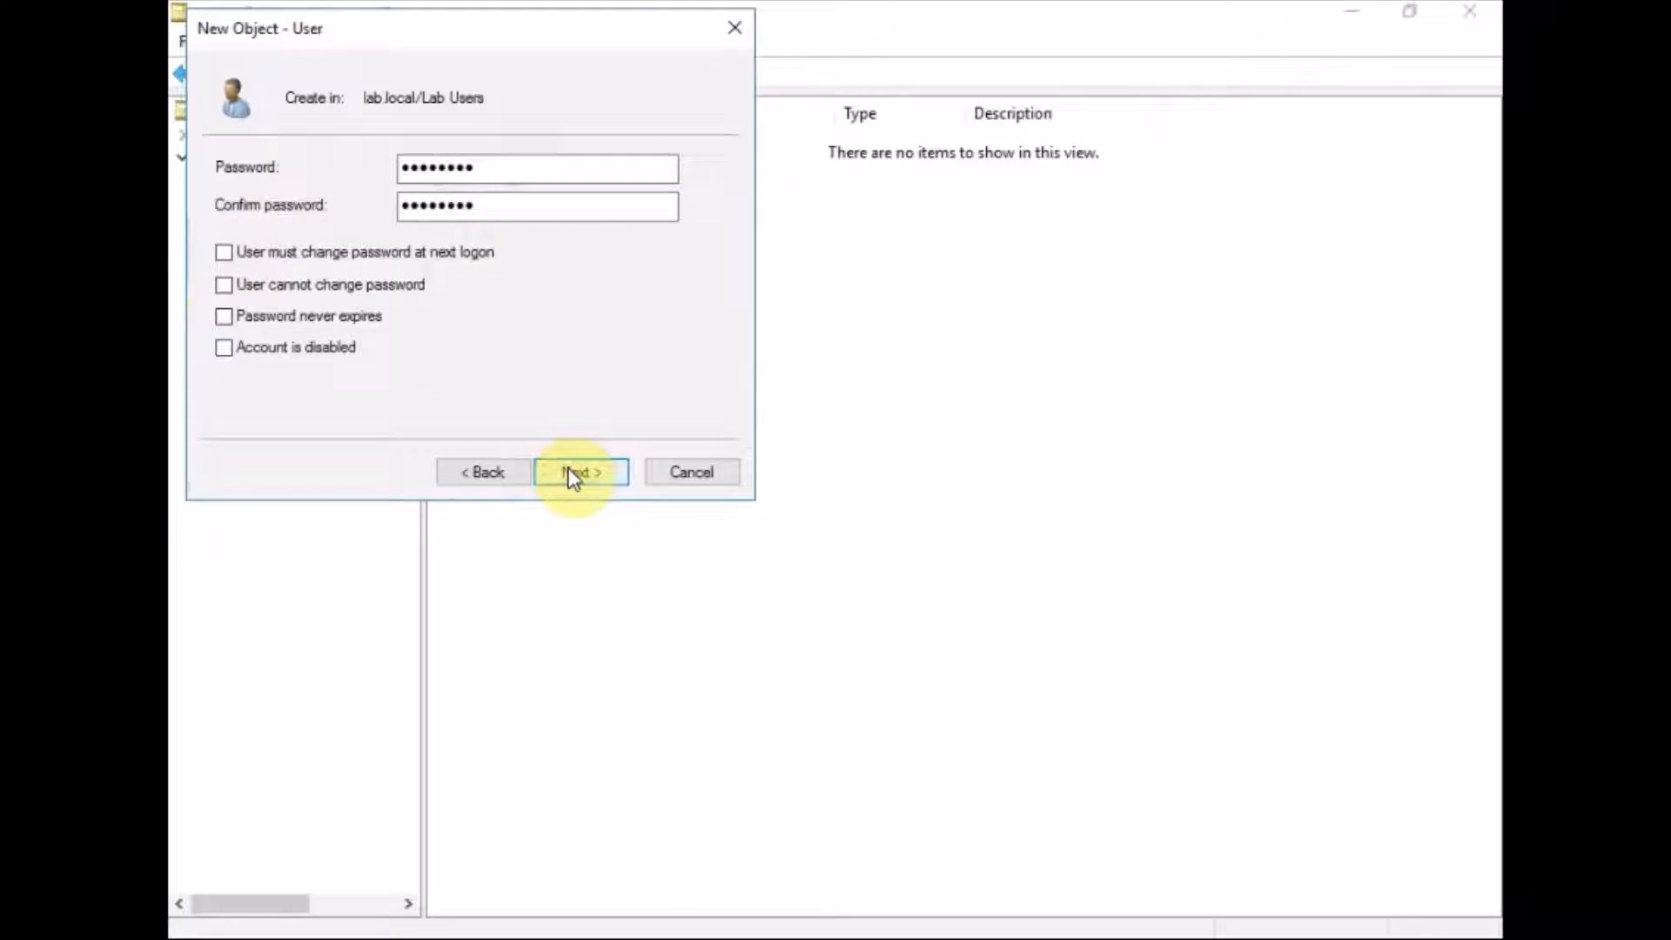
# - Set the tacacs user's password, revisiting it once, and finish creating the account
pyautogui.click(580, 472)
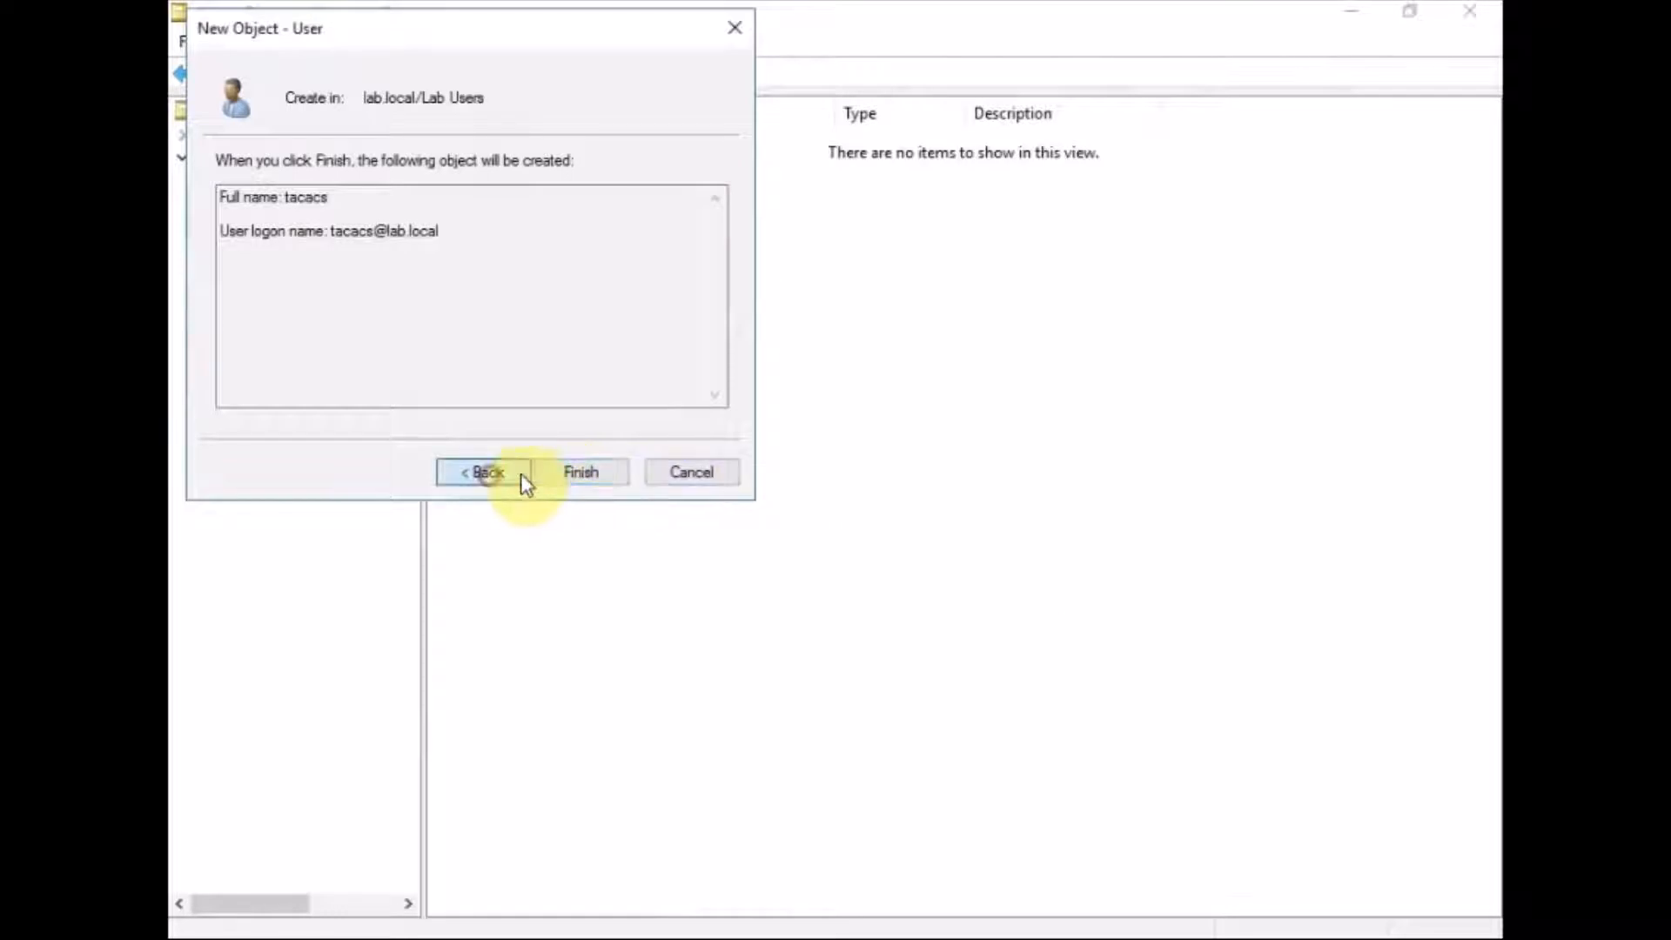
pyautogui.click(482, 471)
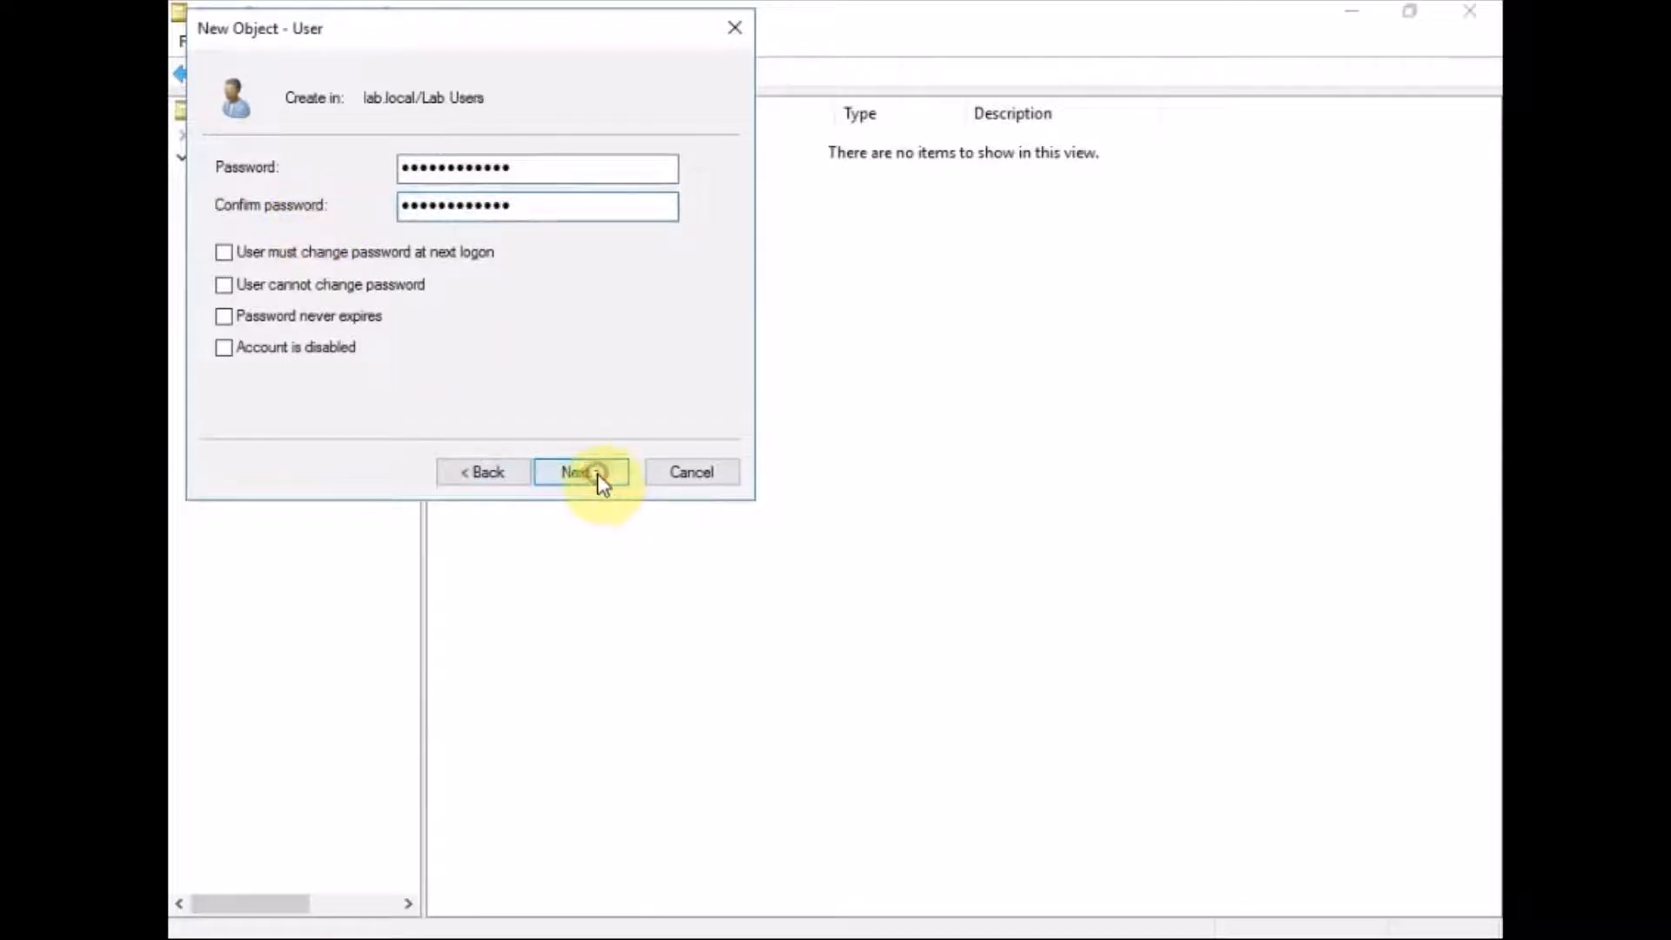
pyautogui.click(582, 472)
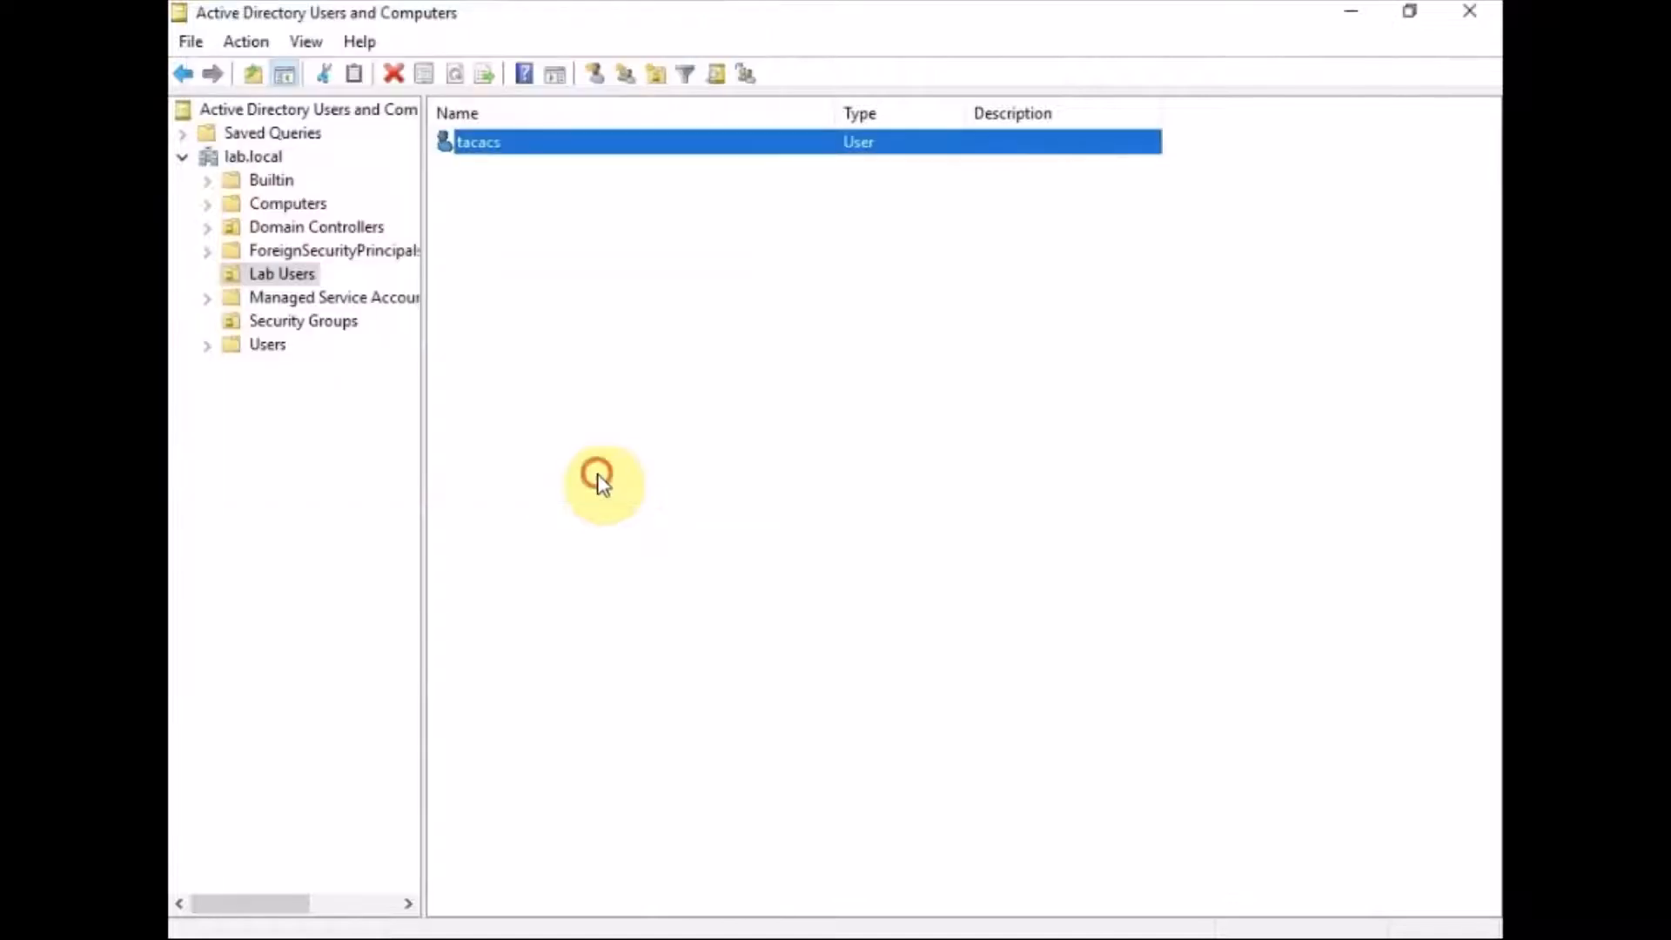
# - Verify VPNUSERS in Security Groups and tacacs in Lab Users
pyautogui.click(303, 320)
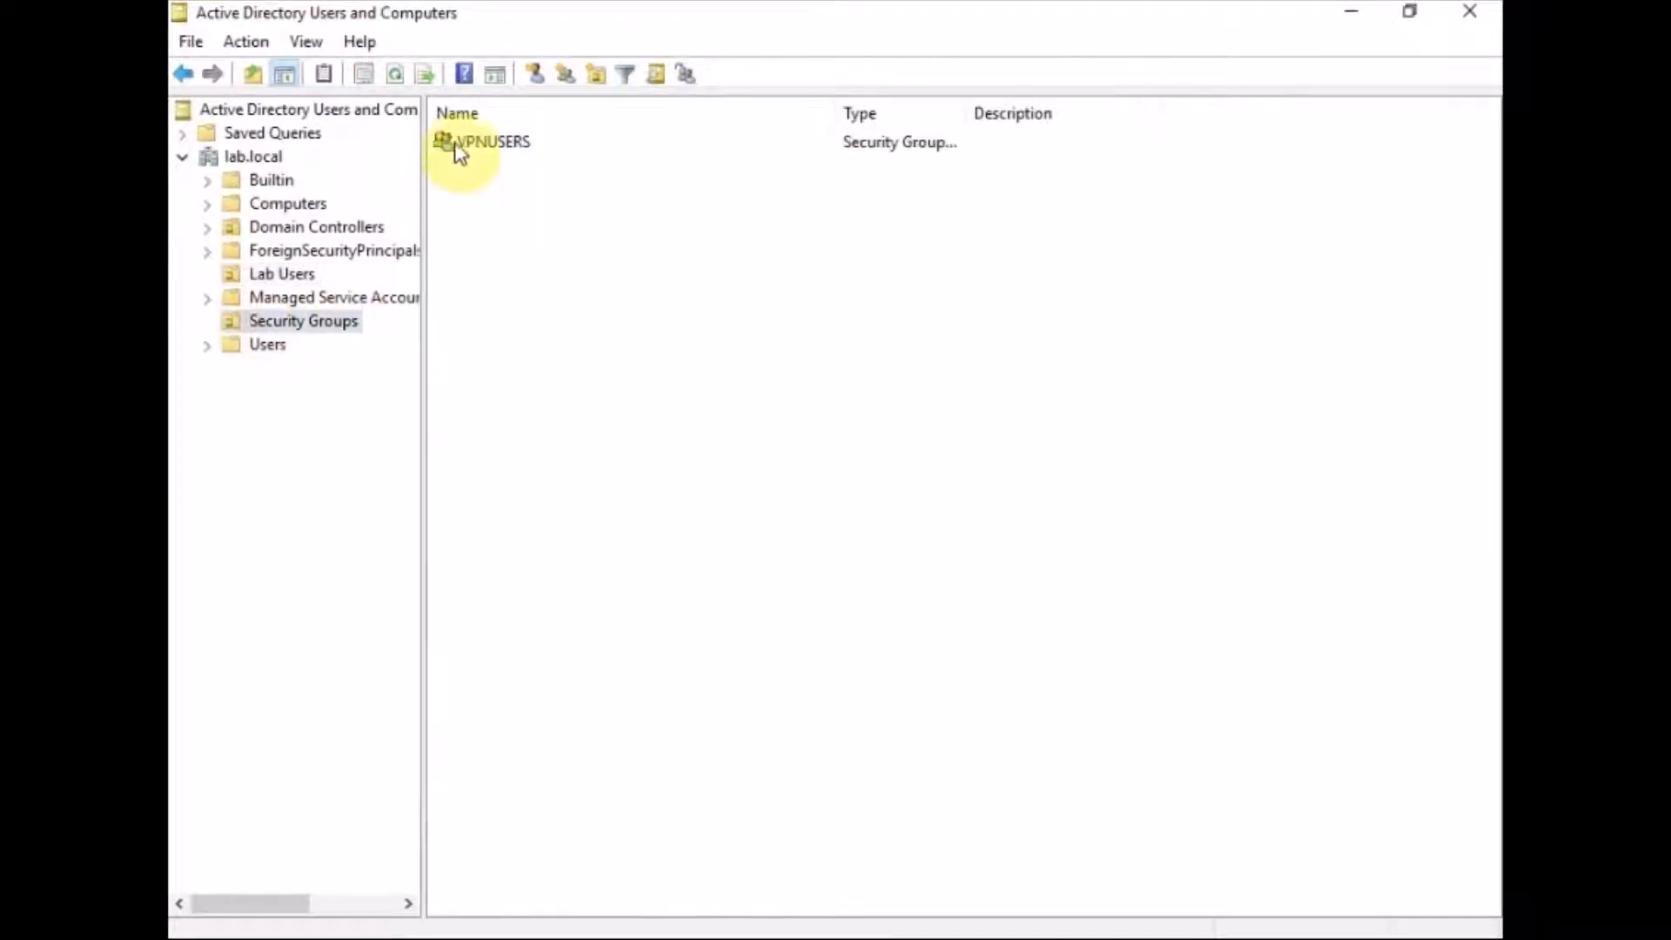
pyautogui.click(282, 273)
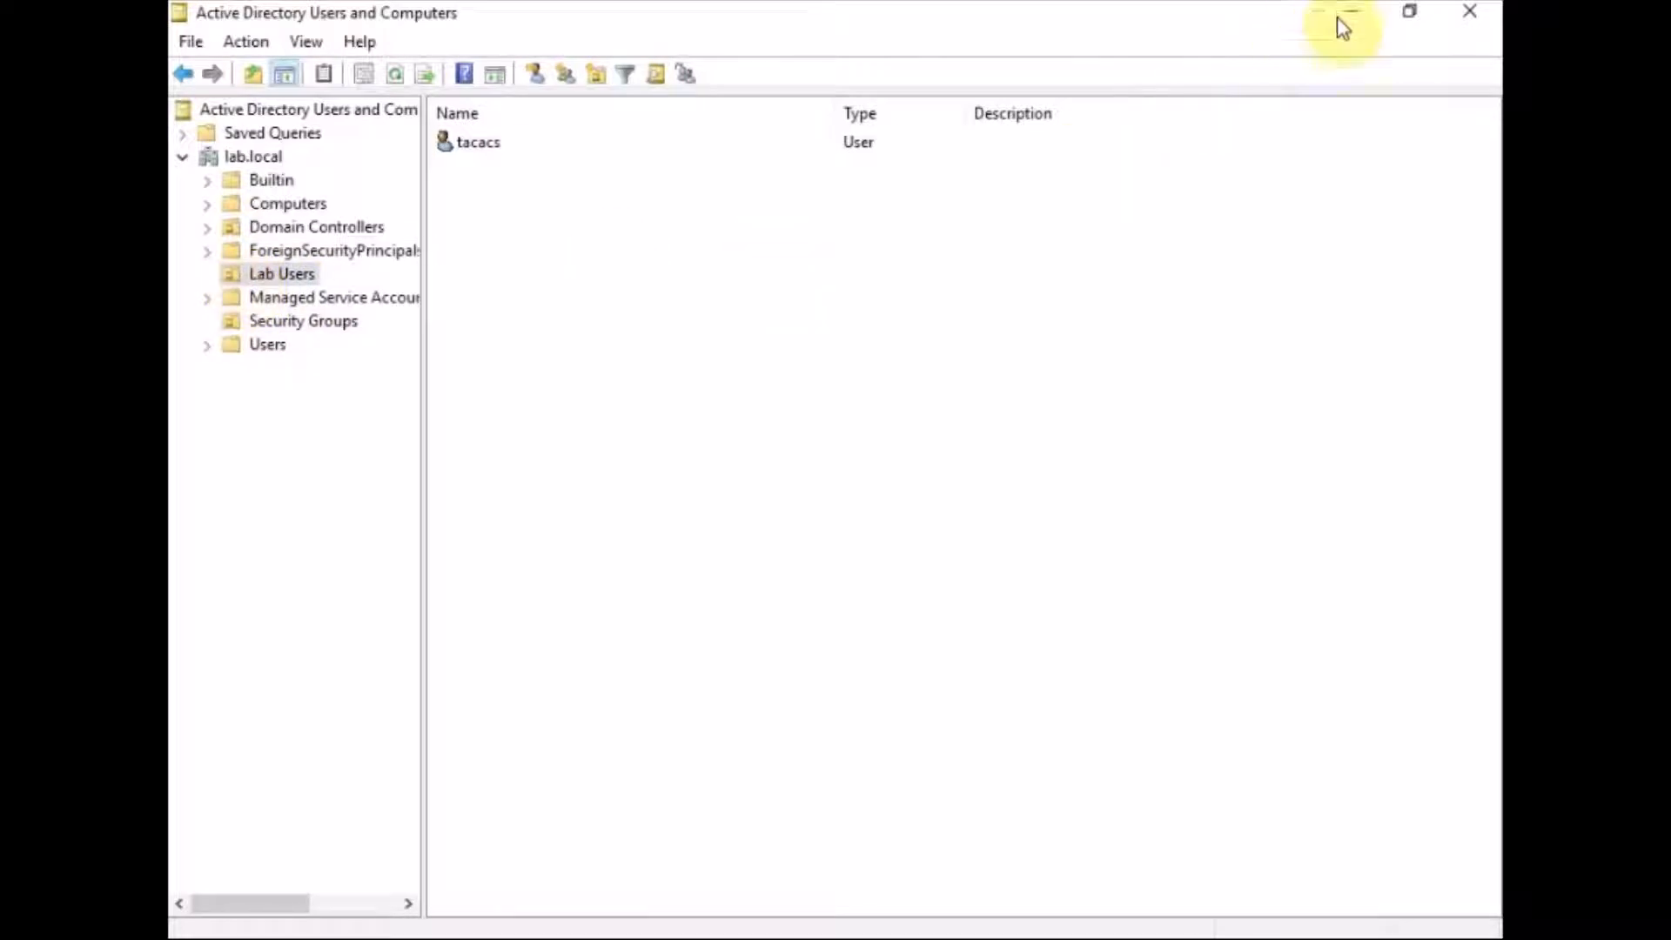
pyautogui.moveTo(1351, 19)
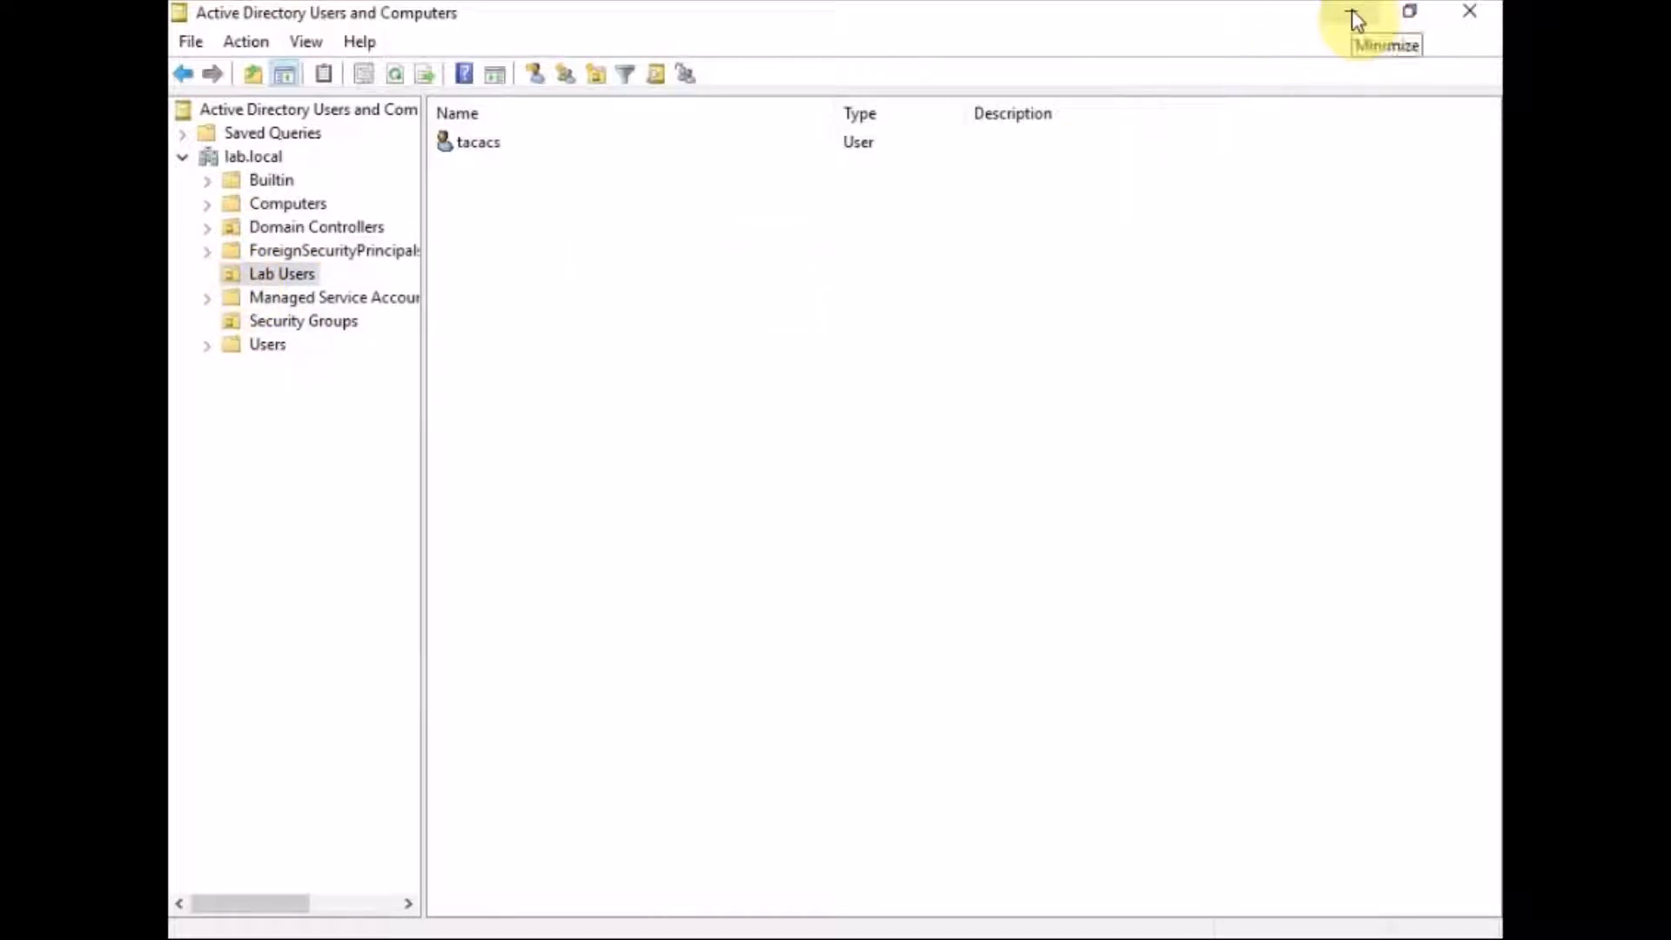
pyautogui.moveTo(1354, 19)
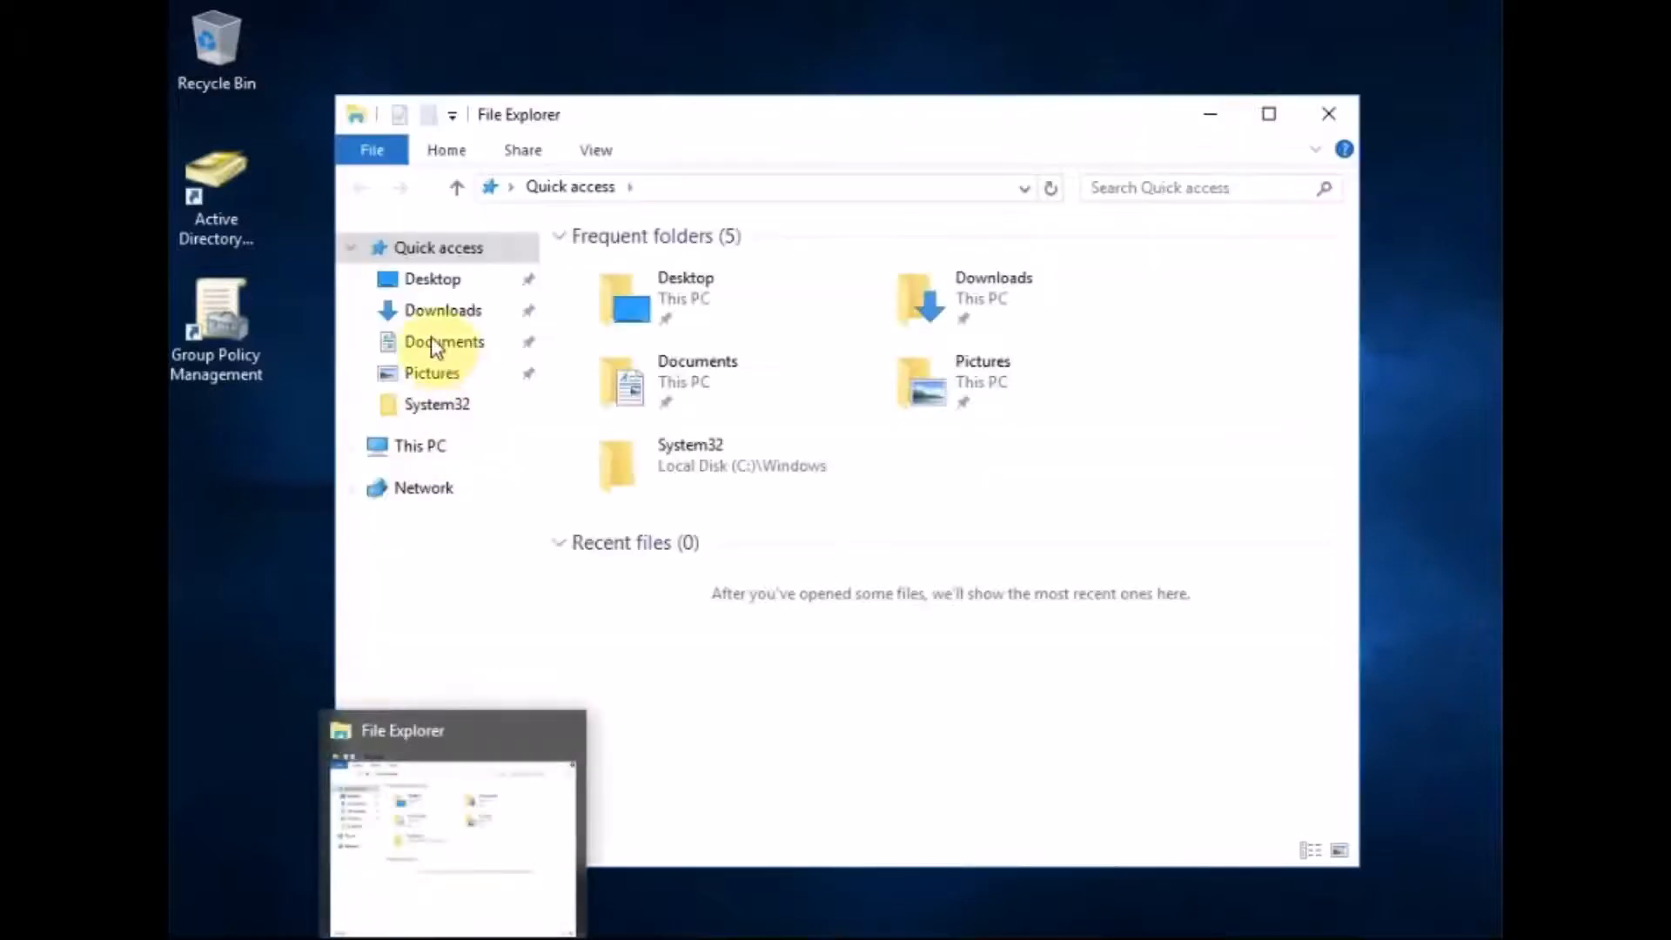
# - Relaunch TACACSSetup_v1.3.2 from Downloads as administrator and close the File Explorer window
pyautogui.click(442, 310)
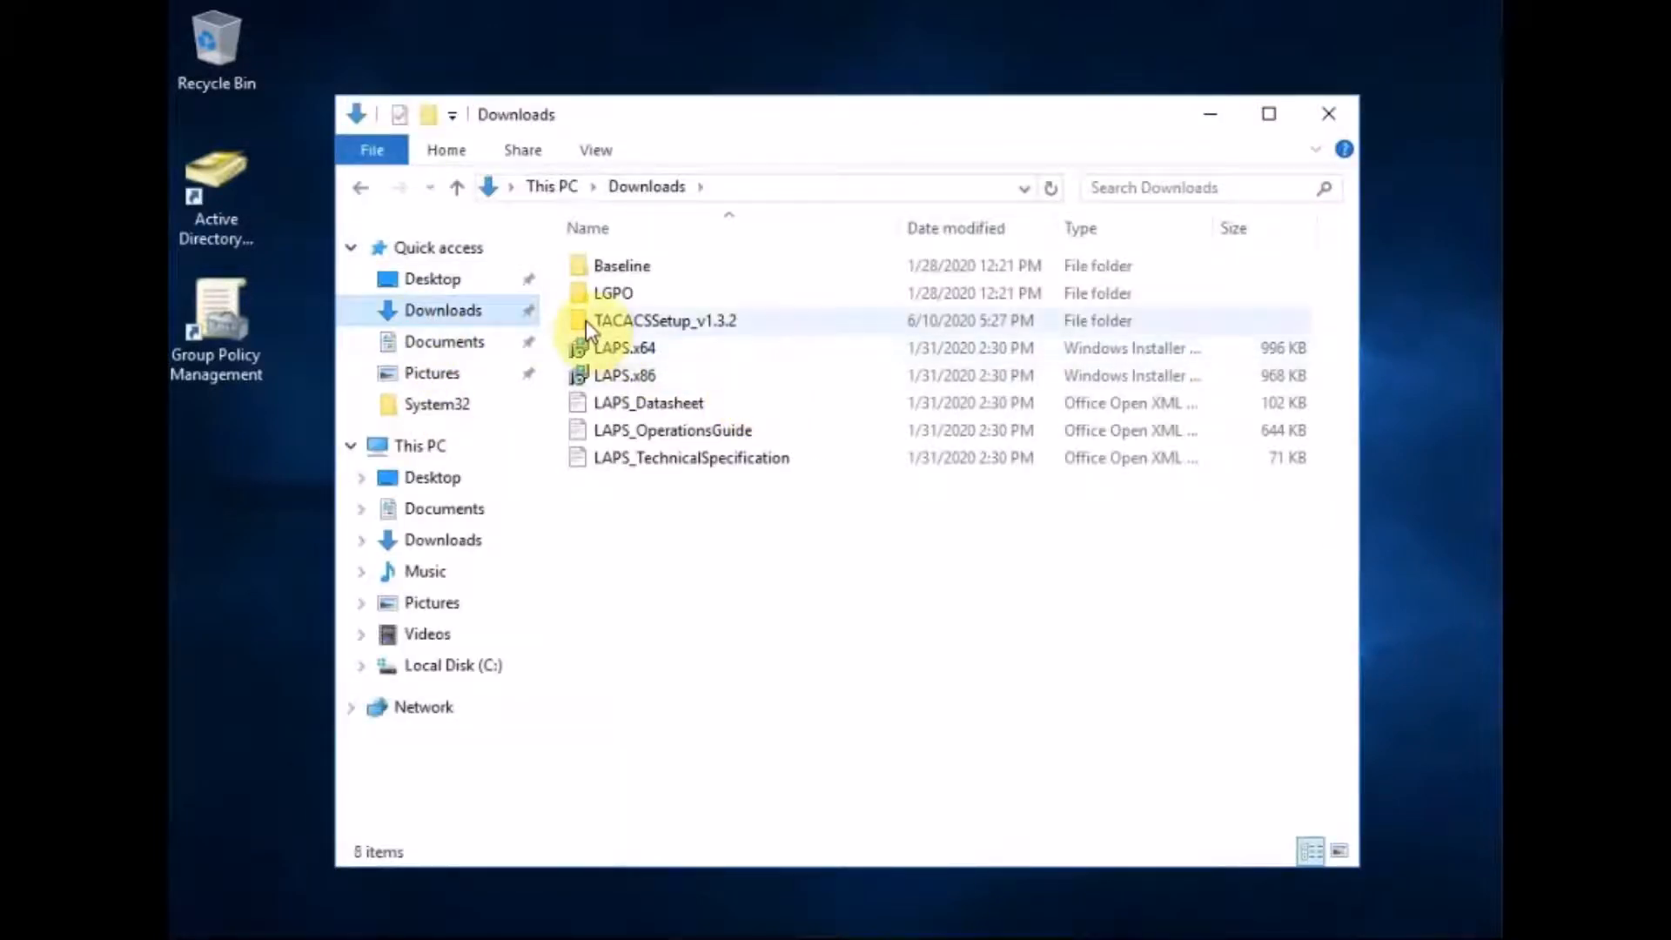
pyautogui.doubleClick(663, 321)
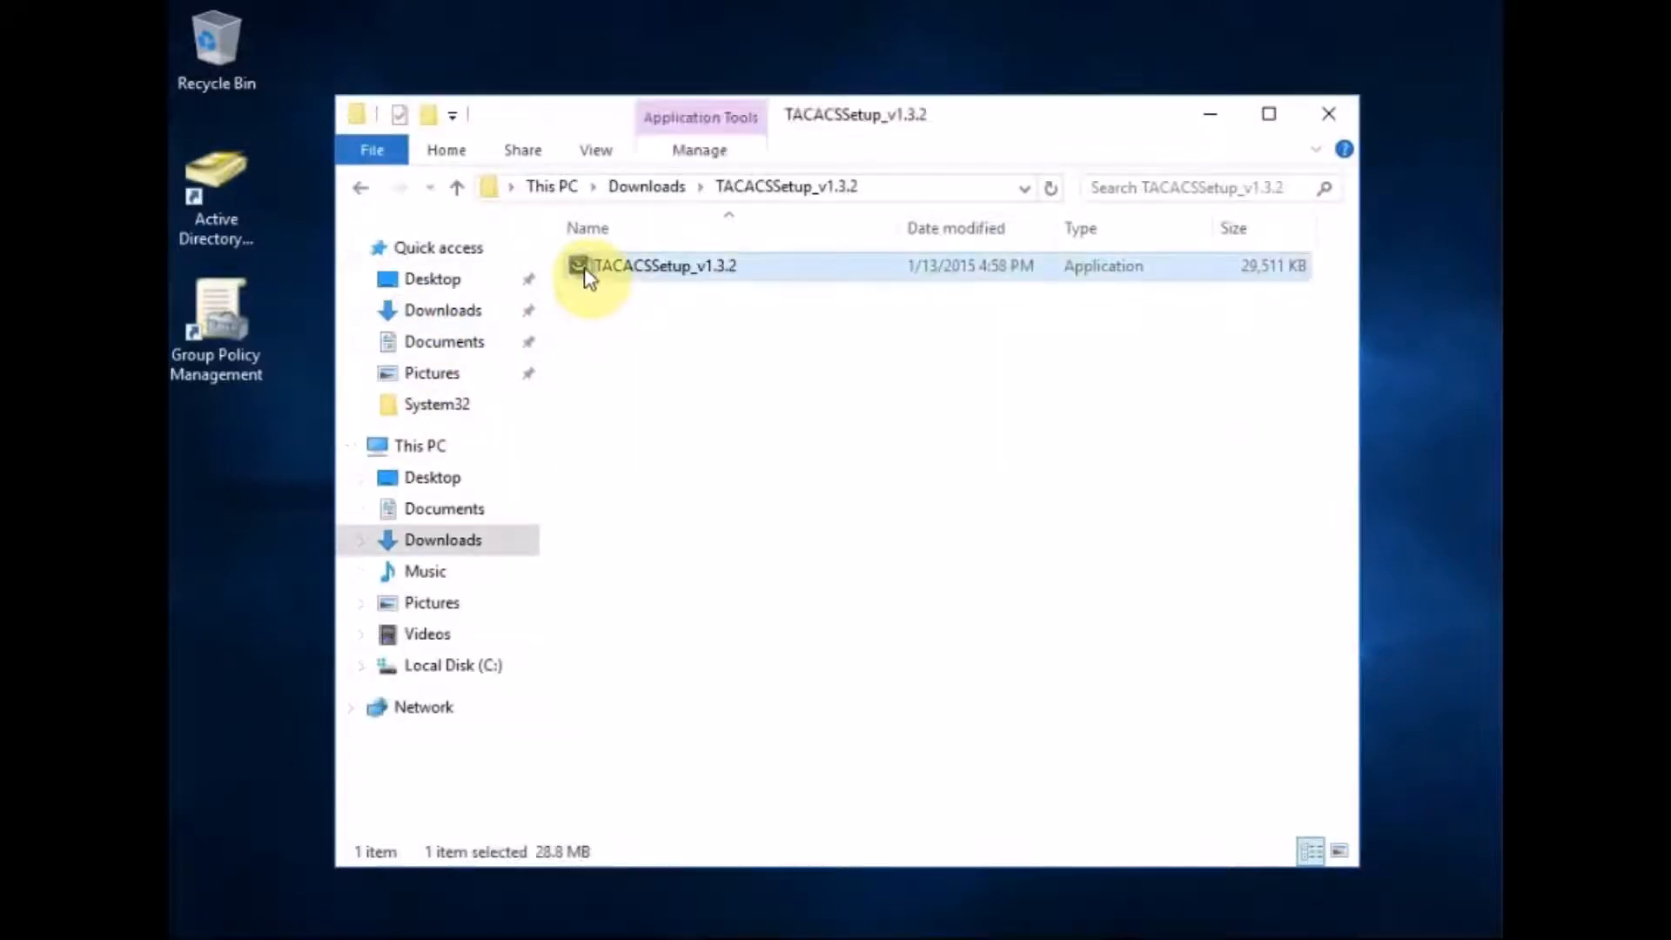
pyautogui.rightClick(663, 265)
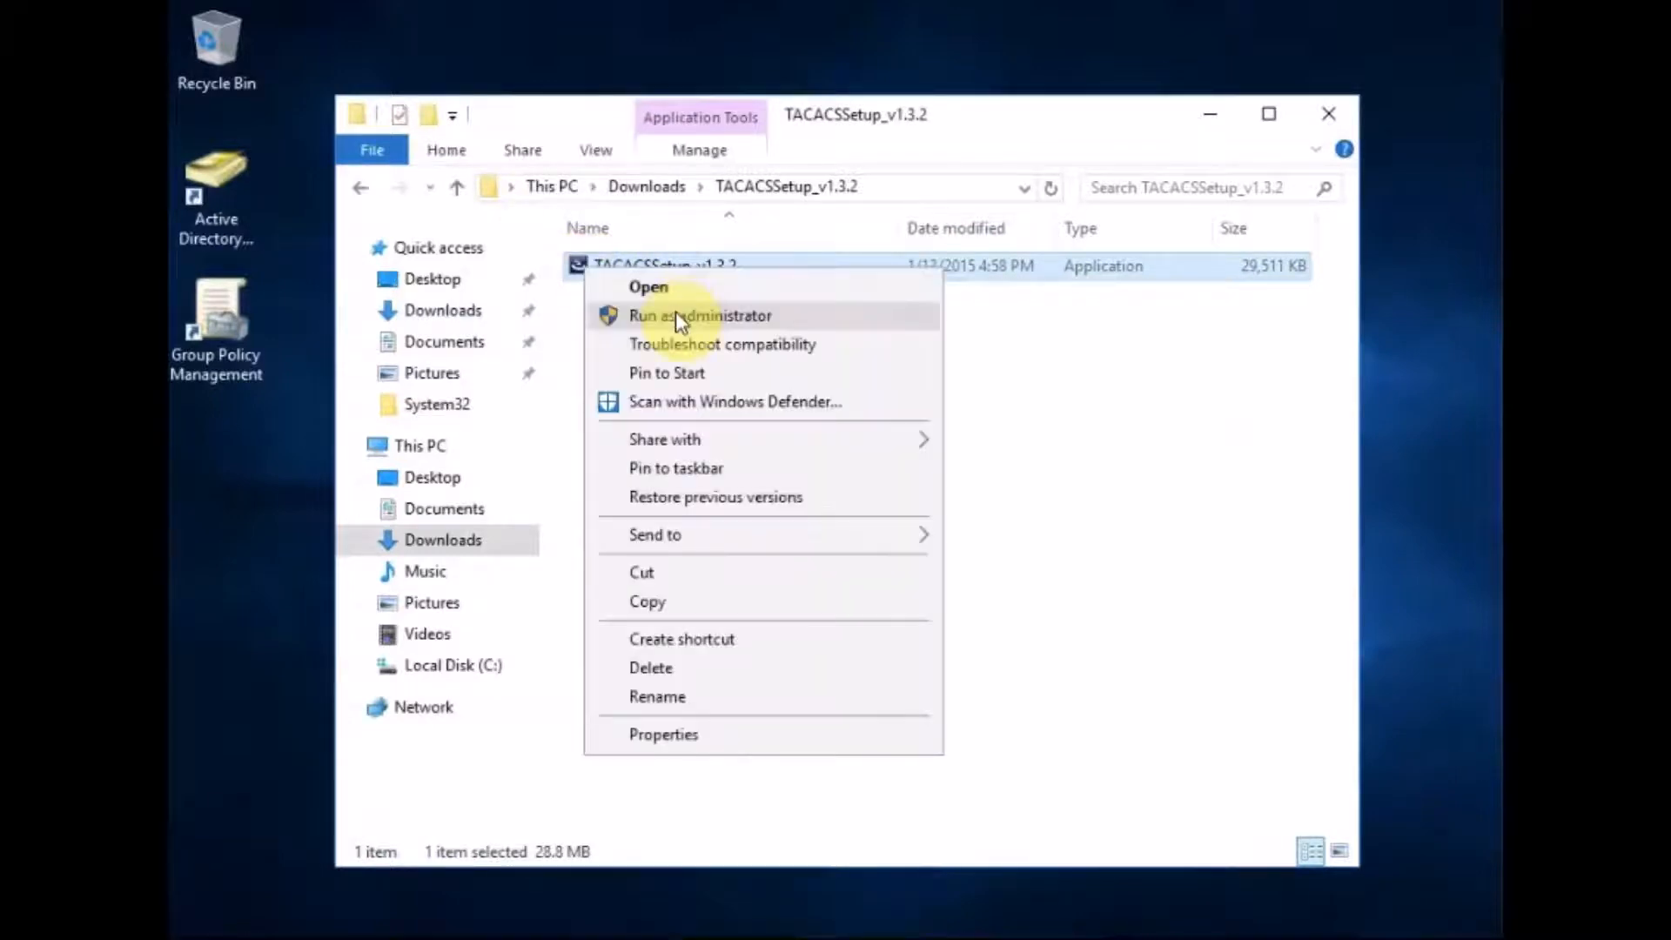
pyautogui.click(700, 315)
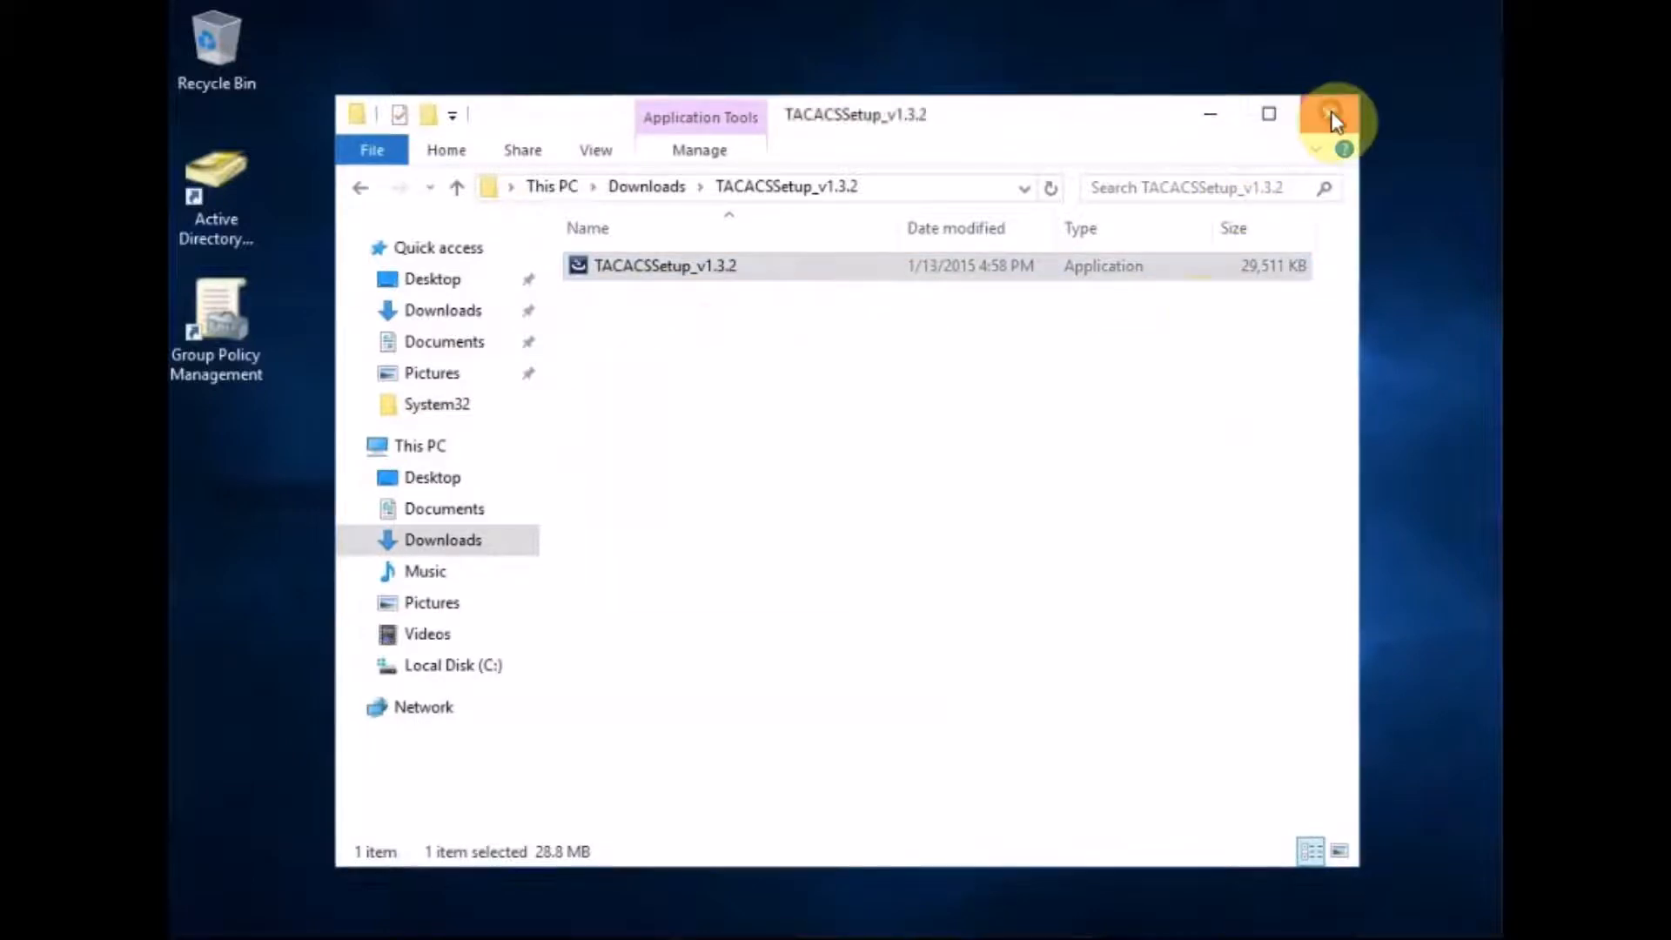
pyautogui.doubleClick(663, 265)
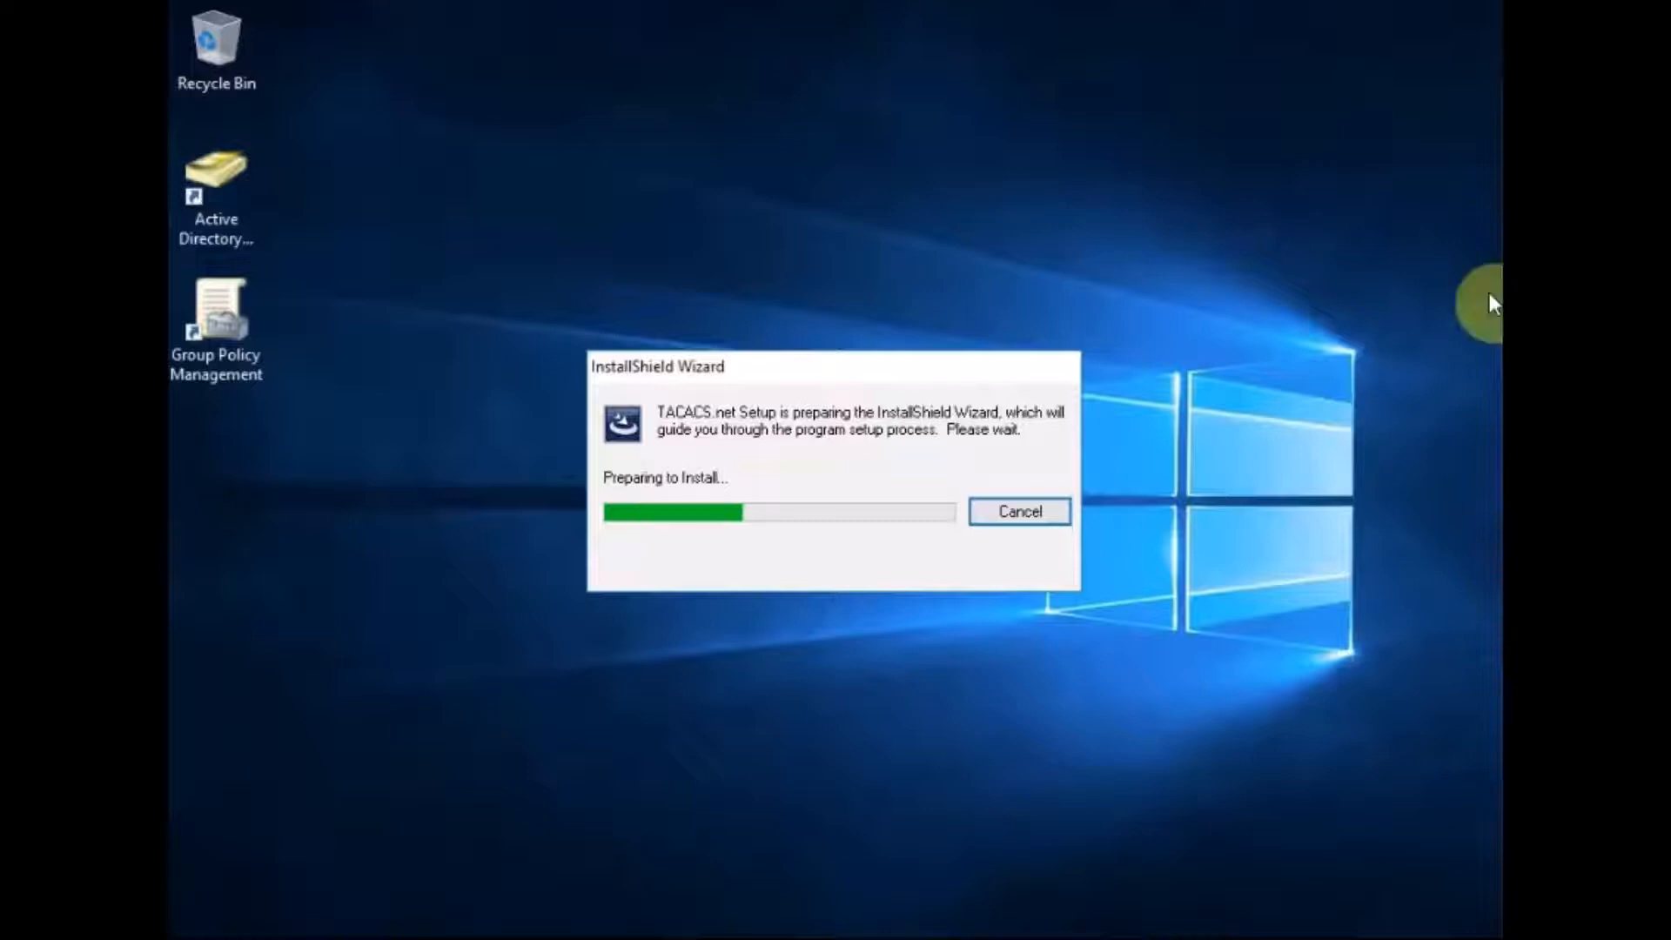
pyautogui.moveTo(1283, 224)
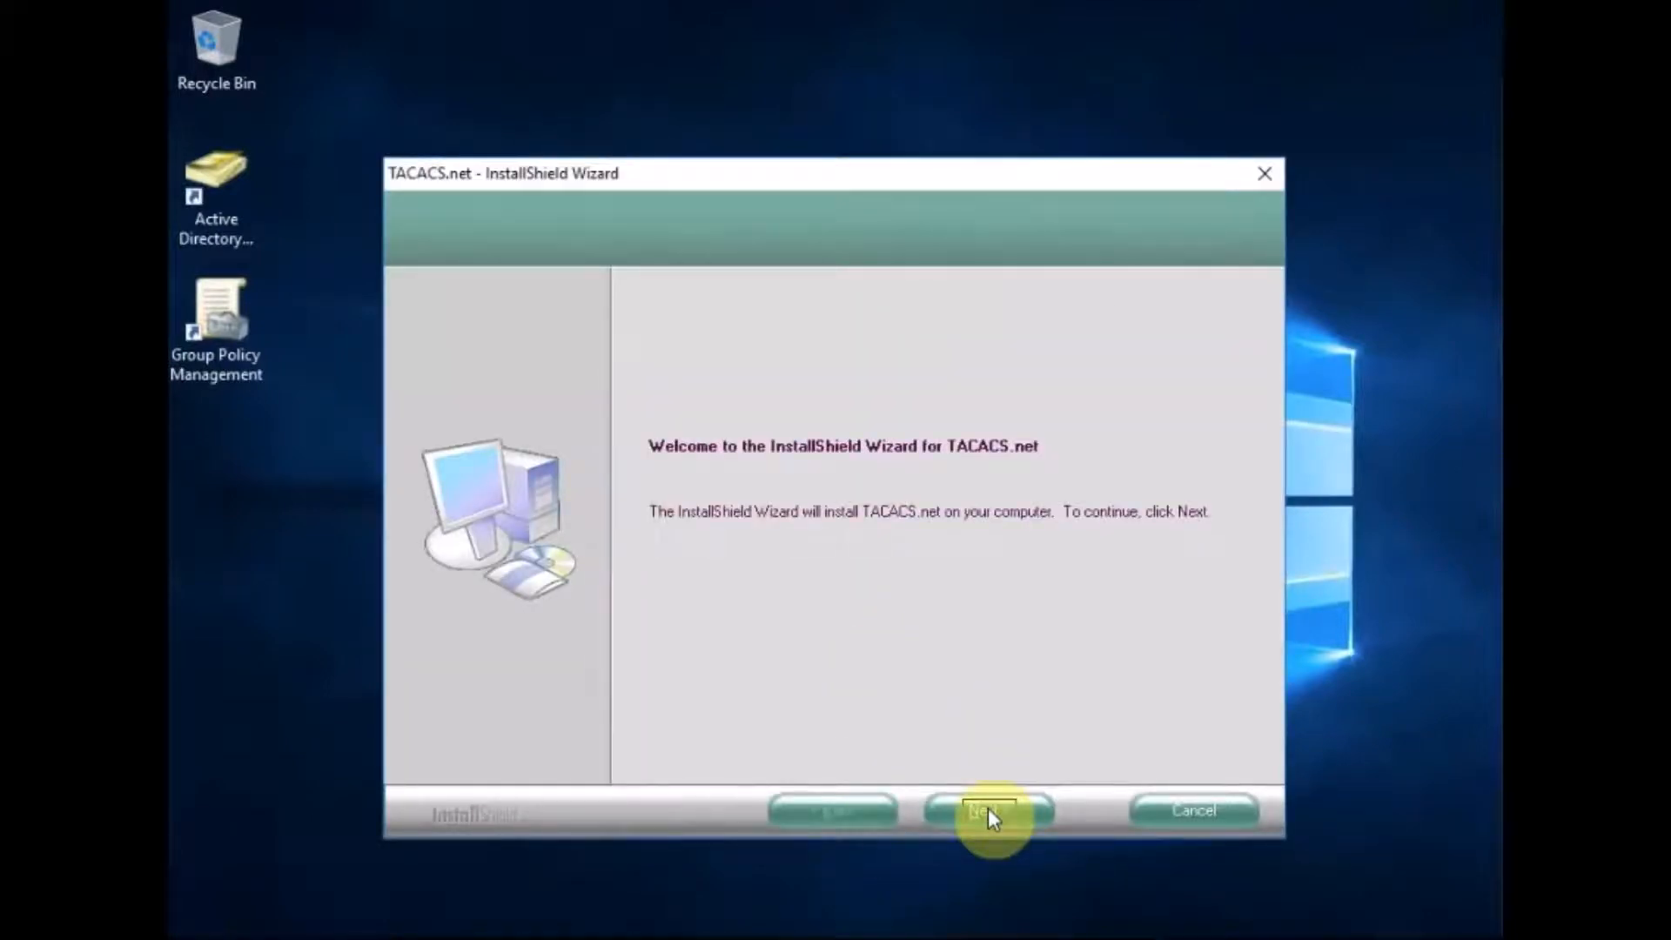
# - Accept the TACACS.net license agreement and continue with the Complete setup type
pyautogui.click(989, 811)
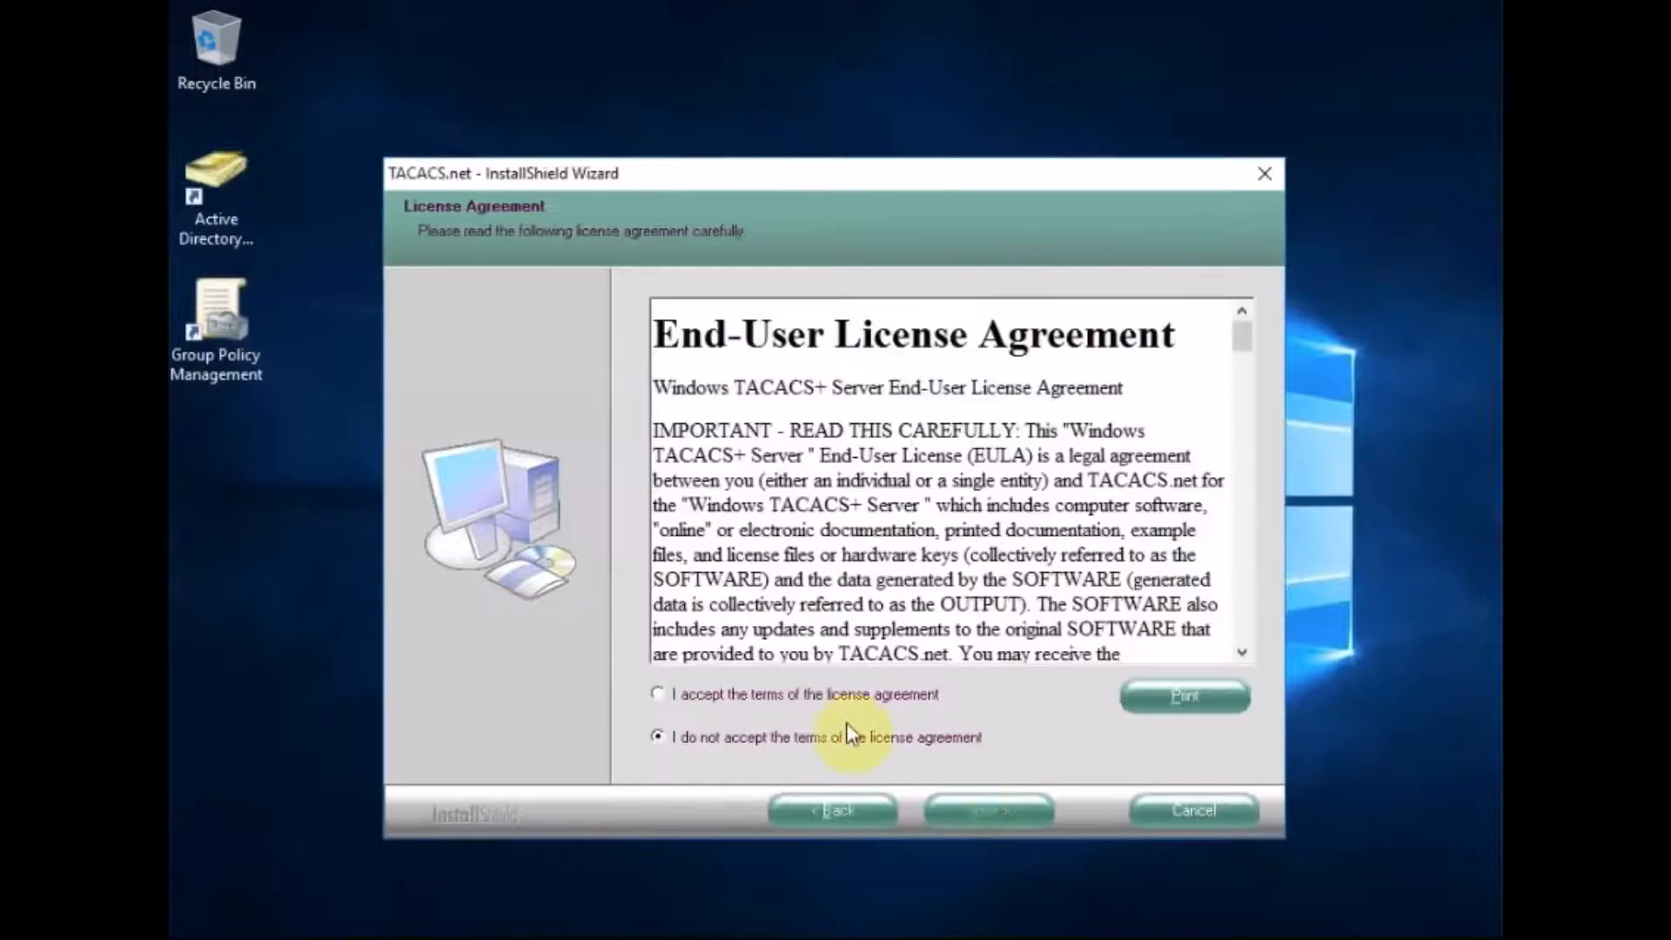
pyautogui.click(658, 694)
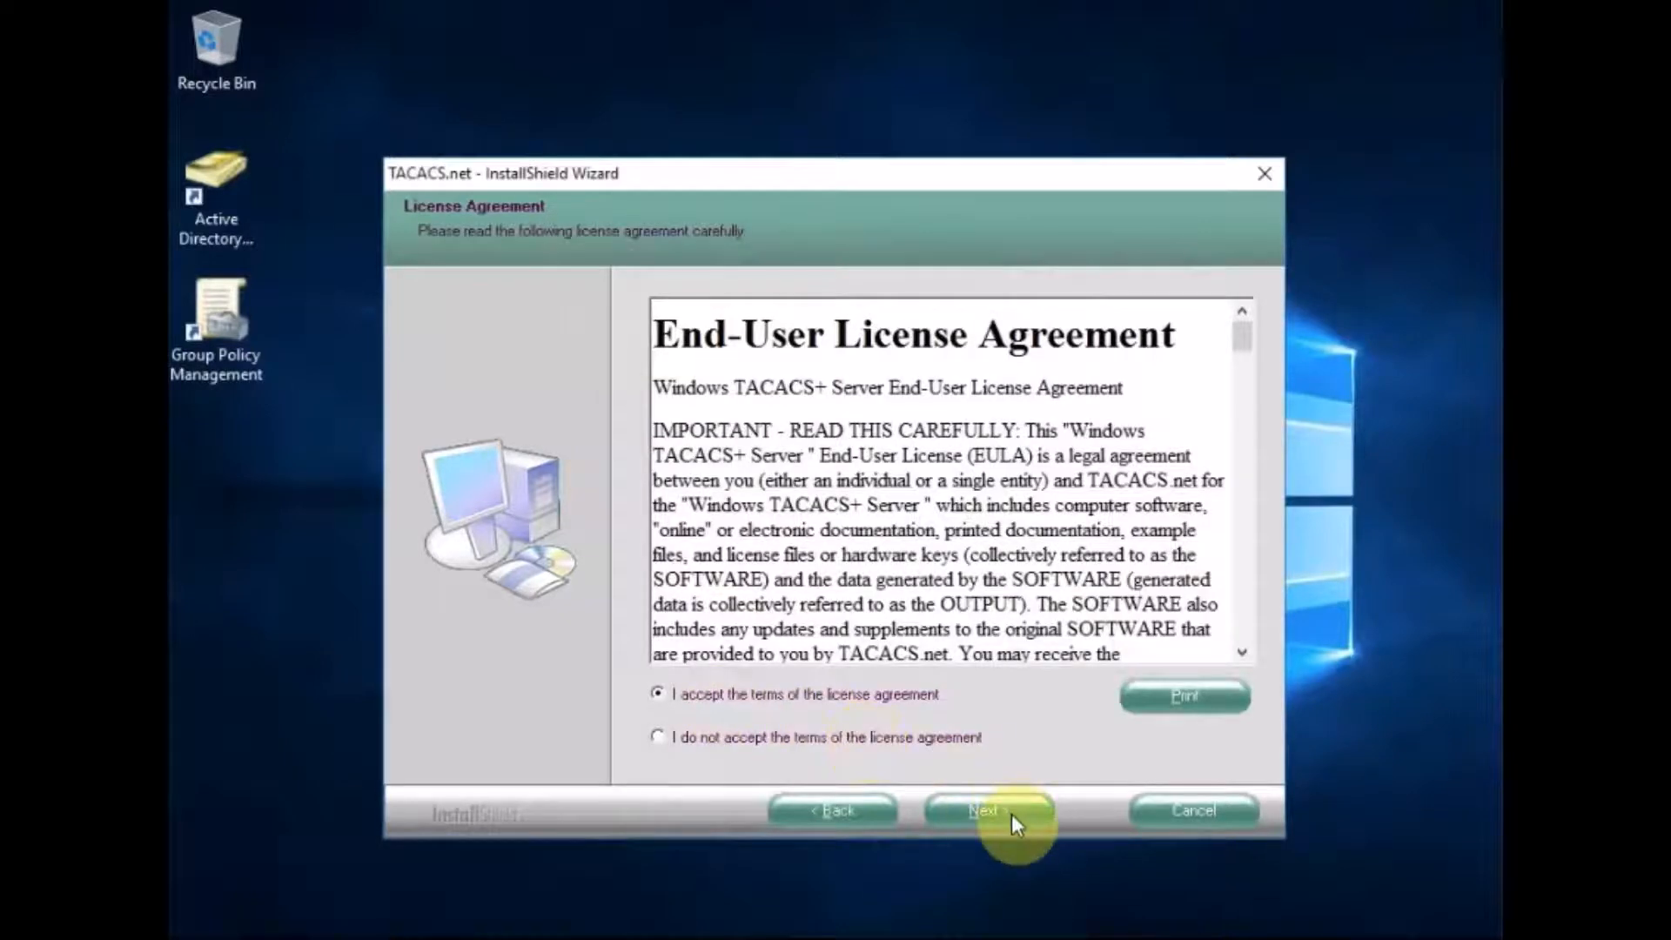
pyautogui.click(981, 809)
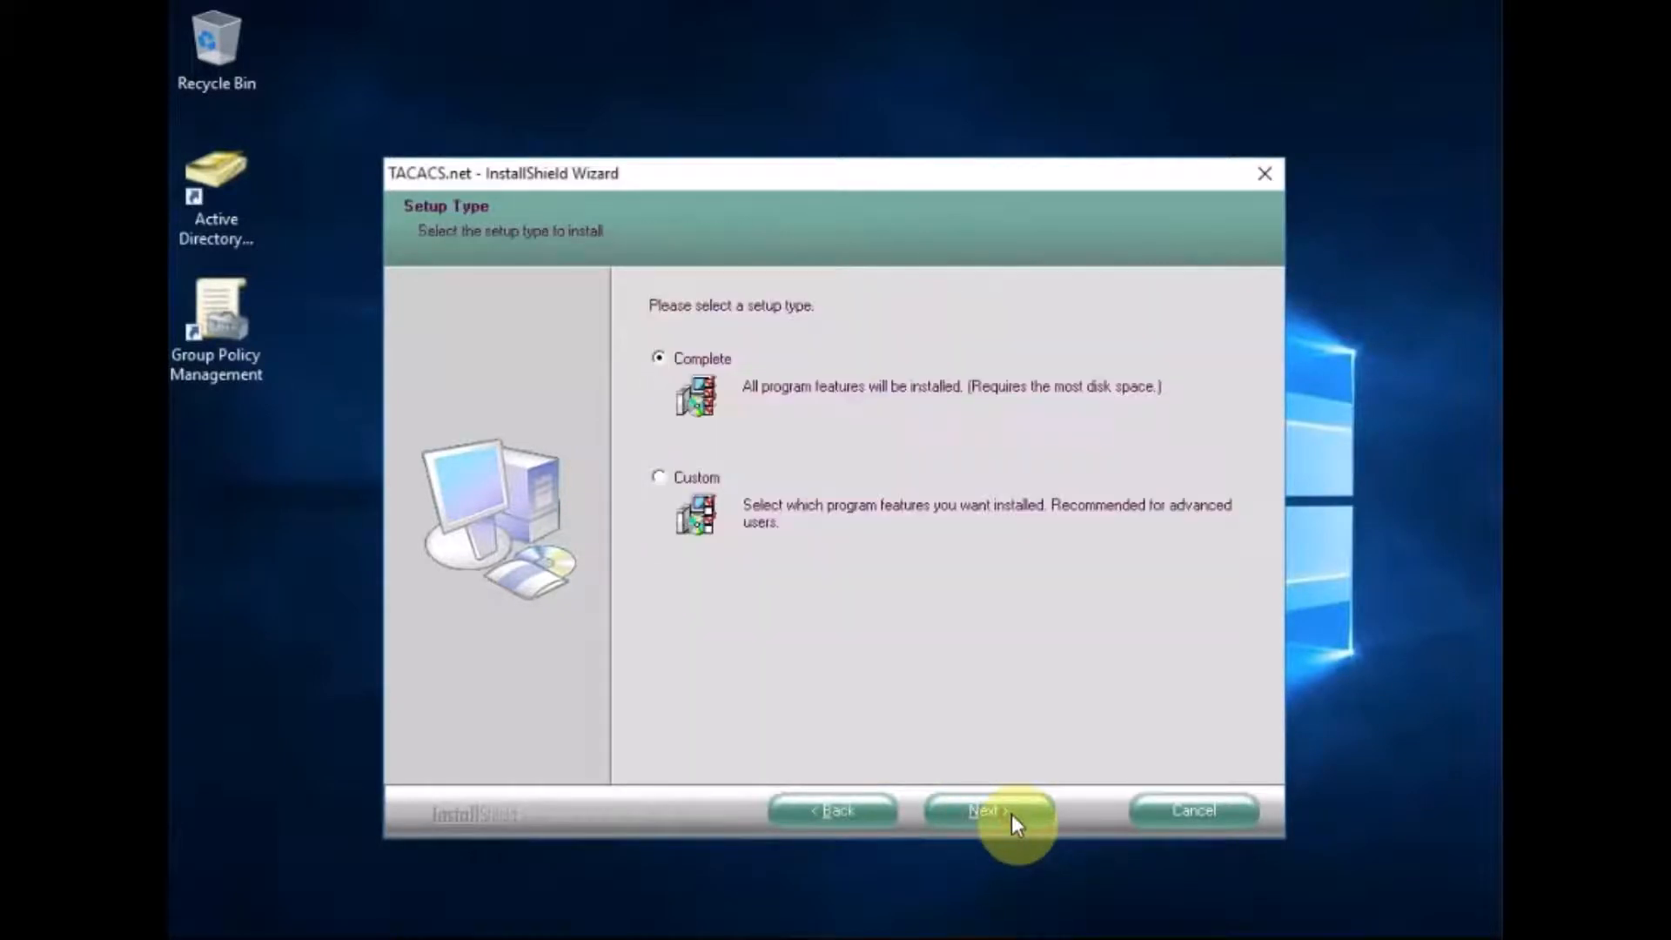
pyautogui.click(986, 809)
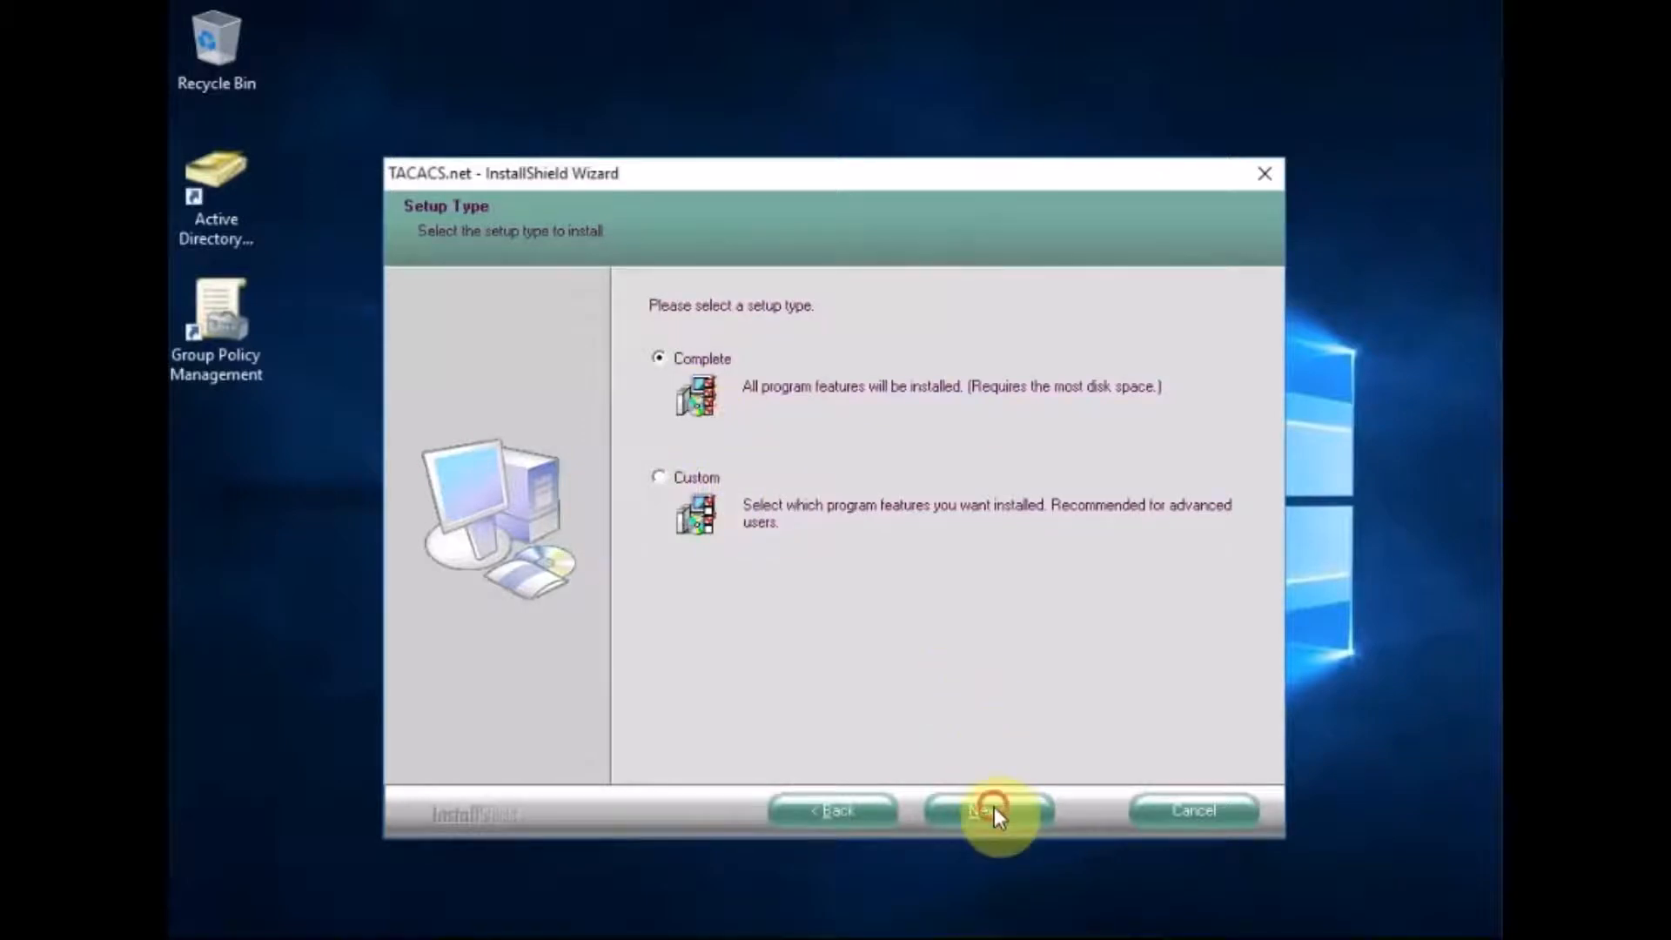
pyautogui.click(989, 809)
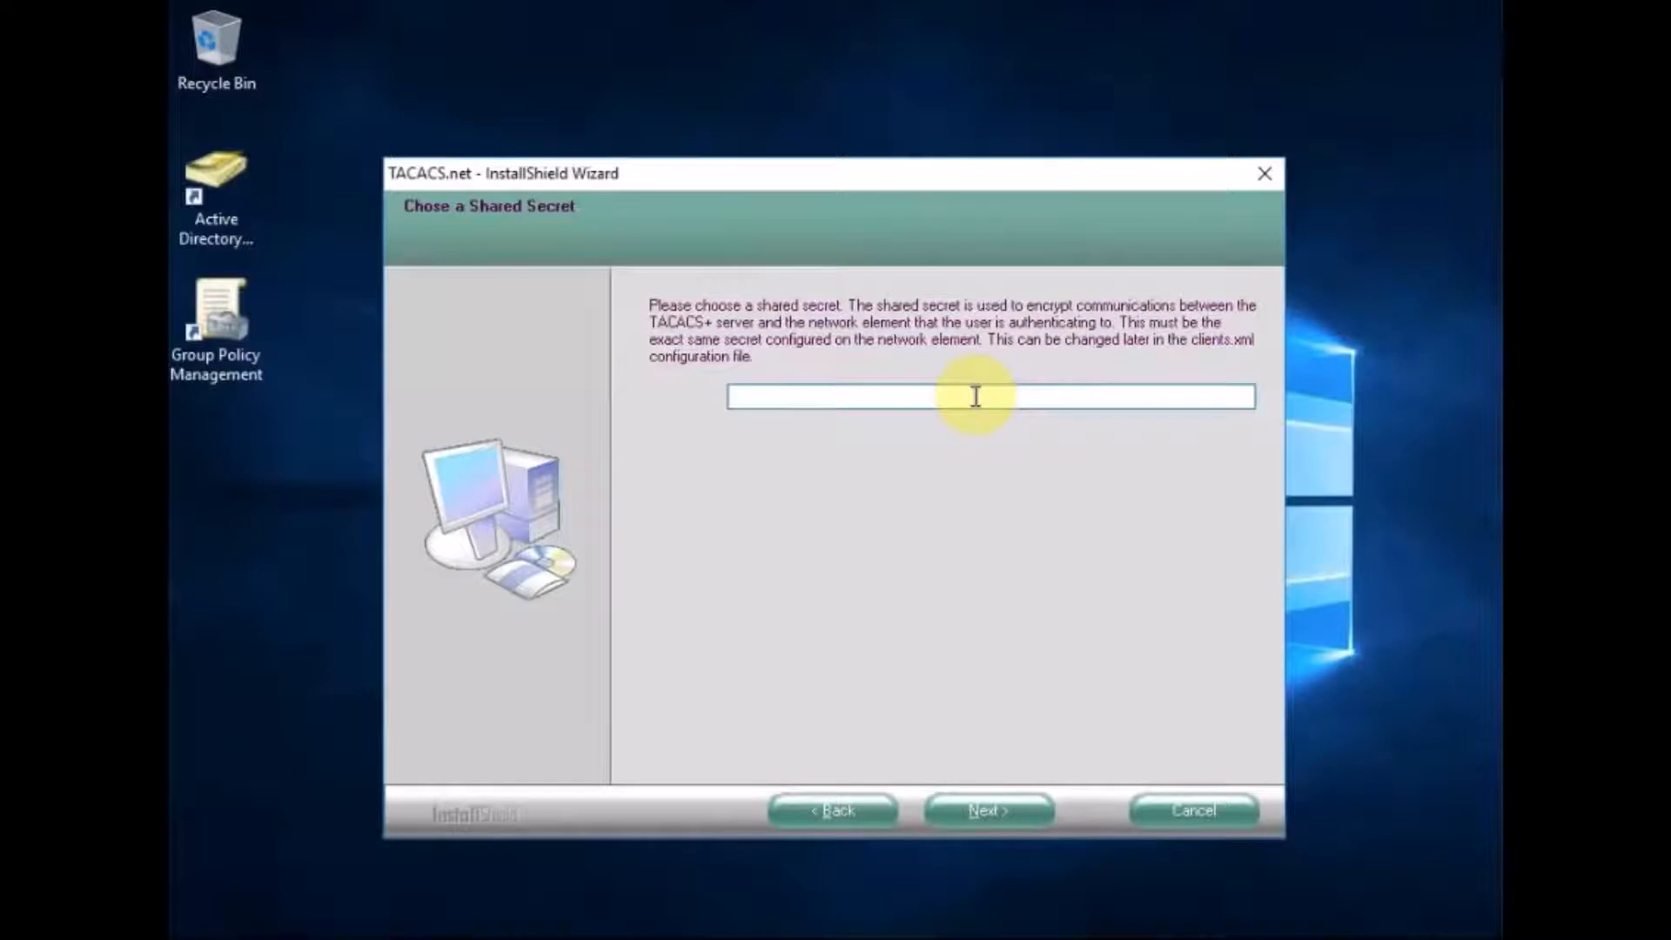
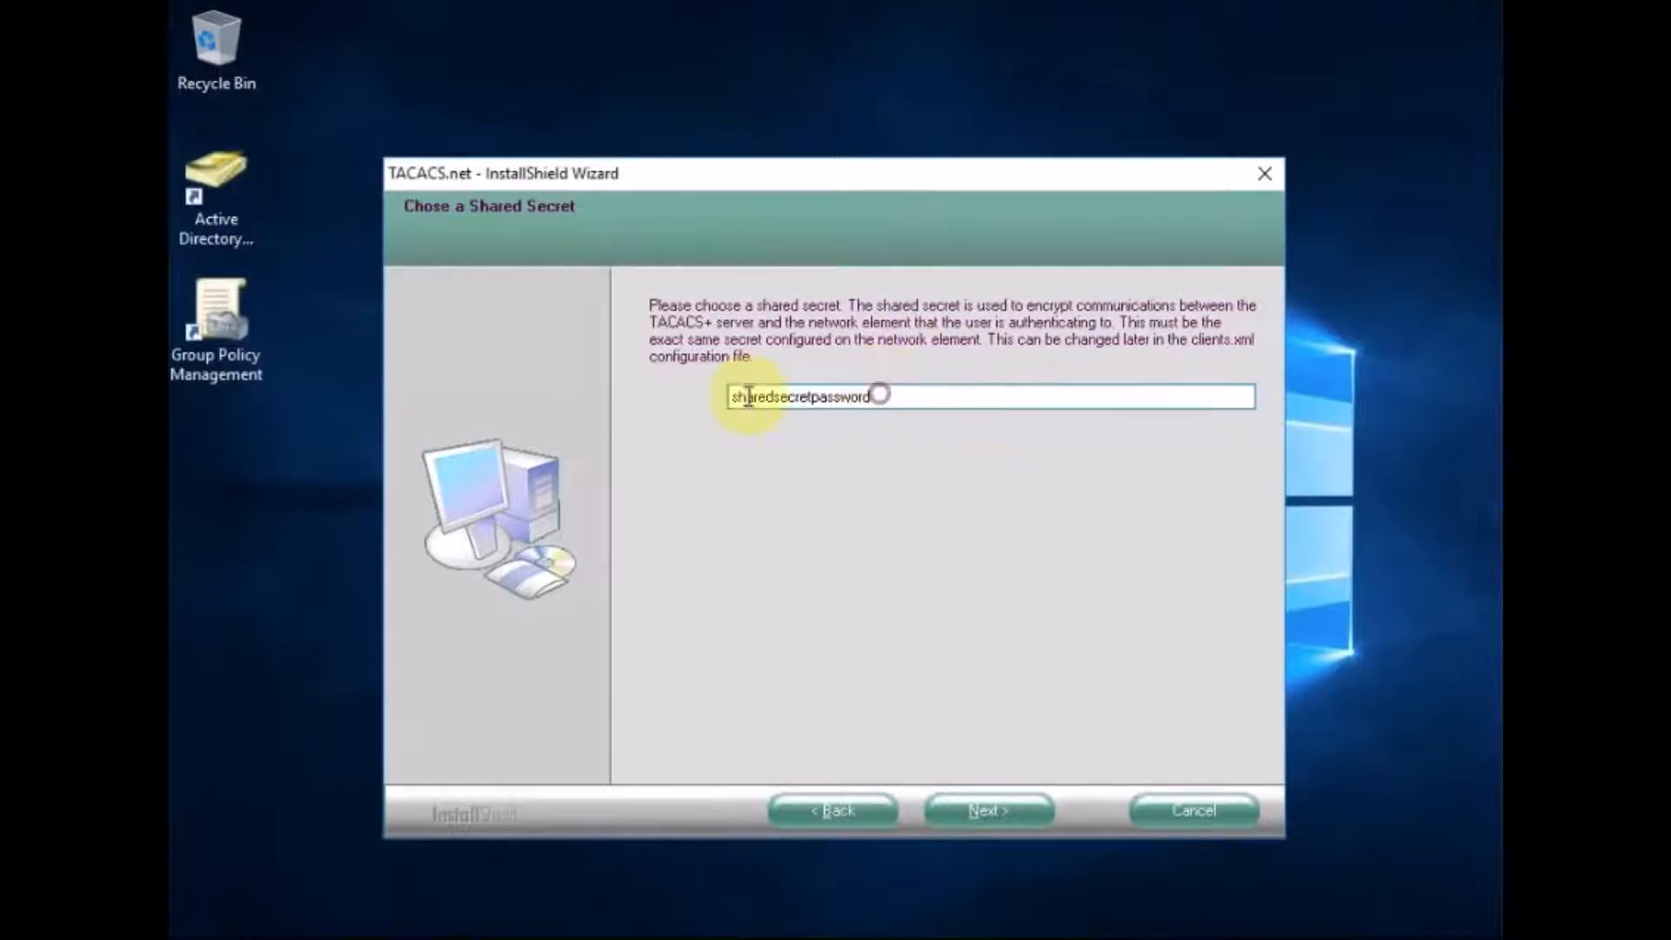
pyautogui.rightClick(799, 395)
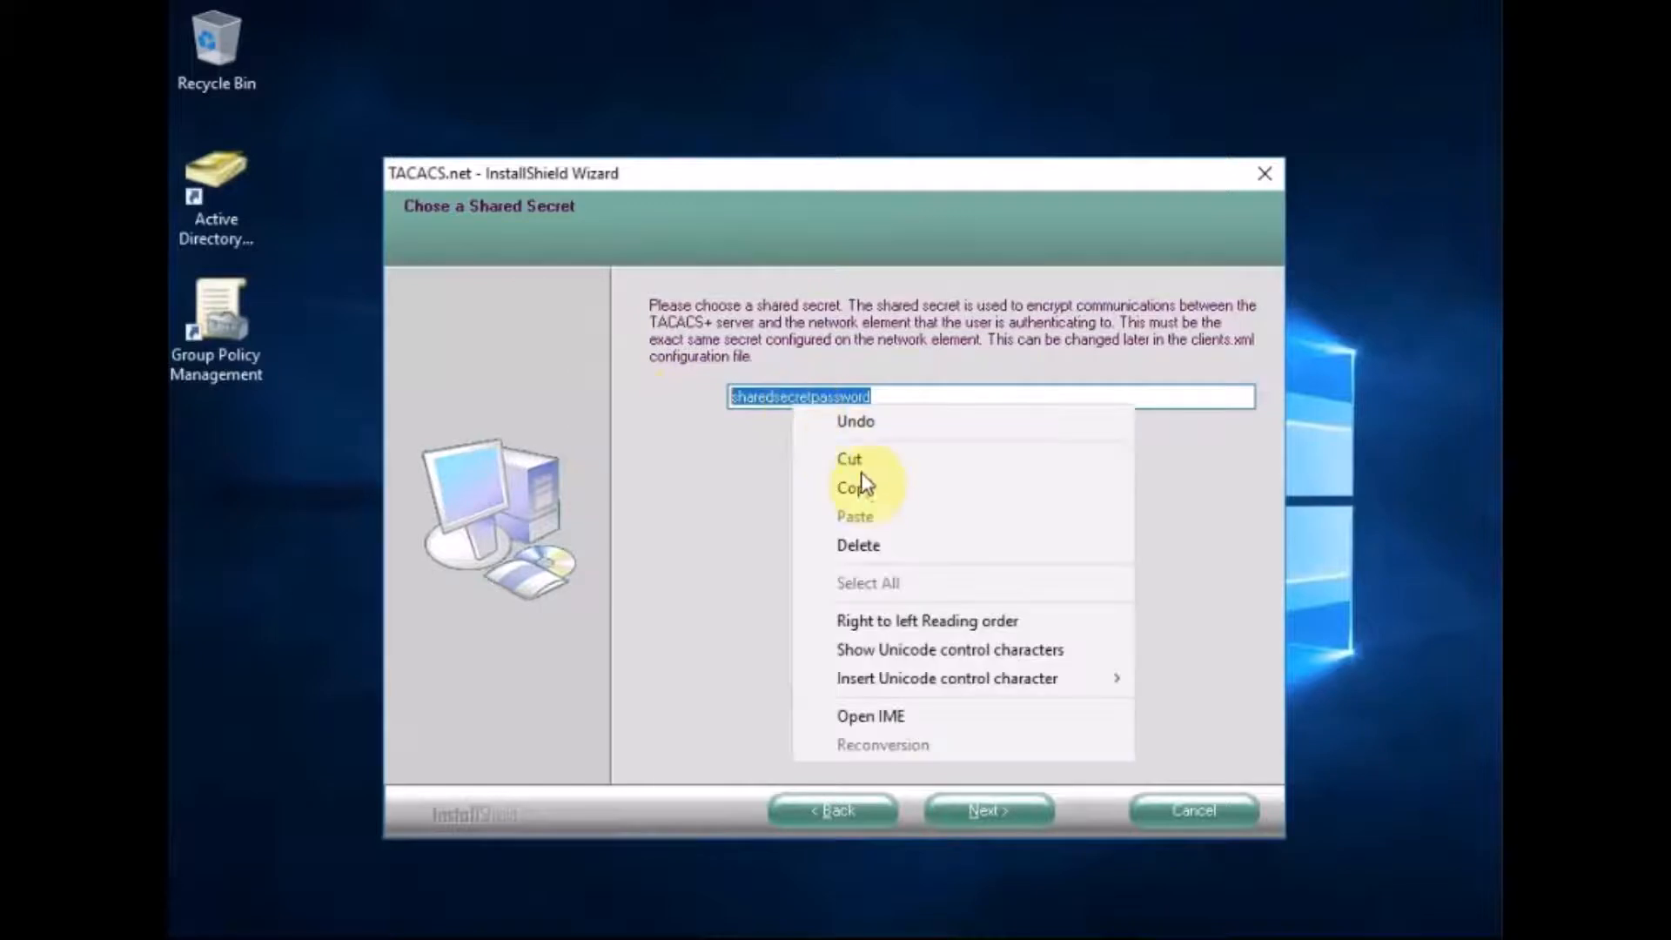
pyautogui.click(853, 486)
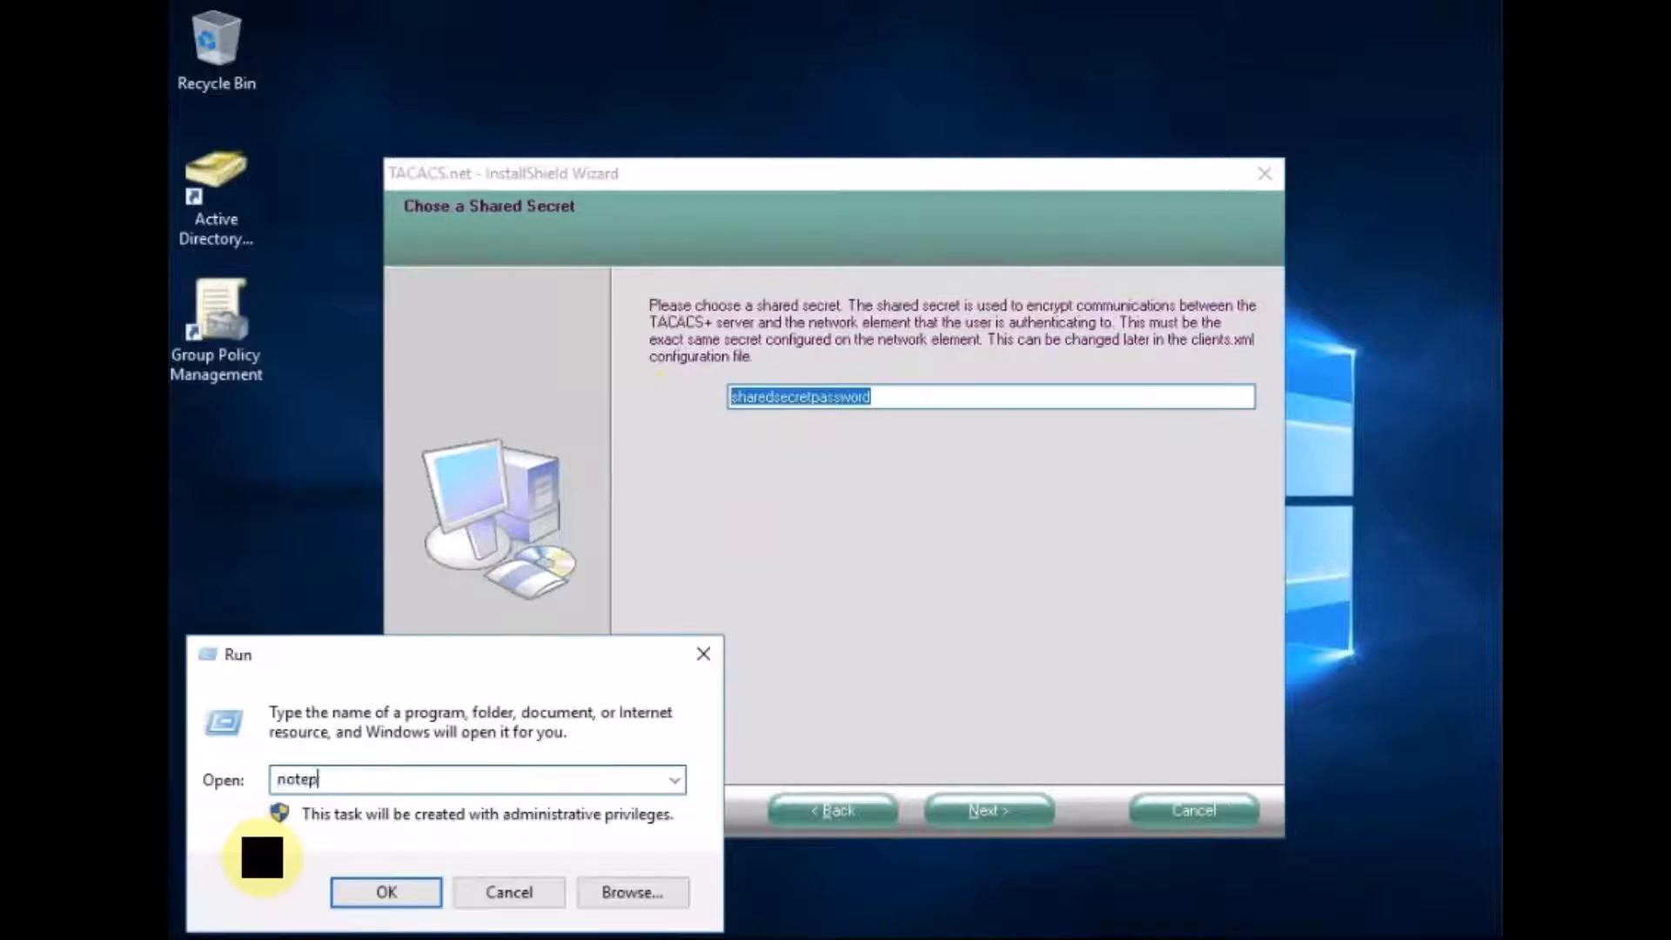
pyautogui.click(386, 892)
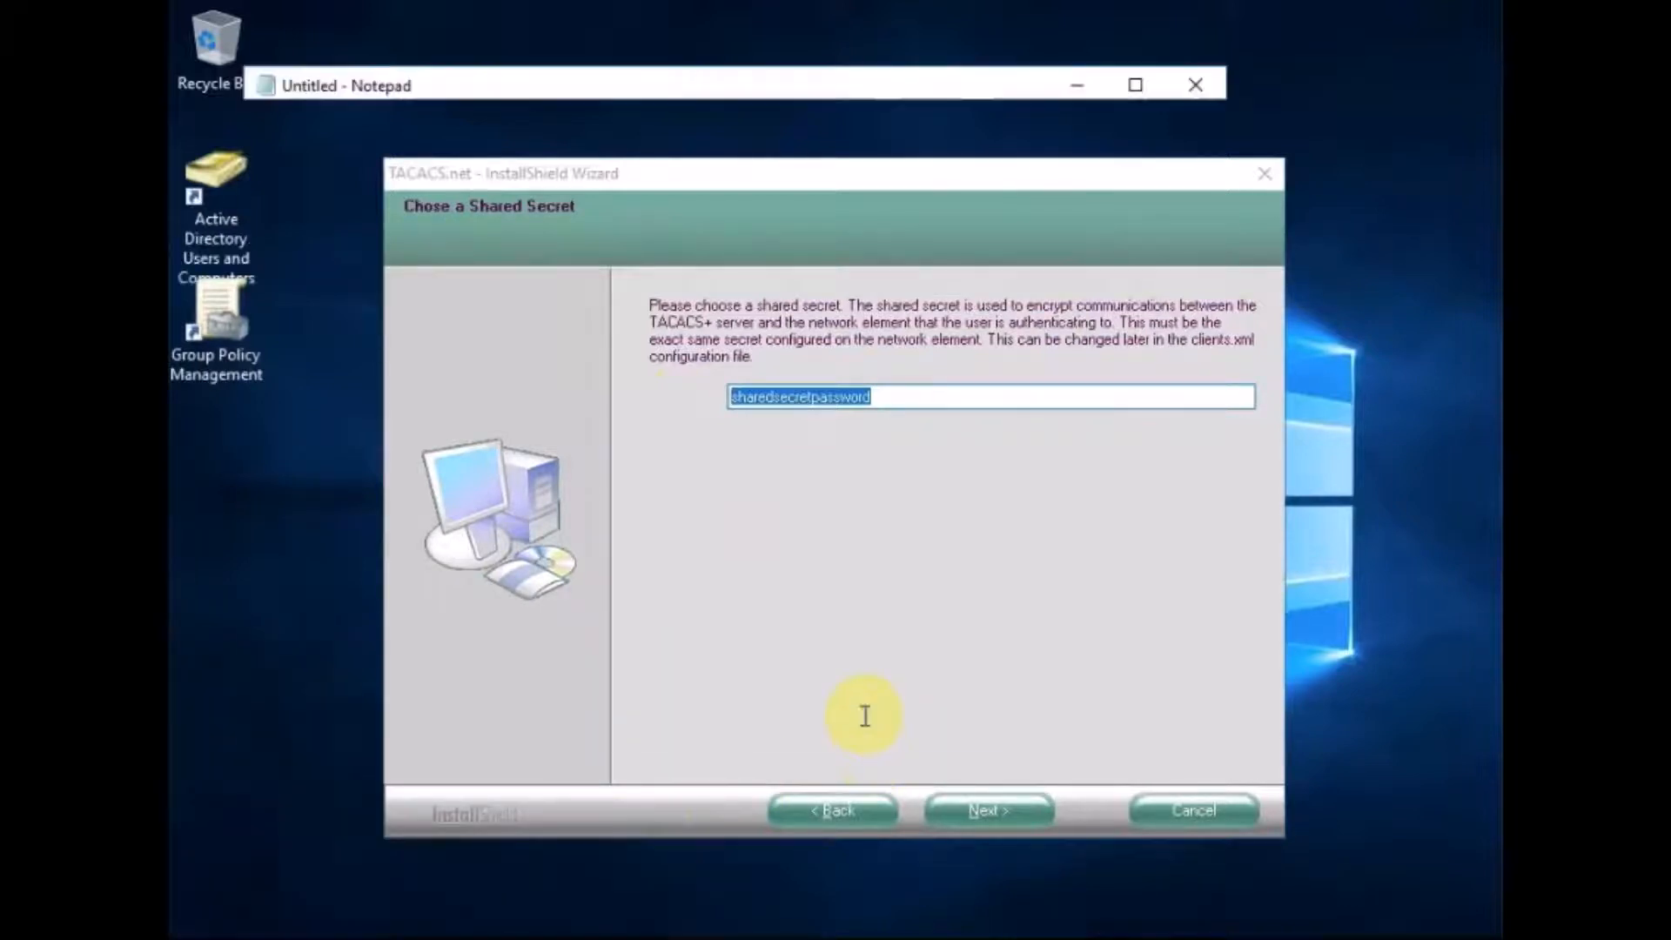
pyautogui.click(345, 85)
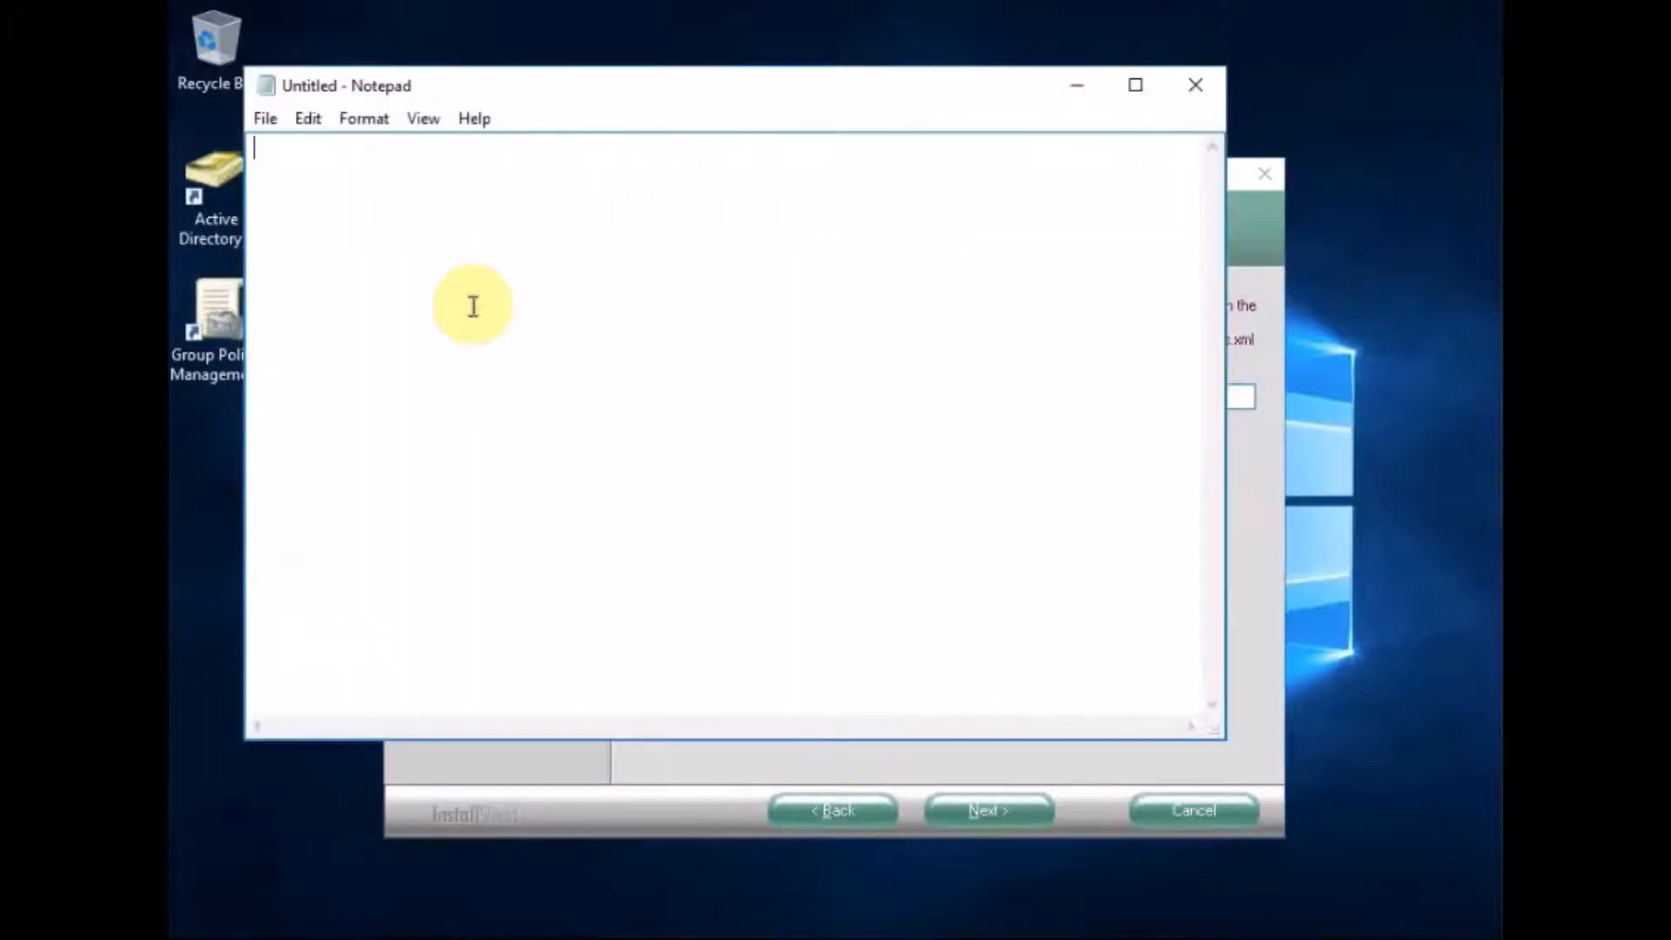
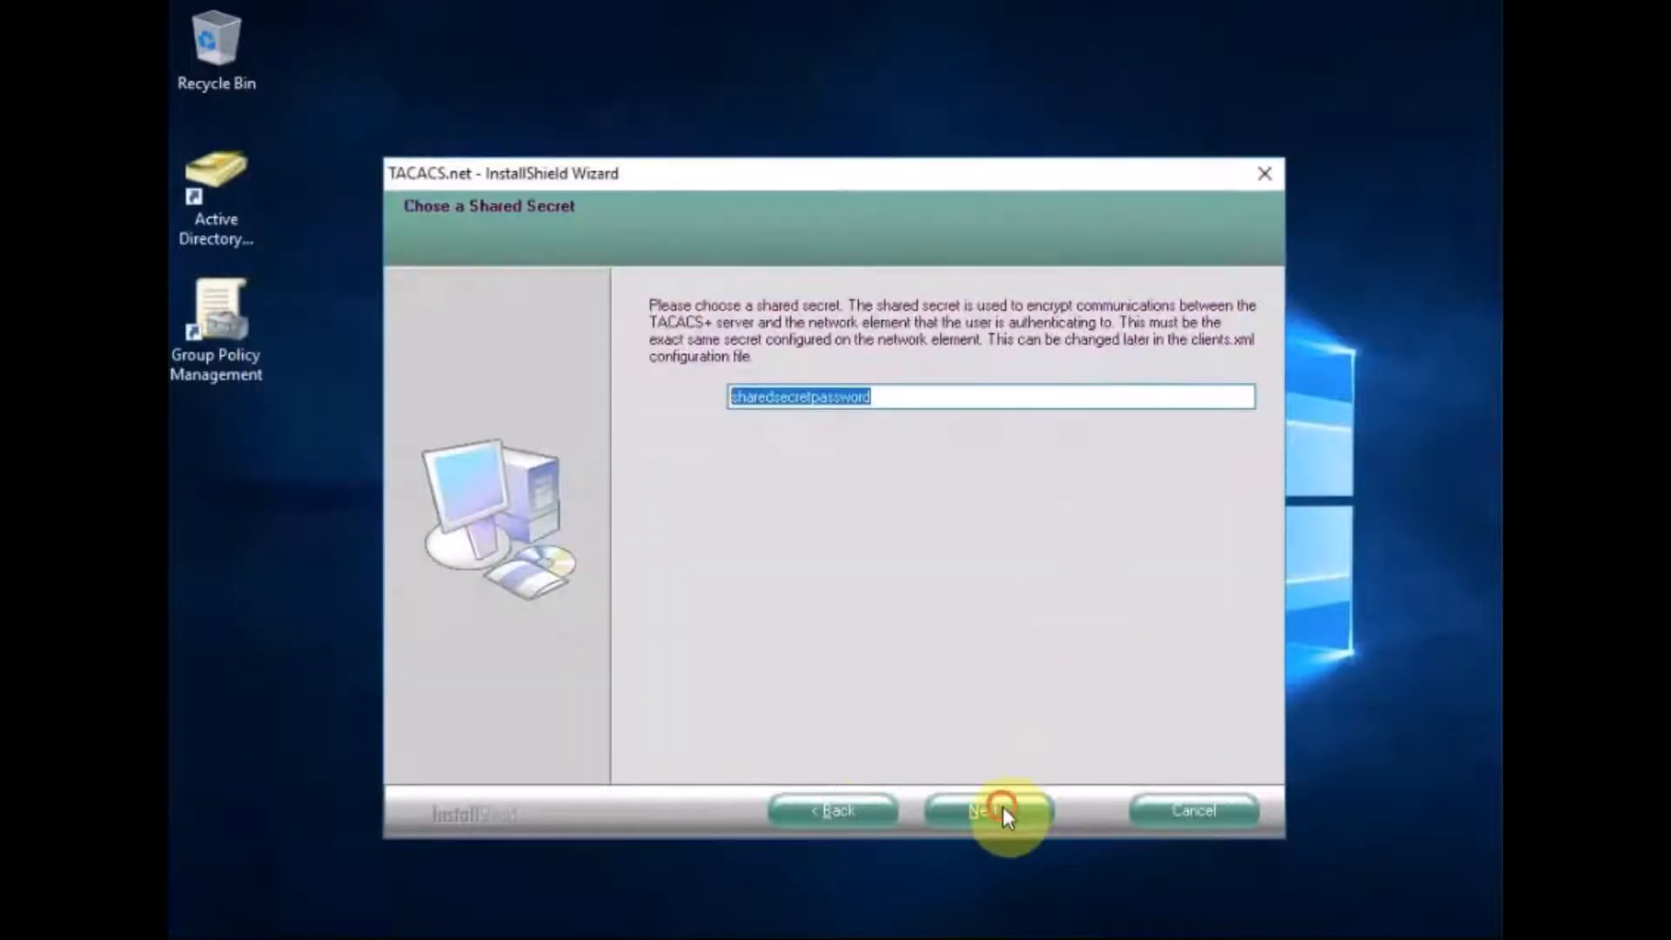
# - Run the TACACS.net install, leave Launch website and View README unchecked, and finish
pyautogui.click(988, 810)
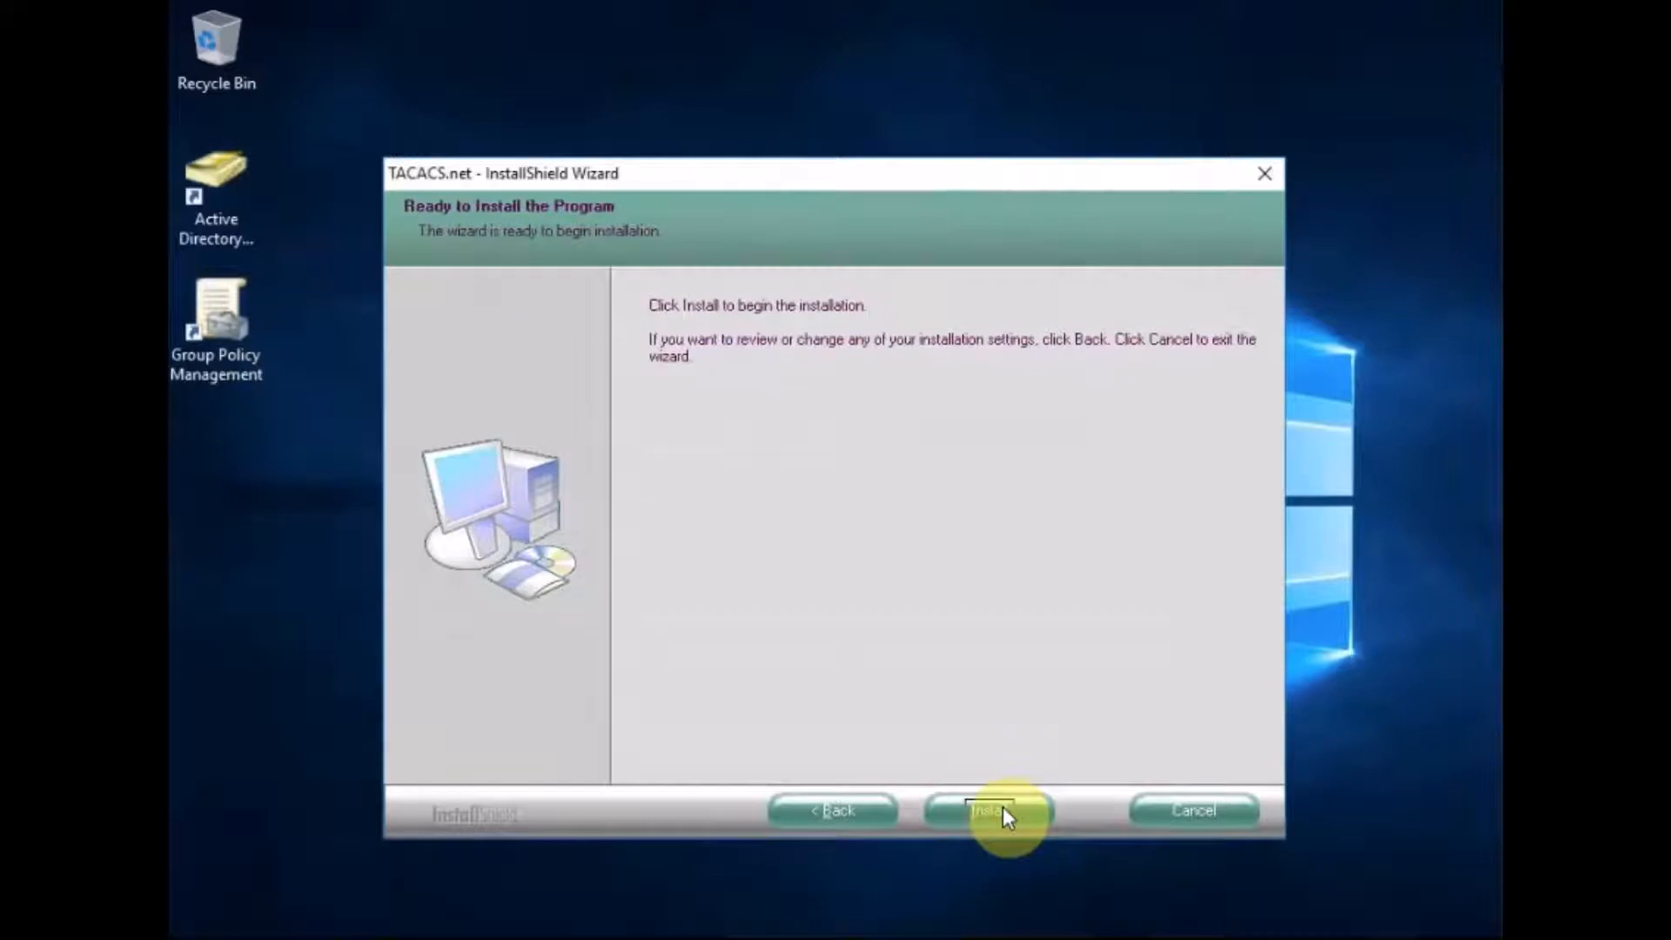
pyautogui.click(990, 809)
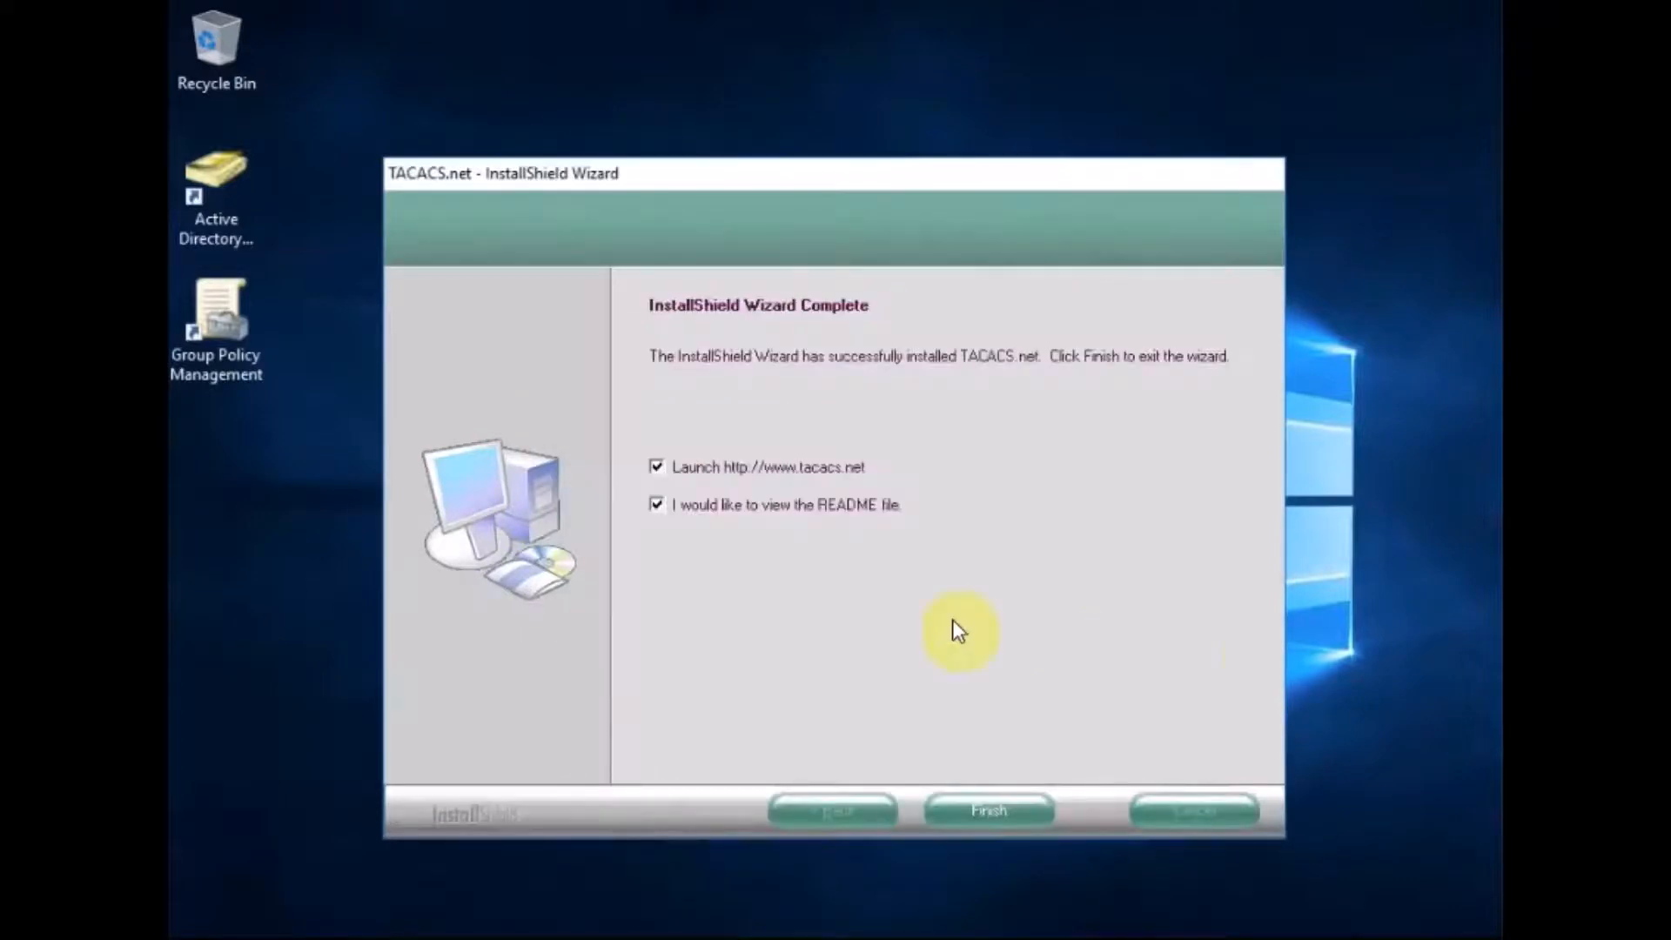
pyautogui.click(656, 505)
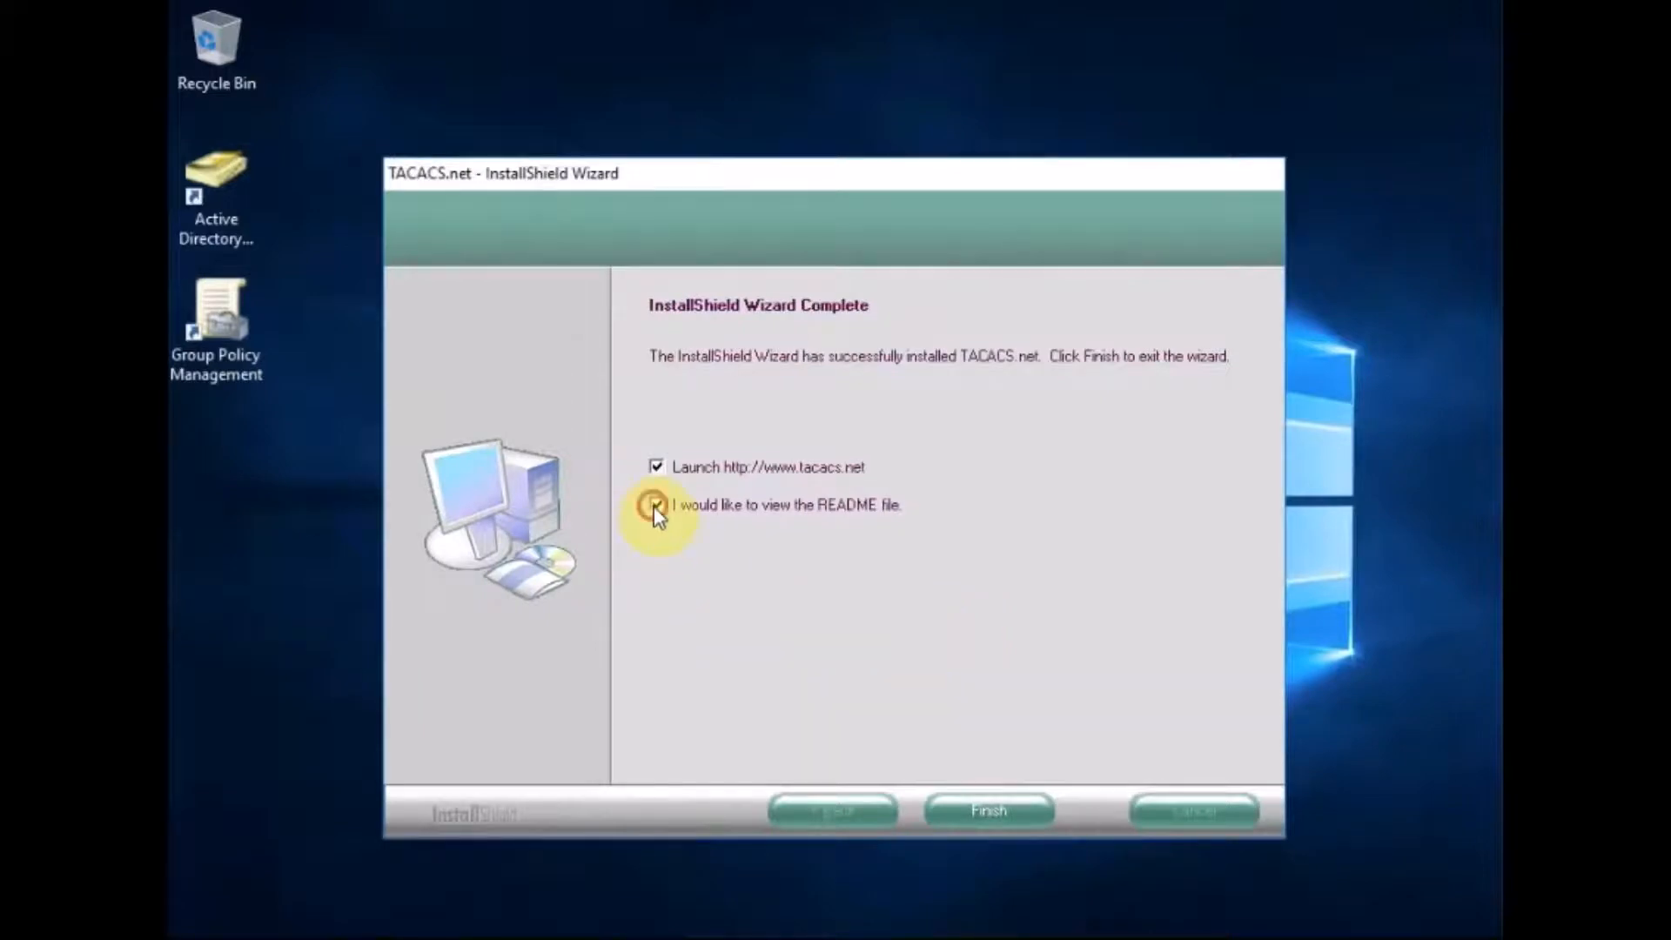
pyautogui.click(658, 505)
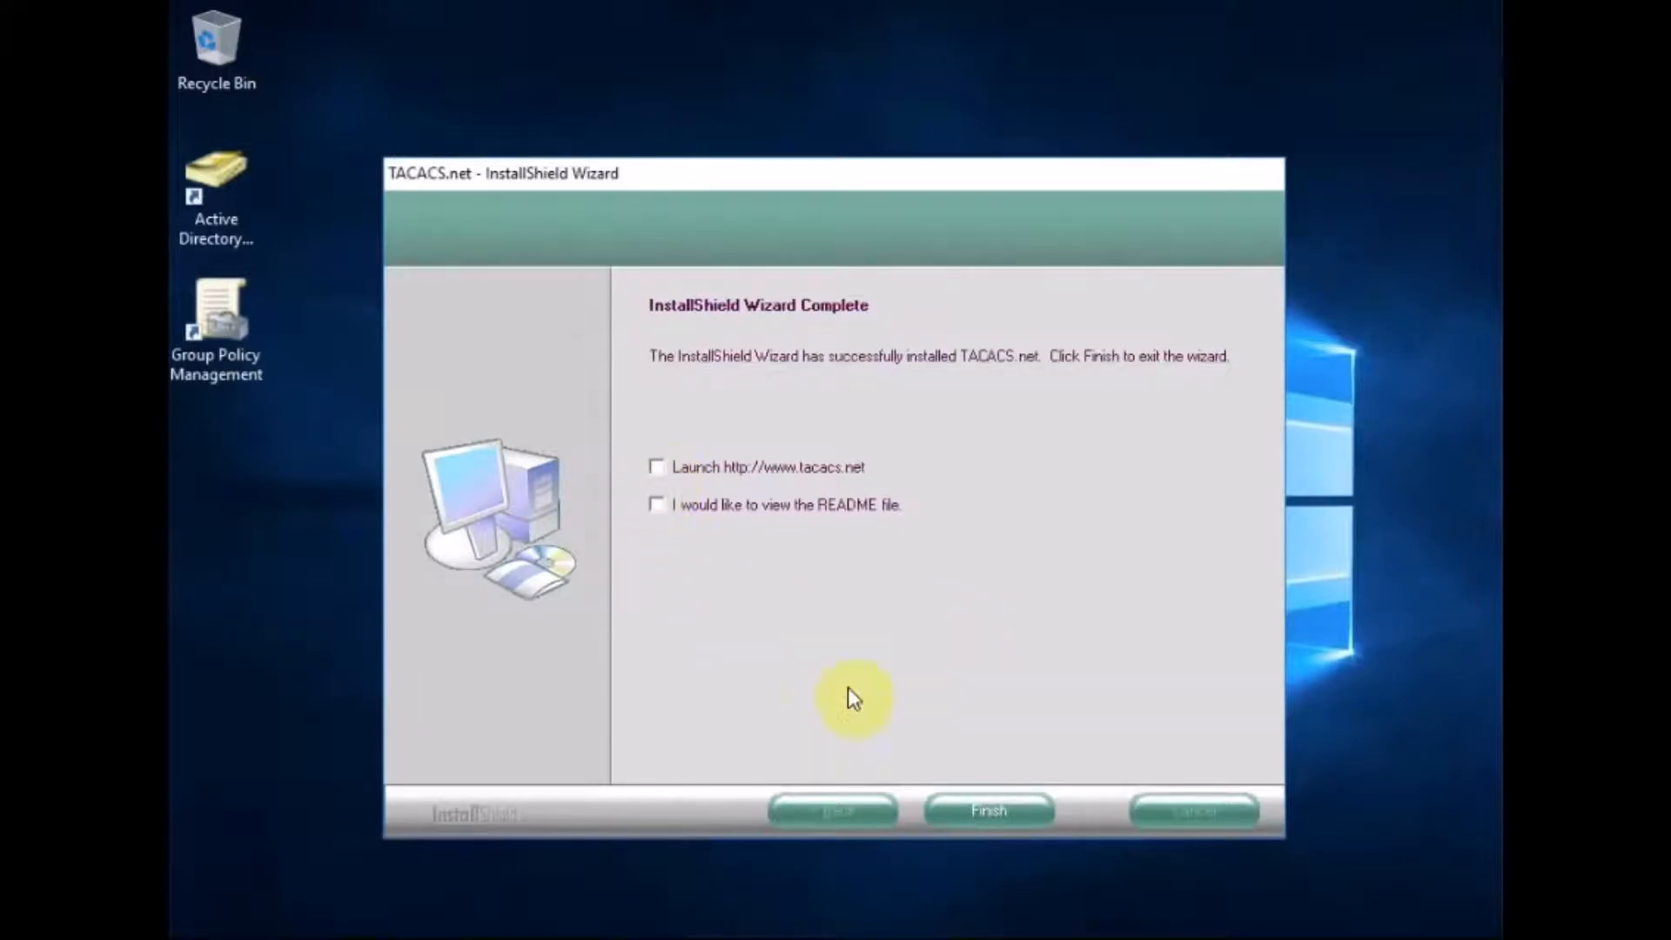
pyautogui.click(985, 809)
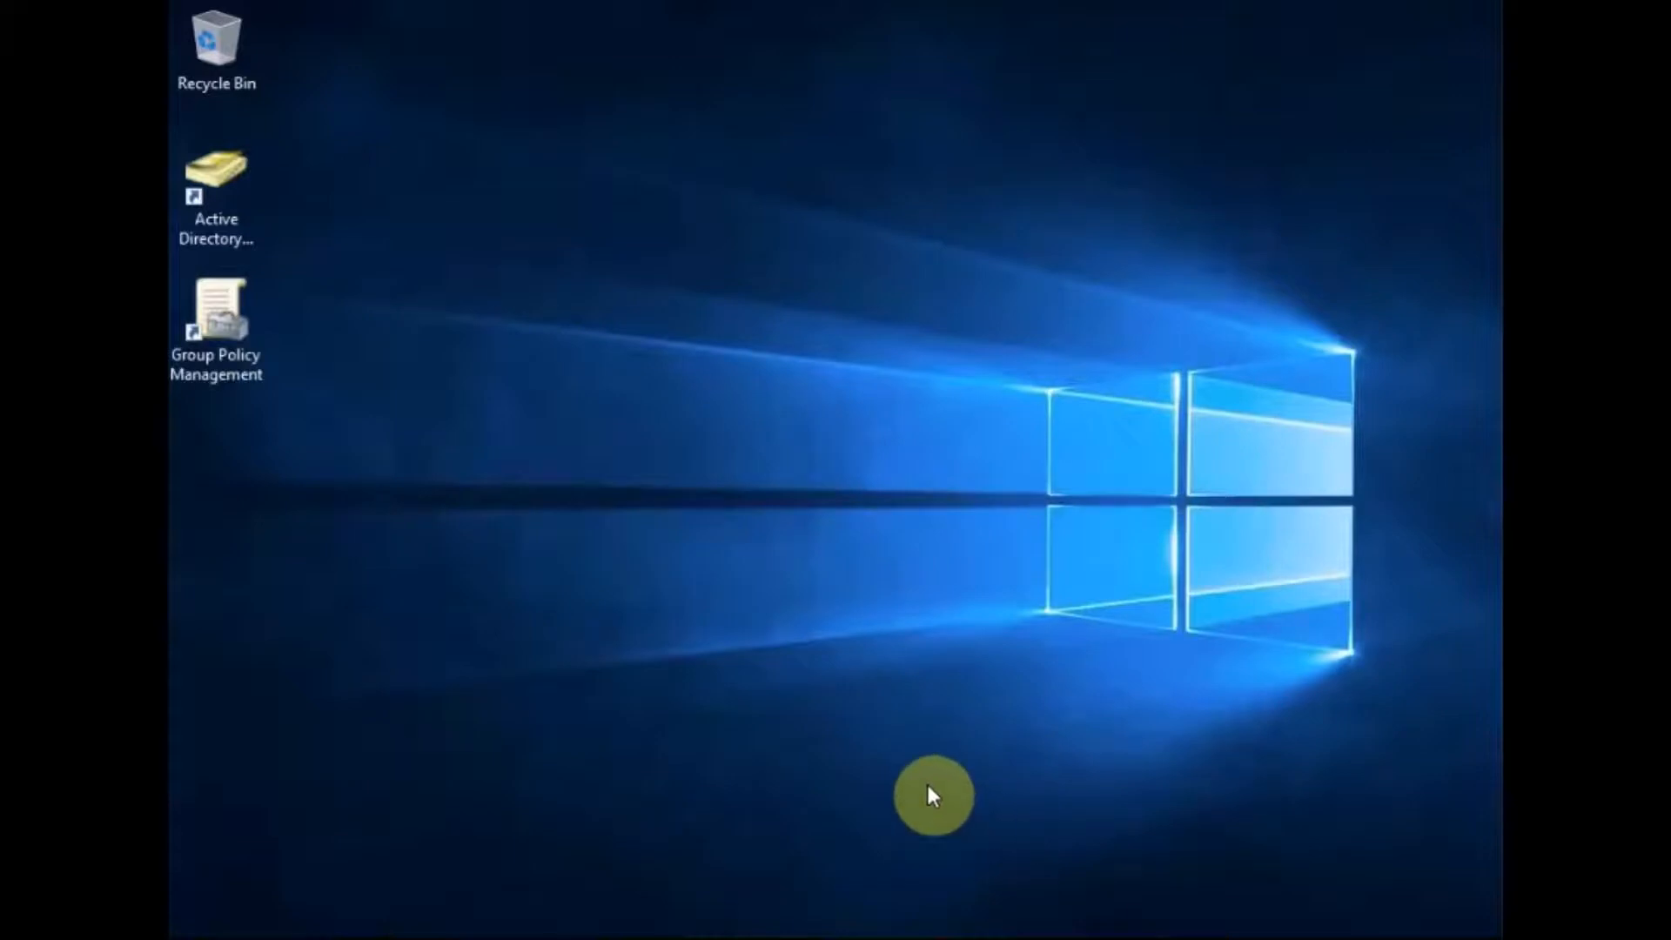
pyautogui.moveTo(611, 797)
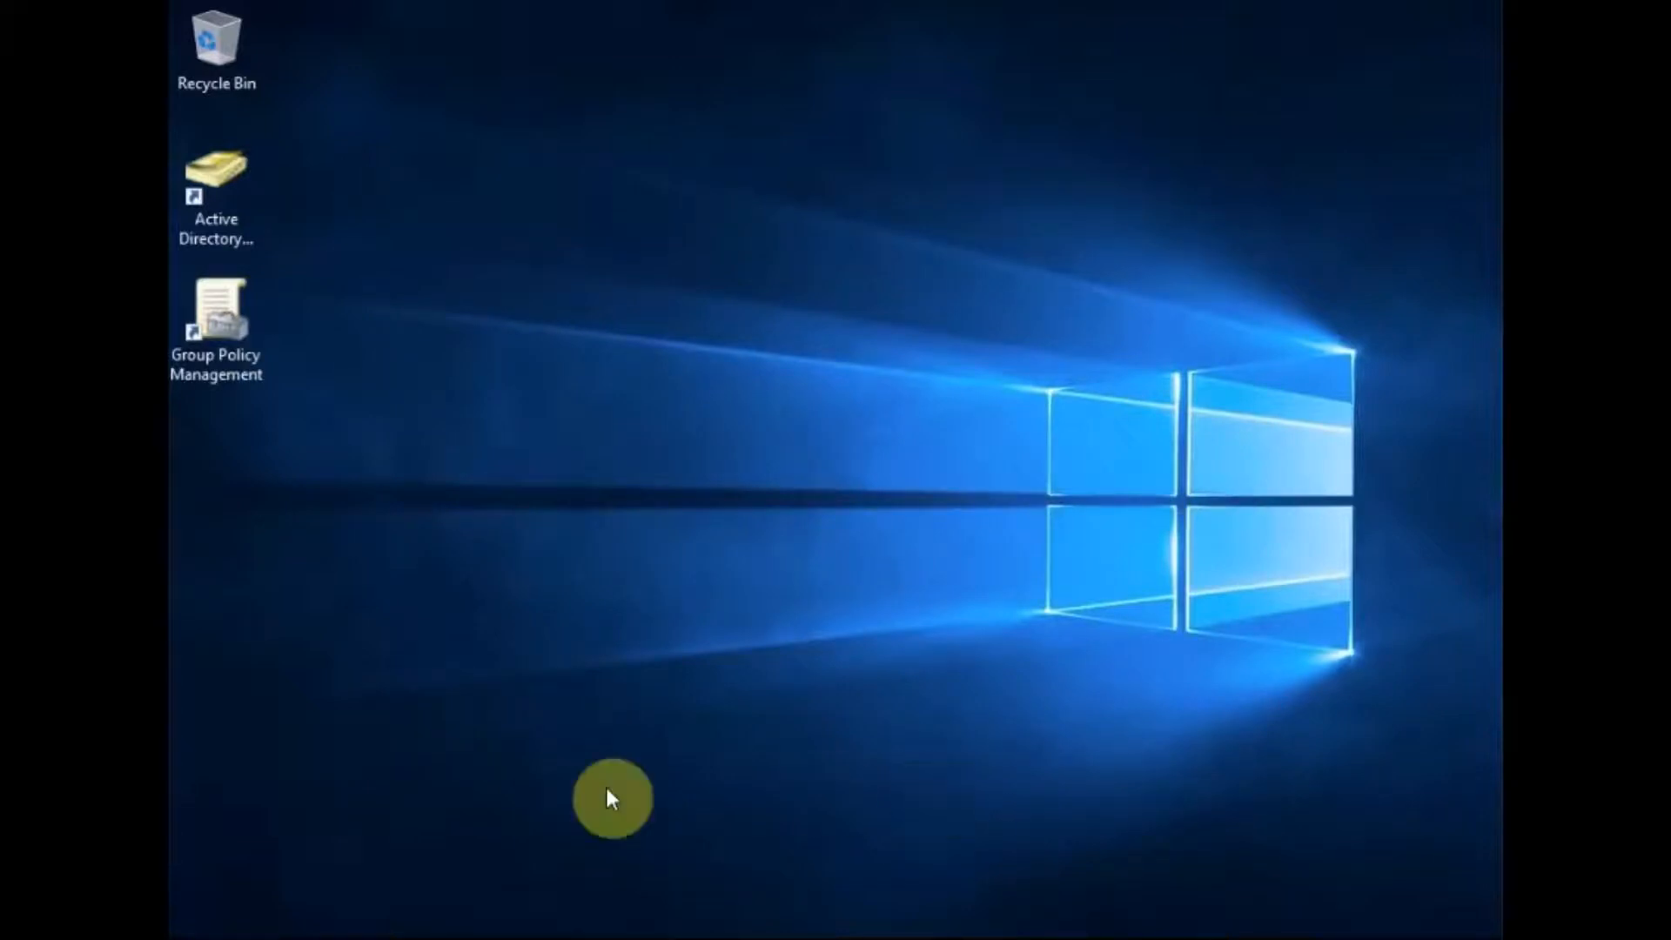
pyautogui.moveTo(1129, 639)
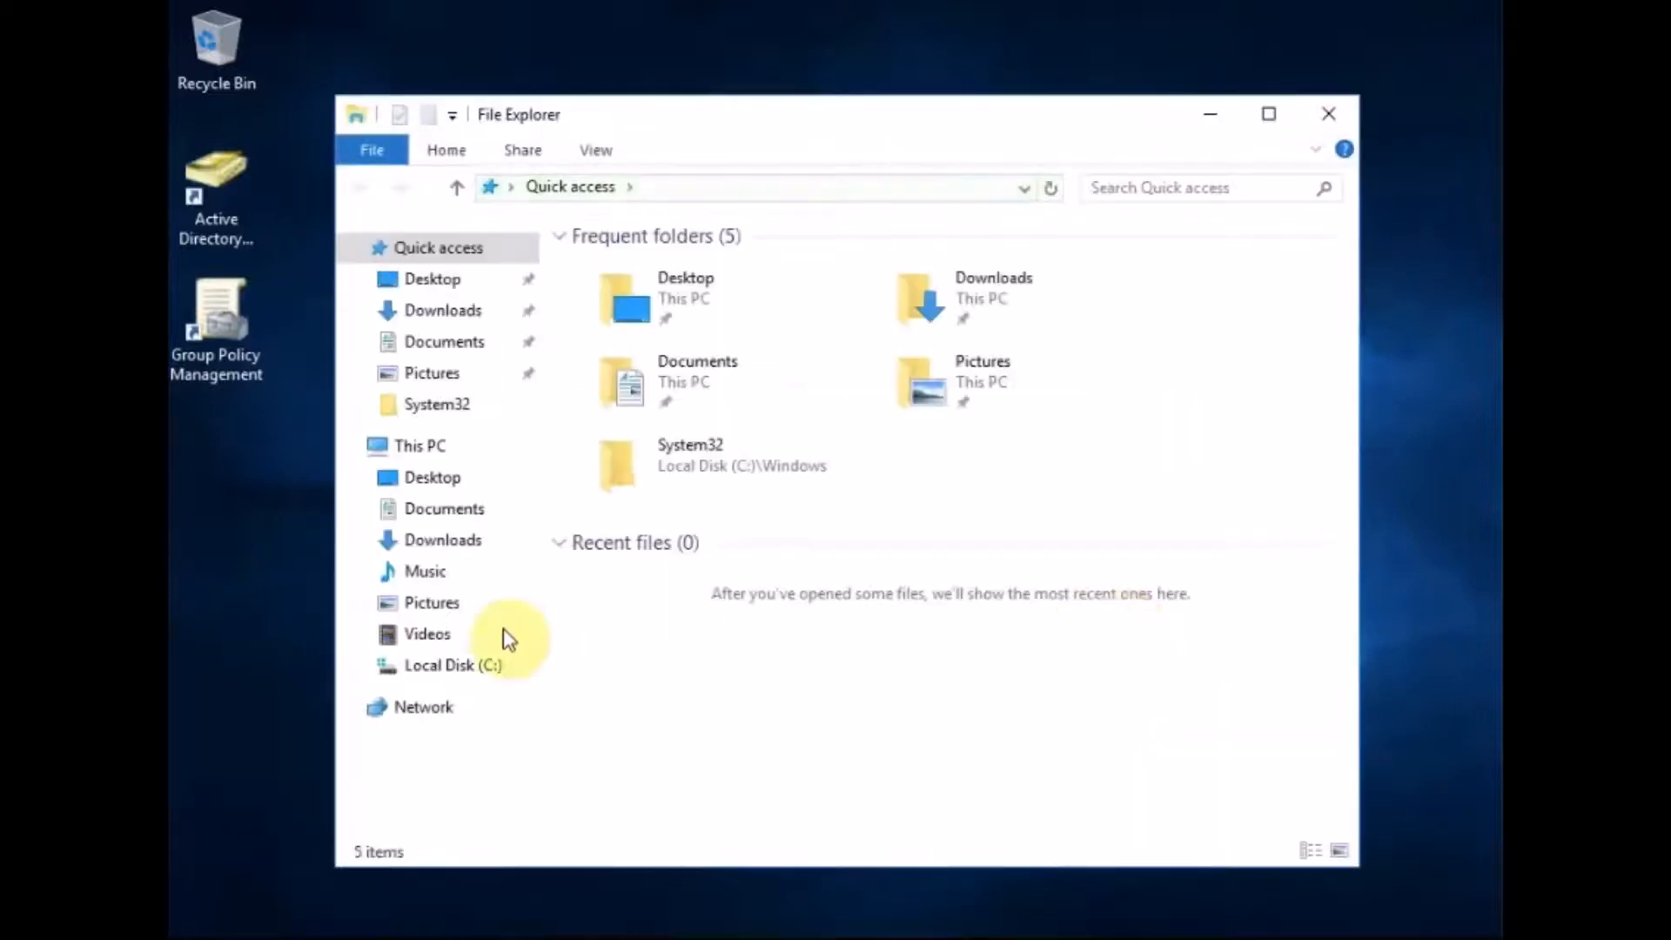
# - On Local Disk (C:), show hidden items and go into the ProgramData folder
pyautogui.click(452, 665)
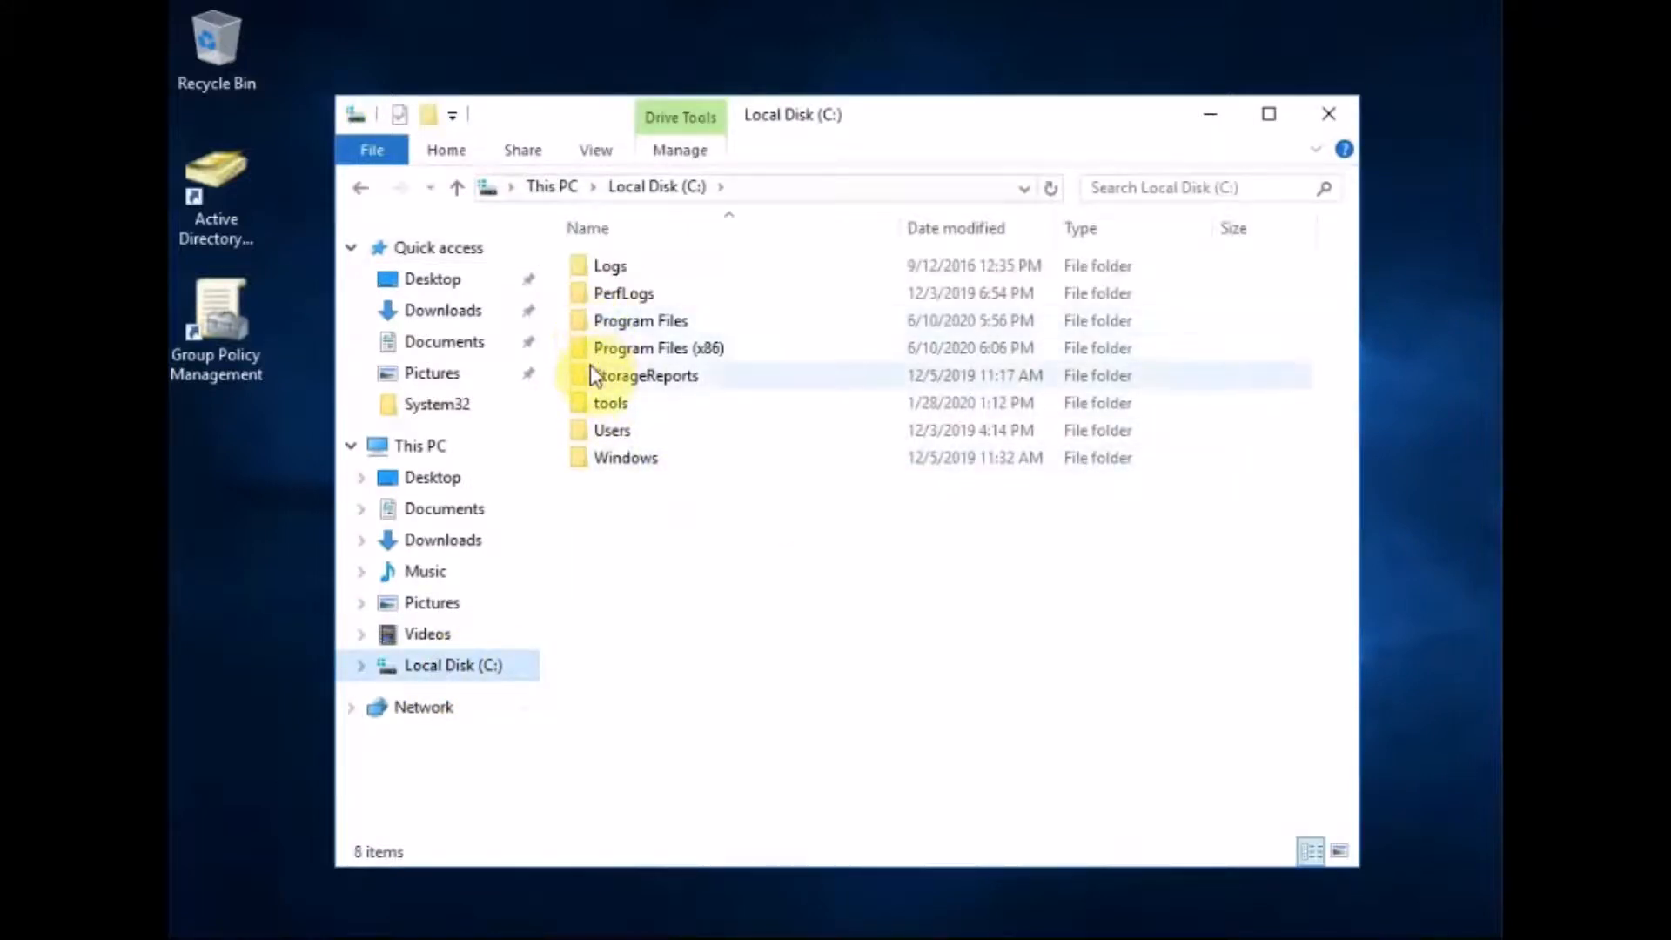
pyautogui.click(596, 150)
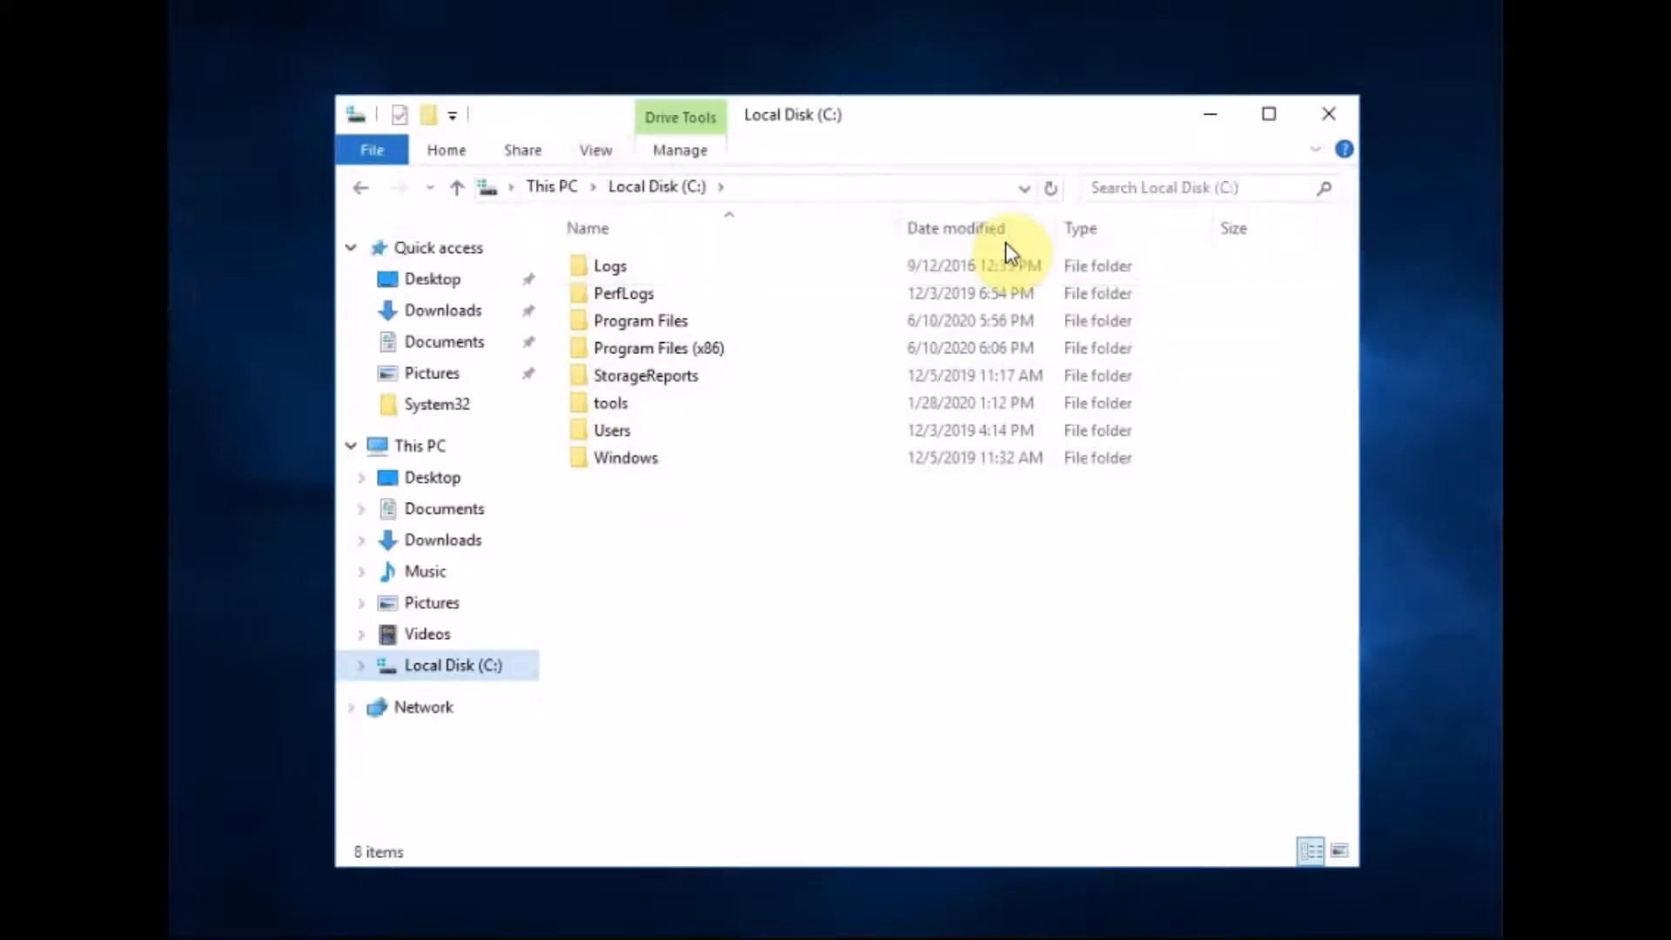
pyautogui.click(639, 376)
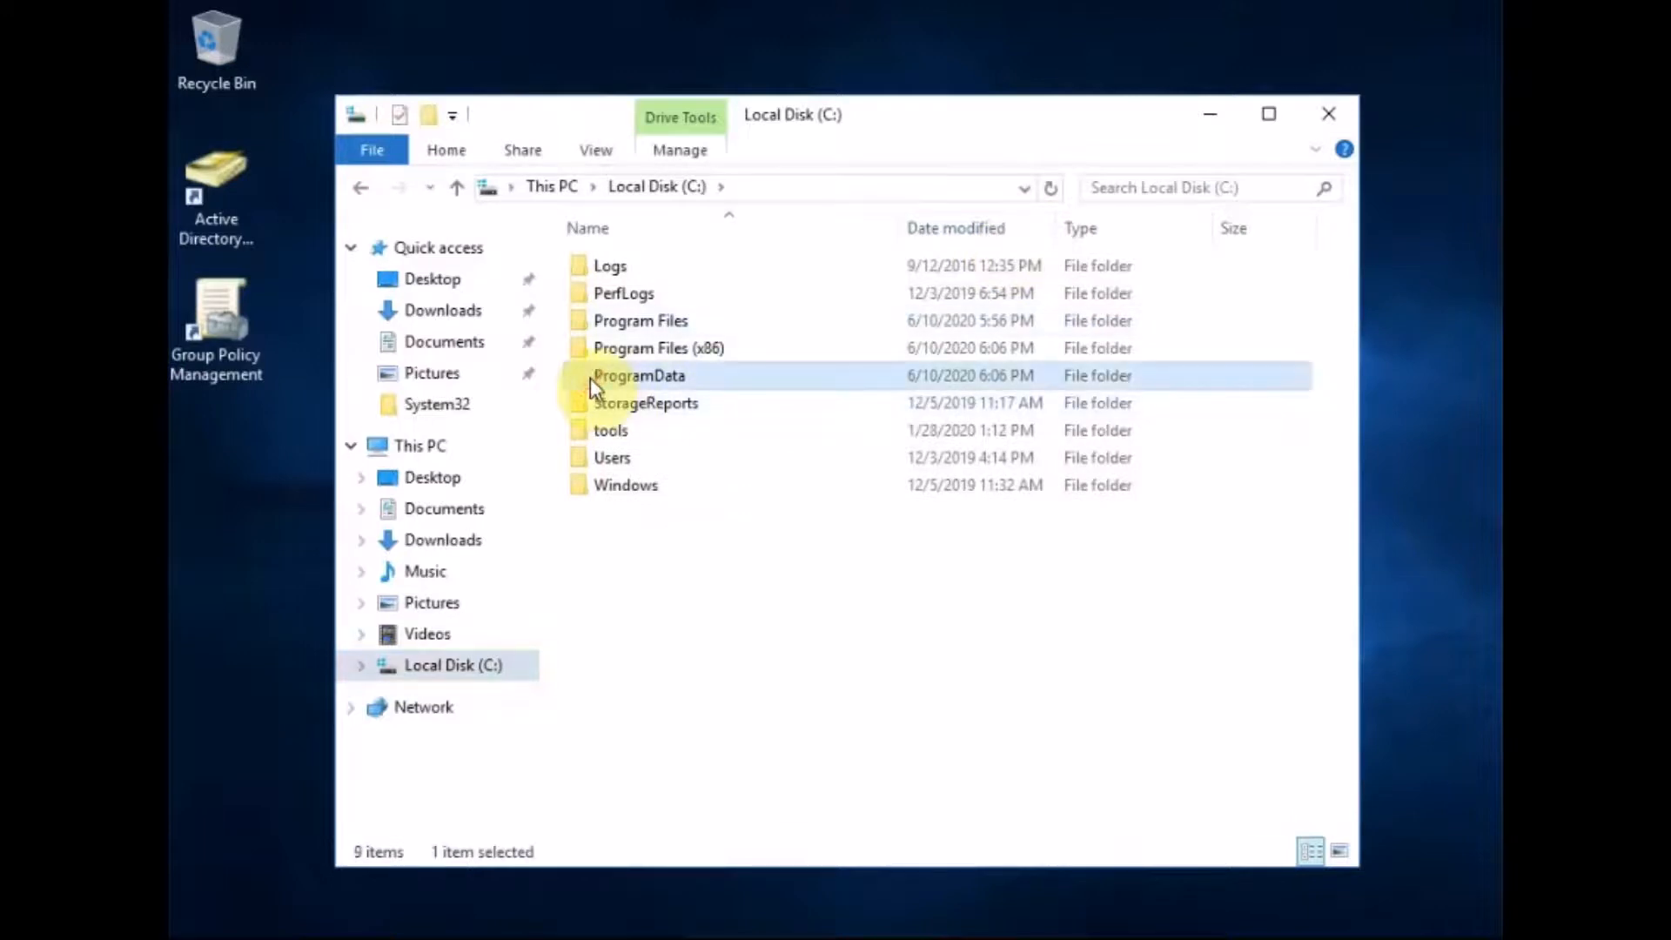
pyautogui.doubleClick(639, 376)
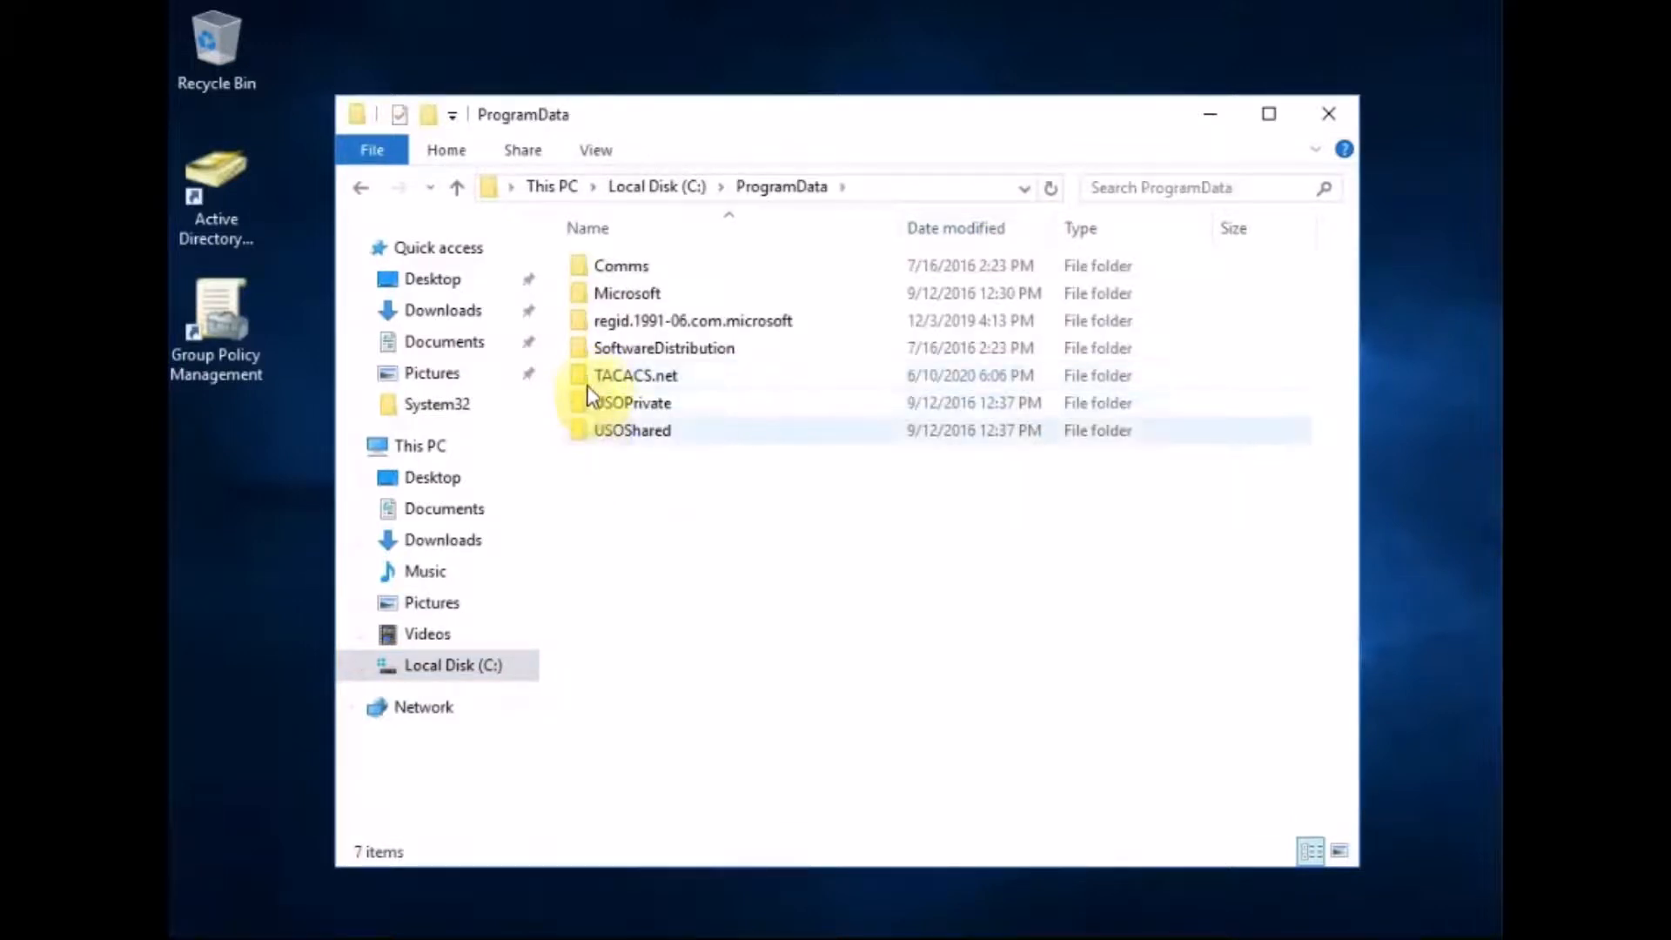
# - Check the XML files in TACACS.net\config, then return to C:\ProgramData\TACACS.net
pyautogui.doubleClick(635, 376)
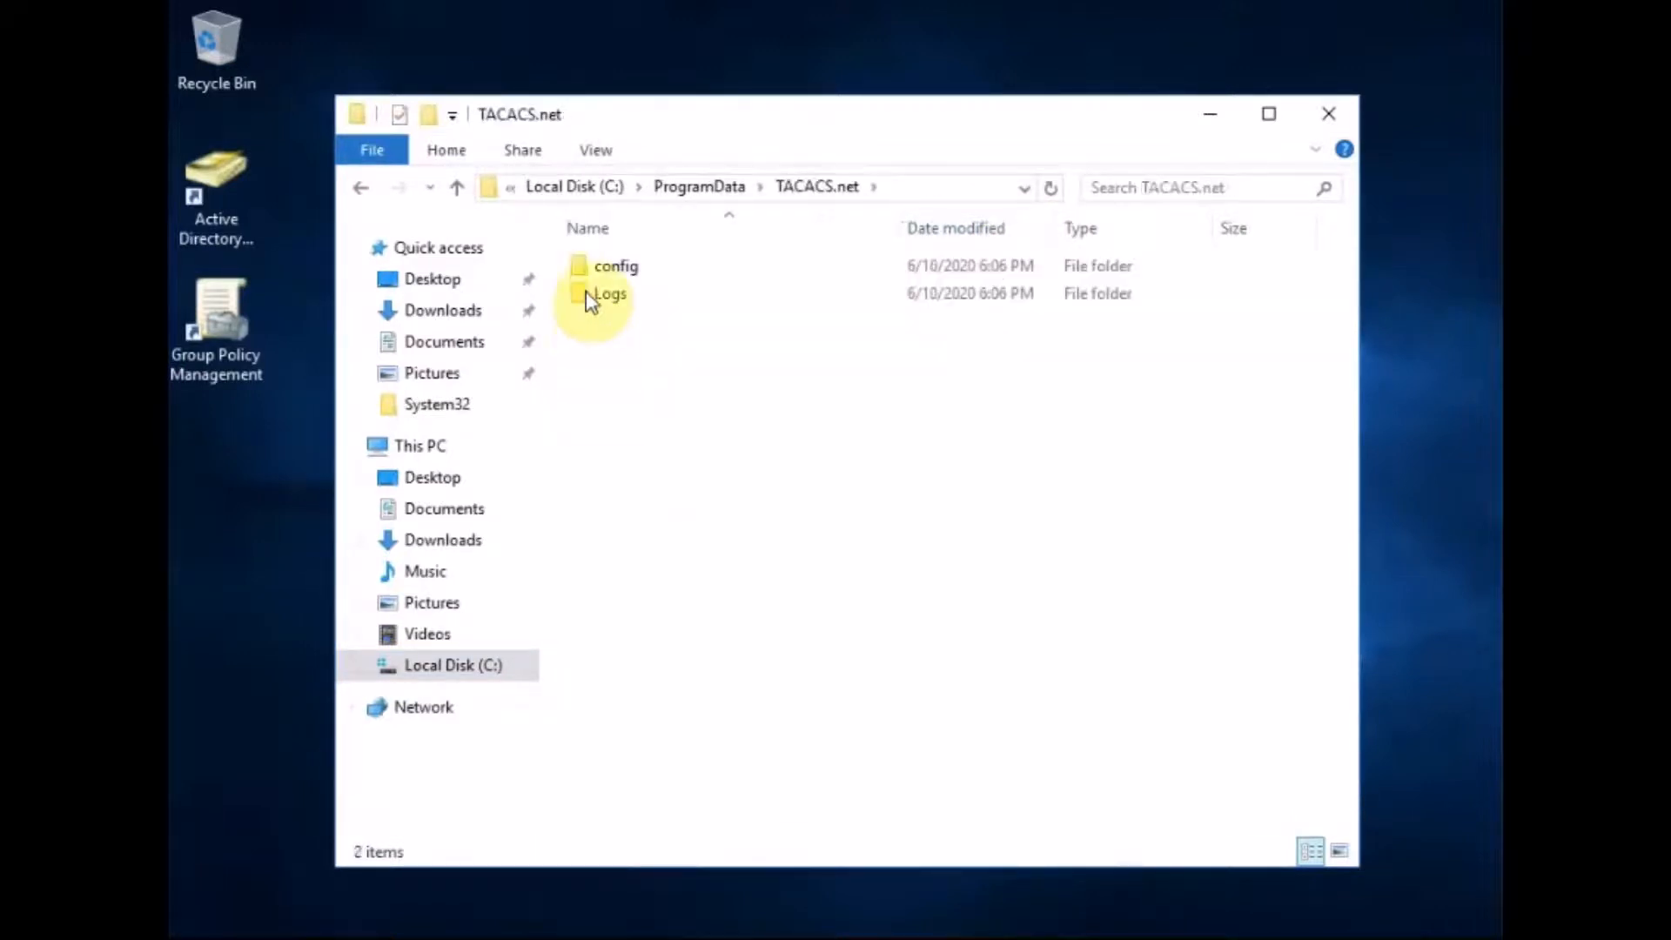
pyautogui.doubleClick(616, 264)
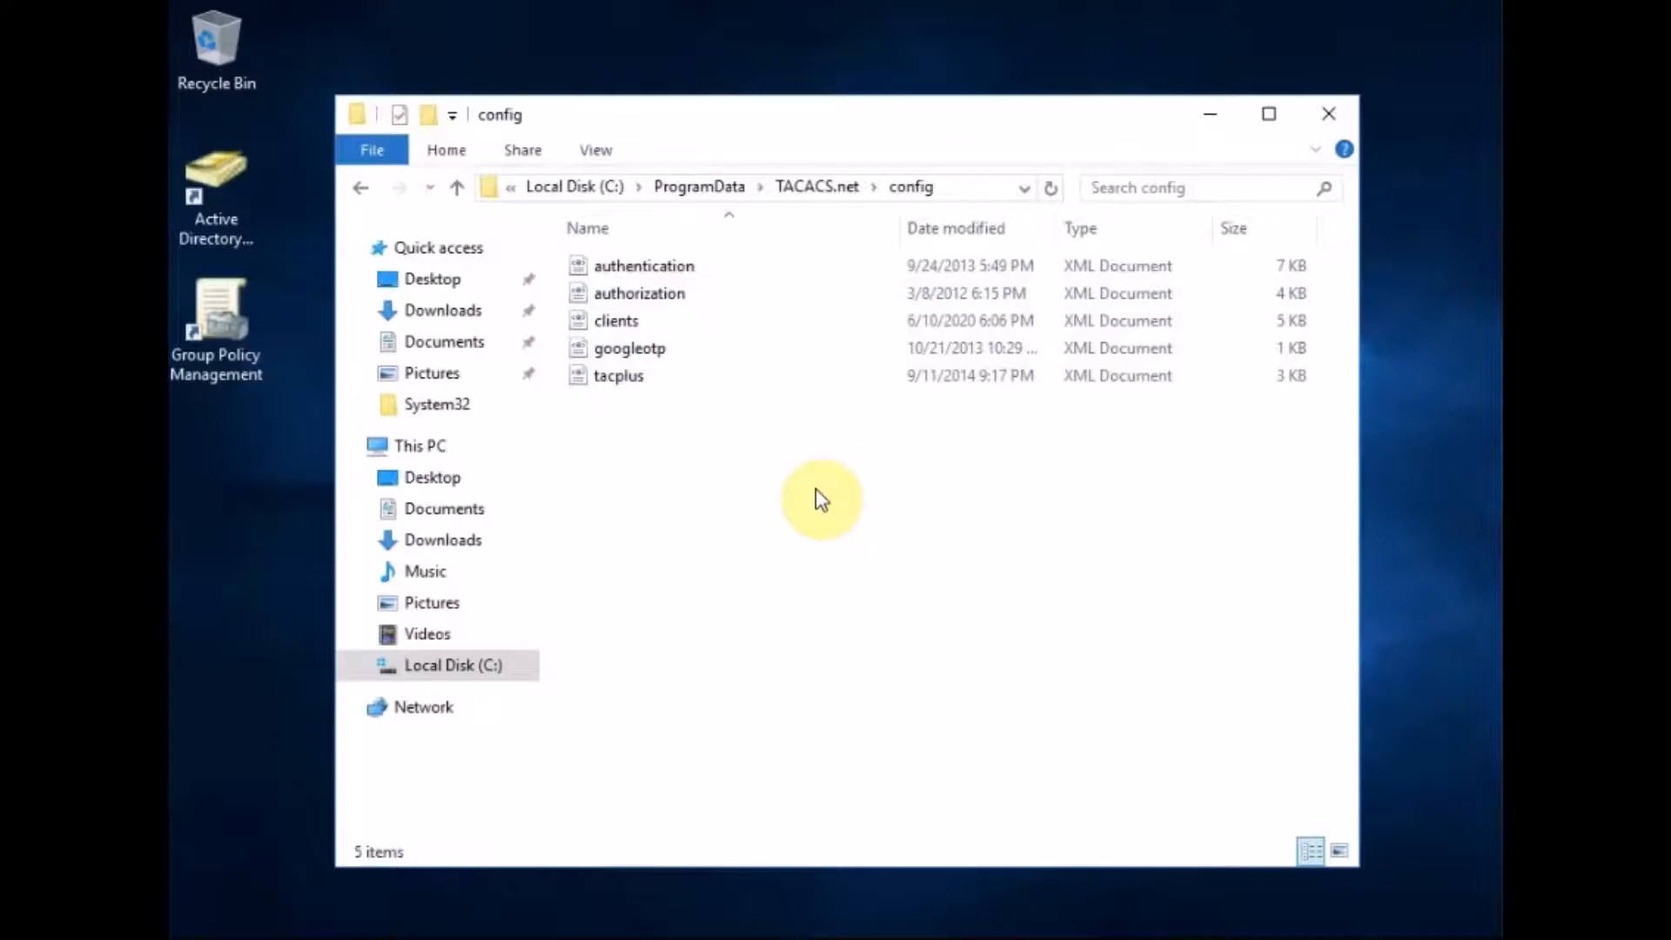
pyautogui.click(459, 188)
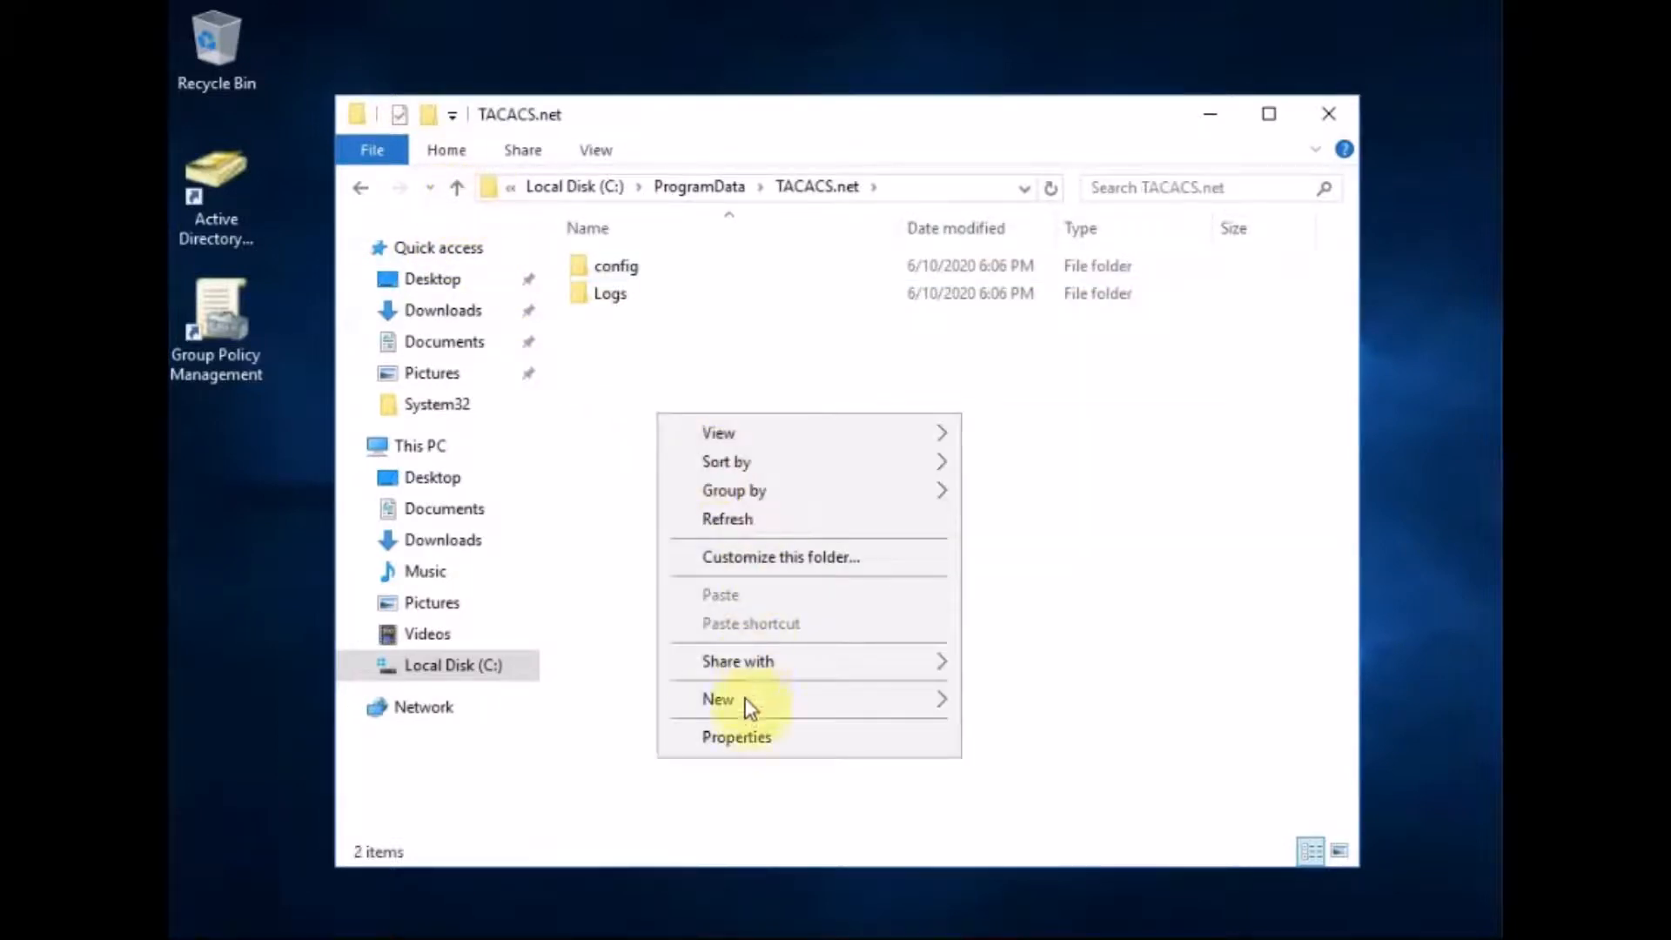
# - Create a Backup folder beside config and Logs, then go into the config folder's XML files
pyautogui.click(1039, 718)
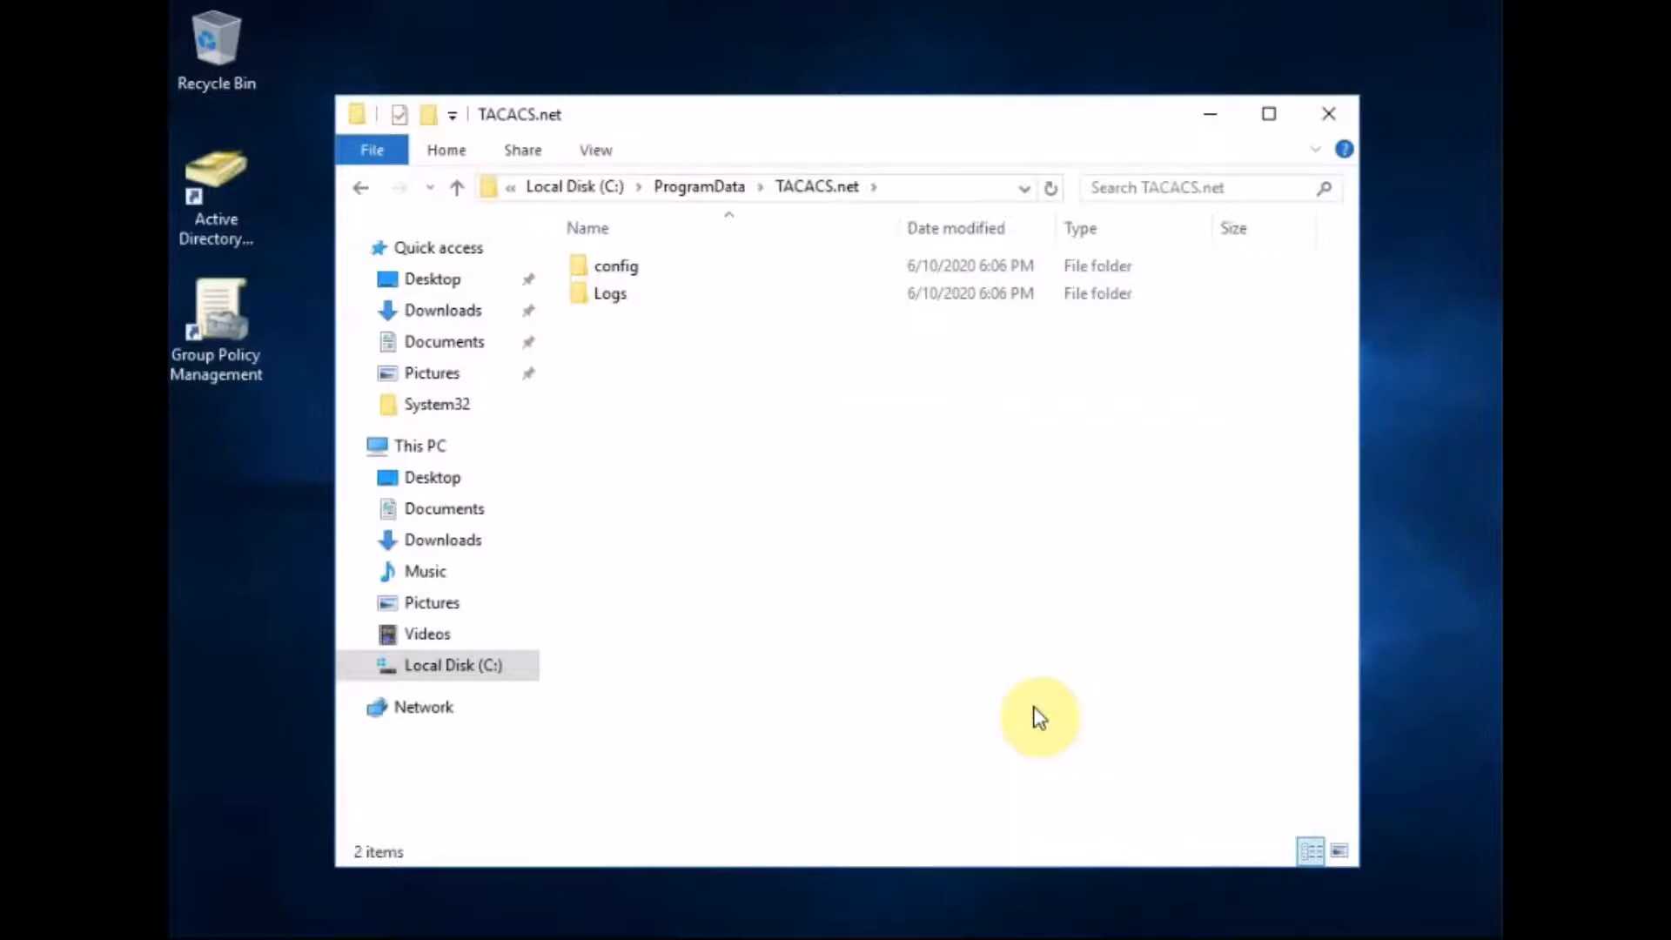
pyautogui.write('Back')
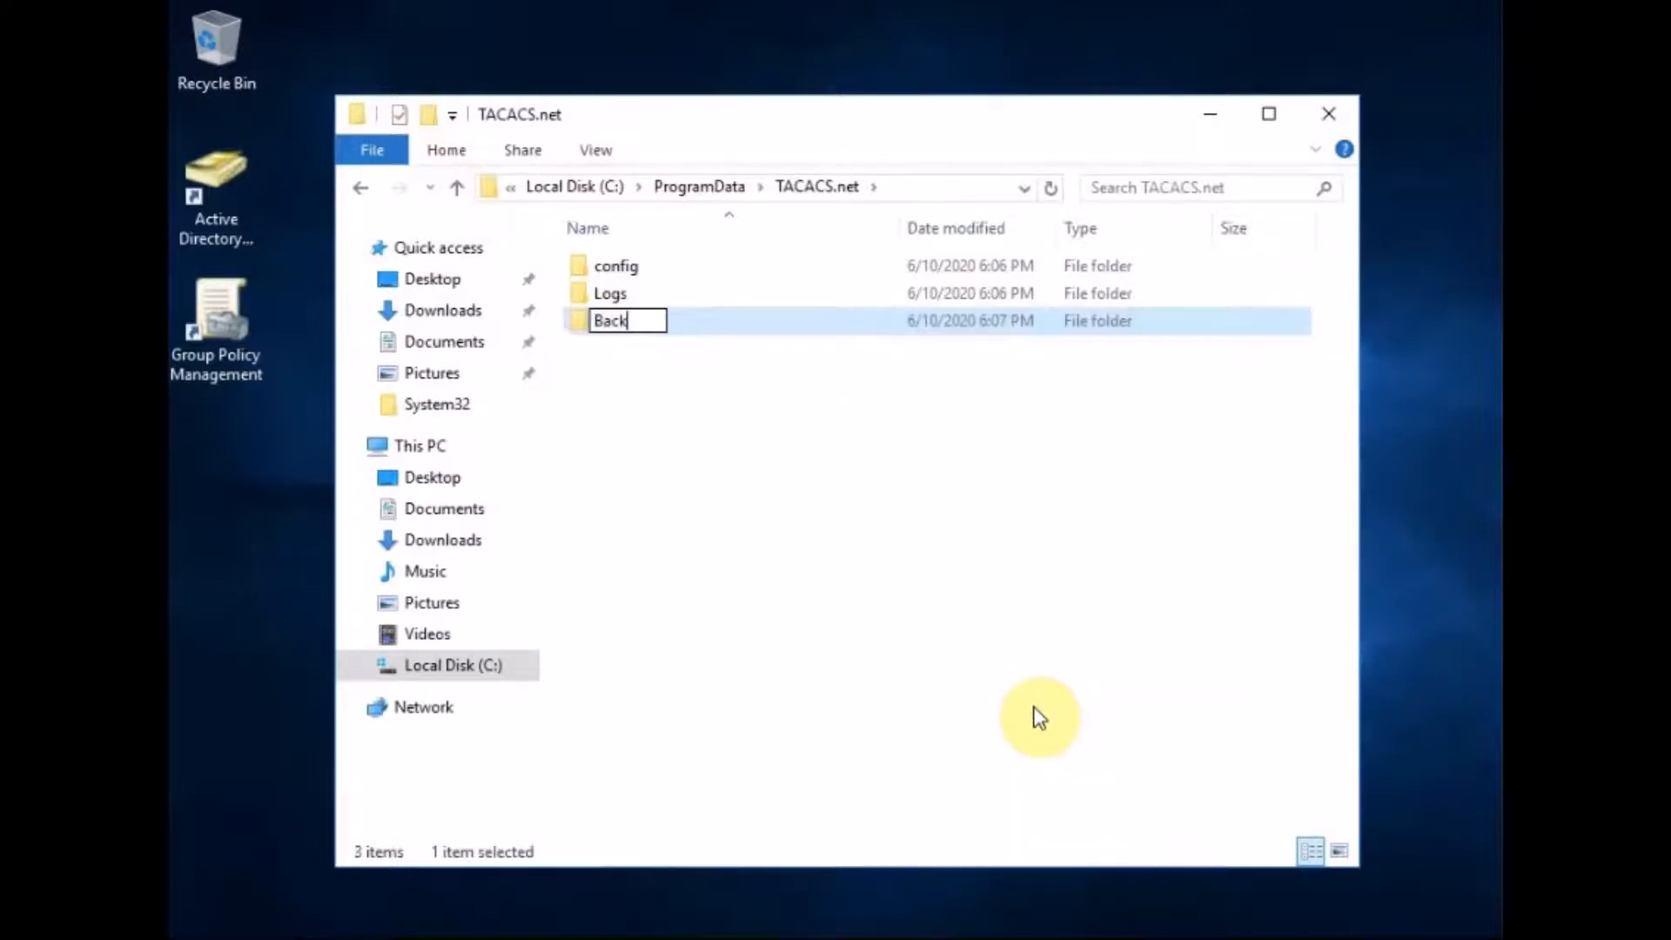
pyautogui.press('Enter')
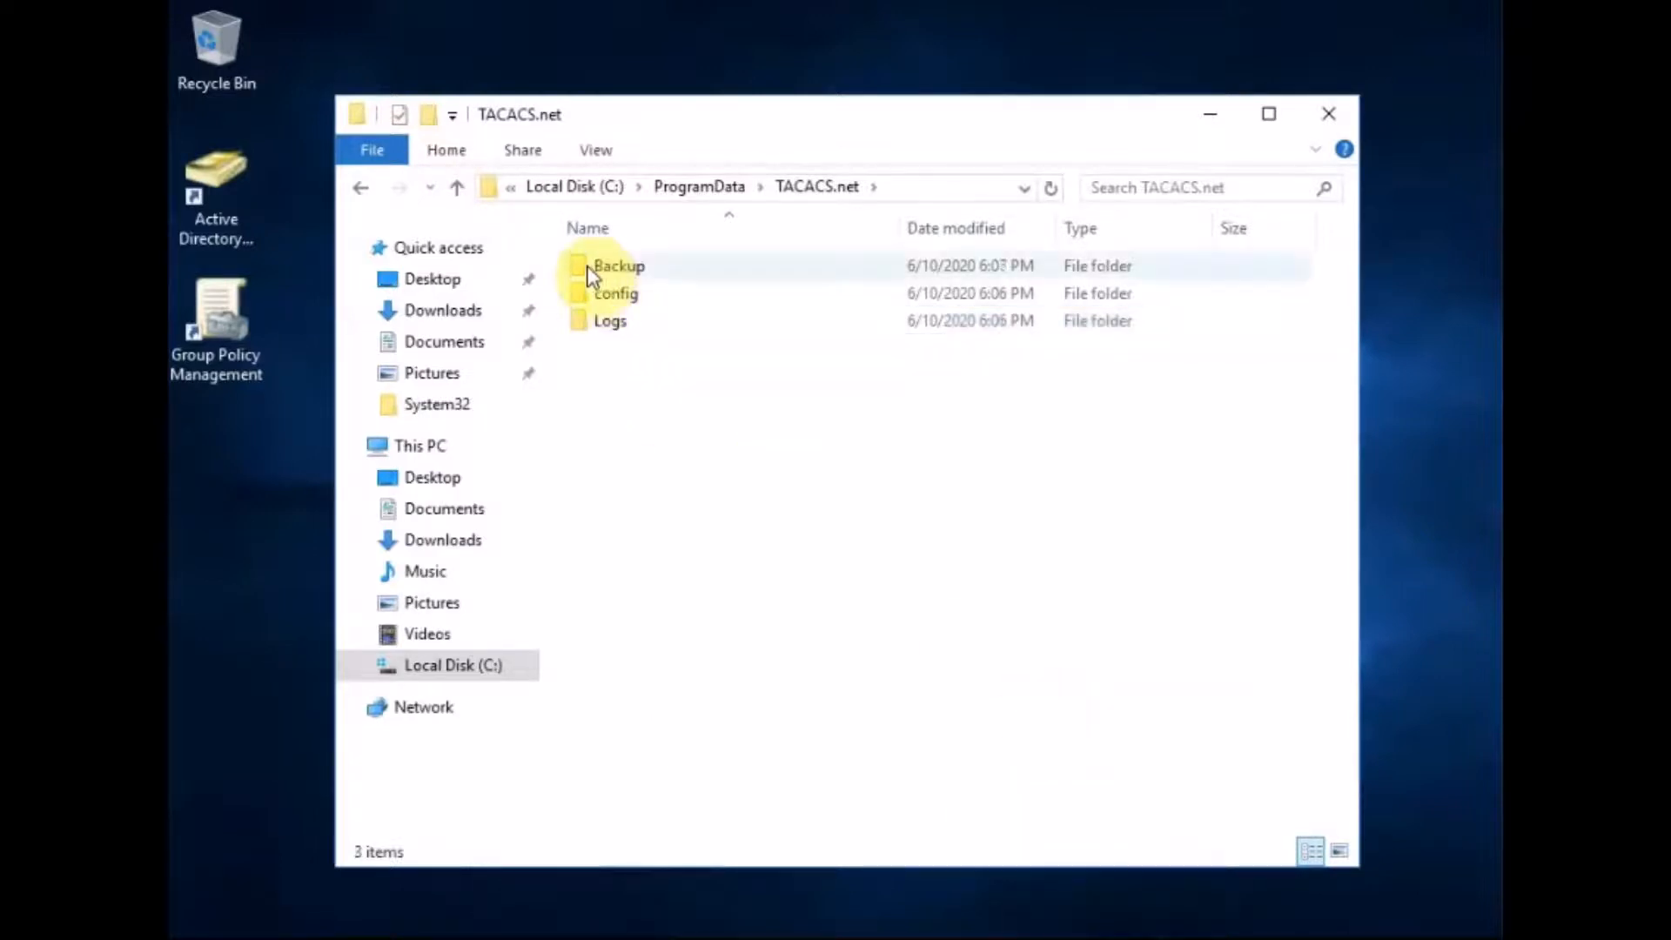
pyautogui.doubleClick(616, 293)
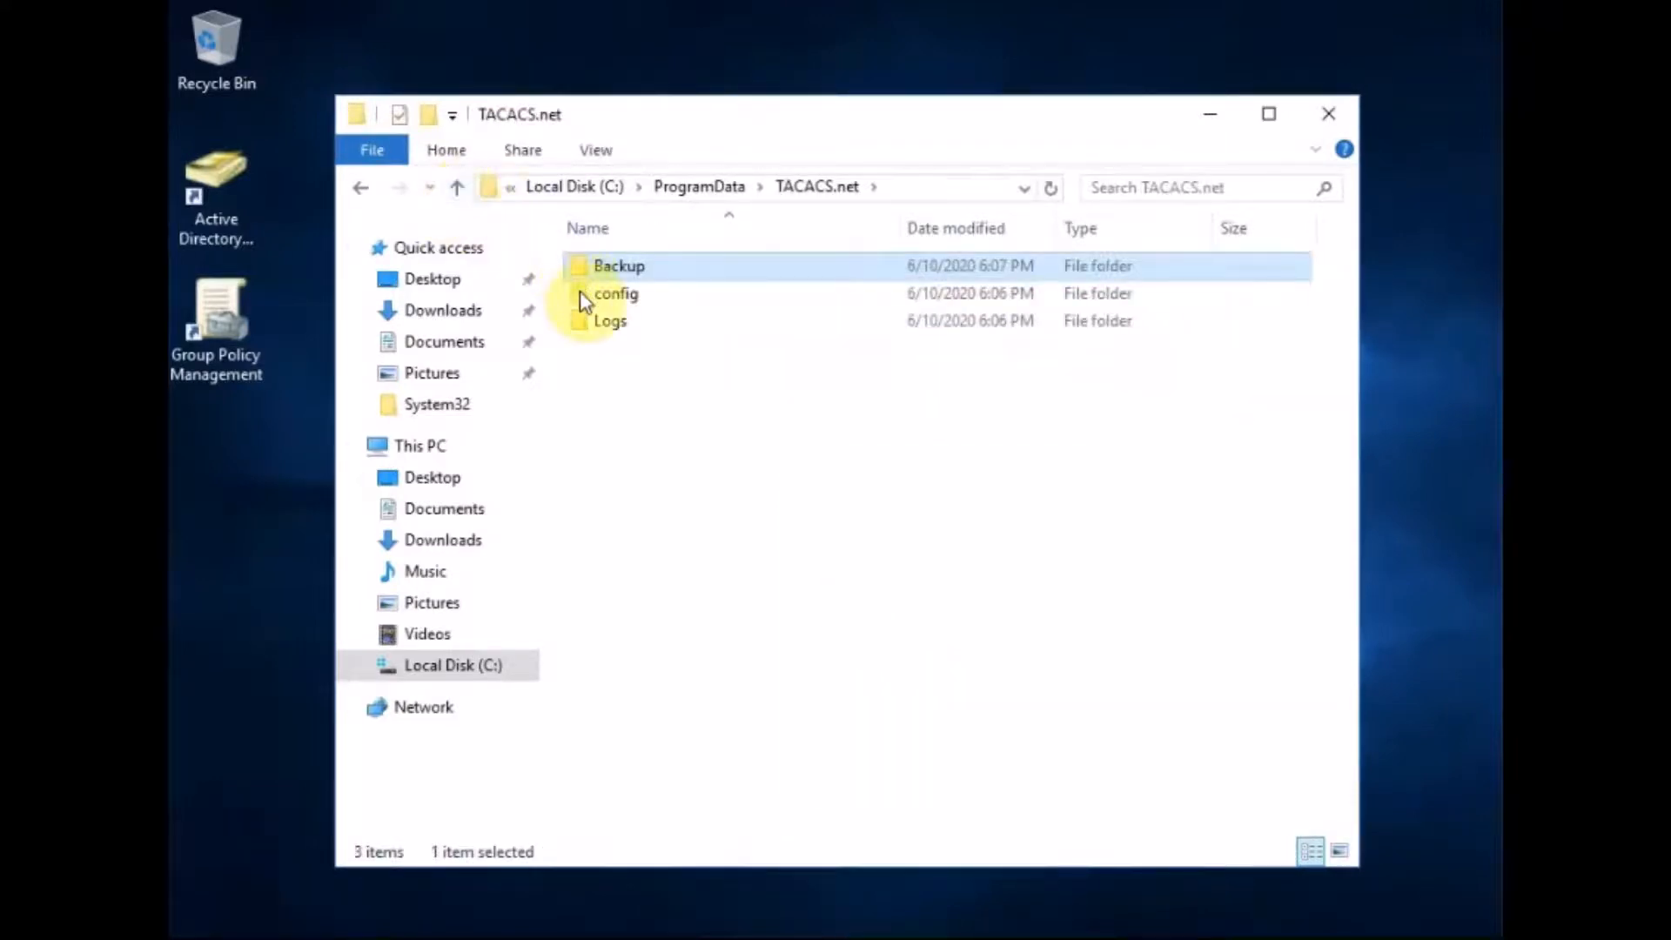
pyautogui.doubleClick(616, 292)
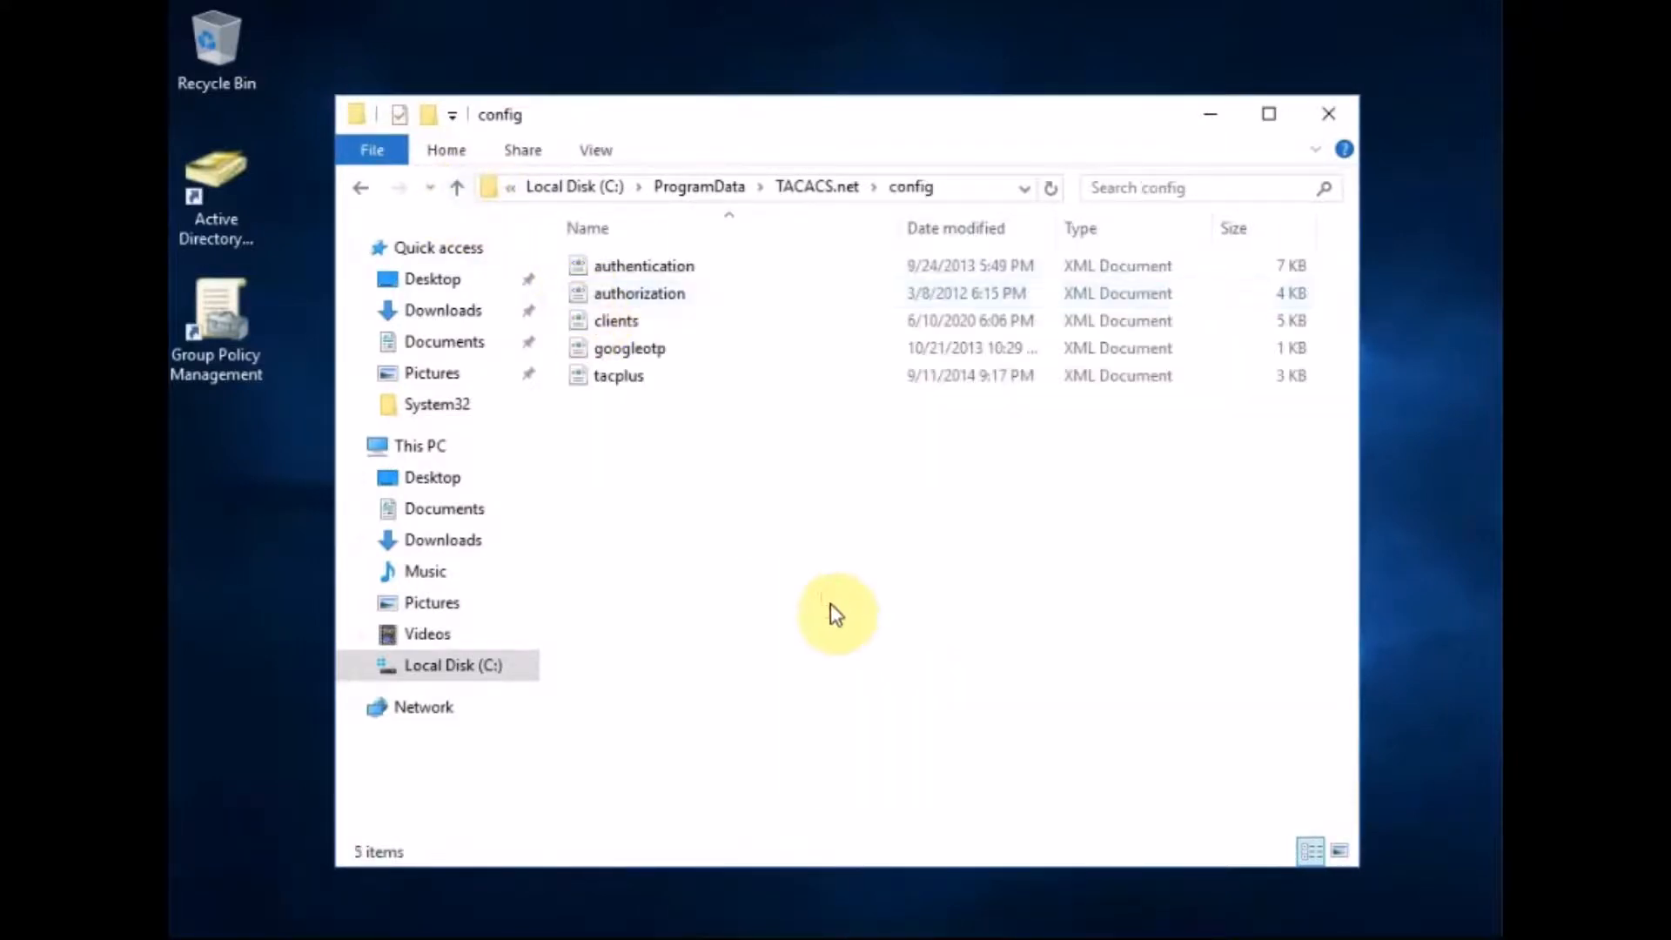
pyautogui.moveTo(804, 599)
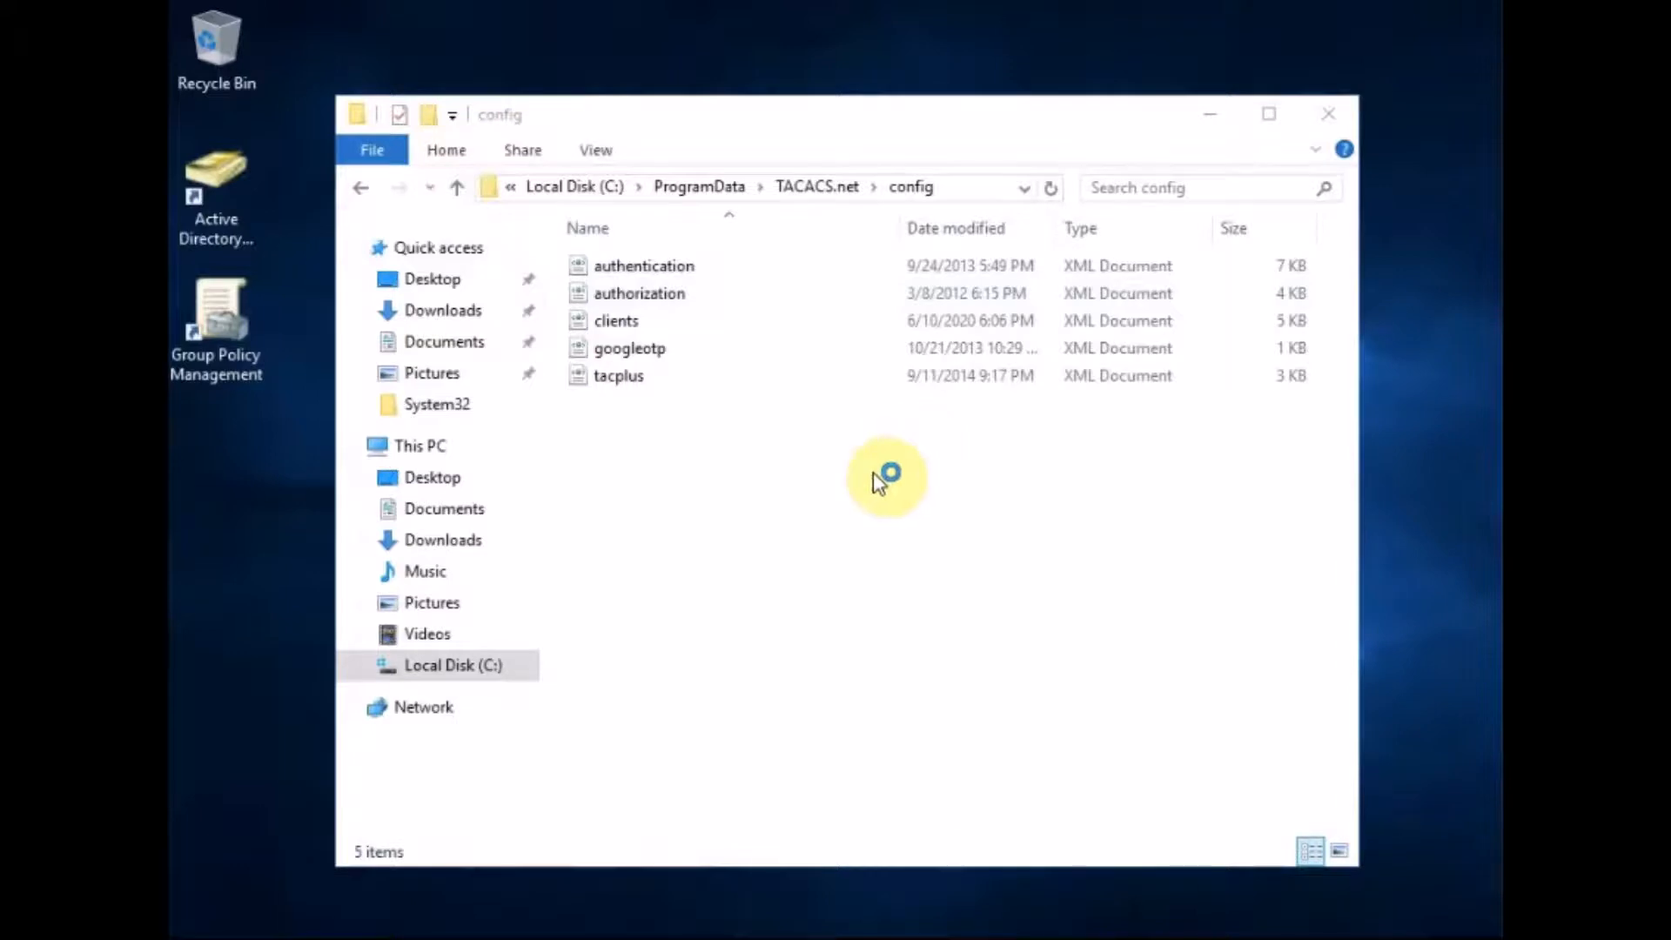
pyautogui.moveTo(884, 469)
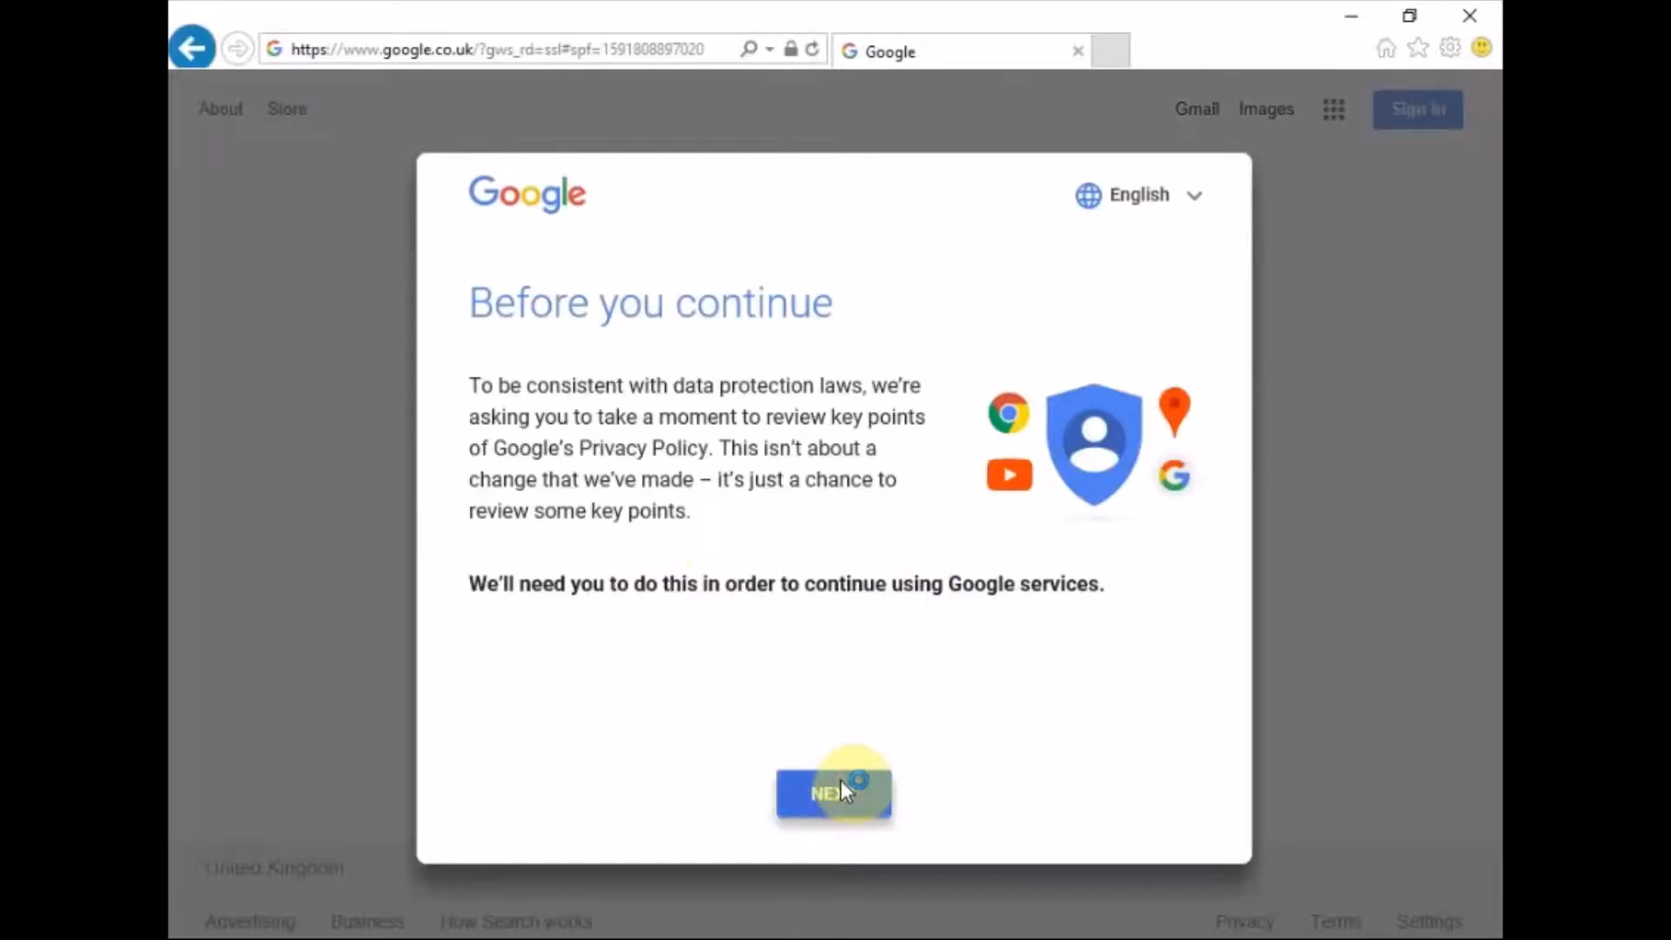
# - Accept Google's privacy notice and search for notepad++
pyautogui.click(833, 794)
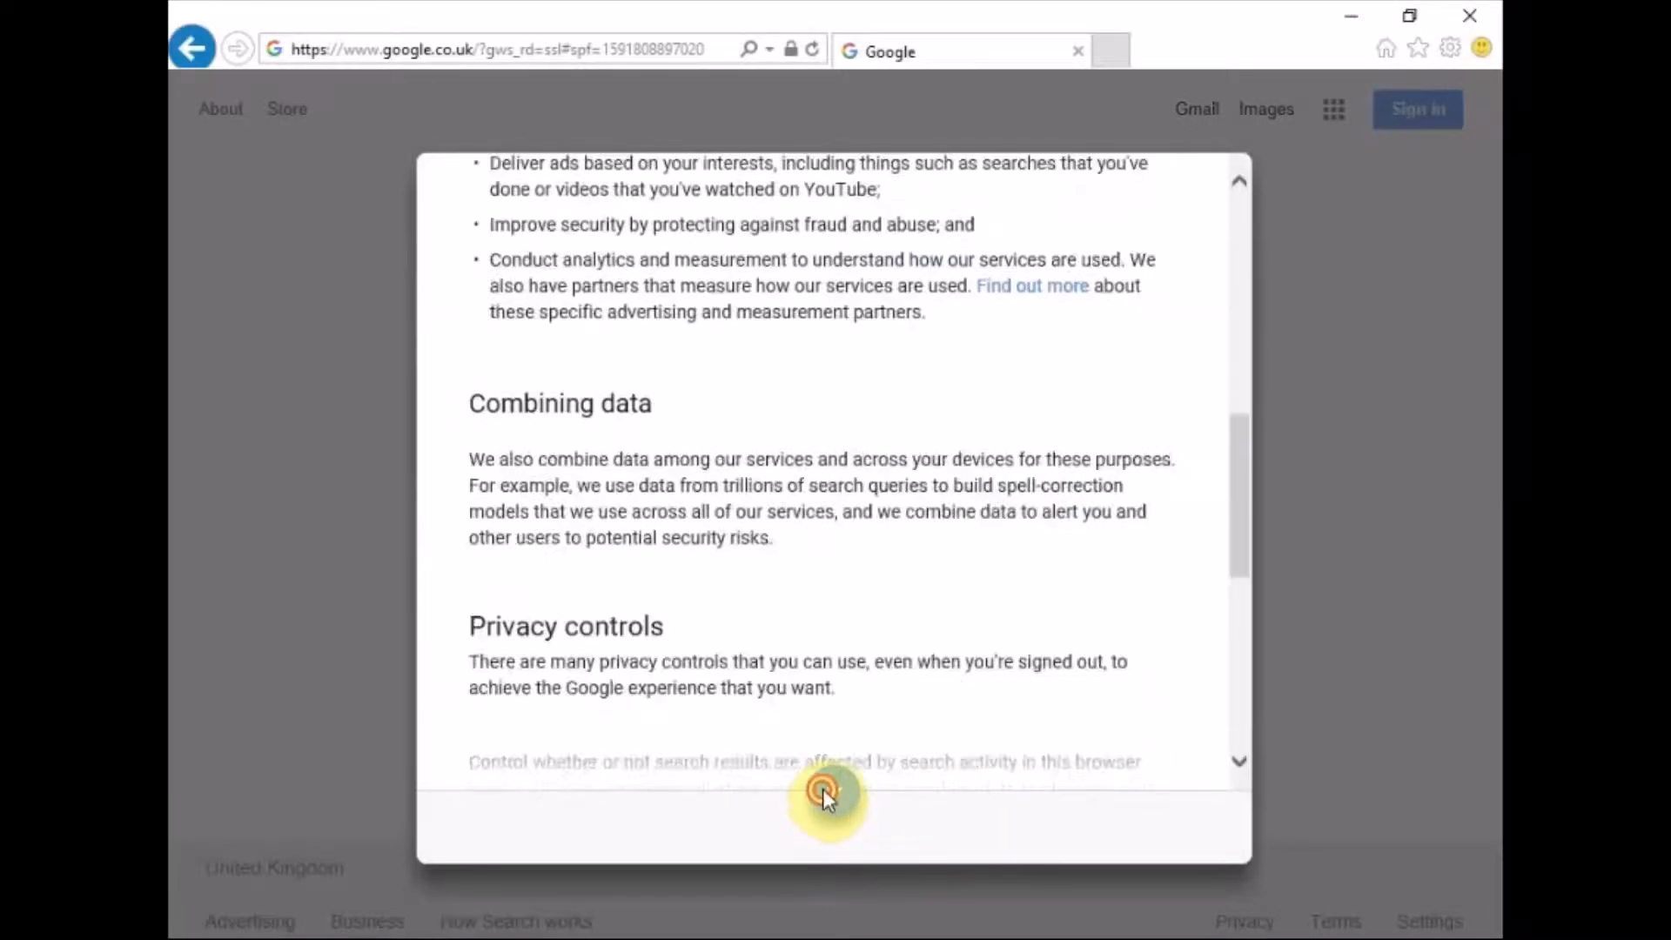
pyautogui.click(825, 797)
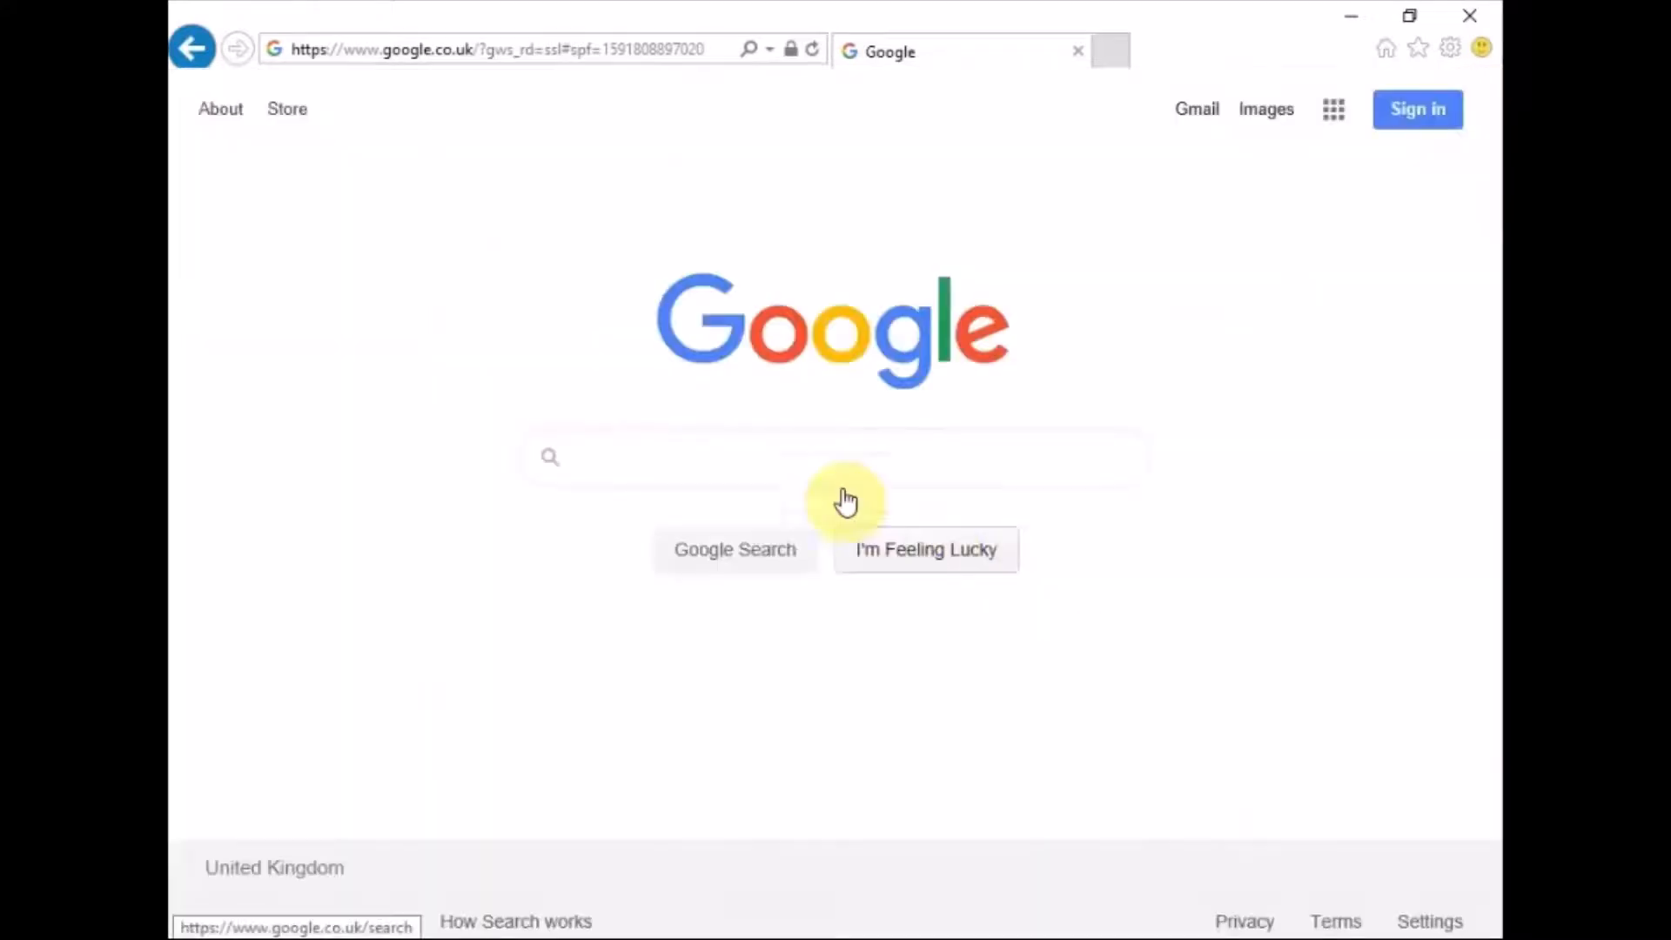
pyautogui.write('notepad++')
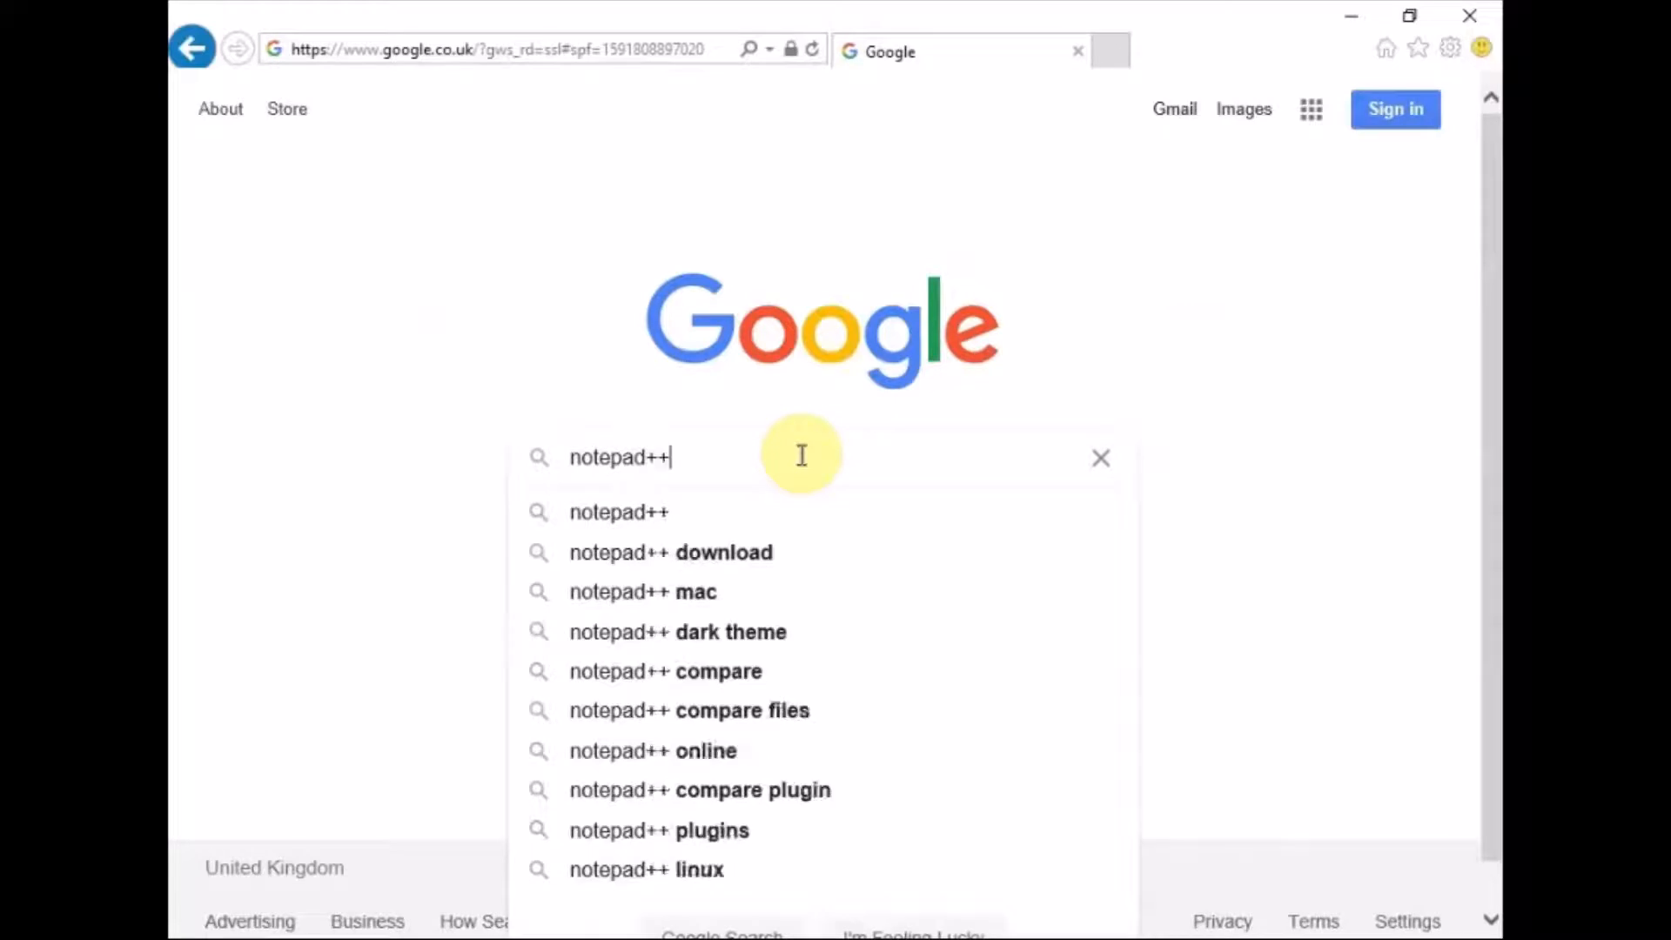
pyautogui.press('Enter')
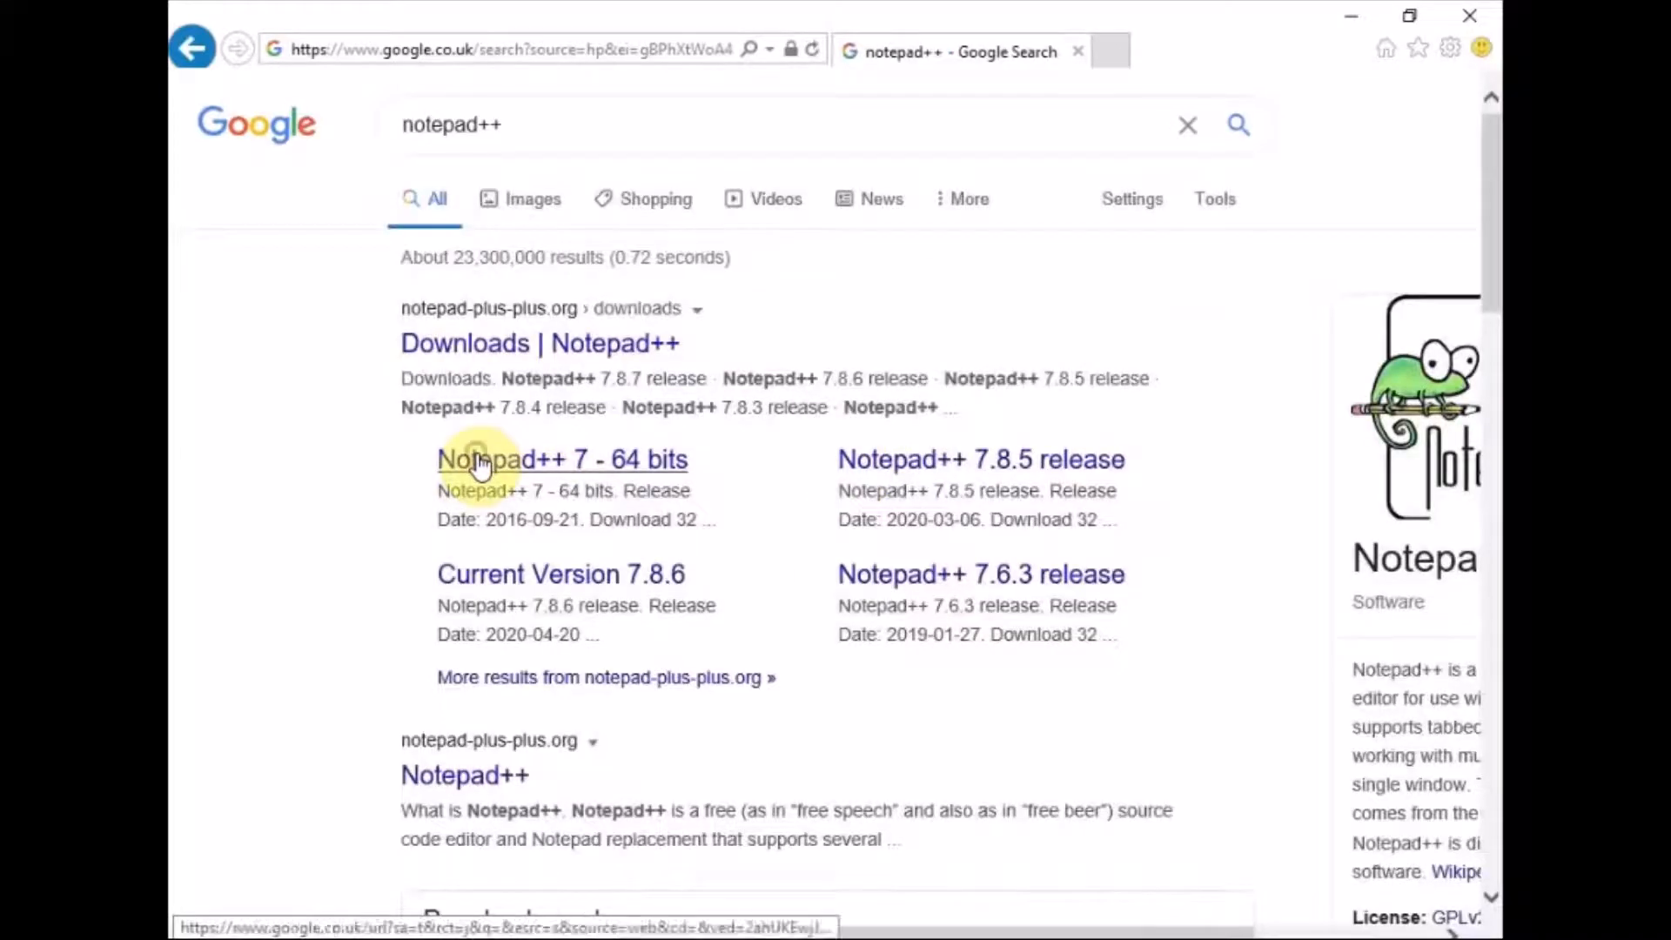
# - From the Notepad++ 7 page, download the installer and run it immediately
pyautogui.click(562, 458)
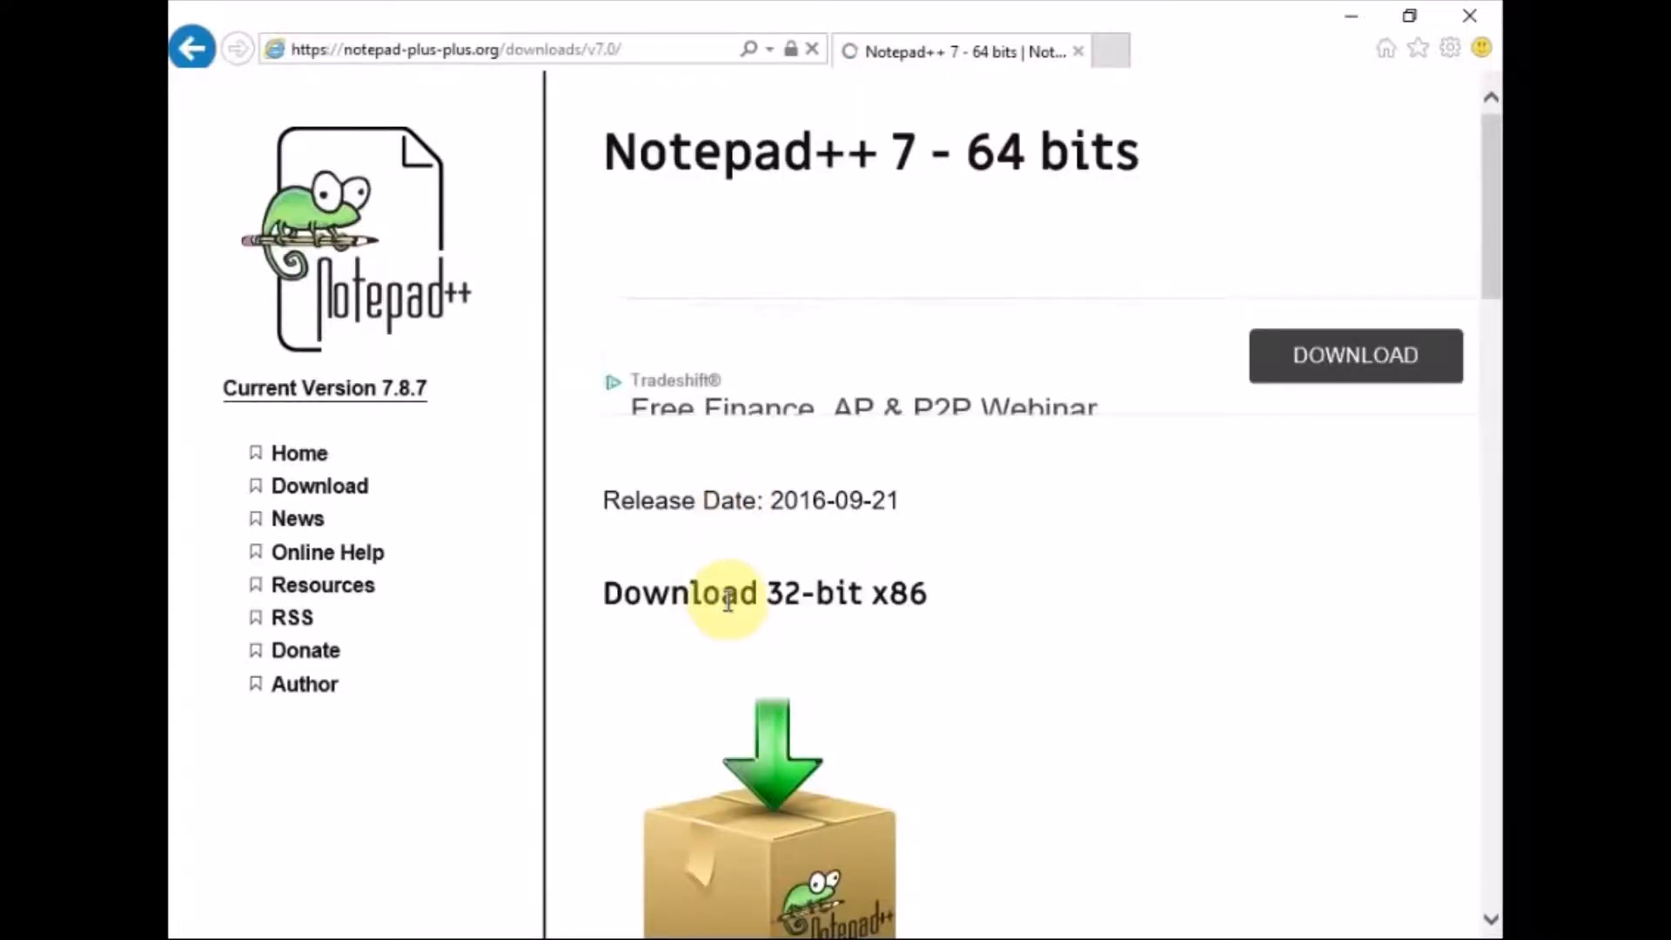
pyautogui.scroll(-3)
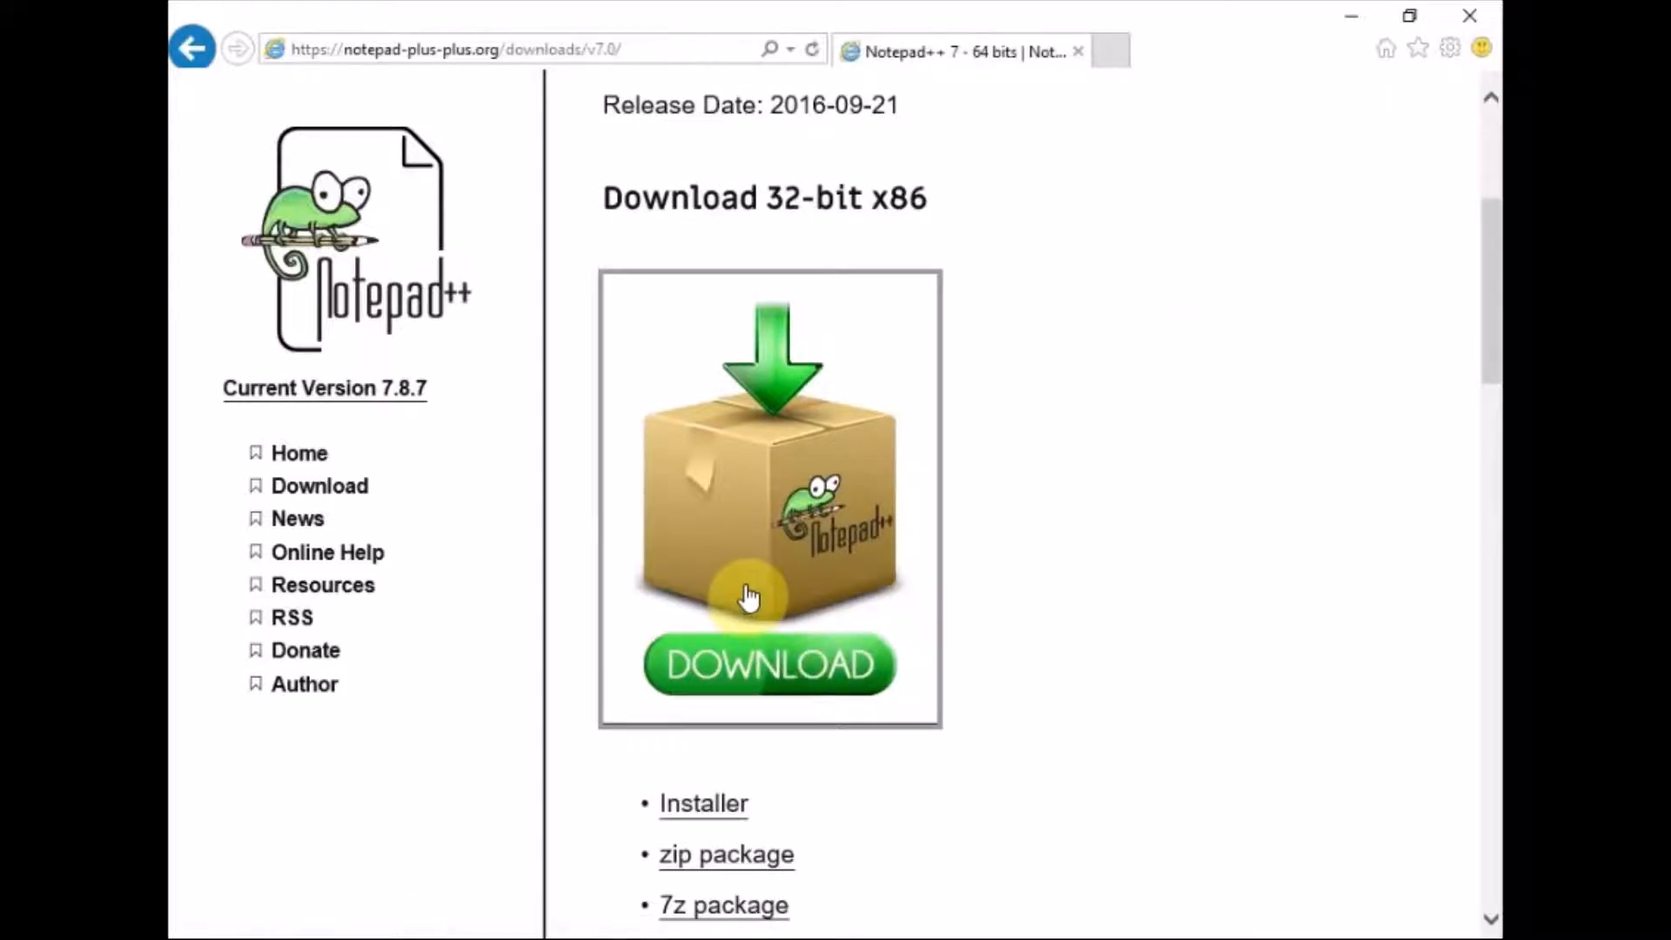
pyautogui.click(770, 663)
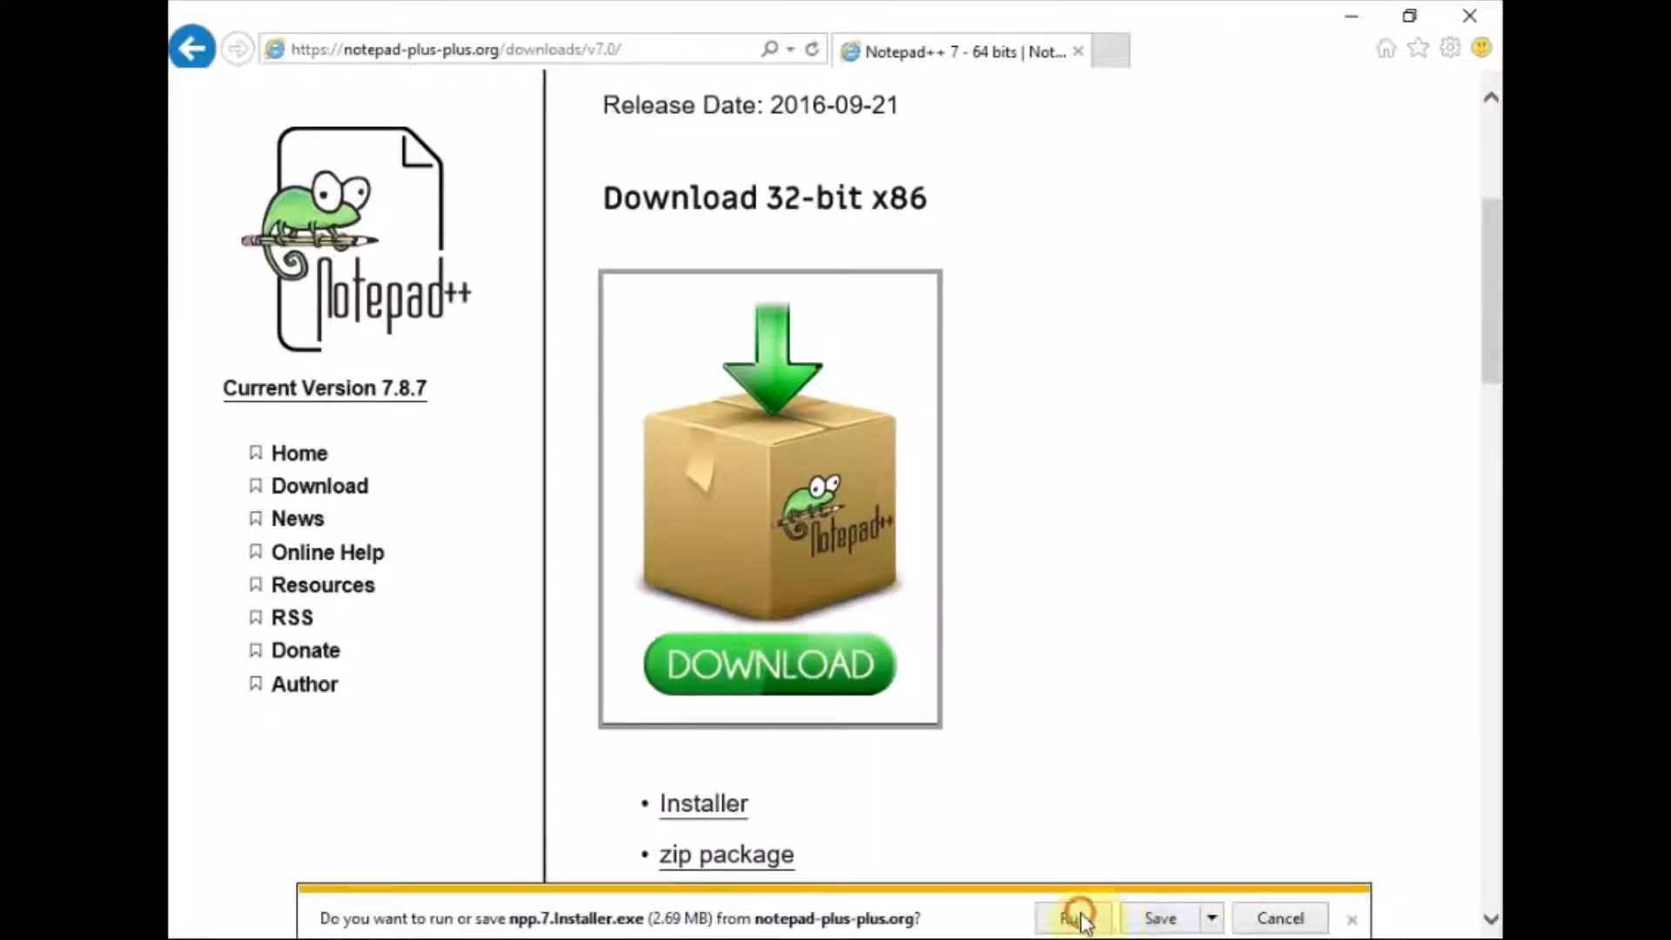
pyautogui.click(1074, 918)
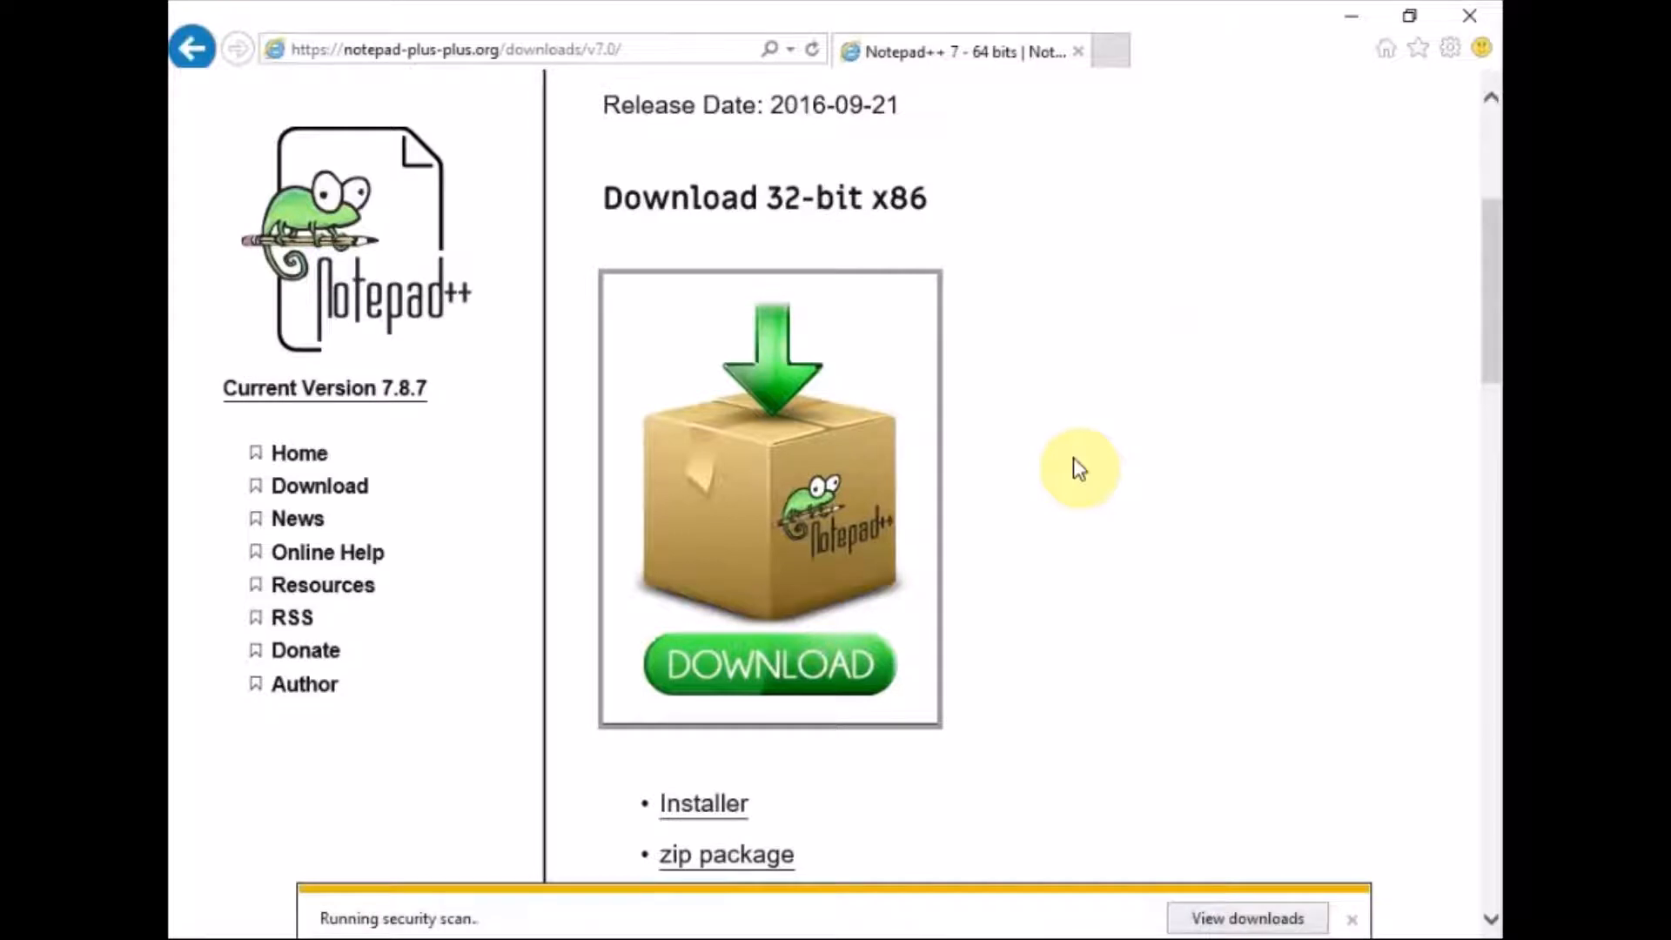
pyautogui.moveTo(1283, 400)
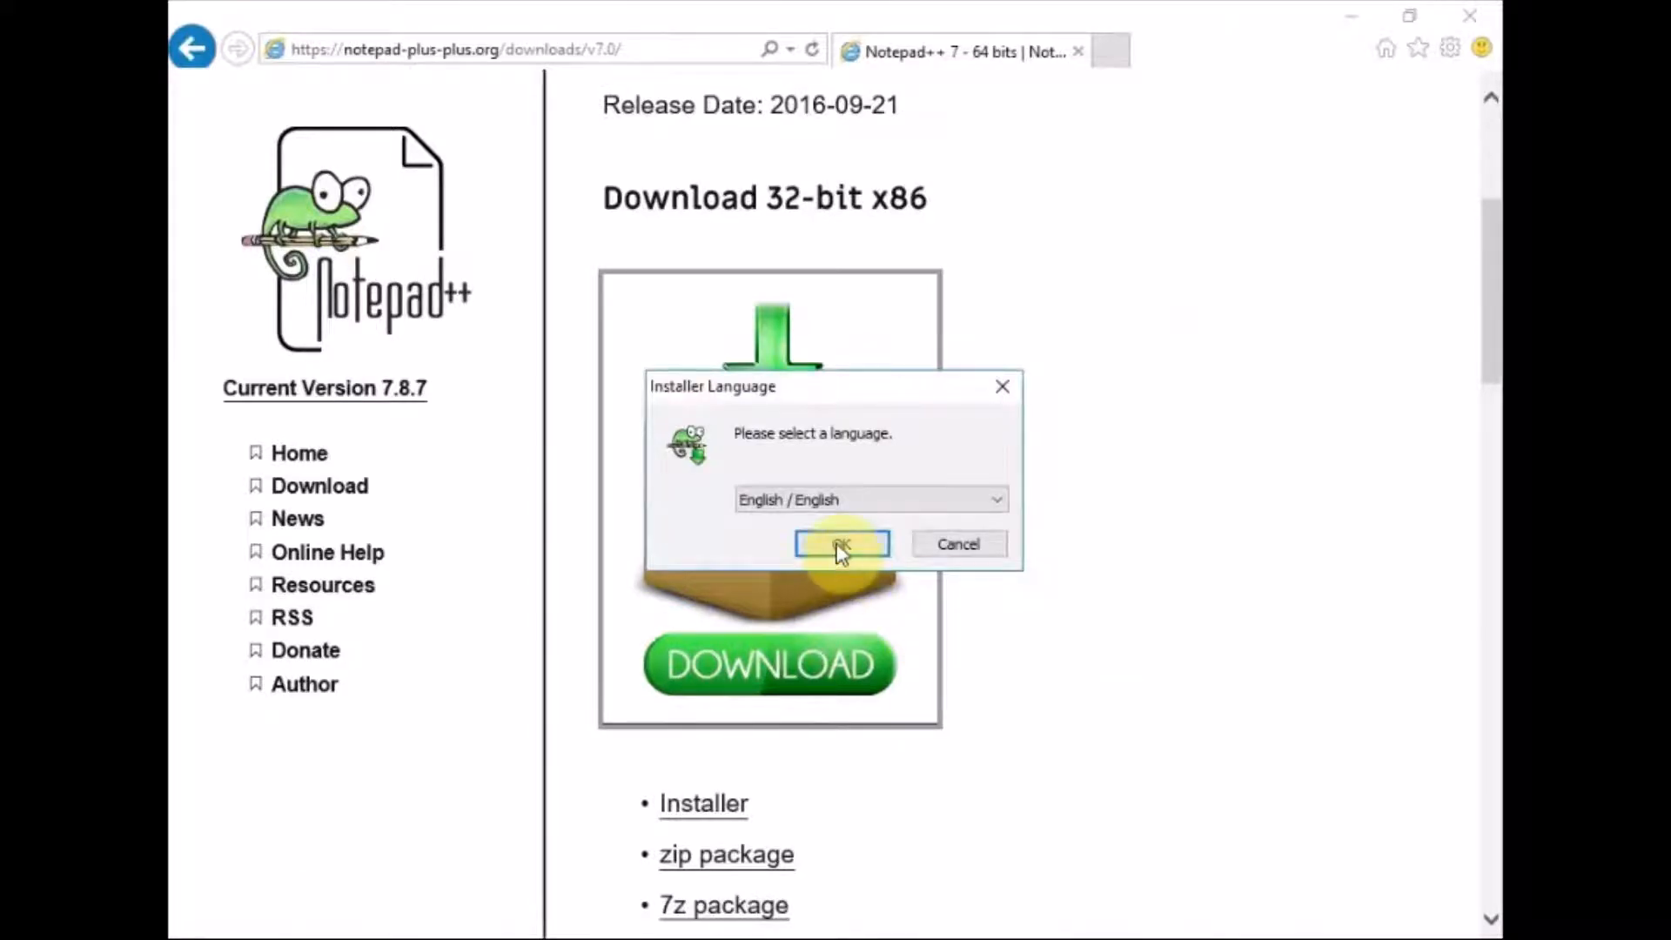
# - Start Notepad++ setup in English, accept the license and default components
pyautogui.click(840, 543)
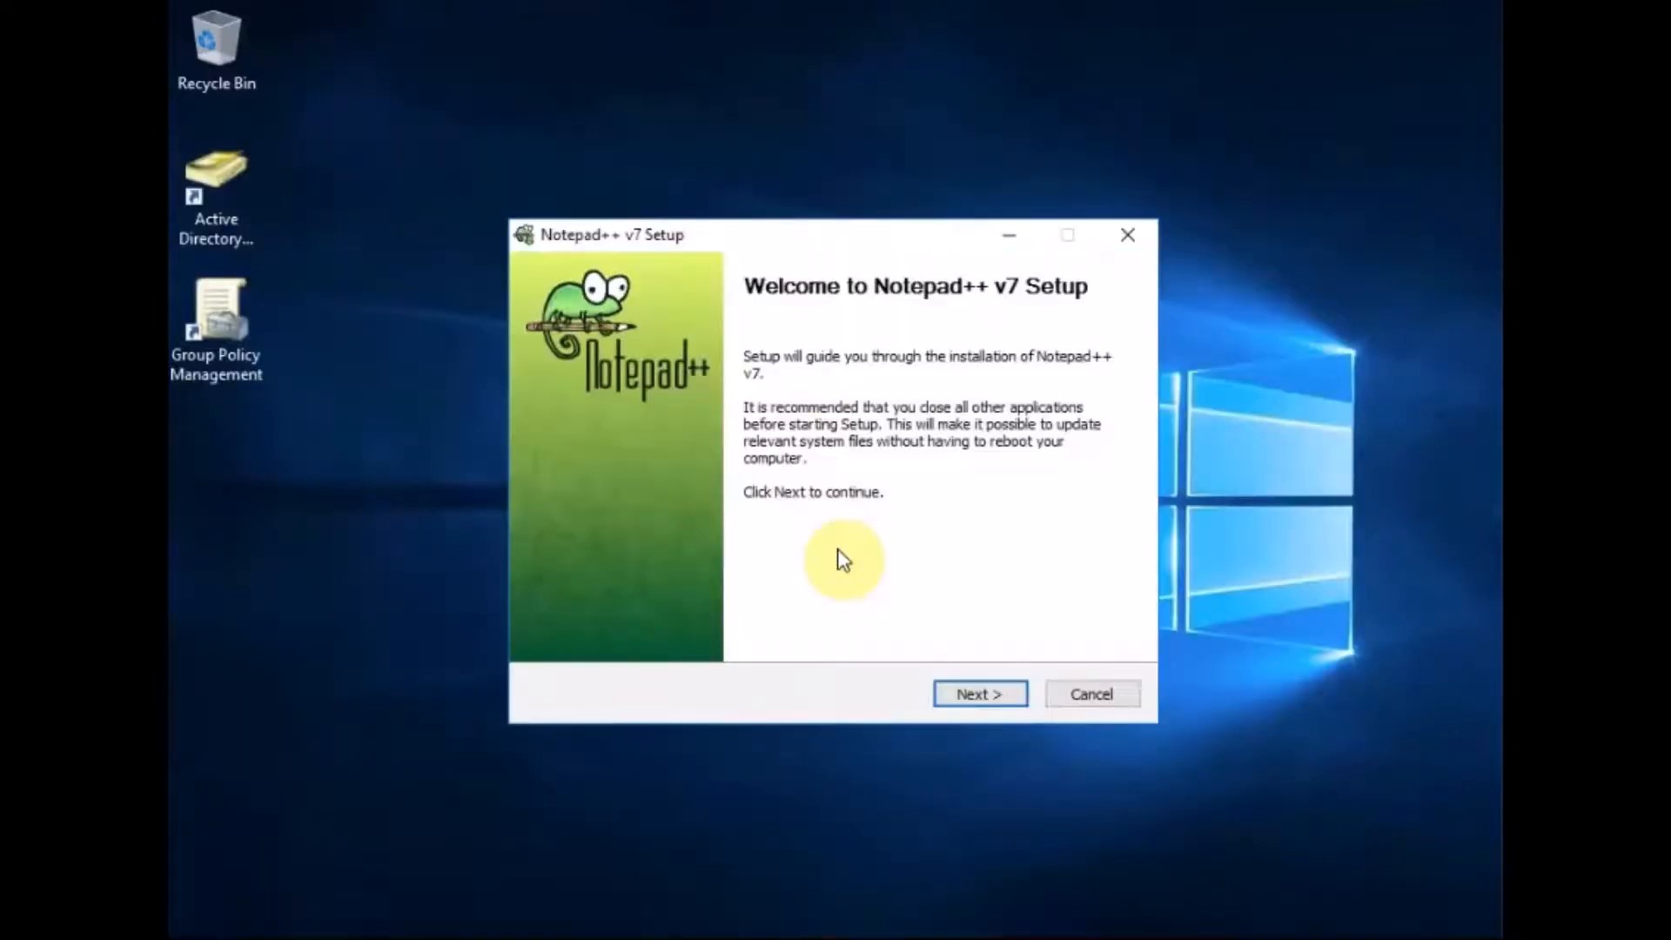
pyautogui.click(976, 695)
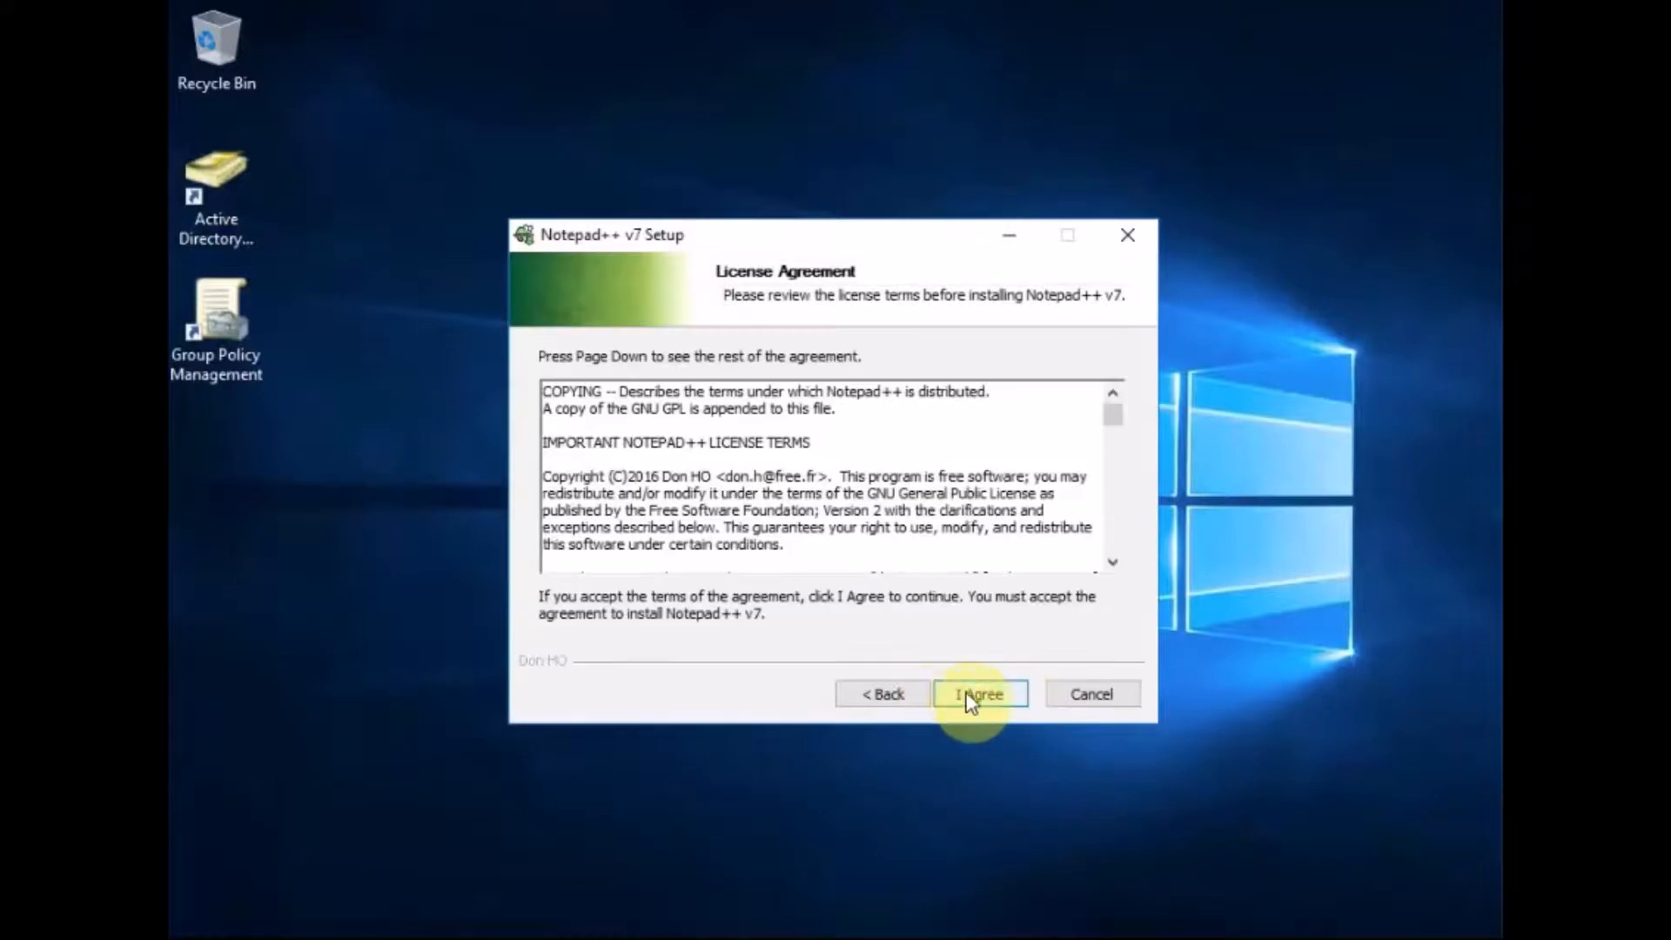
pyautogui.click(977, 694)
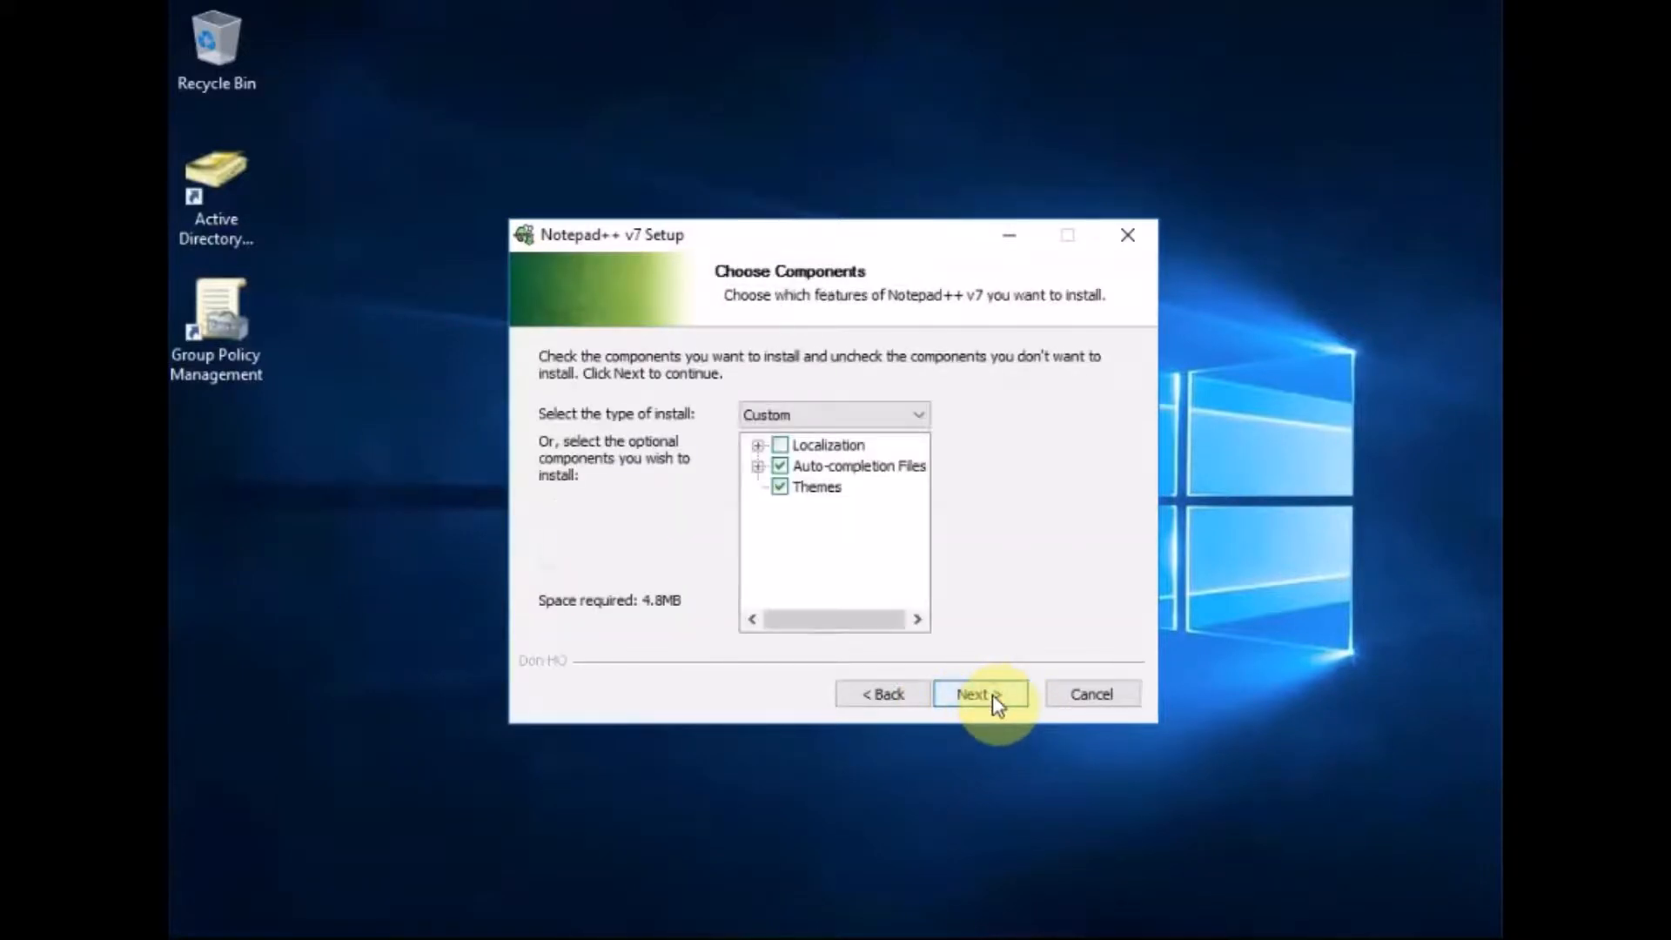
pyautogui.click(978, 695)
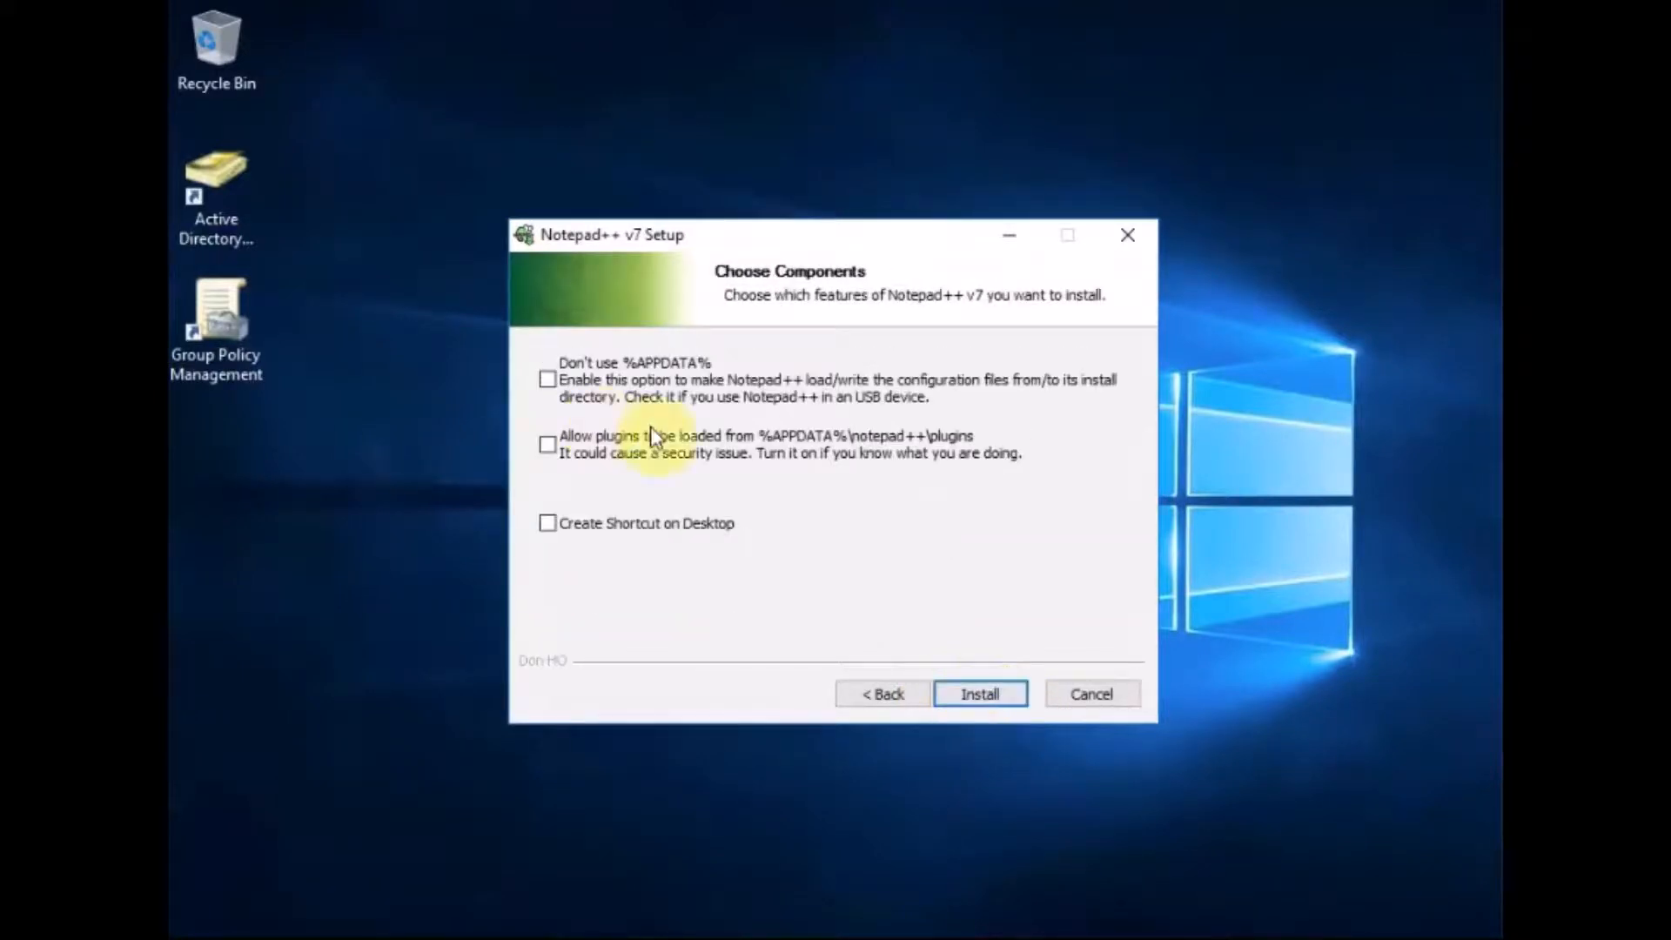
# - Install Notepad++ v7 with Create Shortcut on Desktop ticked, then finish the setup
pyautogui.click(548, 522)
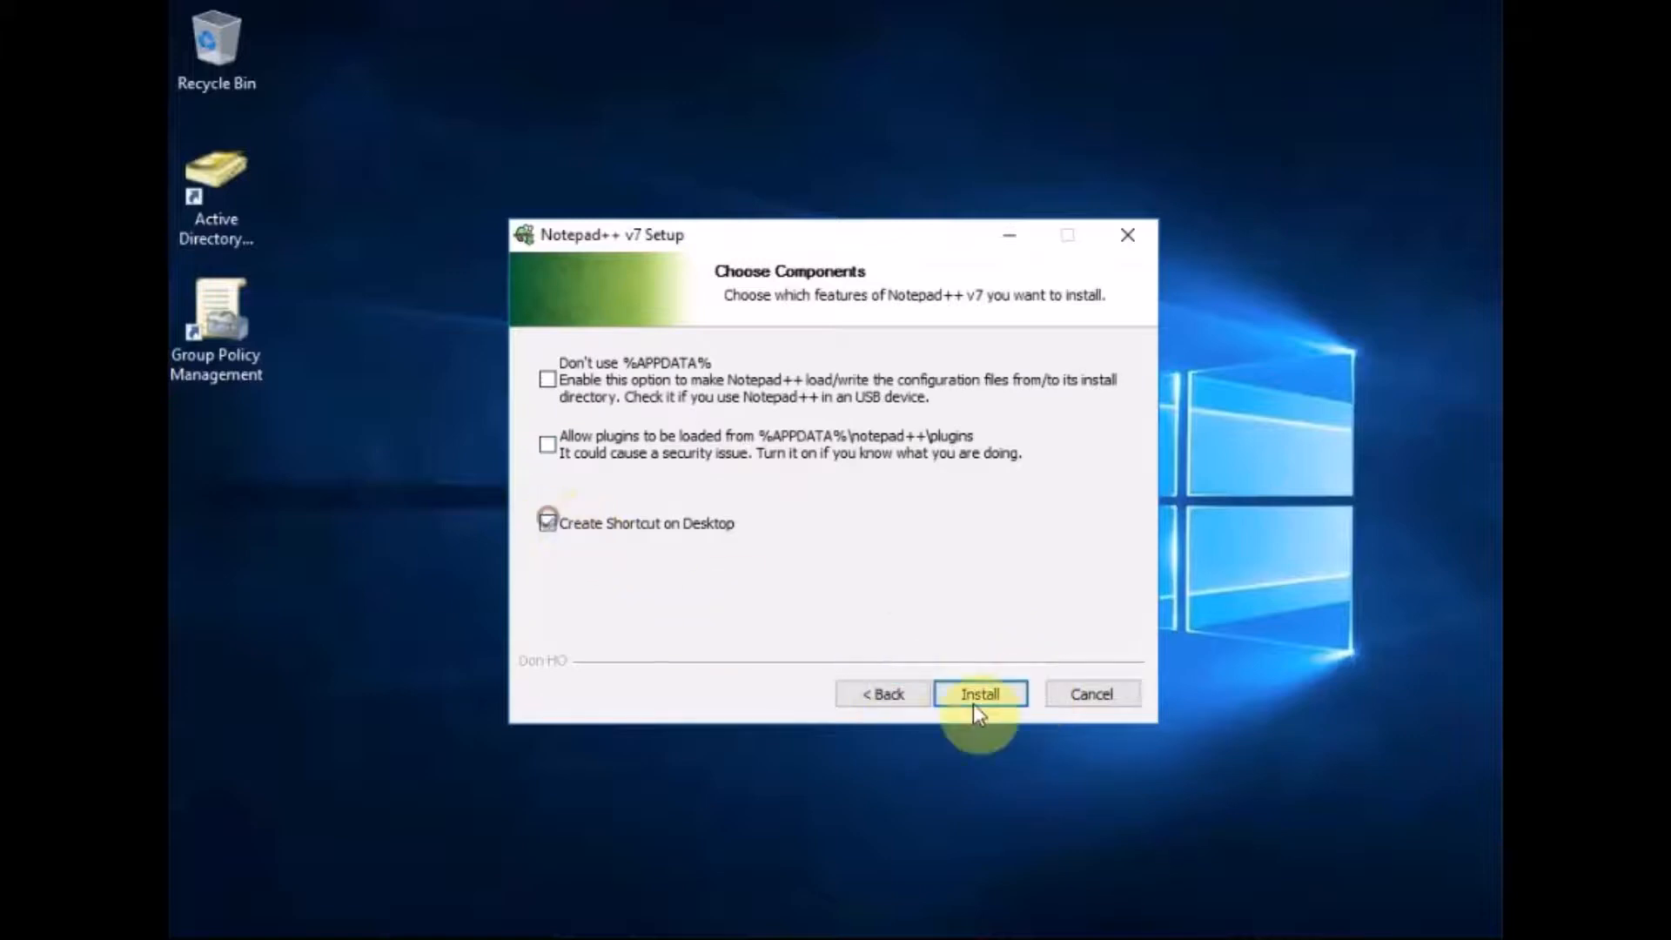
pyautogui.click(978, 695)
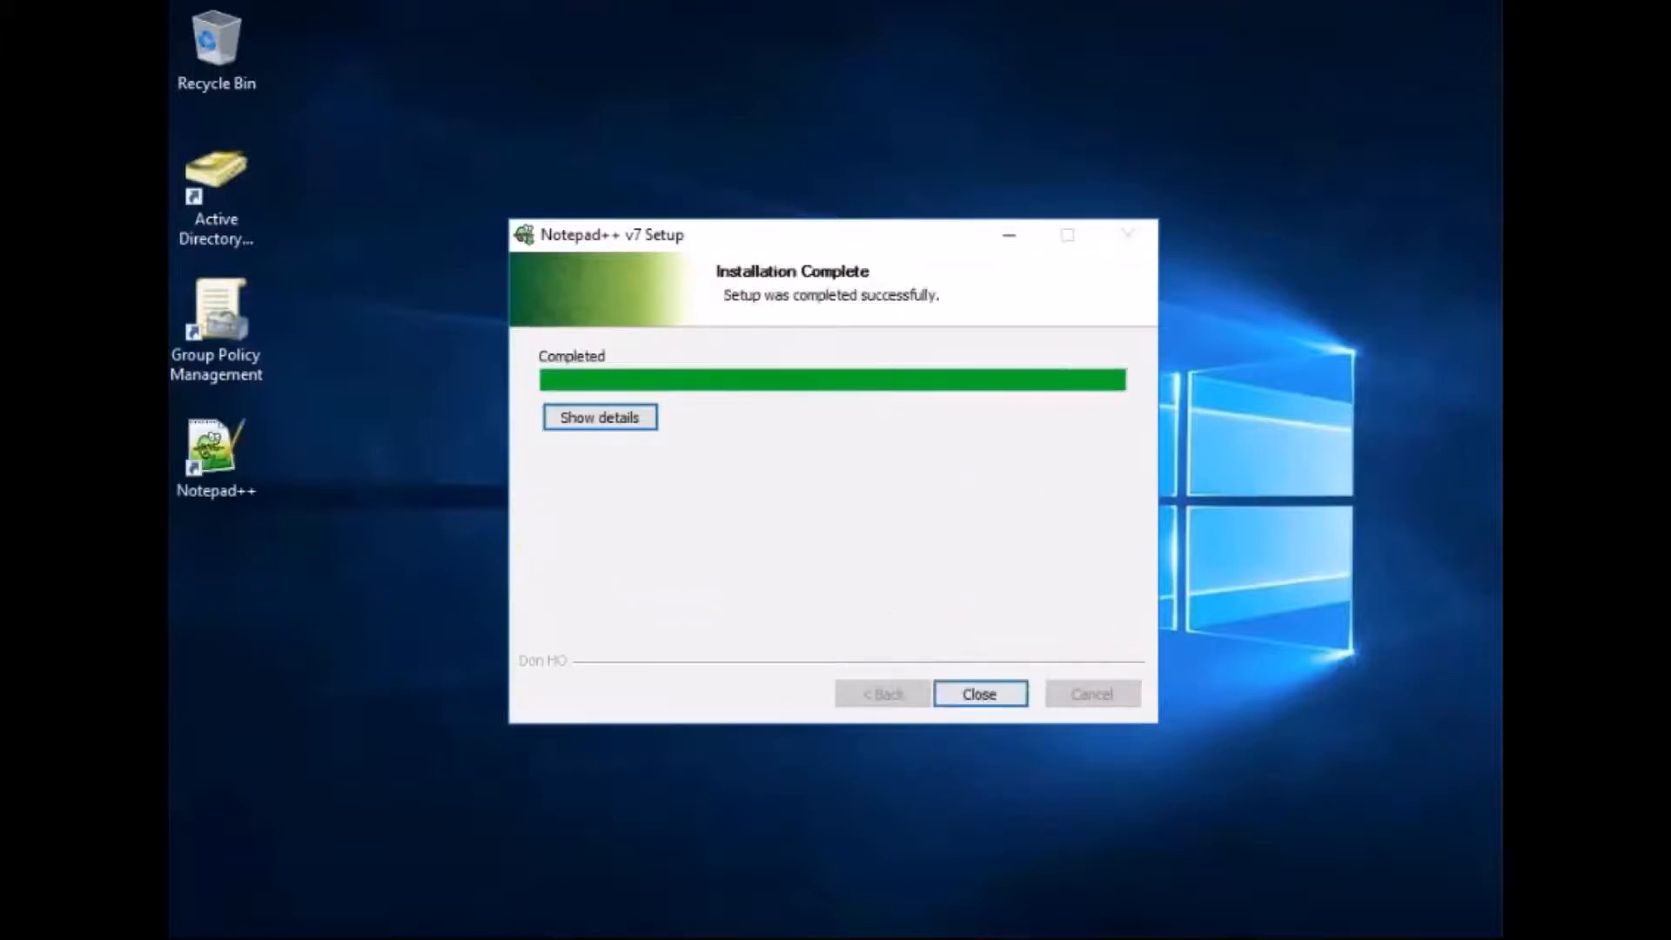
pyautogui.click(976, 695)
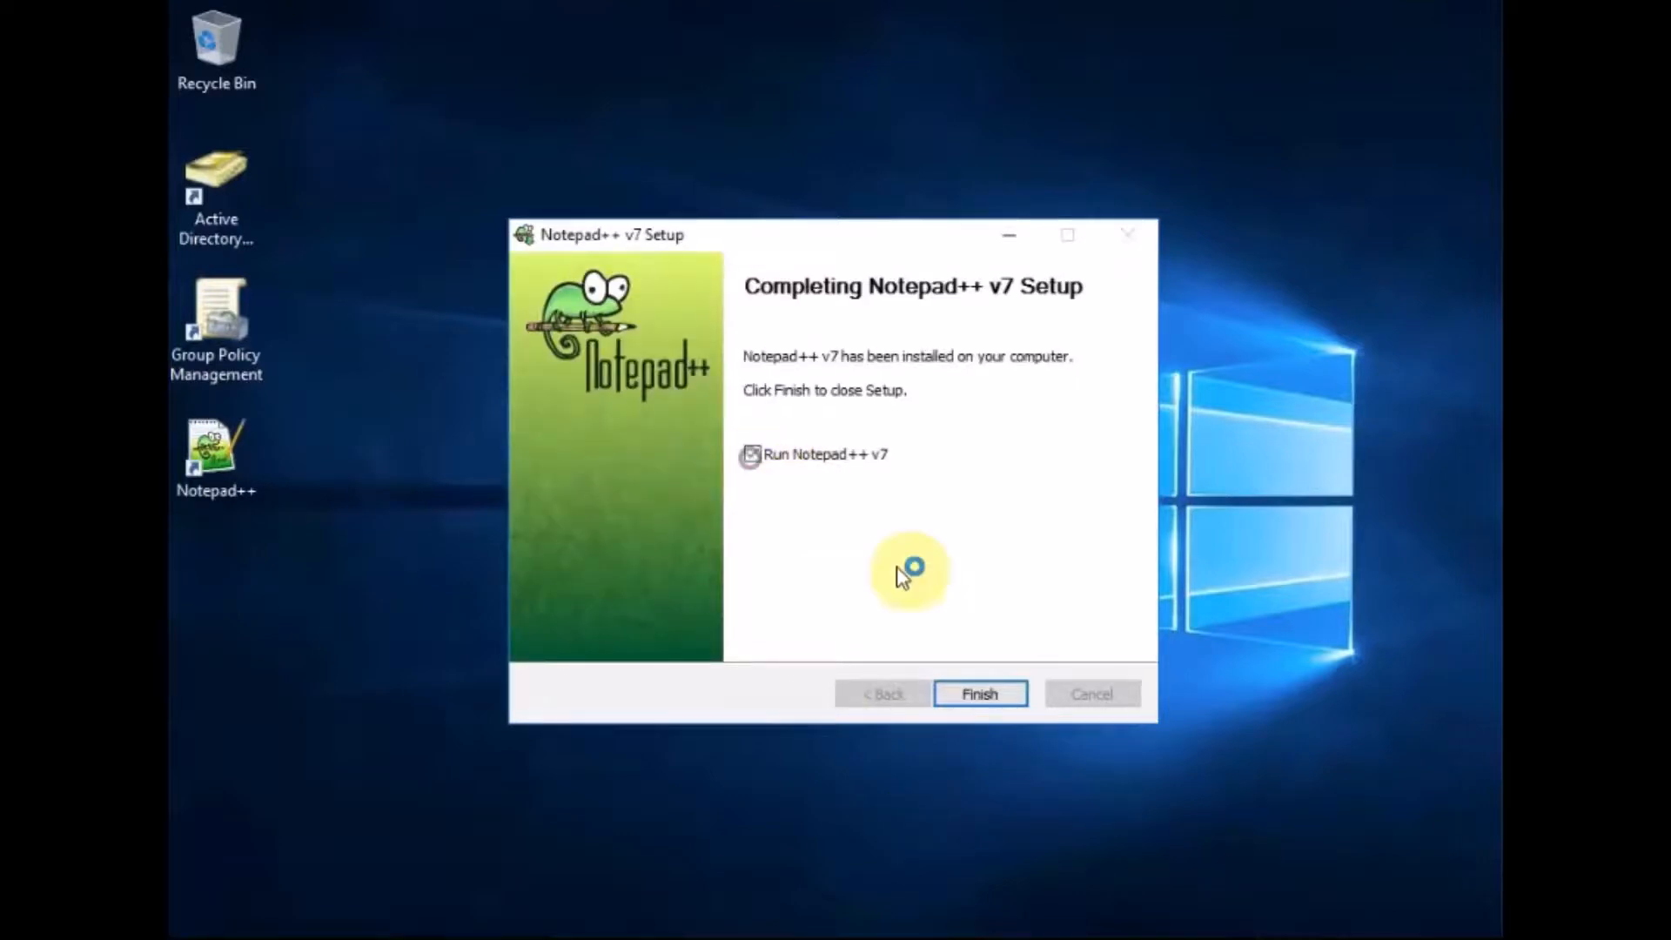
pyautogui.click(976, 695)
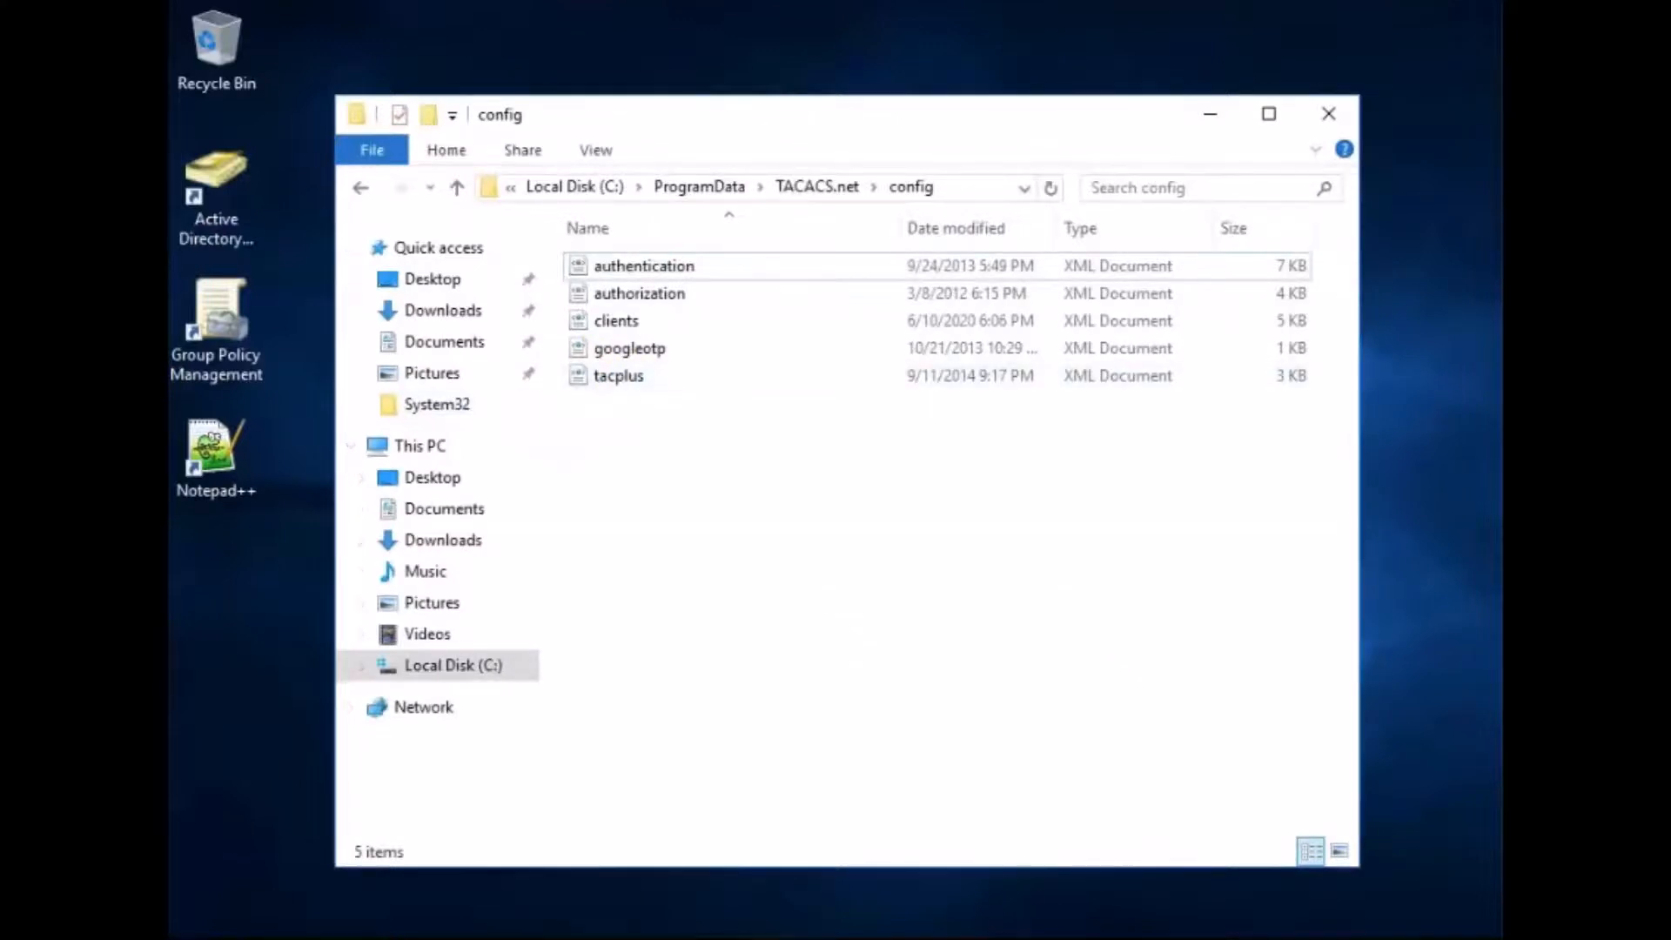
# - Open authentication.xml from the config folder with Notepad++
pyautogui.click(638, 292)
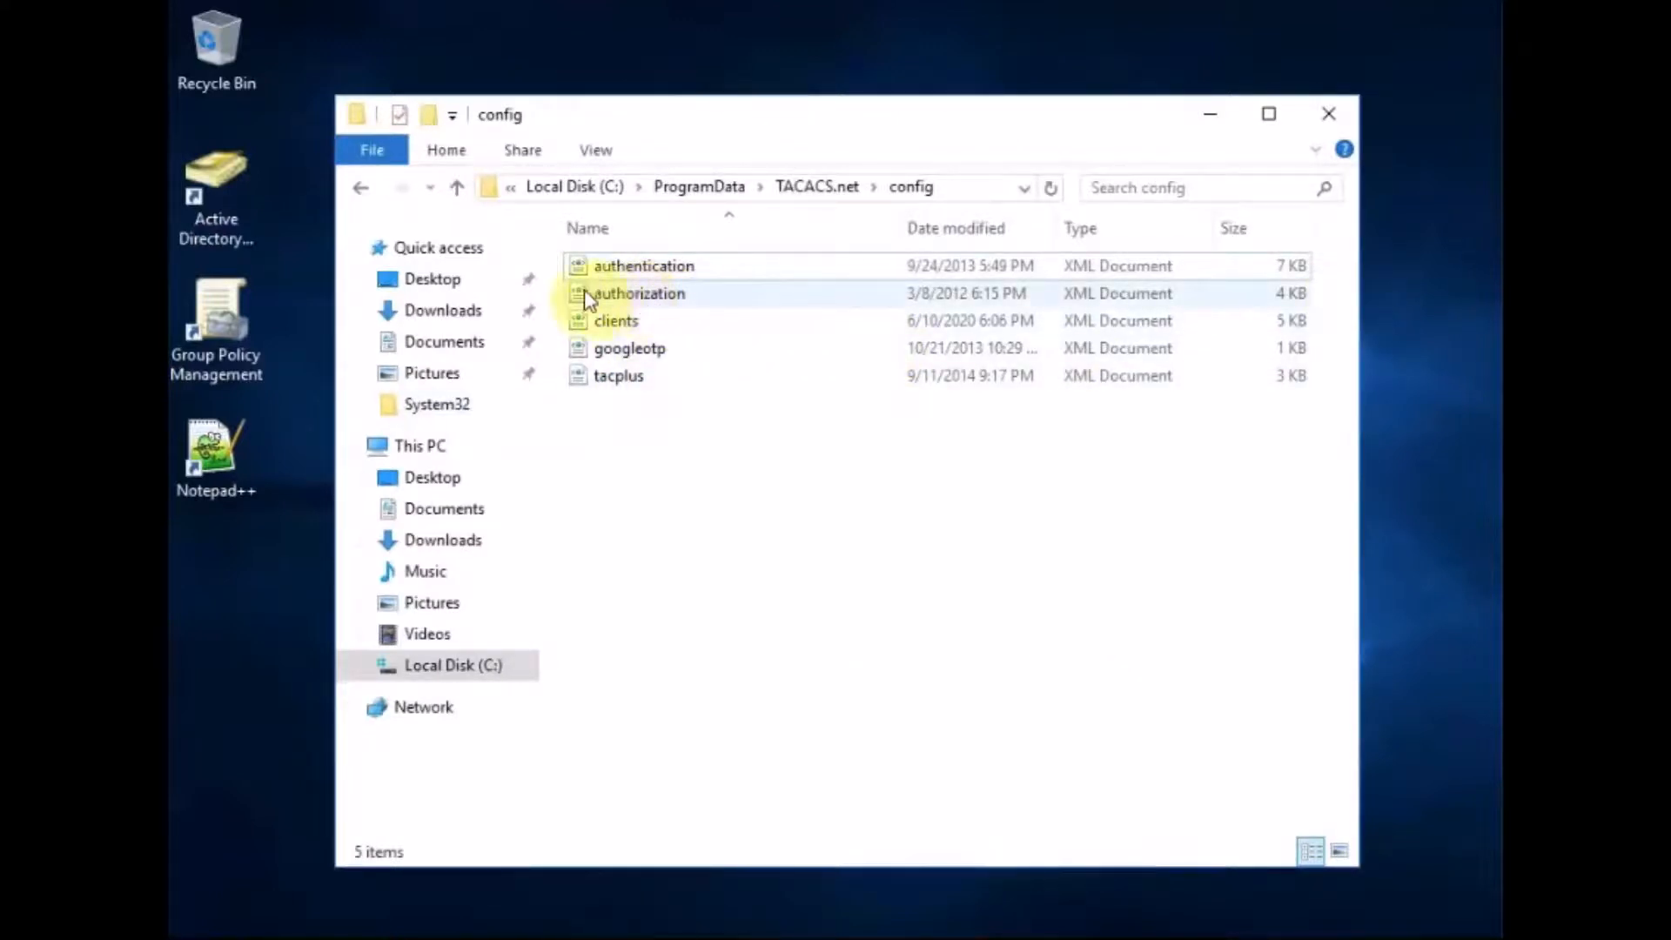
pyautogui.click(642, 264)
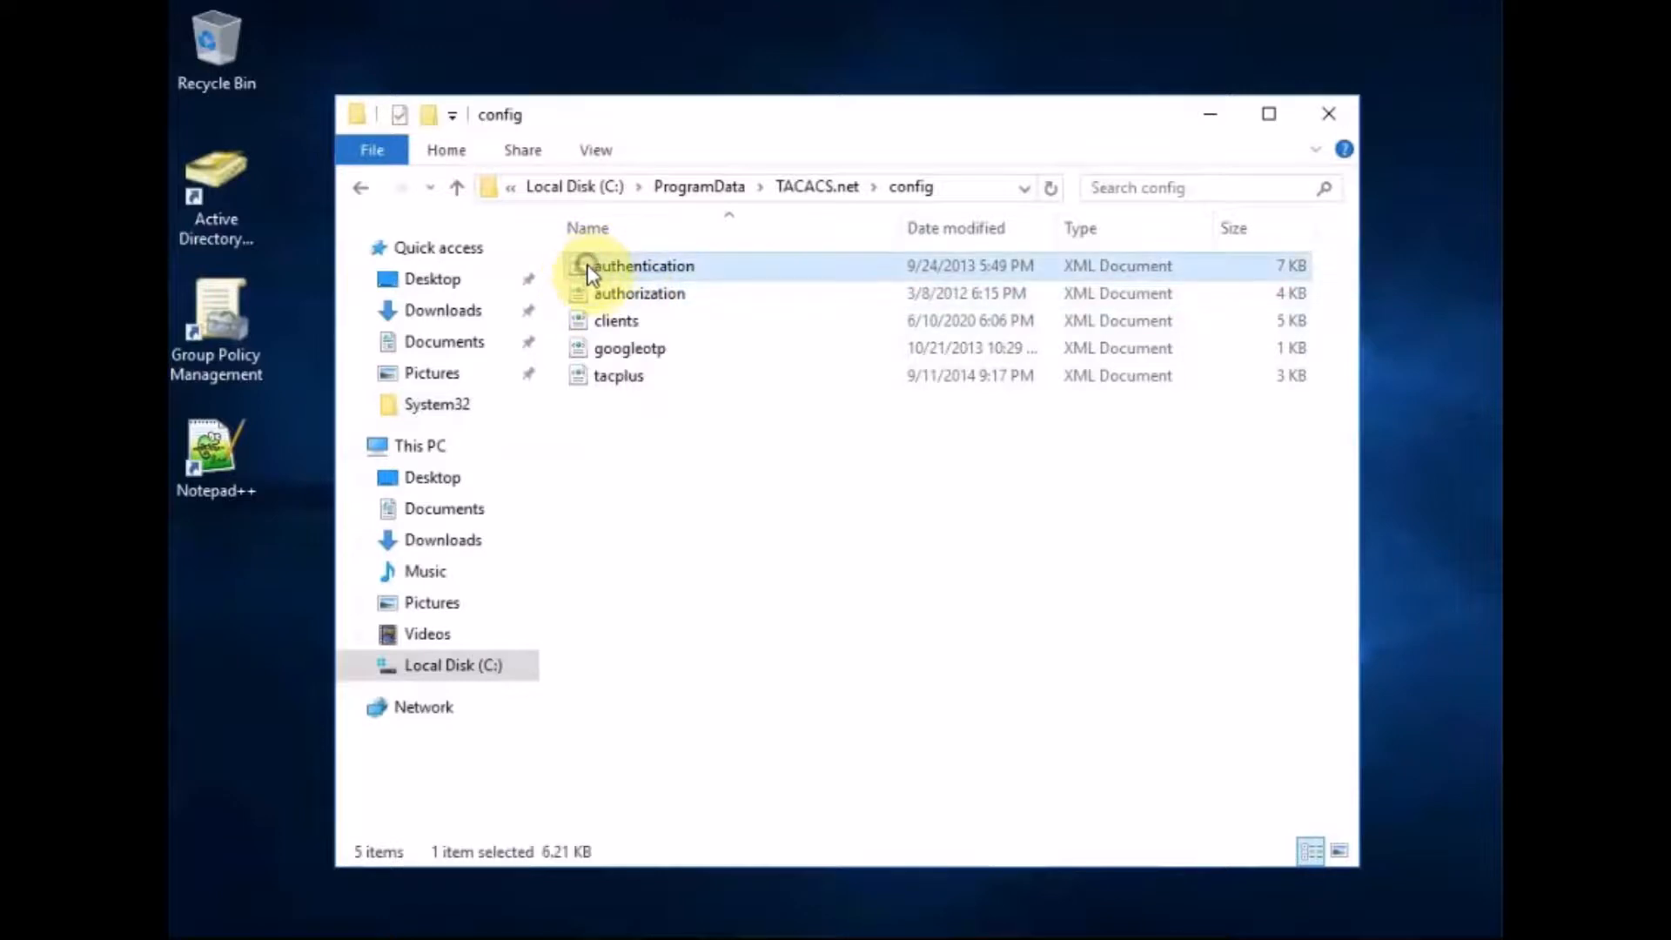
pyautogui.rightClick(642, 265)
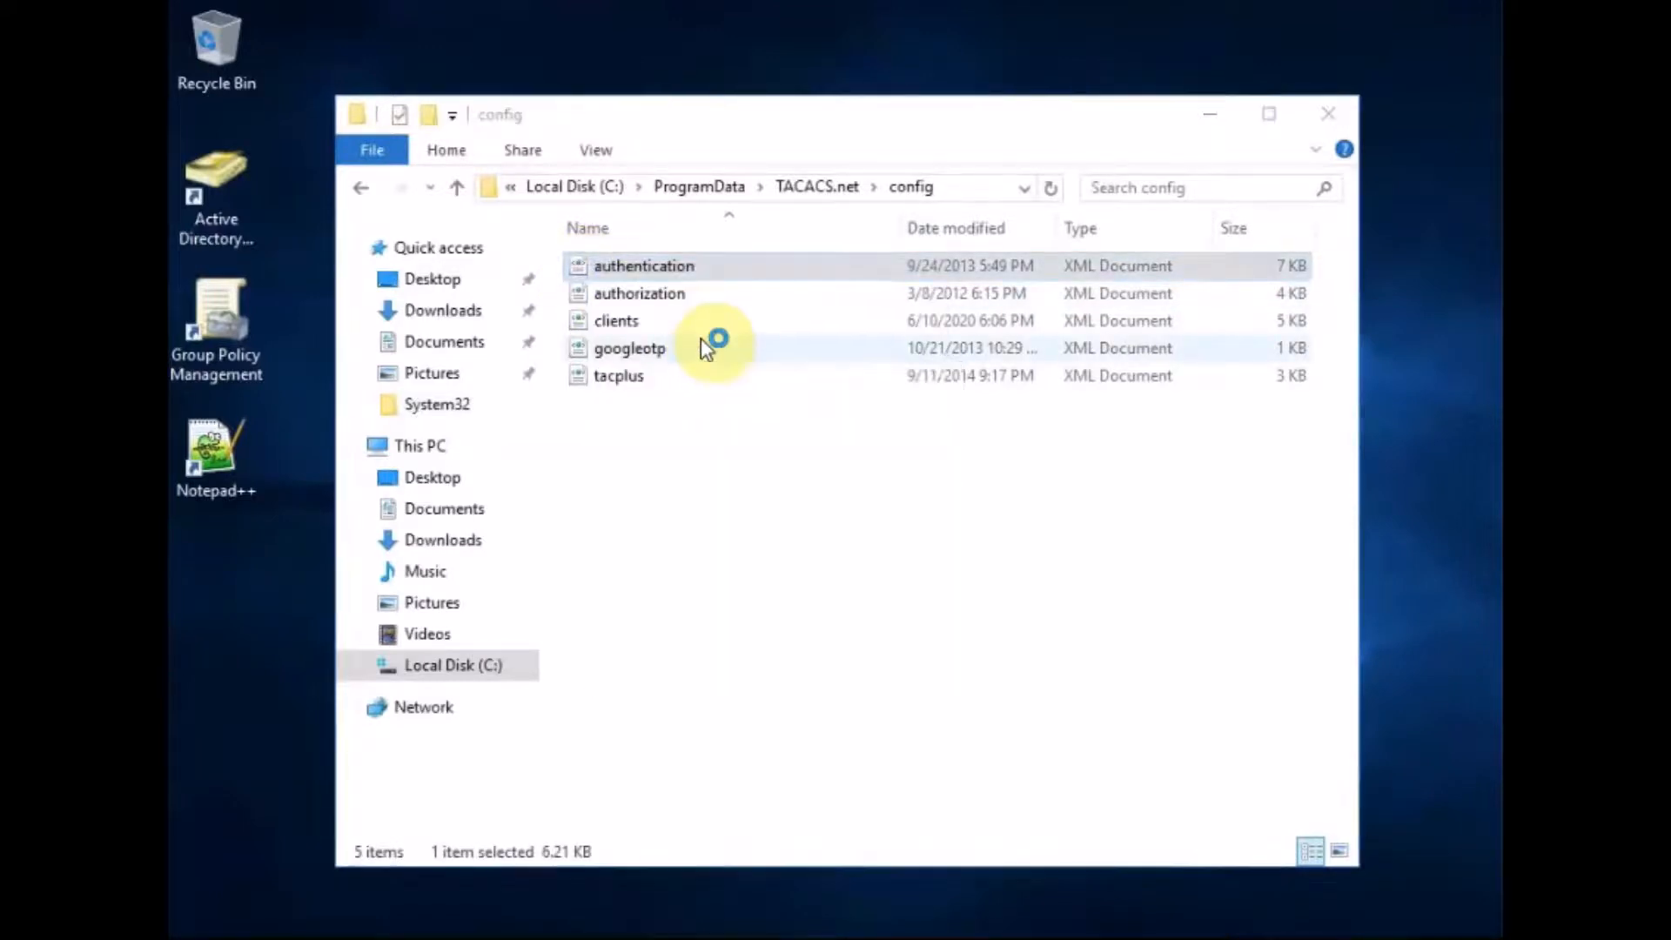
pyautogui.doubleClick(644, 264)
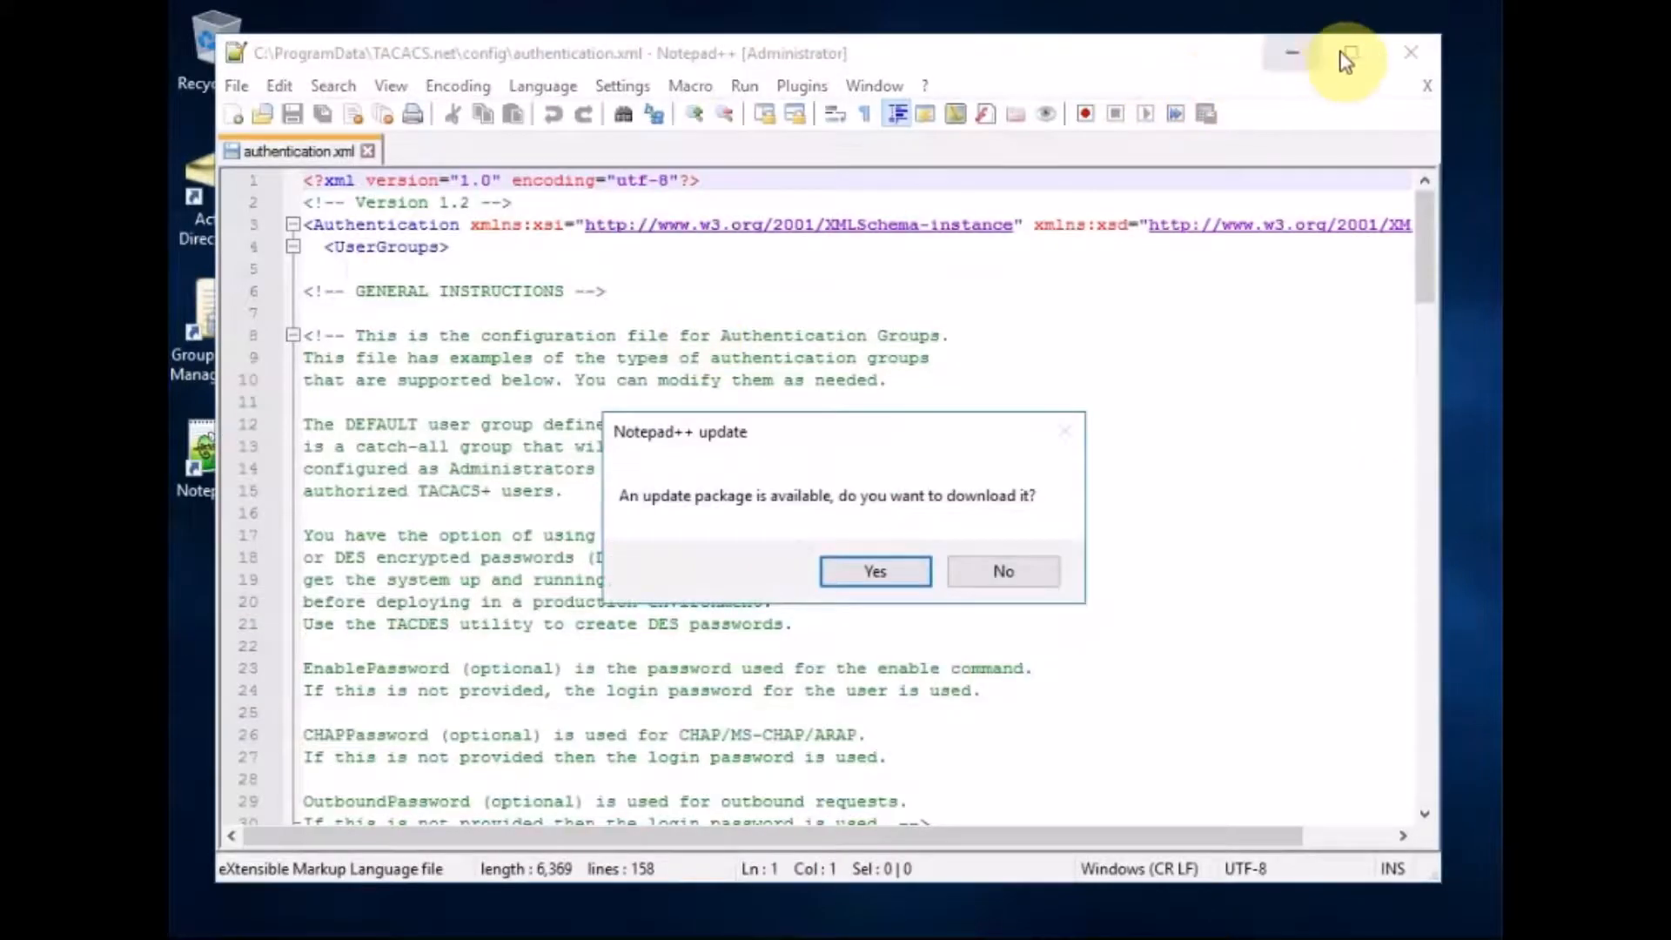
# - Decline the Notepad++ and plugin updates and scroll to the ACTIVE DIRECTORY EXAMPLE UserGroup block
pyautogui.click(872, 571)
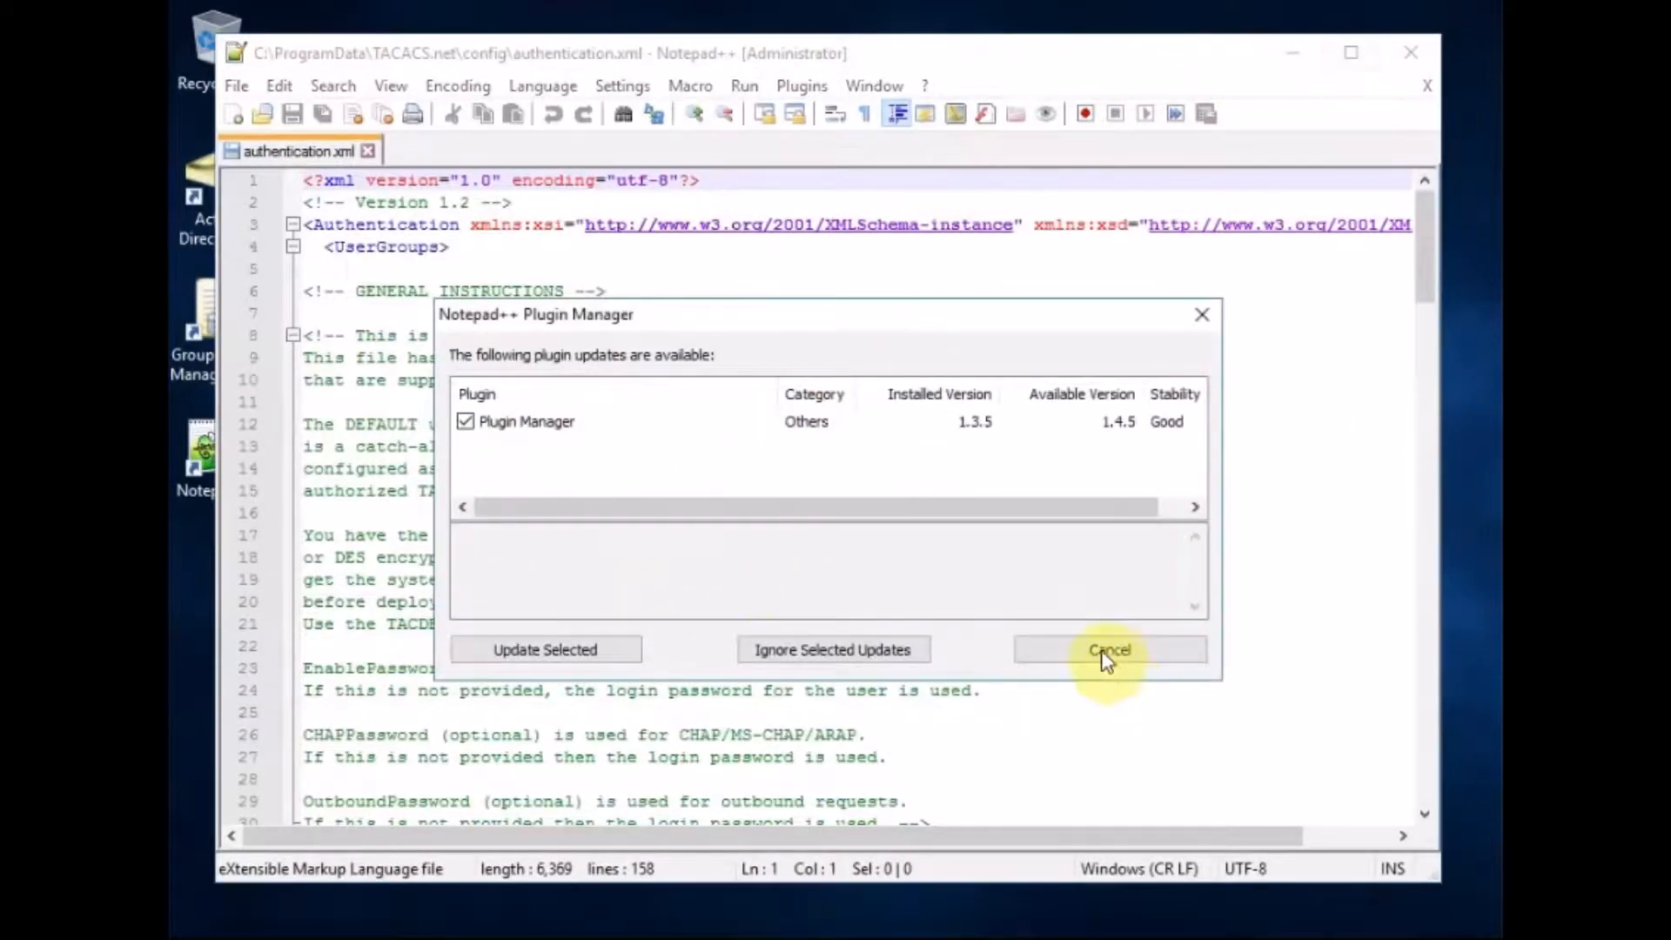
pyautogui.click(1109, 649)
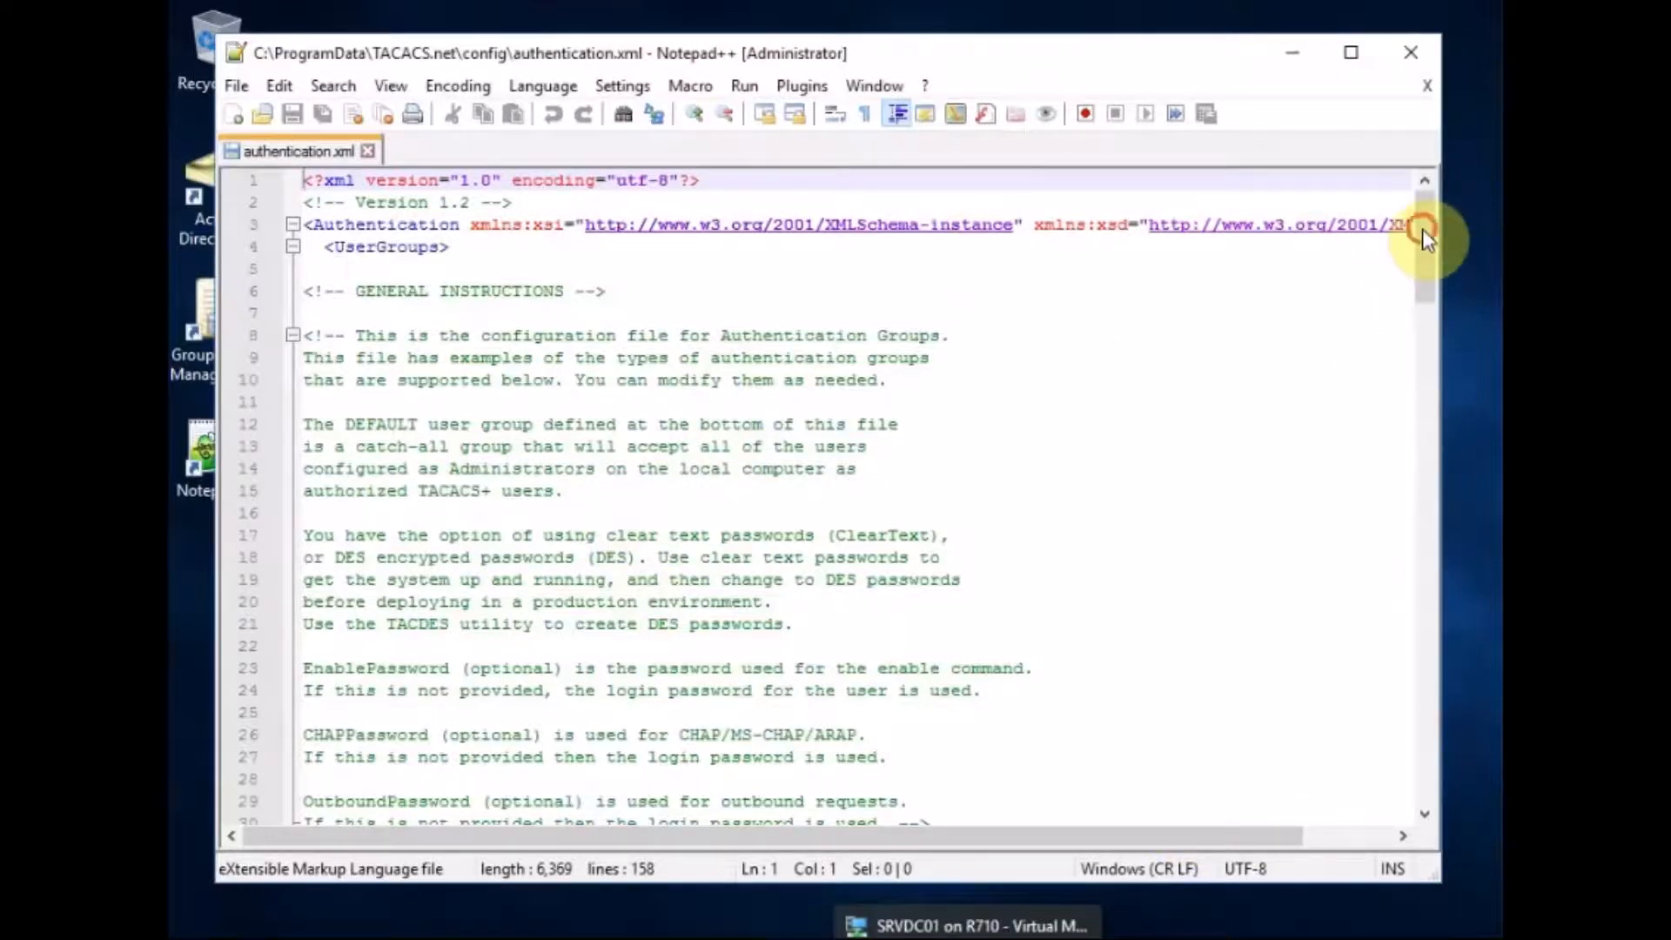
pyautogui.scroll(-3)
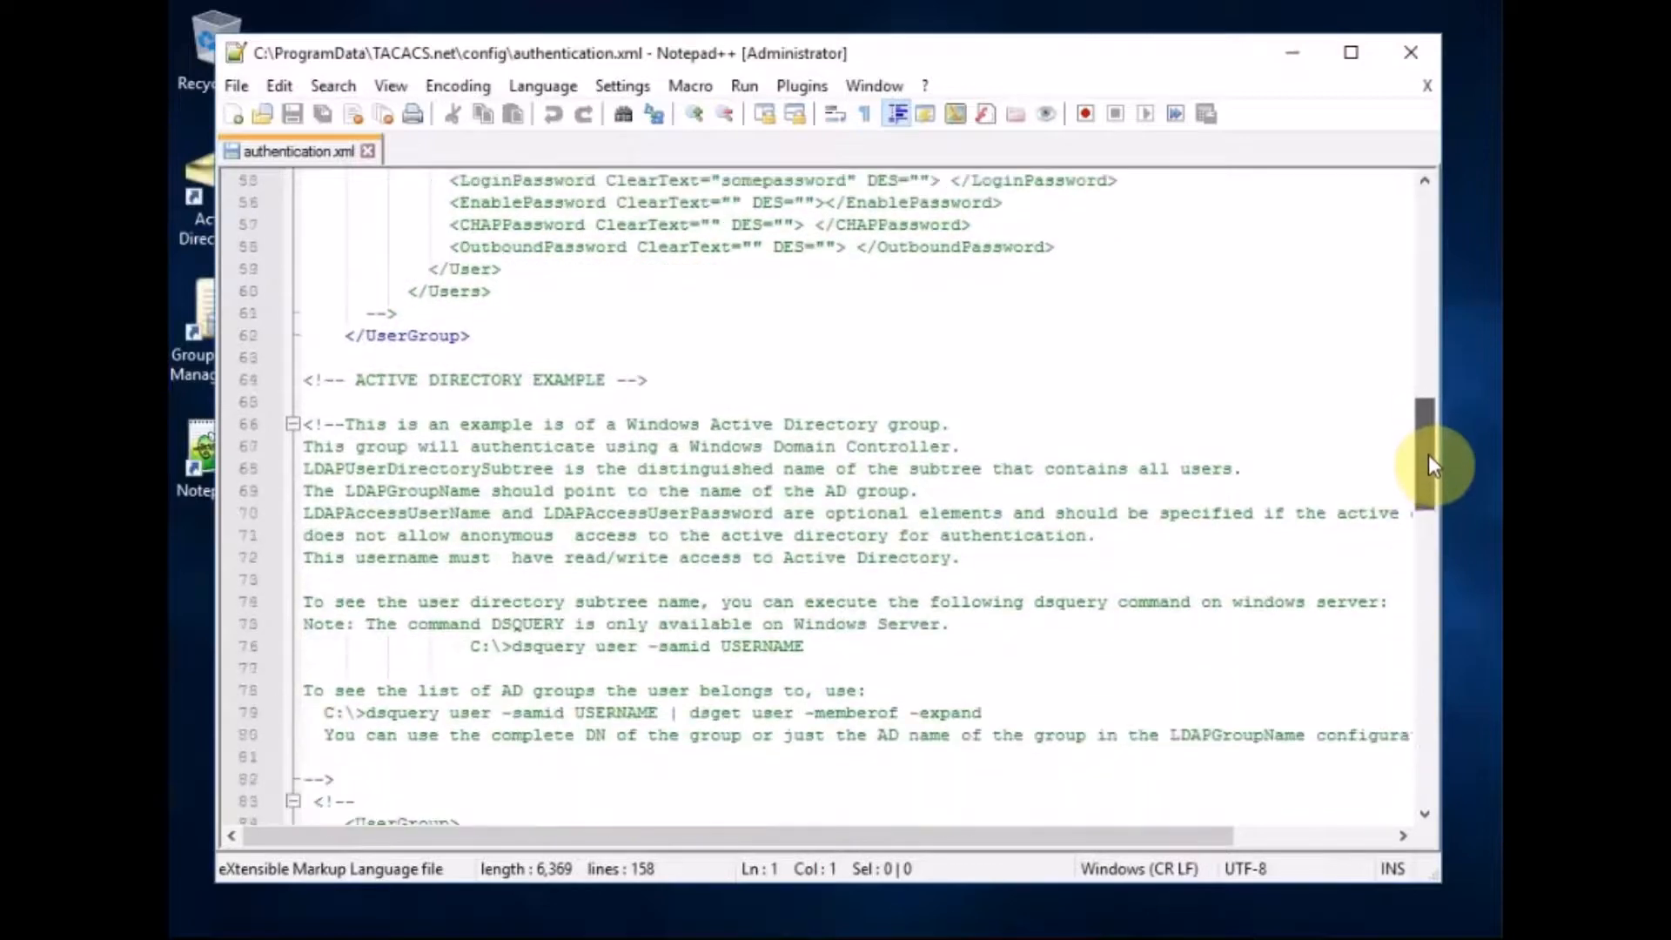
pyautogui.scroll(-3)
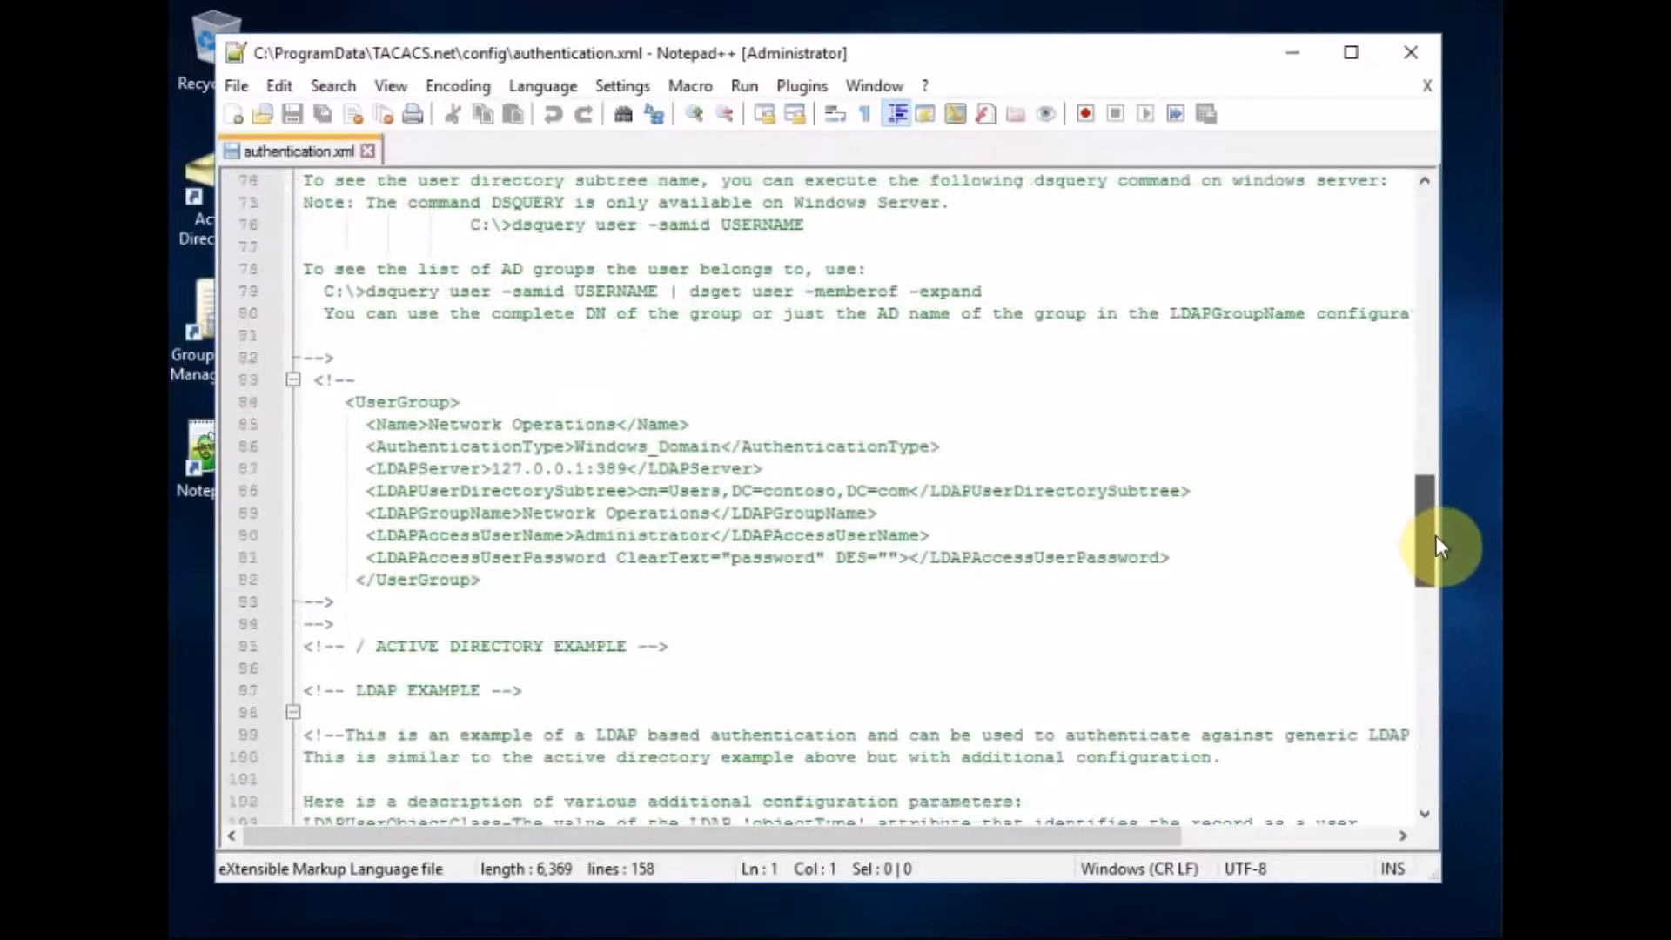
pyautogui.scroll(-3)
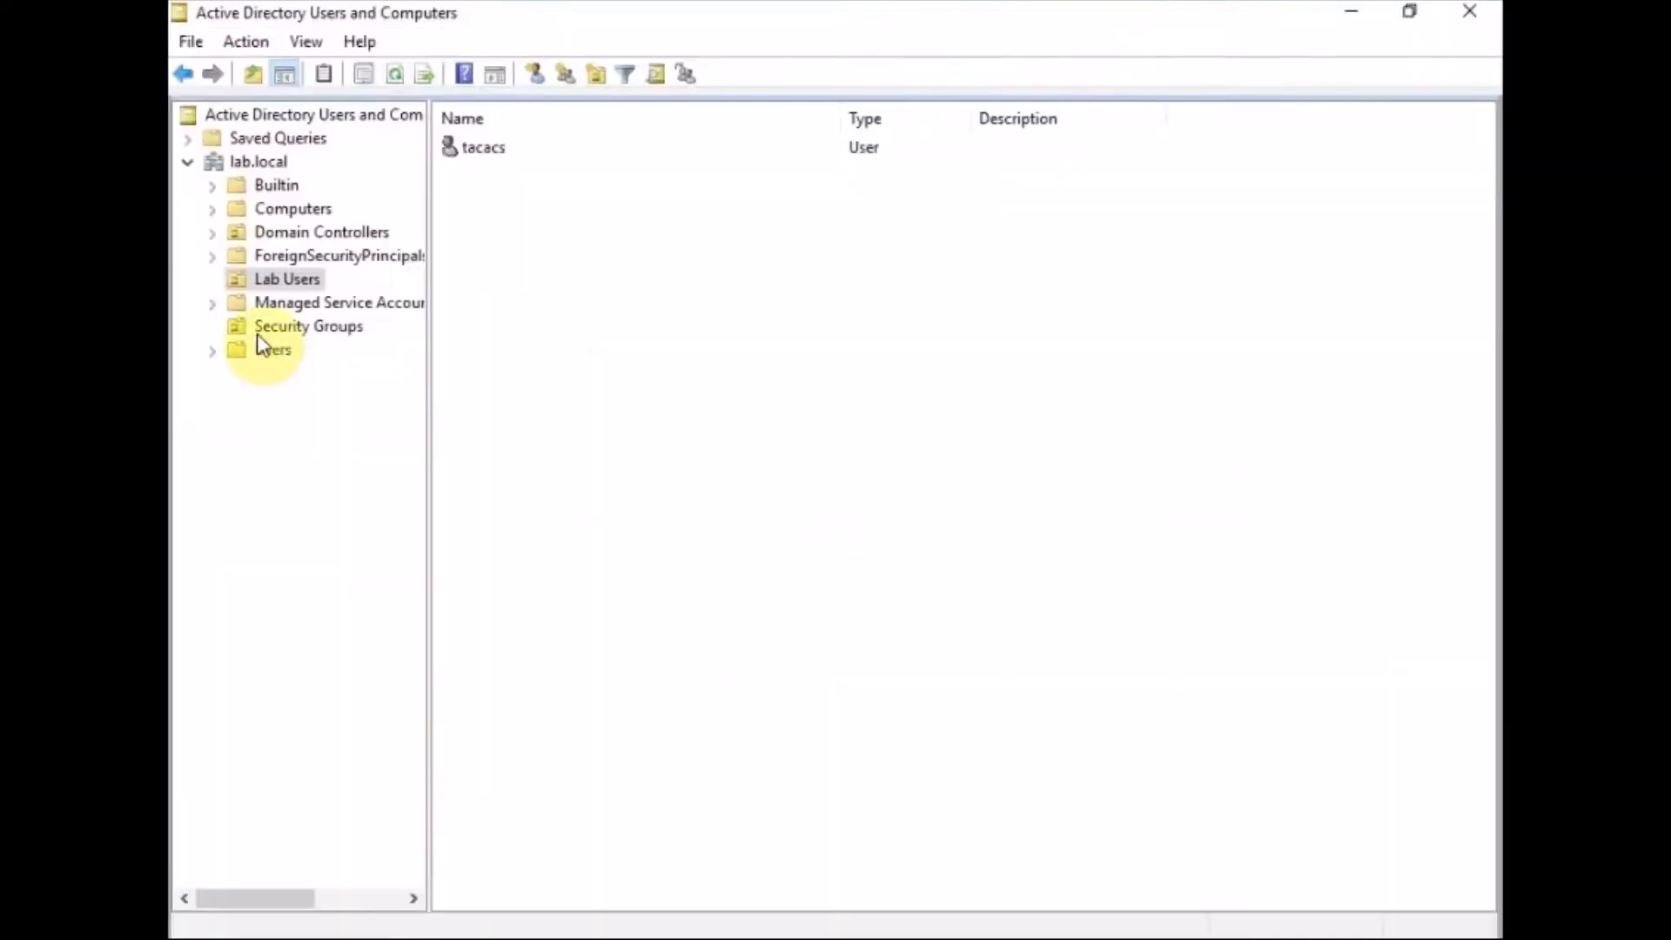
# - Show lab.local's Security Groups and note the VPNUSERS group name
pyautogui.click(308, 326)
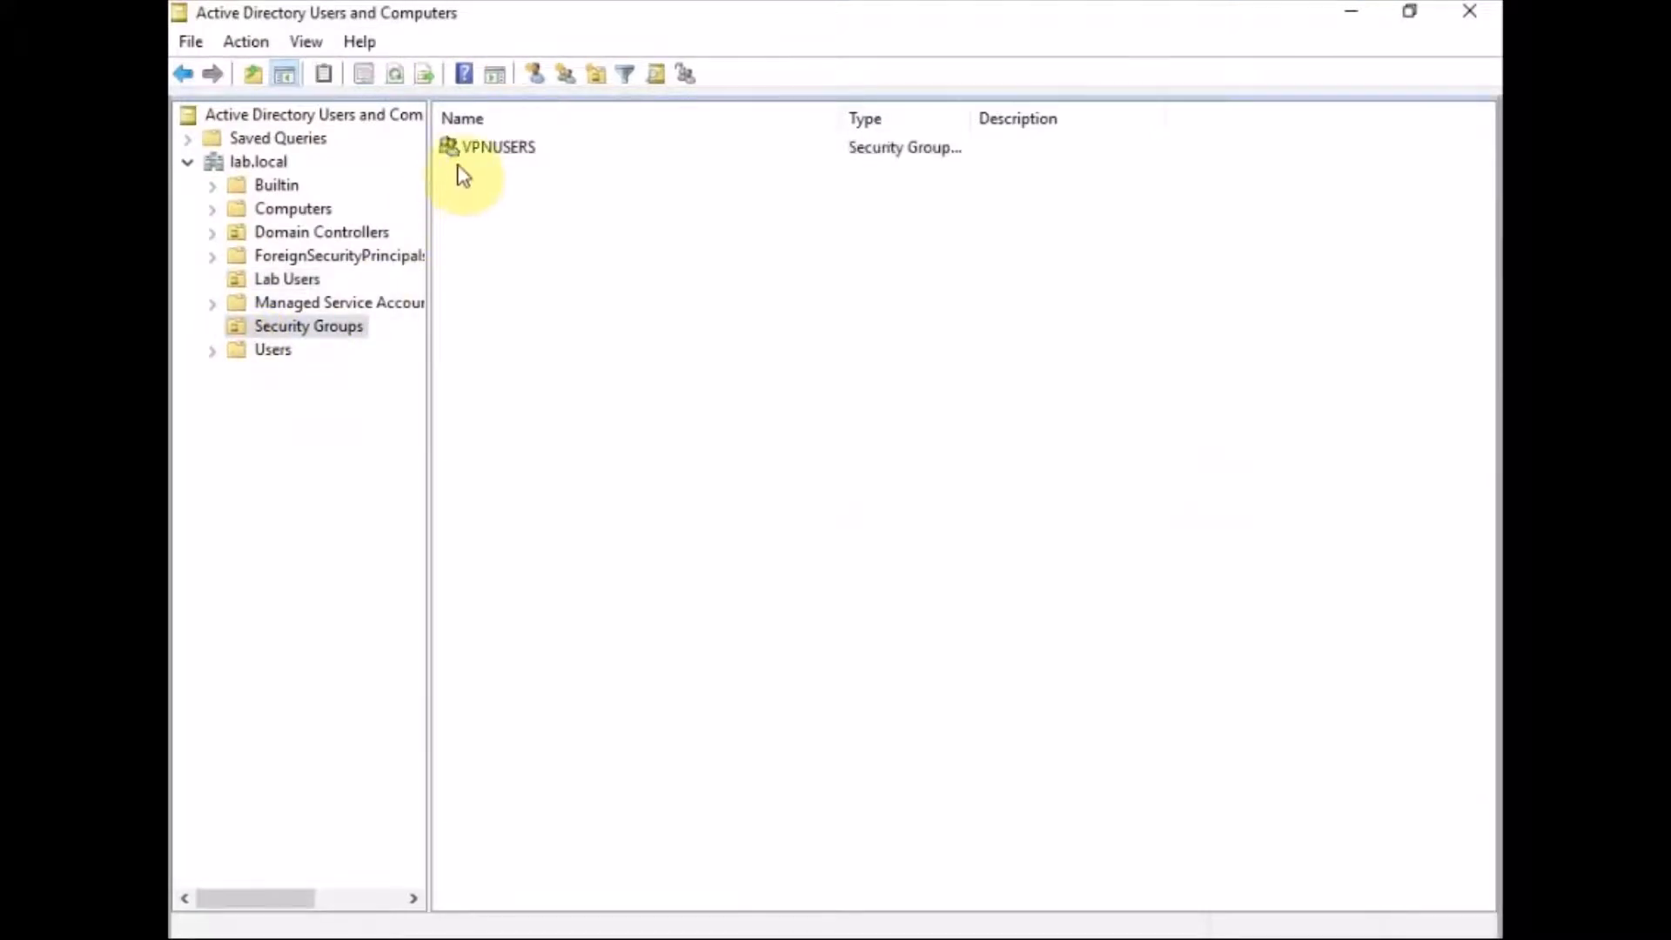
pyautogui.click(500, 146)
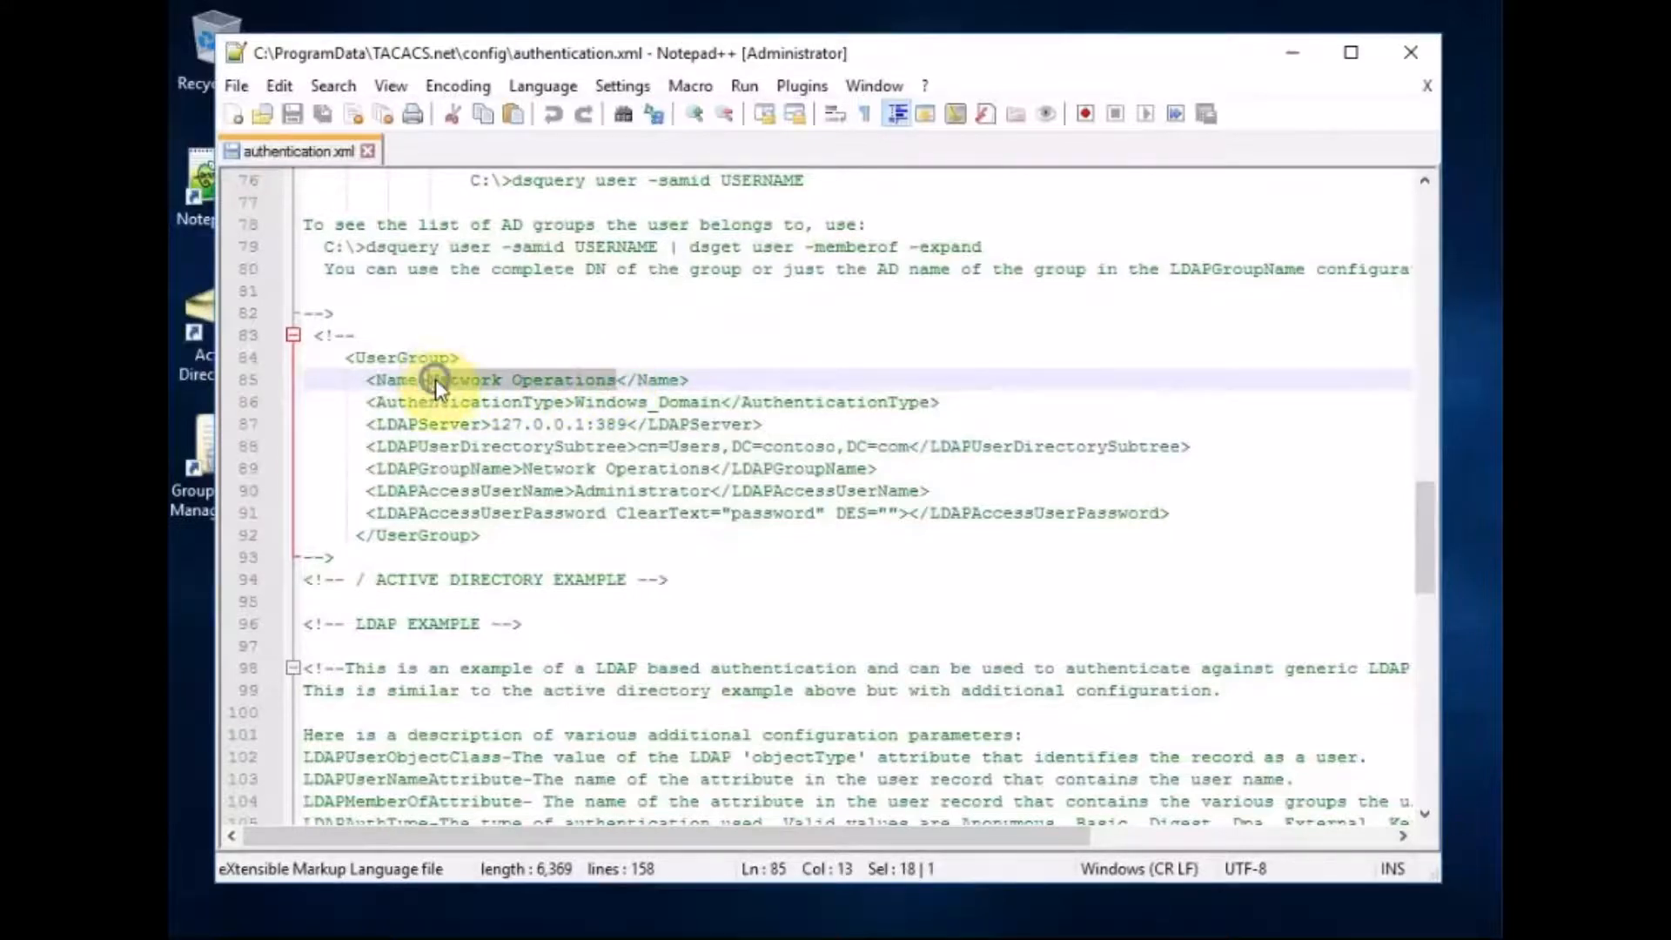
# - Set <Name> to VPNUSERS and <LDAPServer> to 192.168.31.1, then select the LDAPUserDirectorySubtree value
pyautogui.write('VPNUSERS</Name>')
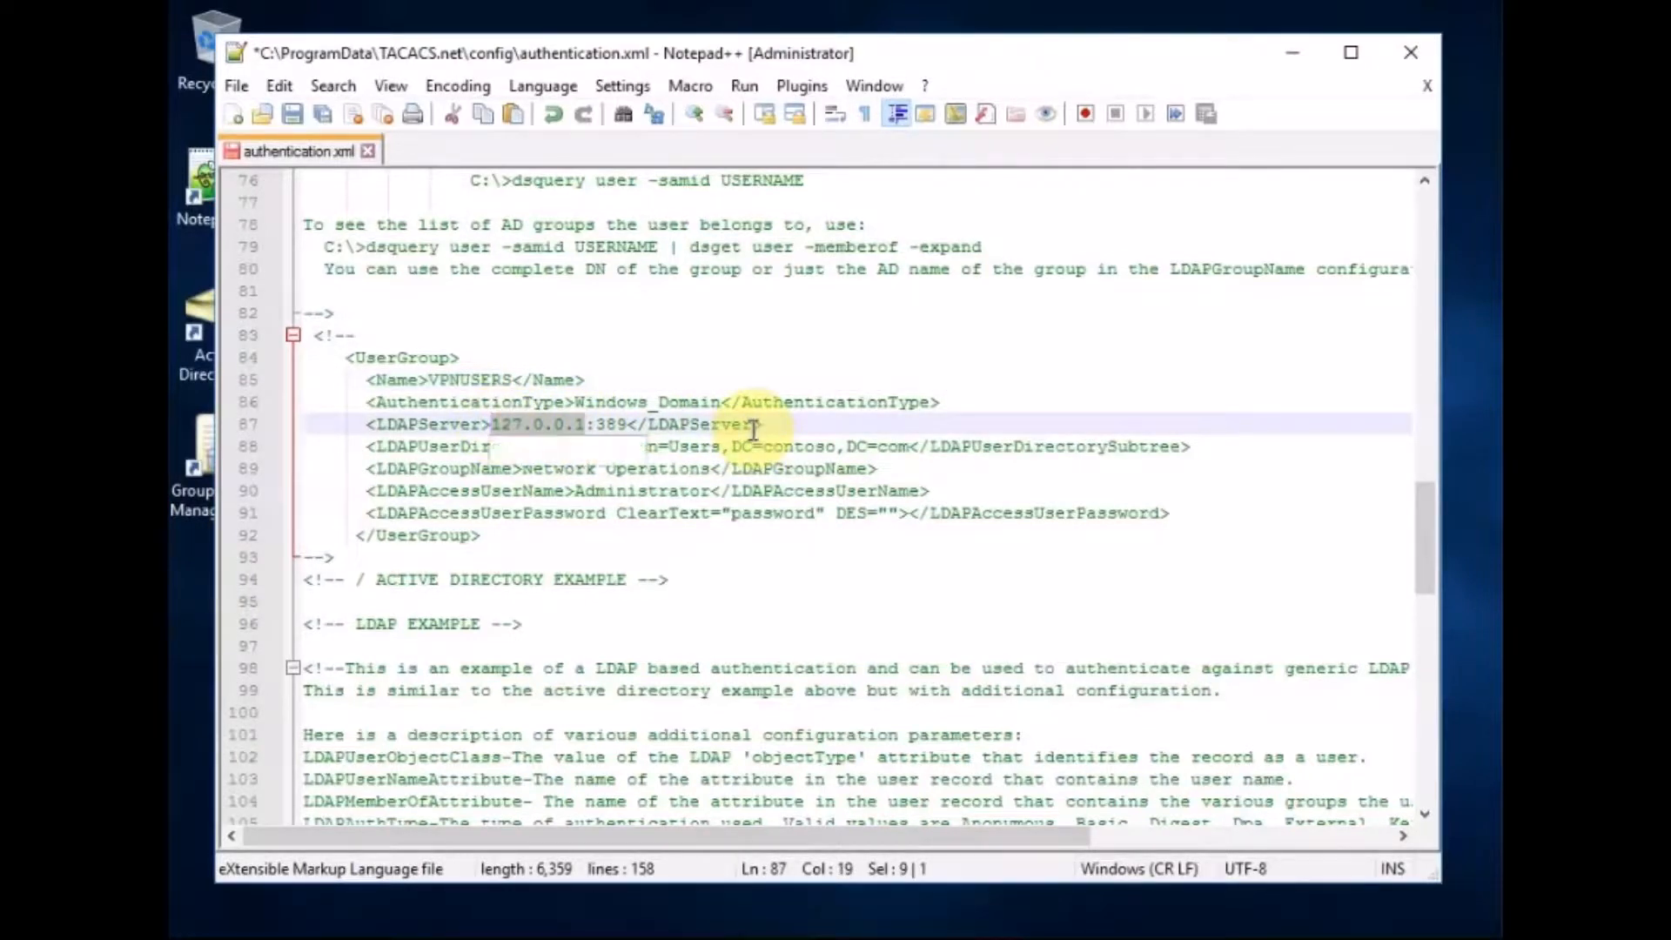
pyautogui.write('192.168.')
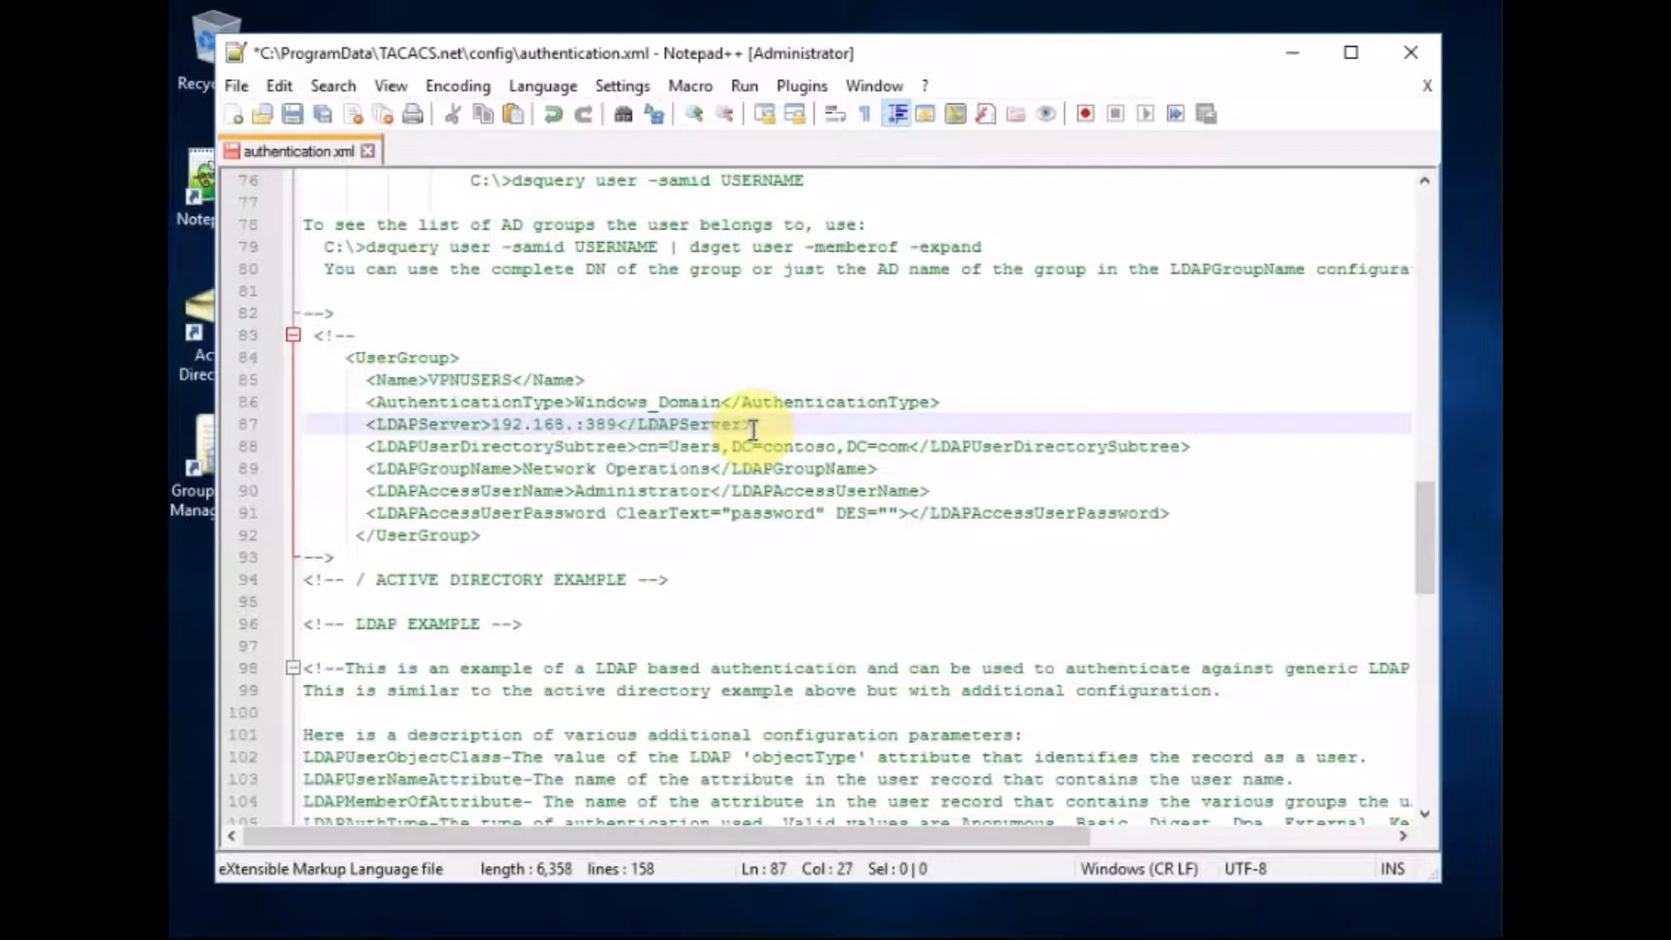
pyautogui.write('31.1')
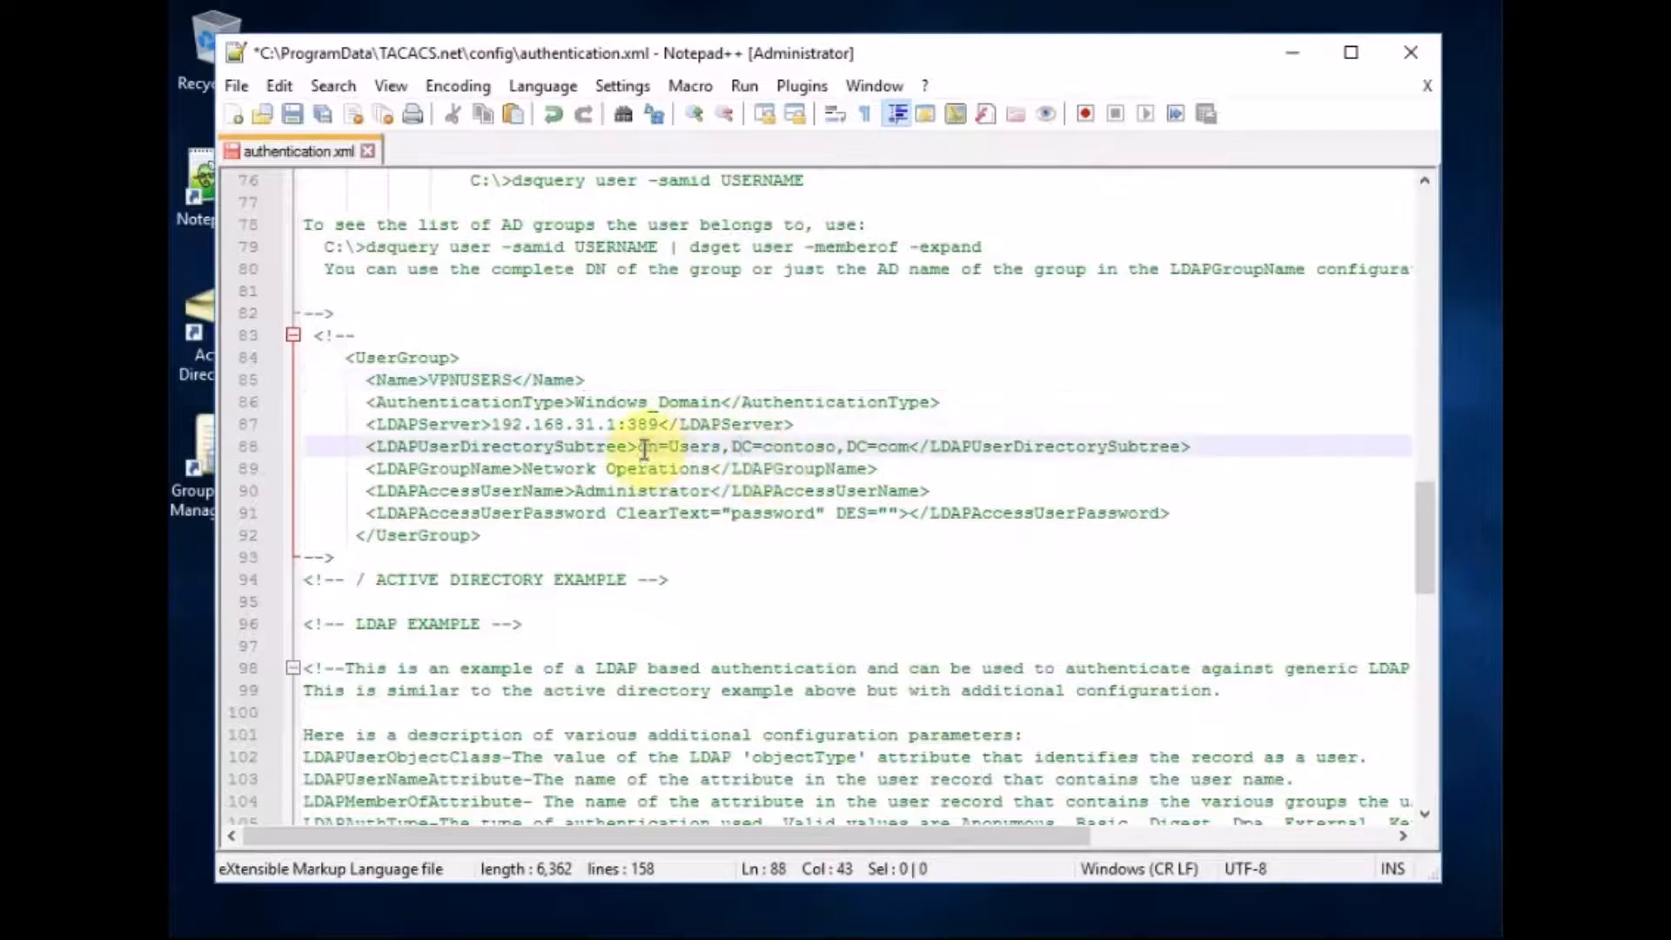
pyautogui.moveTo(639, 445); pyautogui.dragTo(917, 446)
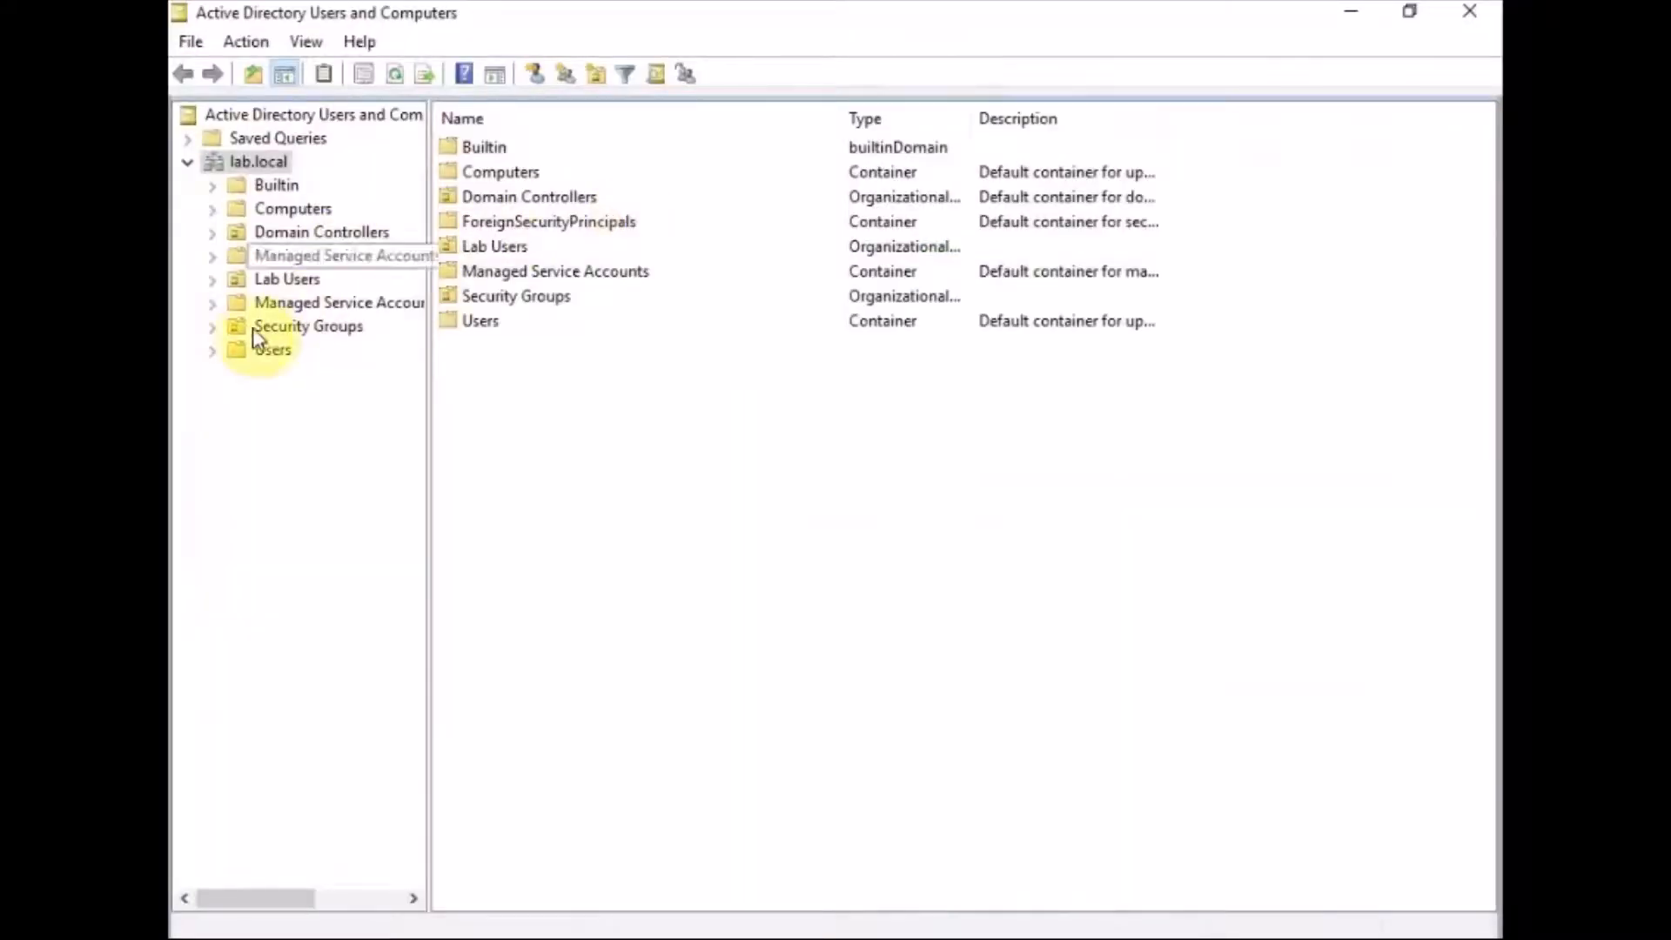
# - Enable Advanced Features and open the tacacs user's Attribute Editor in Lab Users
pyautogui.click(287, 278)
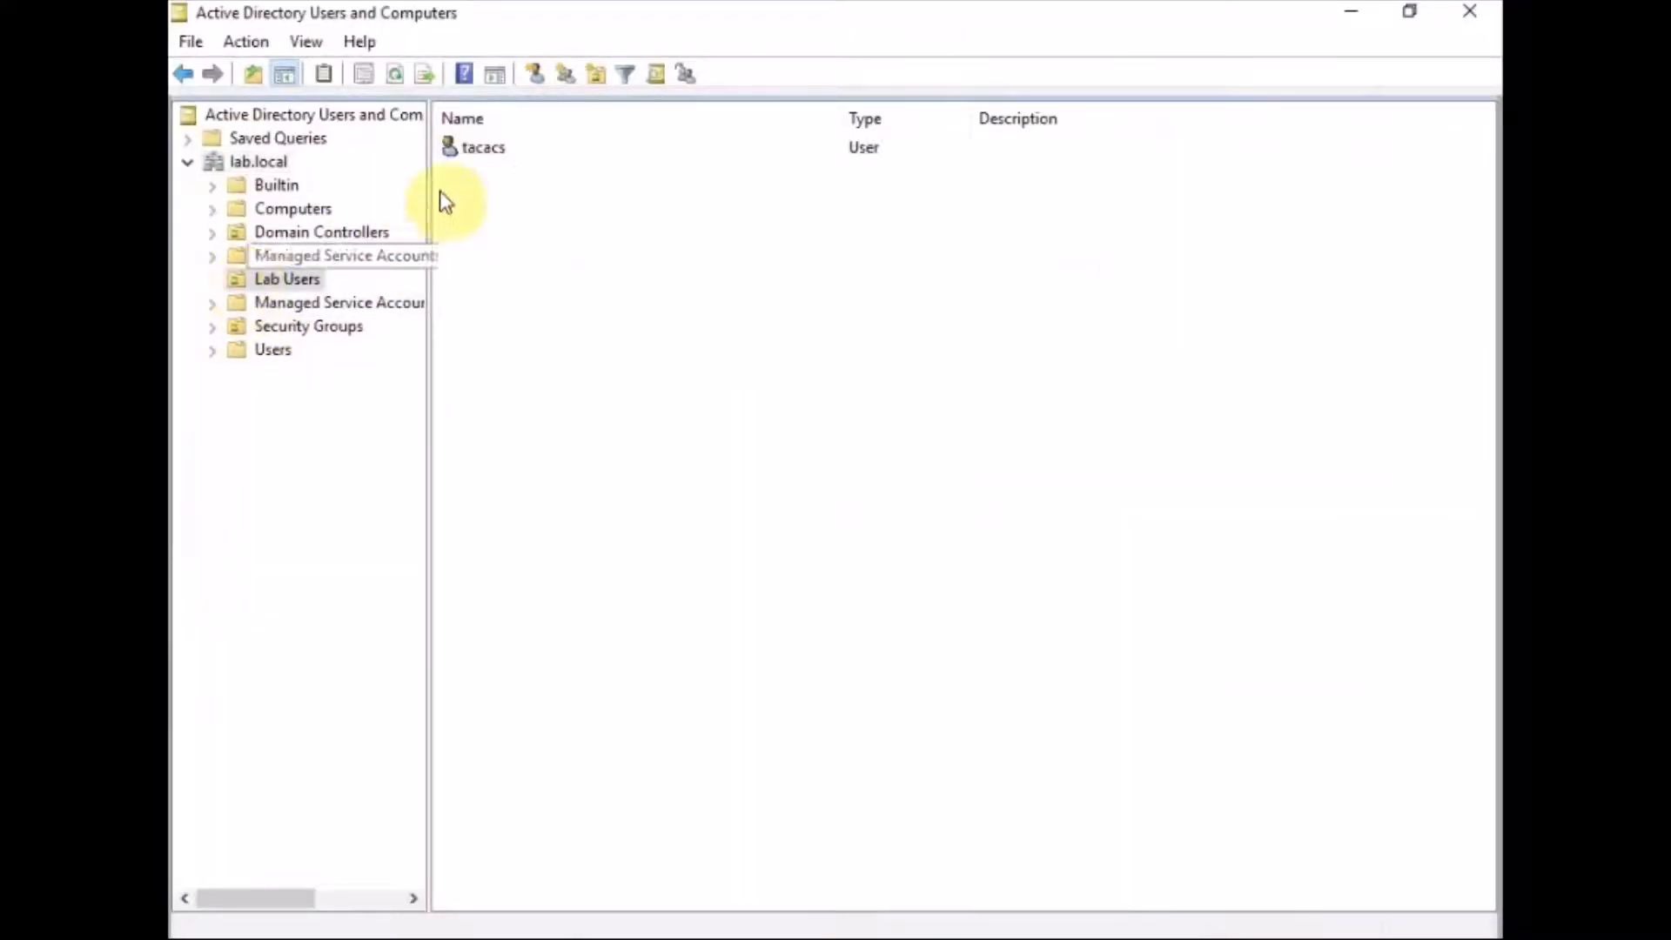
pyautogui.click(482, 146)
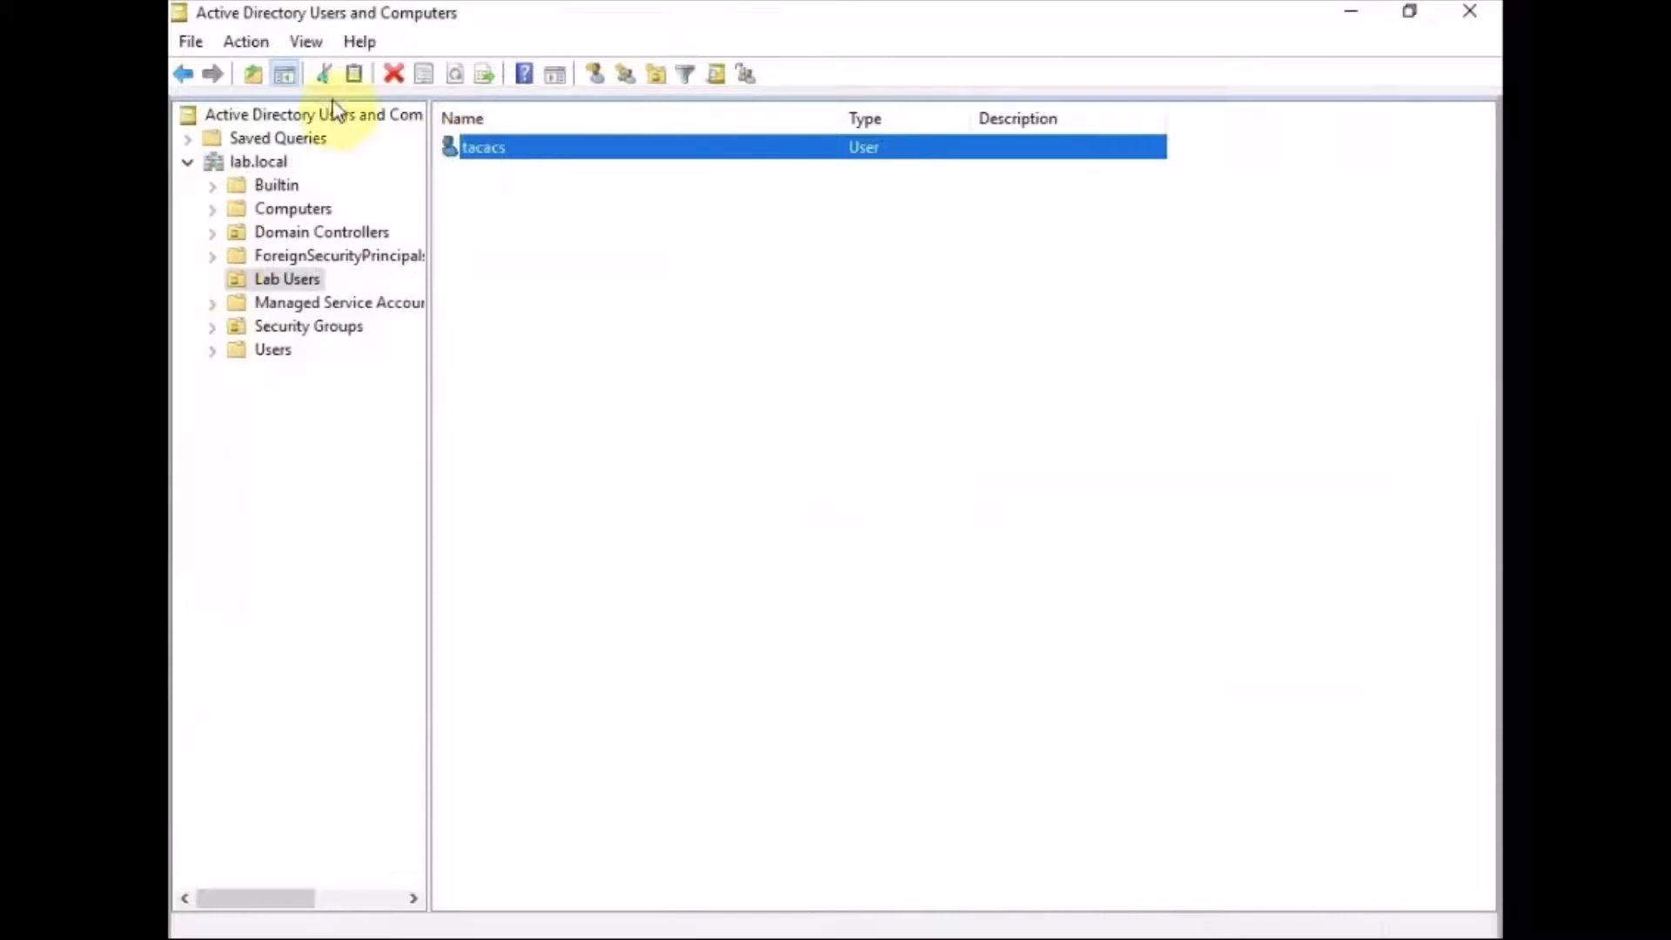
pyautogui.click(306, 40)
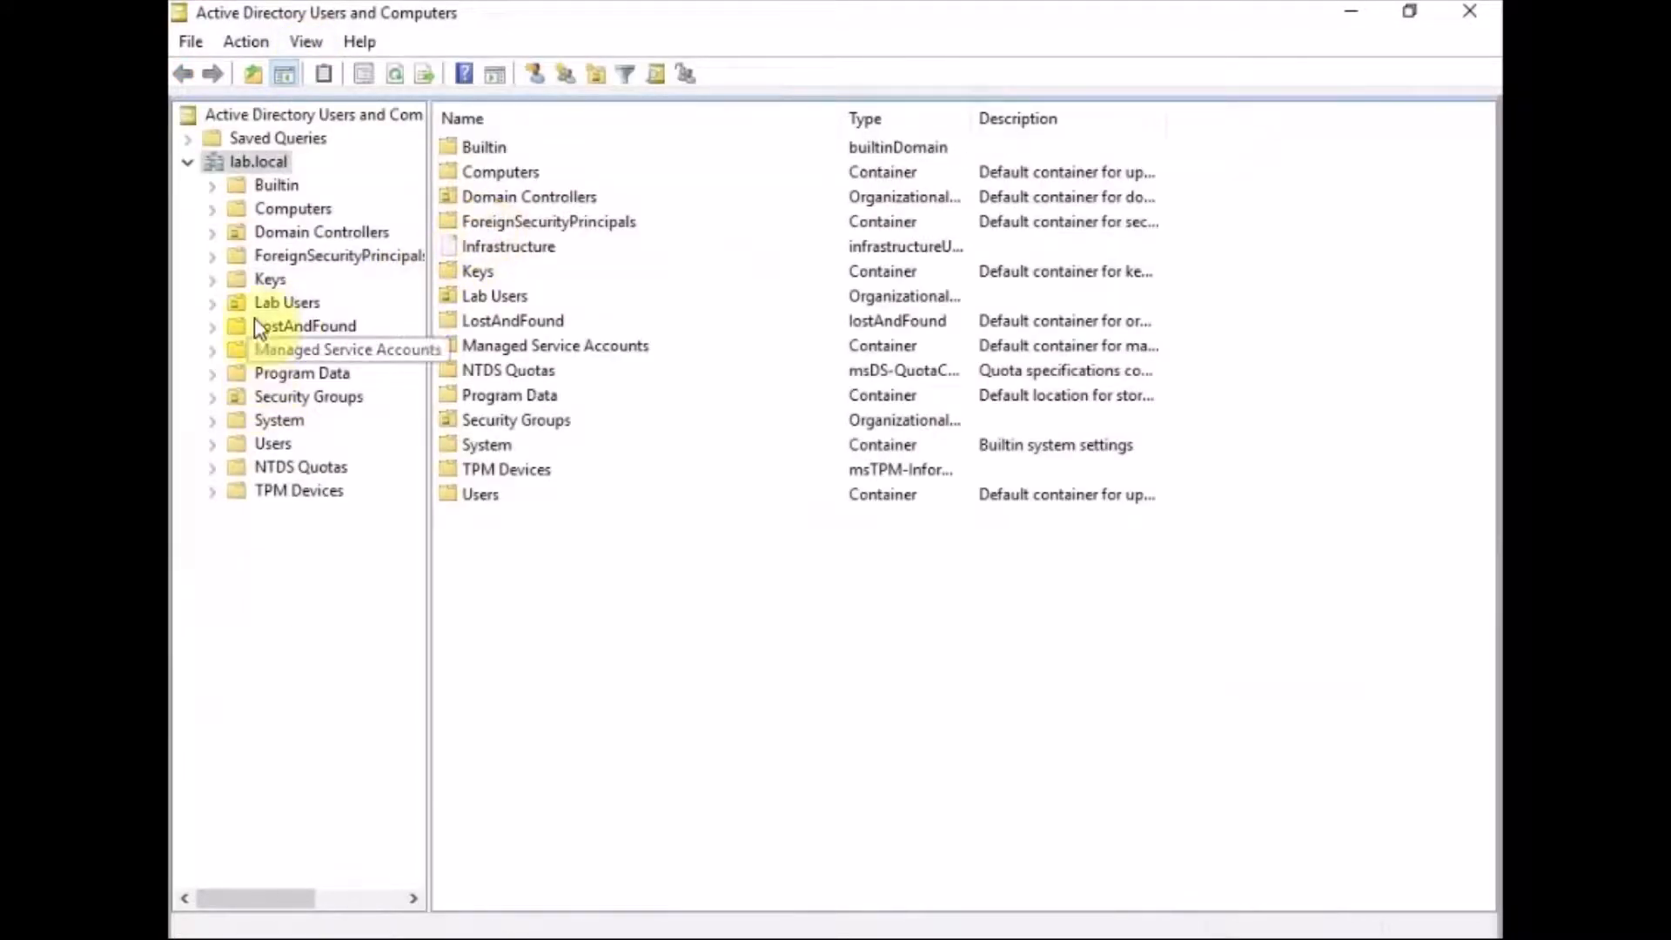
pyautogui.click(288, 301)
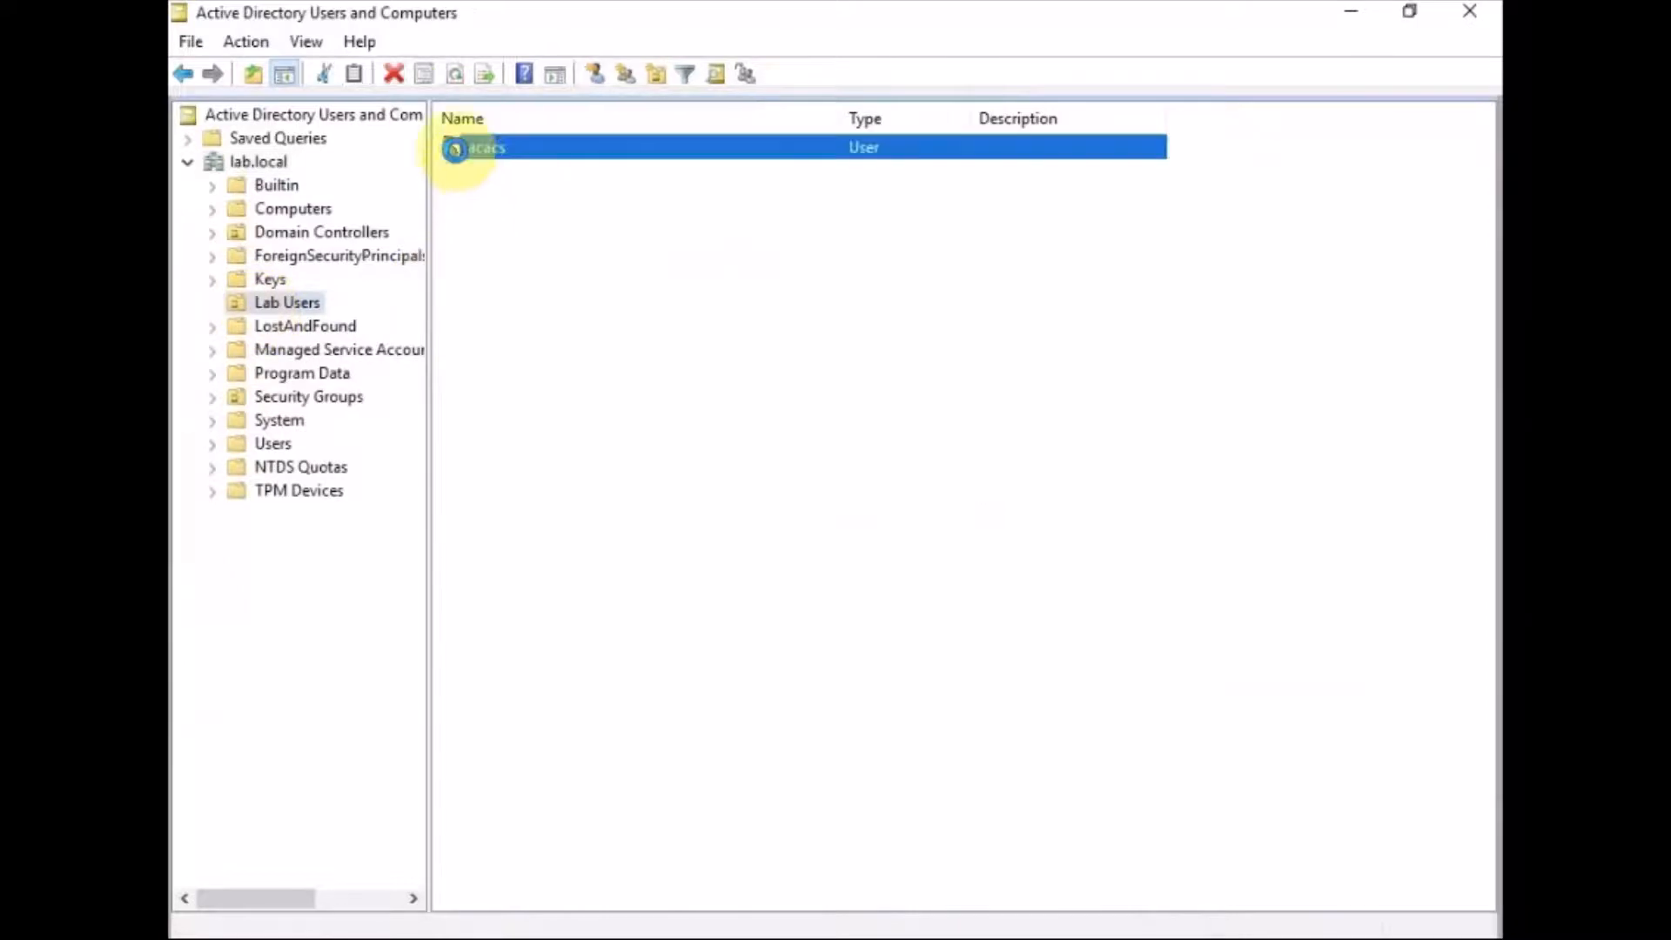
pyautogui.doubleClick(482, 147)
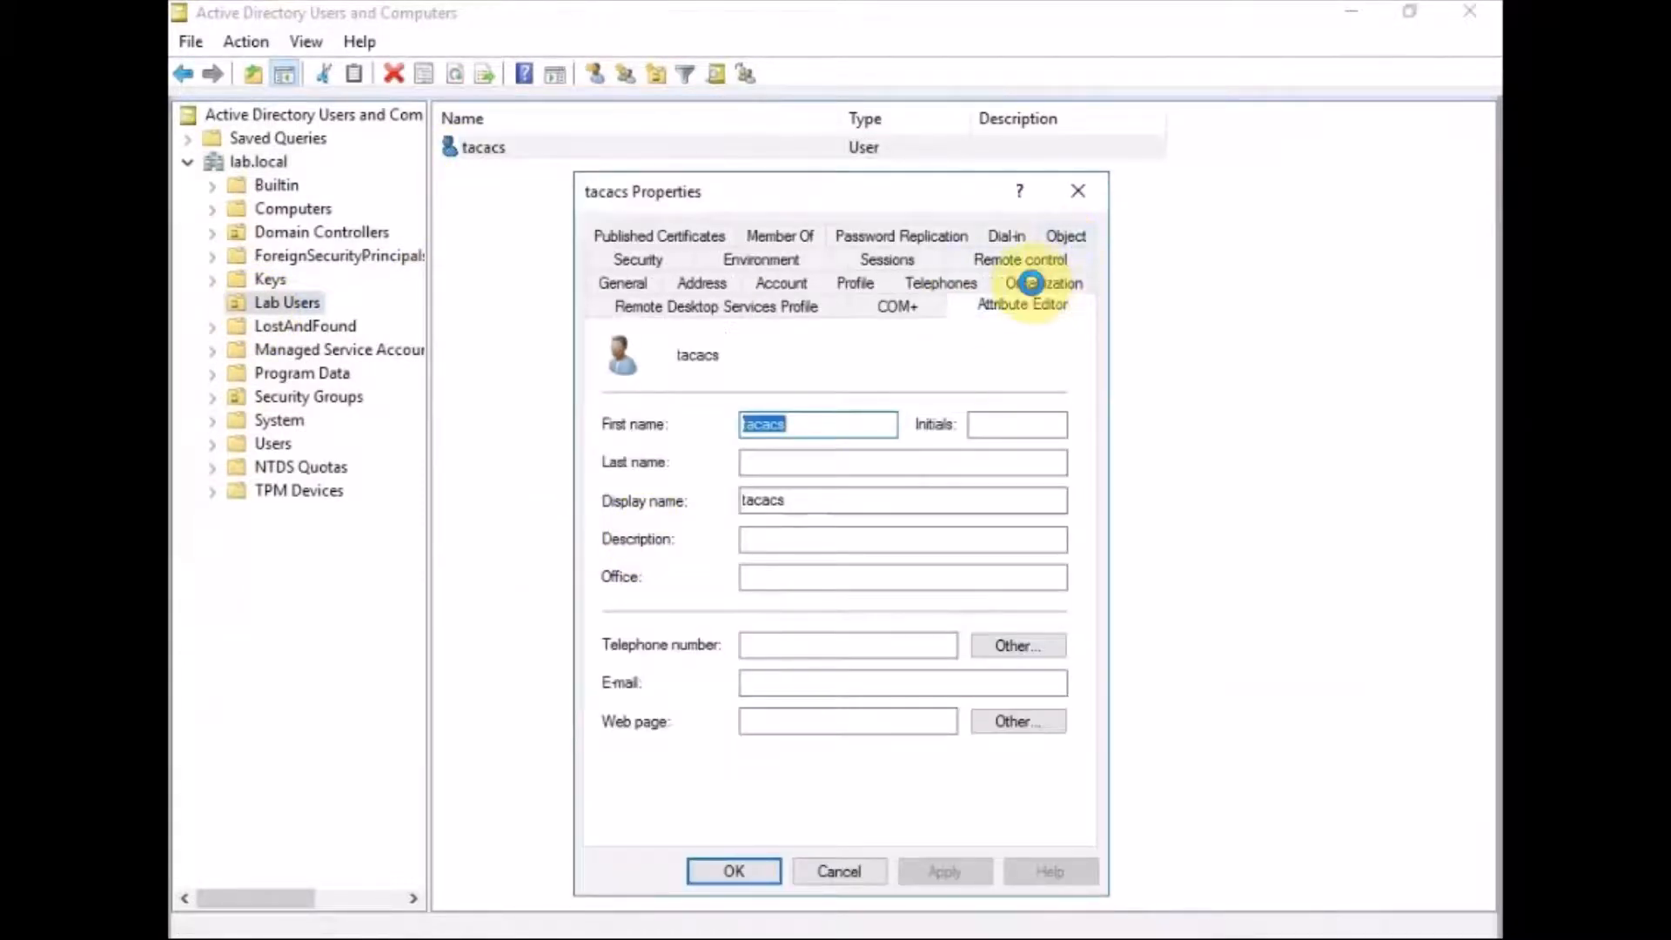
pyautogui.click(1022, 305)
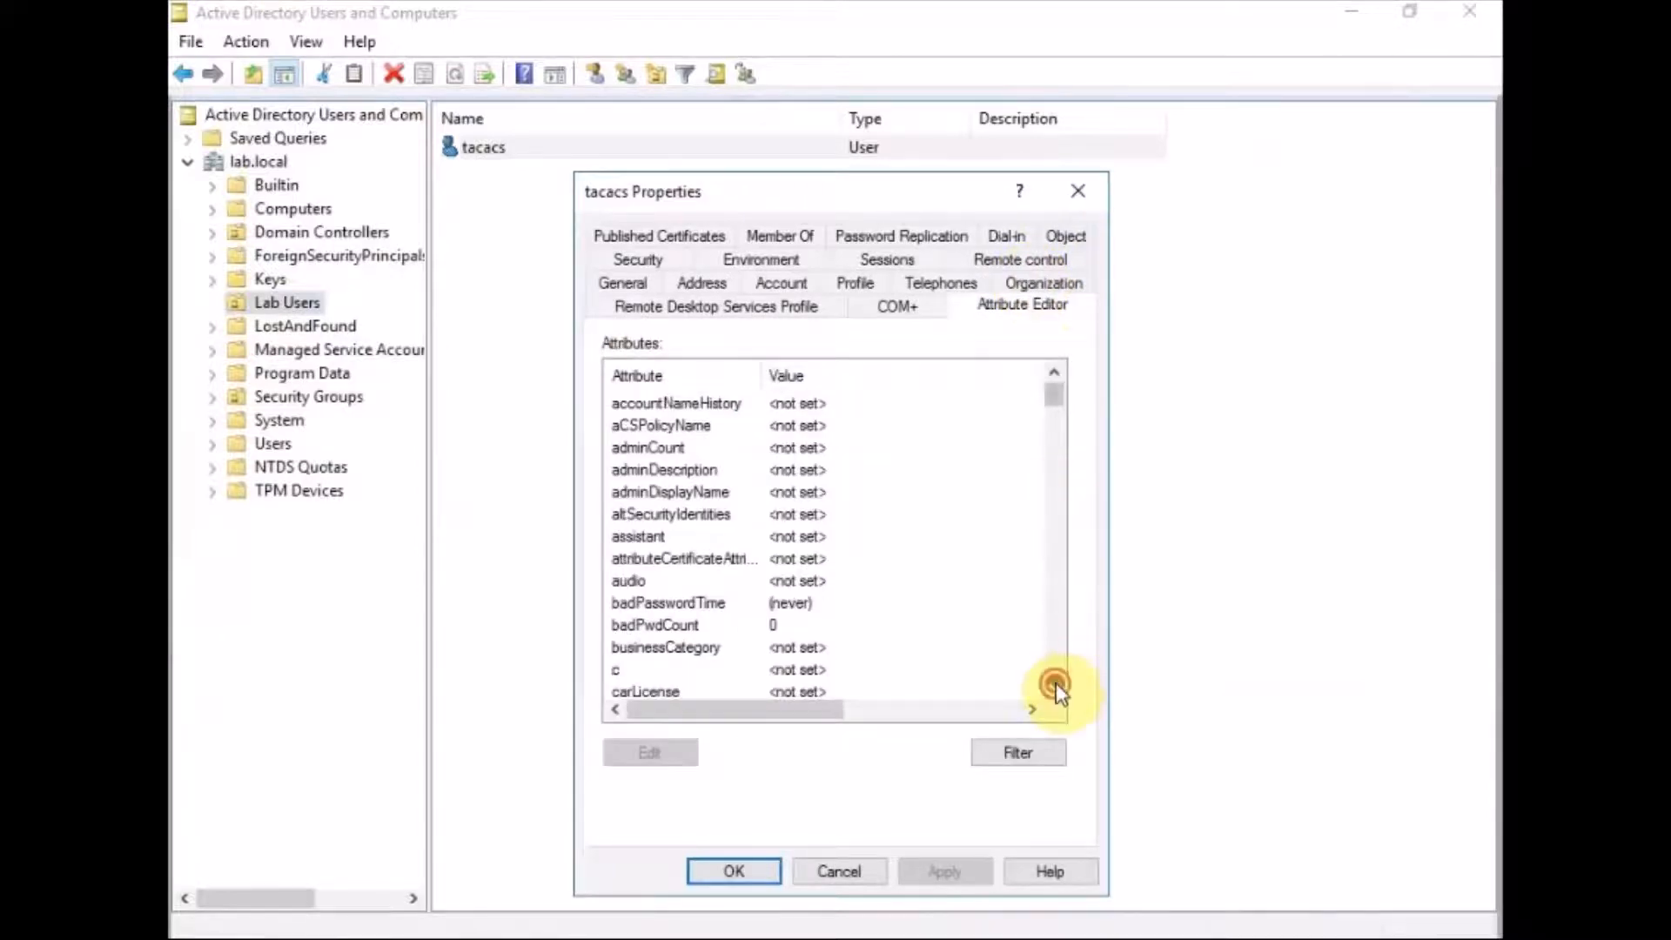
# - Open distinguishedName, copy the OU=Lab Users,DC=lab,DC=local part, and cancel out
pyautogui.scroll(-3)
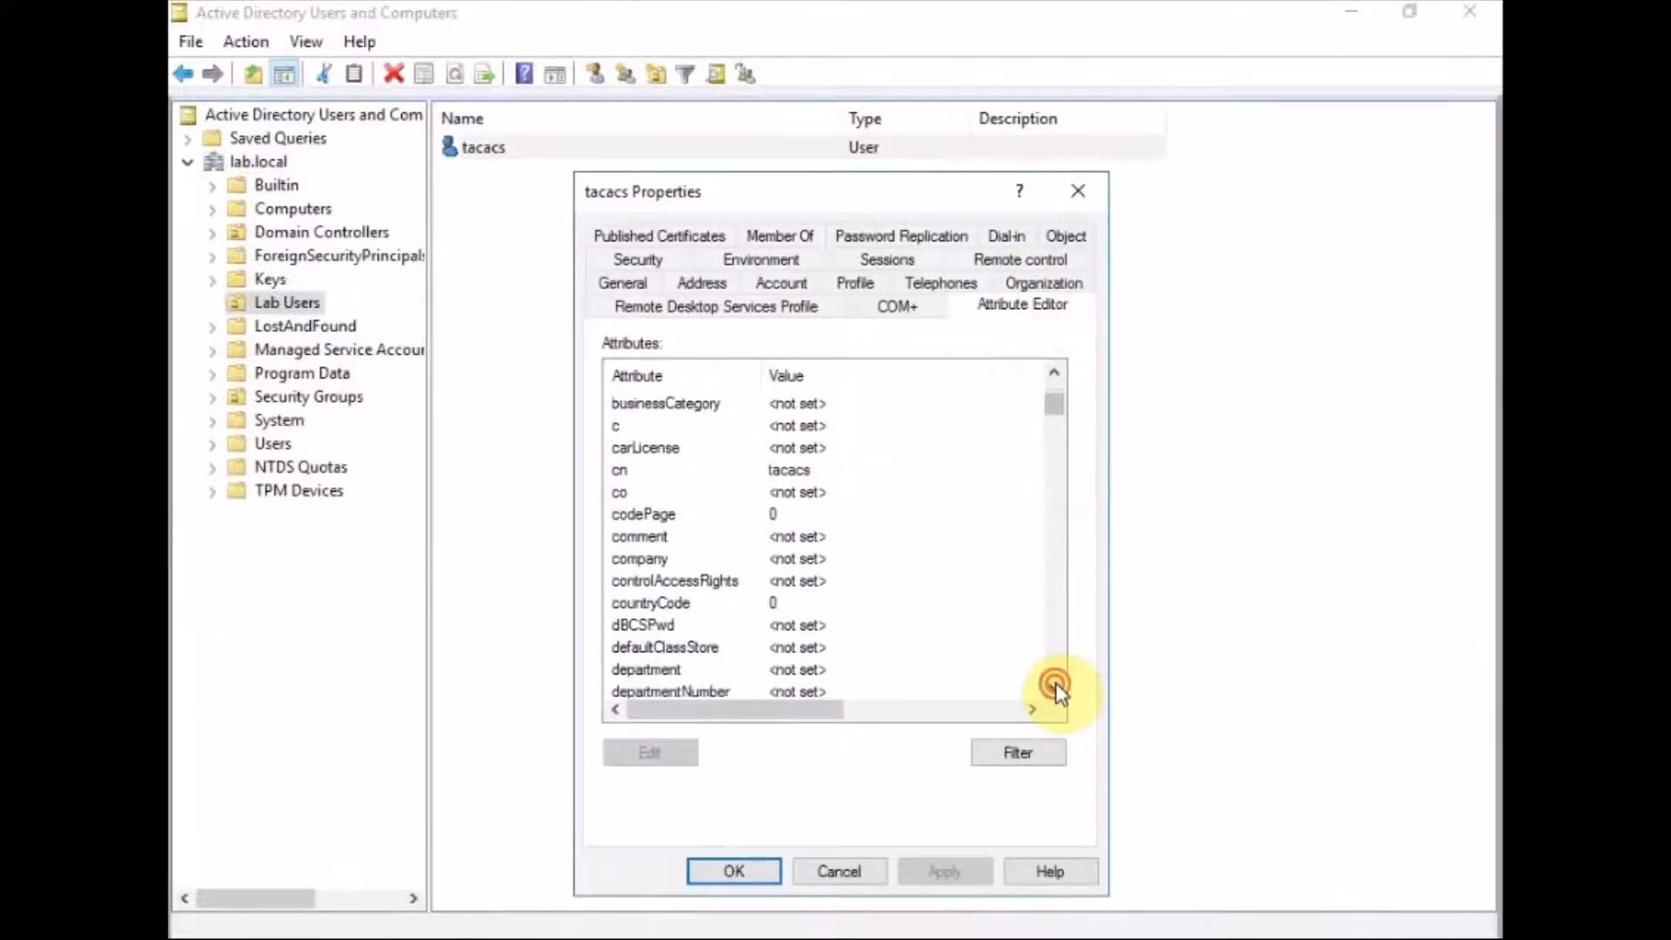
pyautogui.scroll(-3)
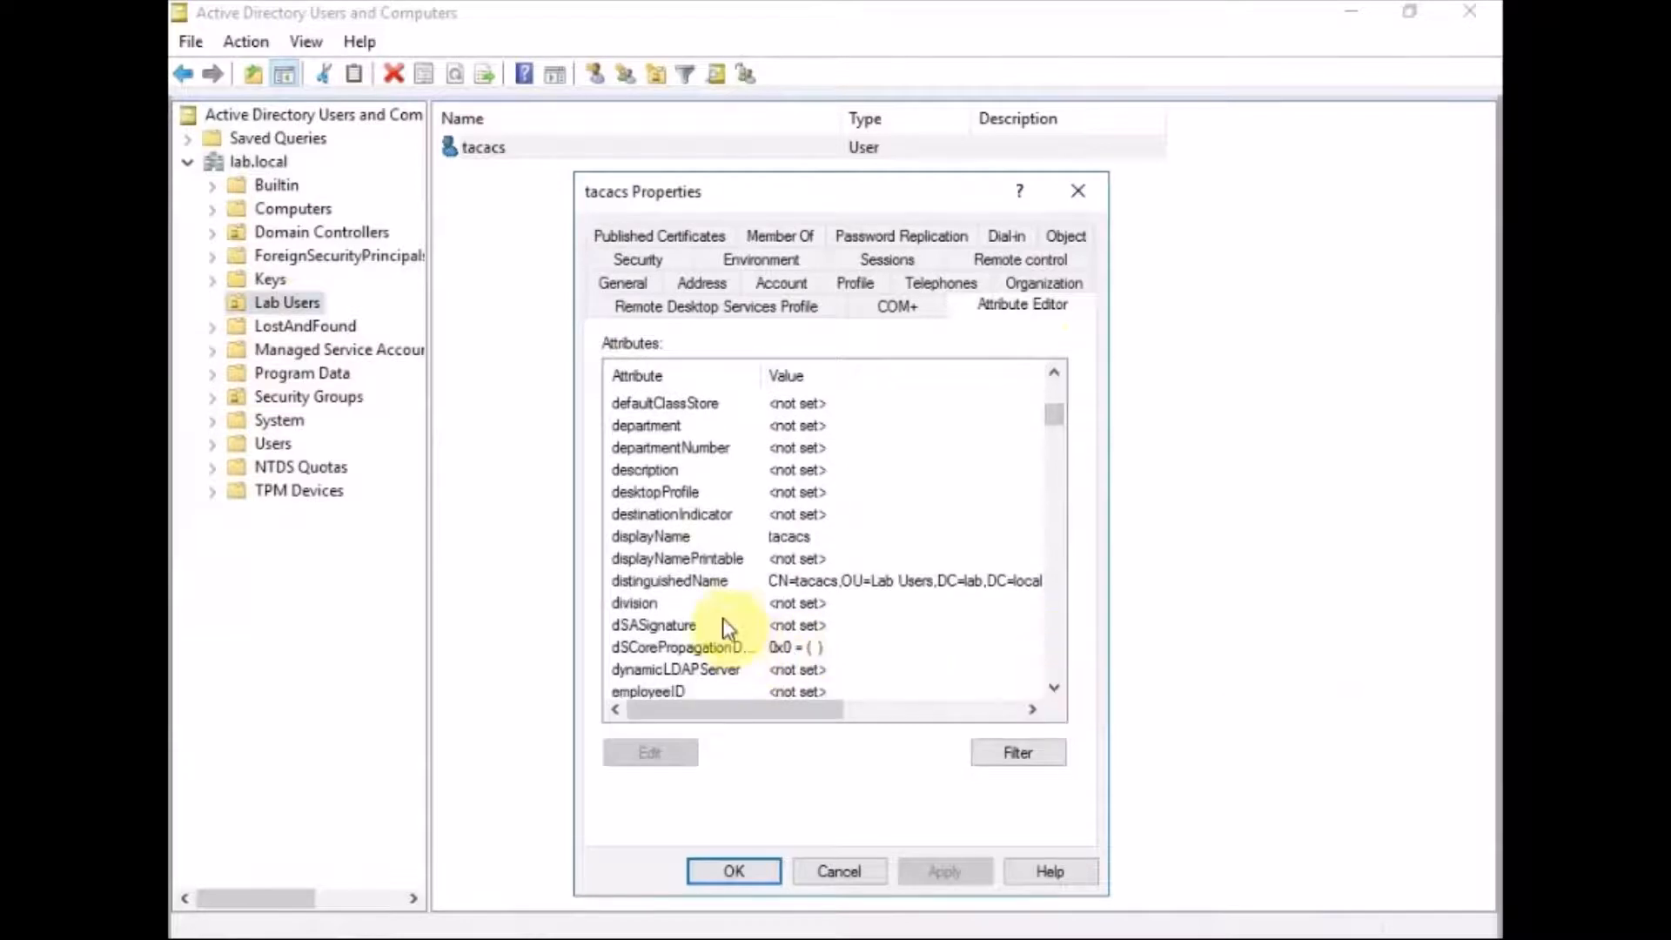
pyautogui.click(668, 580)
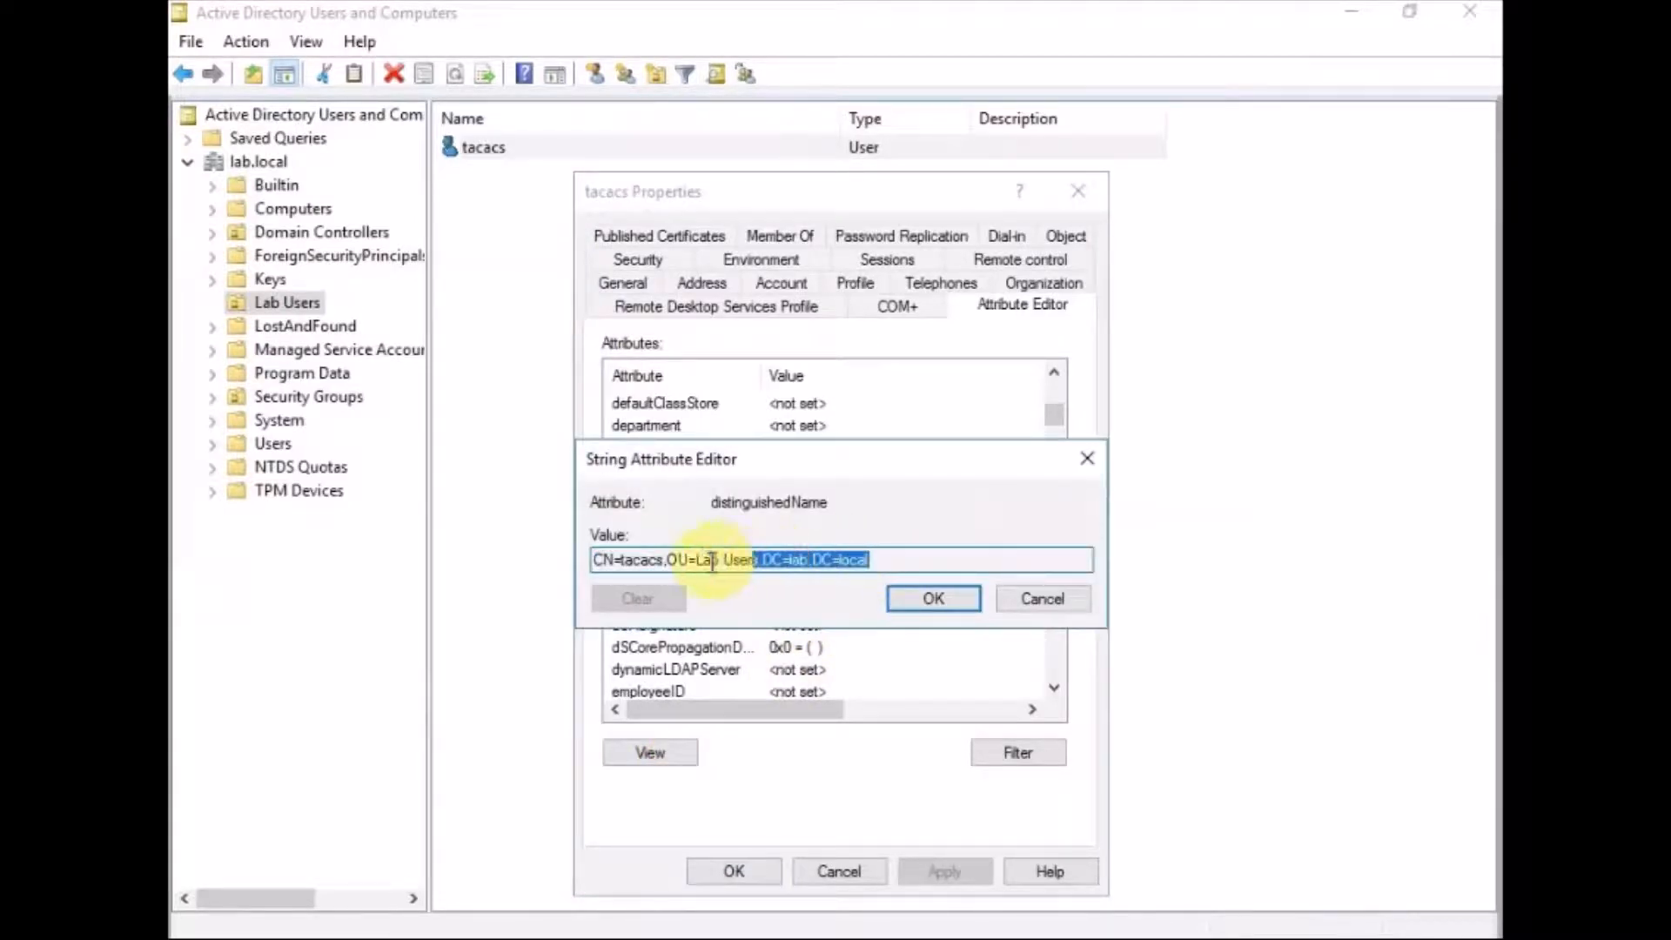
pyautogui.rightClick(698, 559)
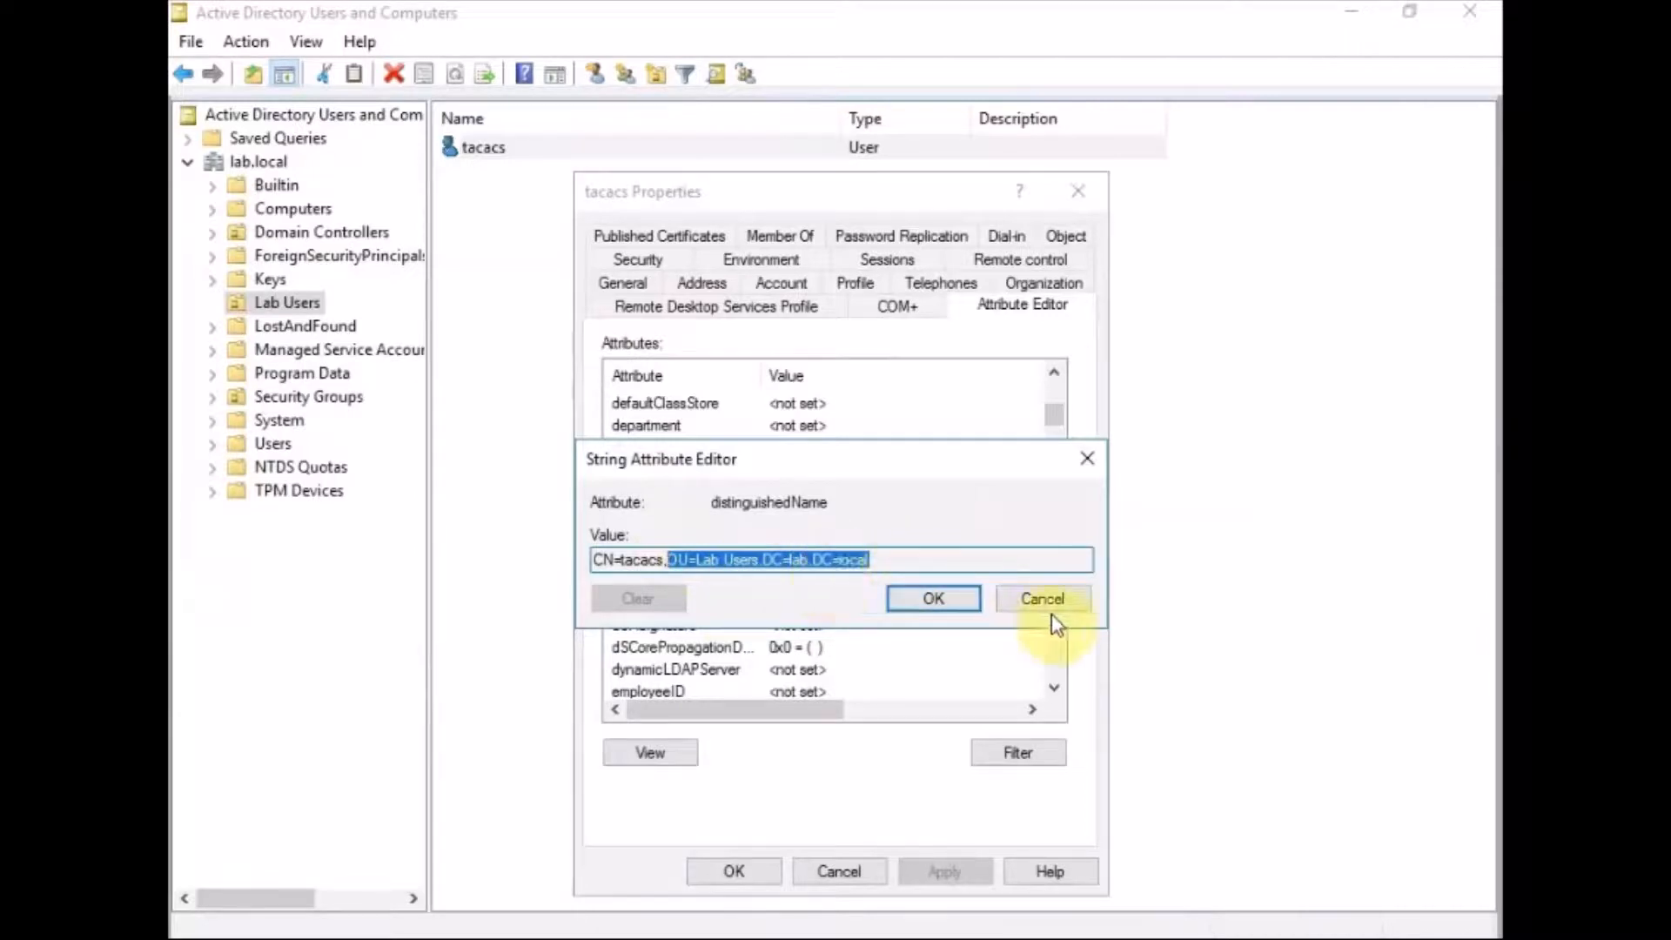
pyautogui.click(1041, 597)
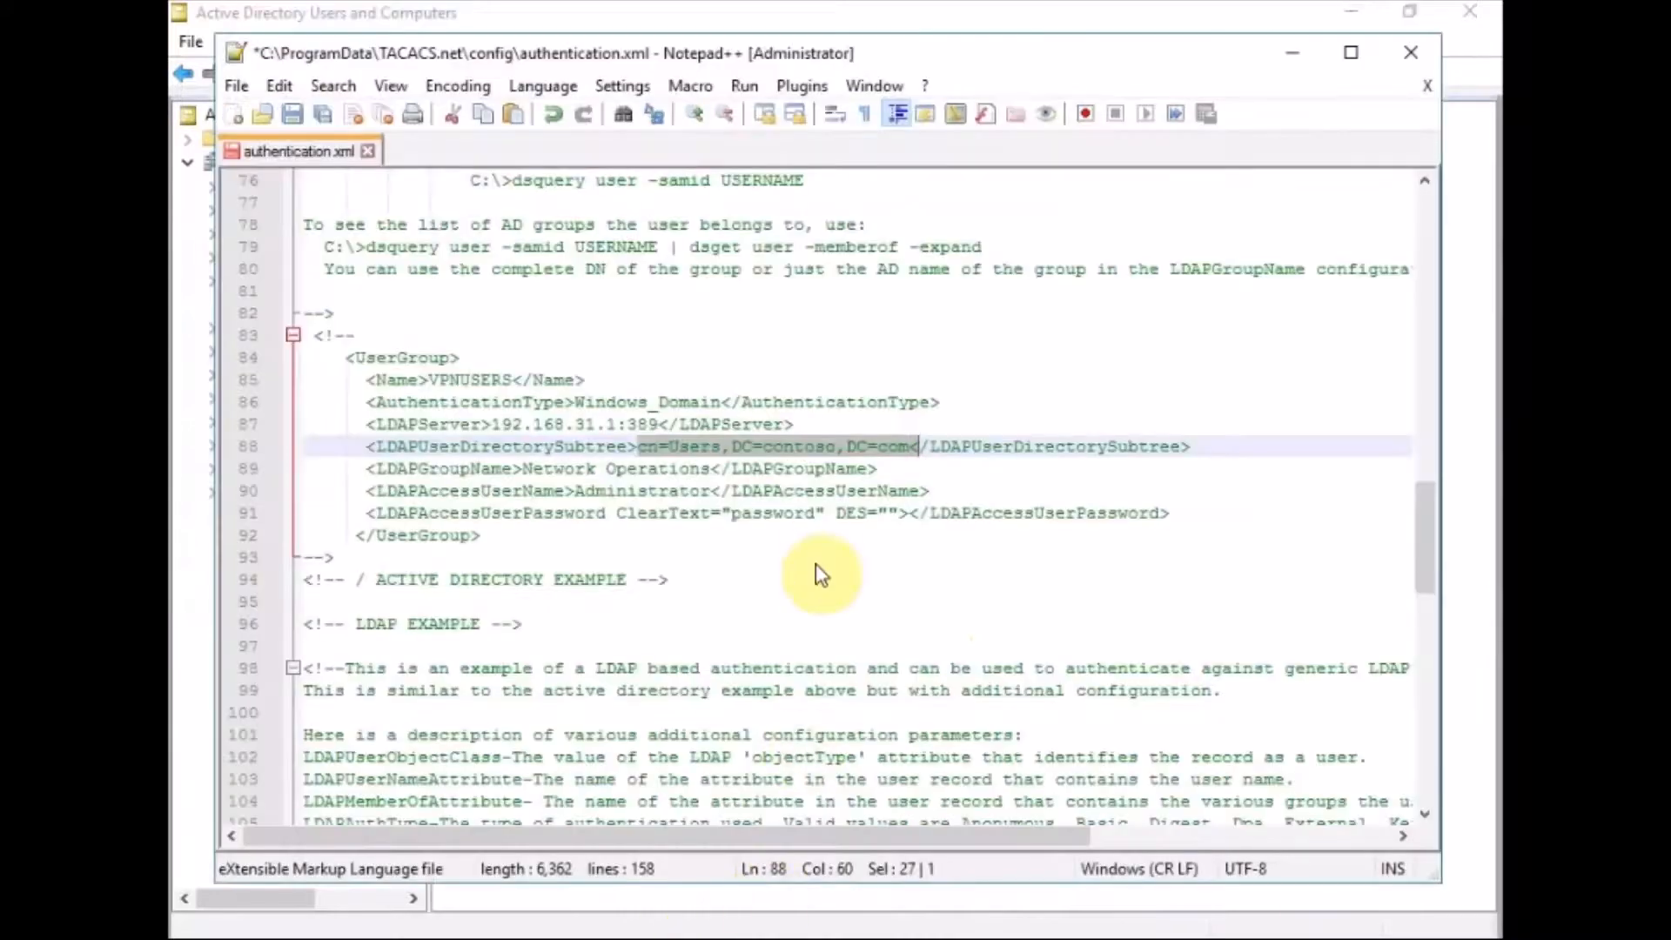
# - Set LDAPUserDirectorySubtree to OU=Lab Users,DC=lab,DC=local and LDAPGroupName to VPNUSERS
pyautogui.click(912, 448)
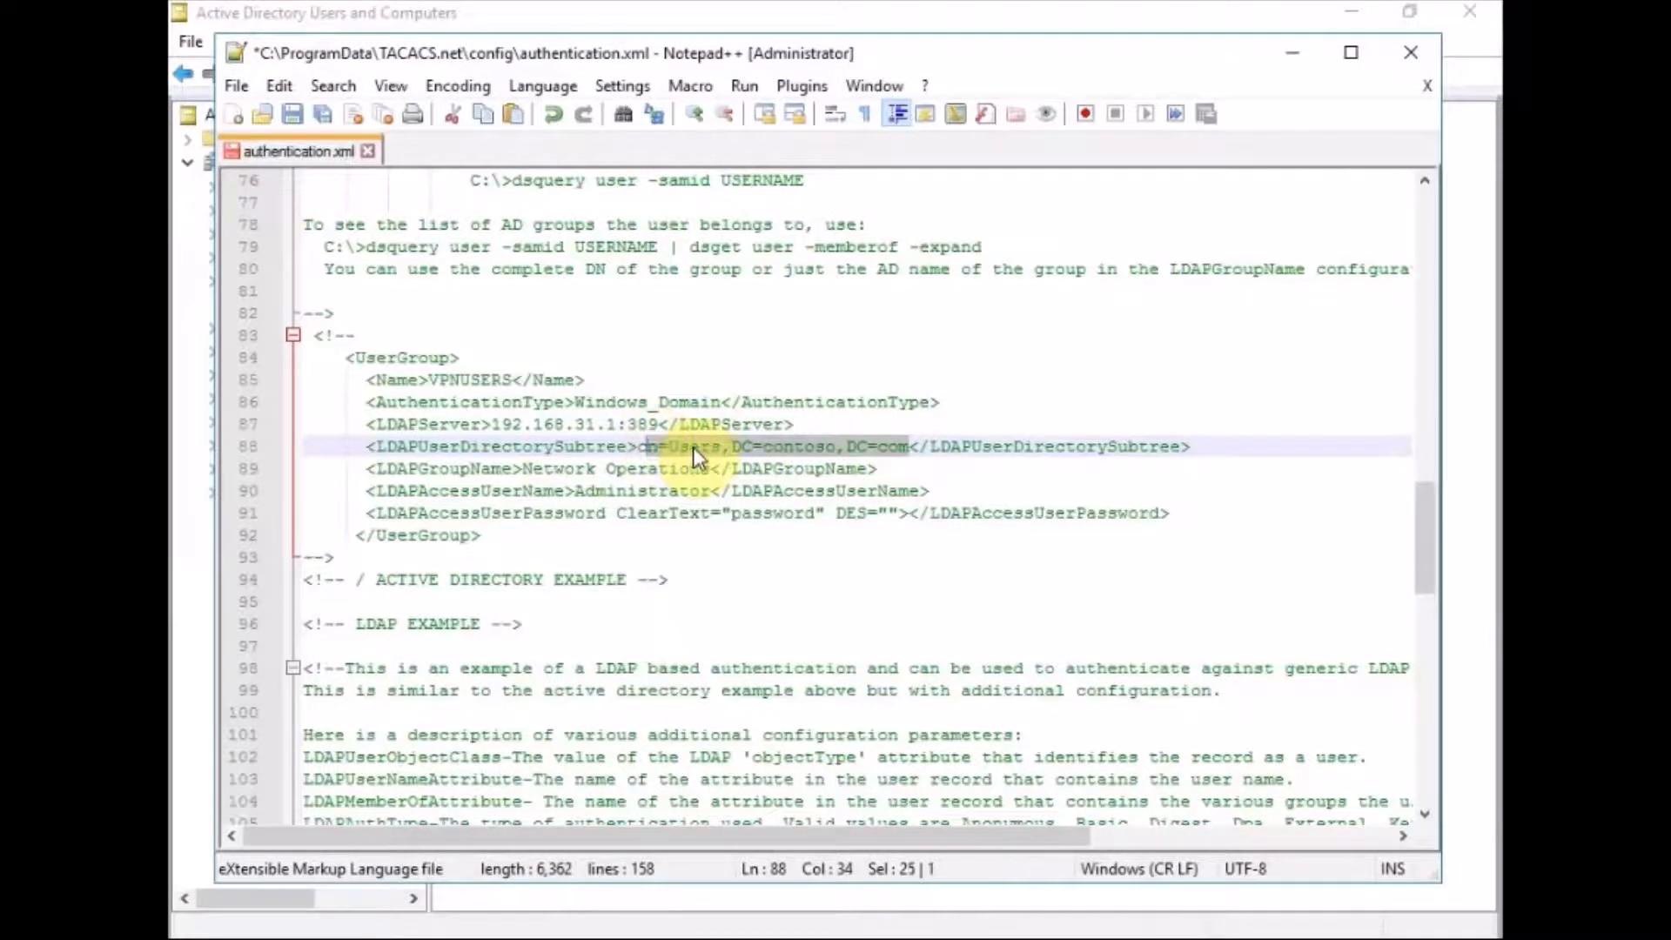
pyautogui.write('OU=Lab Users,DC=lab,DC=local')
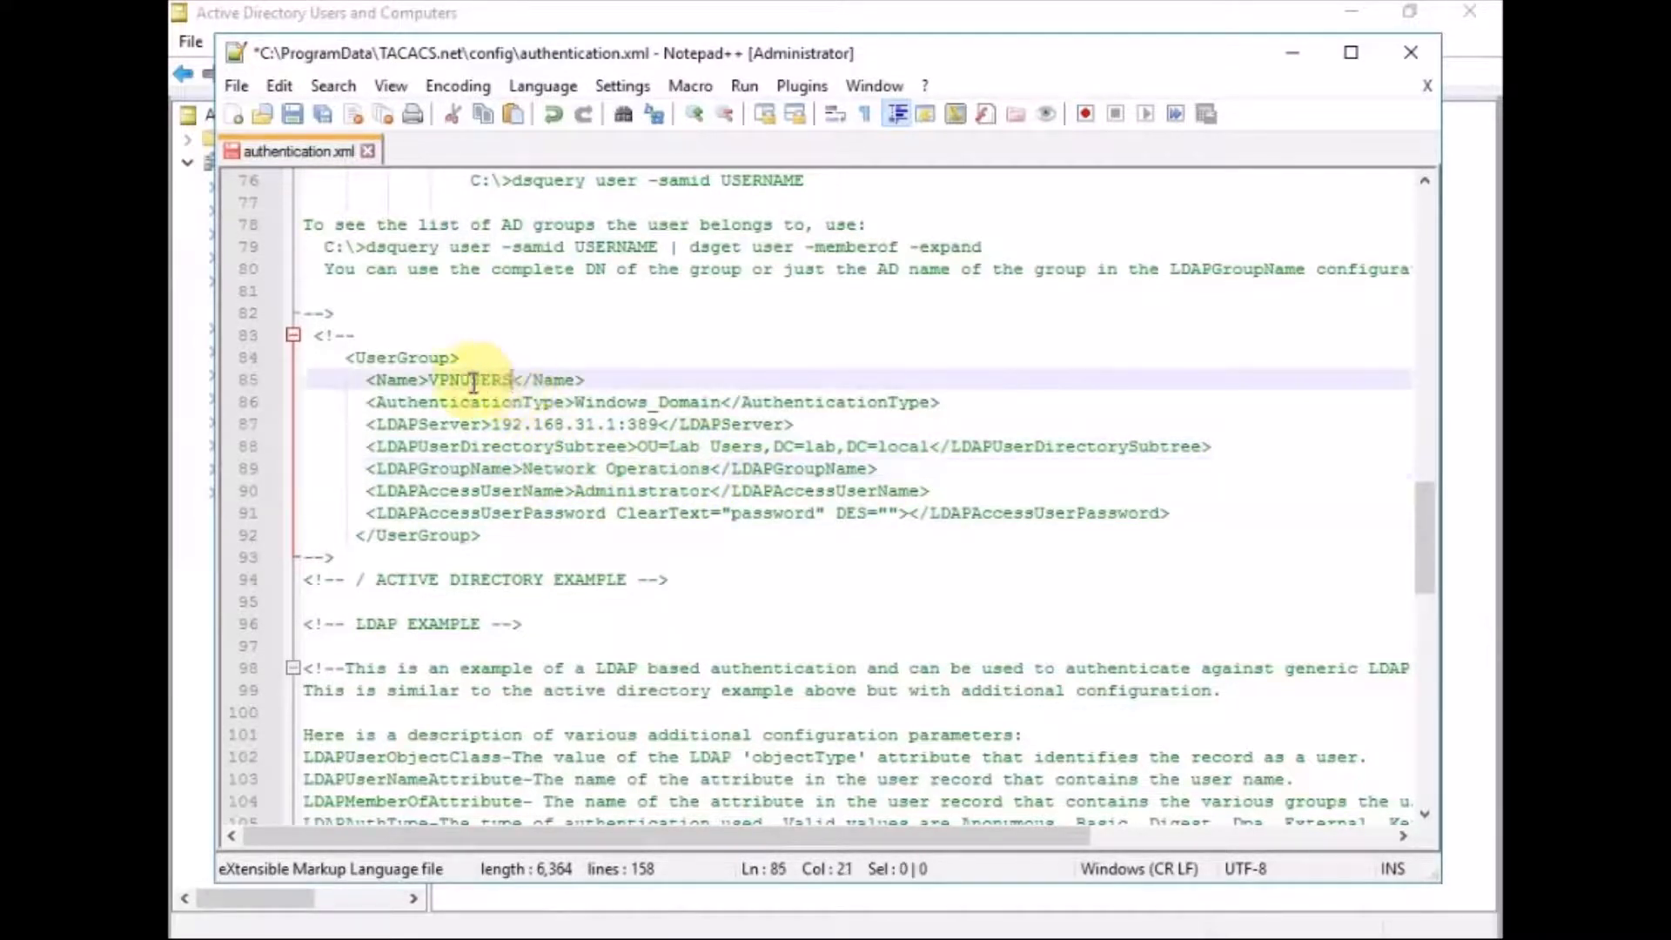
pyautogui.rightClick(469, 380)
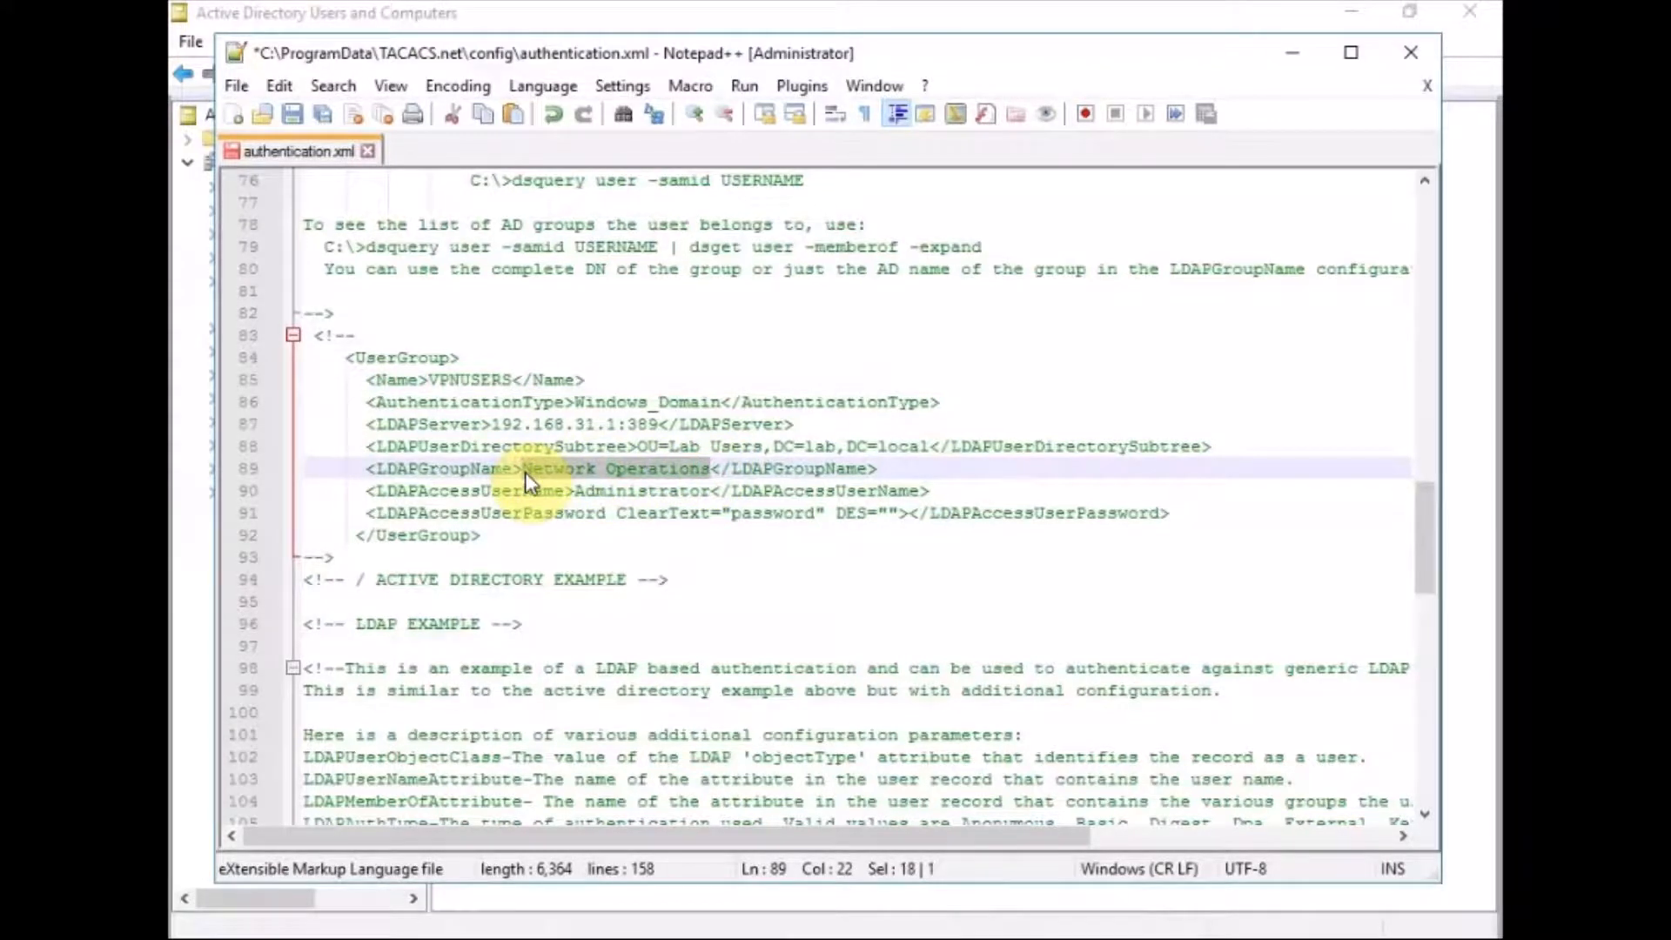
pyautogui.write('VPNUSERS')
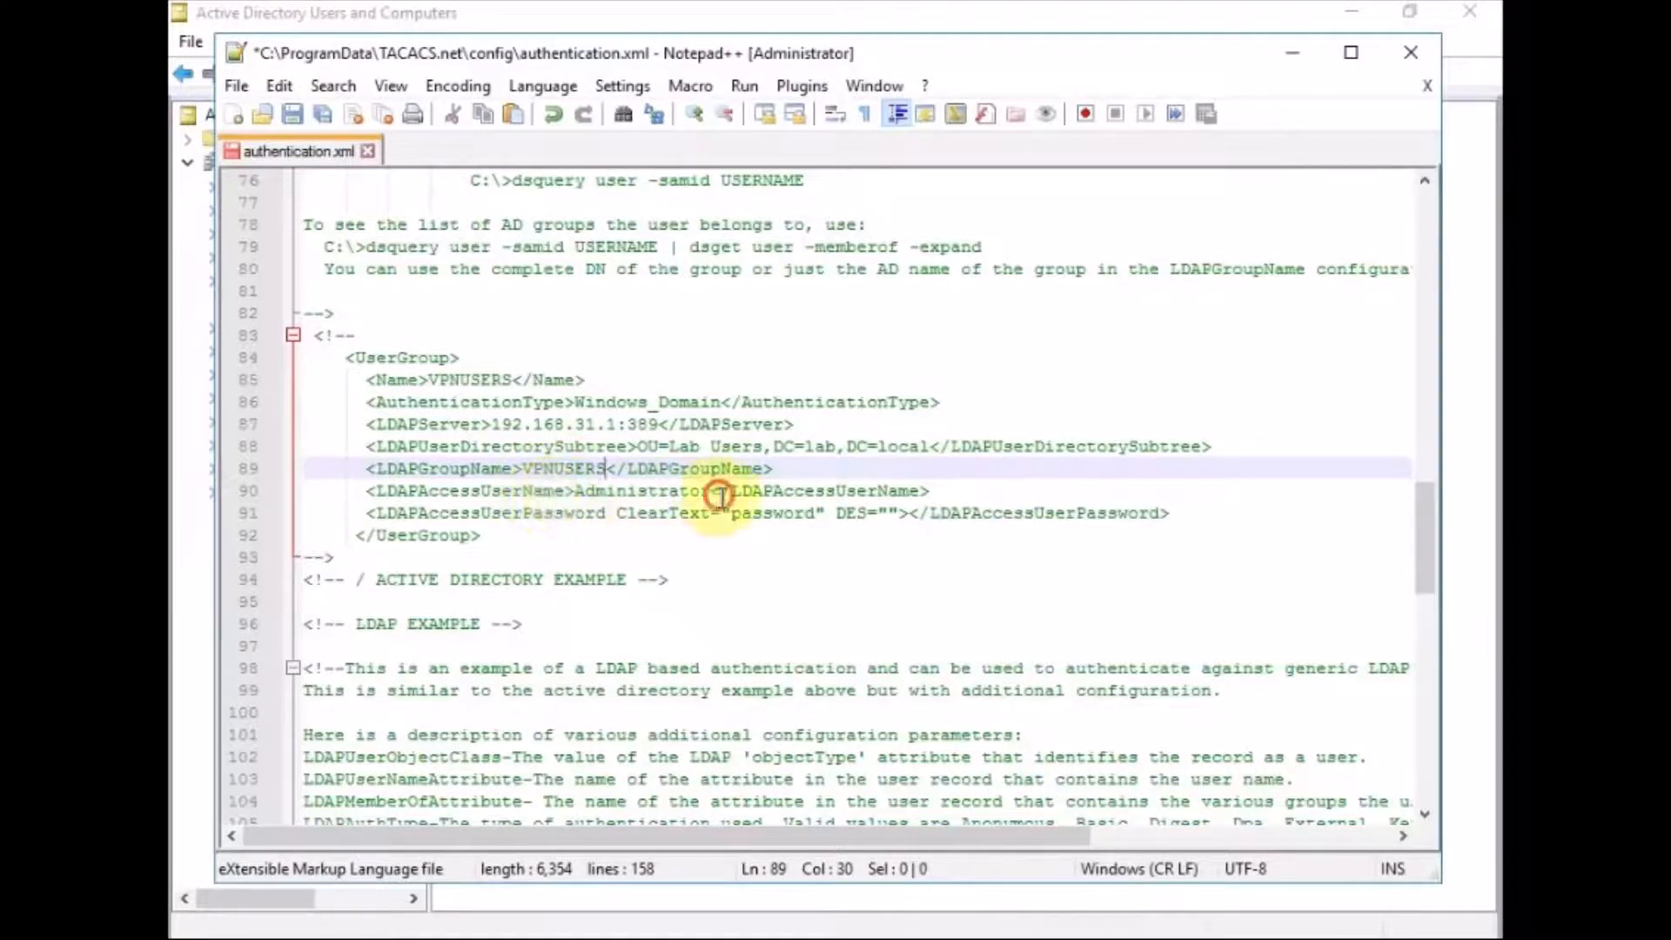
pyautogui.doubleClick(639, 491)
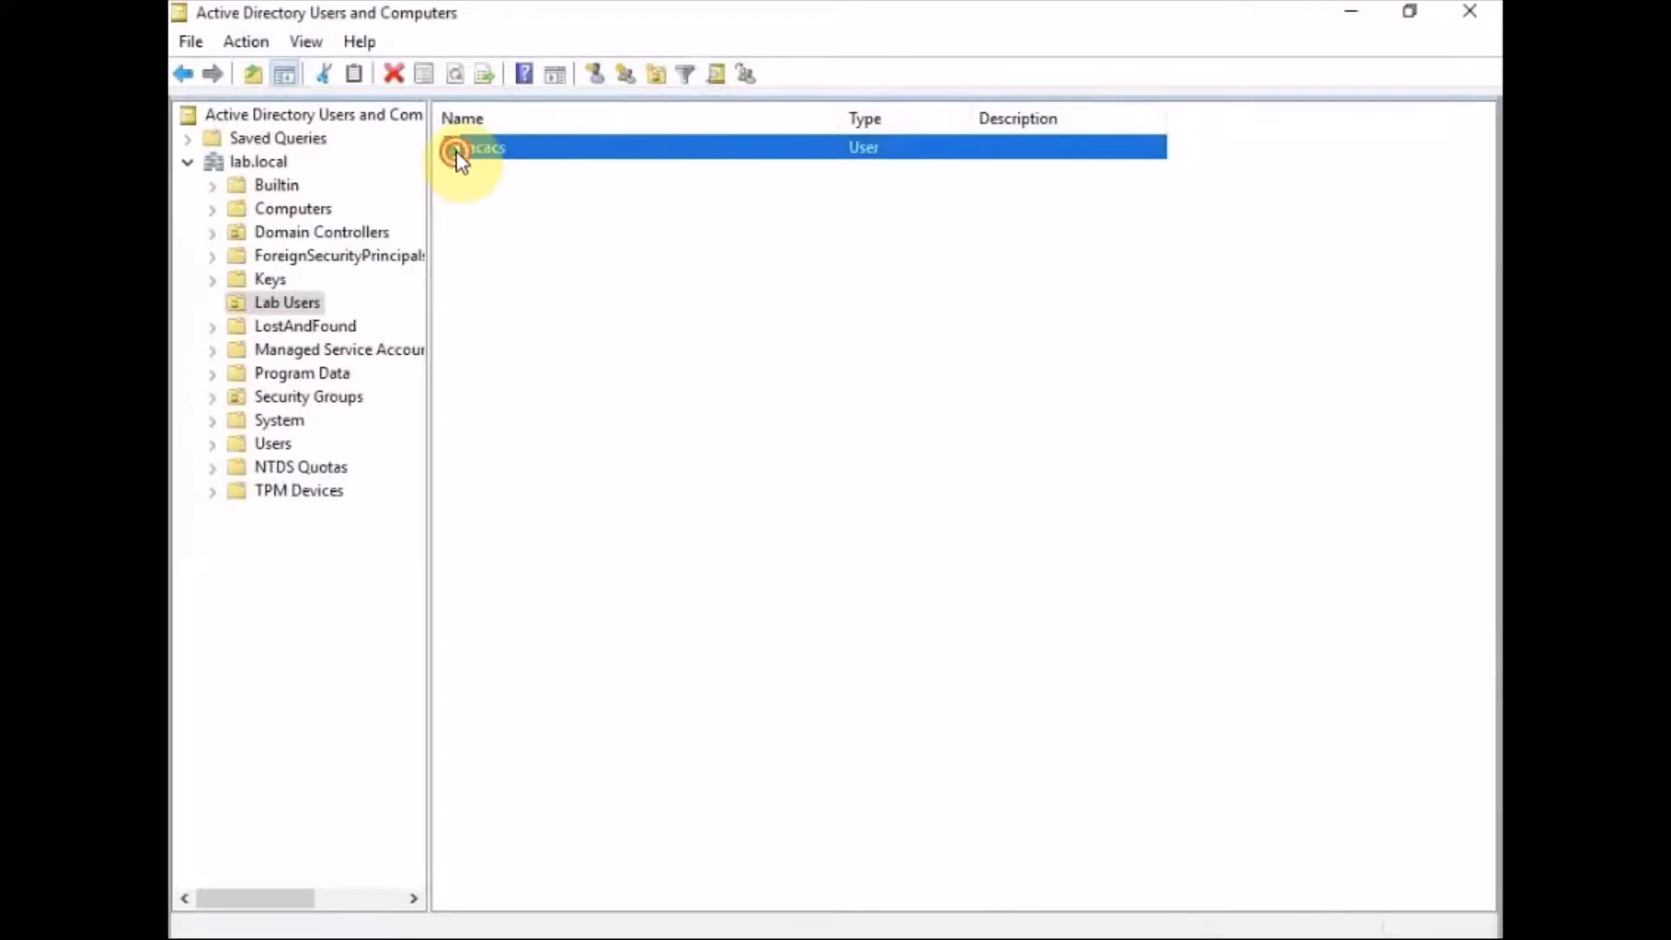
# - Replace the Administrator access user with tacacs and start uncommenting the UserGroup block
pyautogui.doubleClick(468, 146)
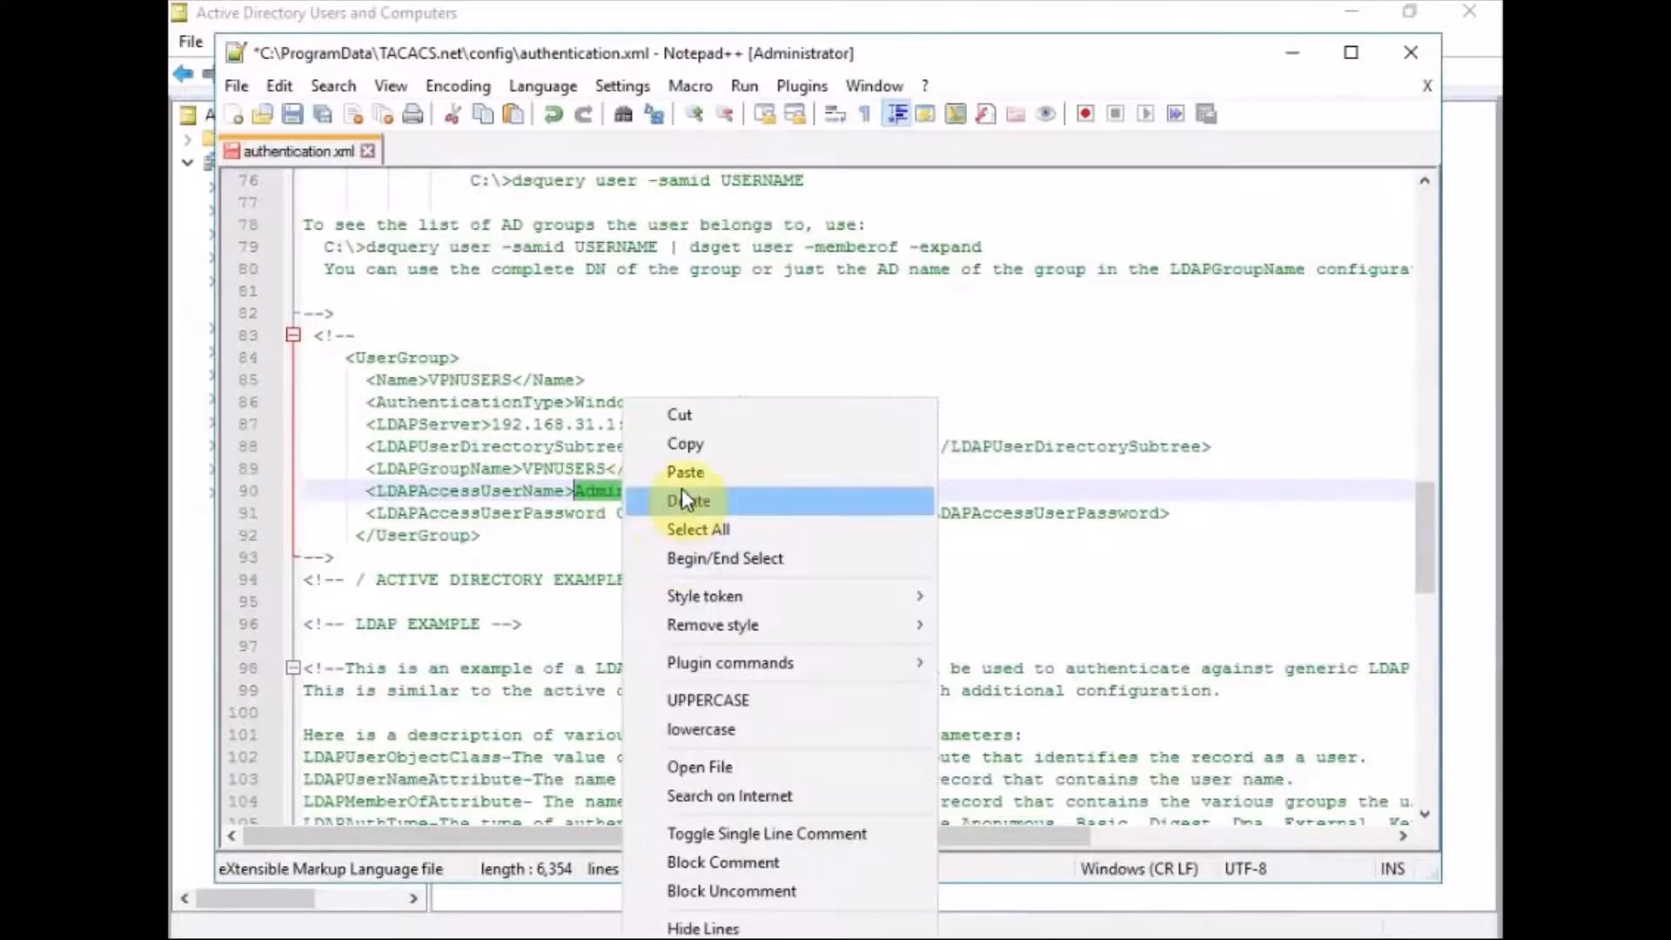
pyautogui.click(685, 471)
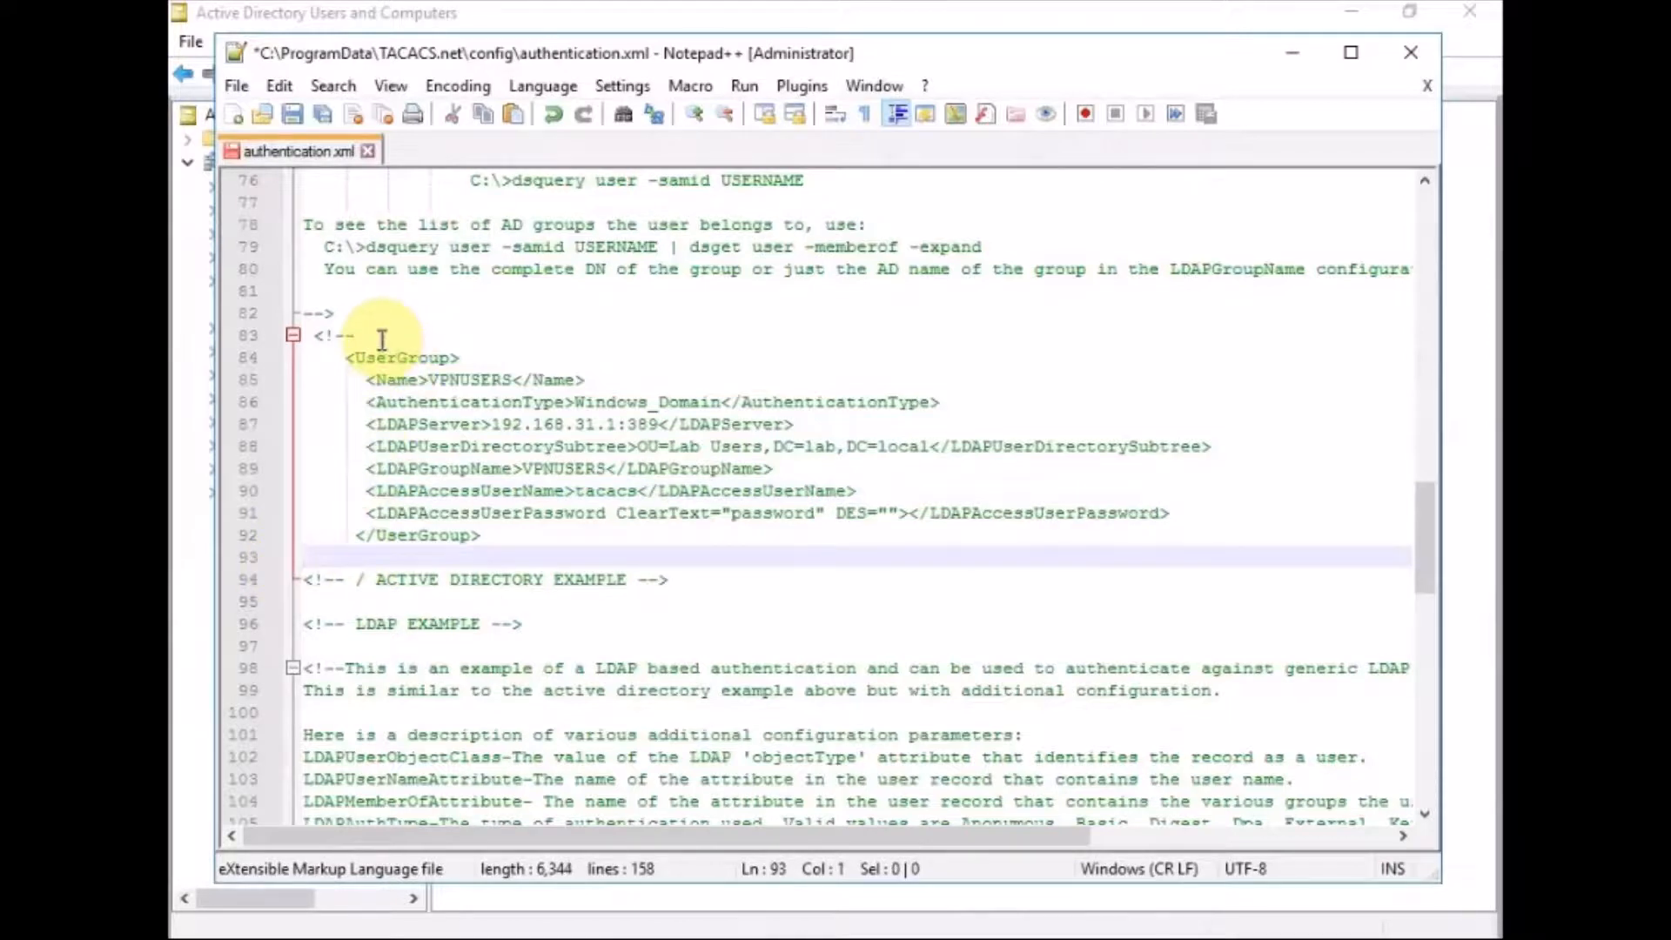
pyautogui.click(341, 334)
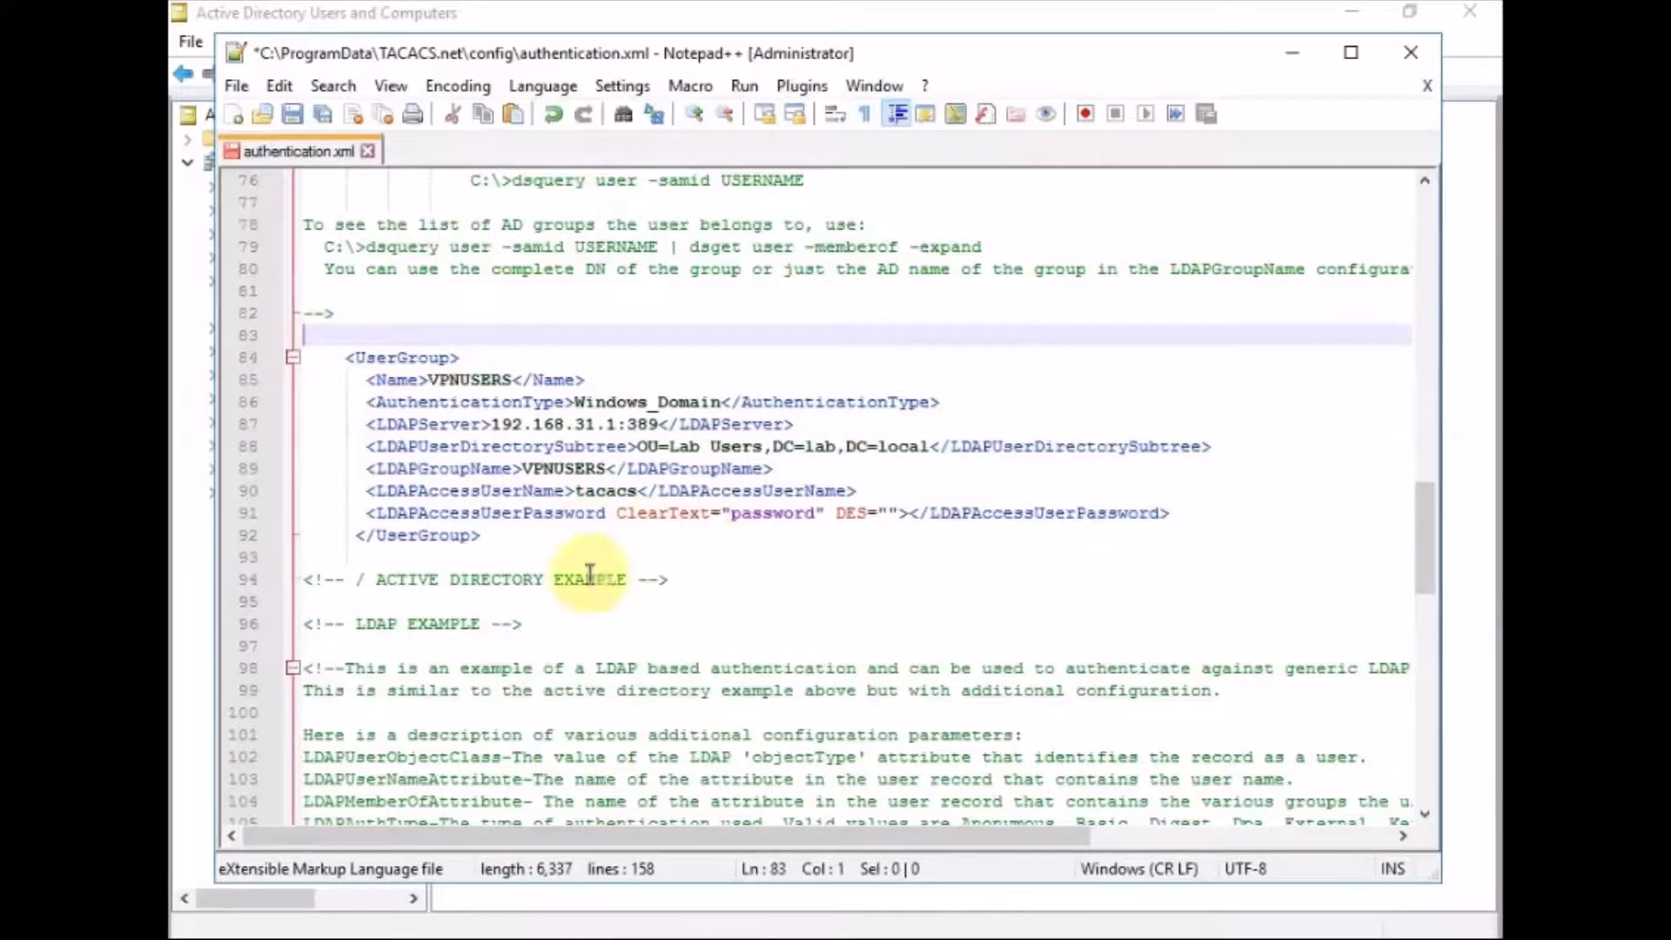
pyautogui.moveTo(647, 540)
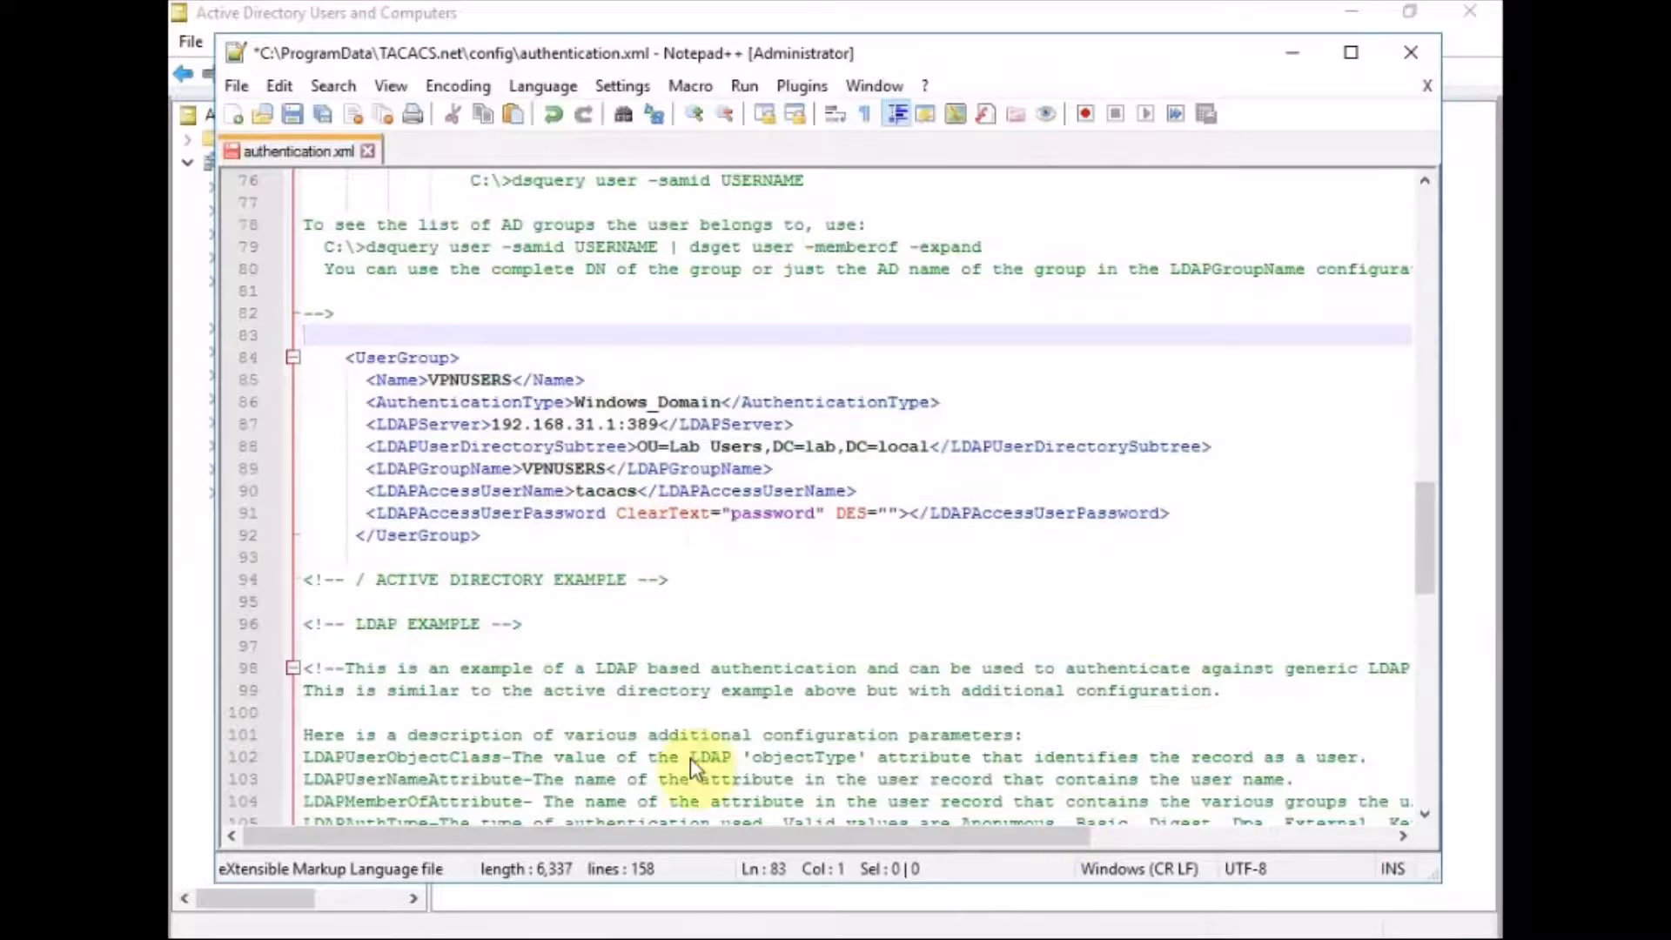
# - Select the ClearText password placeholder, then switch to the tacacs user in AD Lab Users
pyautogui.click(766, 512)
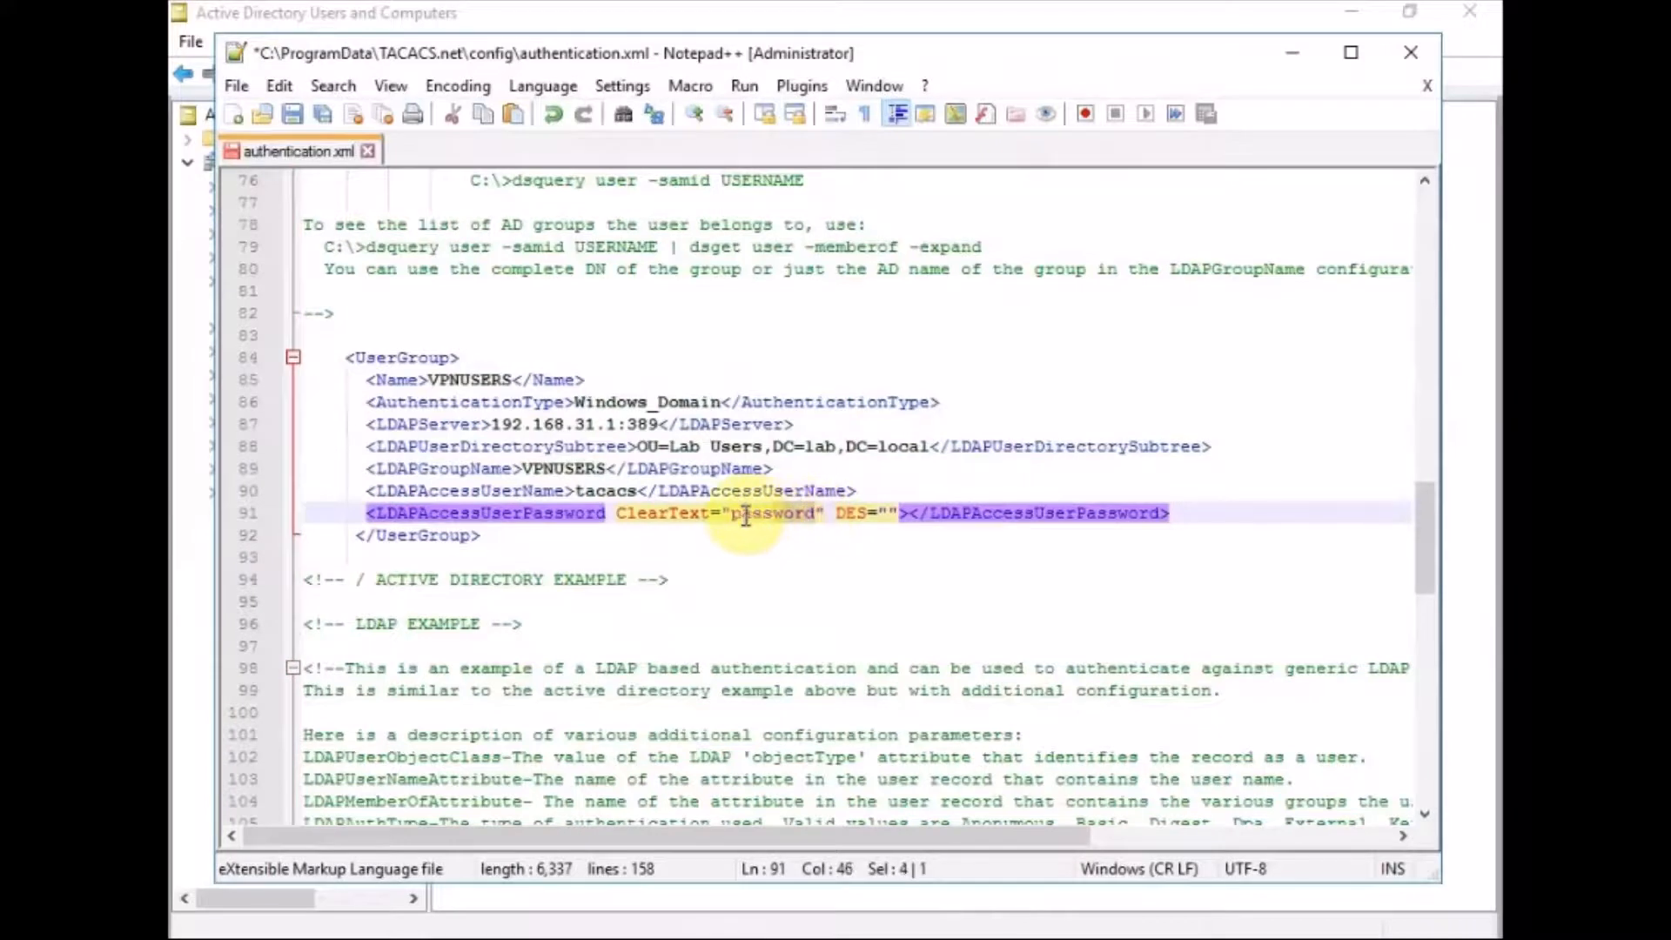
pyautogui.doubleClick(776, 512)
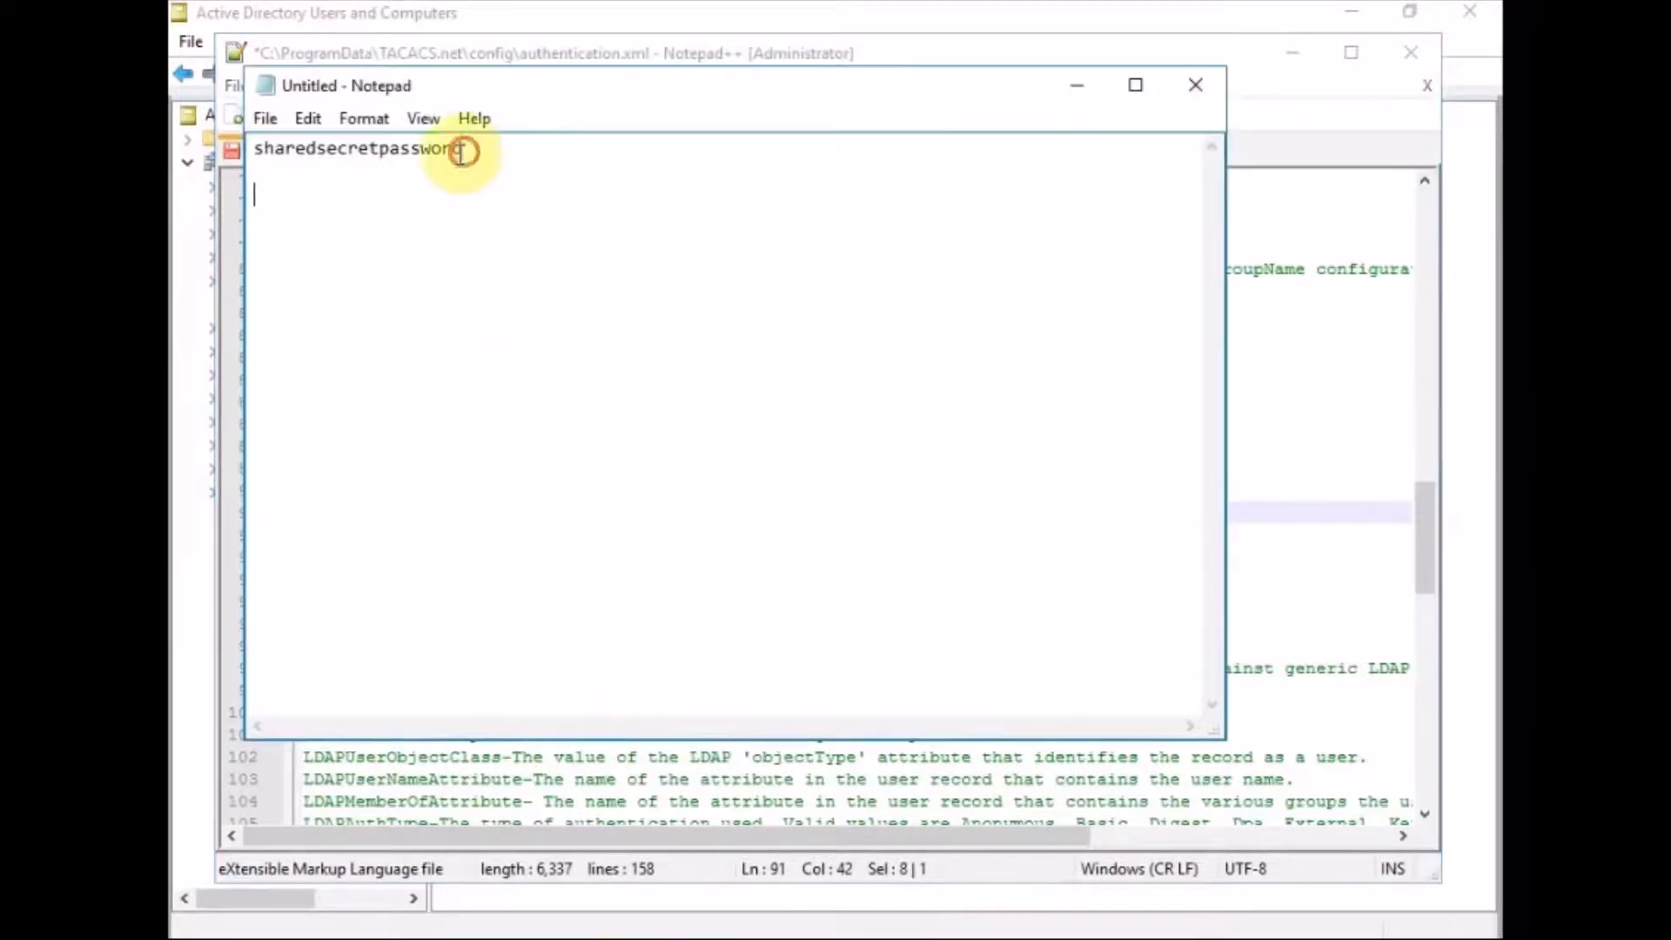
pyautogui.doubleClick(356, 148)
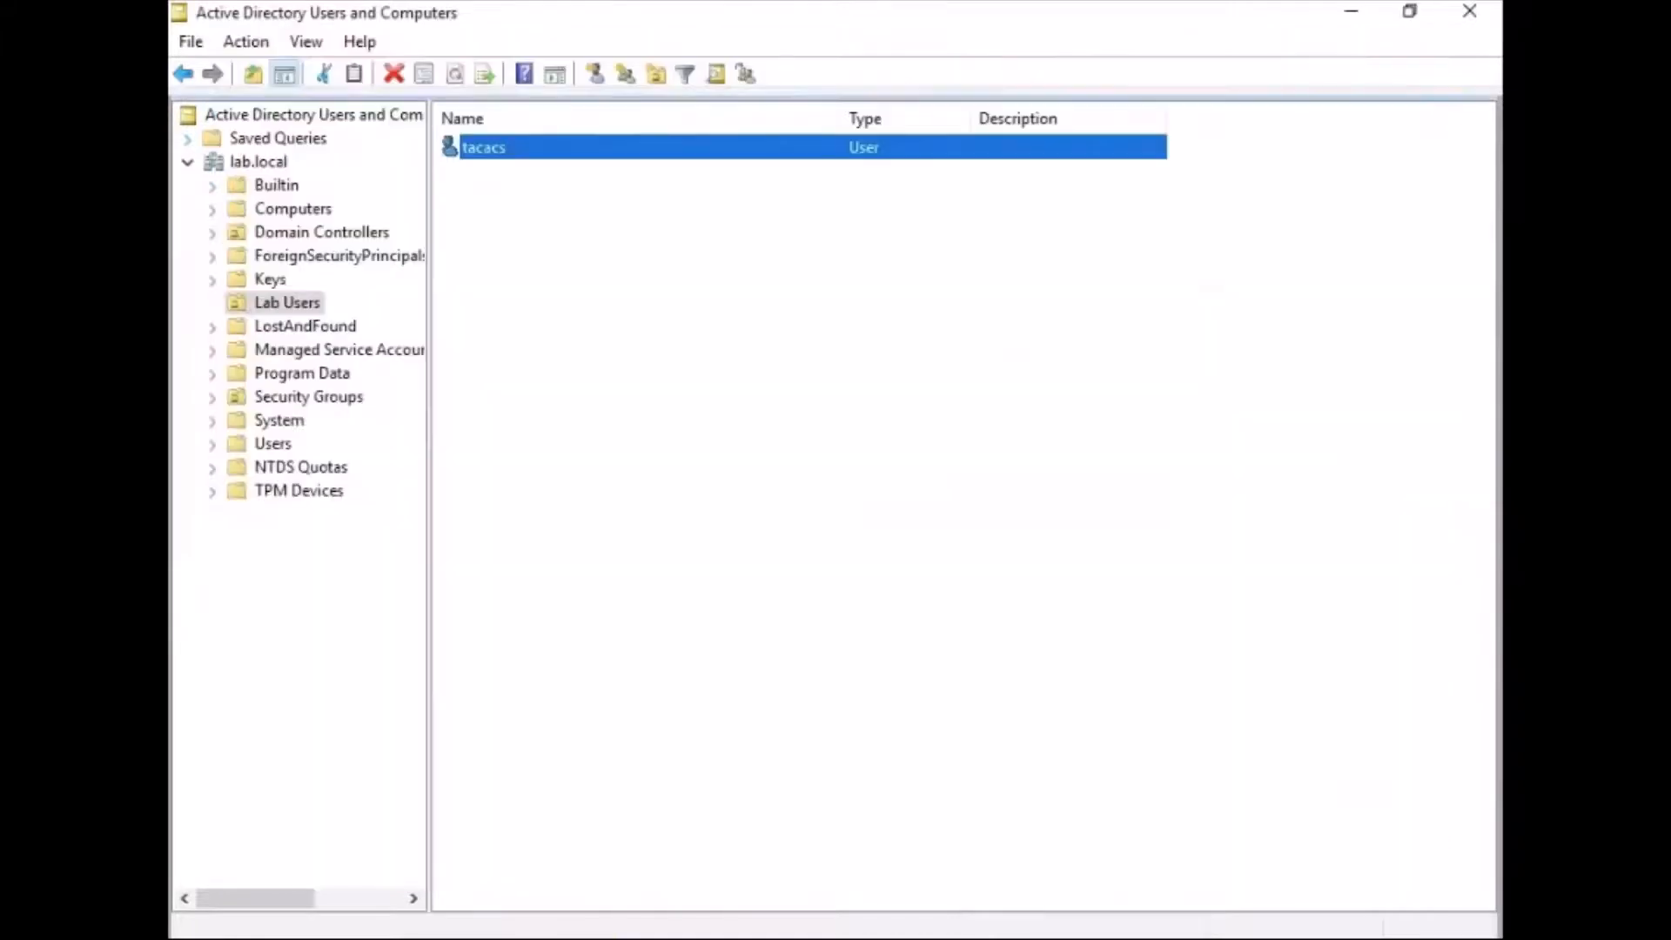
pyautogui.rightClick(482, 147)
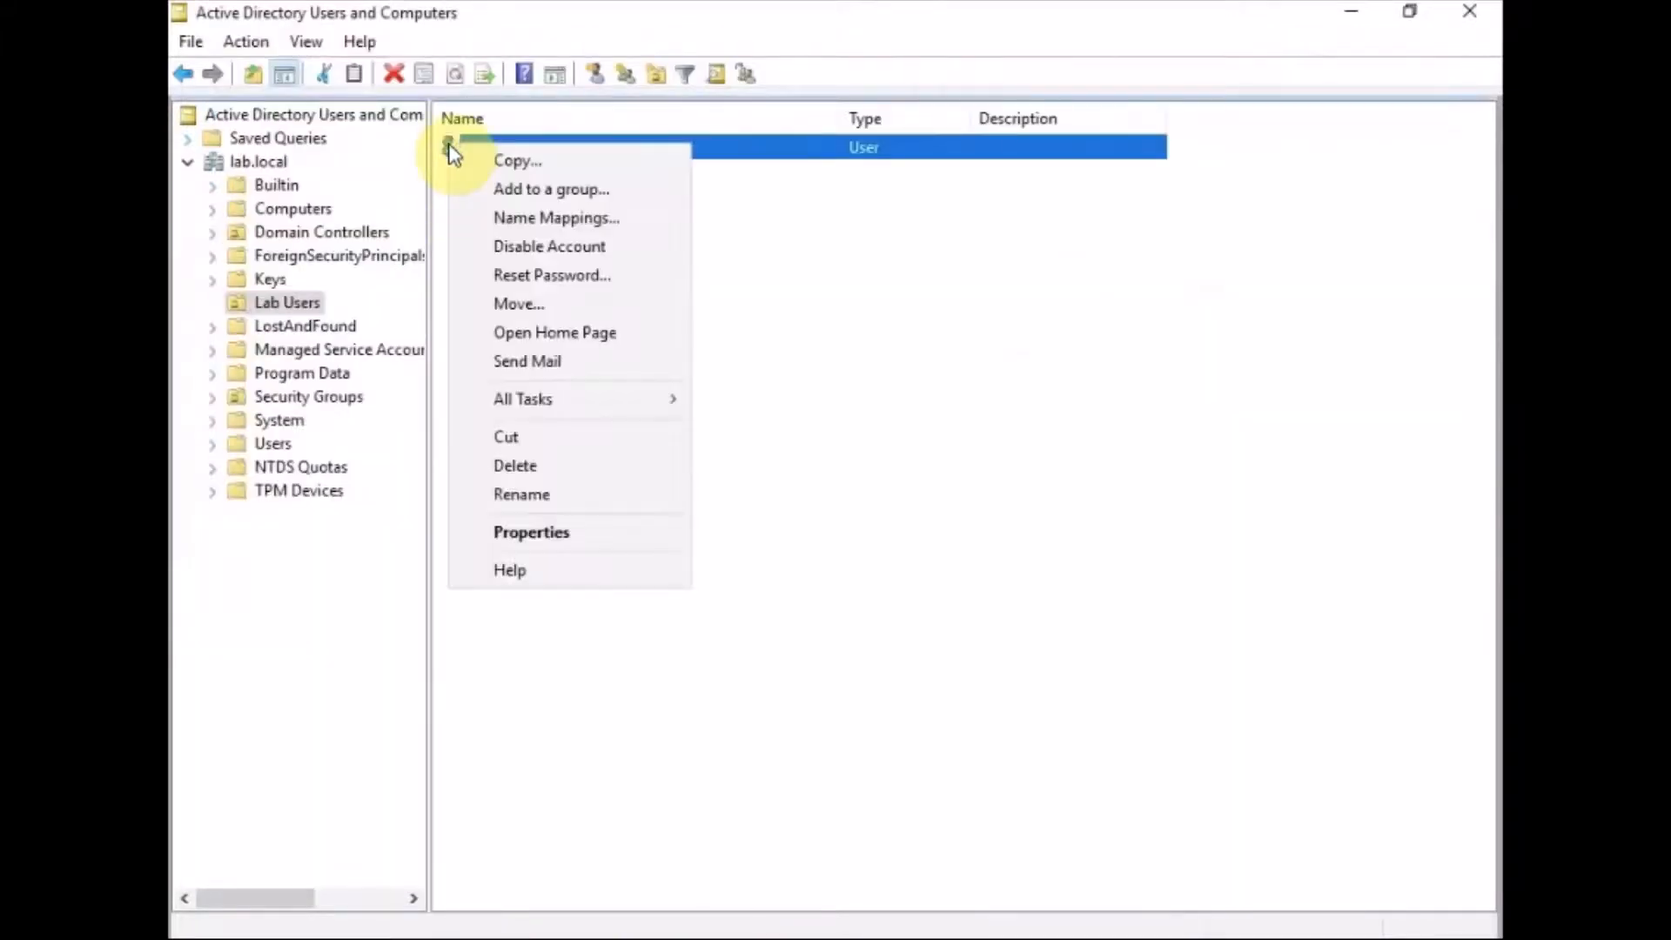
pyautogui.click(552, 275)
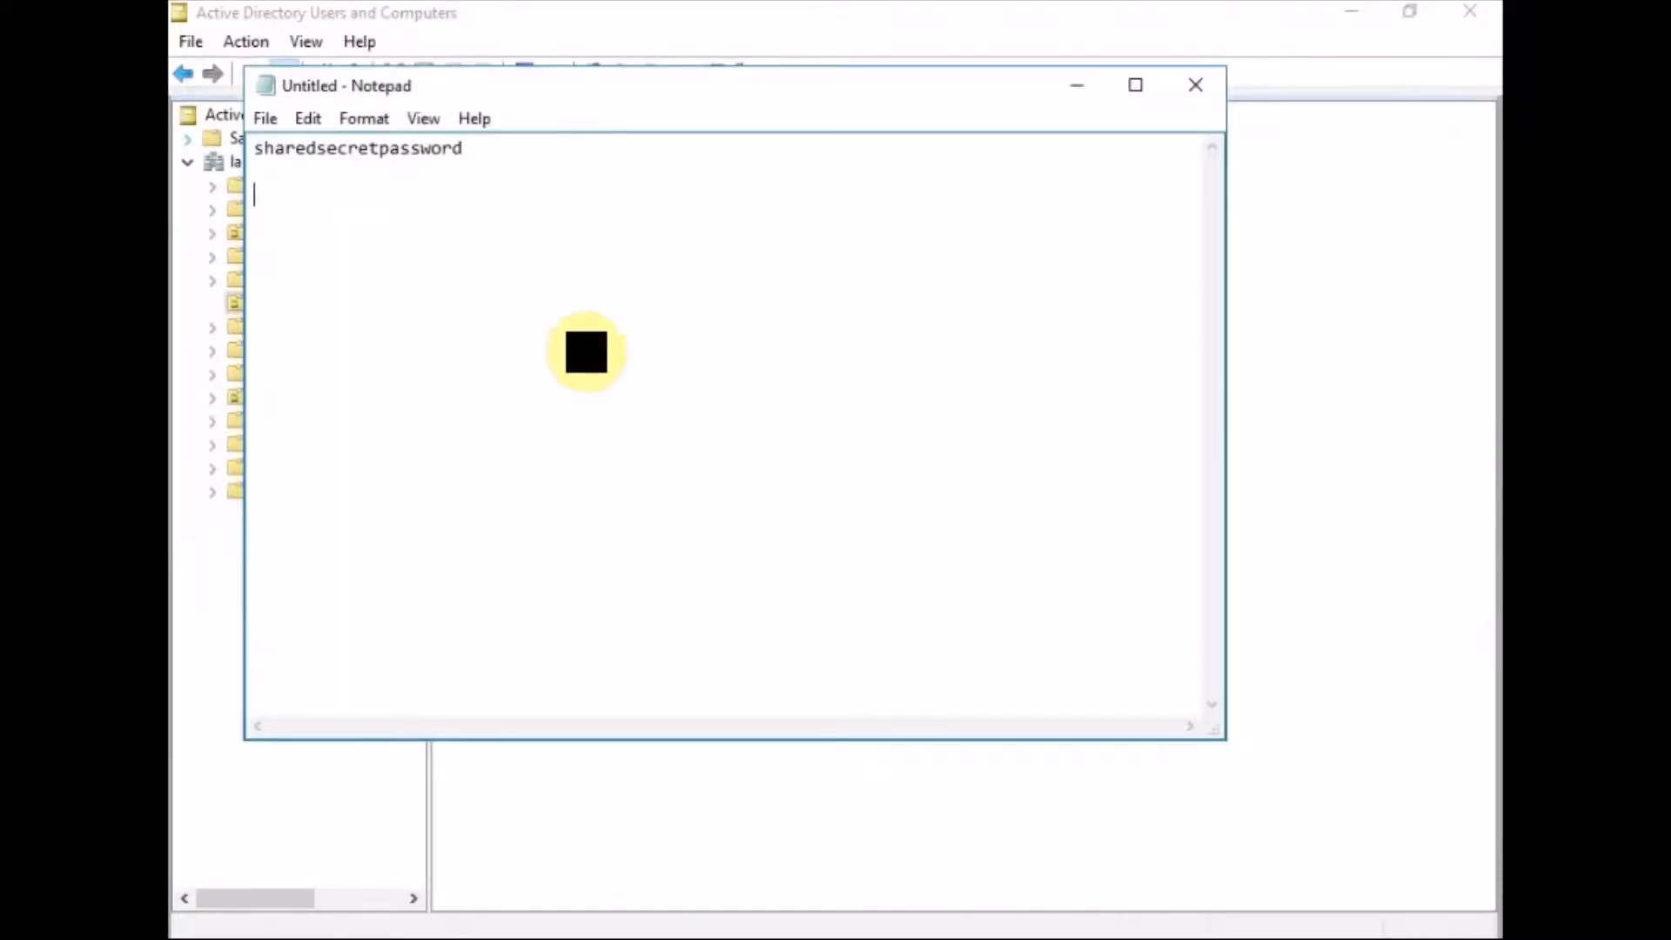
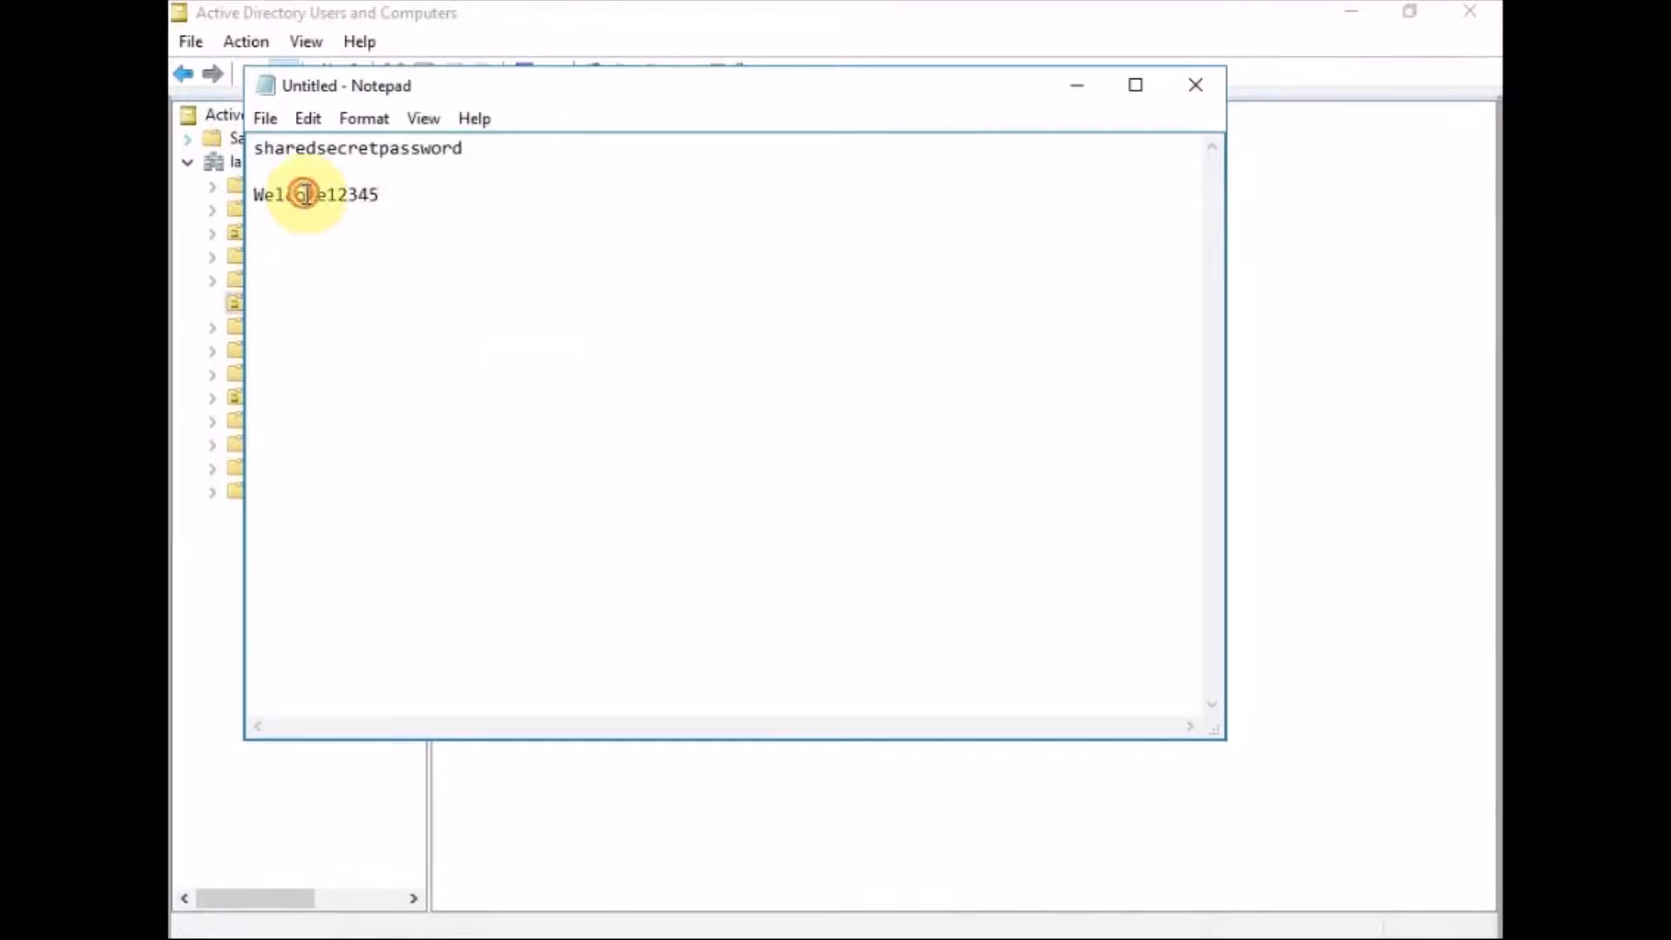
pyautogui.doubleClick(315, 194)
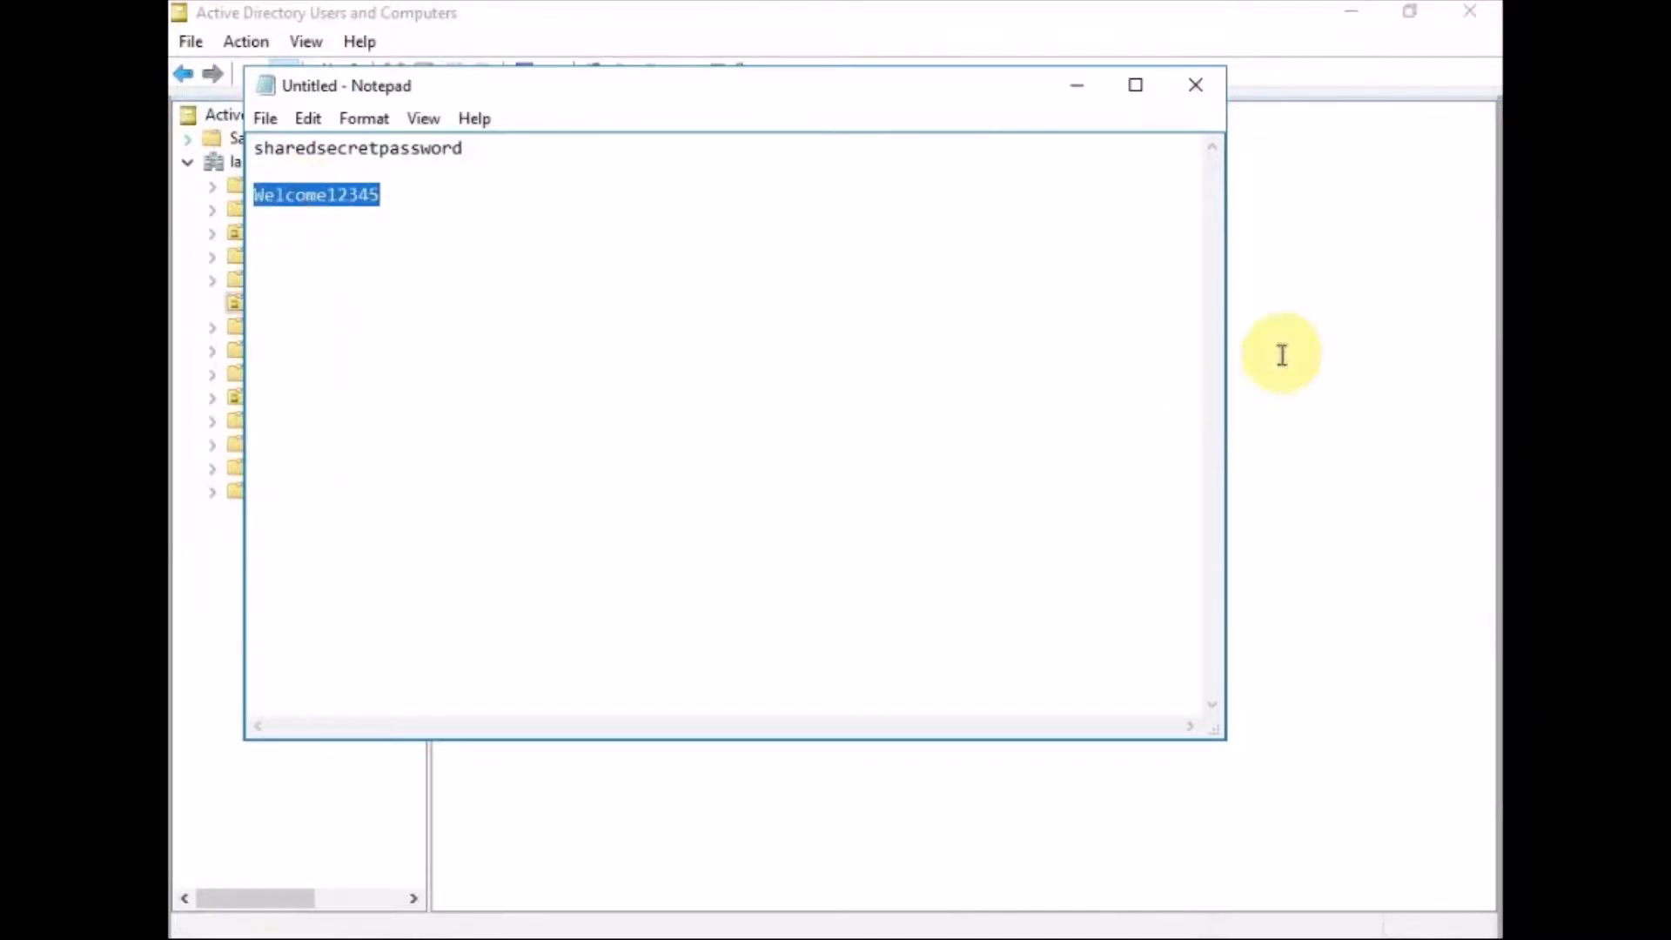
pyautogui.click(1194, 85)
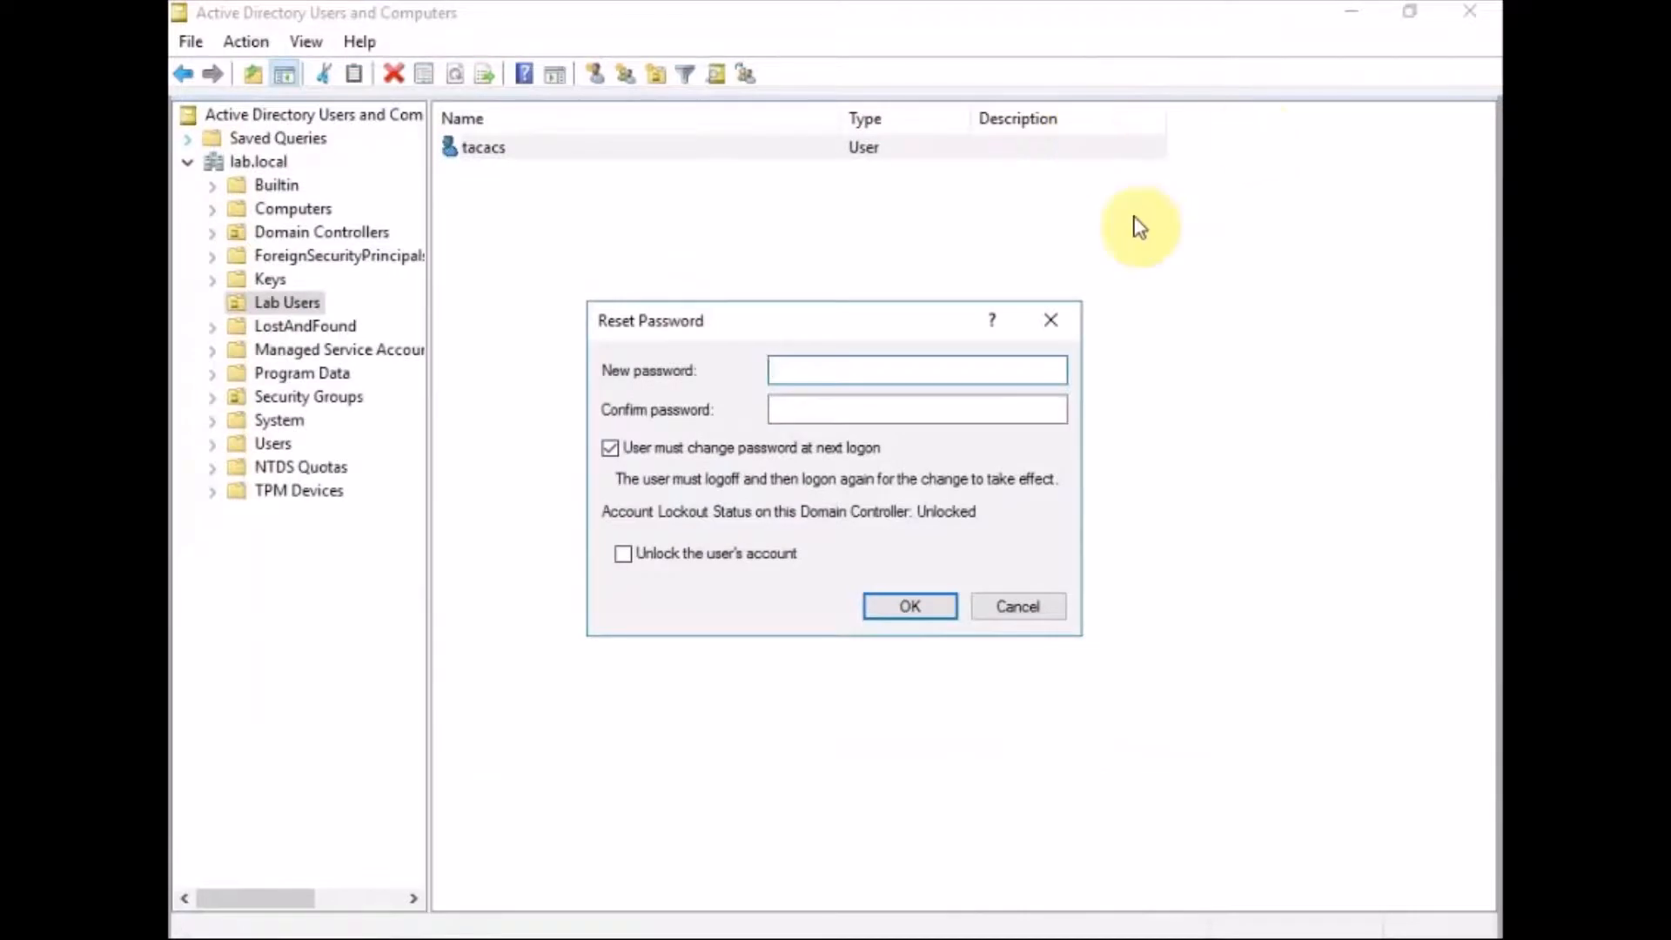
pyautogui.rightClick(918, 369)
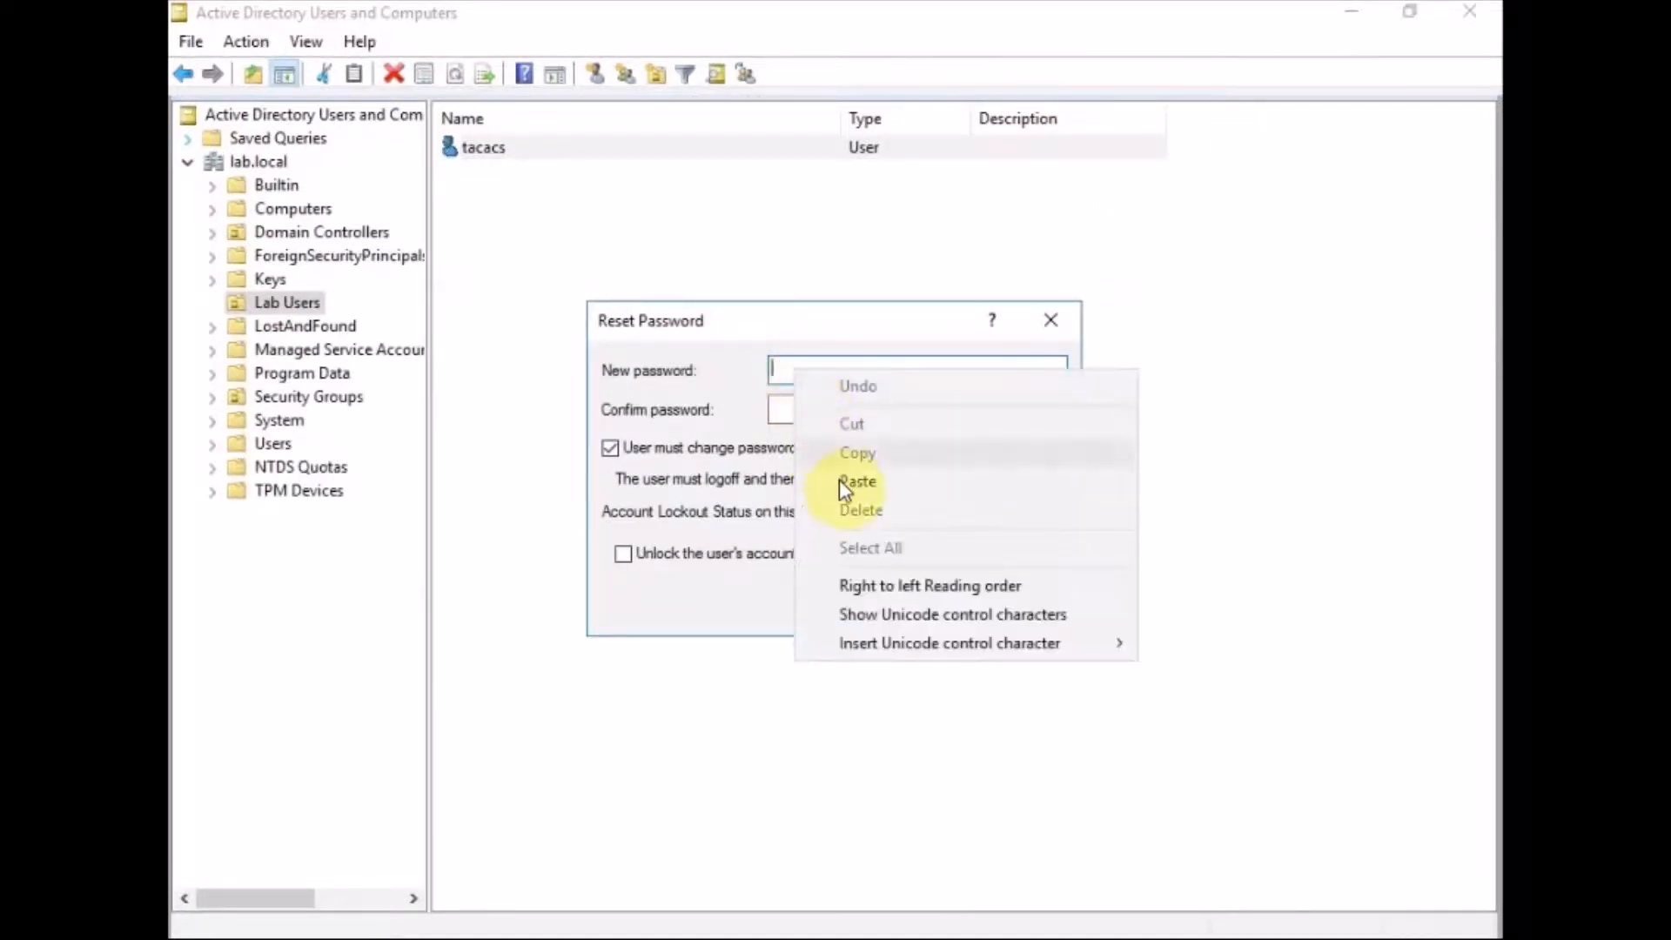
pyautogui.click(856, 480)
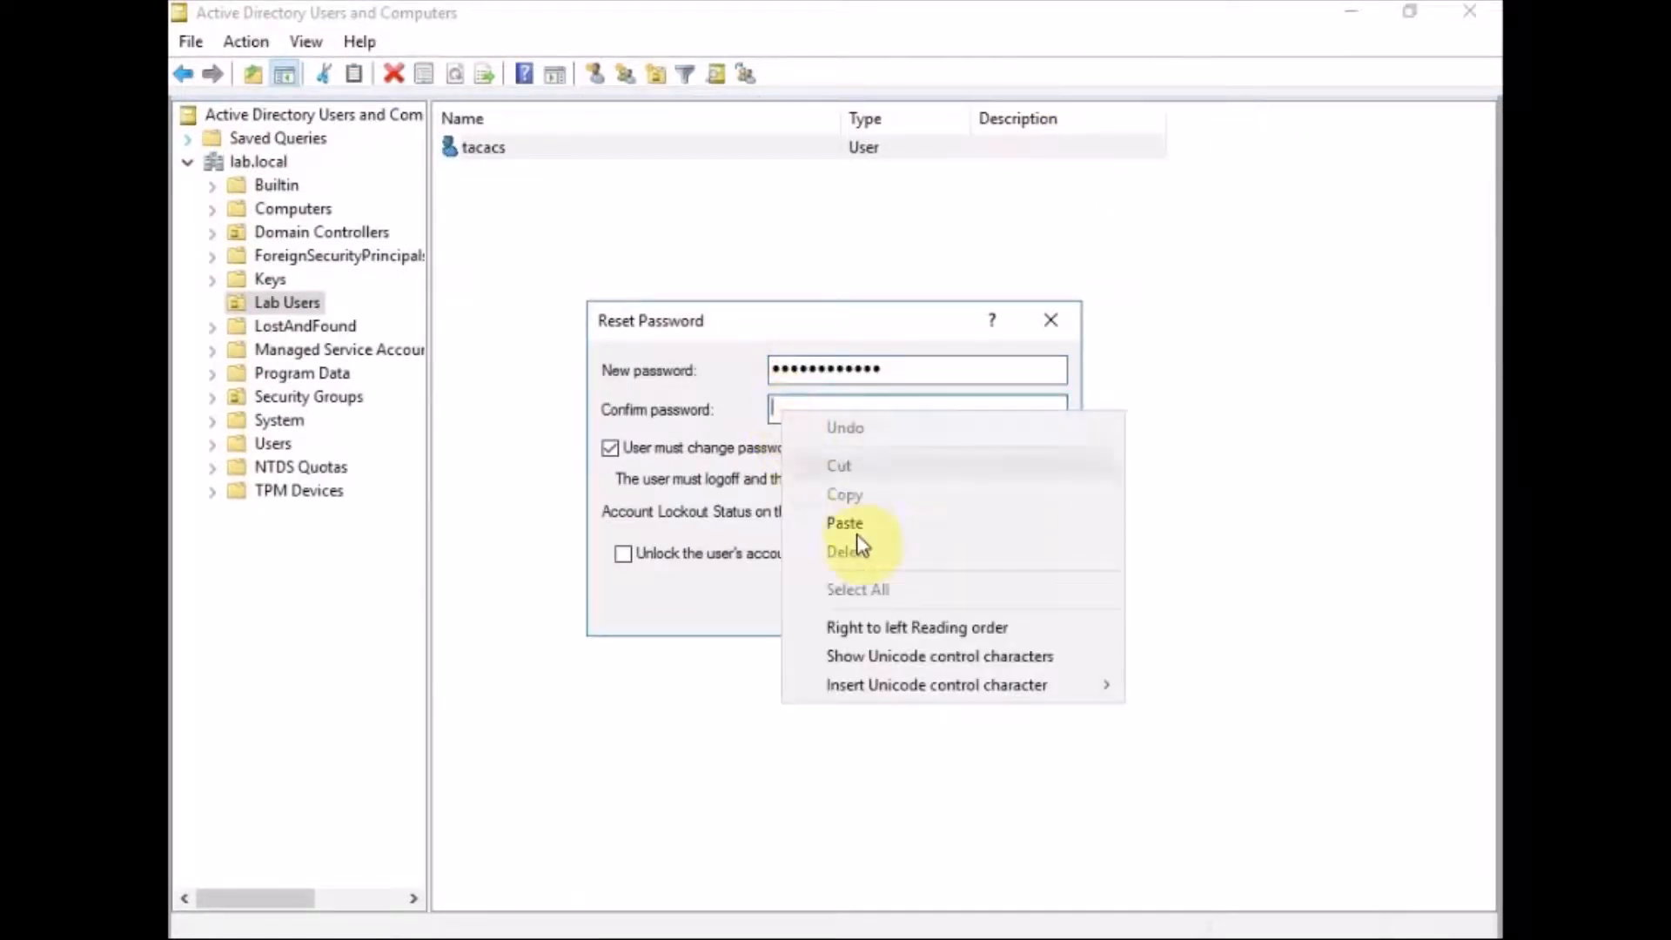
pyautogui.click(846, 524)
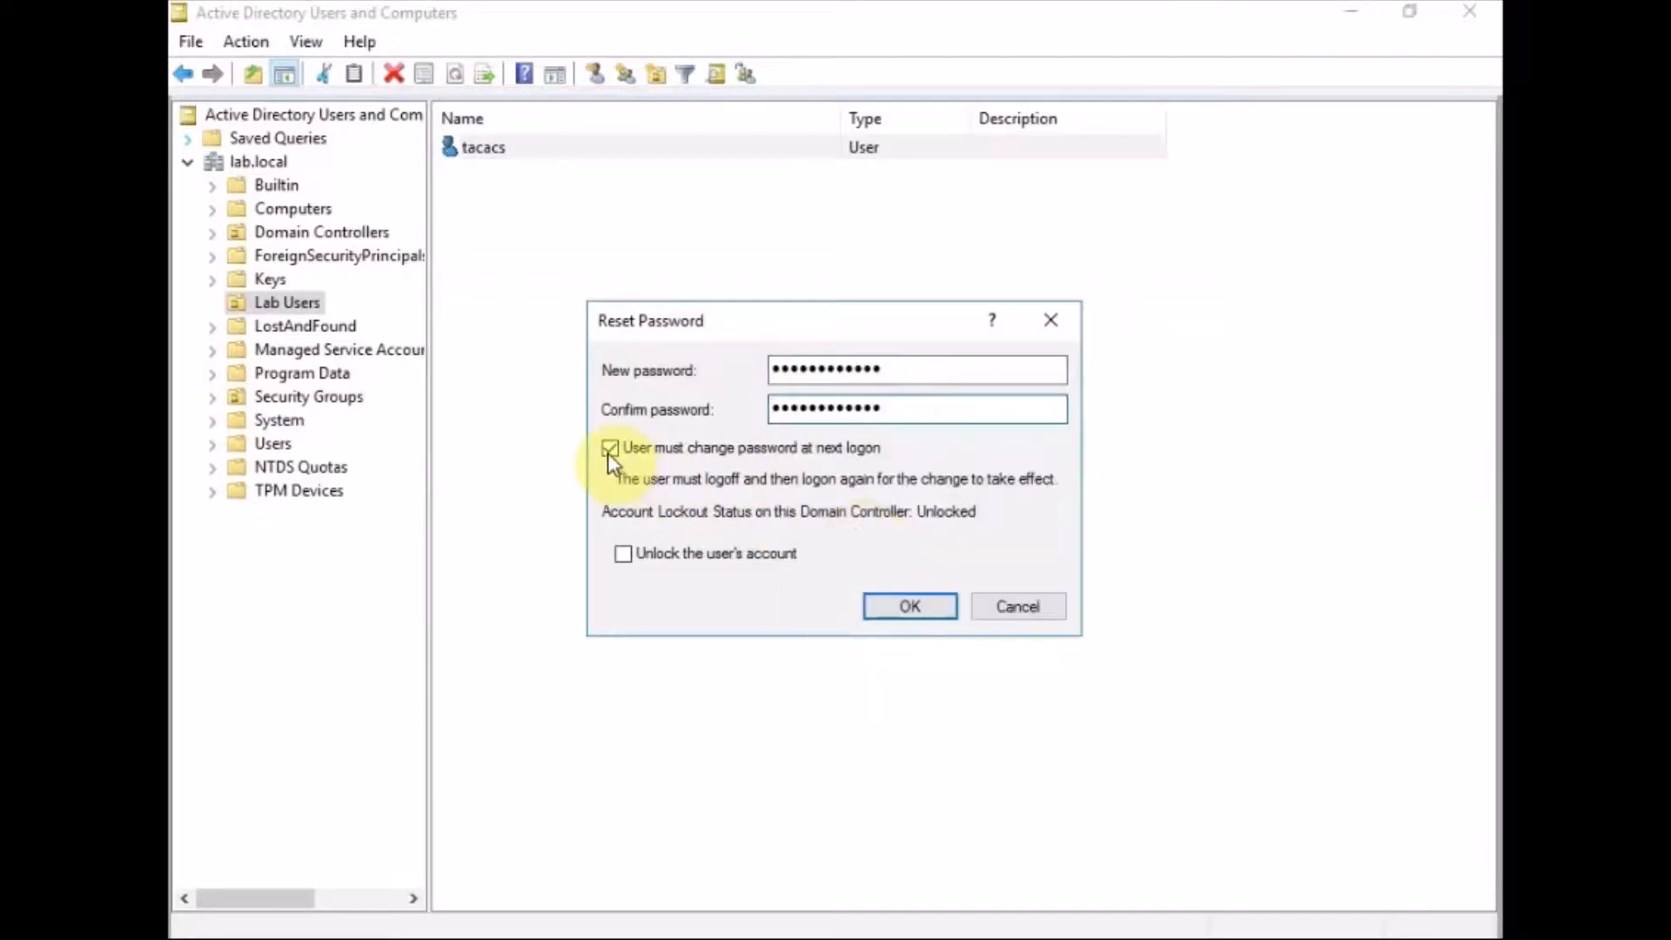
pyautogui.click(909, 606)
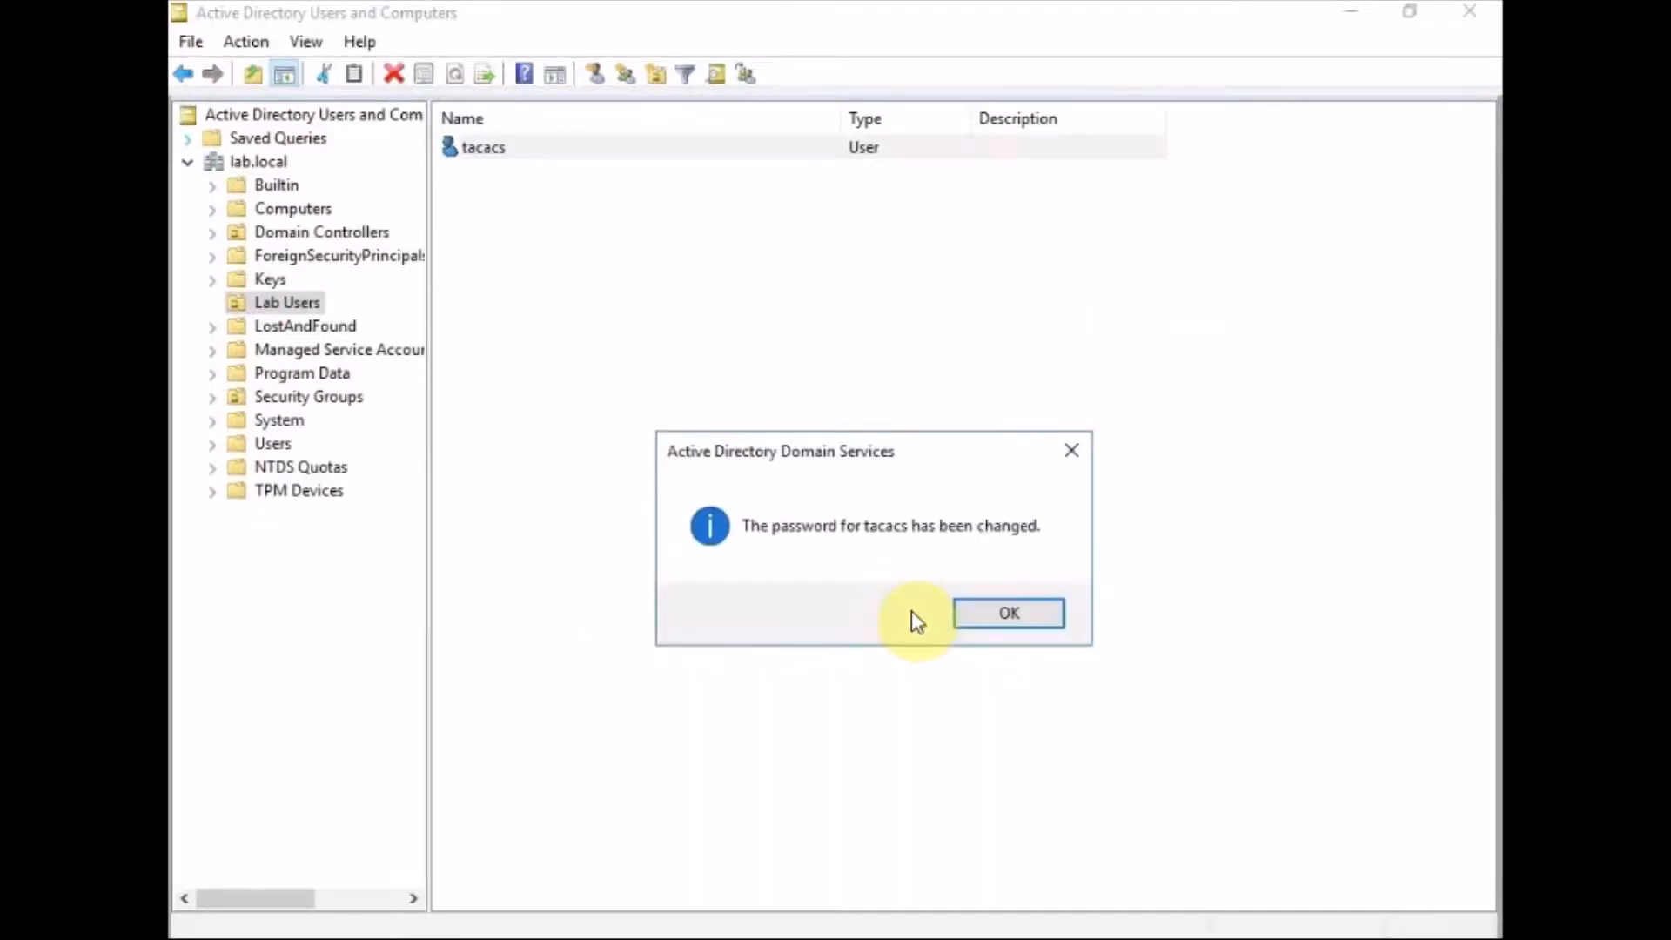
pyautogui.click(1008, 613)
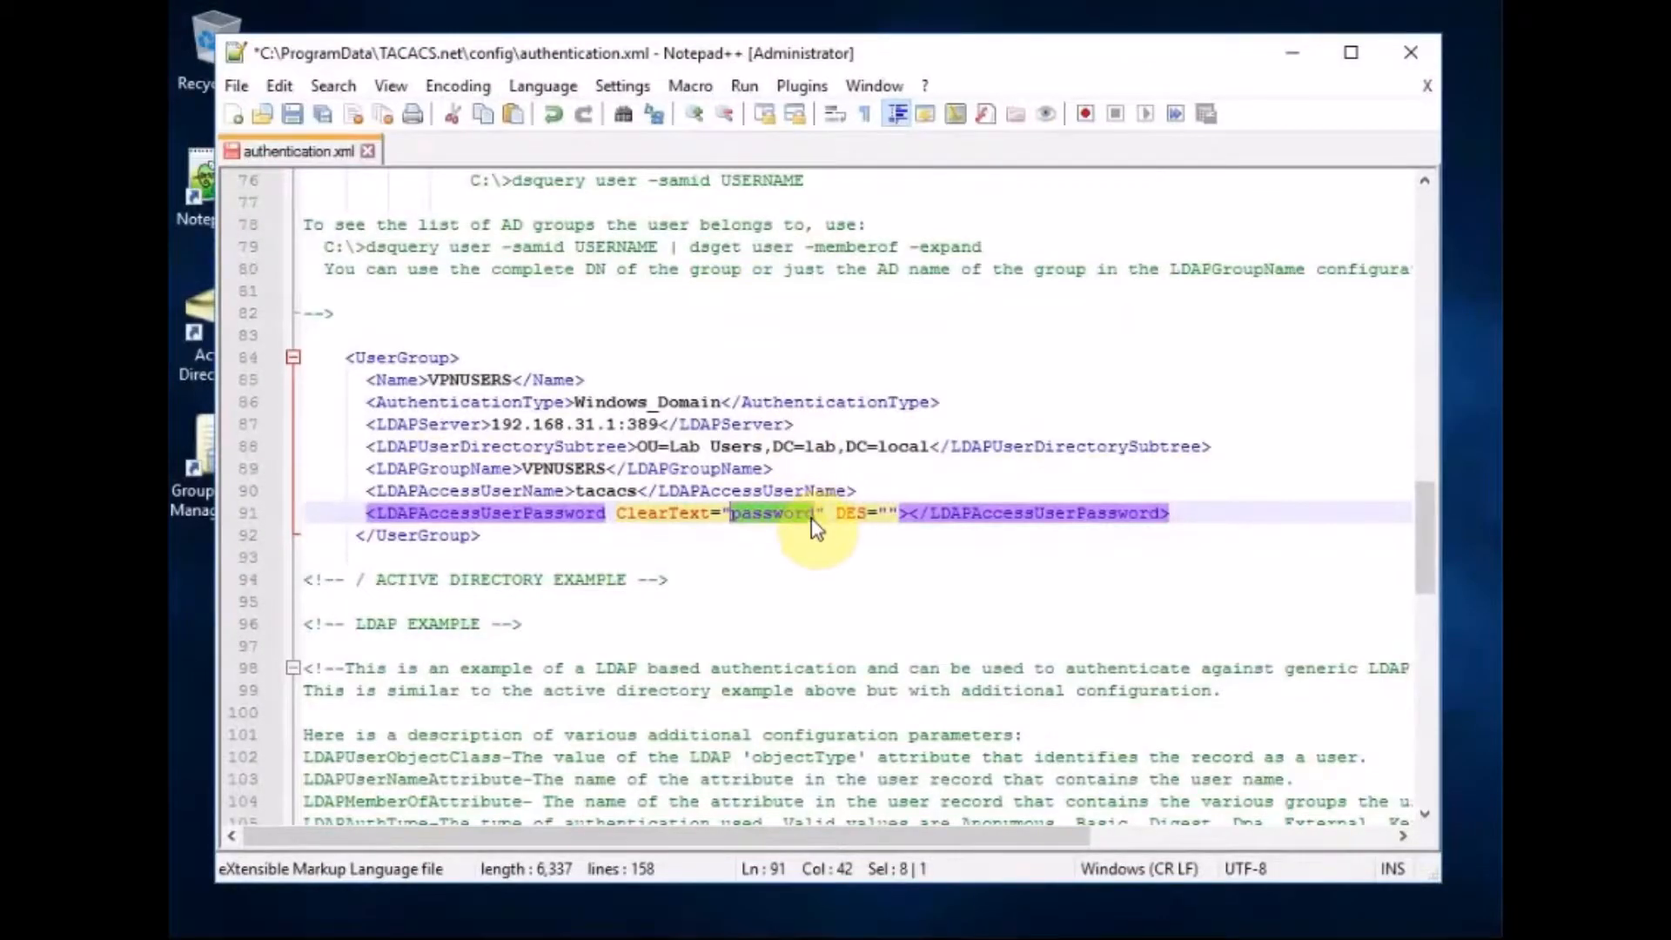
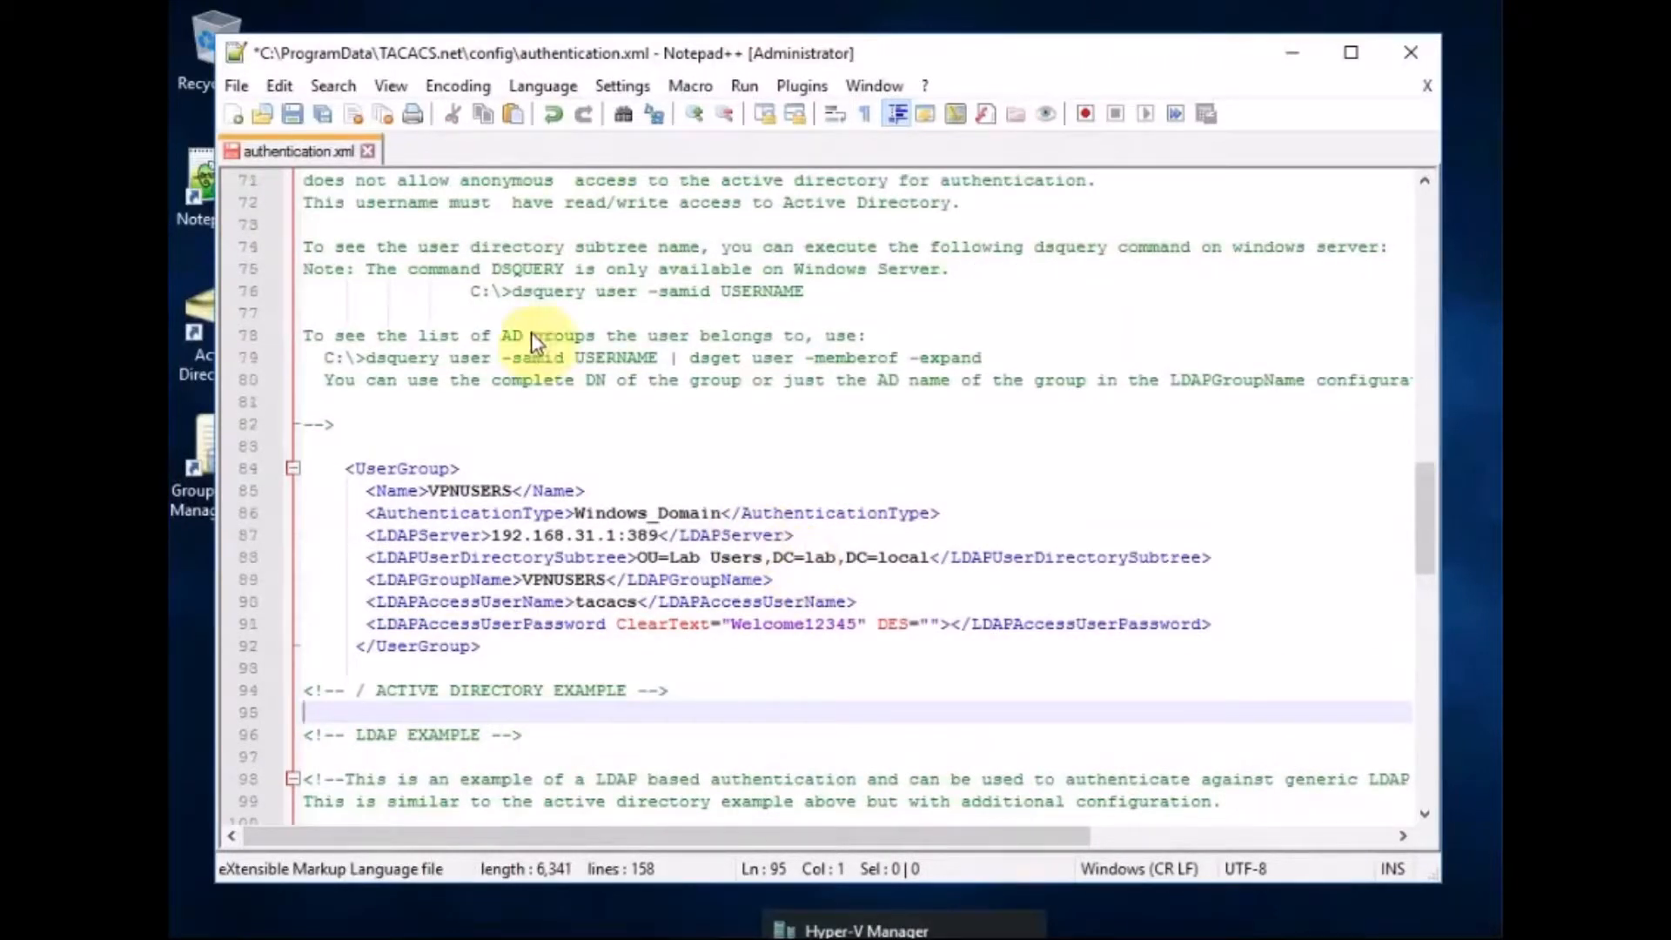
pyautogui.click(292, 114)
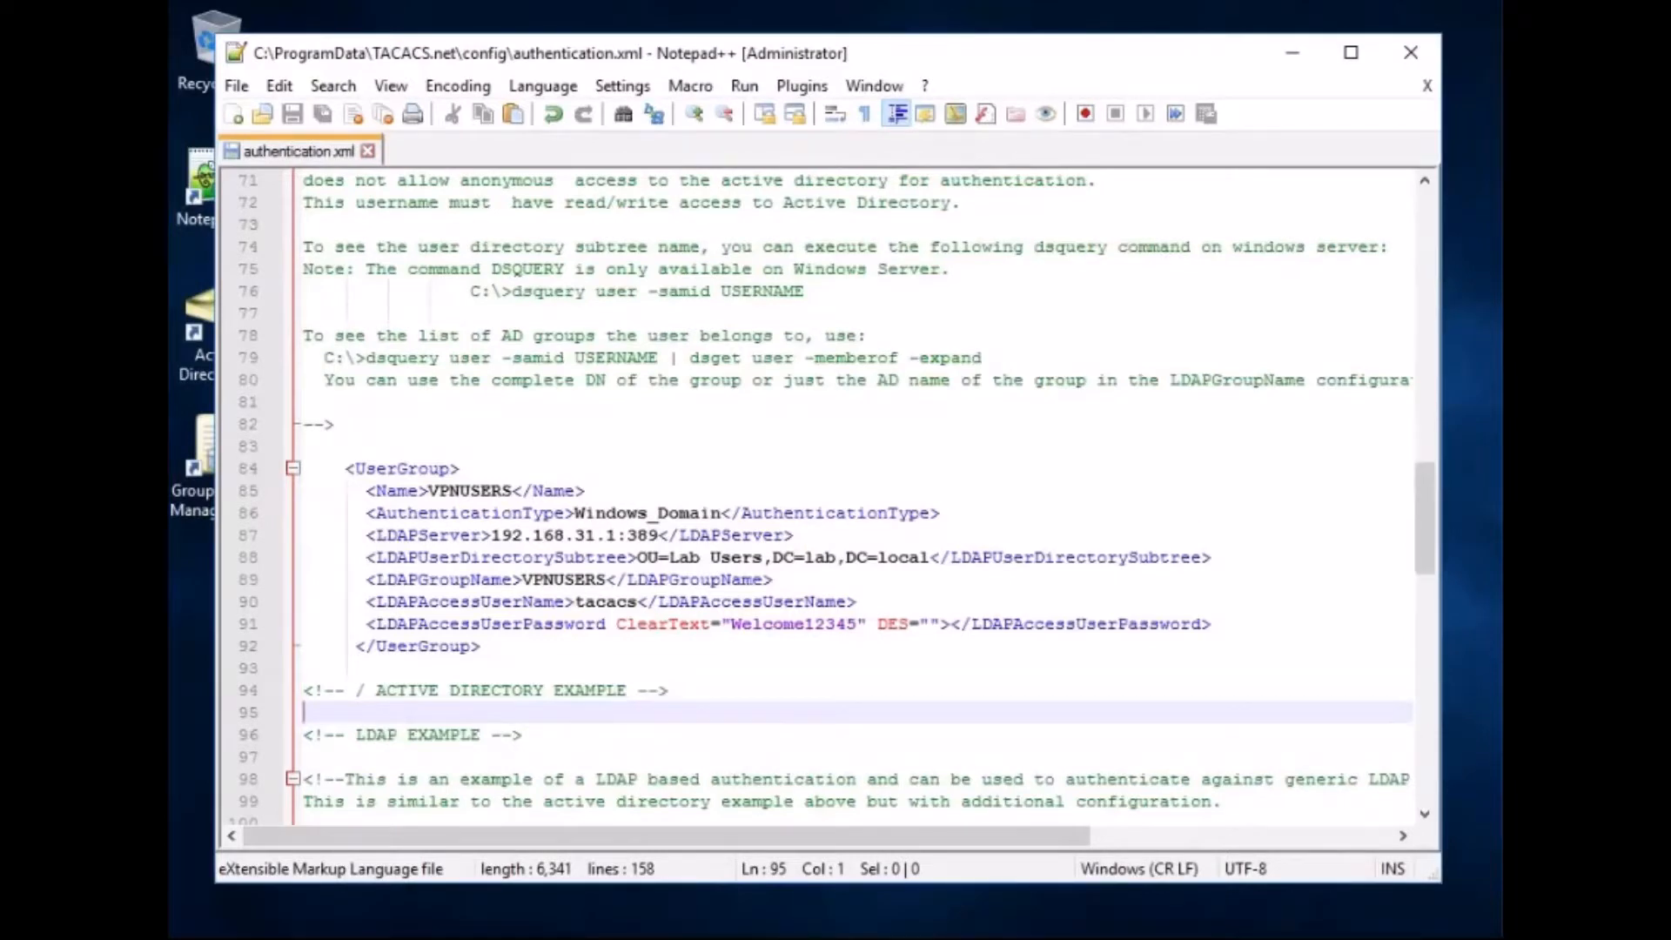
pyautogui.moveTo(1117, 315)
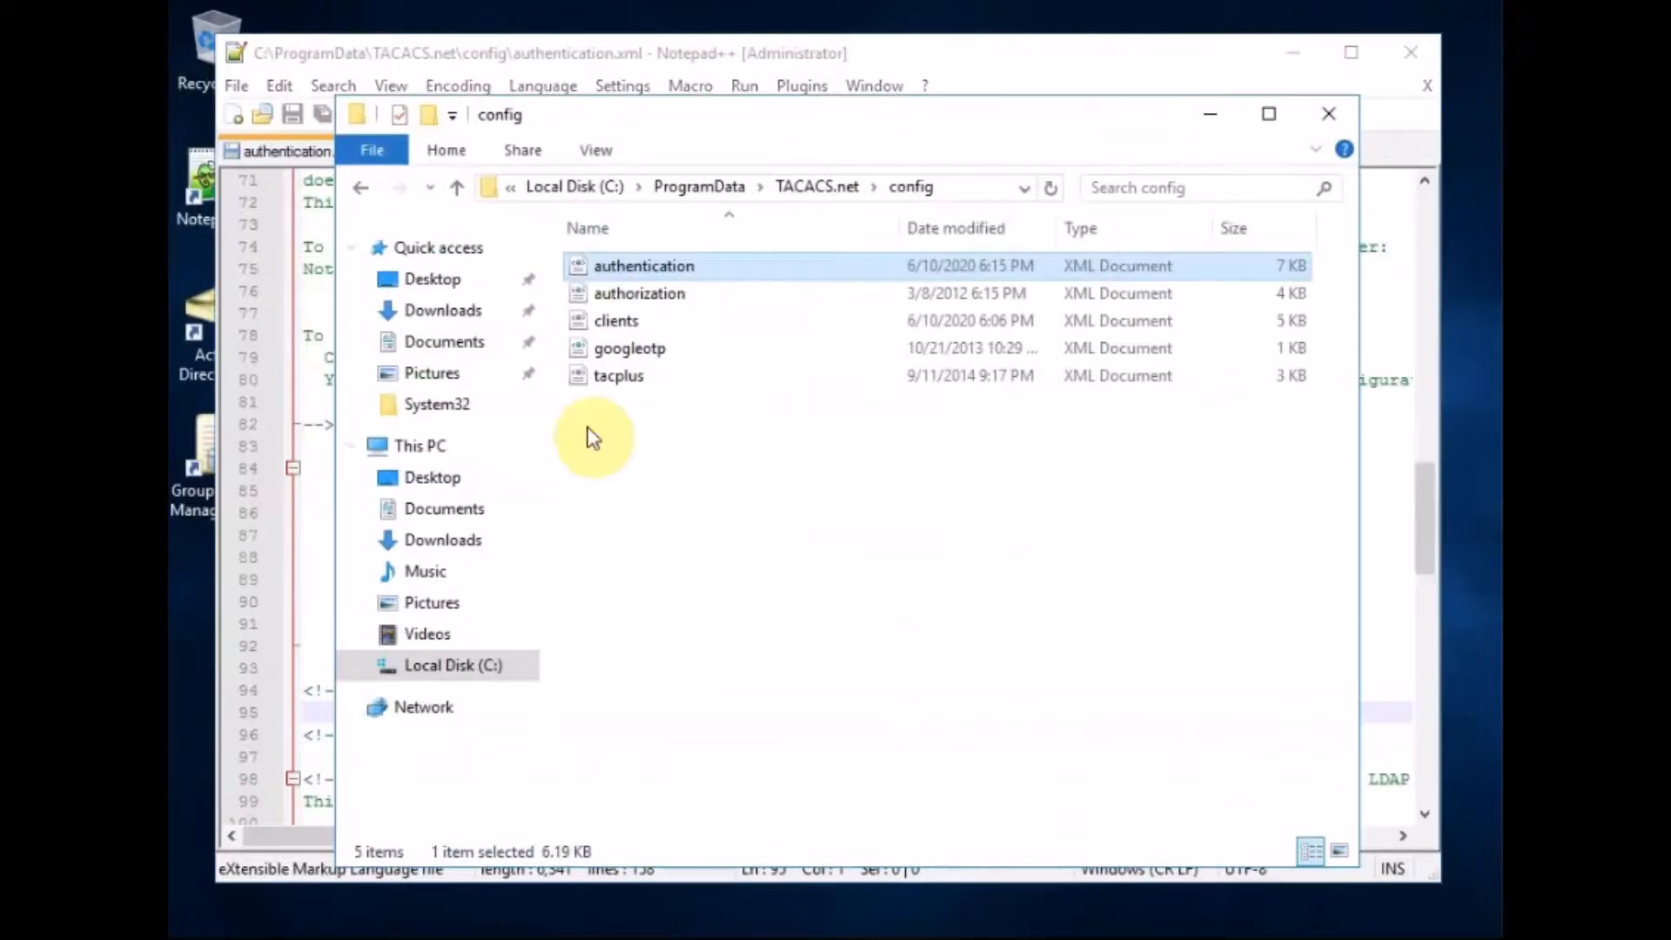
# - Open clients.xml from the TACACS.net config folder in Notepad++
pyautogui.rightClick(616, 320)
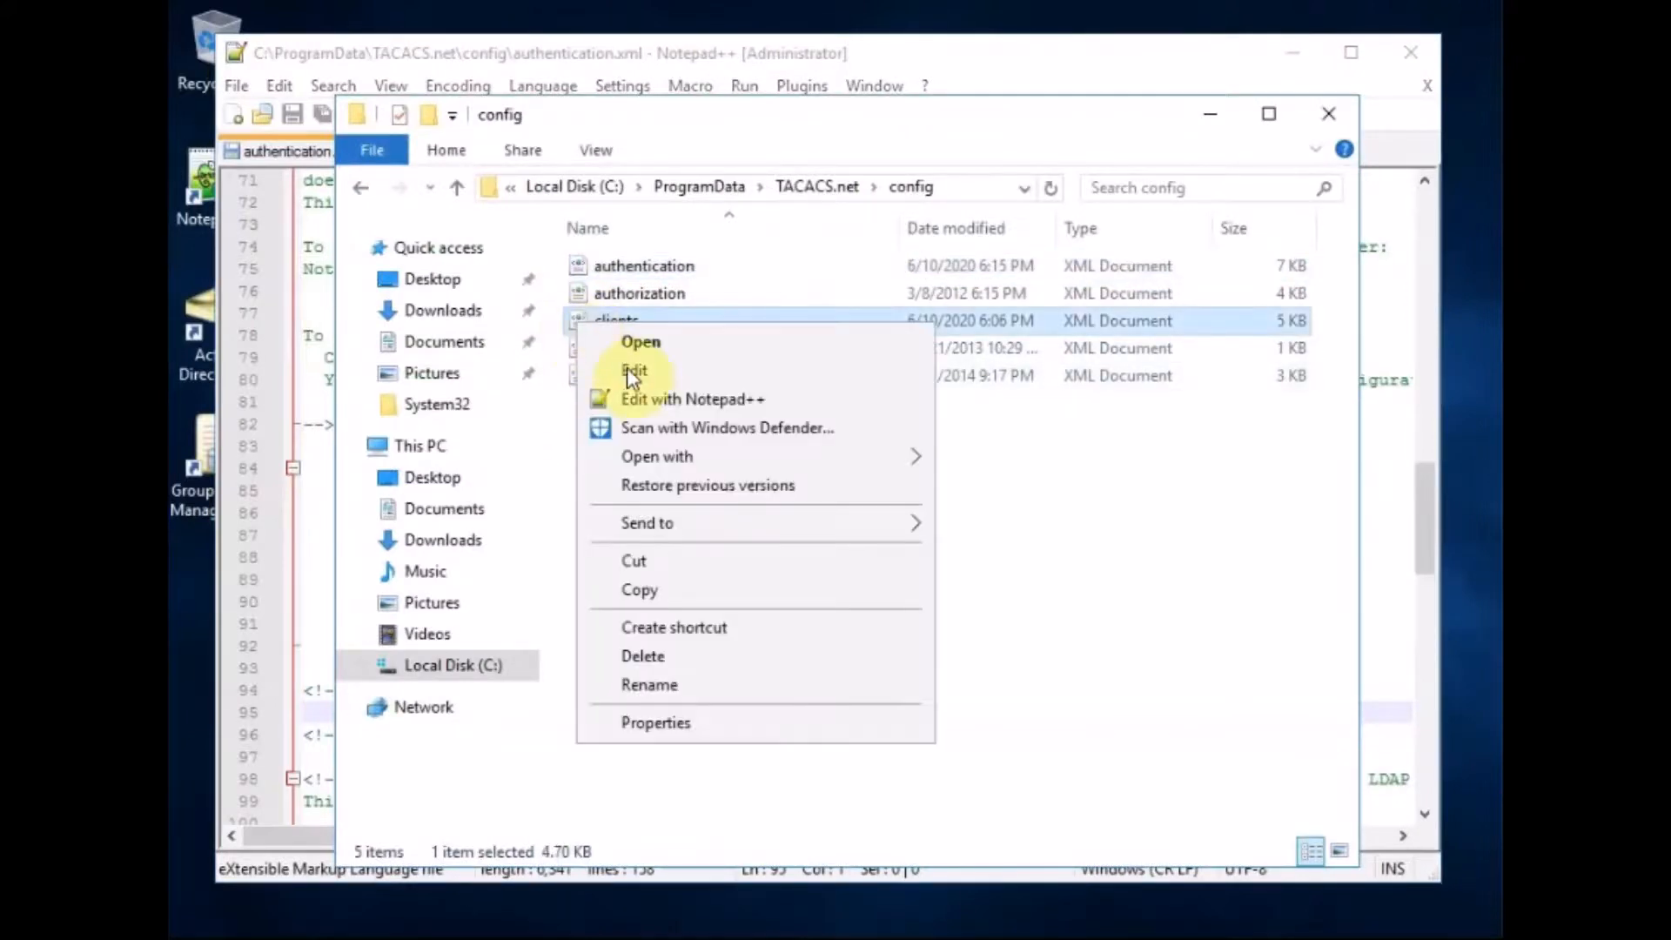
pyautogui.click(691, 398)
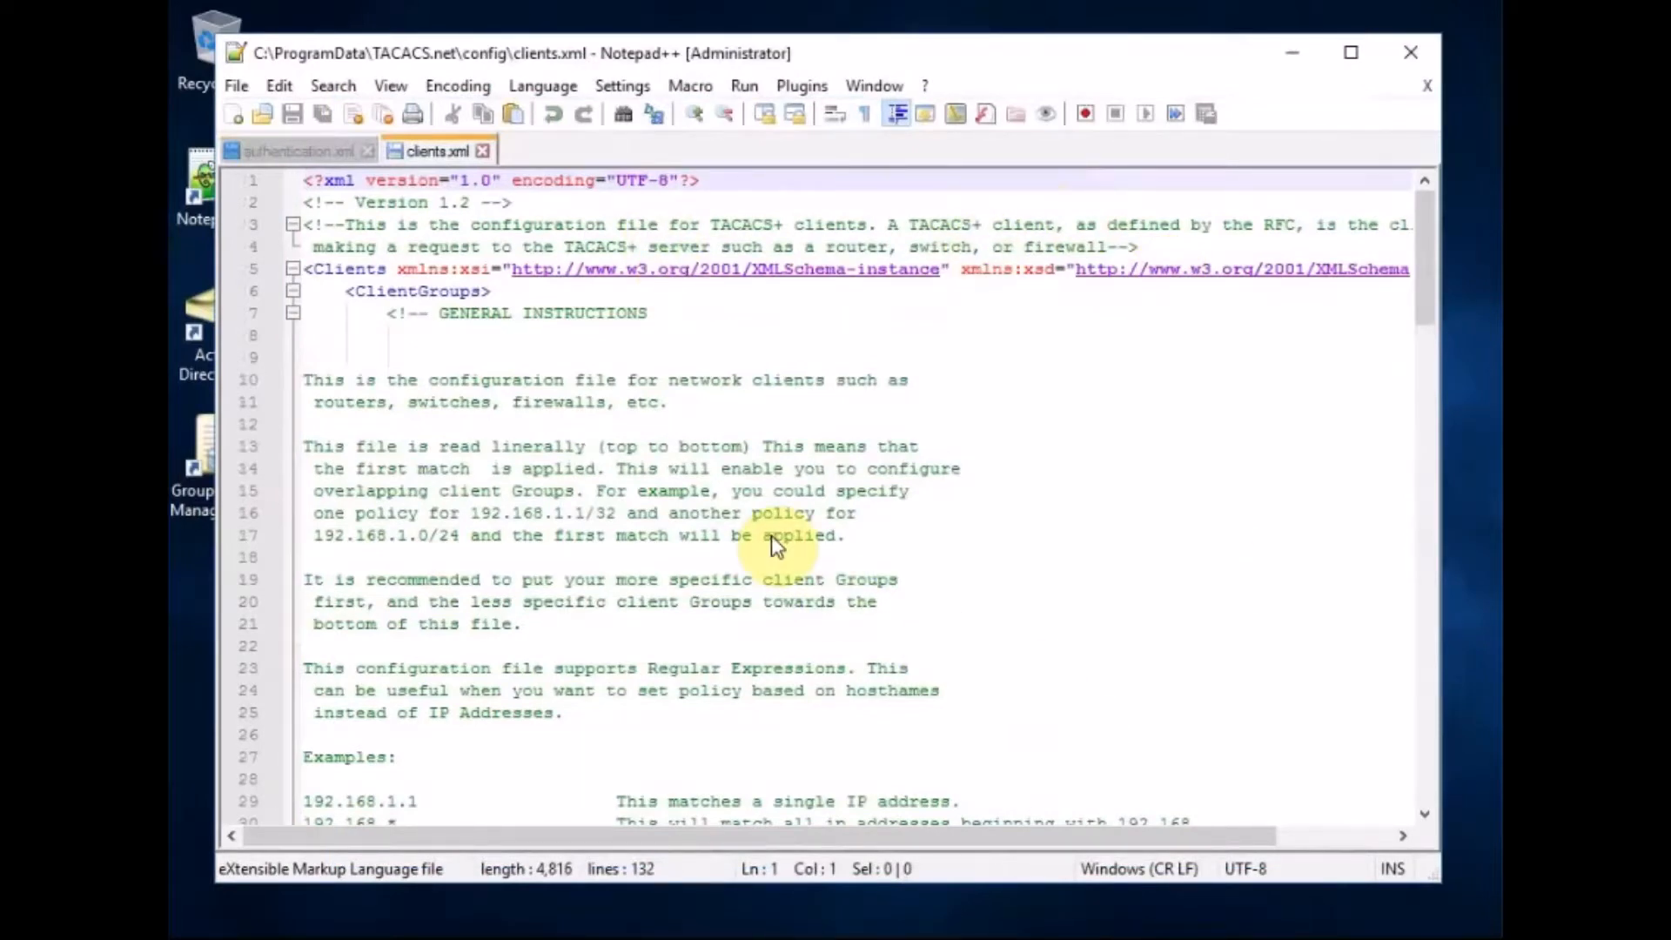
pyautogui.moveTo(1138, 380)
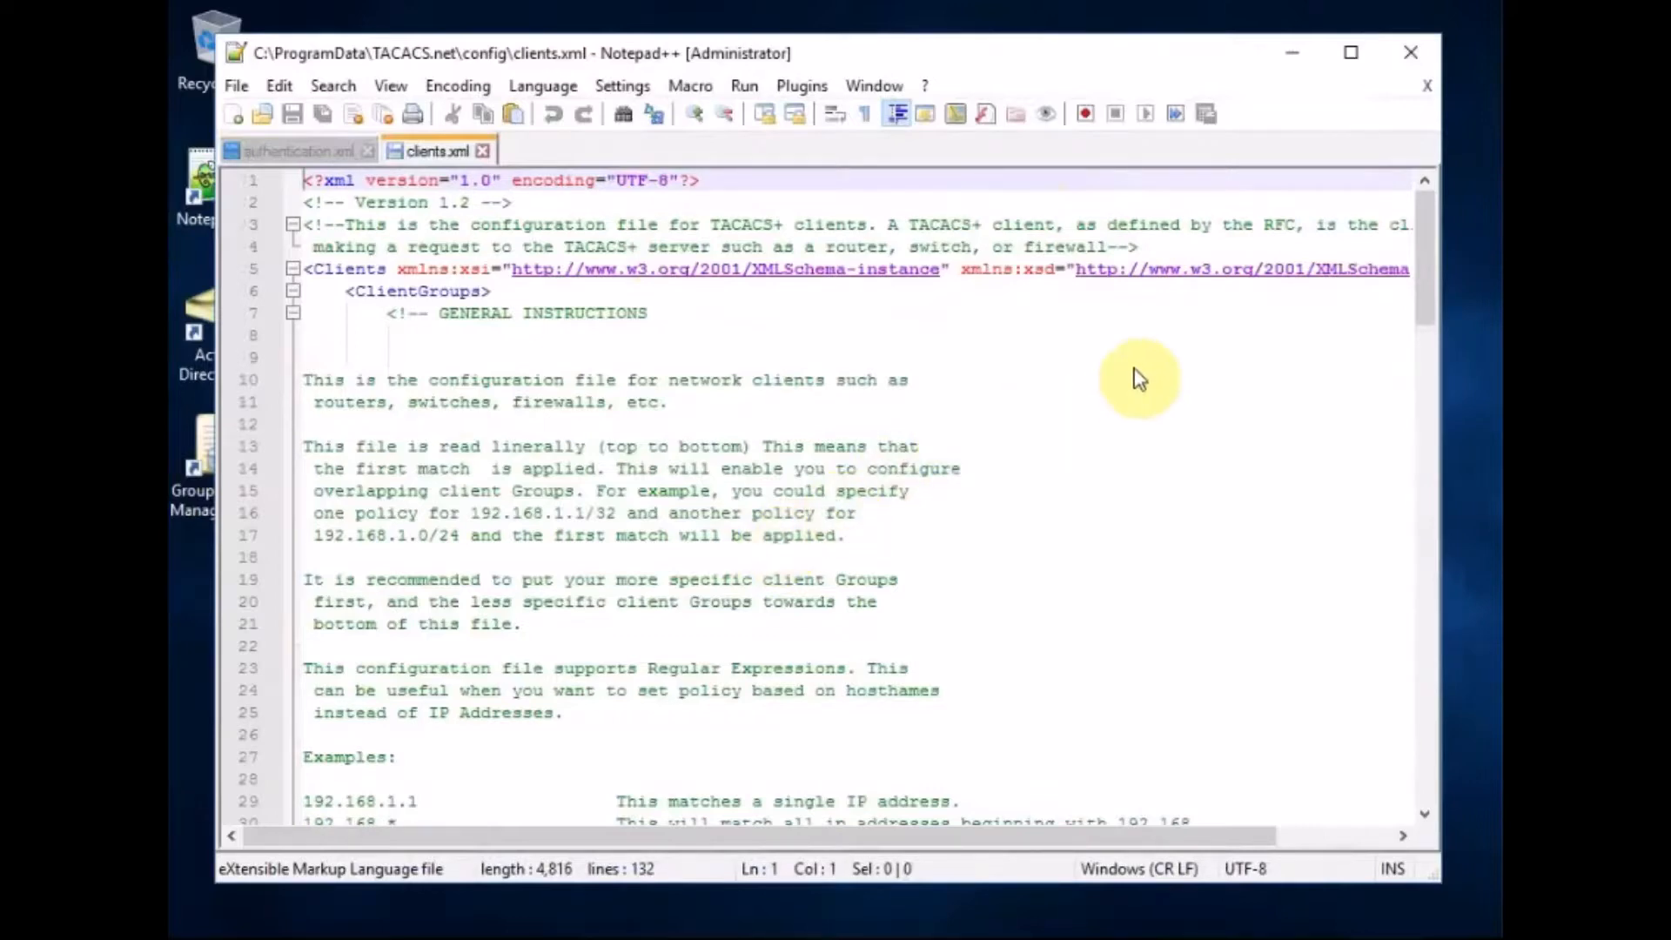
# - Scroll clients.xml down to the LOCALHOST and INTERNAL client groups around line 97
pyautogui.scroll(-3)
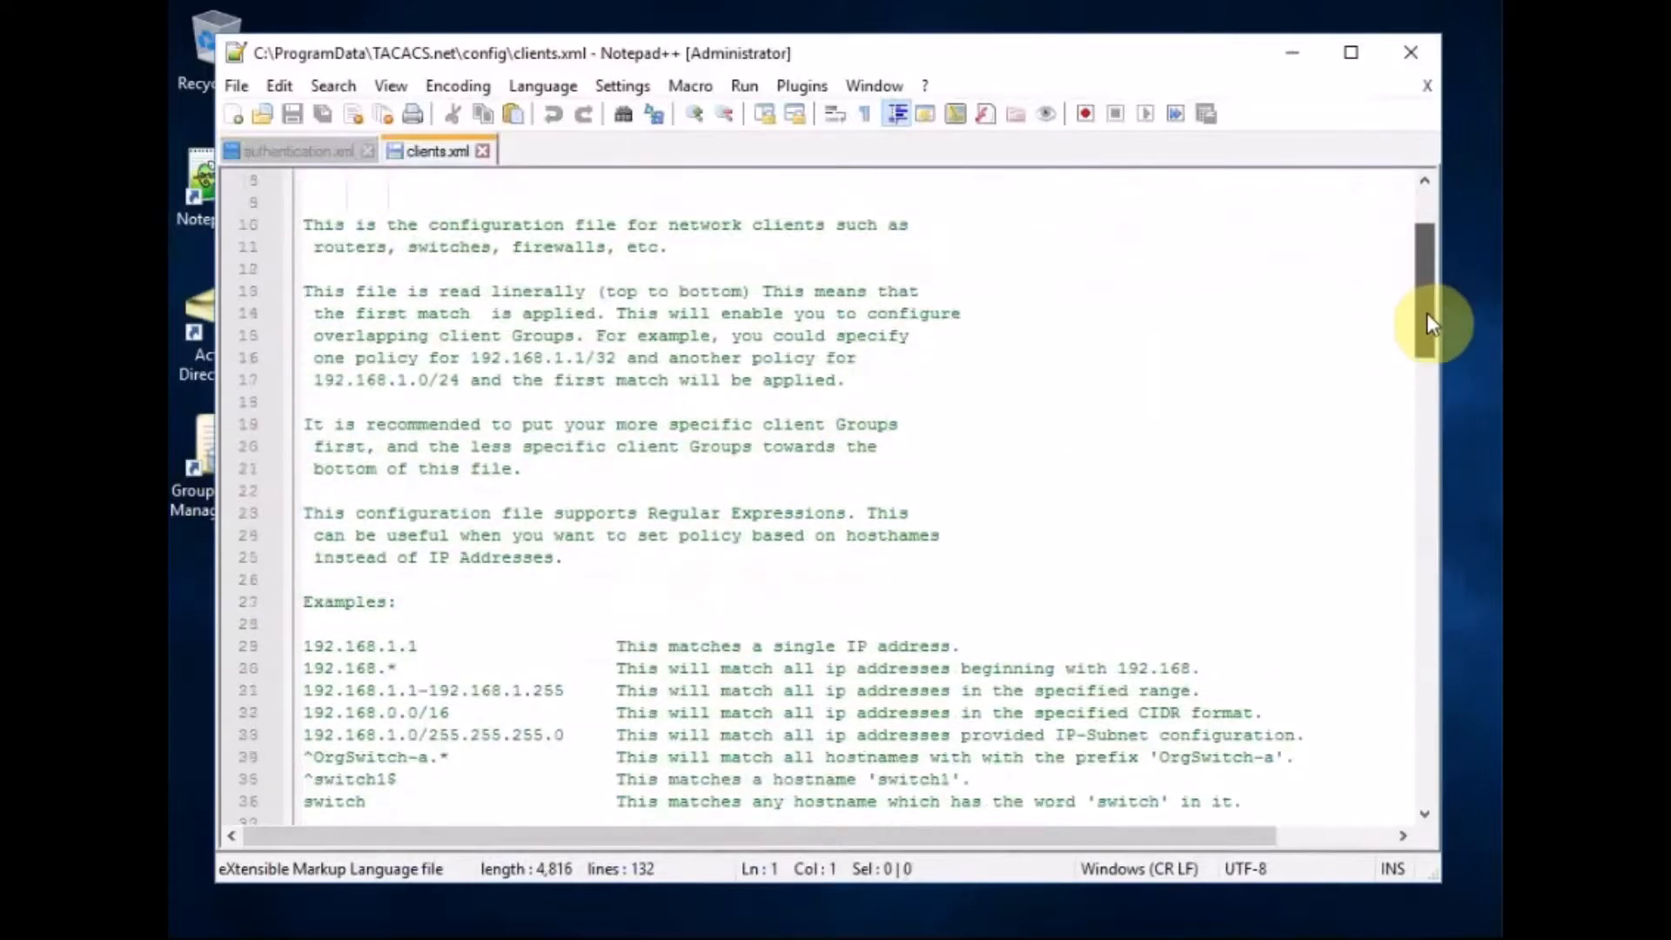
pyautogui.scroll(-3)
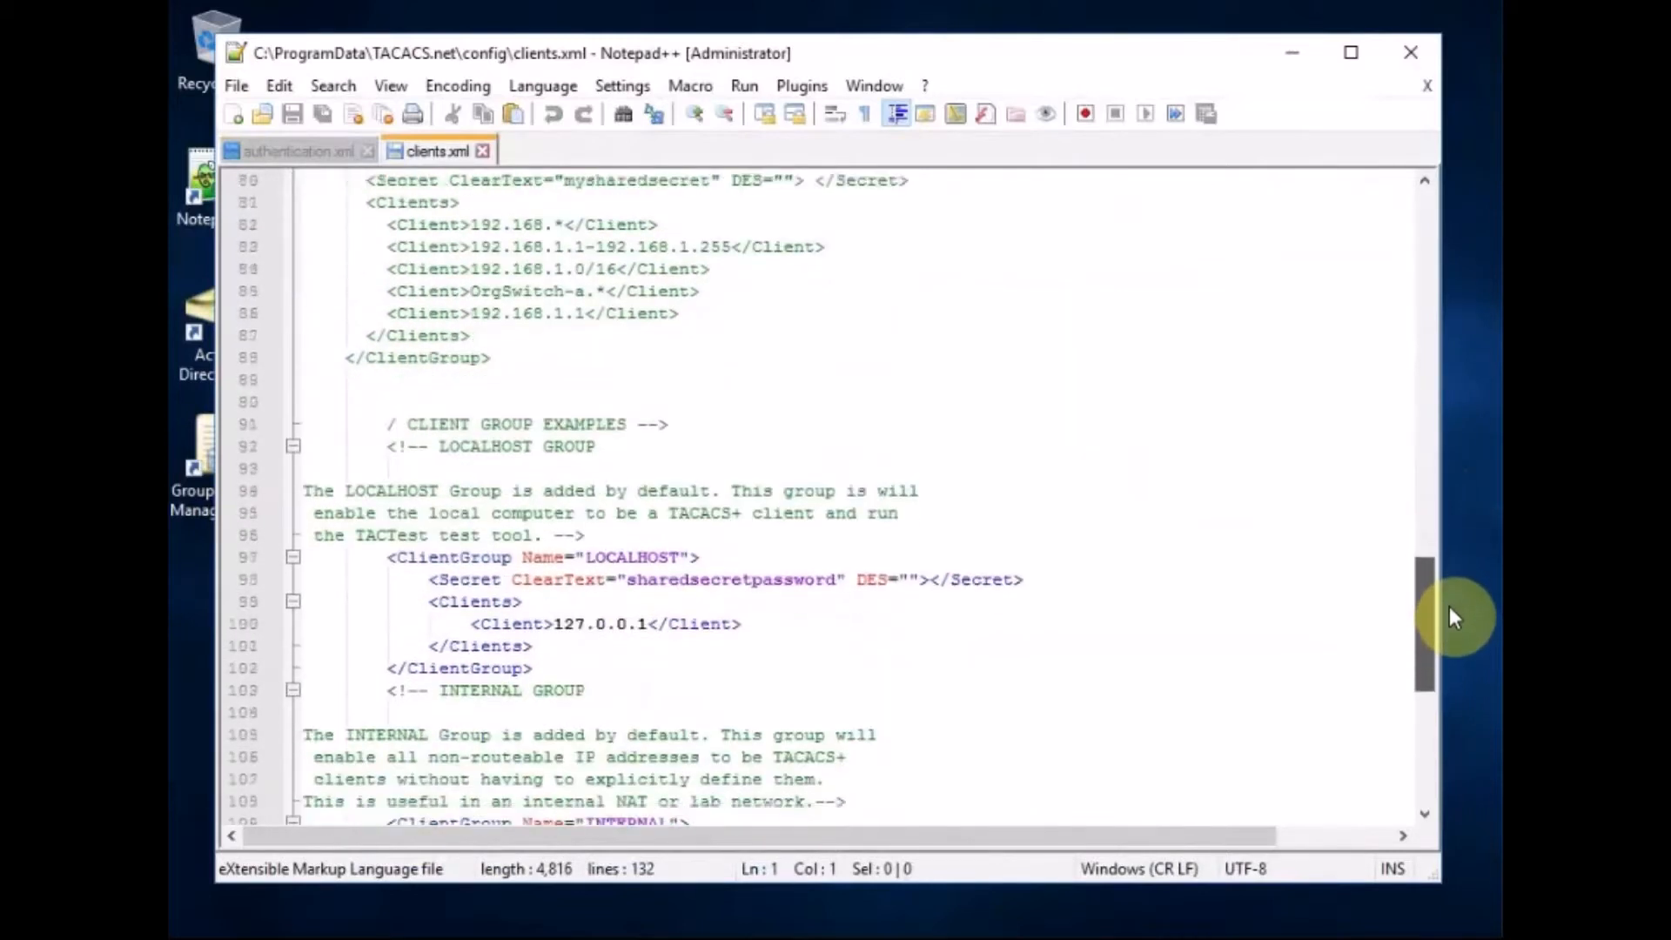
pyautogui.scroll(-3)
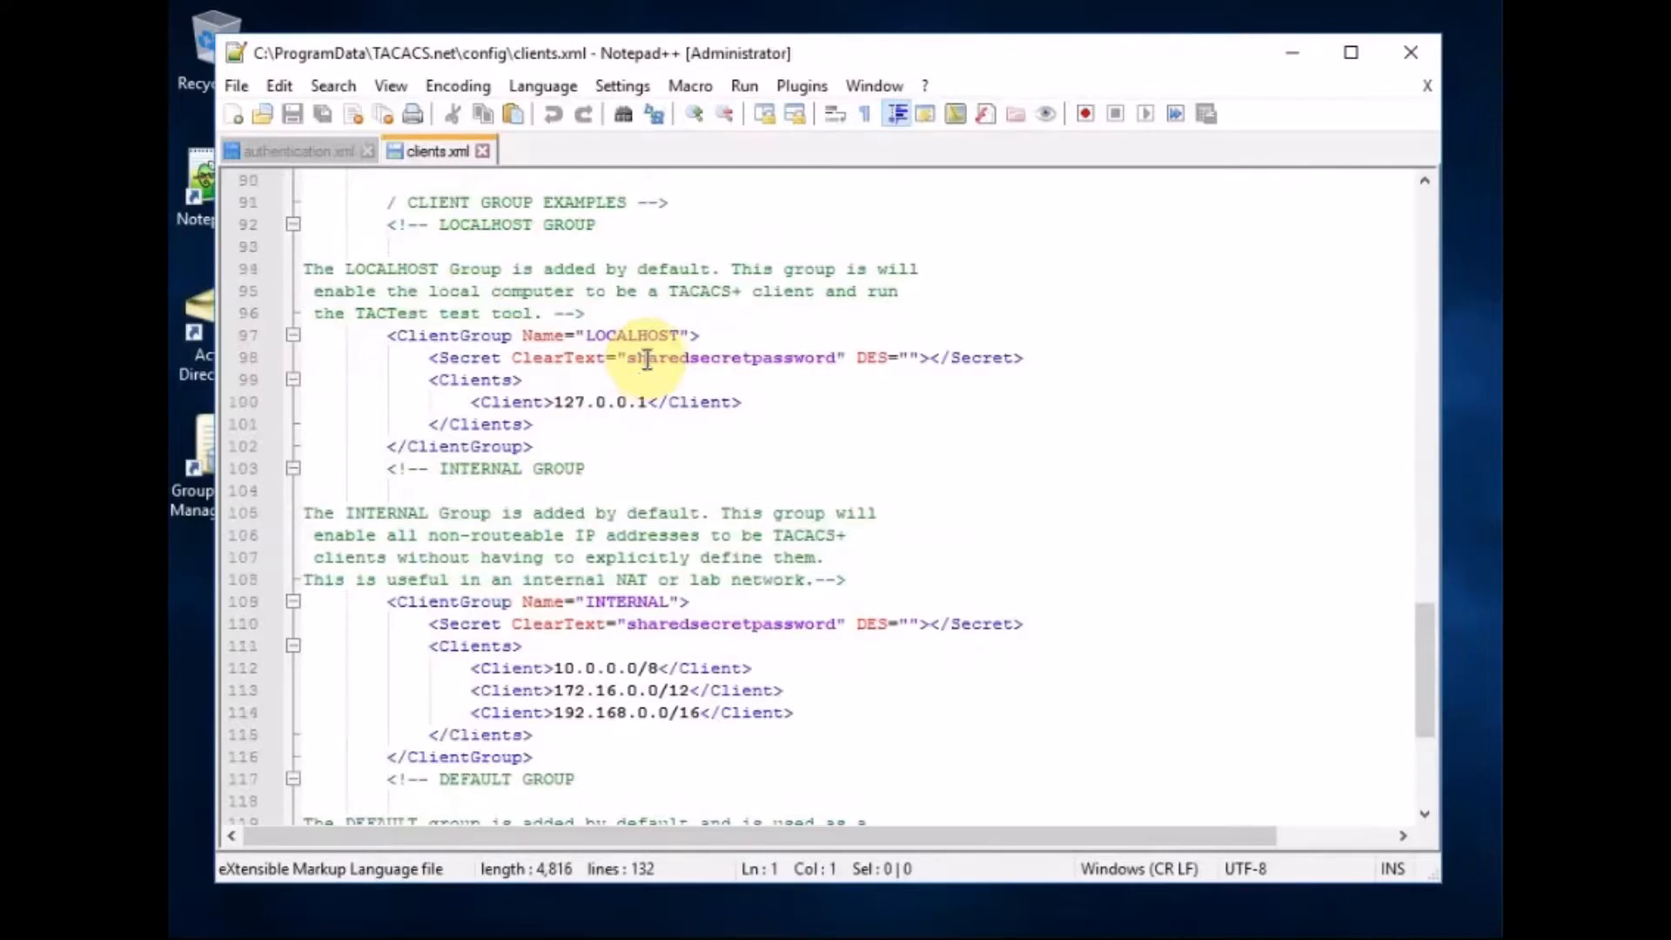
pyautogui.moveTo(607, 291)
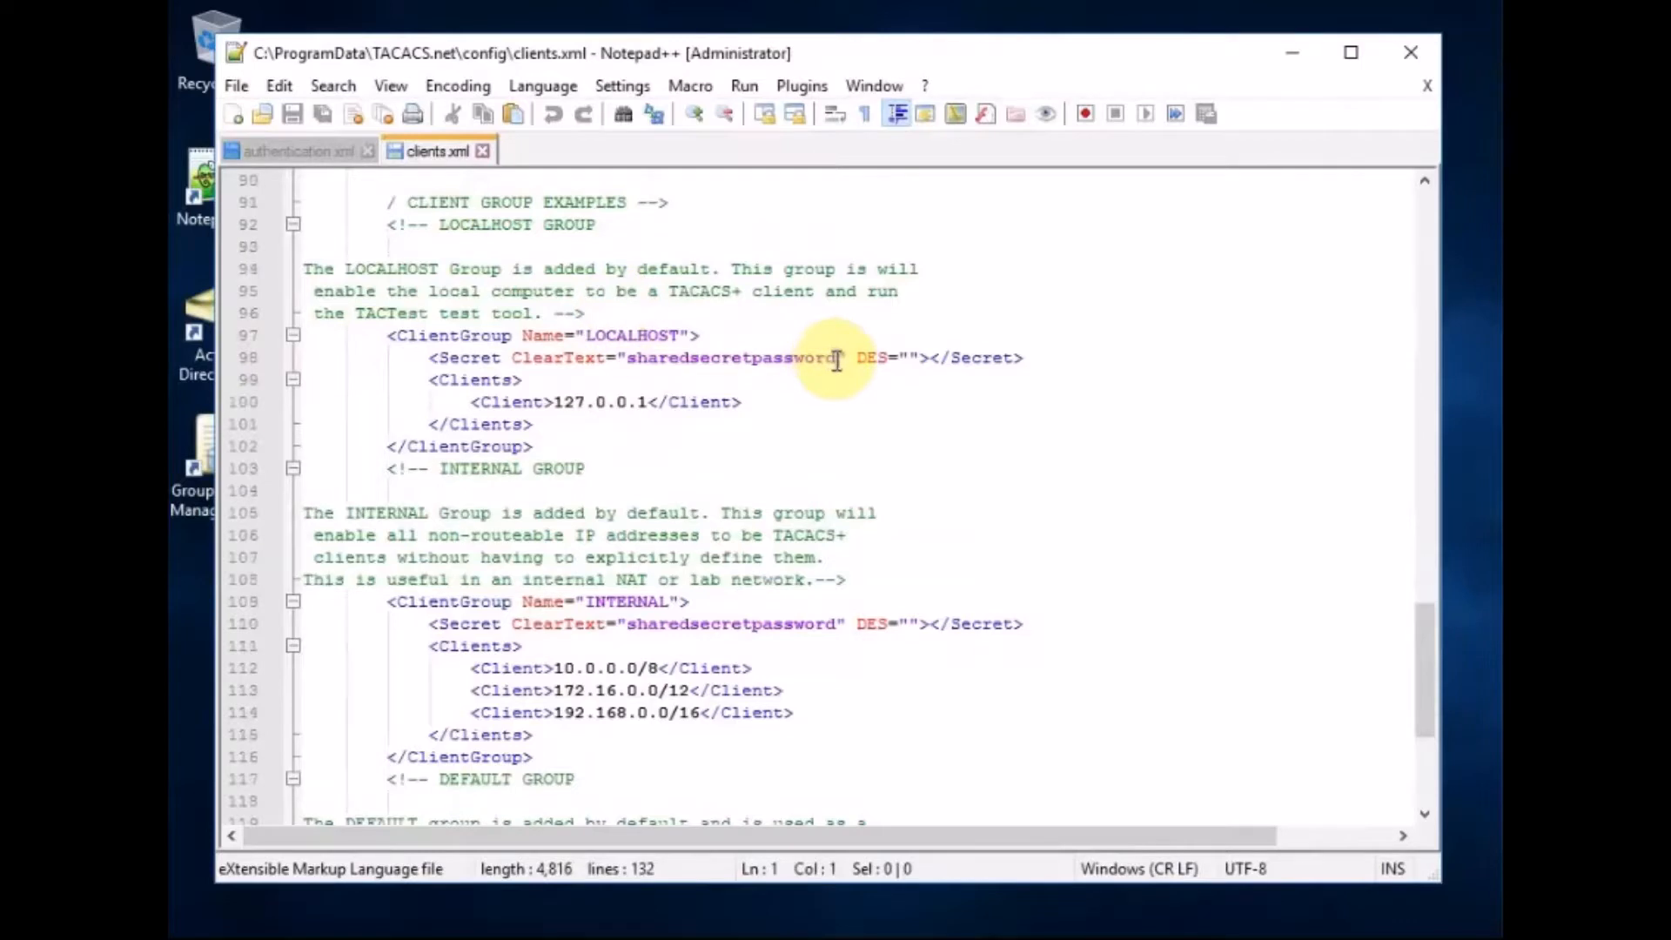
# - Replace the LOCALHOST group's 127.0.0.1 client address with 192.168.31.1
pyautogui.doubleClick(733, 357)
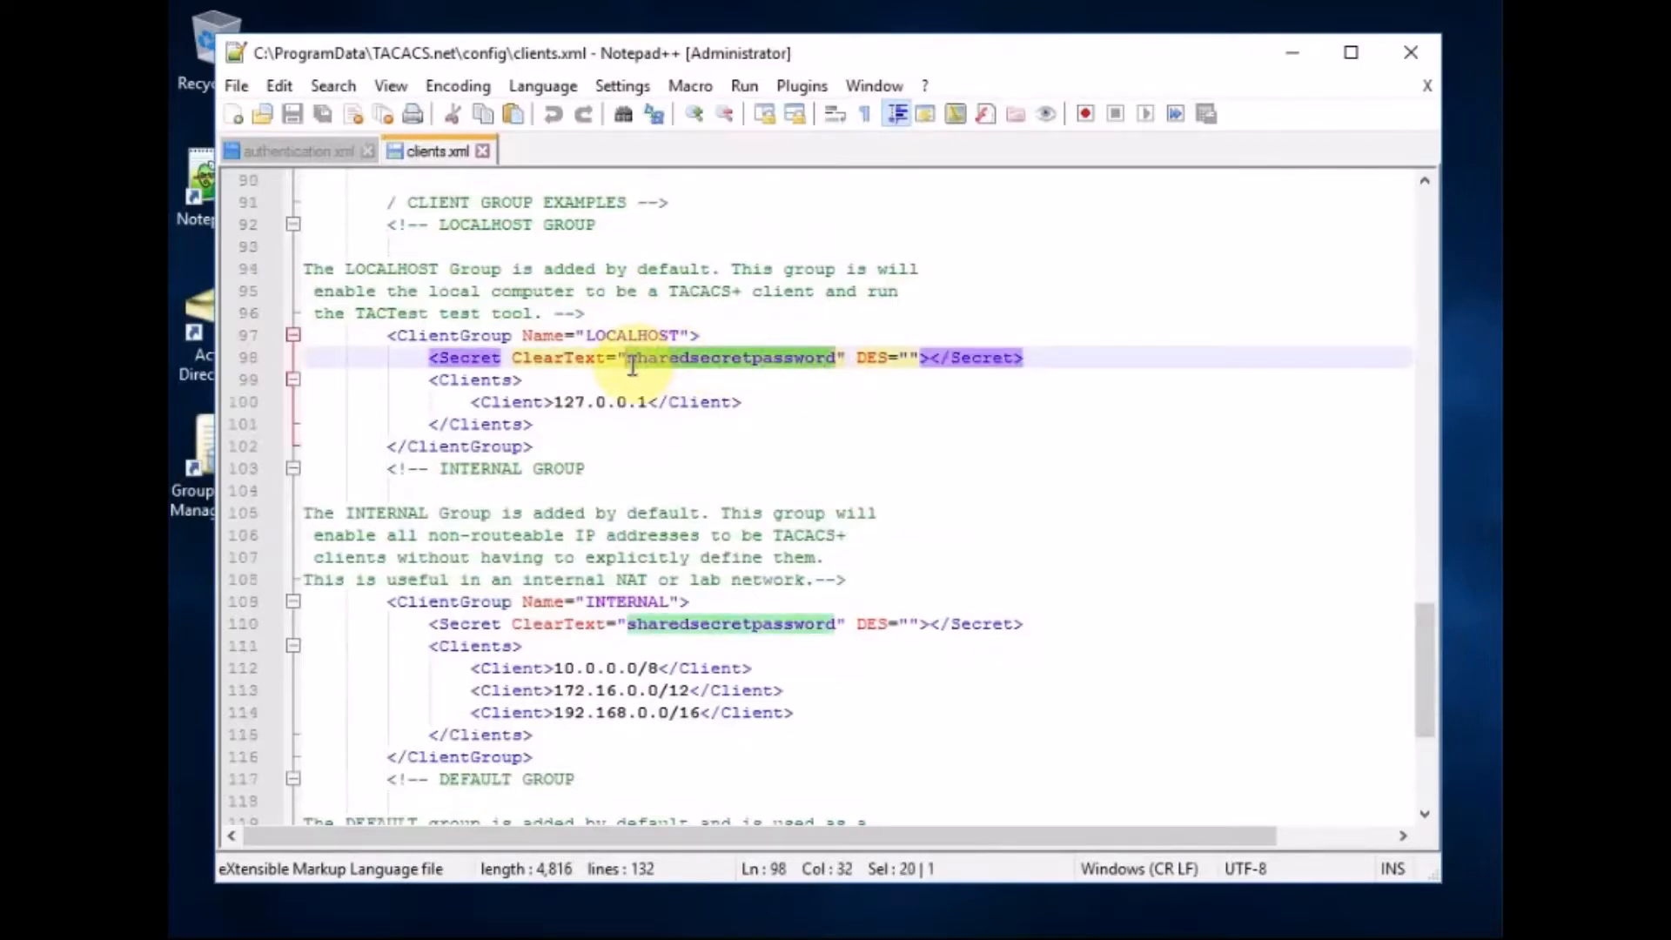
pyautogui.click(474, 380)
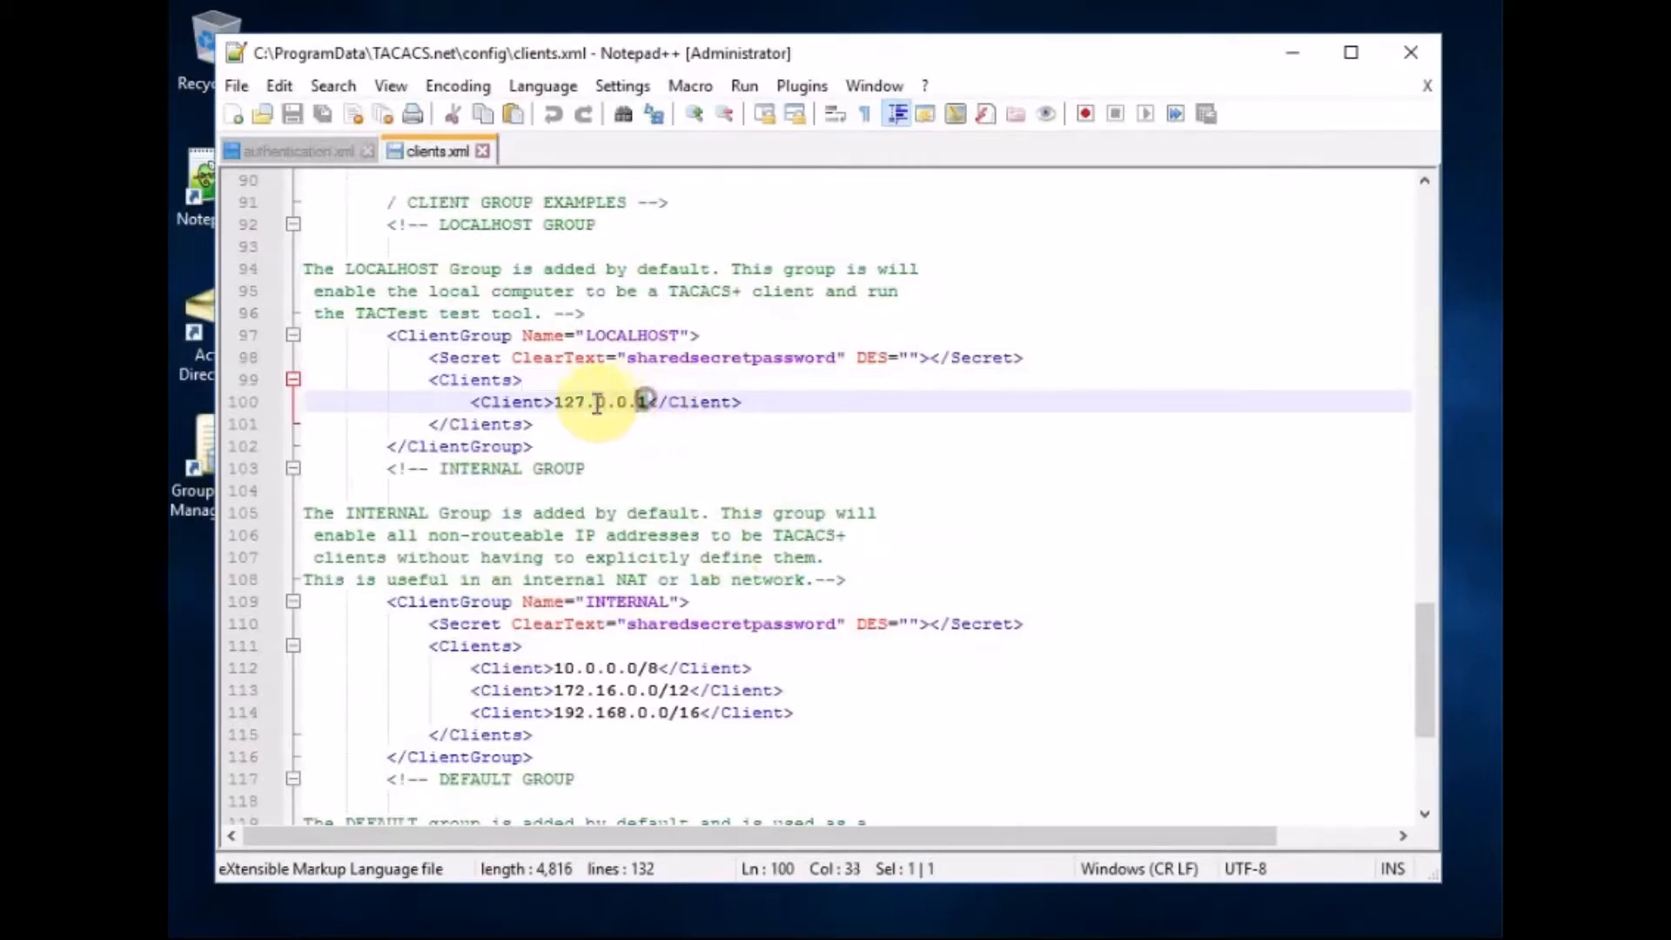
pyautogui.moveTo(644, 402); pyautogui.dragTo(559, 402)
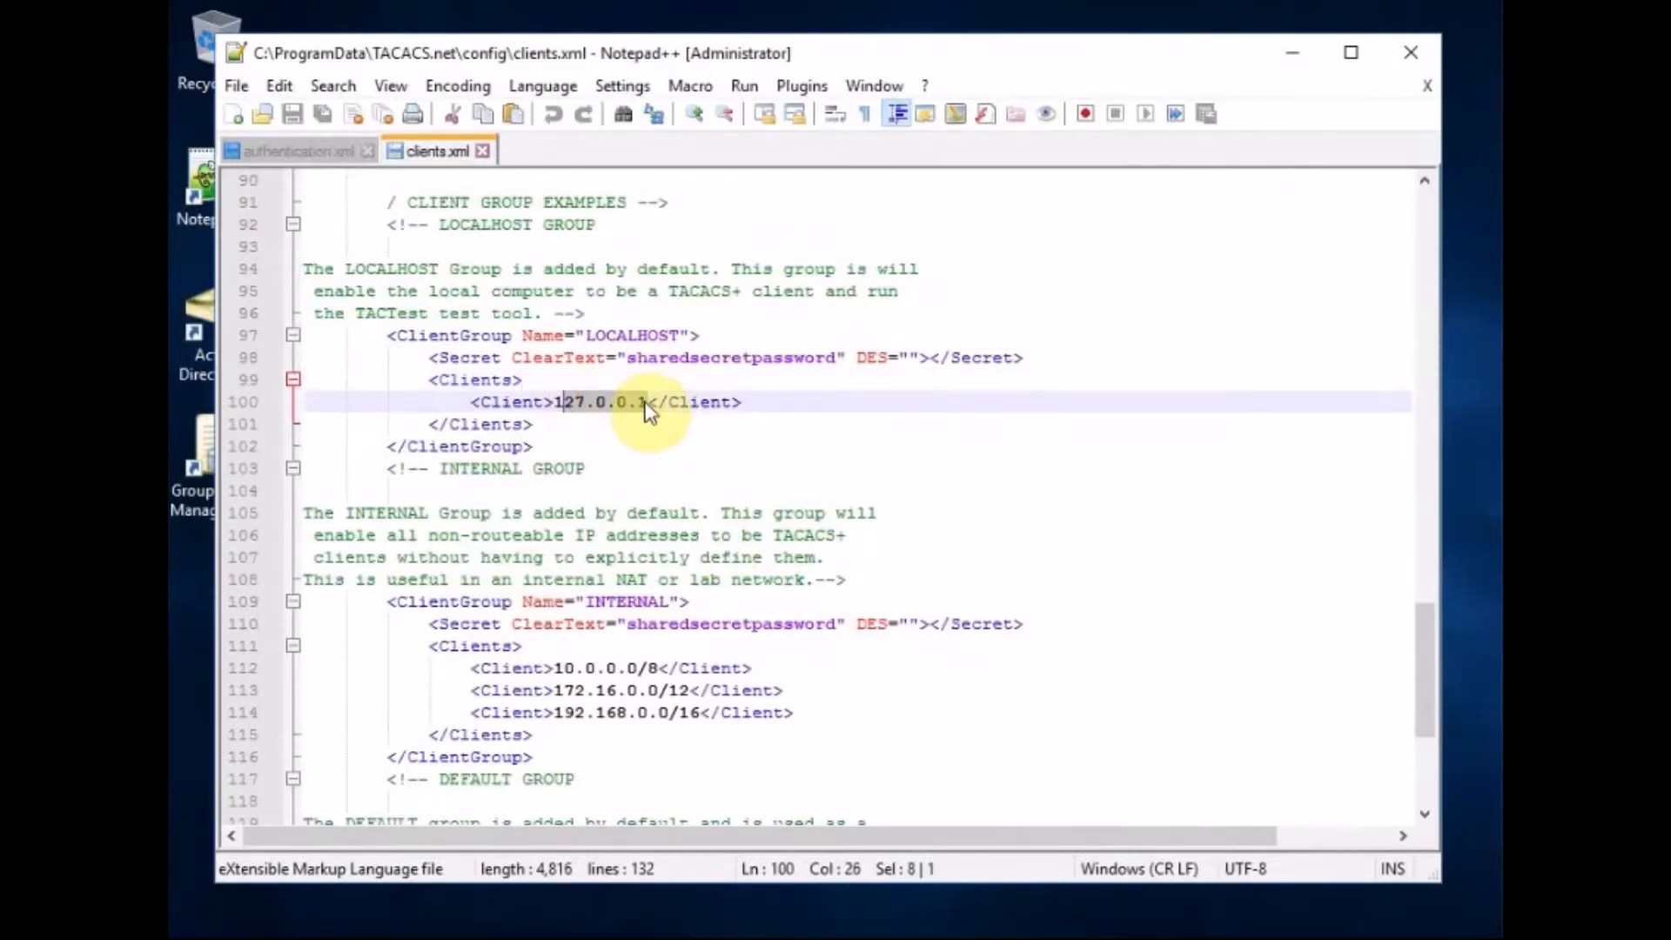
pyautogui.press('Delete')
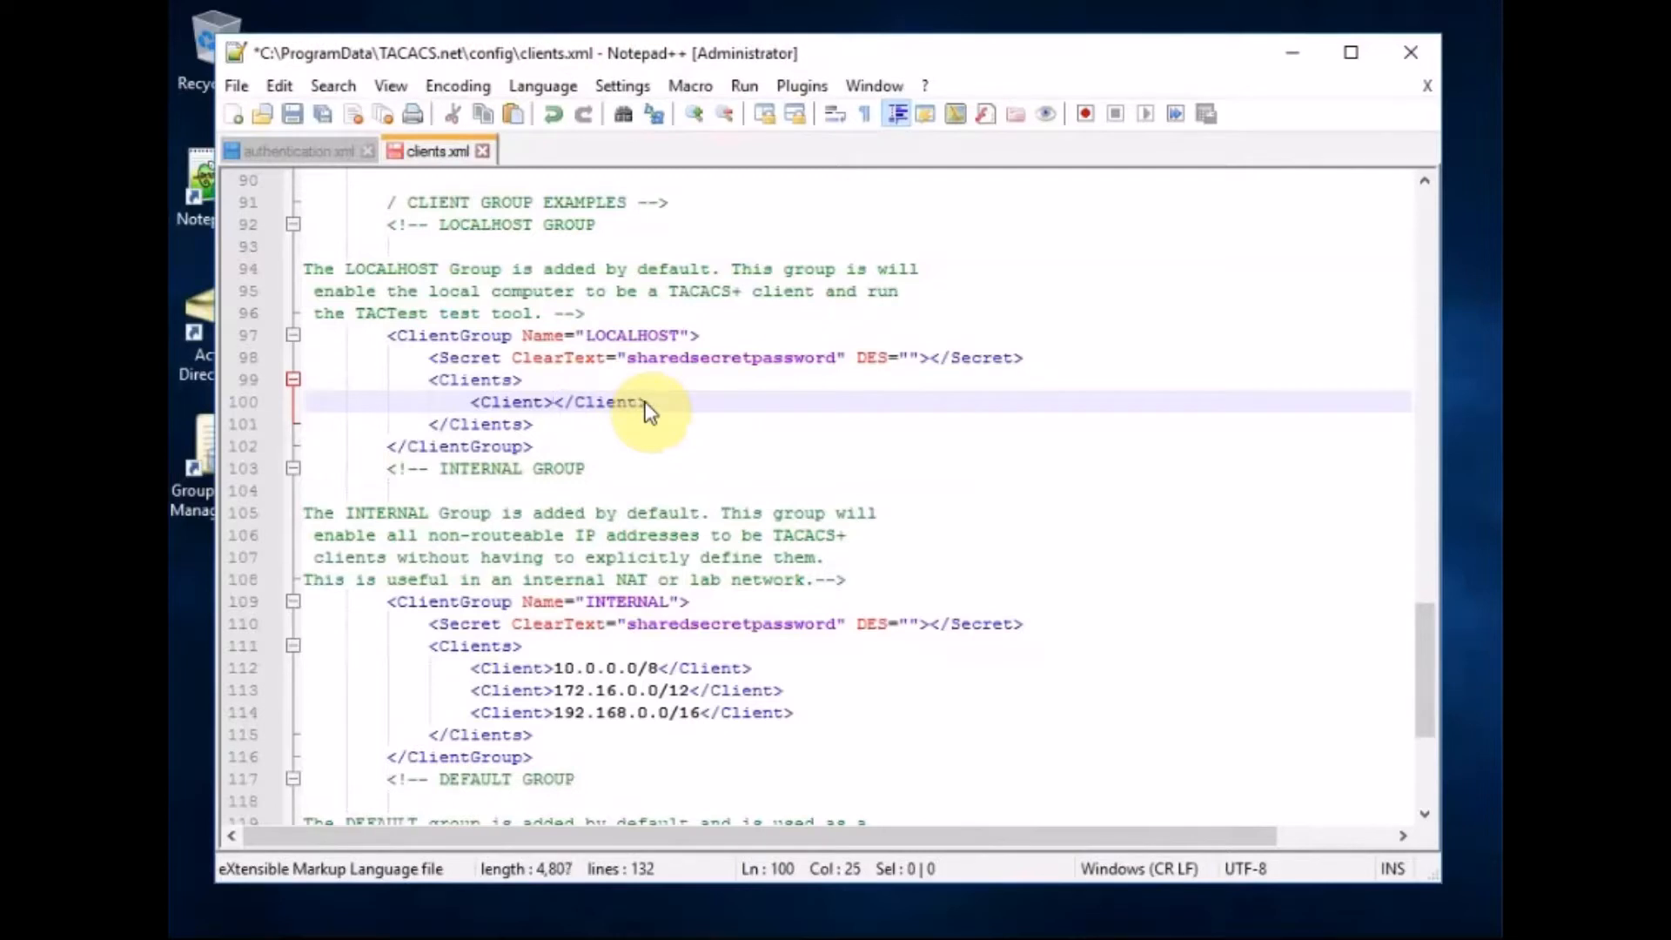
pyautogui.write('192.168.3.3')
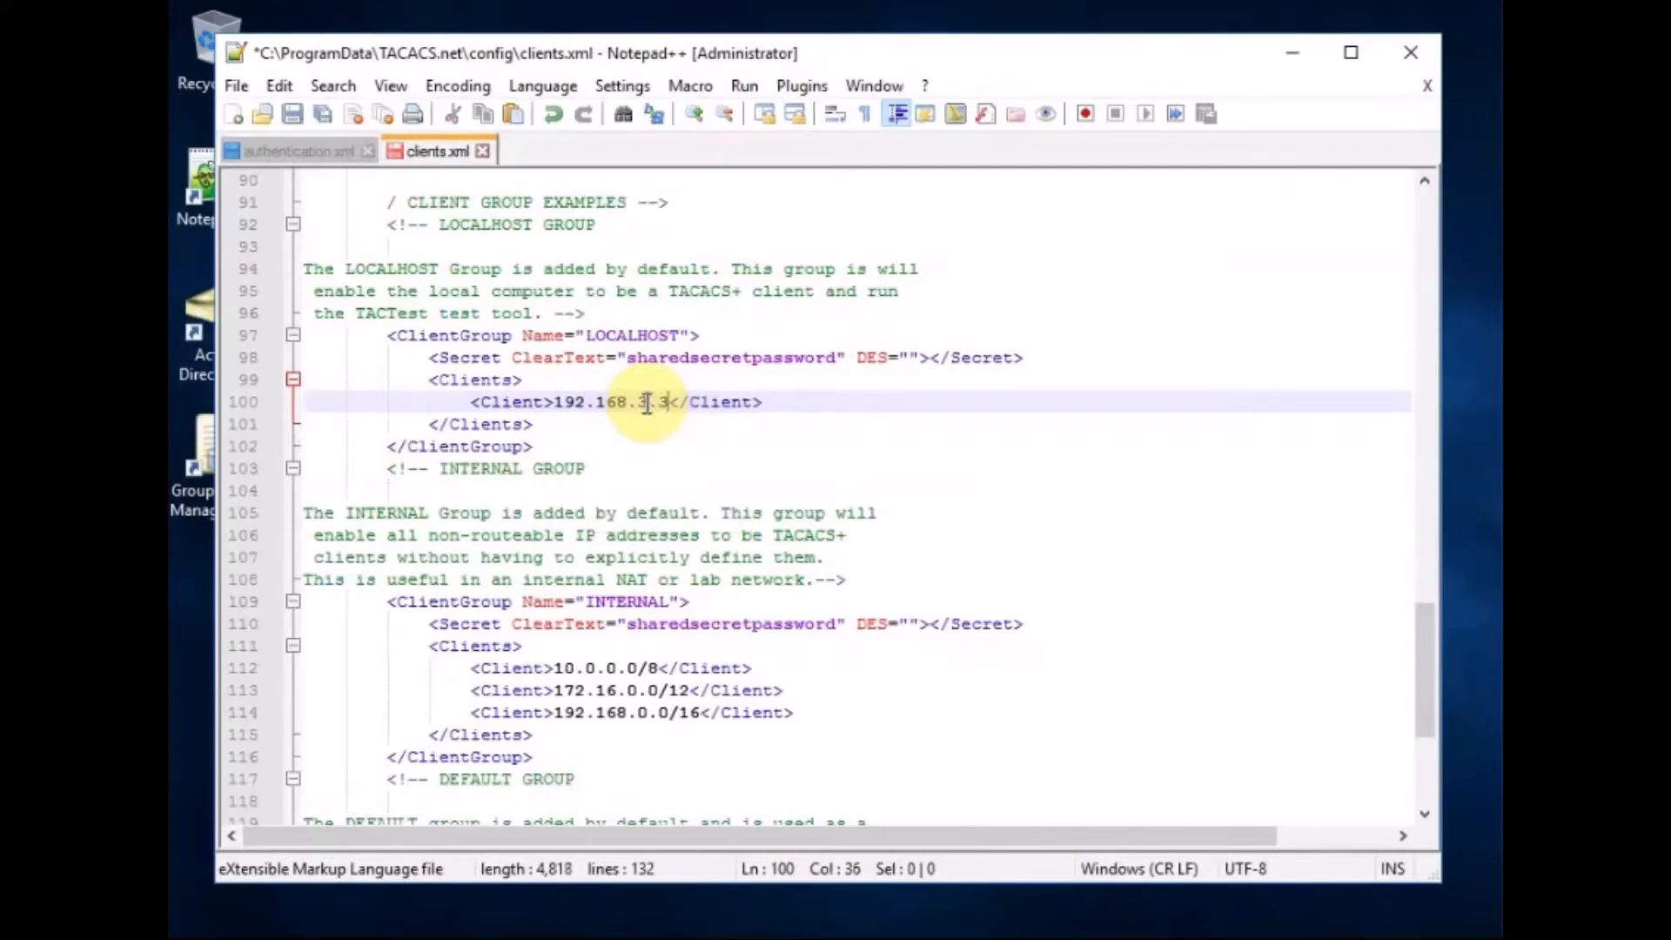
pyautogui.press('Backspace')
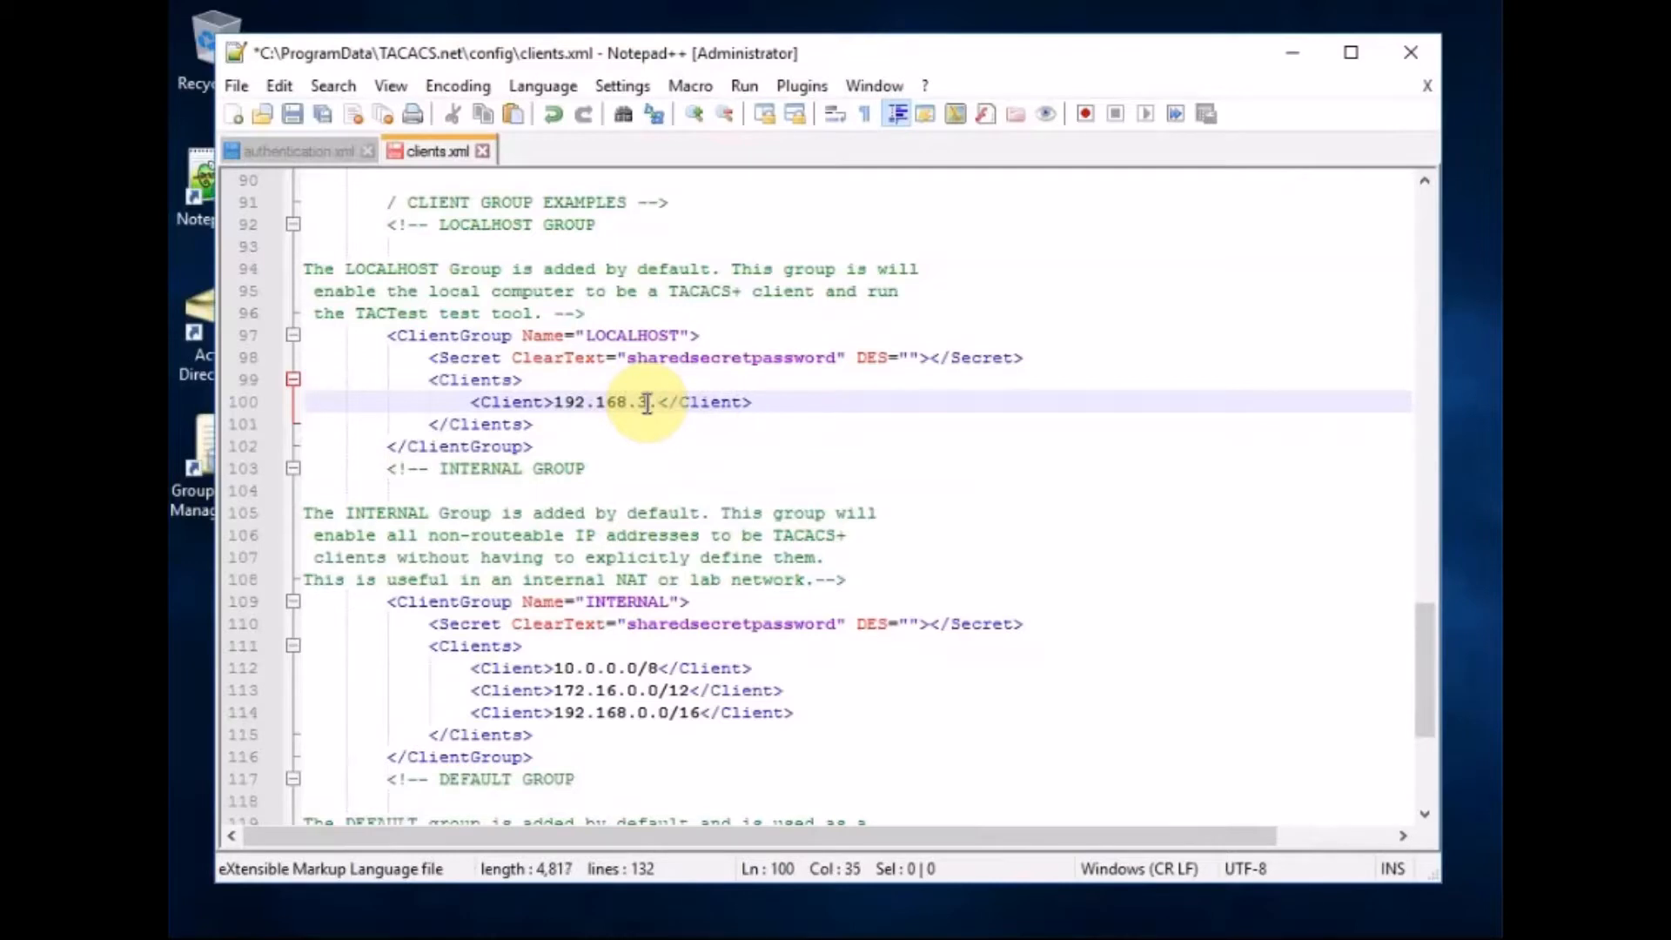
pyautogui.press('Backspace')
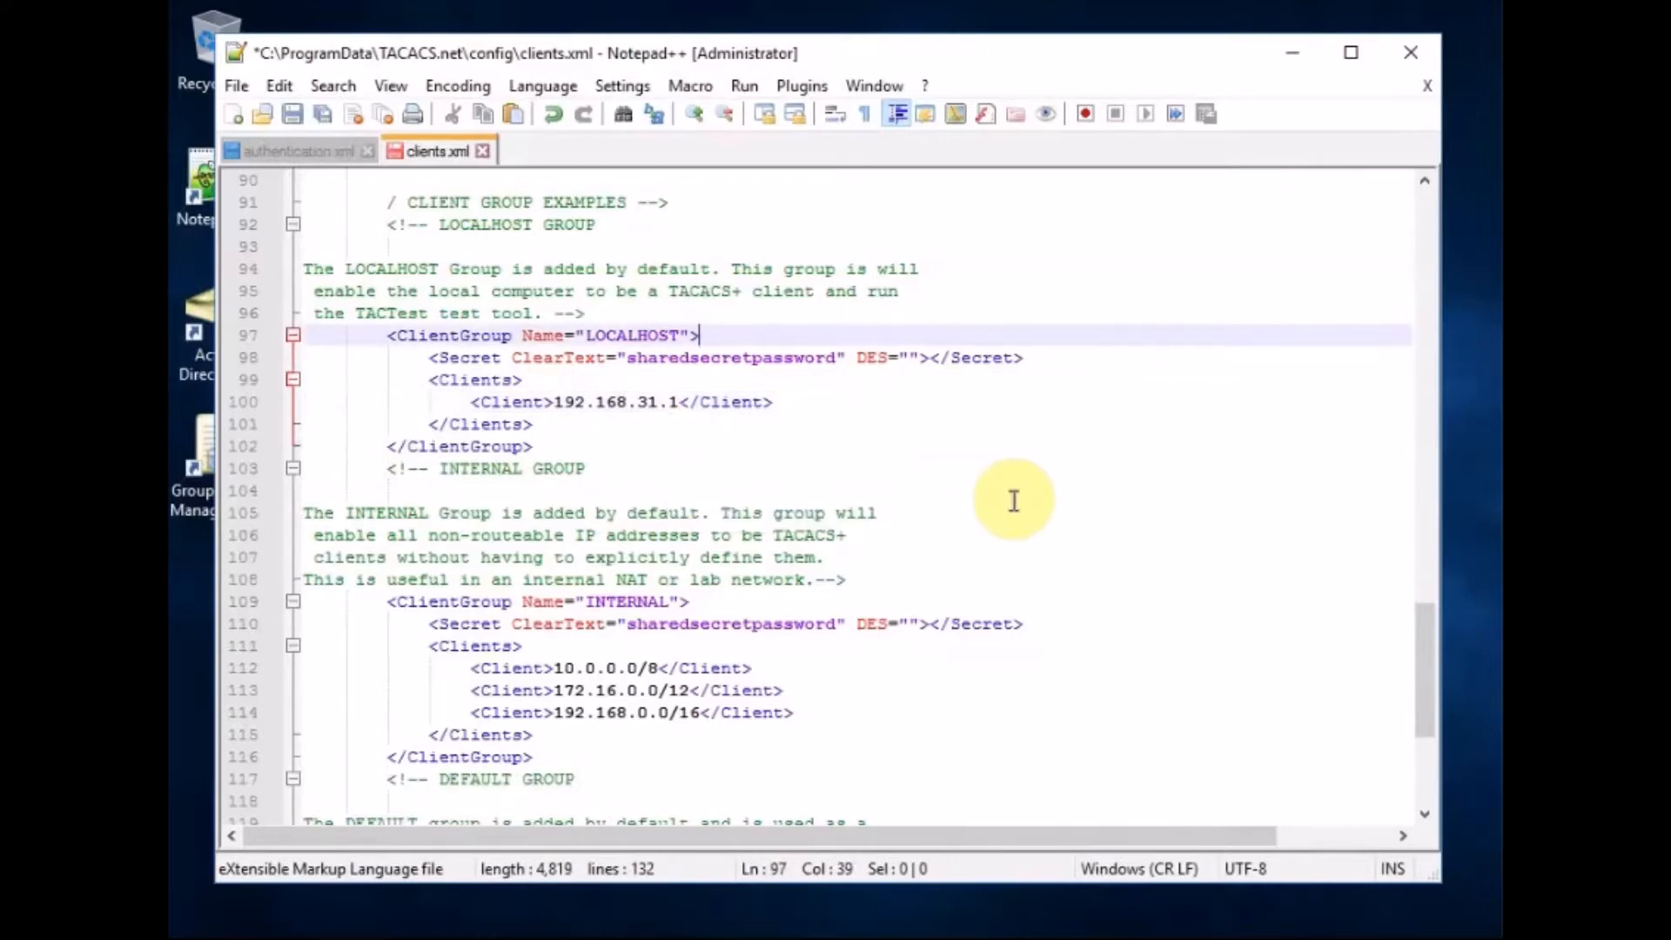
# - Change the INTERNAL client 192.168.0.0/16 to 192.168.31.0/24, save clients.xml and close Notepad++
pyautogui.scroll(-3)
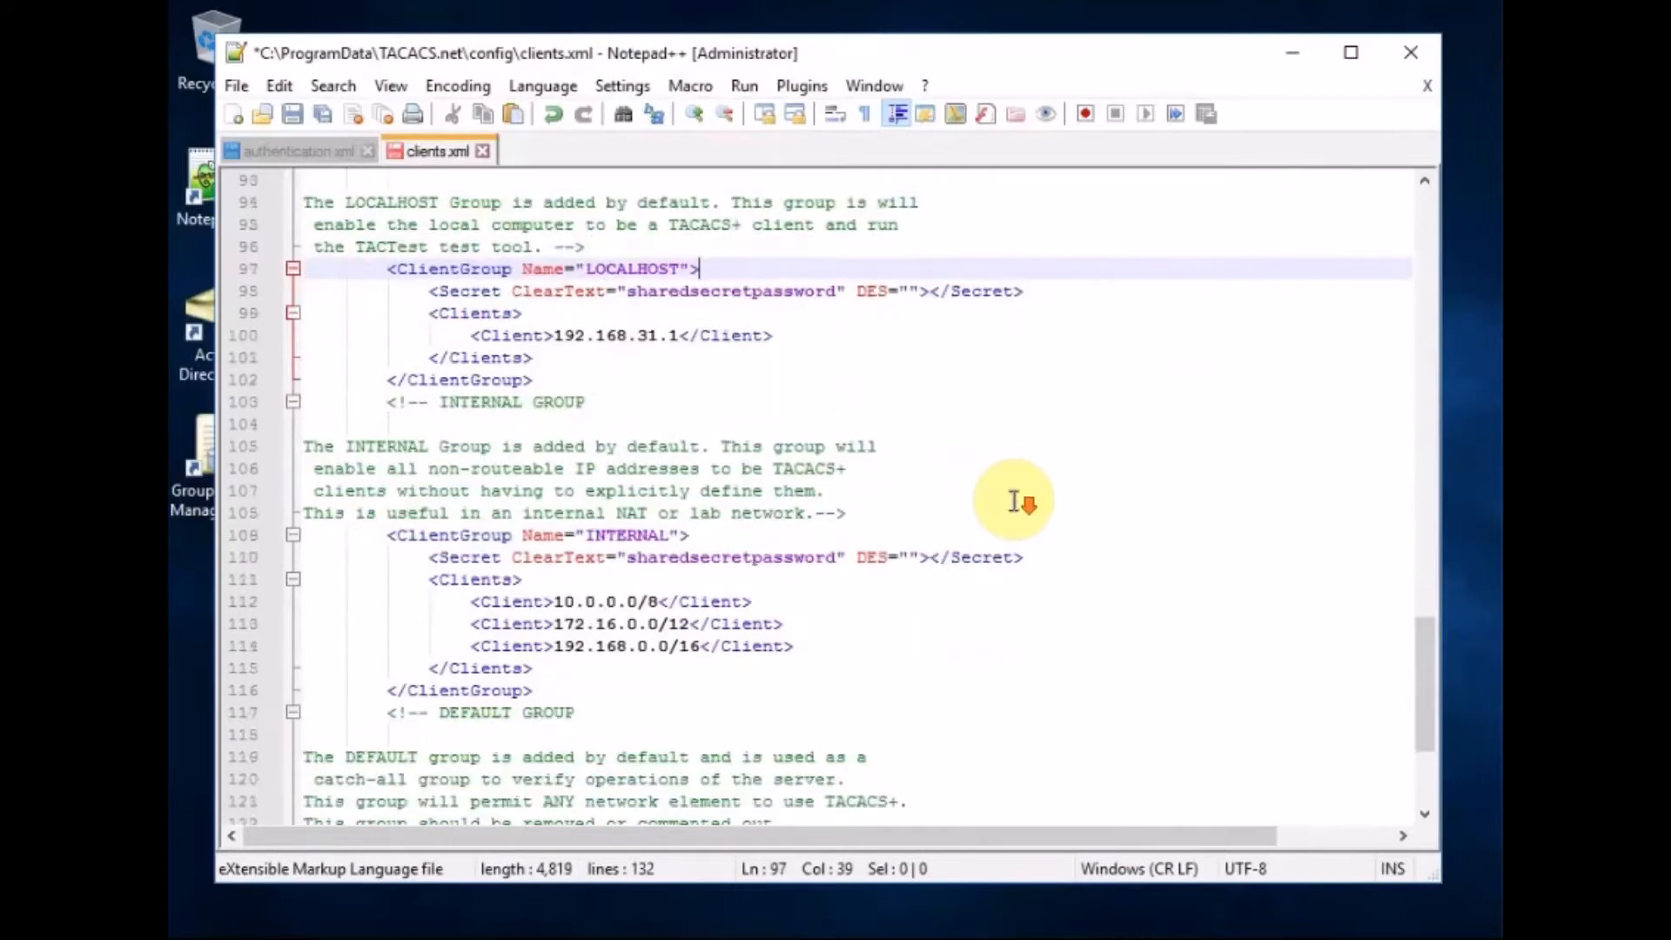
pyautogui.scroll(-3)
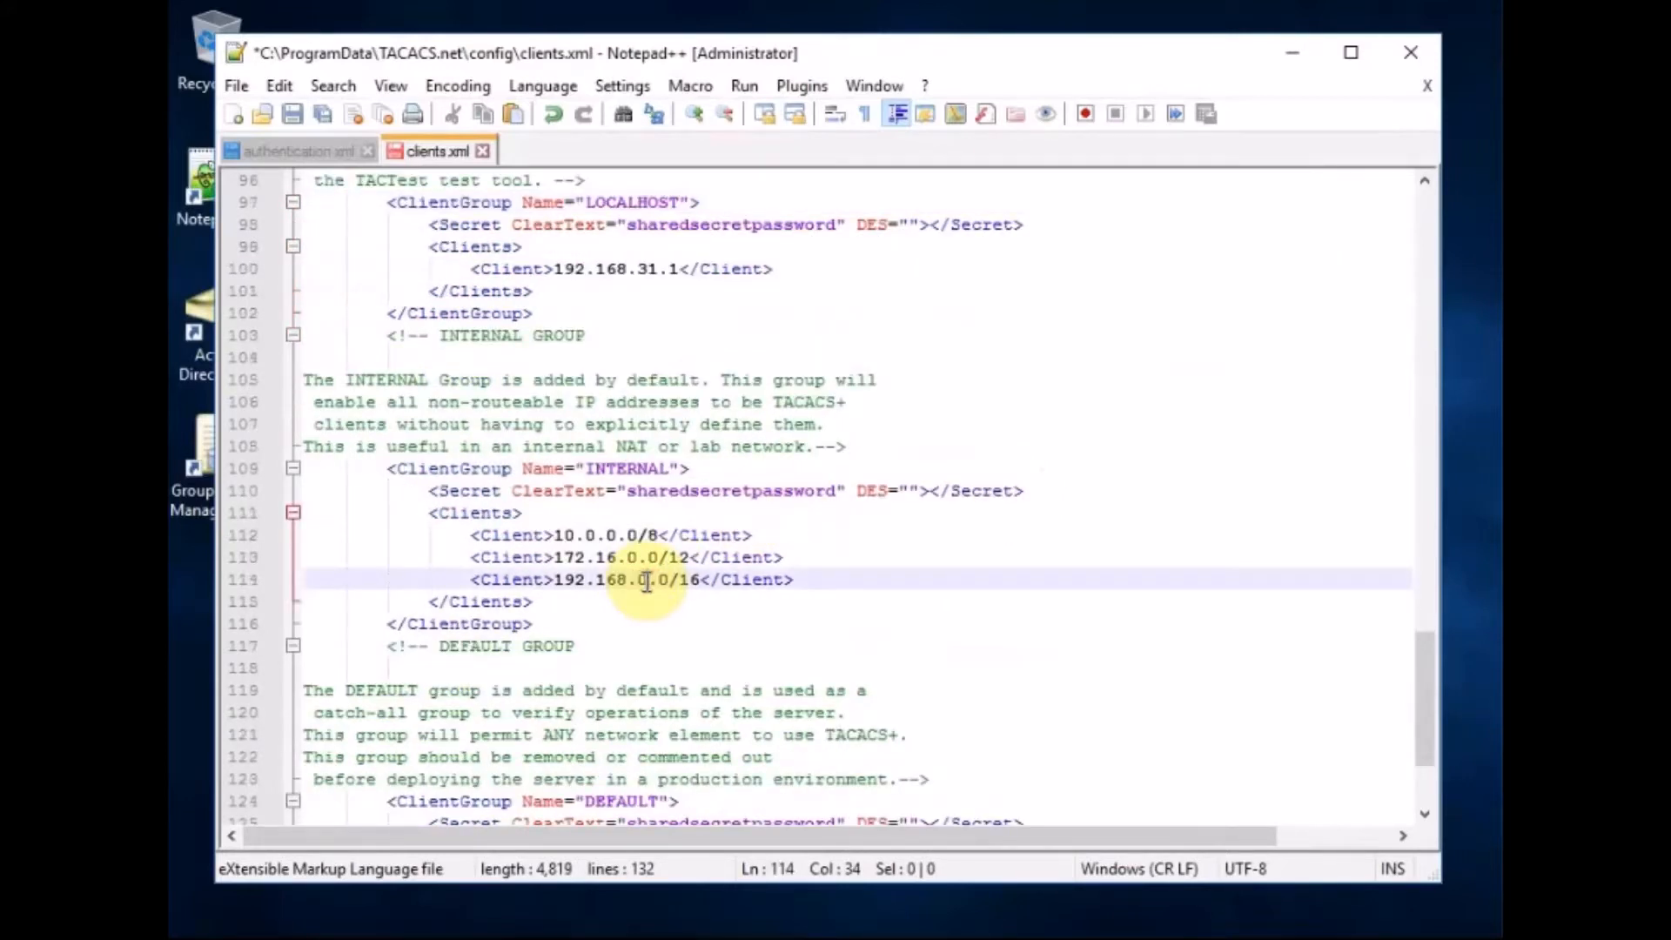
pyautogui.write('31')
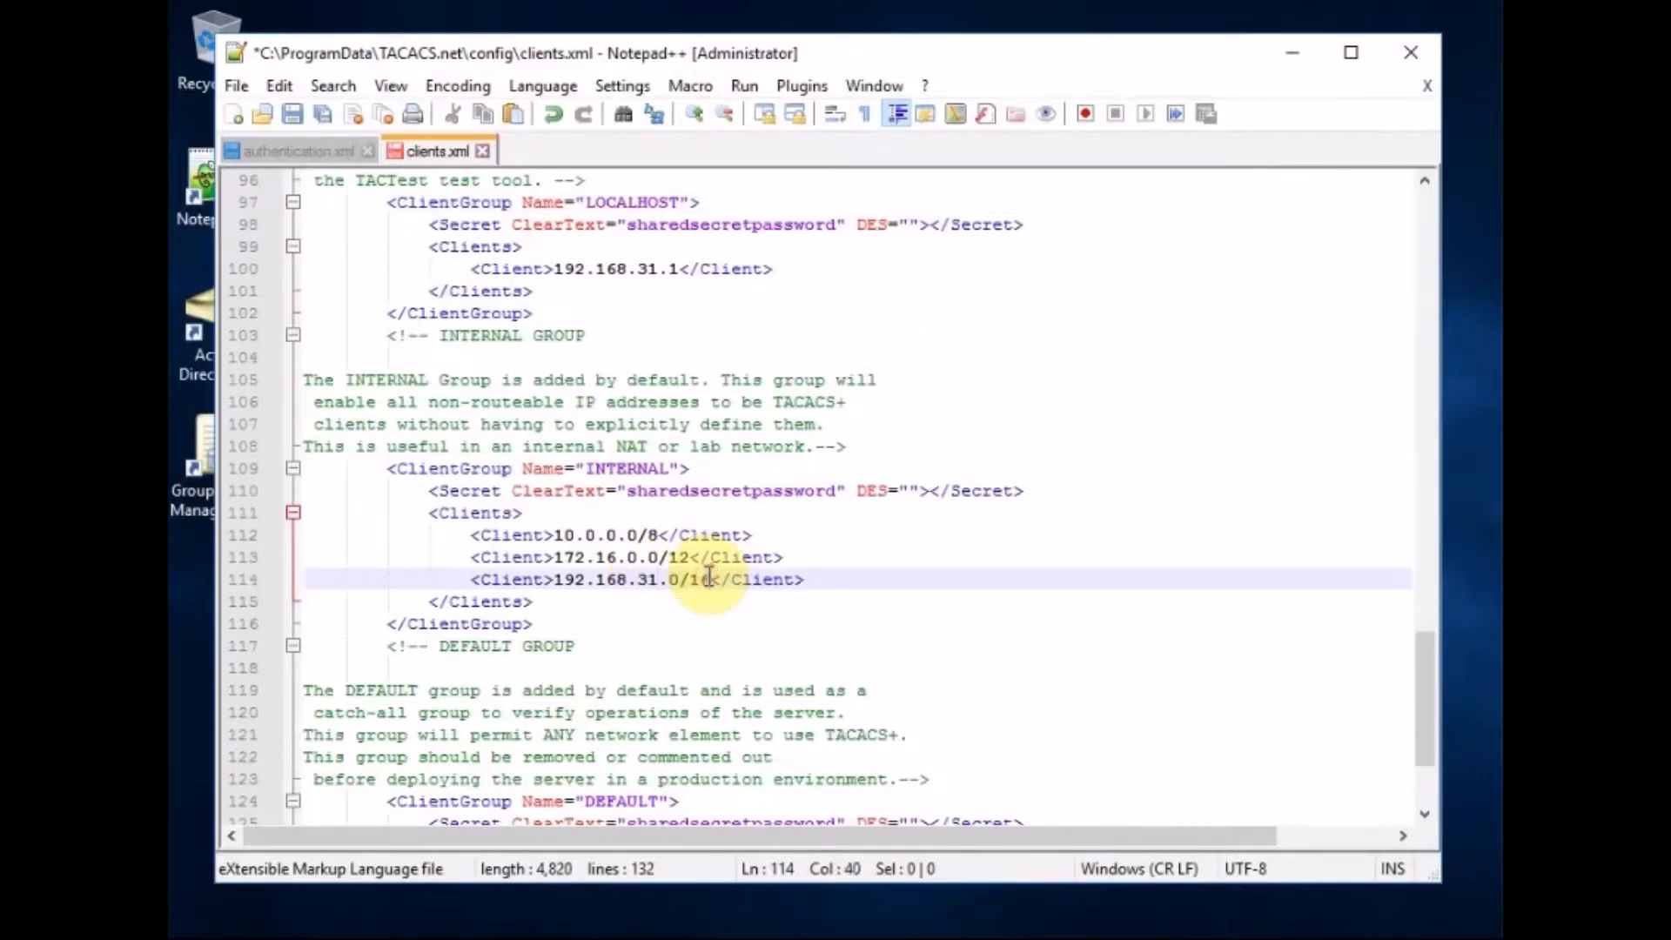
pyautogui.write('4')
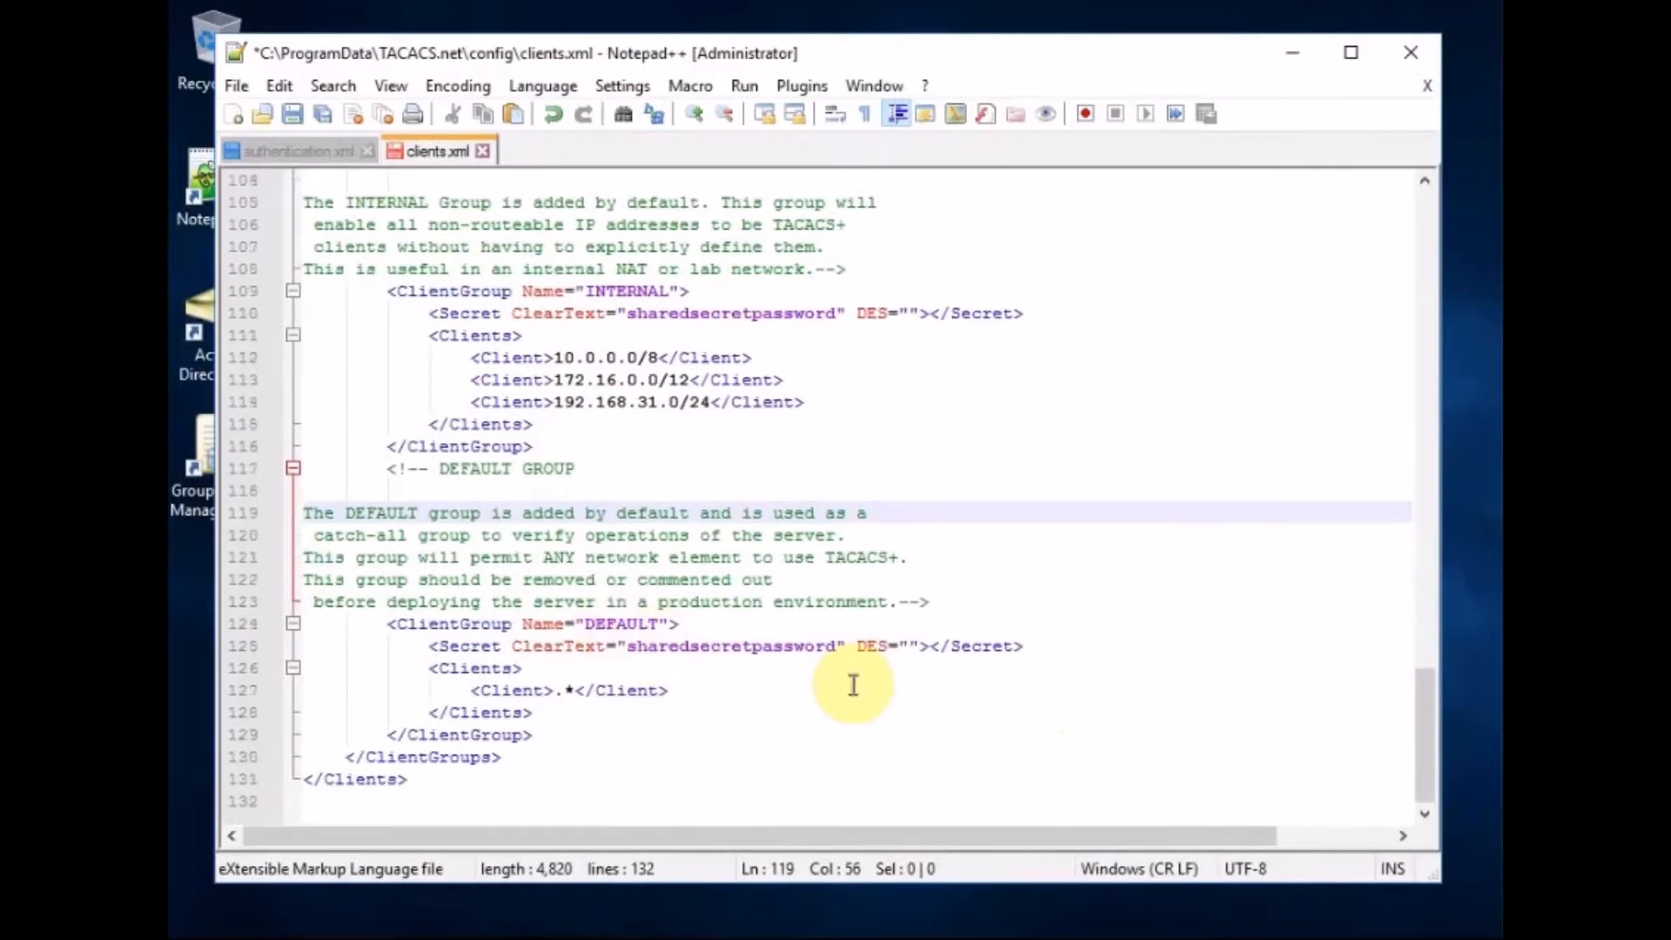
pyautogui.click(293, 113)
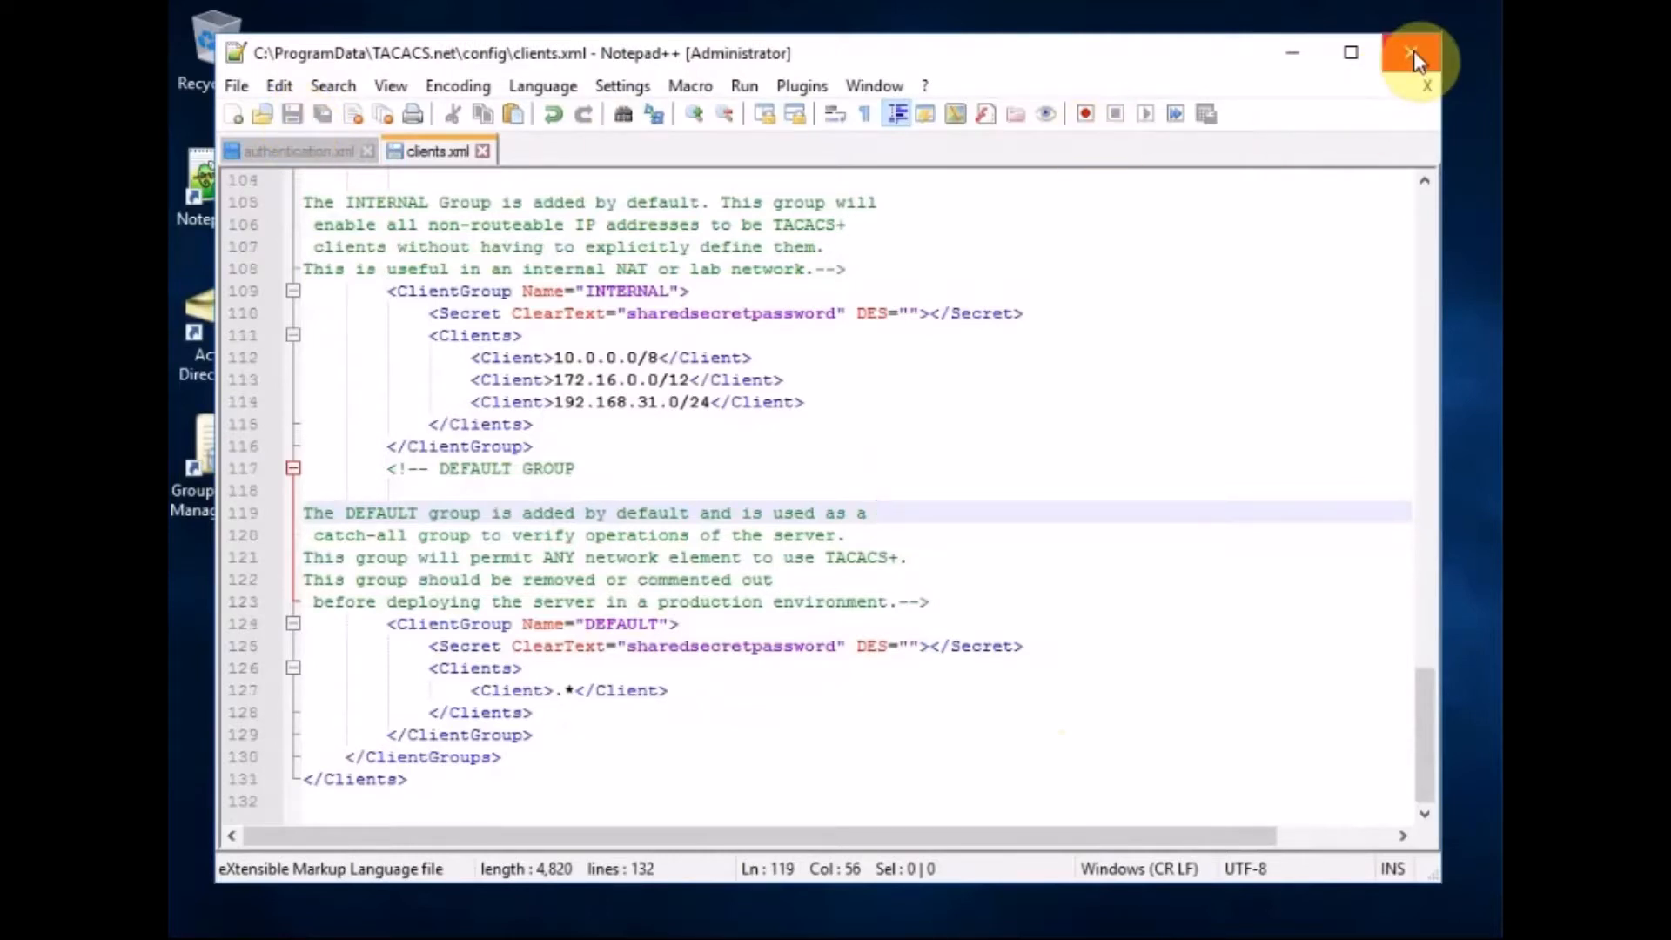
pyautogui.click(1414, 60)
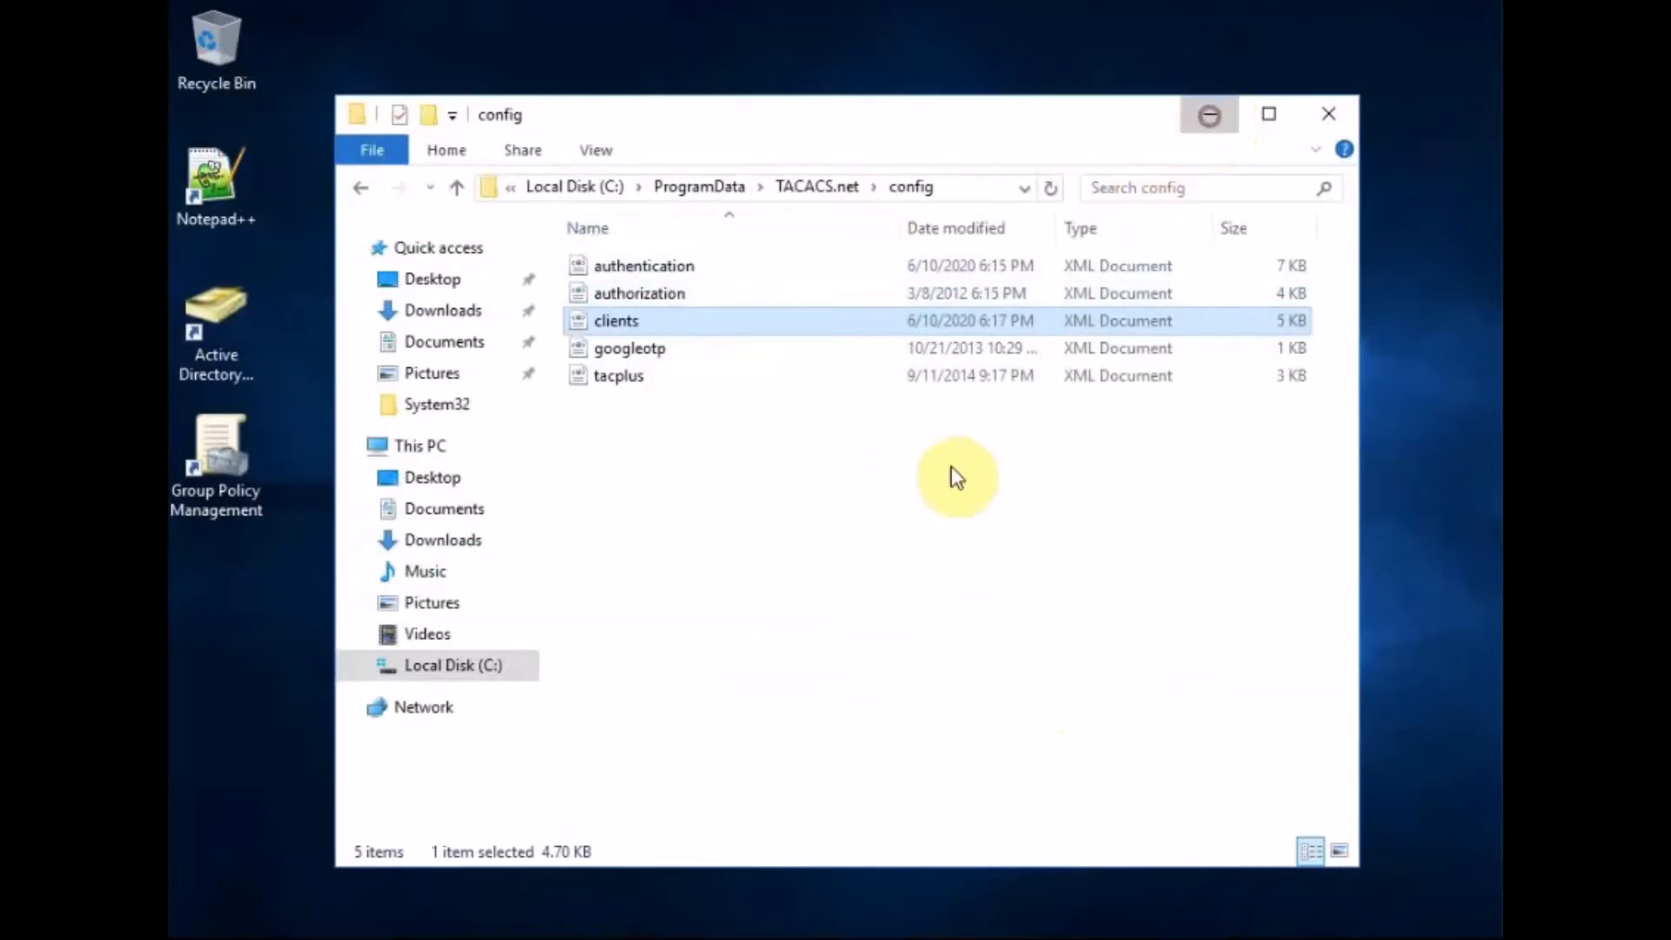
# - Close File Explorer and launch the Services console from a Start search
pyautogui.click(1328, 113)
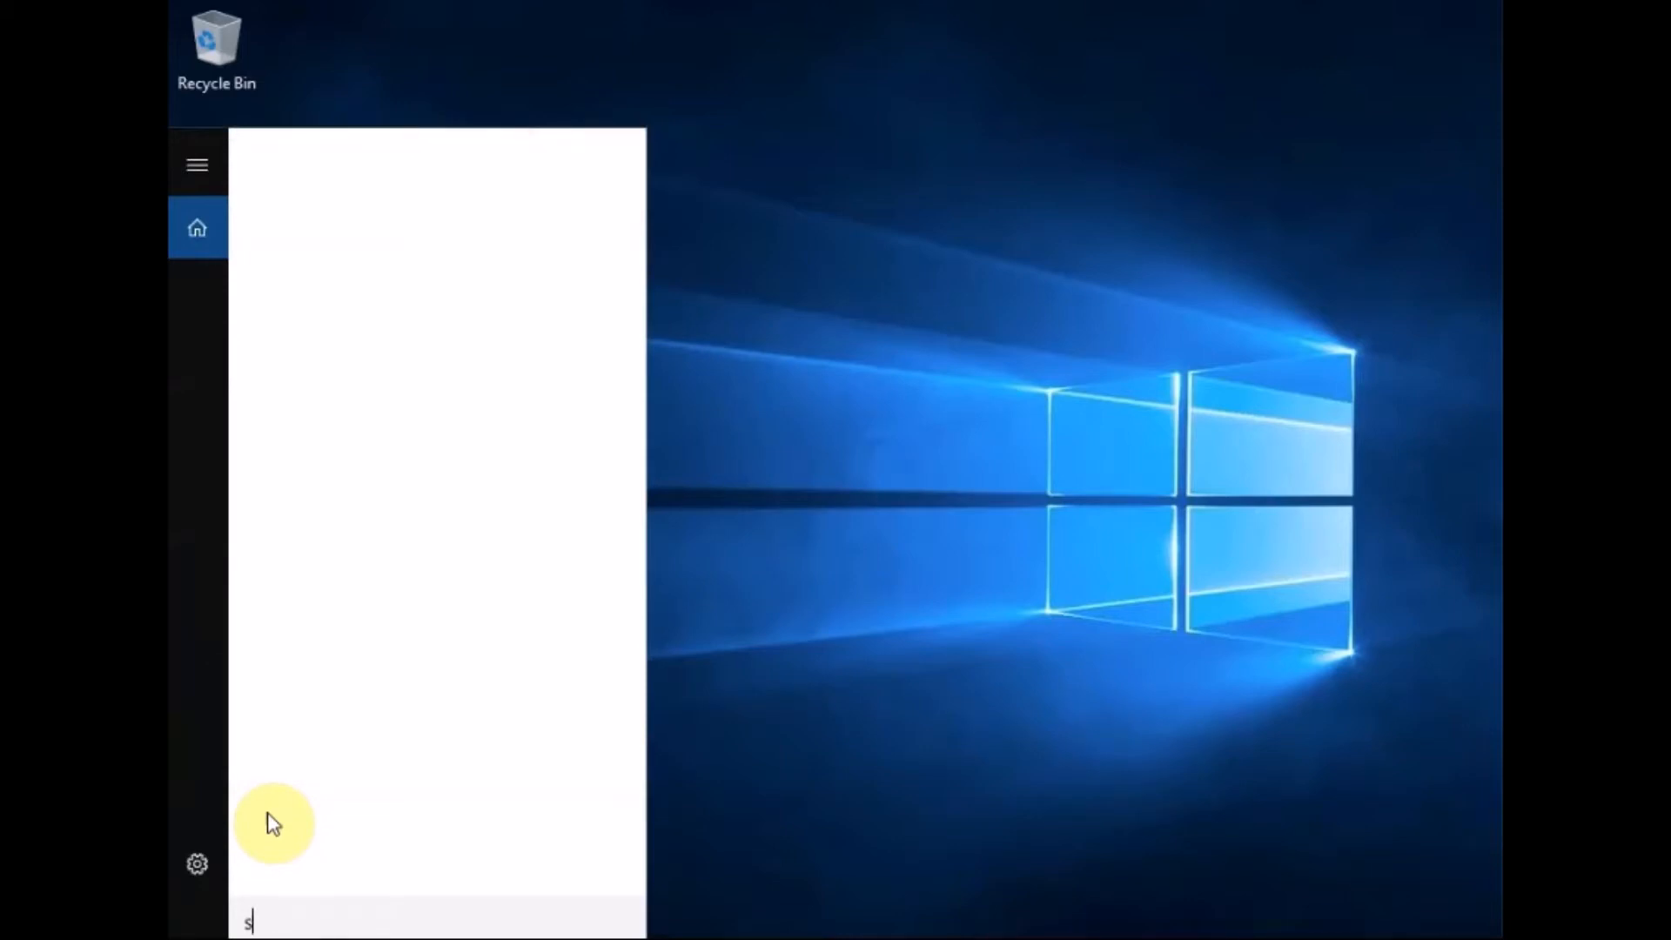
pyautogui.write('ervices.msc')
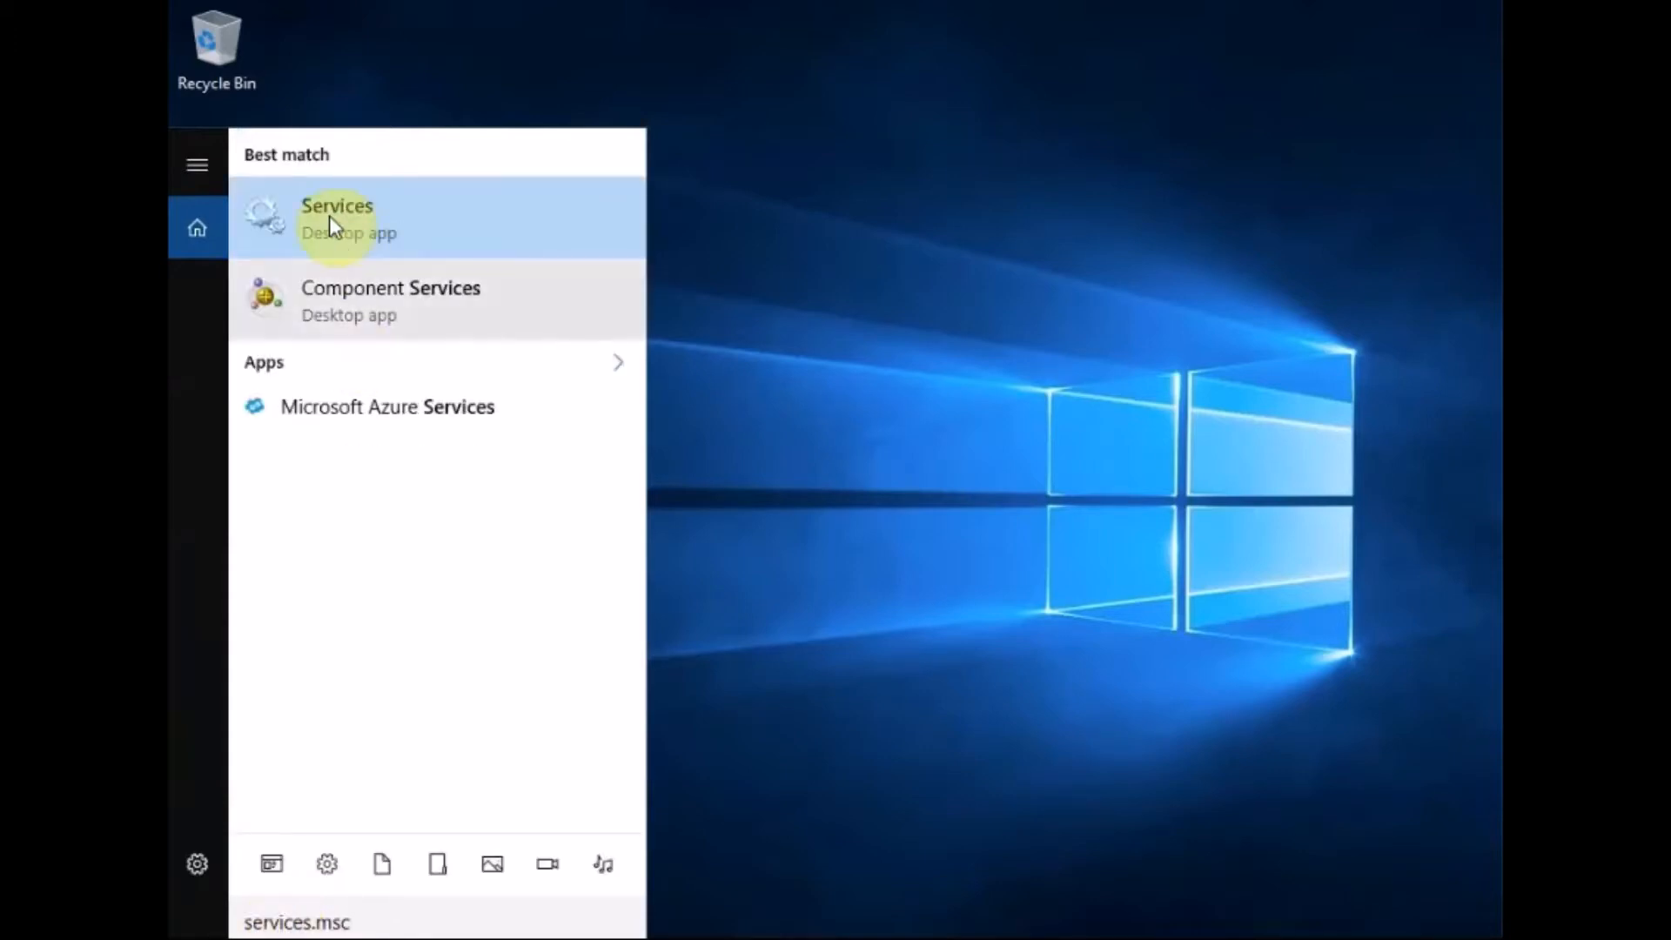
pyautogui.click(336, 219)
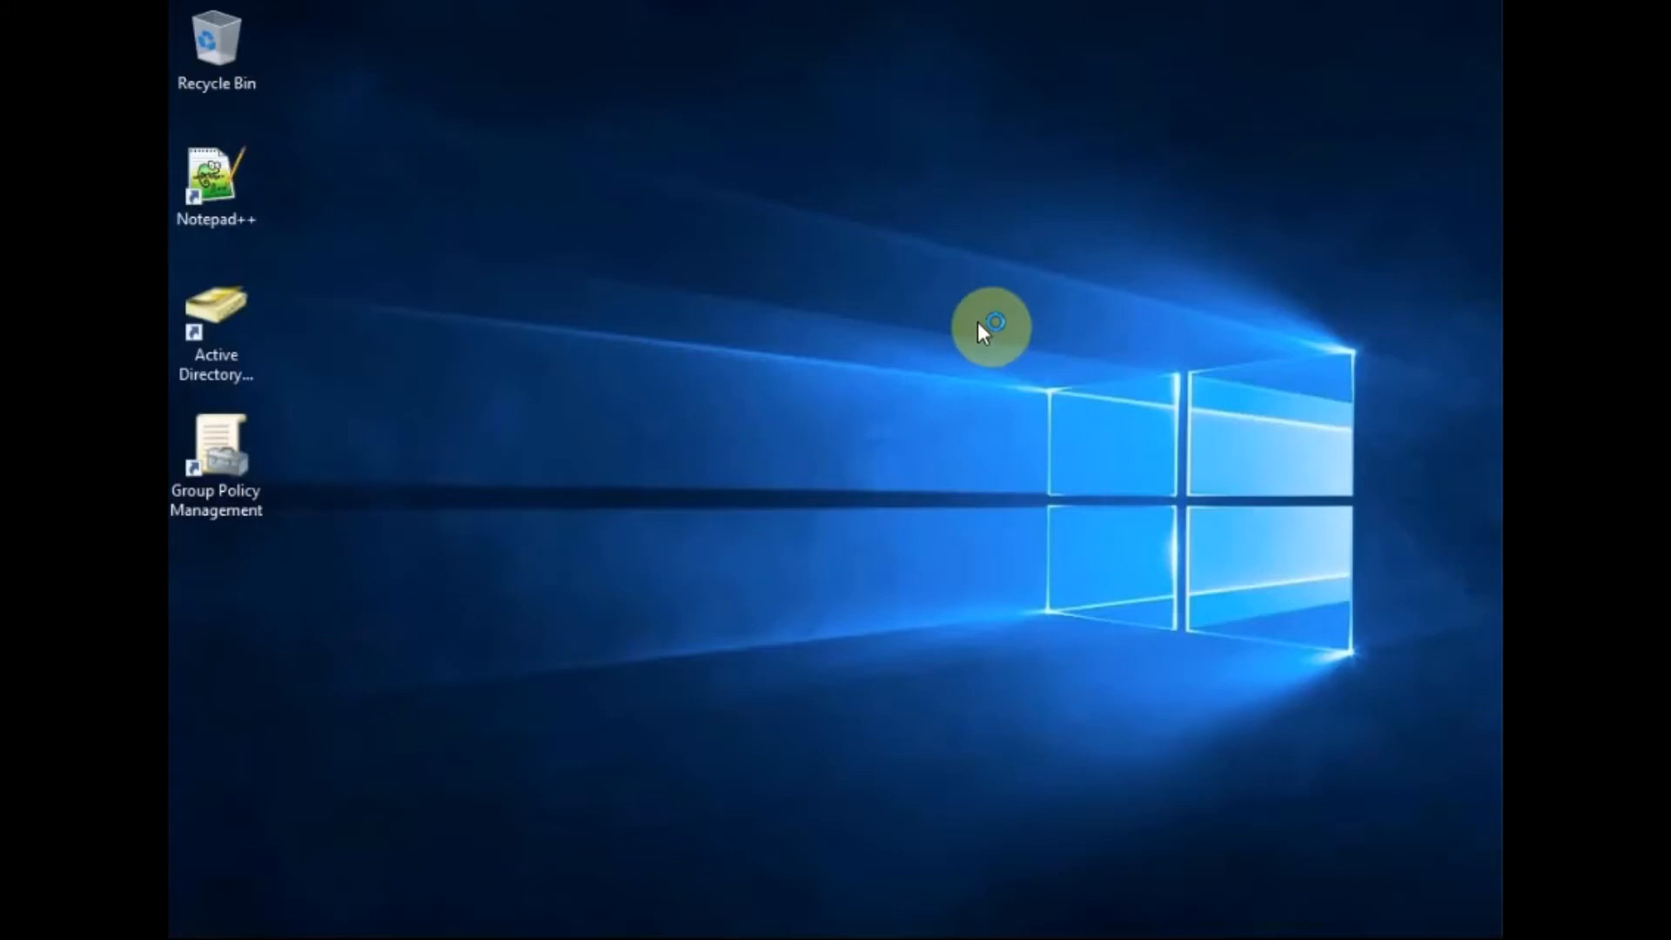
pyautogui.moveTo(980, 333)
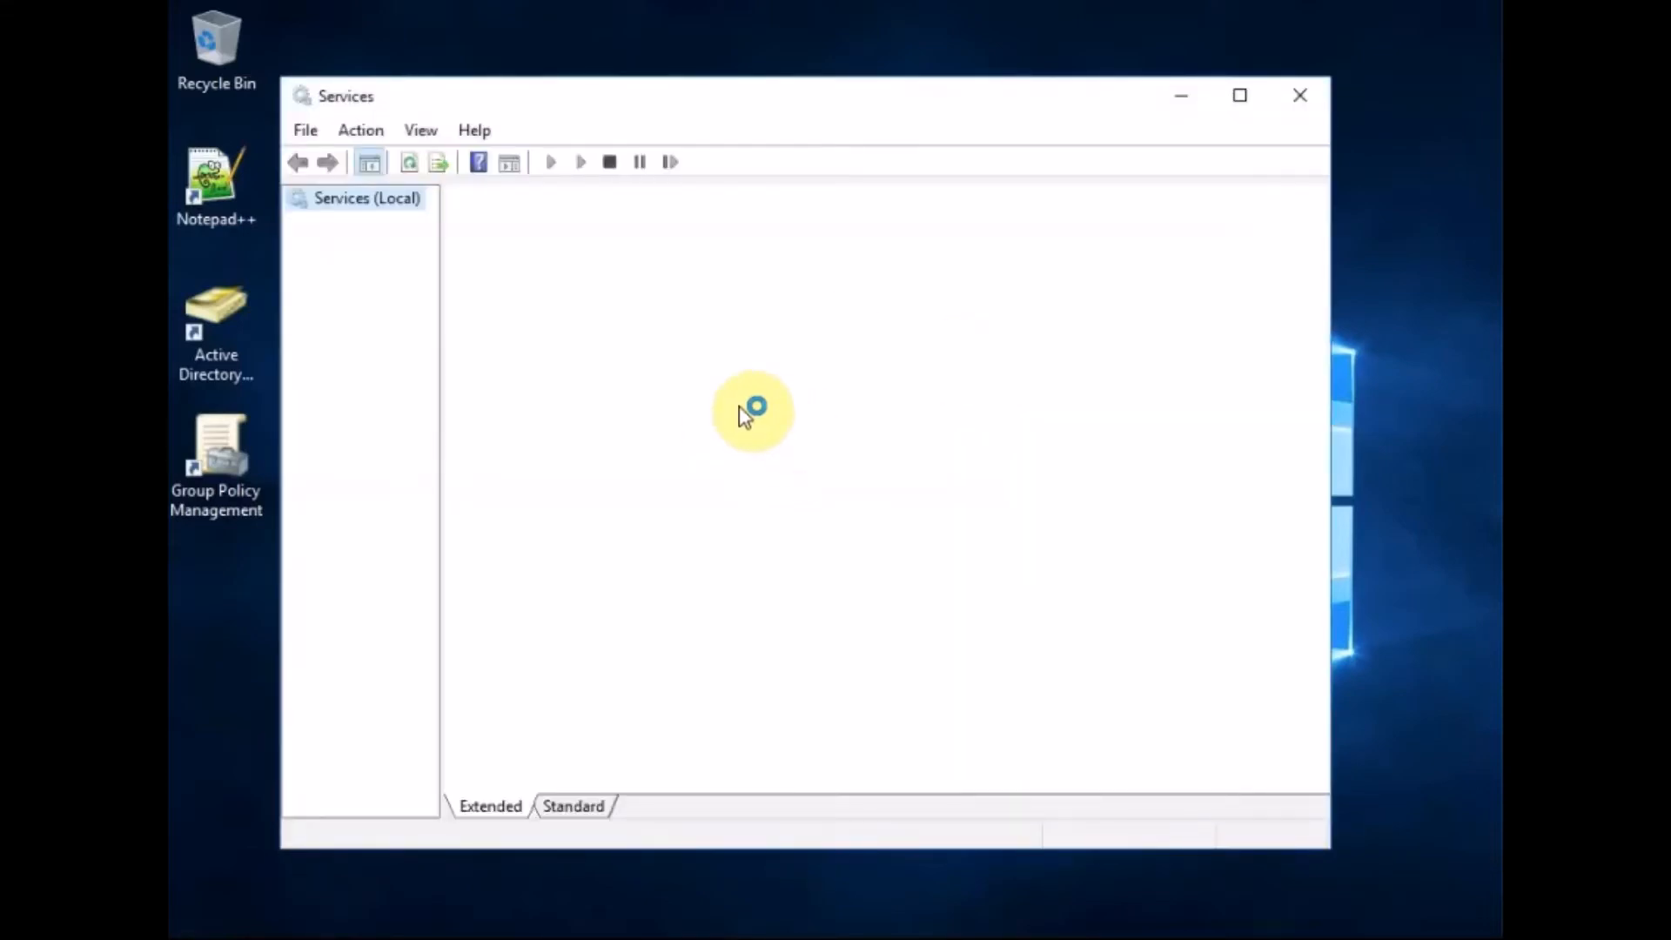
# - Stop and start the TACACS.net service from its properties so it shows Running, then close Services
pyautogui.click(818, 387)
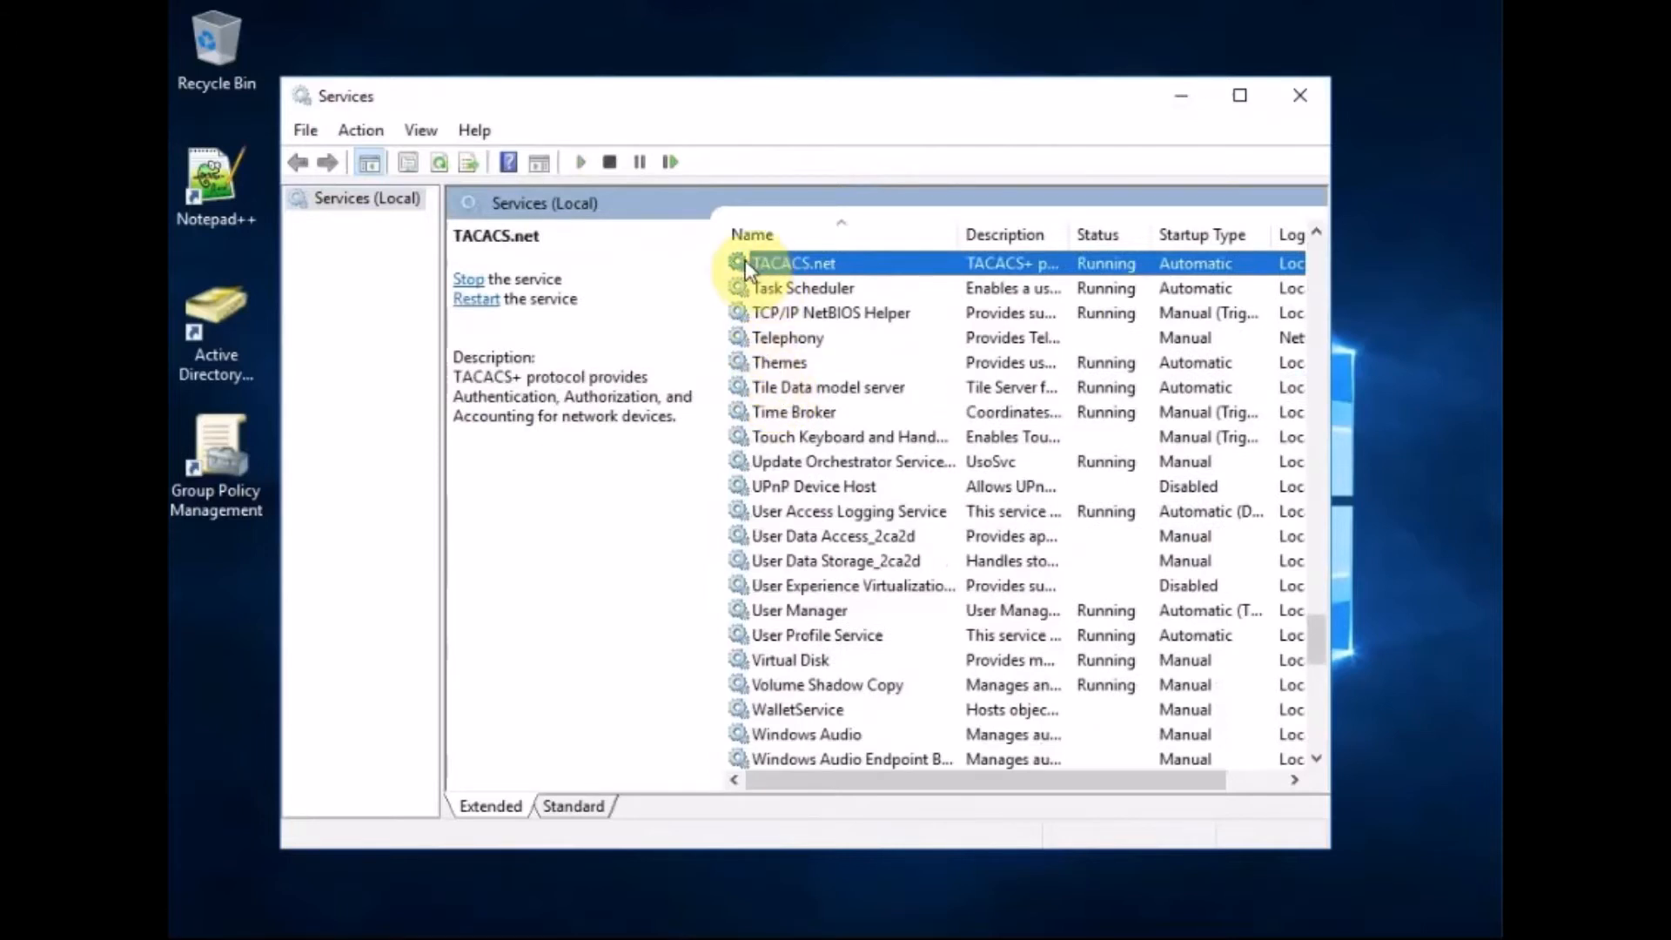
pyautogui.doubleClick(790, 263)
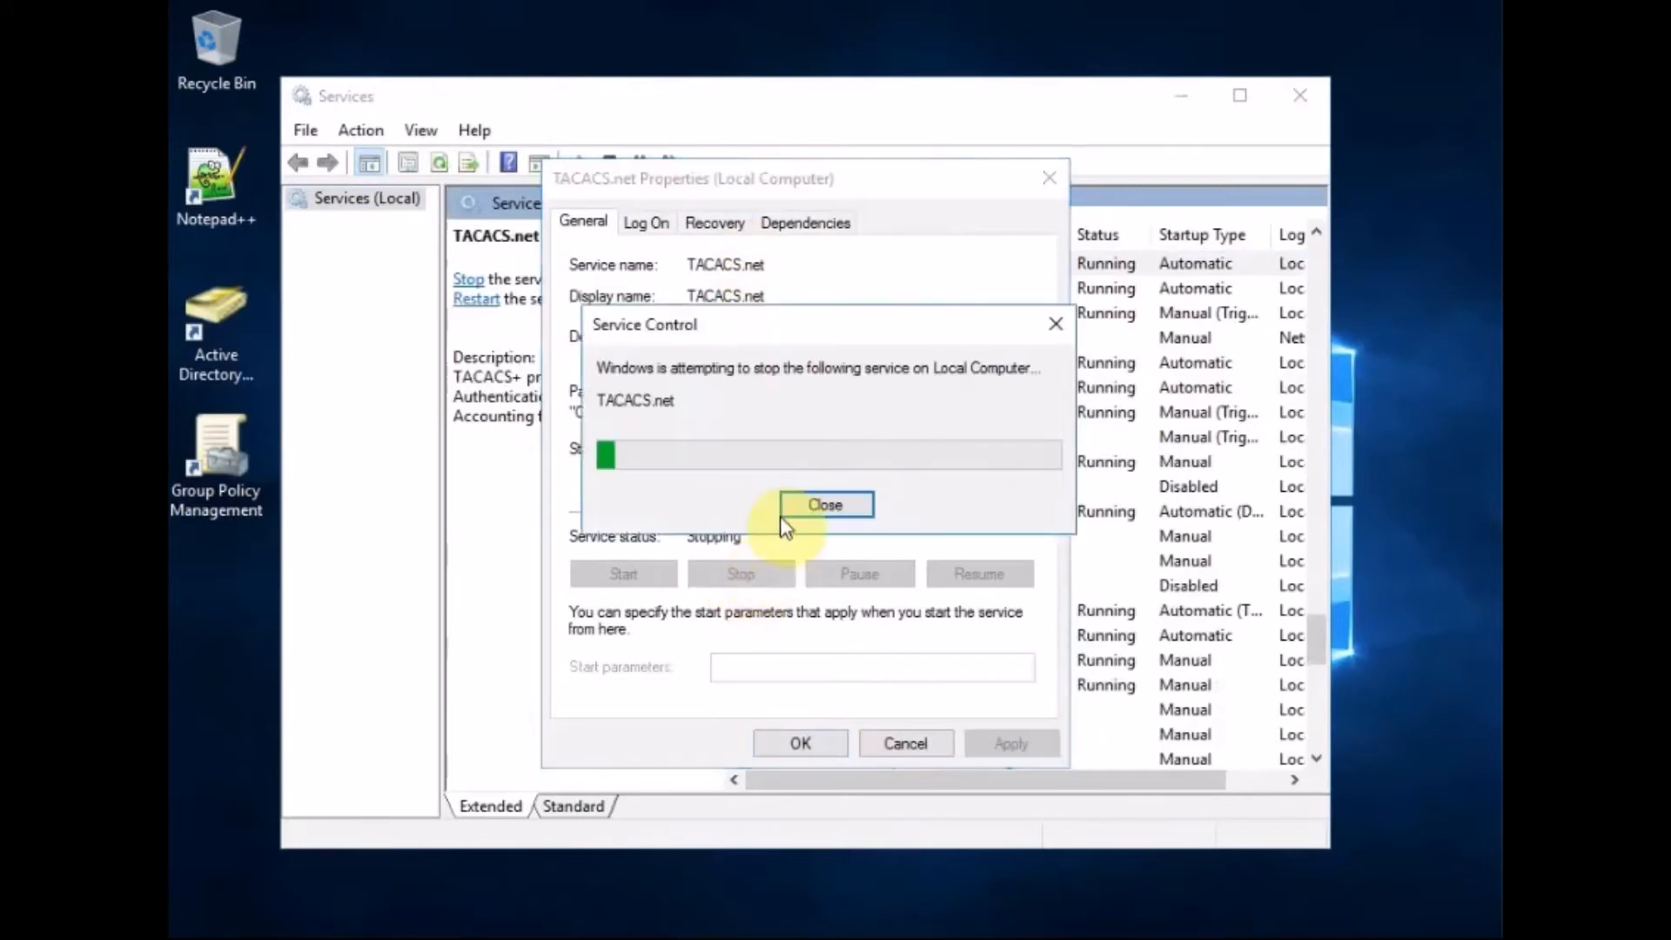
pyautogui.click(825, 505)
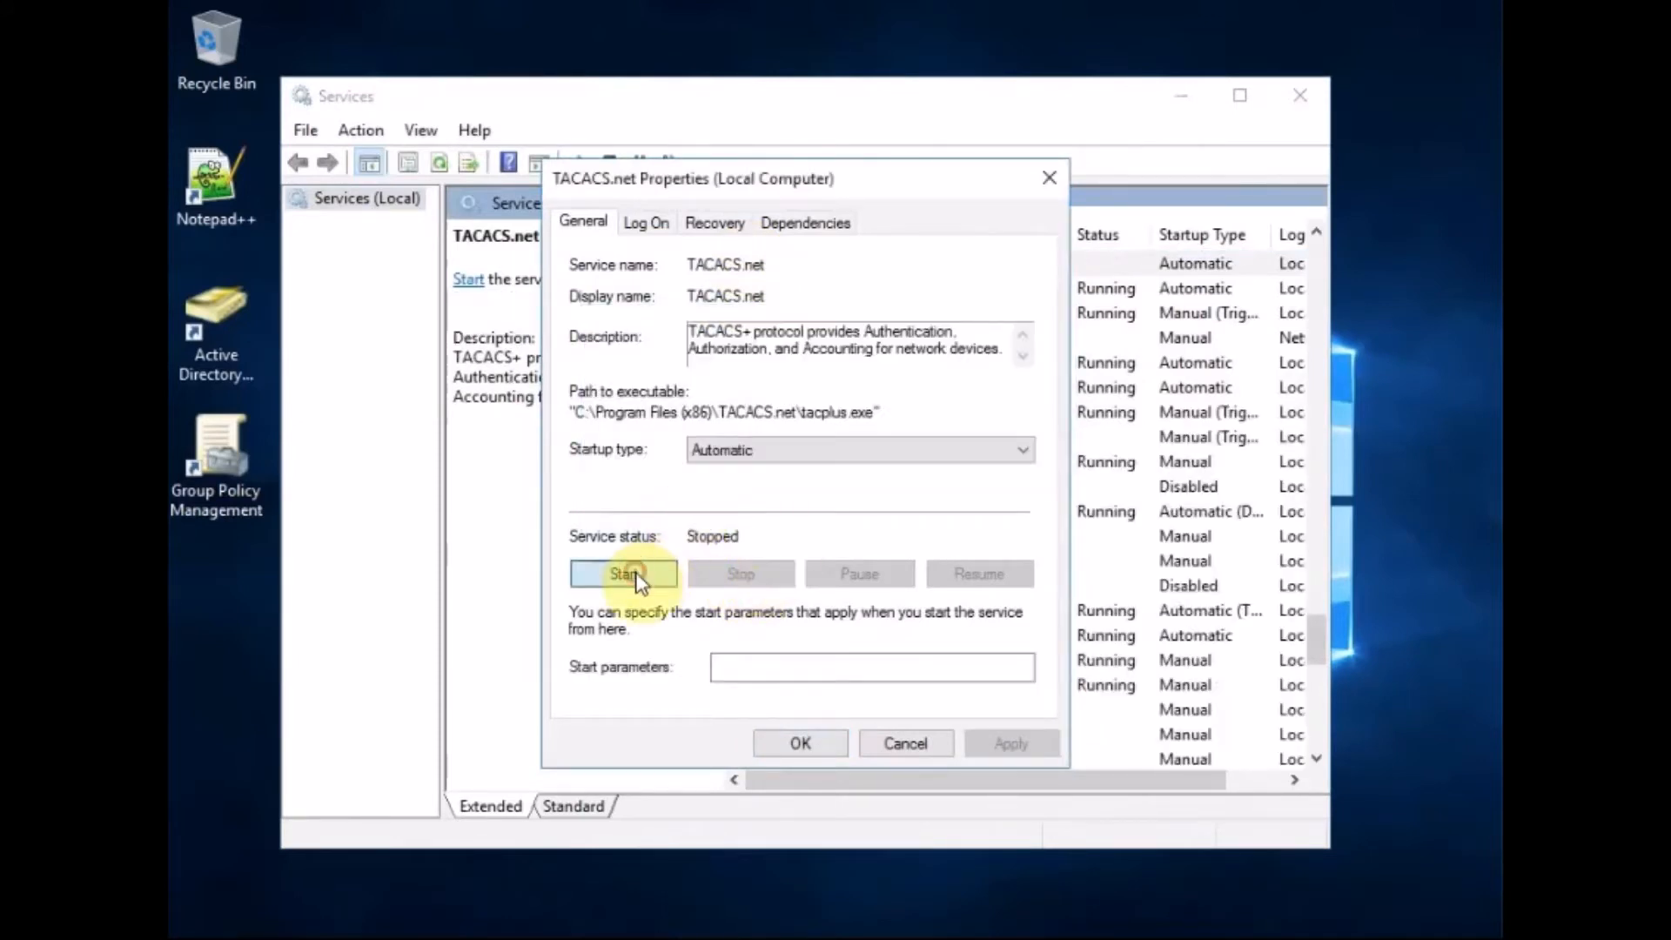
pyautogui.click(623, 572)
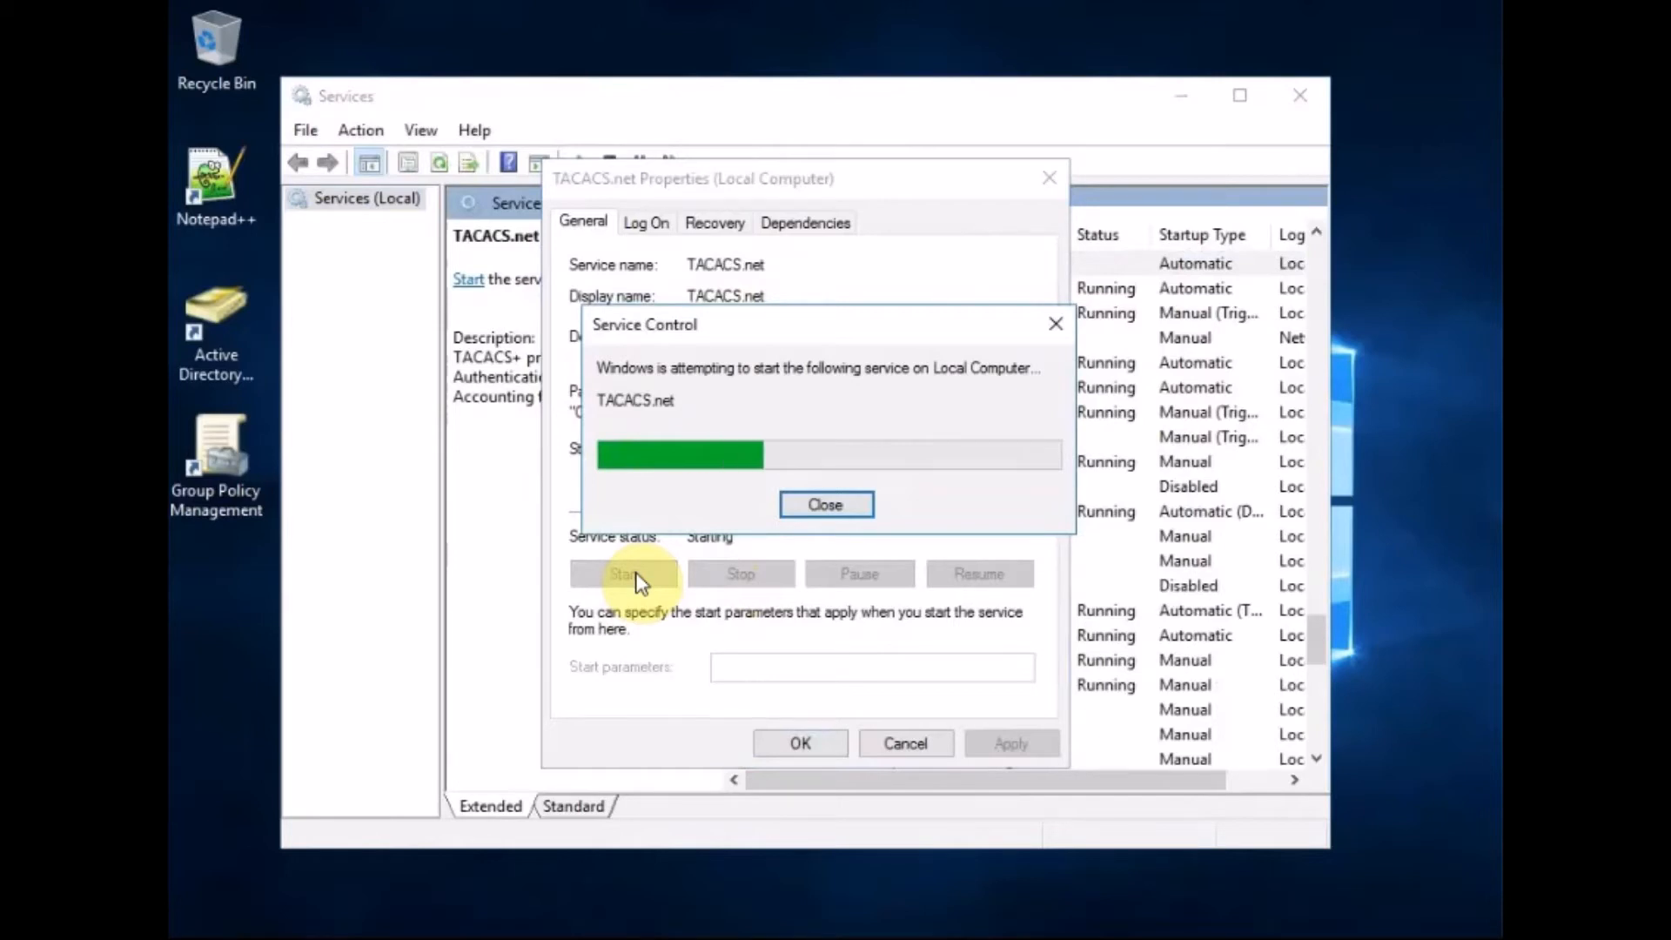
pyautogui.click(825, 505)
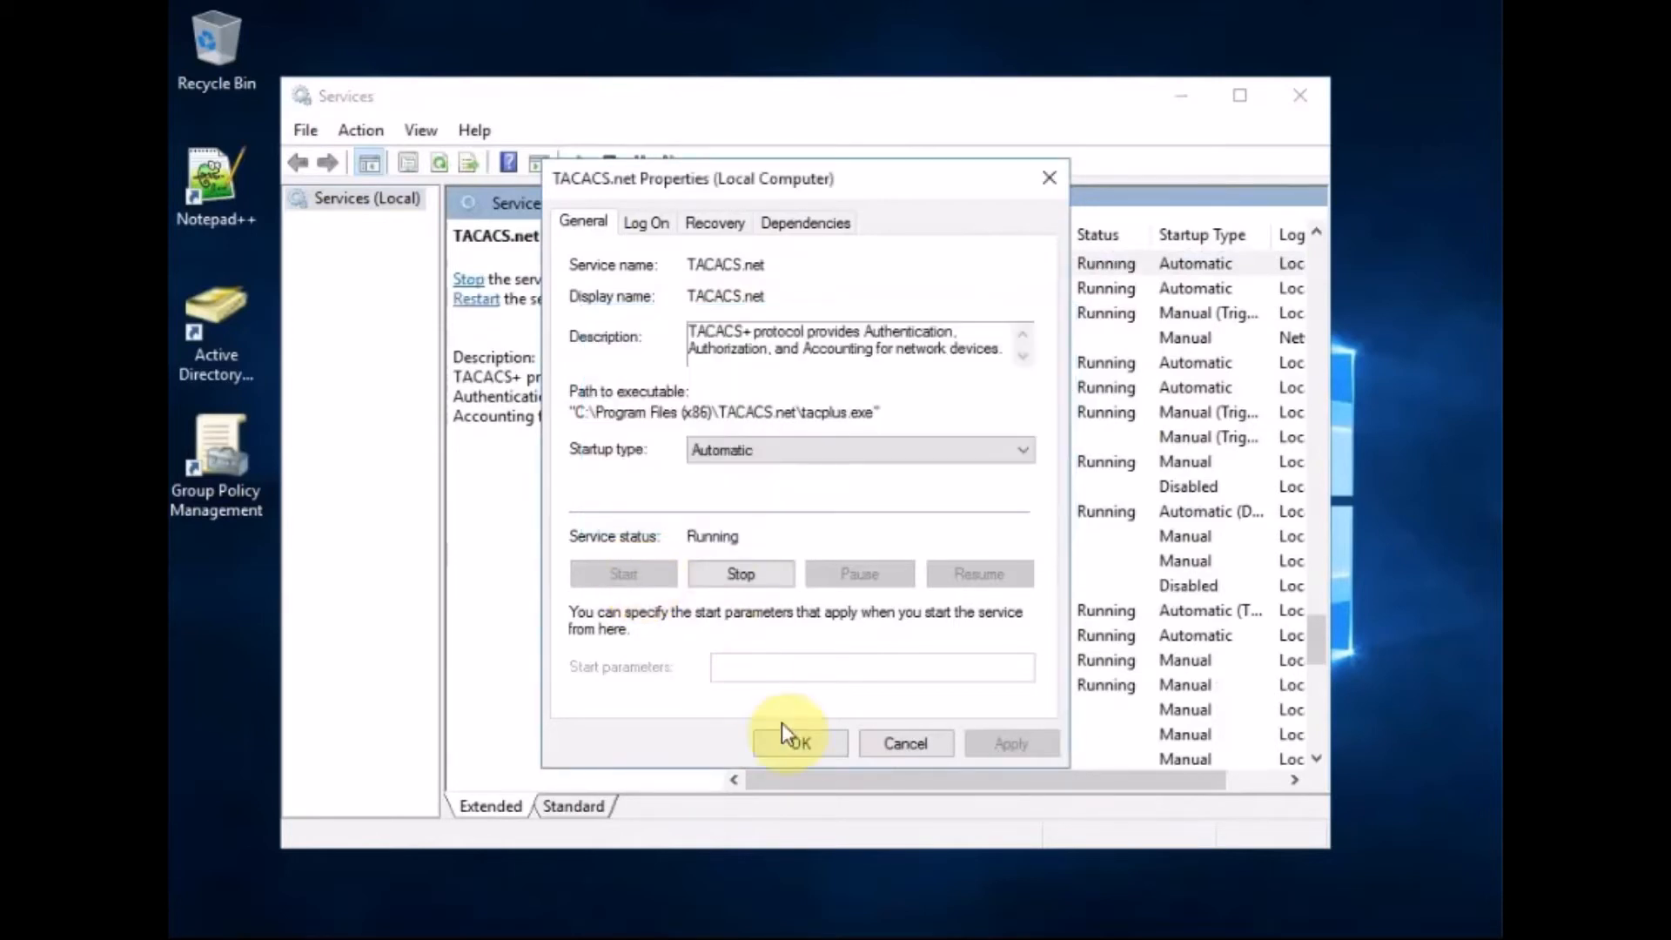
pyautogui.click(799, 743)
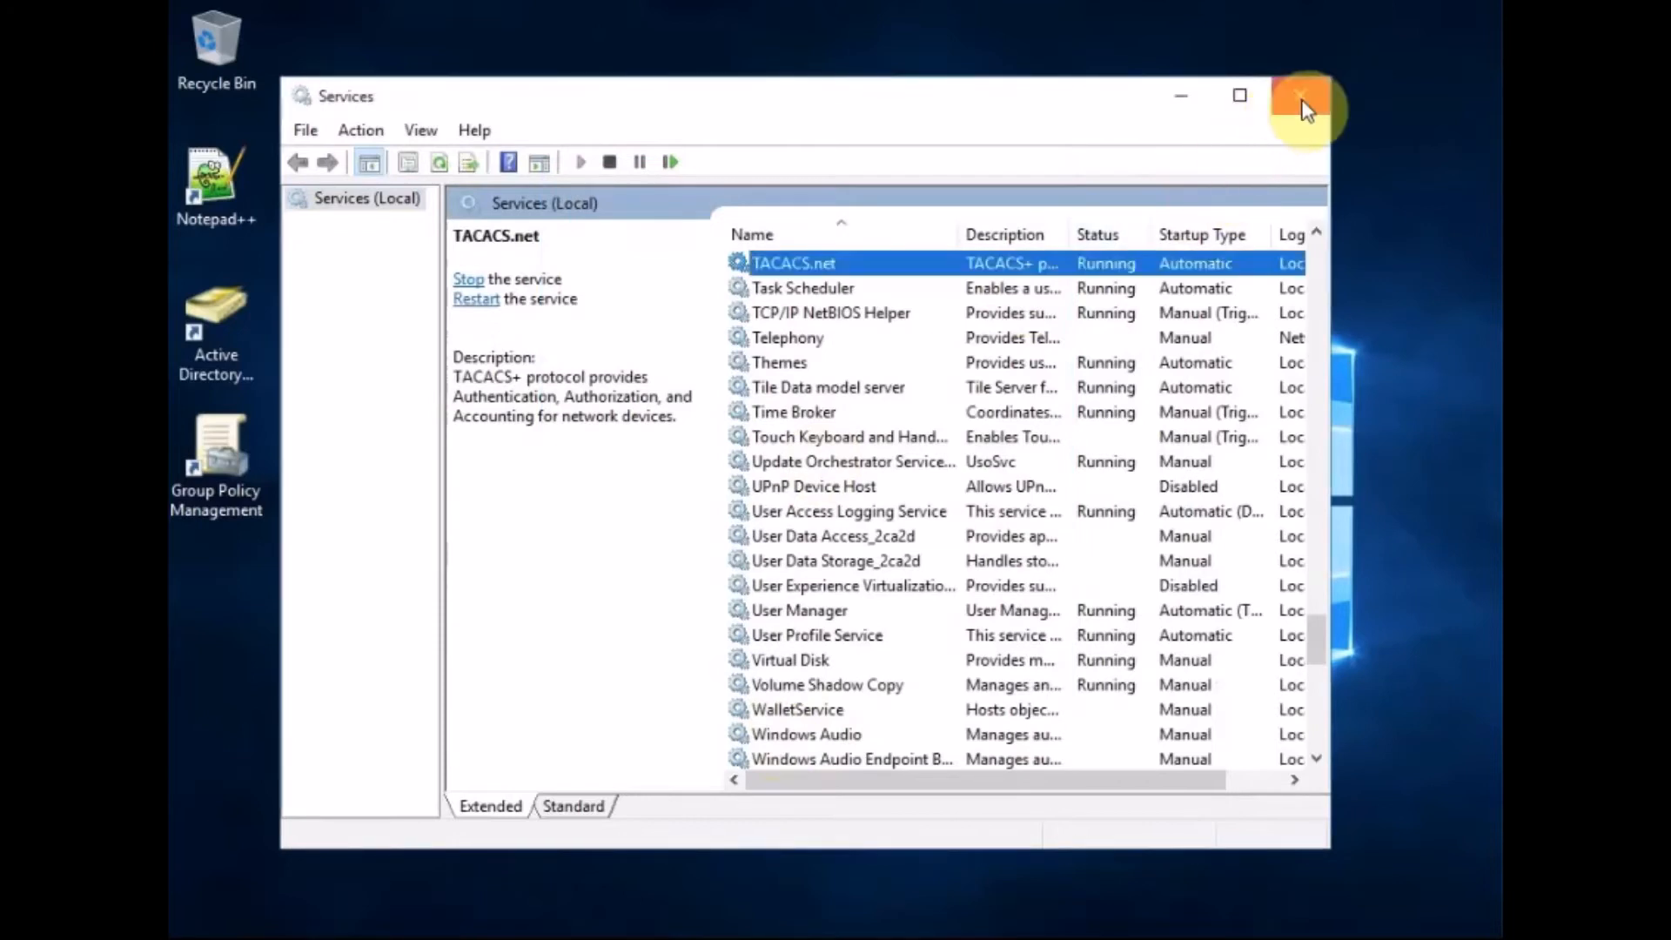
pyautogui.click(1302, 94)
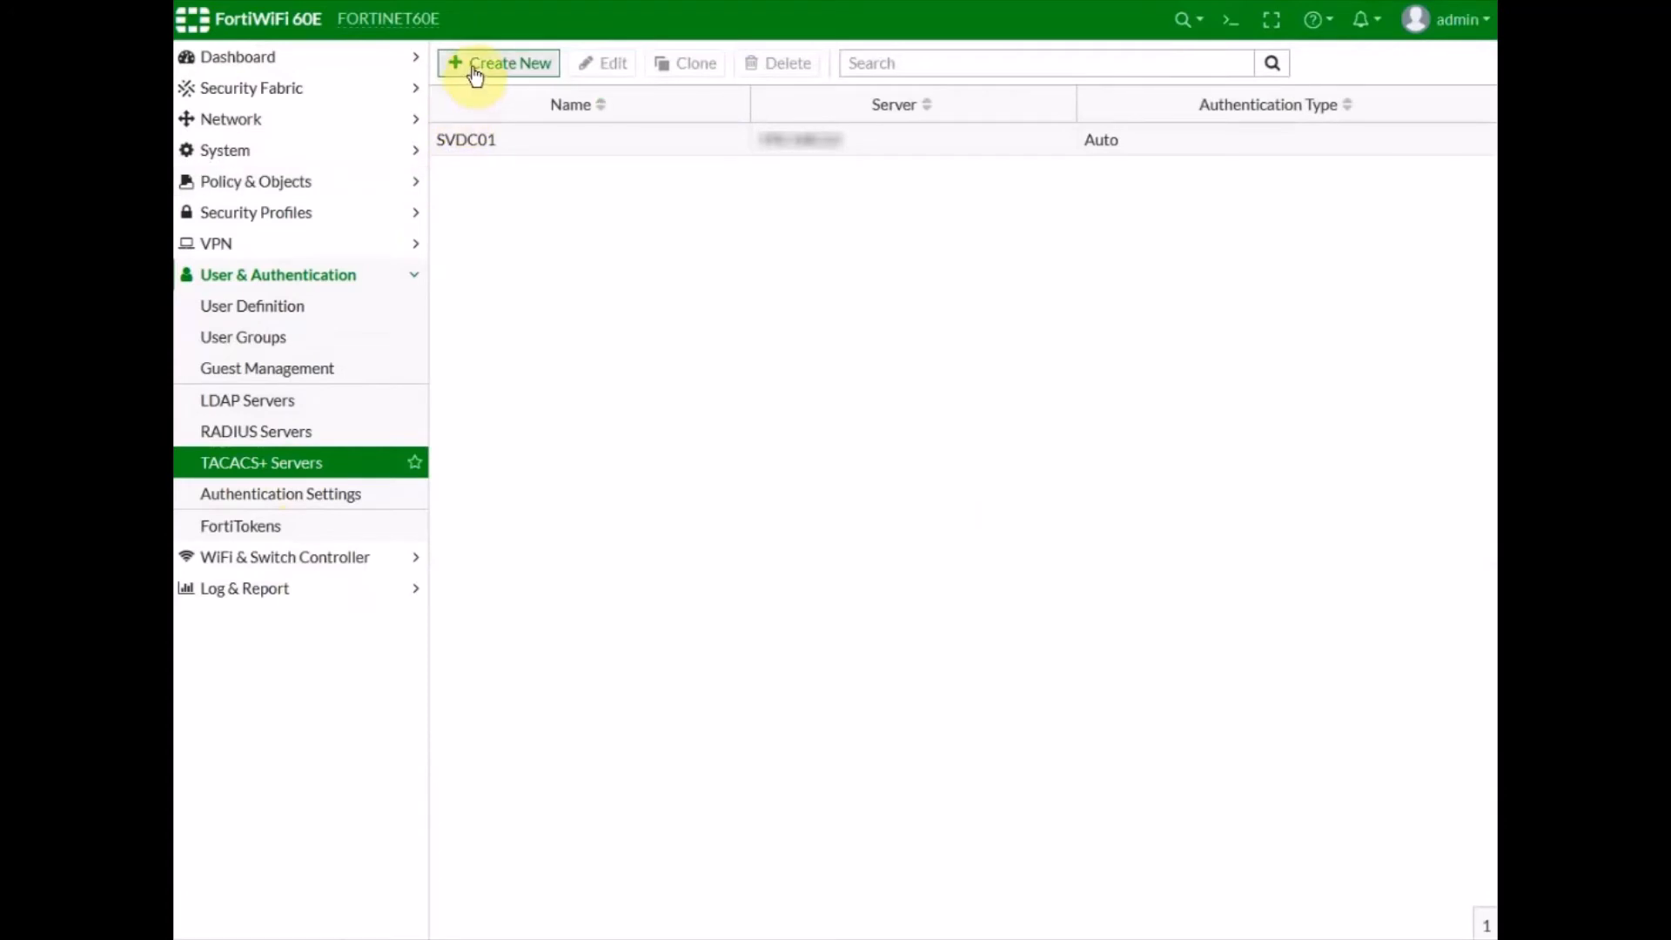
# - Under User & Authentication > TACACS+ Servers, select SVDC01 and bring up its edit page
pyautogui.click(256, 430)
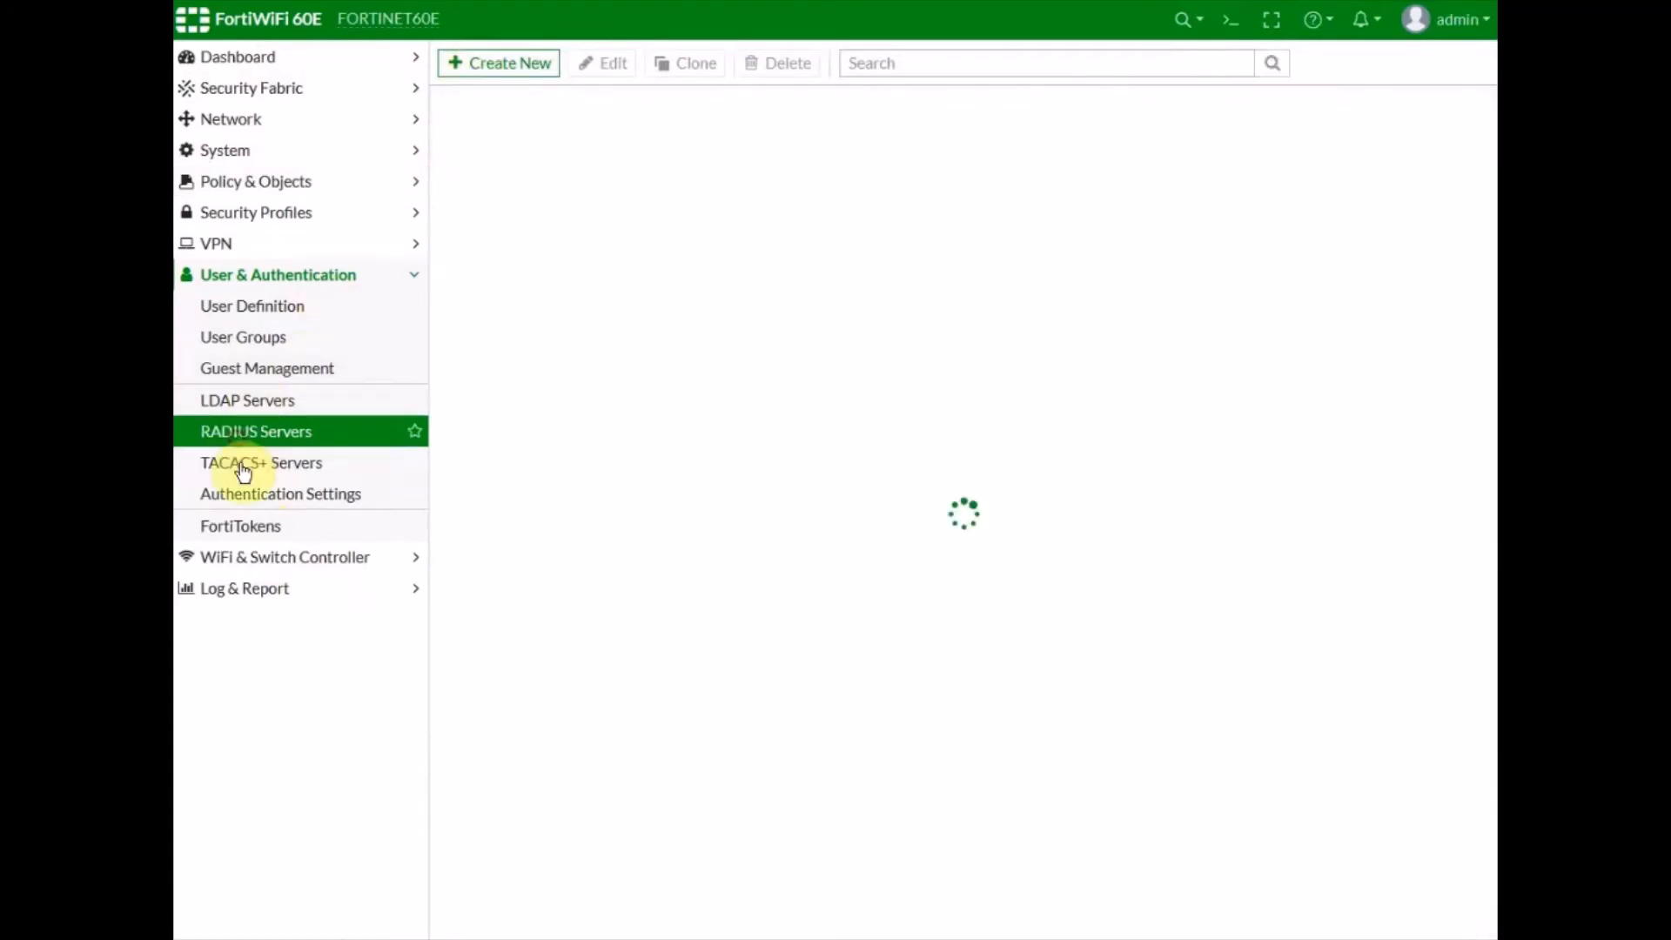
pyautogui.click(262, 461)
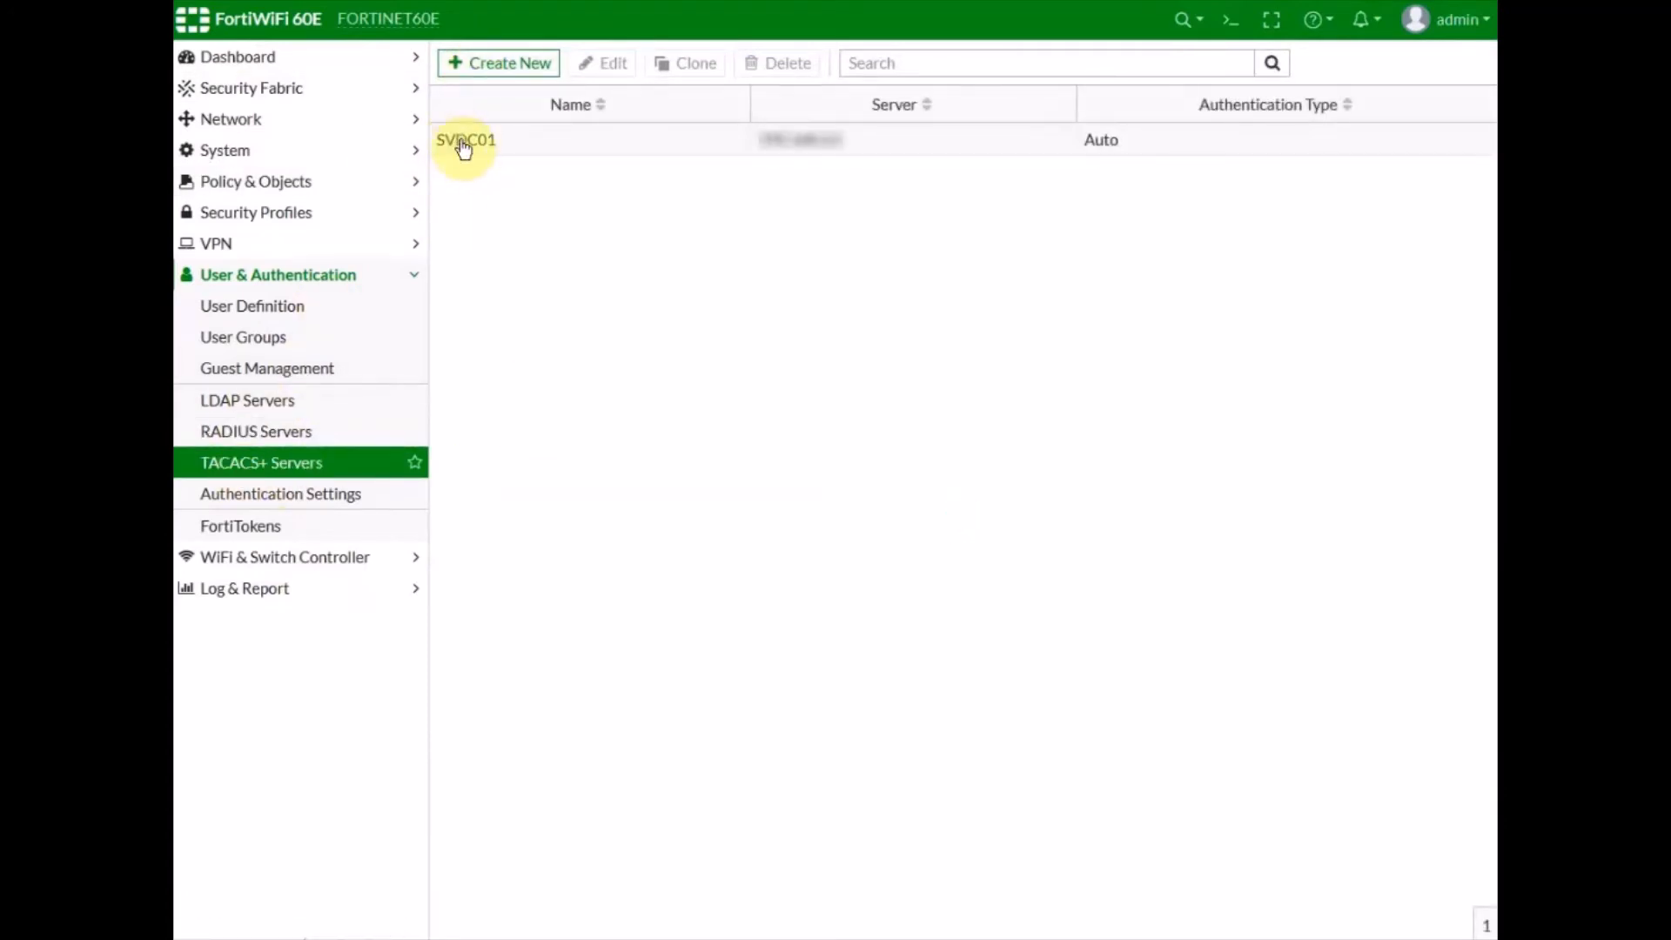
pyautogui.click(466, 139)
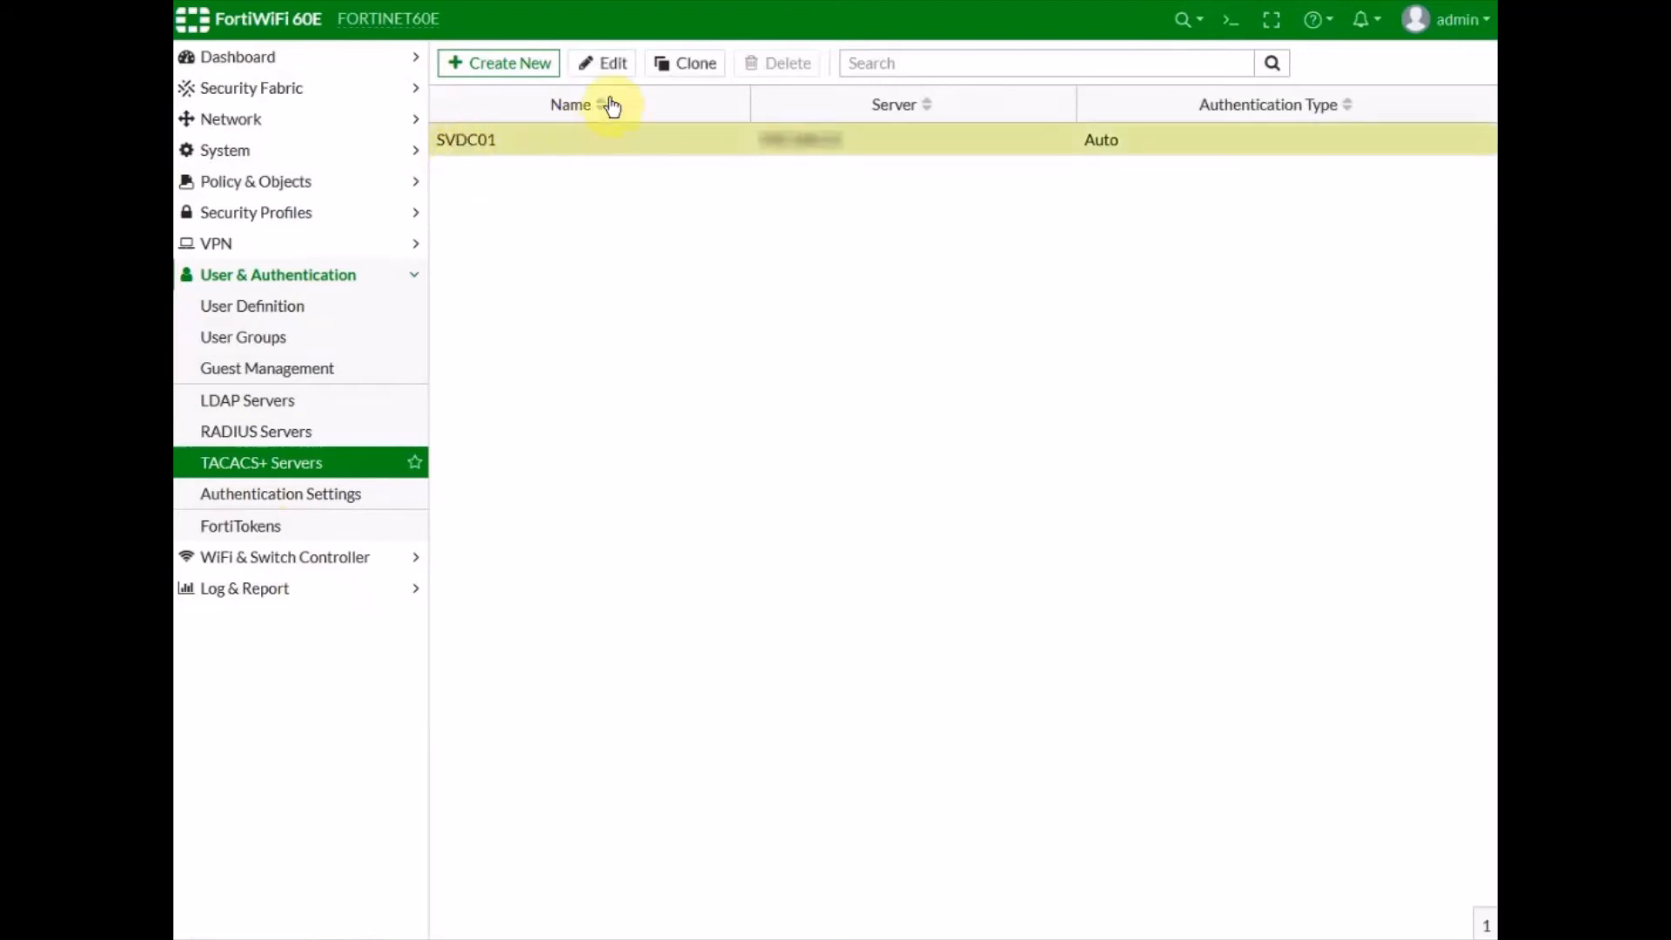
pyautogui.click(602, 62)
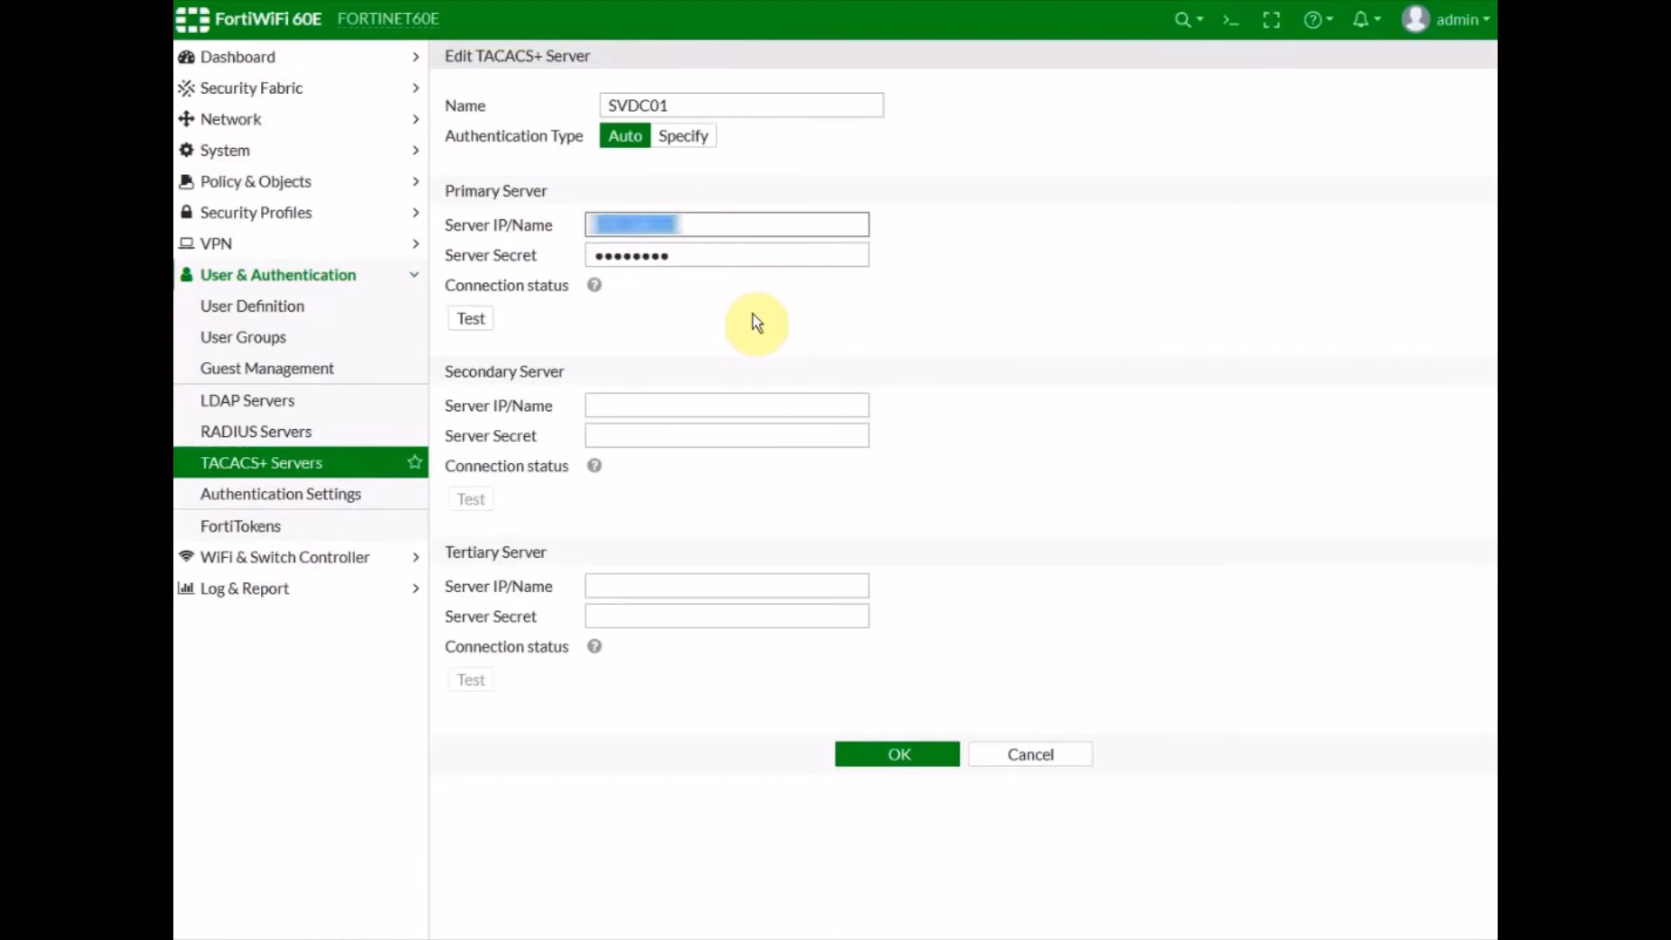
pyautogui.moveTo(1157, 174)
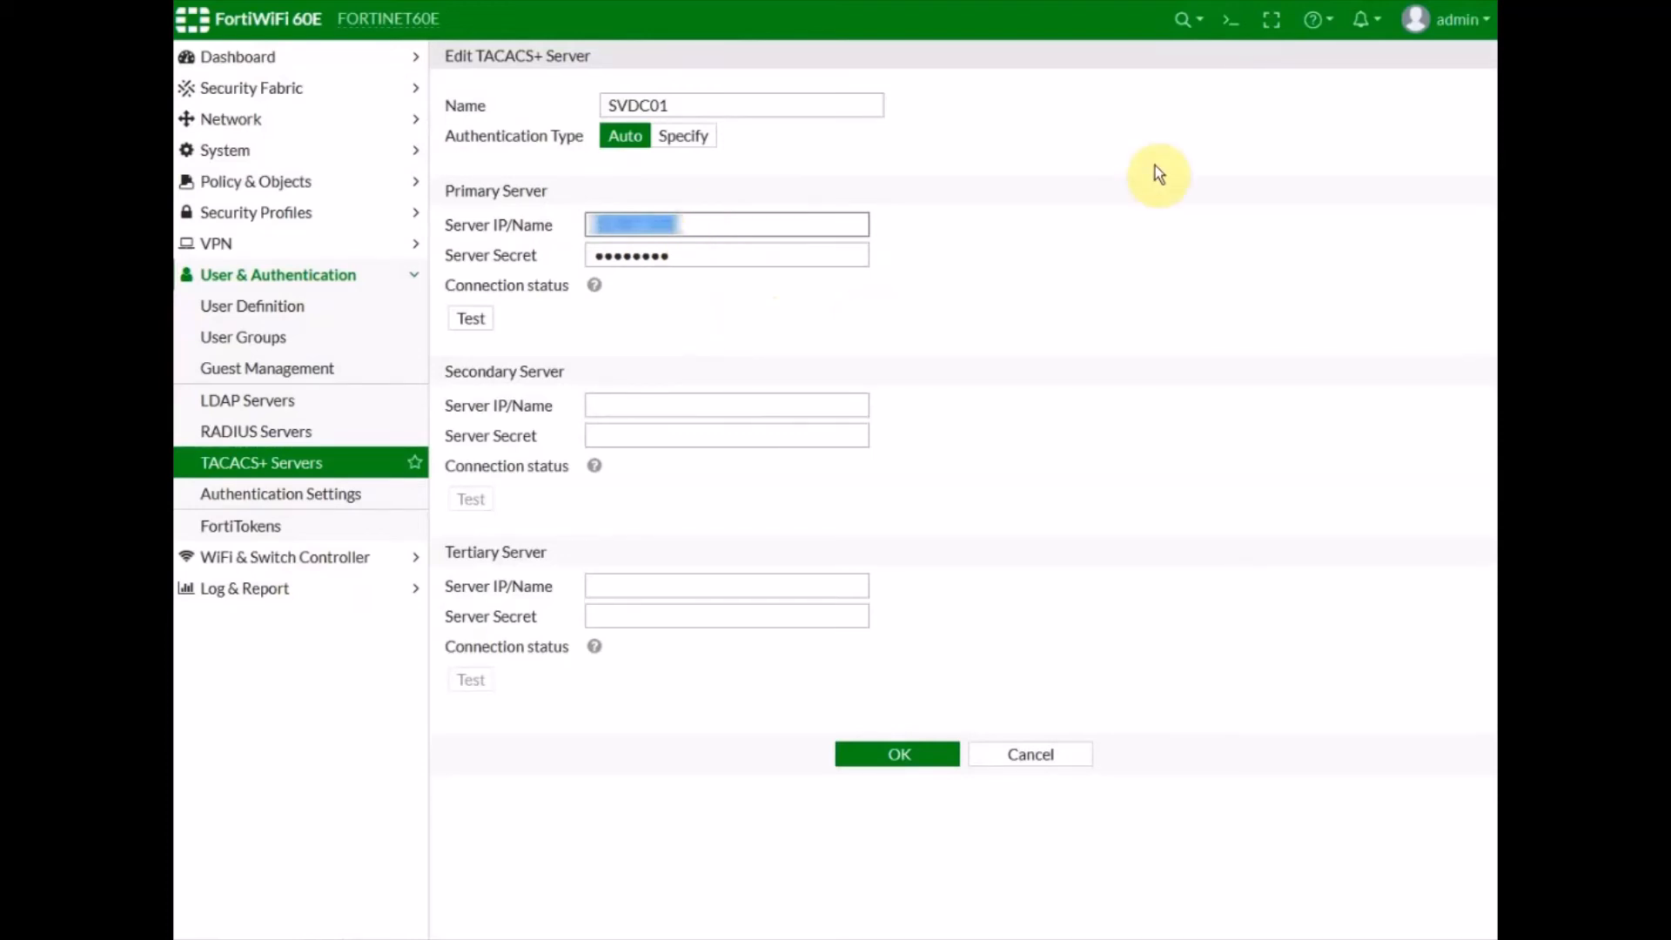